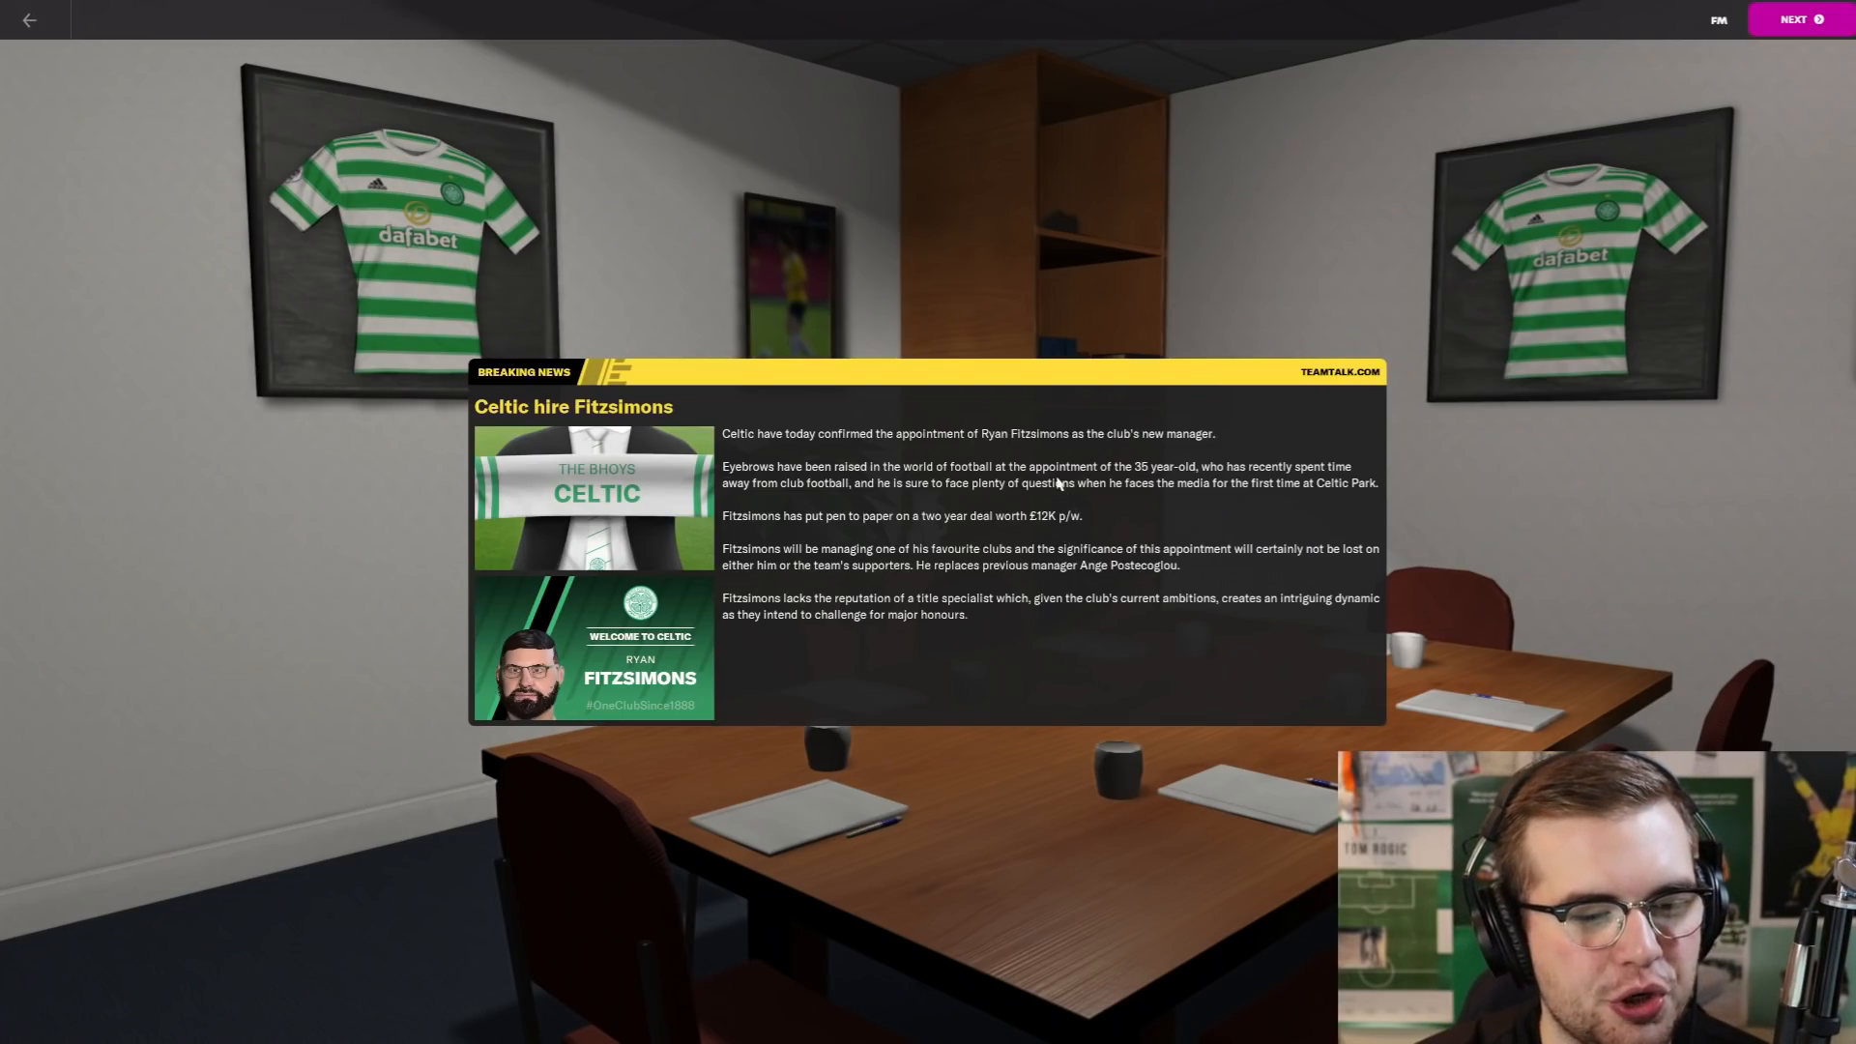
mouse_move(1218, 580)
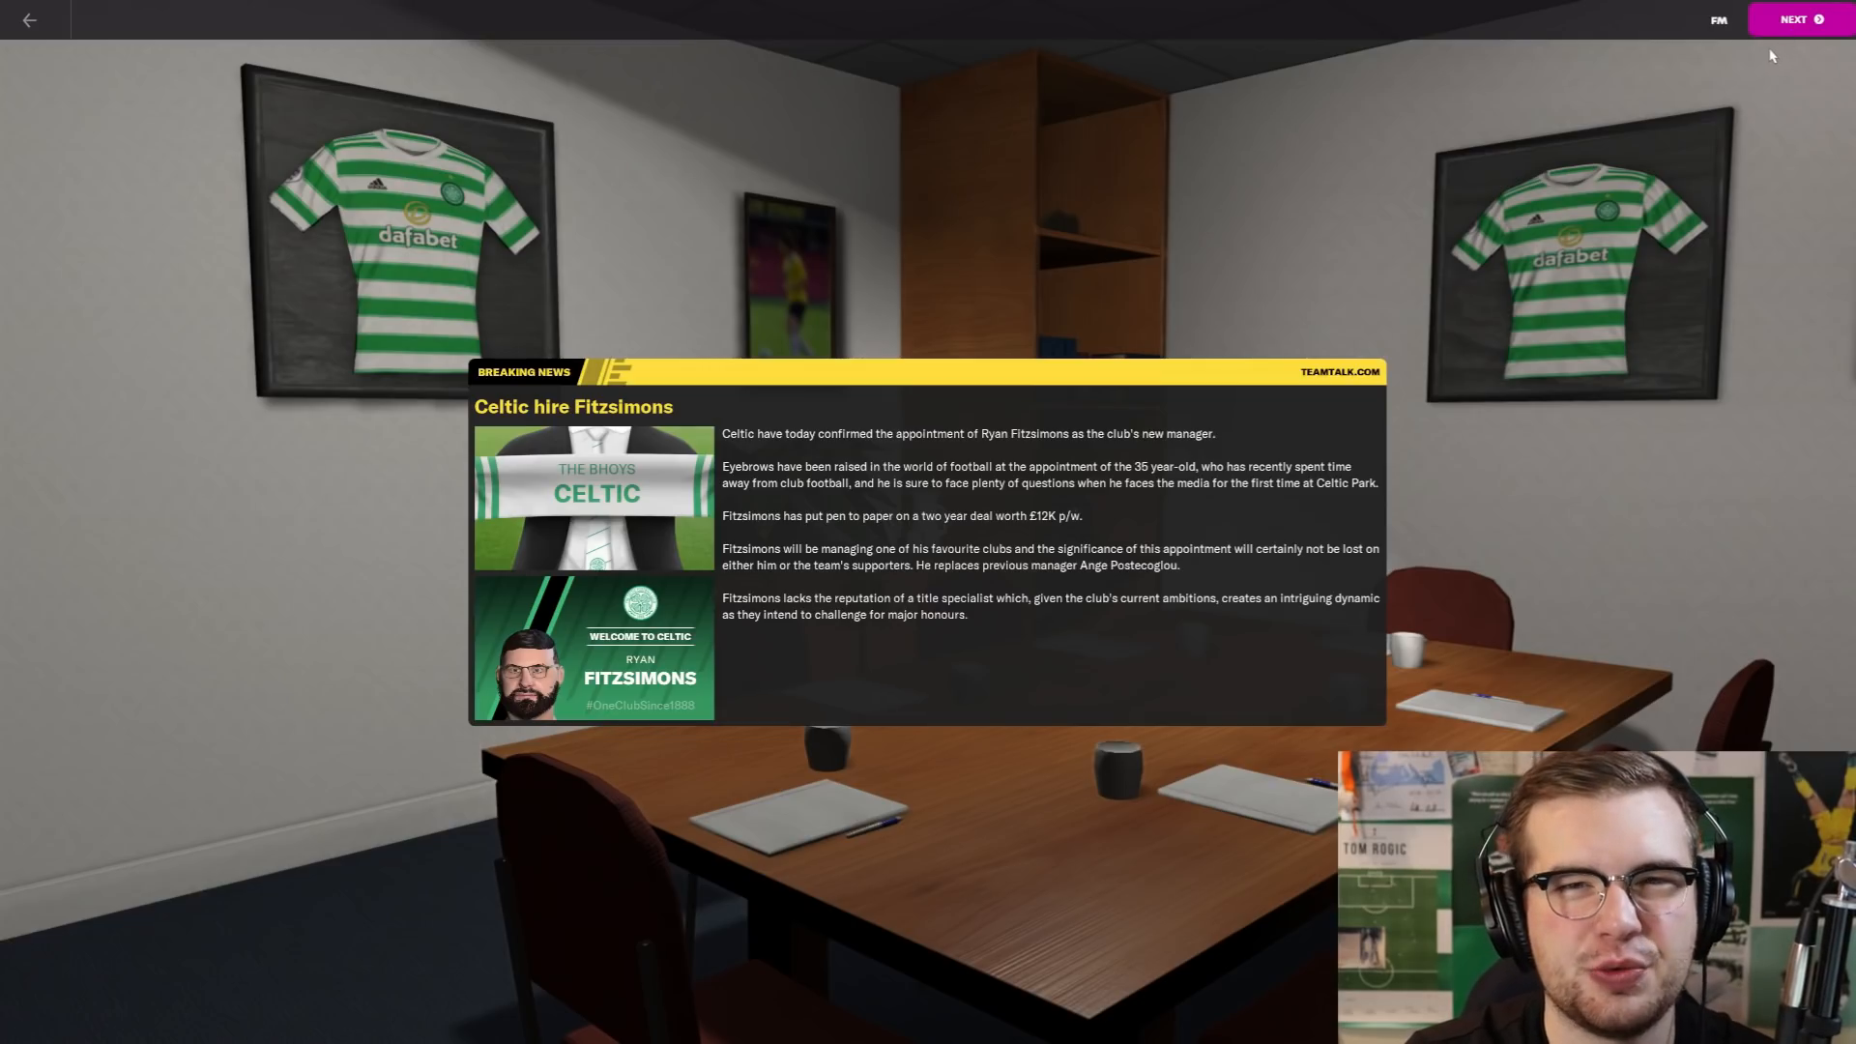
Step: Move on from the news item to the managing director's welcome pack for Celtic
click(1794, 20)
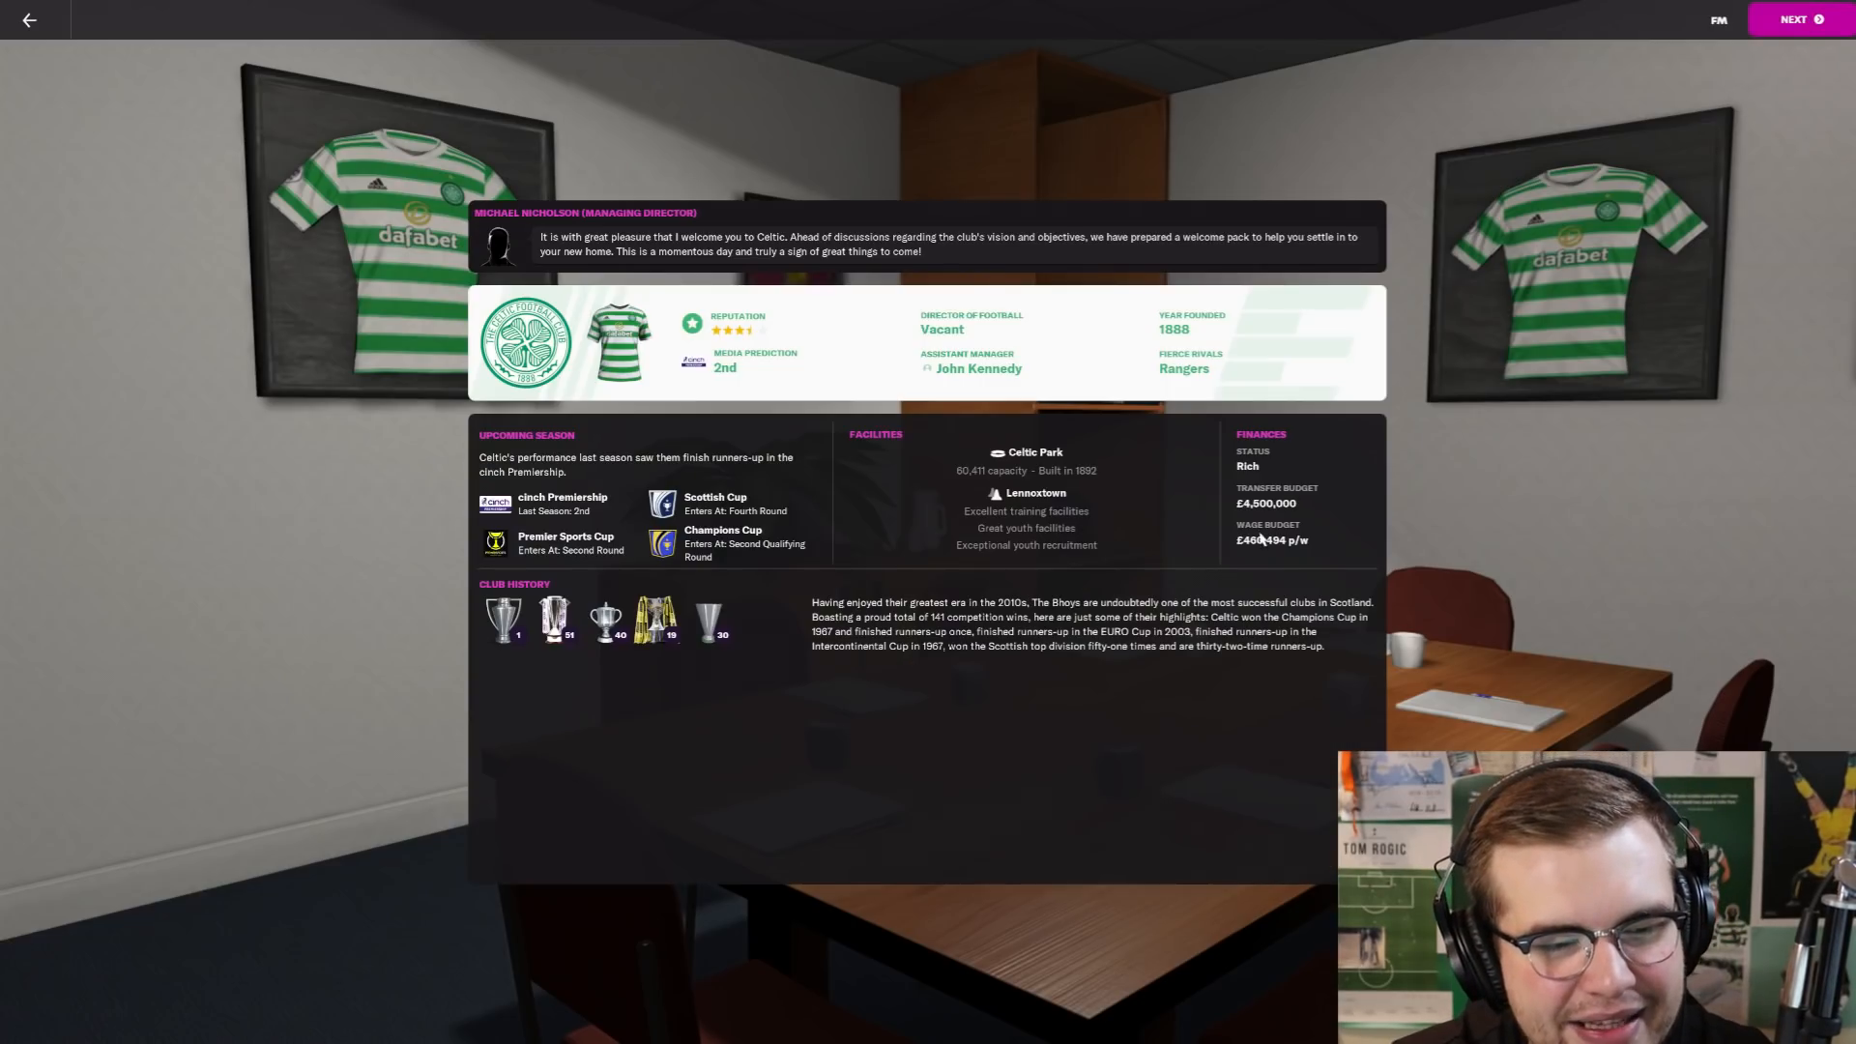
mouse_move(1087, 680)
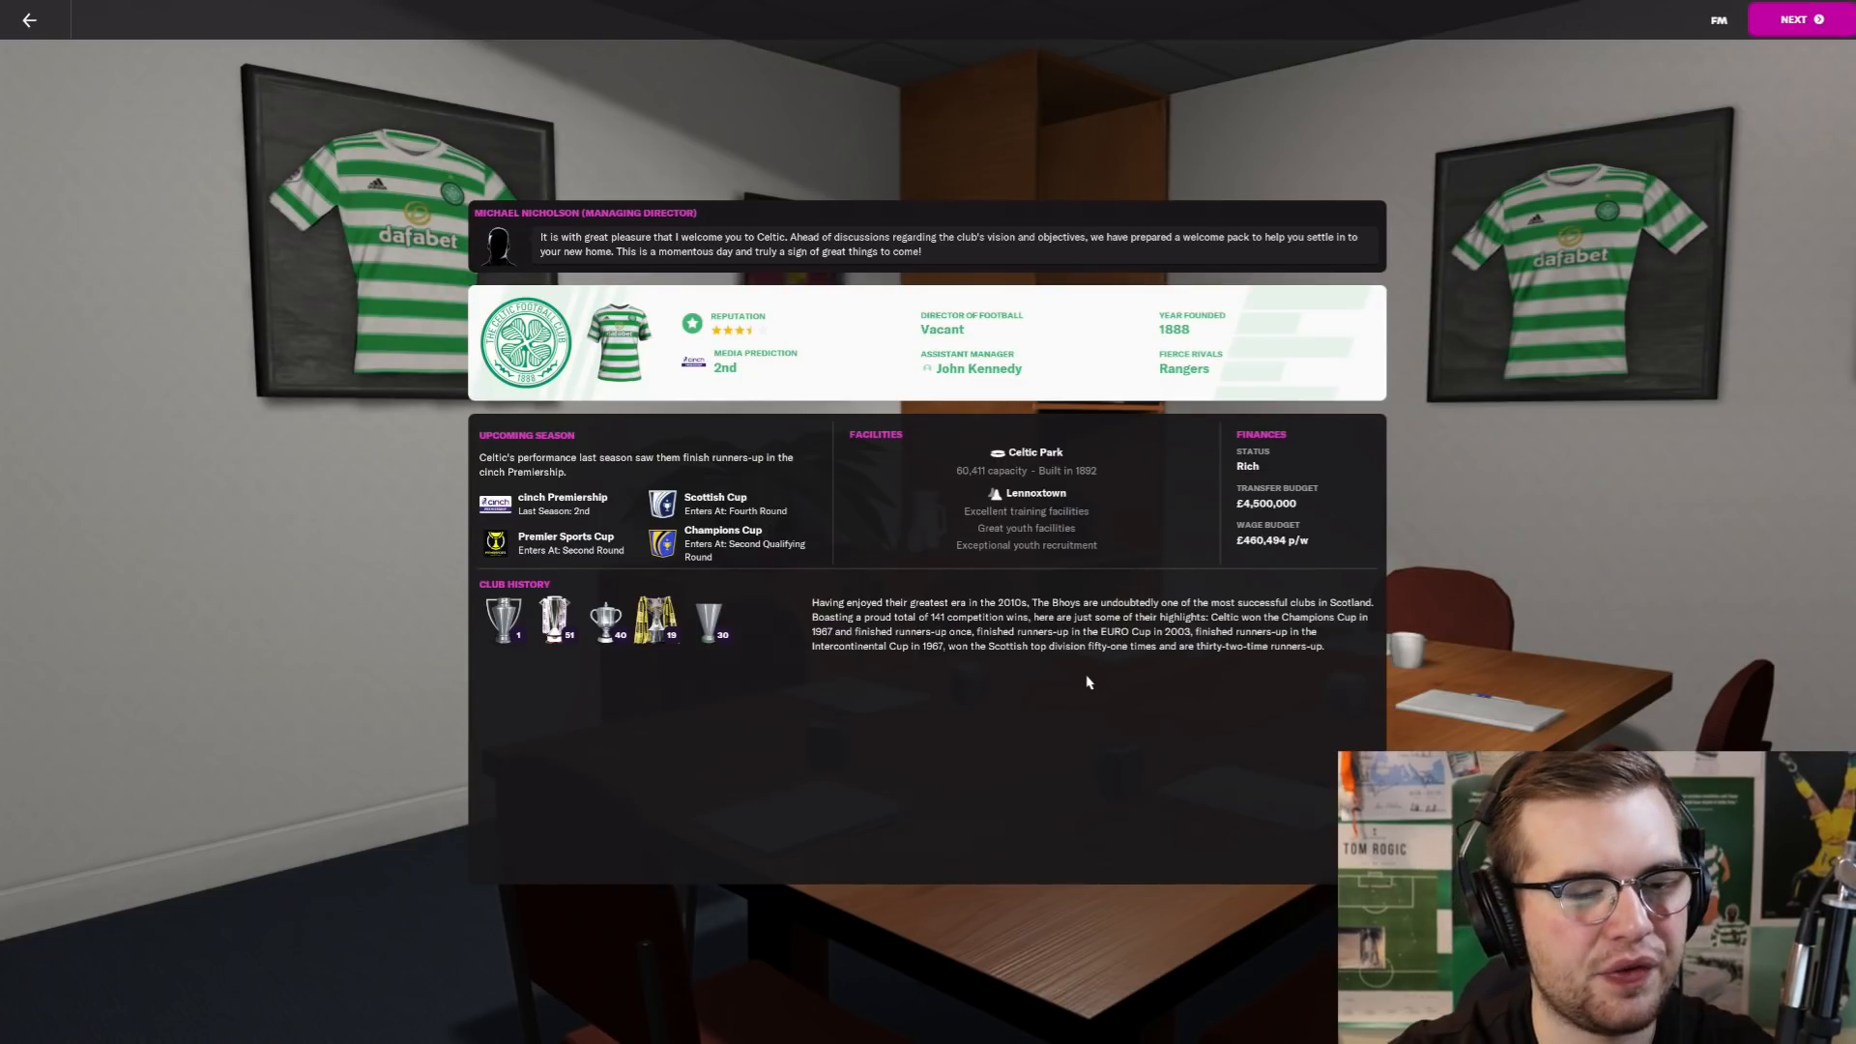
mouse_move(574, 690)
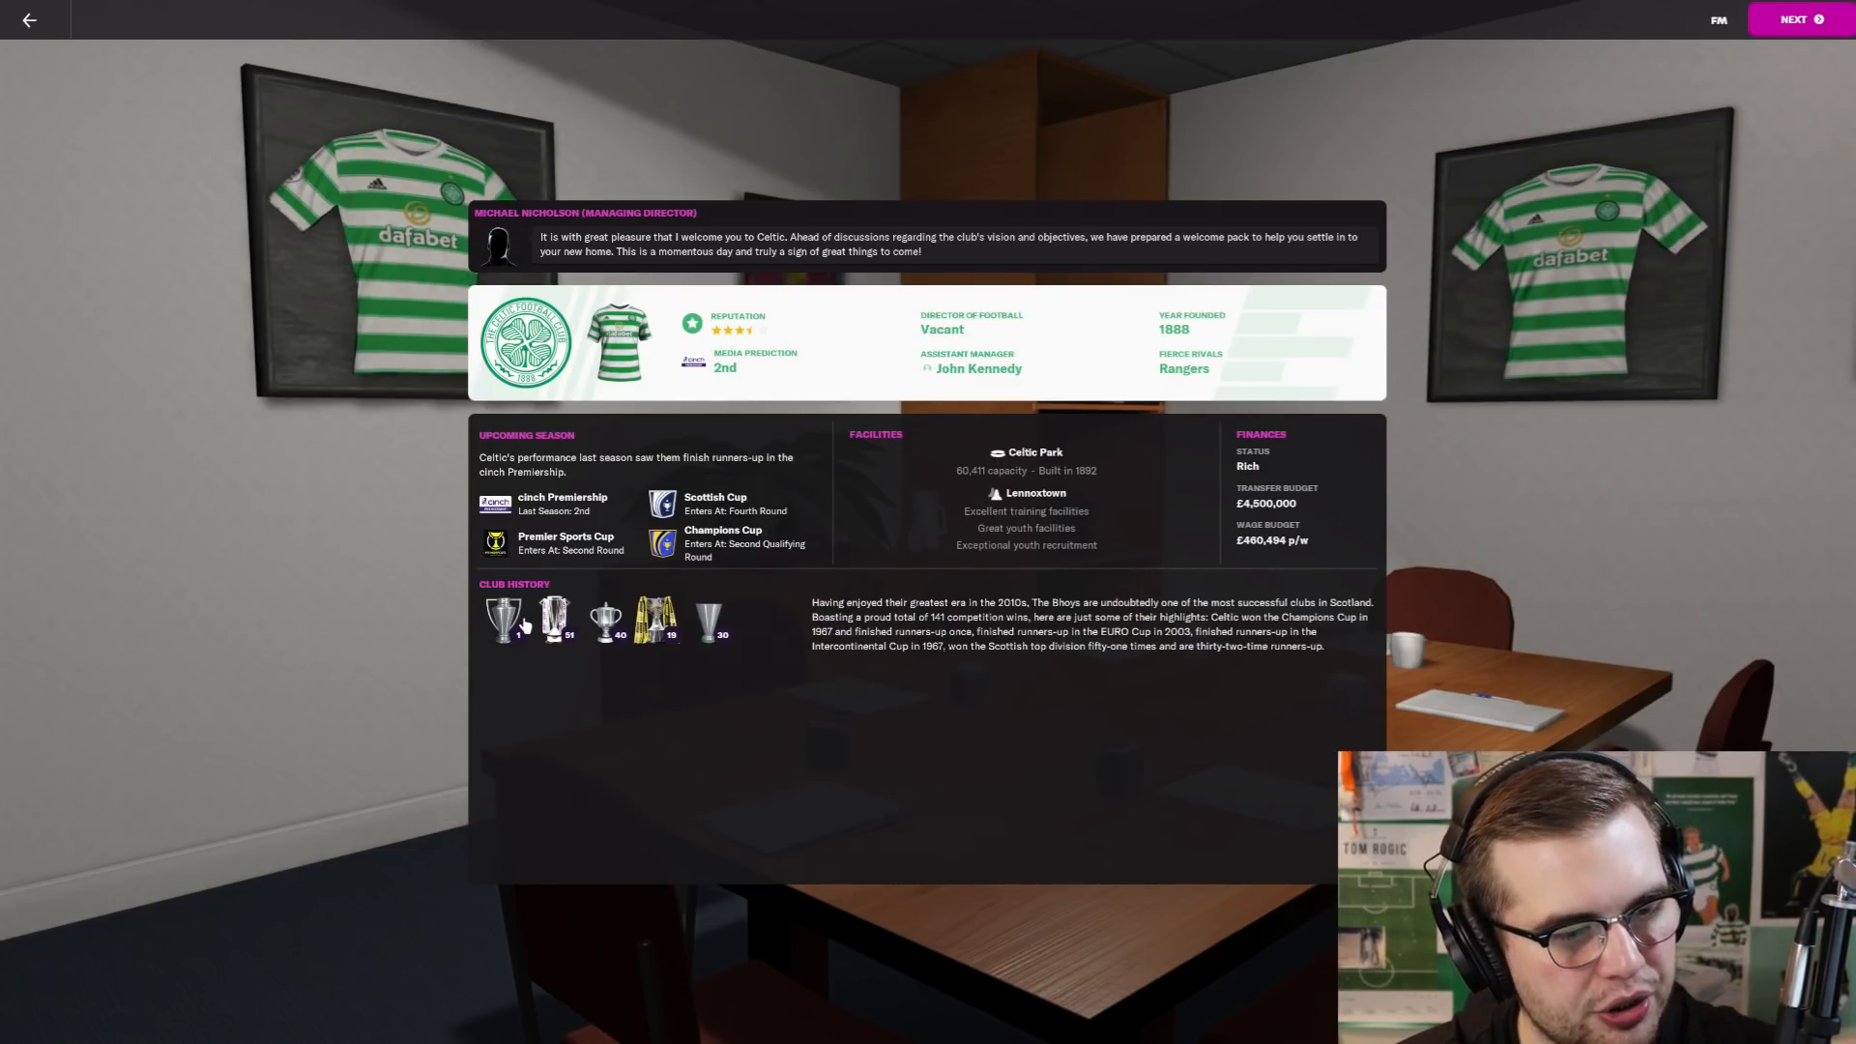
mouse_move(509, 614)
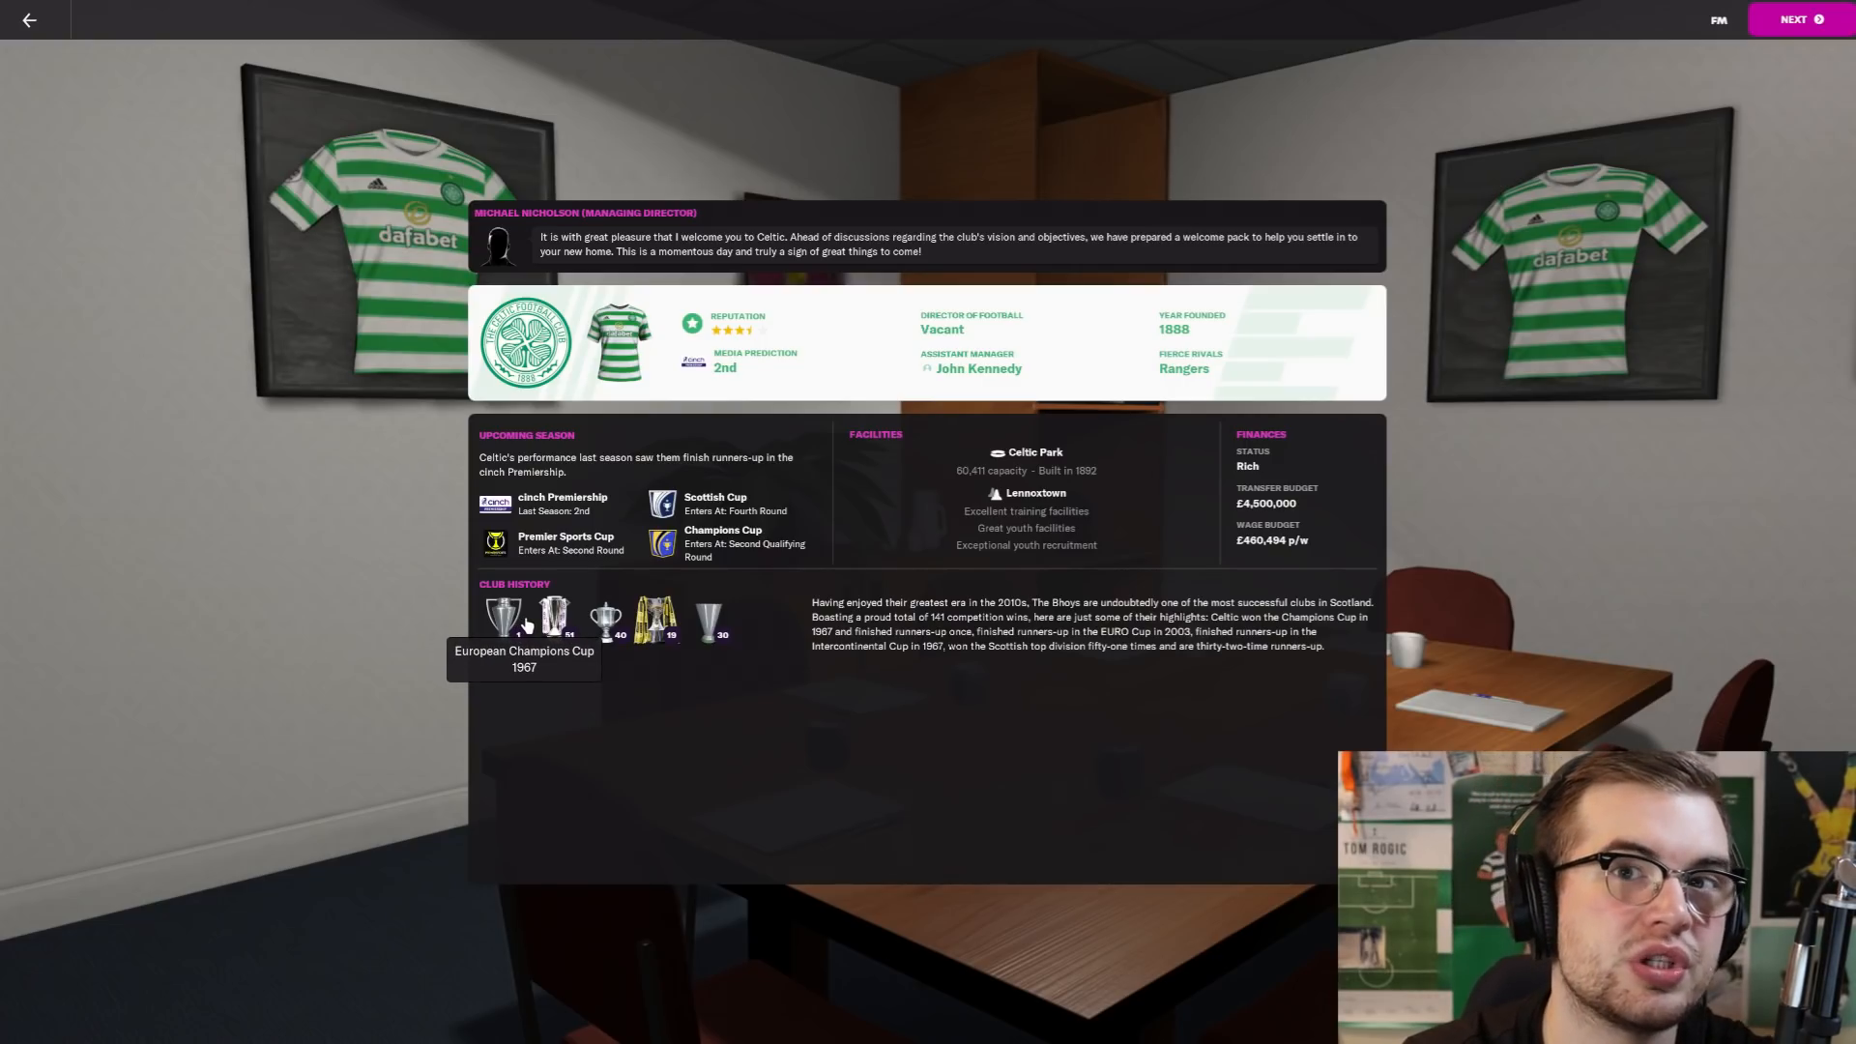
mouse_move(1071, 669)
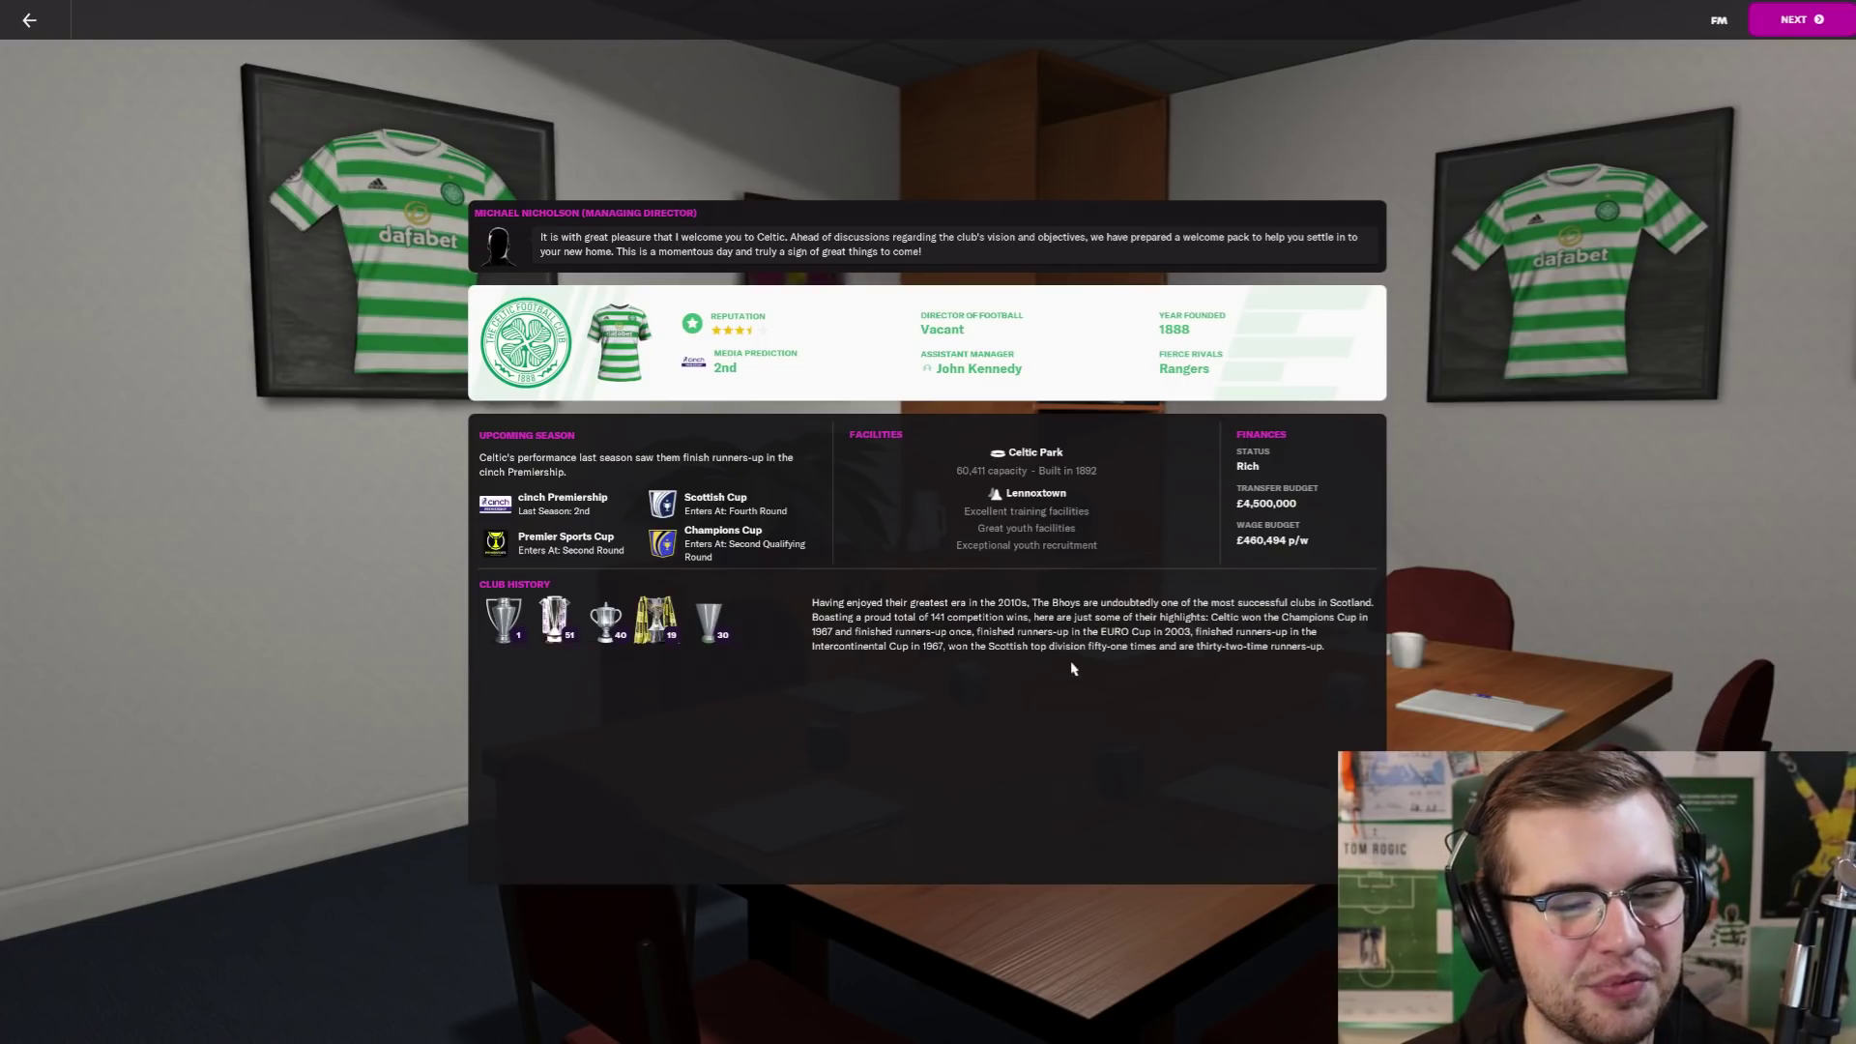
mouse_move(1358, 512)
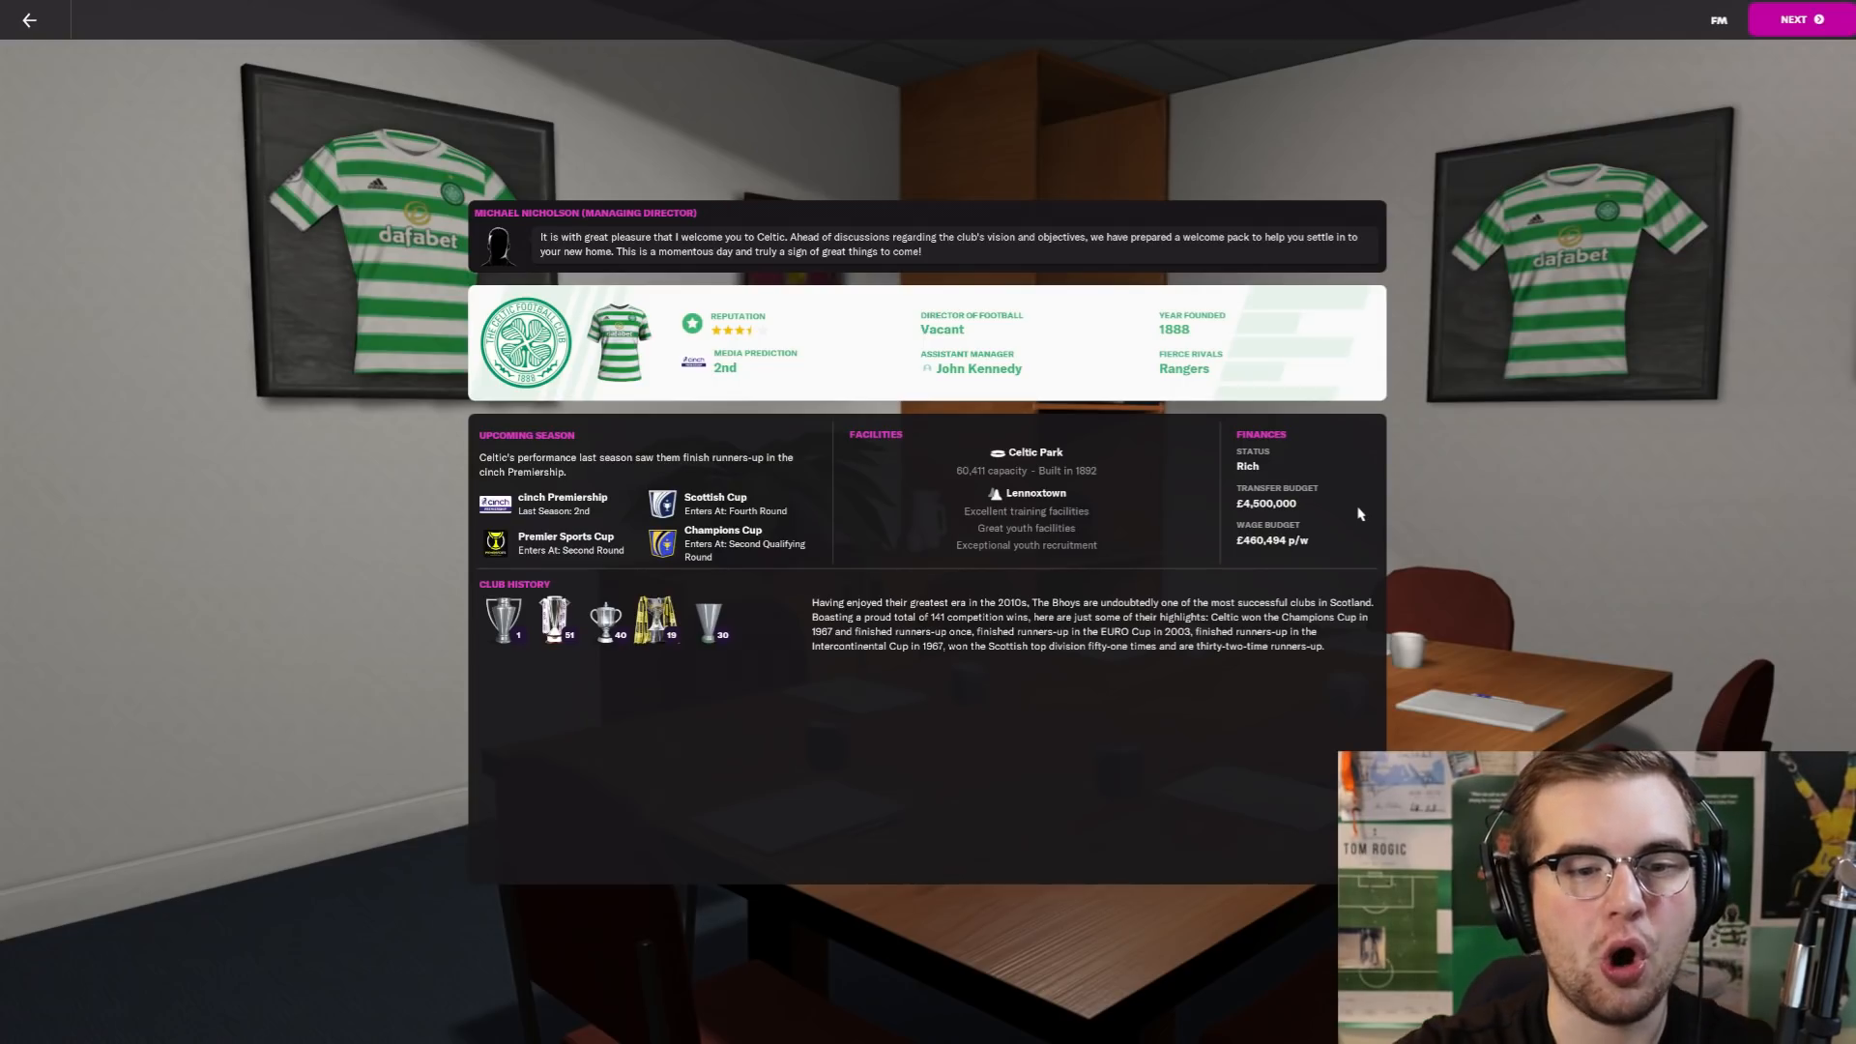
mouse_move(1177, 269)
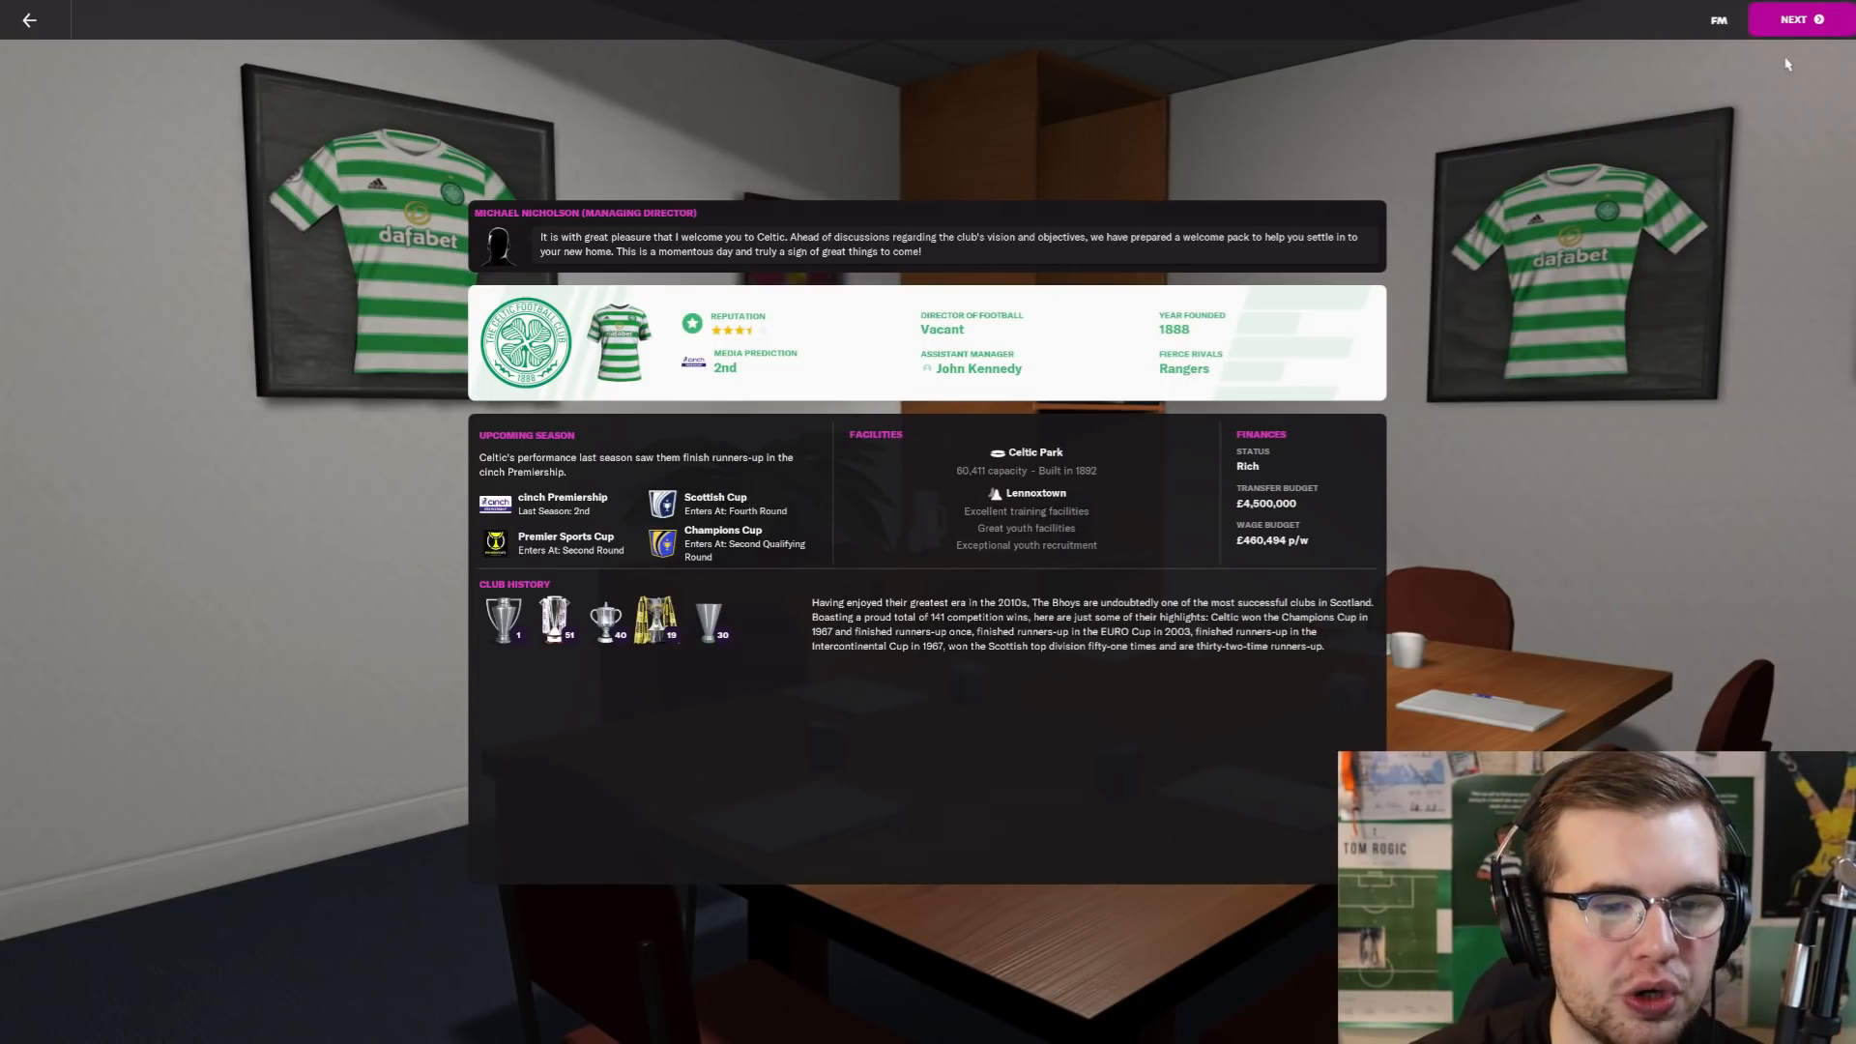
Step: Continue to the coaching staff's best XI summary and loan obligations
click(1792, 20)
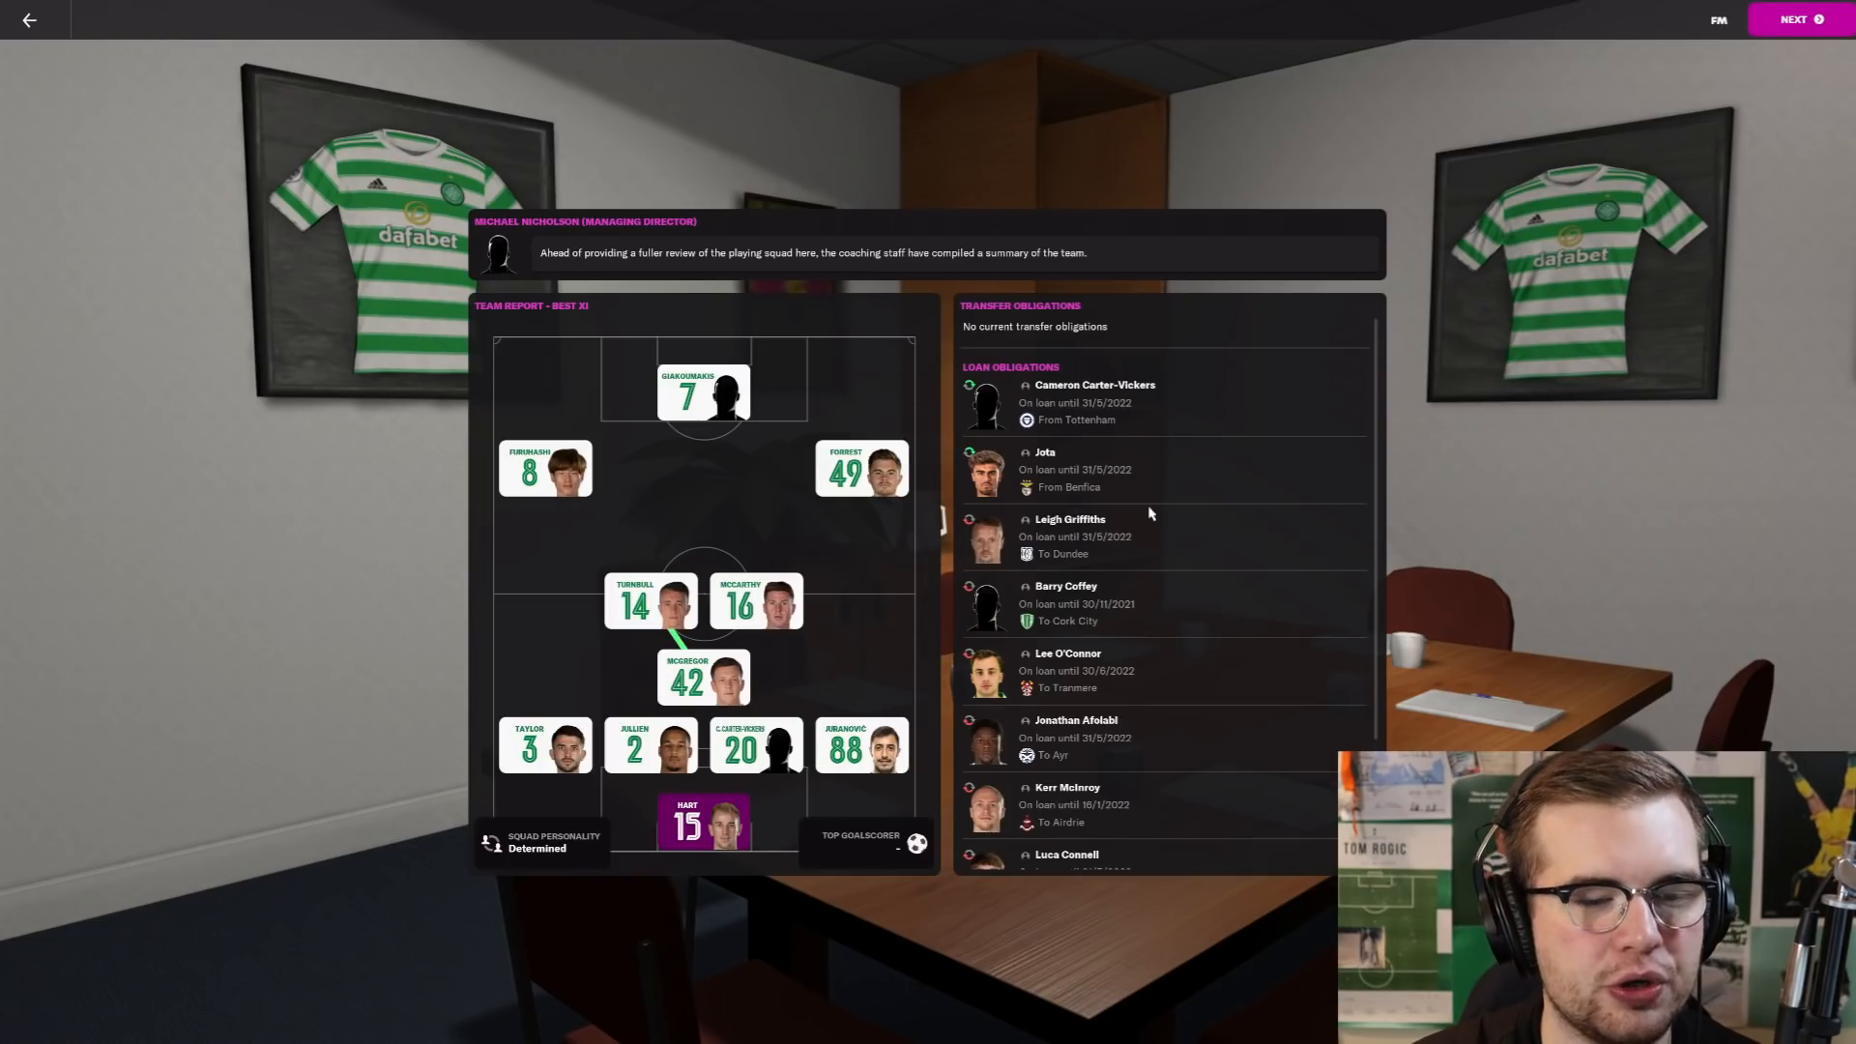
mouse_move(783, 493)
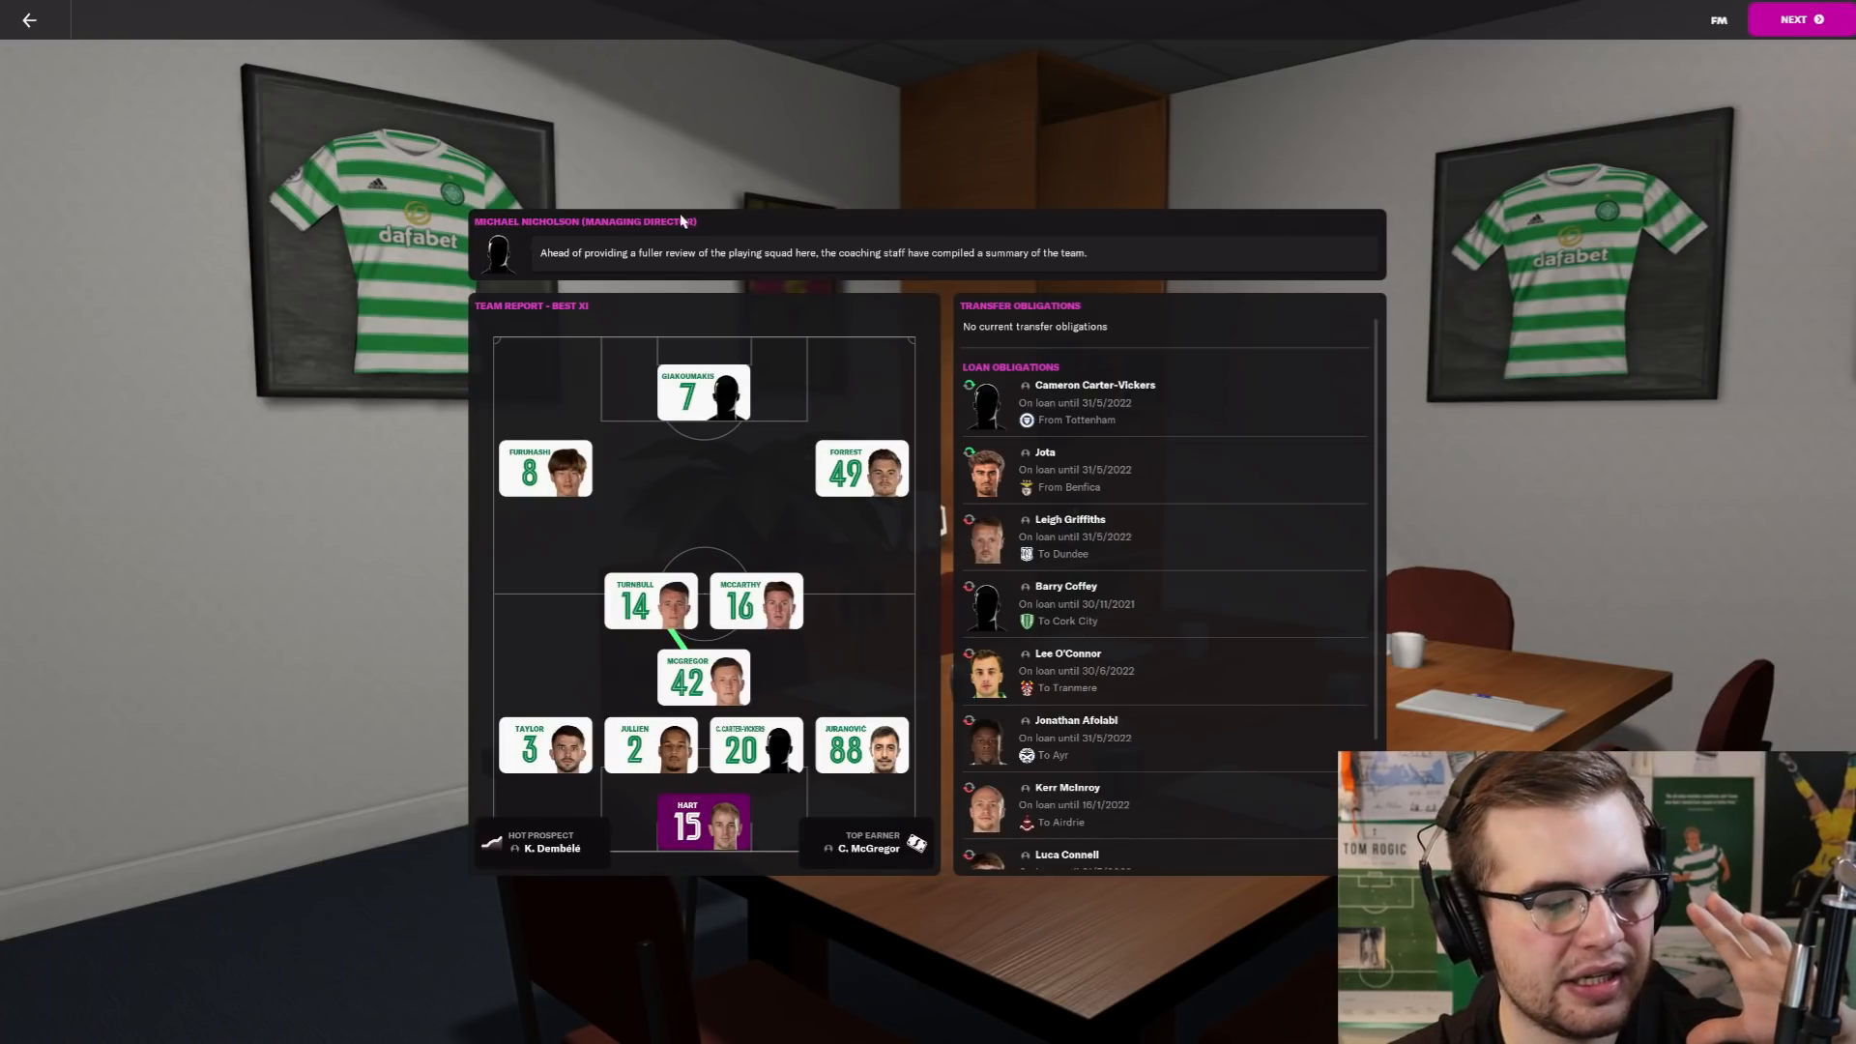
mouse_move(667, 244)
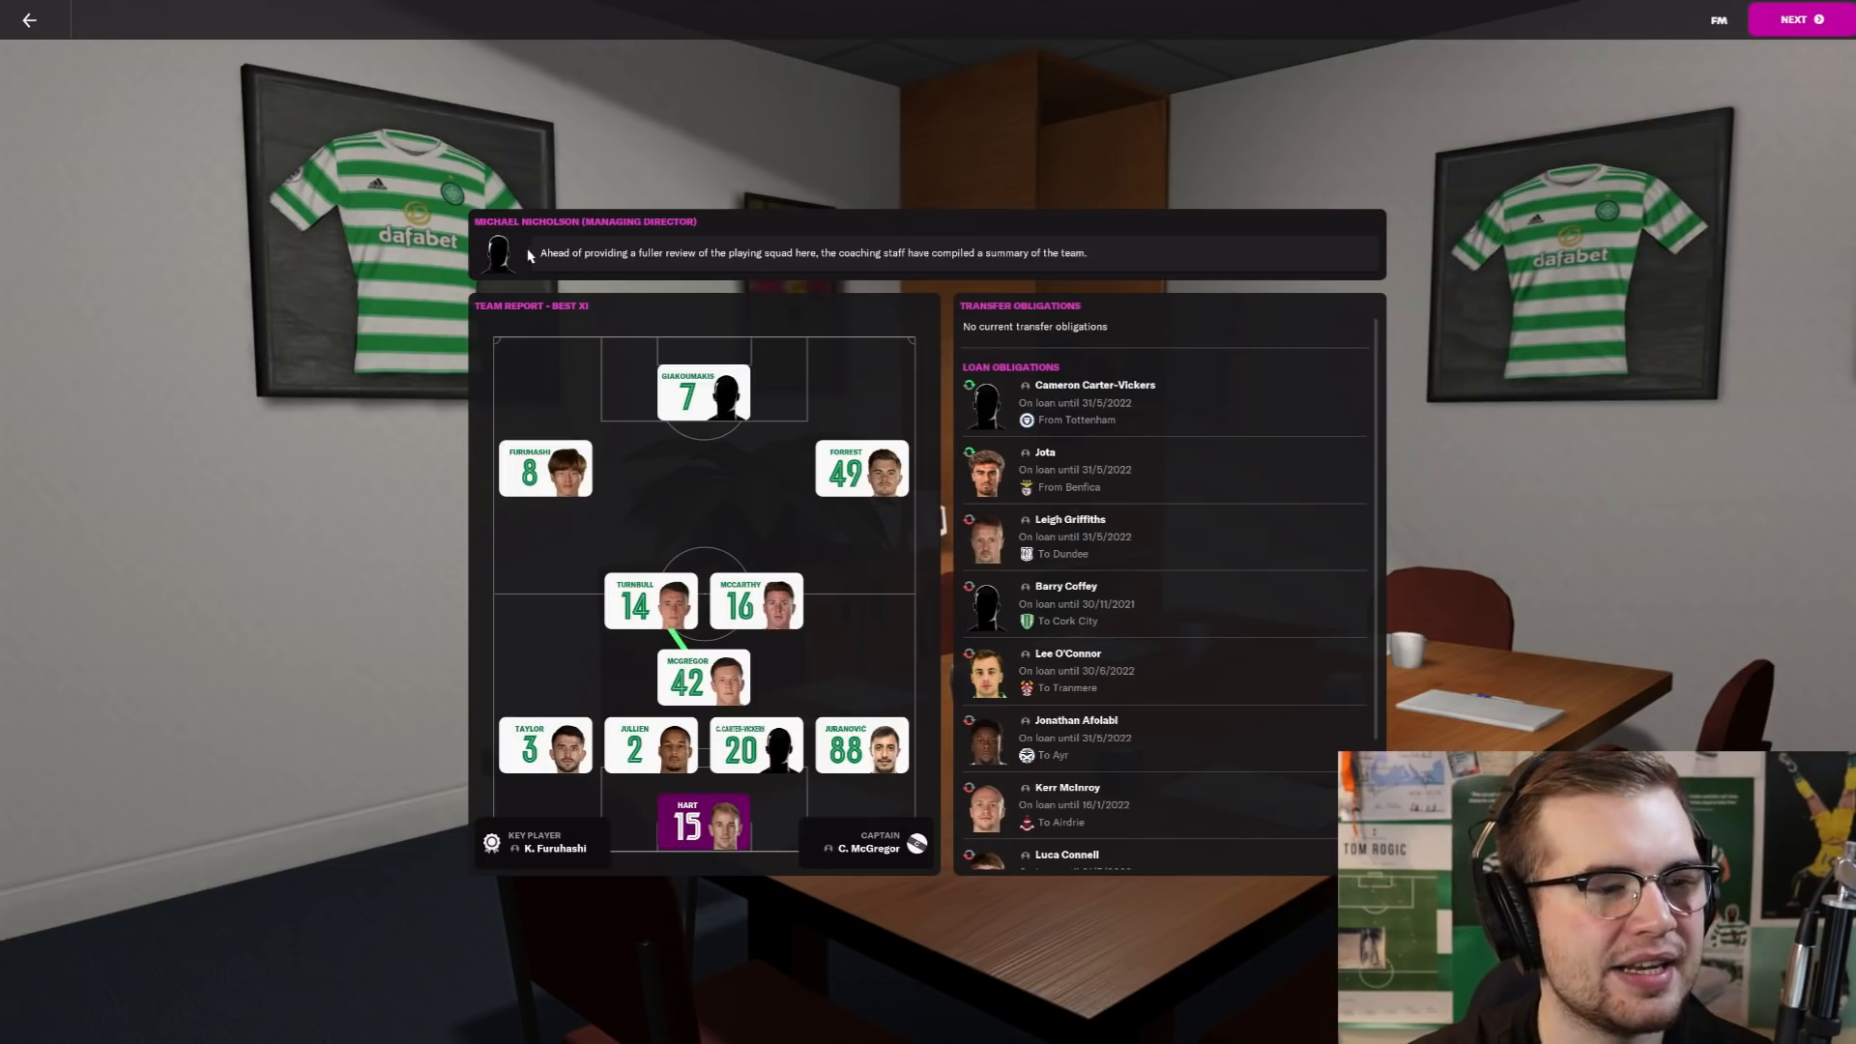
mouse_move(667, 750)
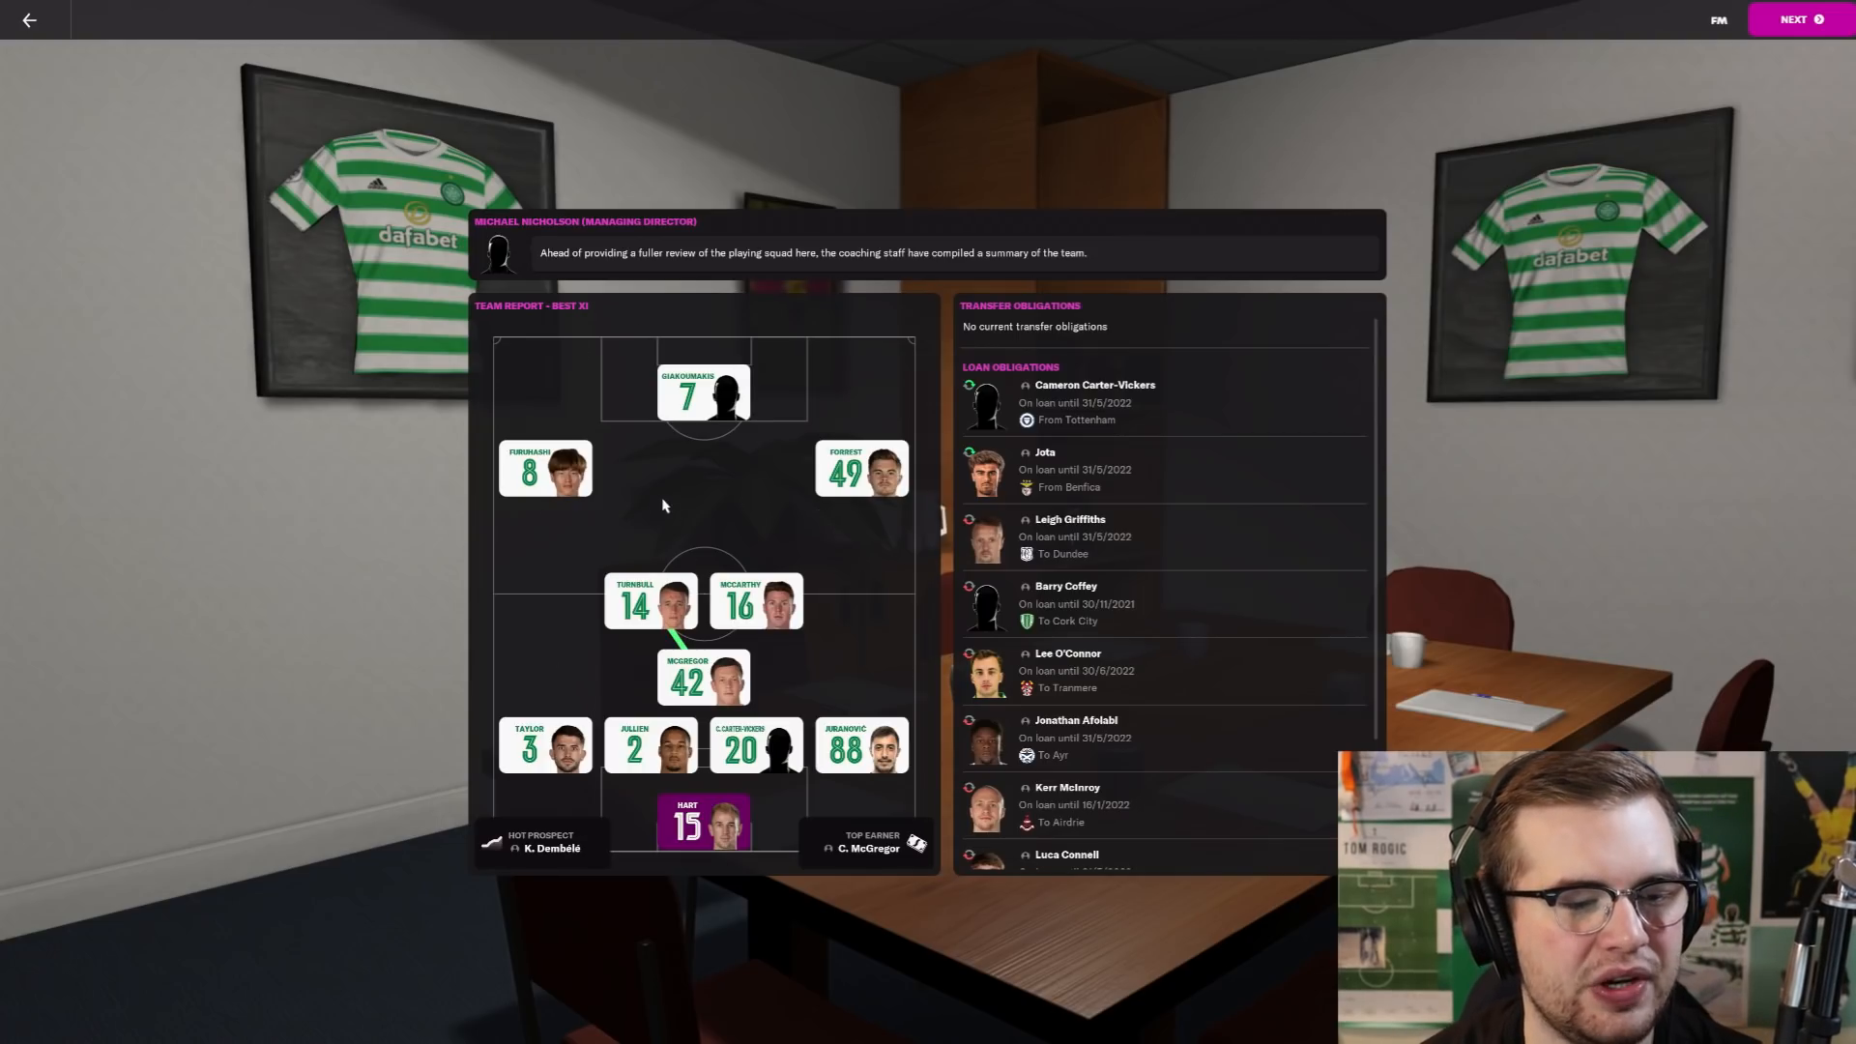
mouse_move(752, 379)
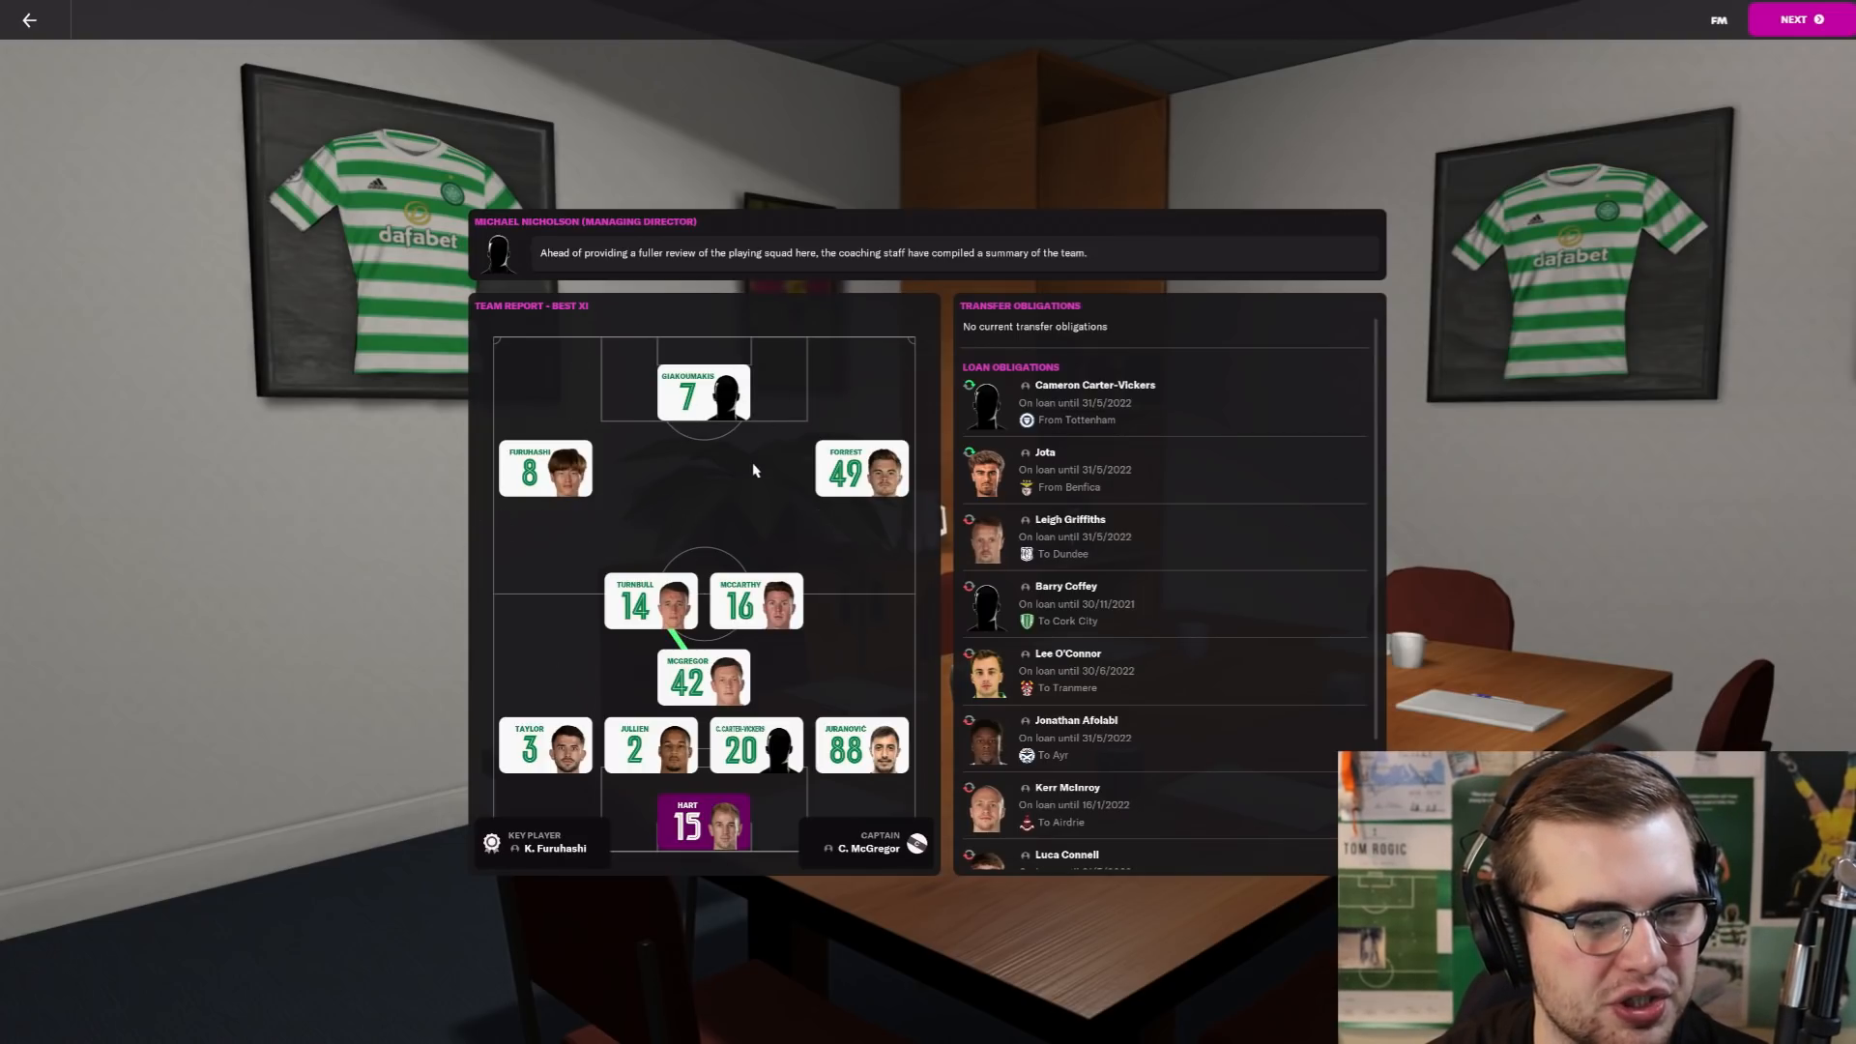
mouse_move(787, 694)
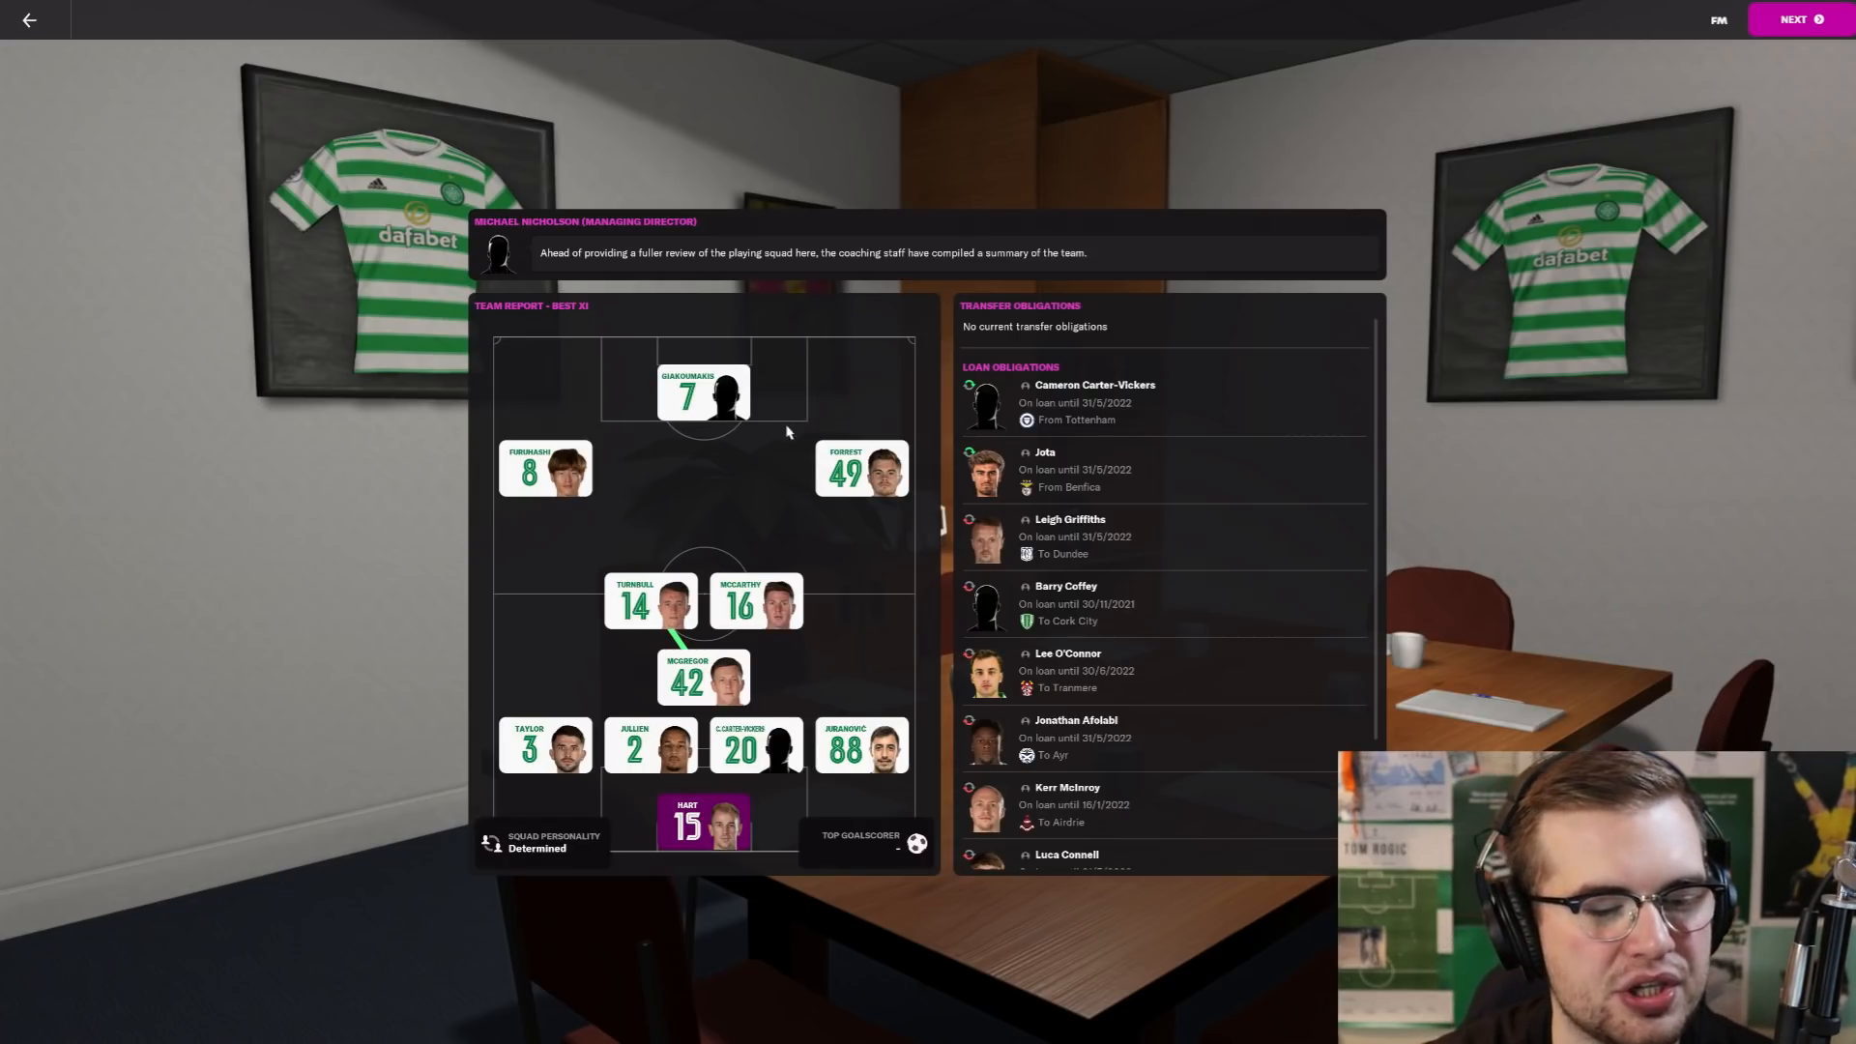
mouse_move(1467, 329)
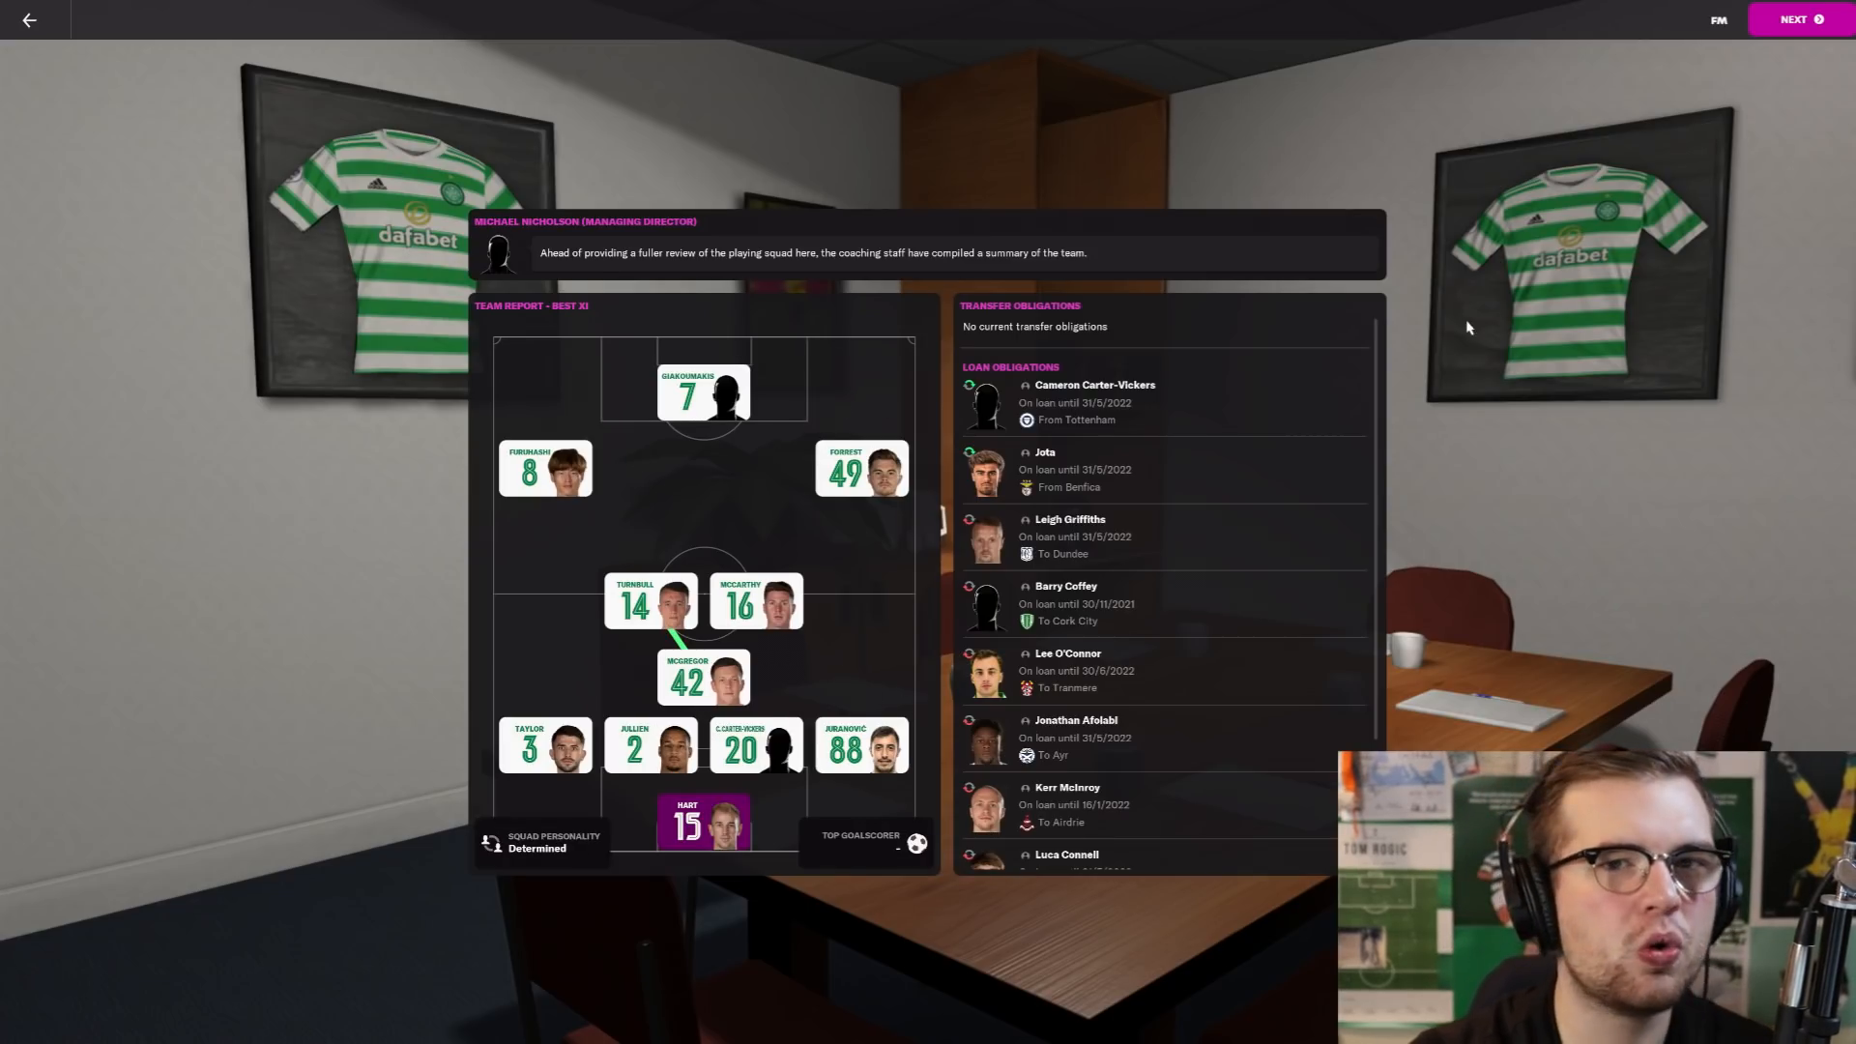
Step: Continue to the board's five-year club vision and review this season's targets
click(1798, 19)
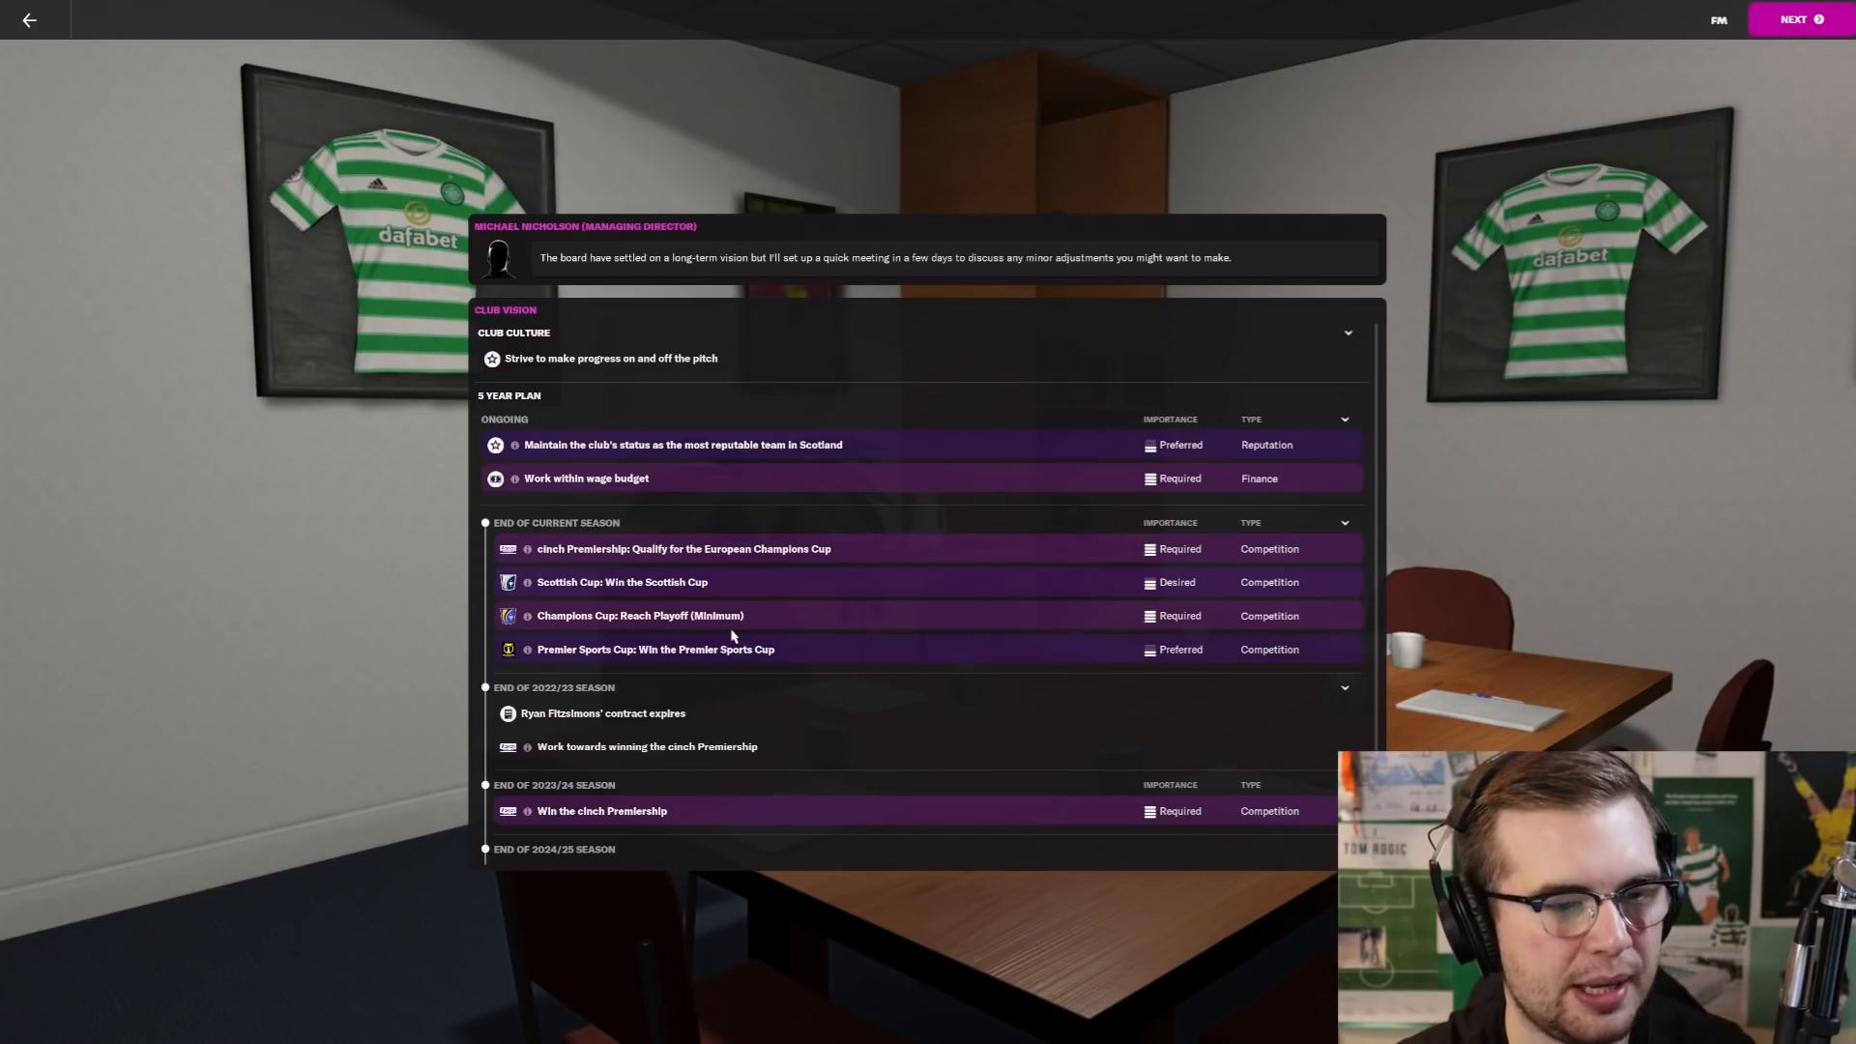
mouse_move(1137, 450)
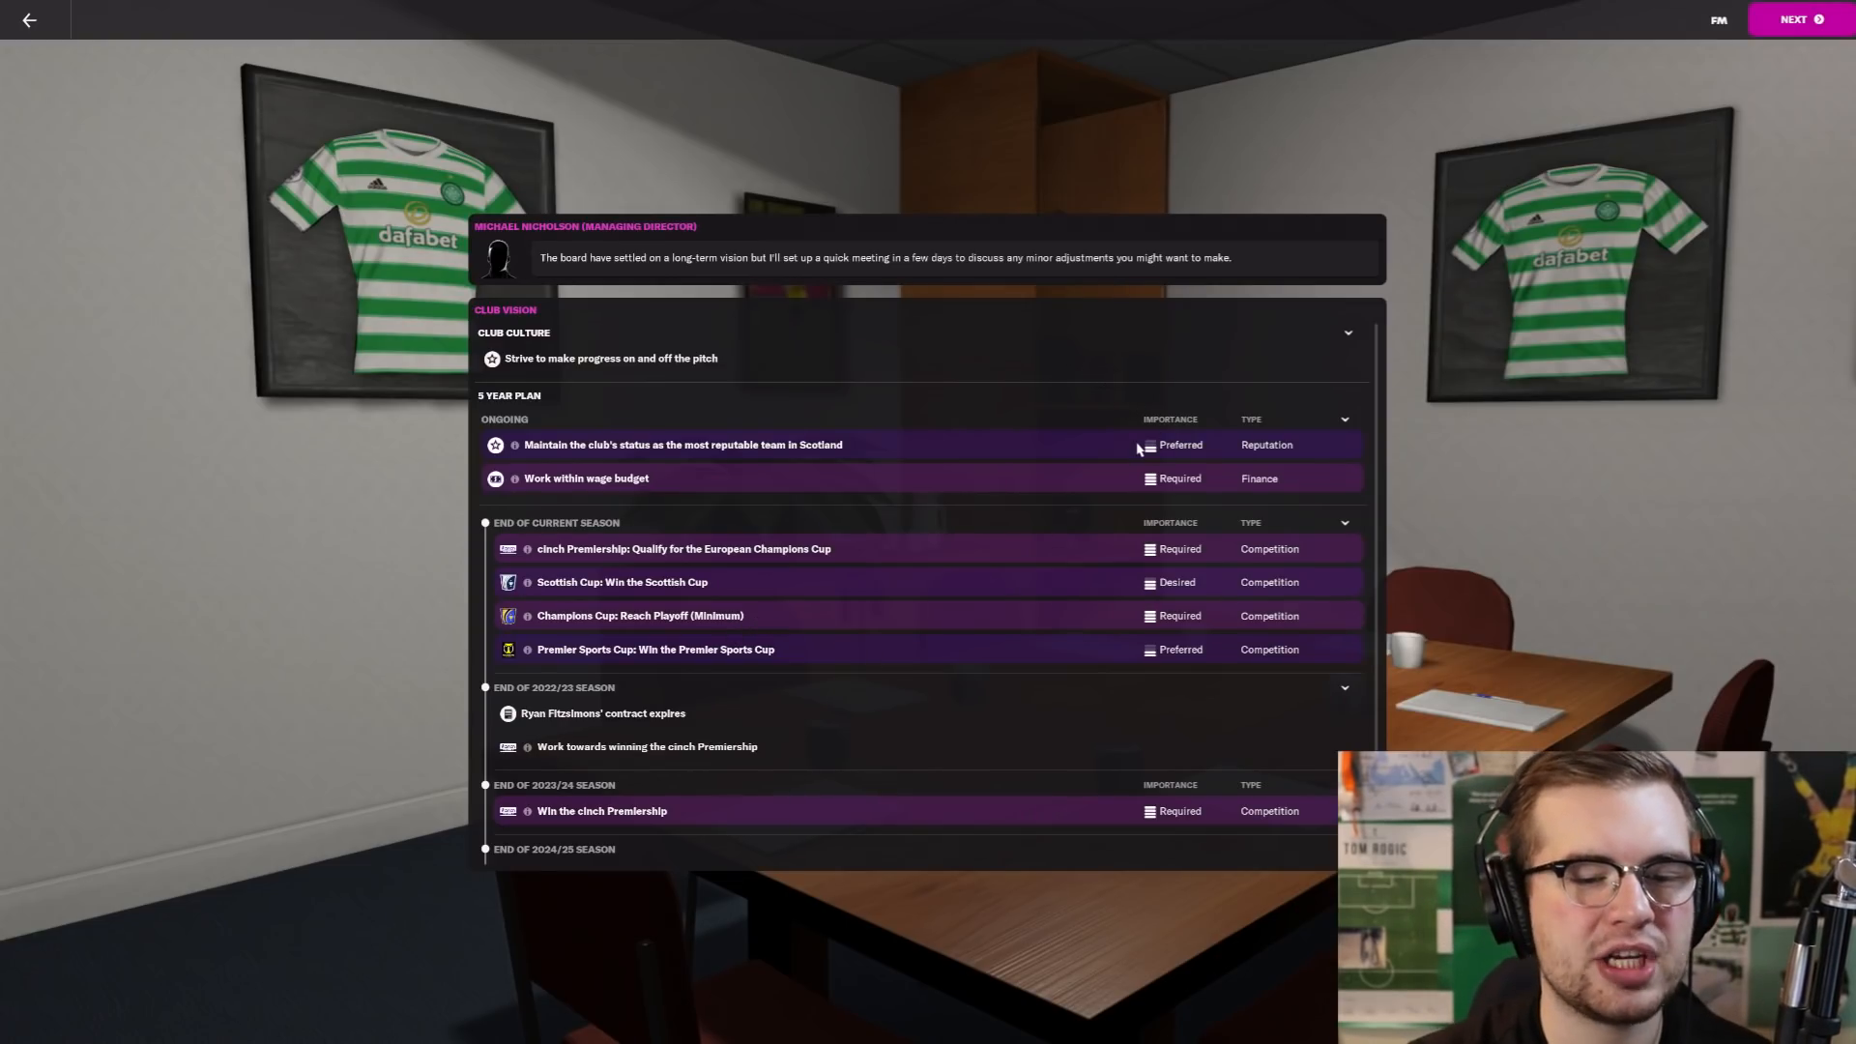
mouse_move(603, 487)
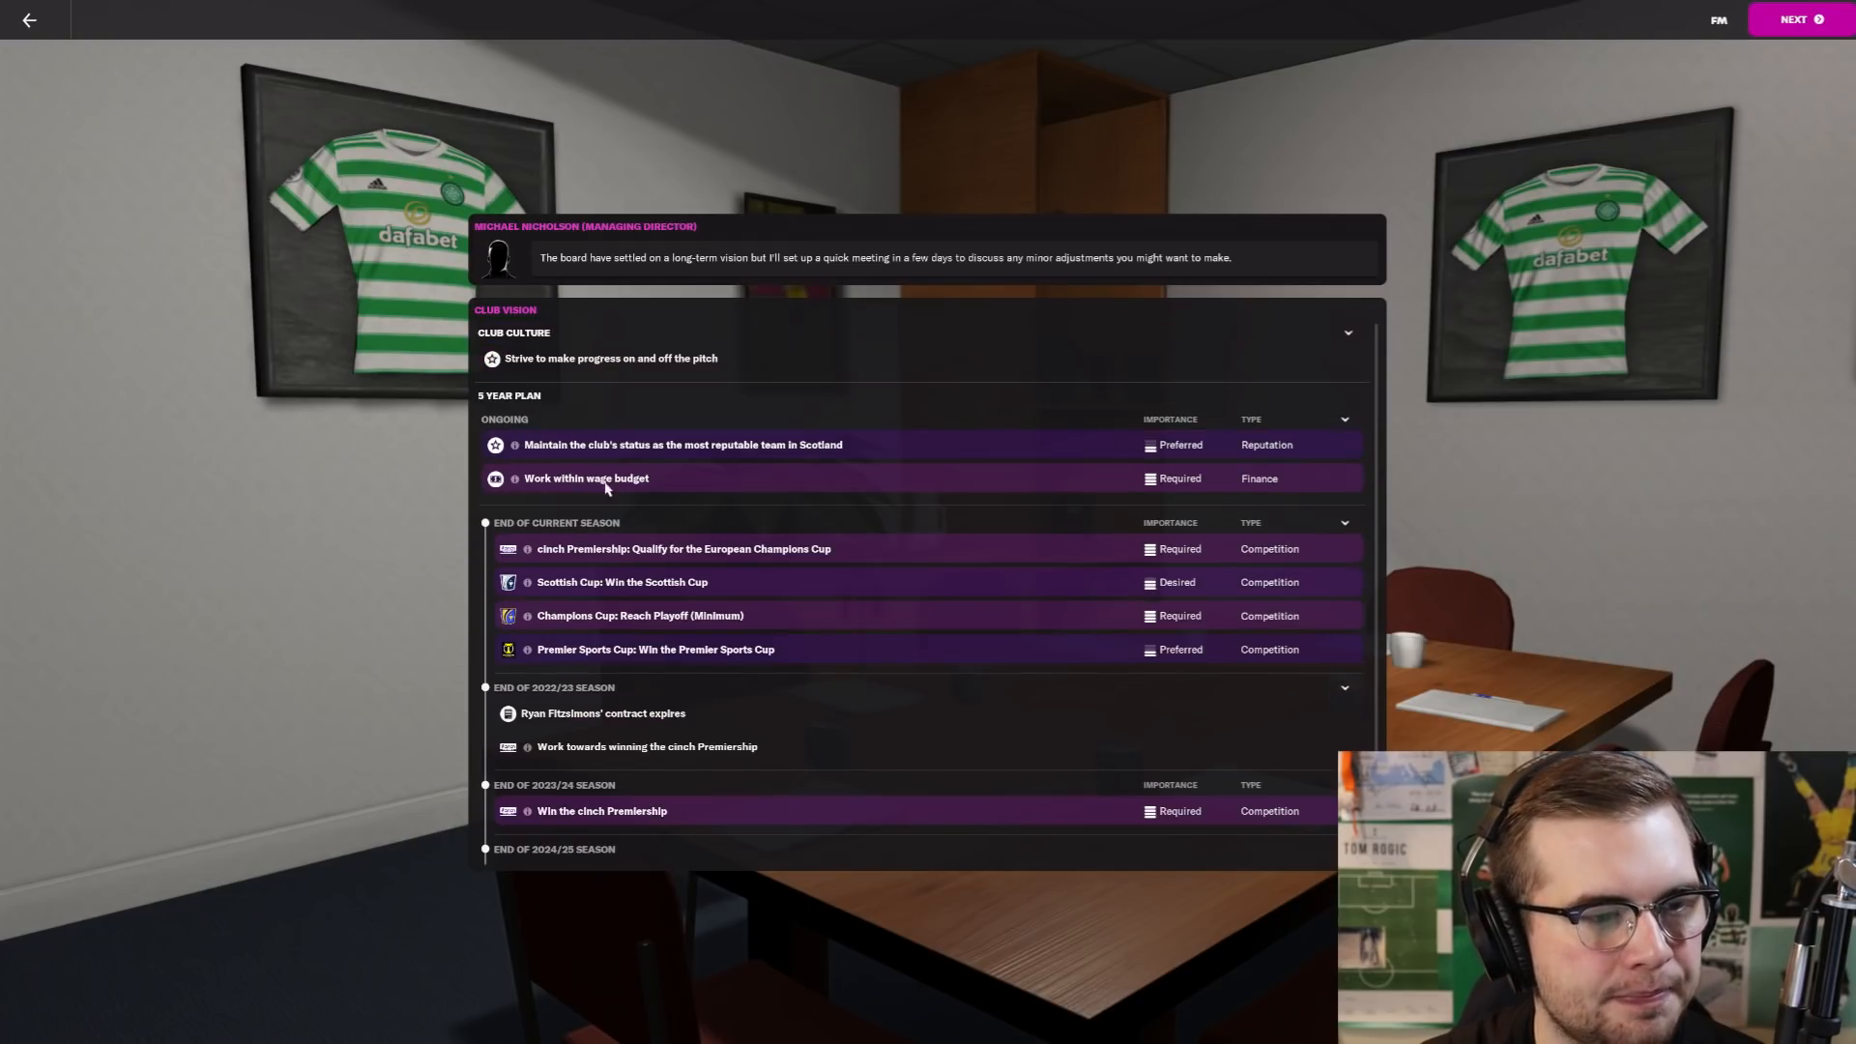
mouse_move(738, 472)
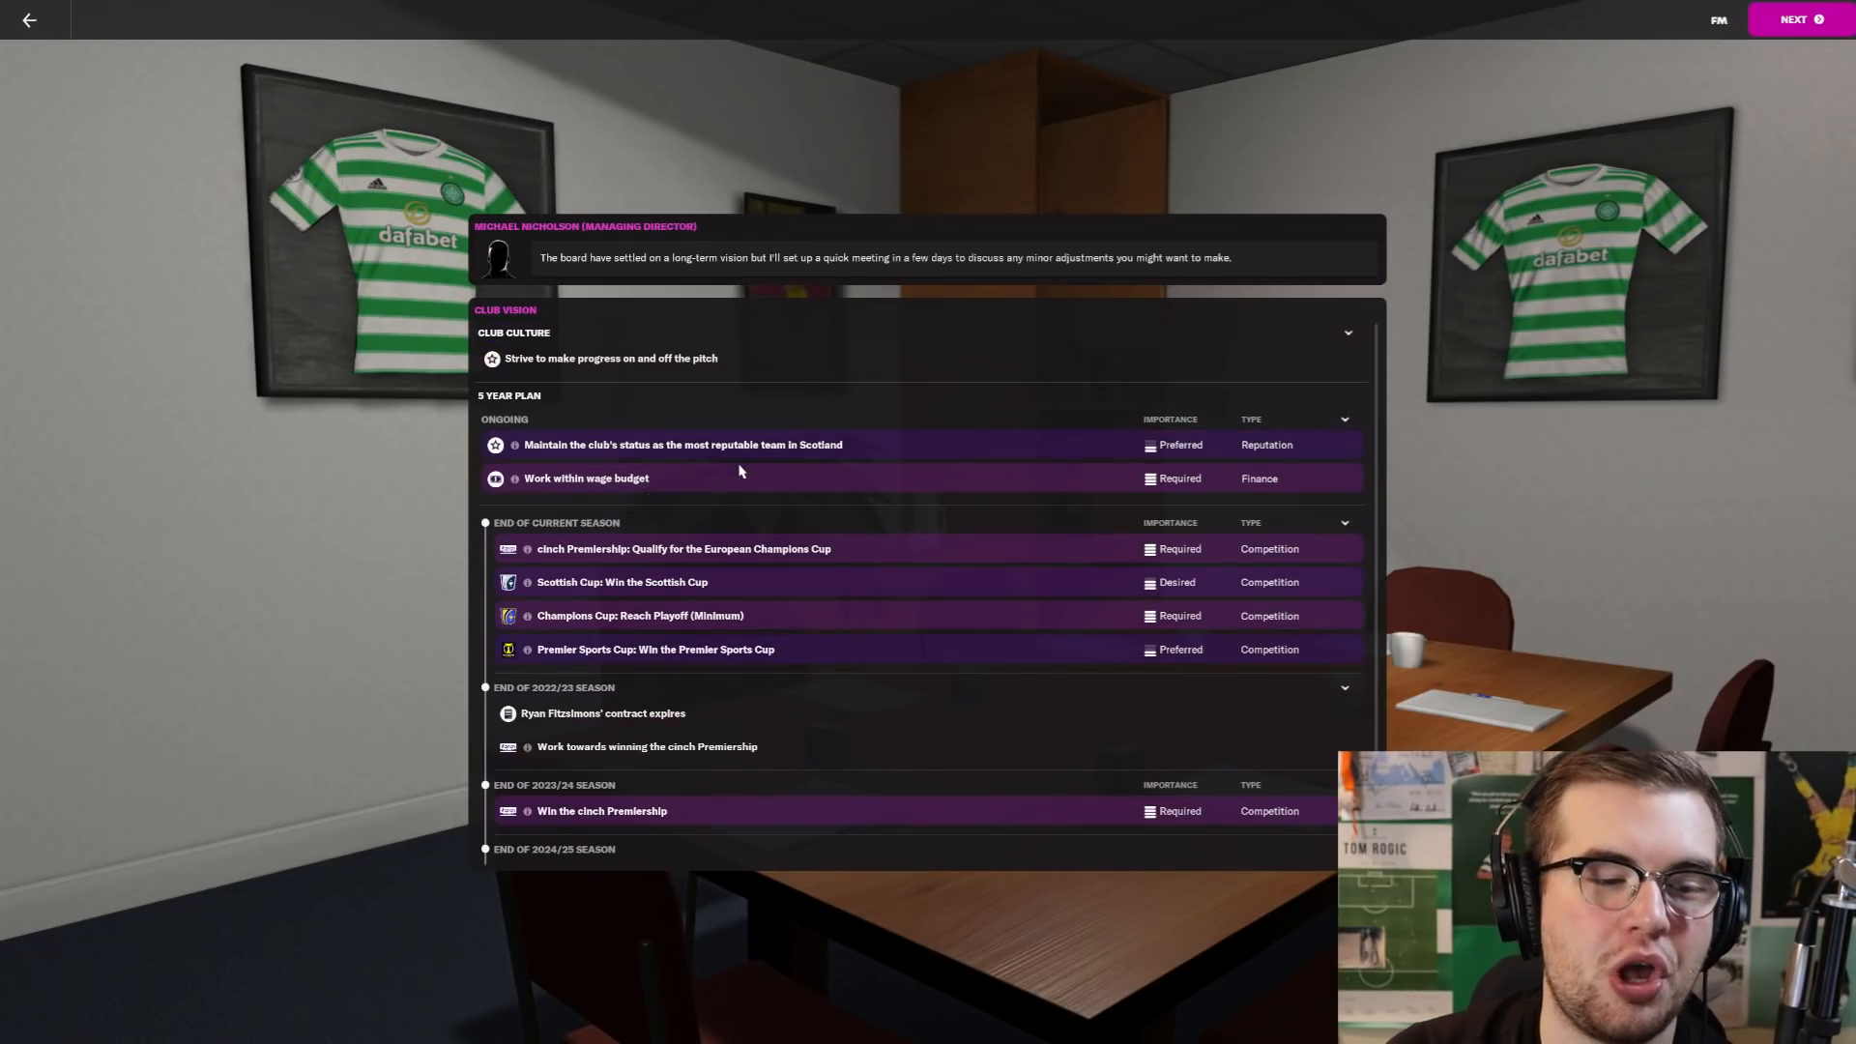
mouse_move(1121, 452)
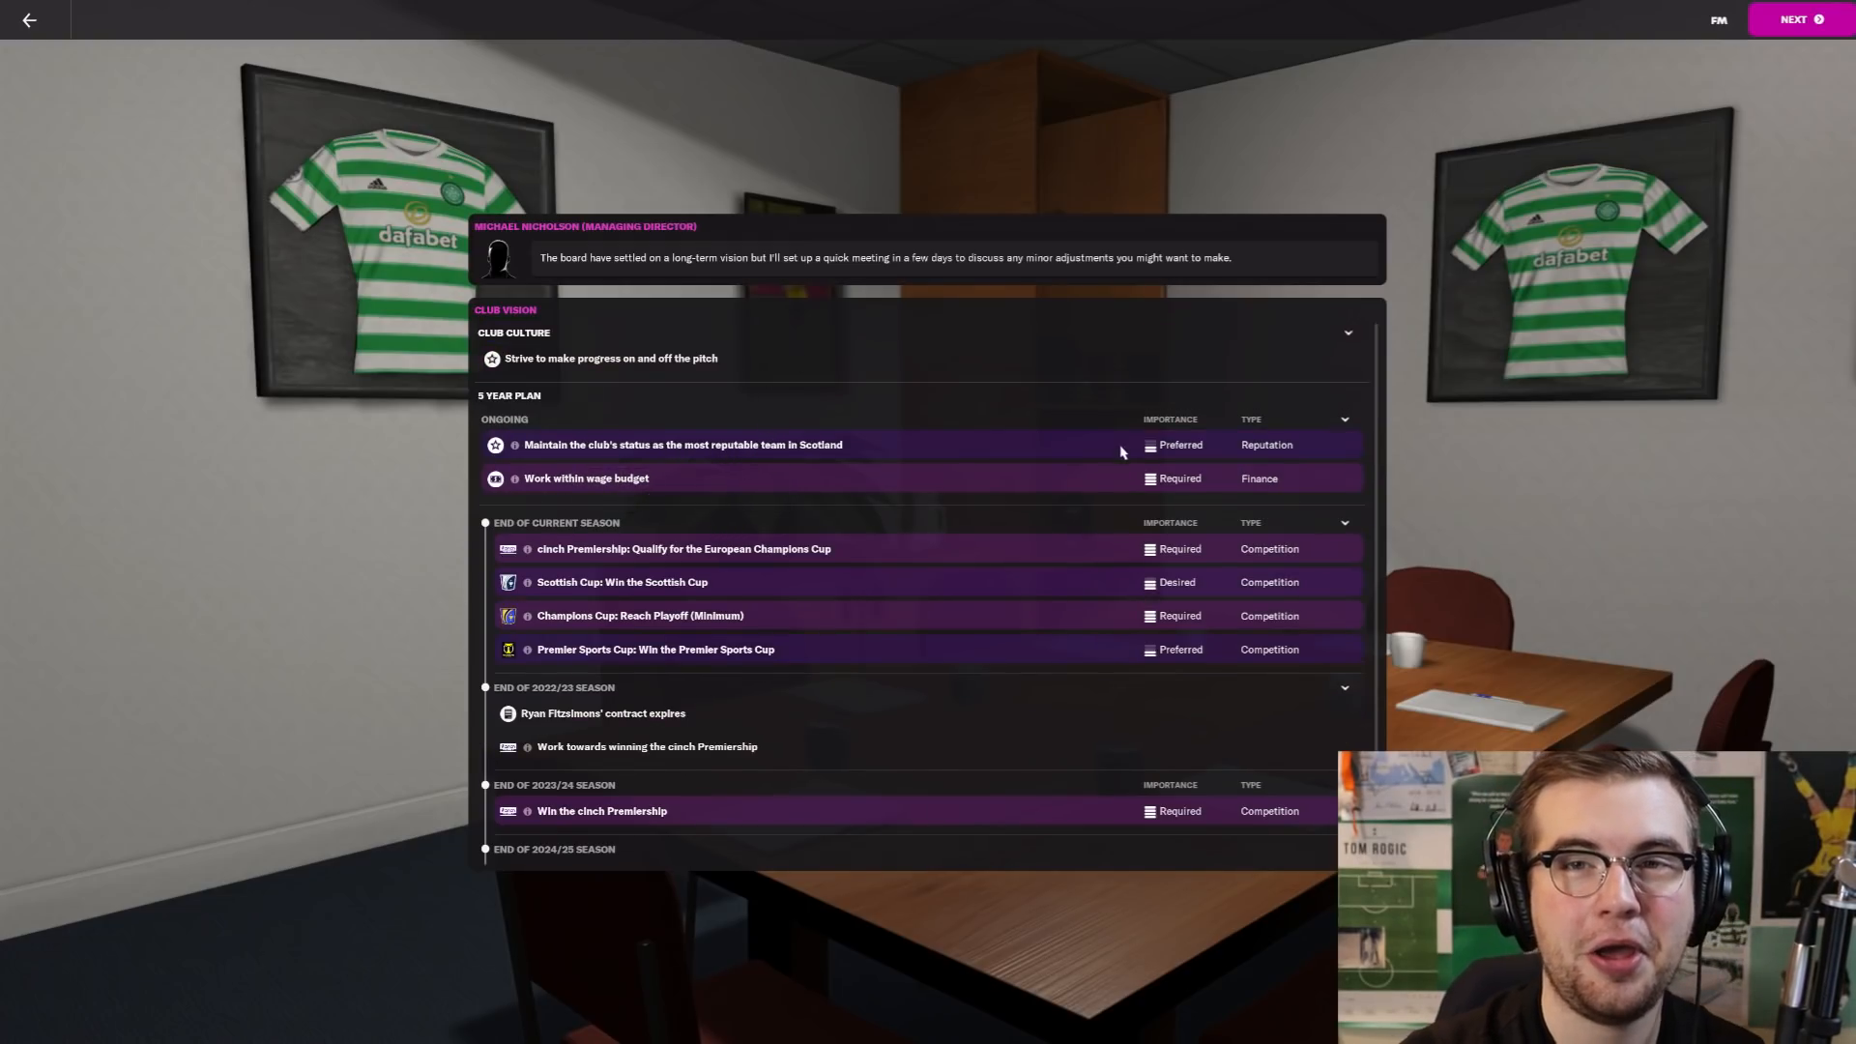
mouse_move(1059, 392)
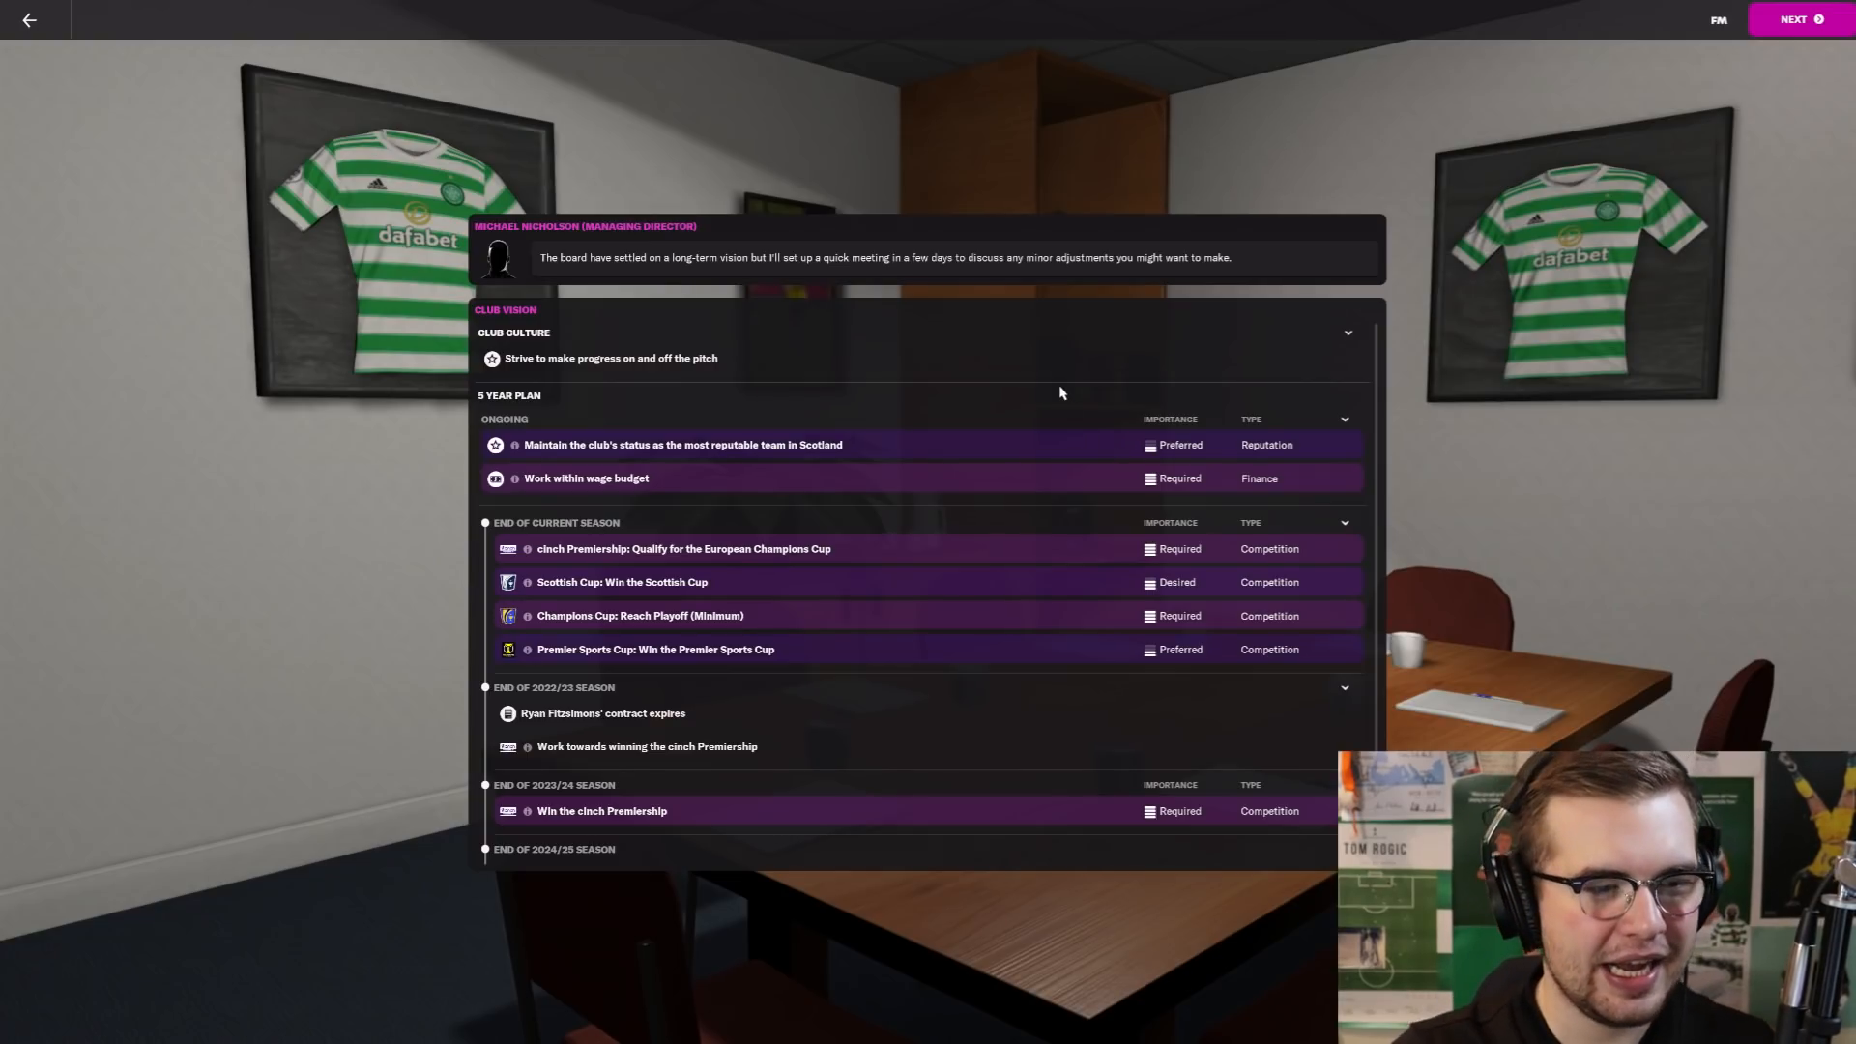
mouse_move(710, 529)
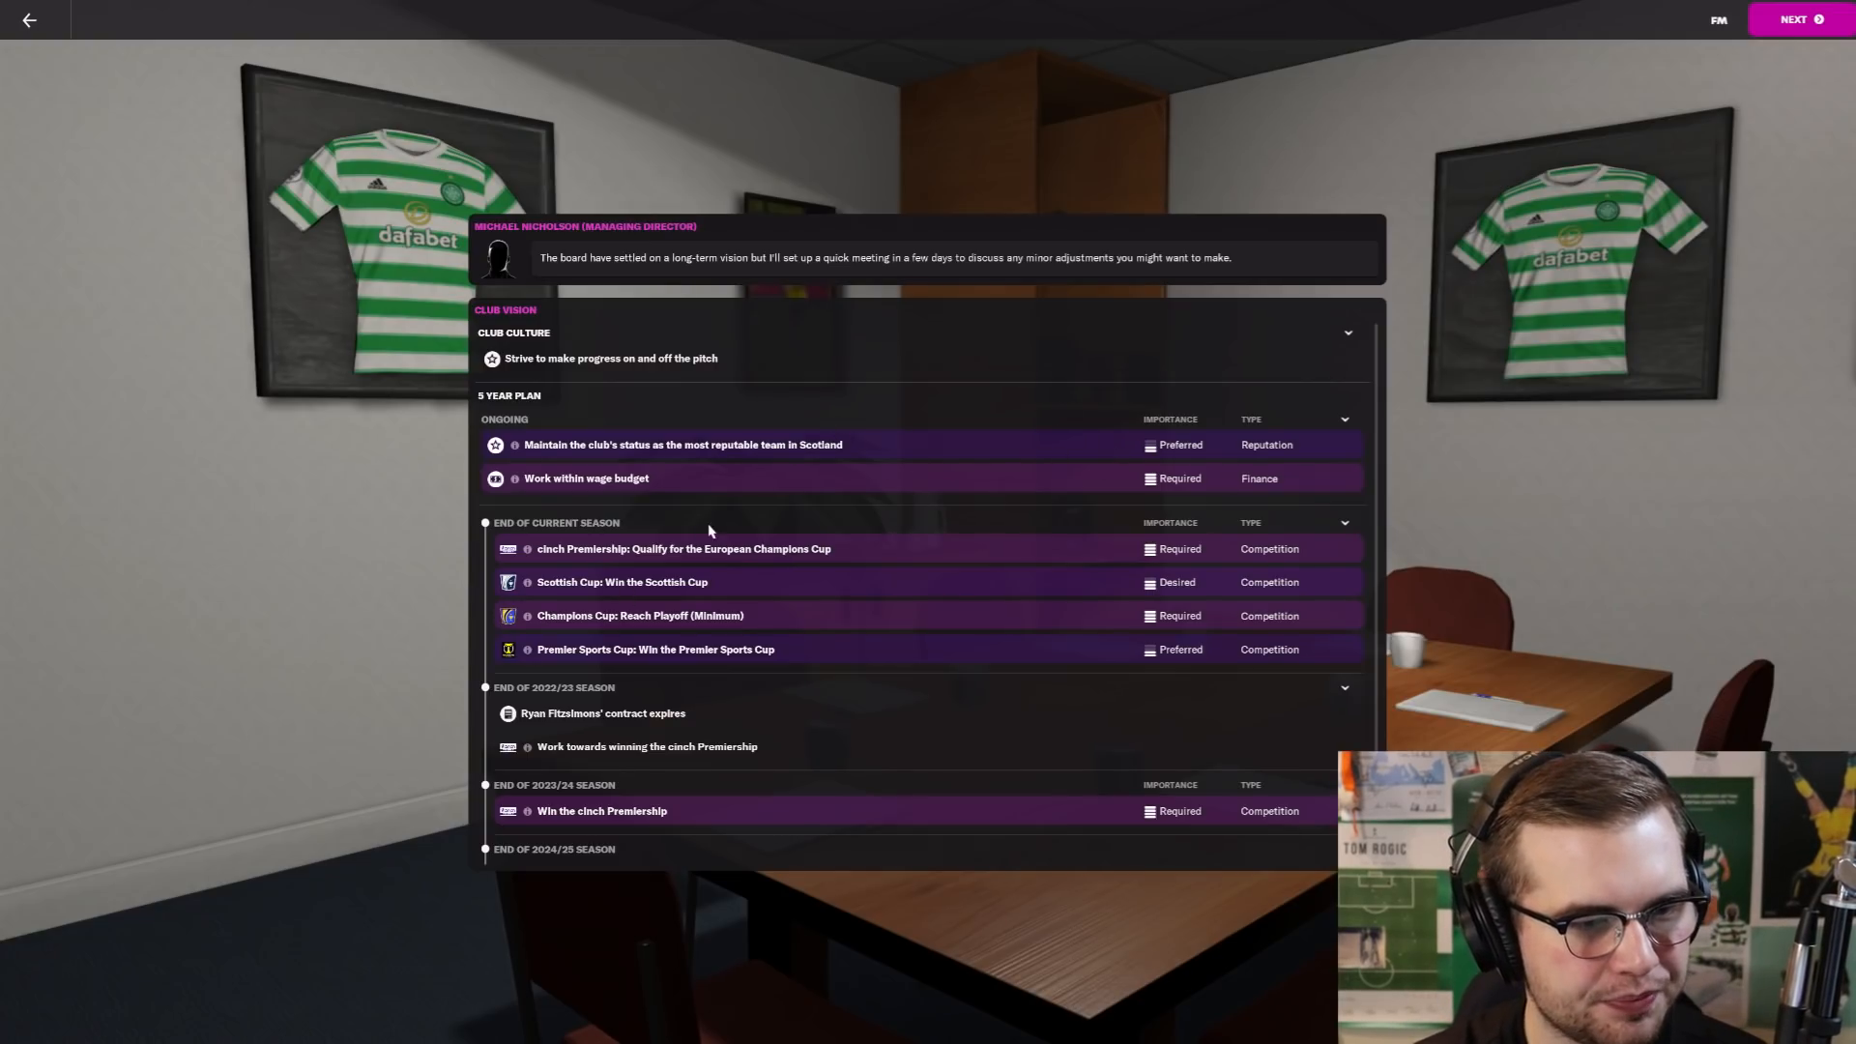
mouse_move(825, 549)
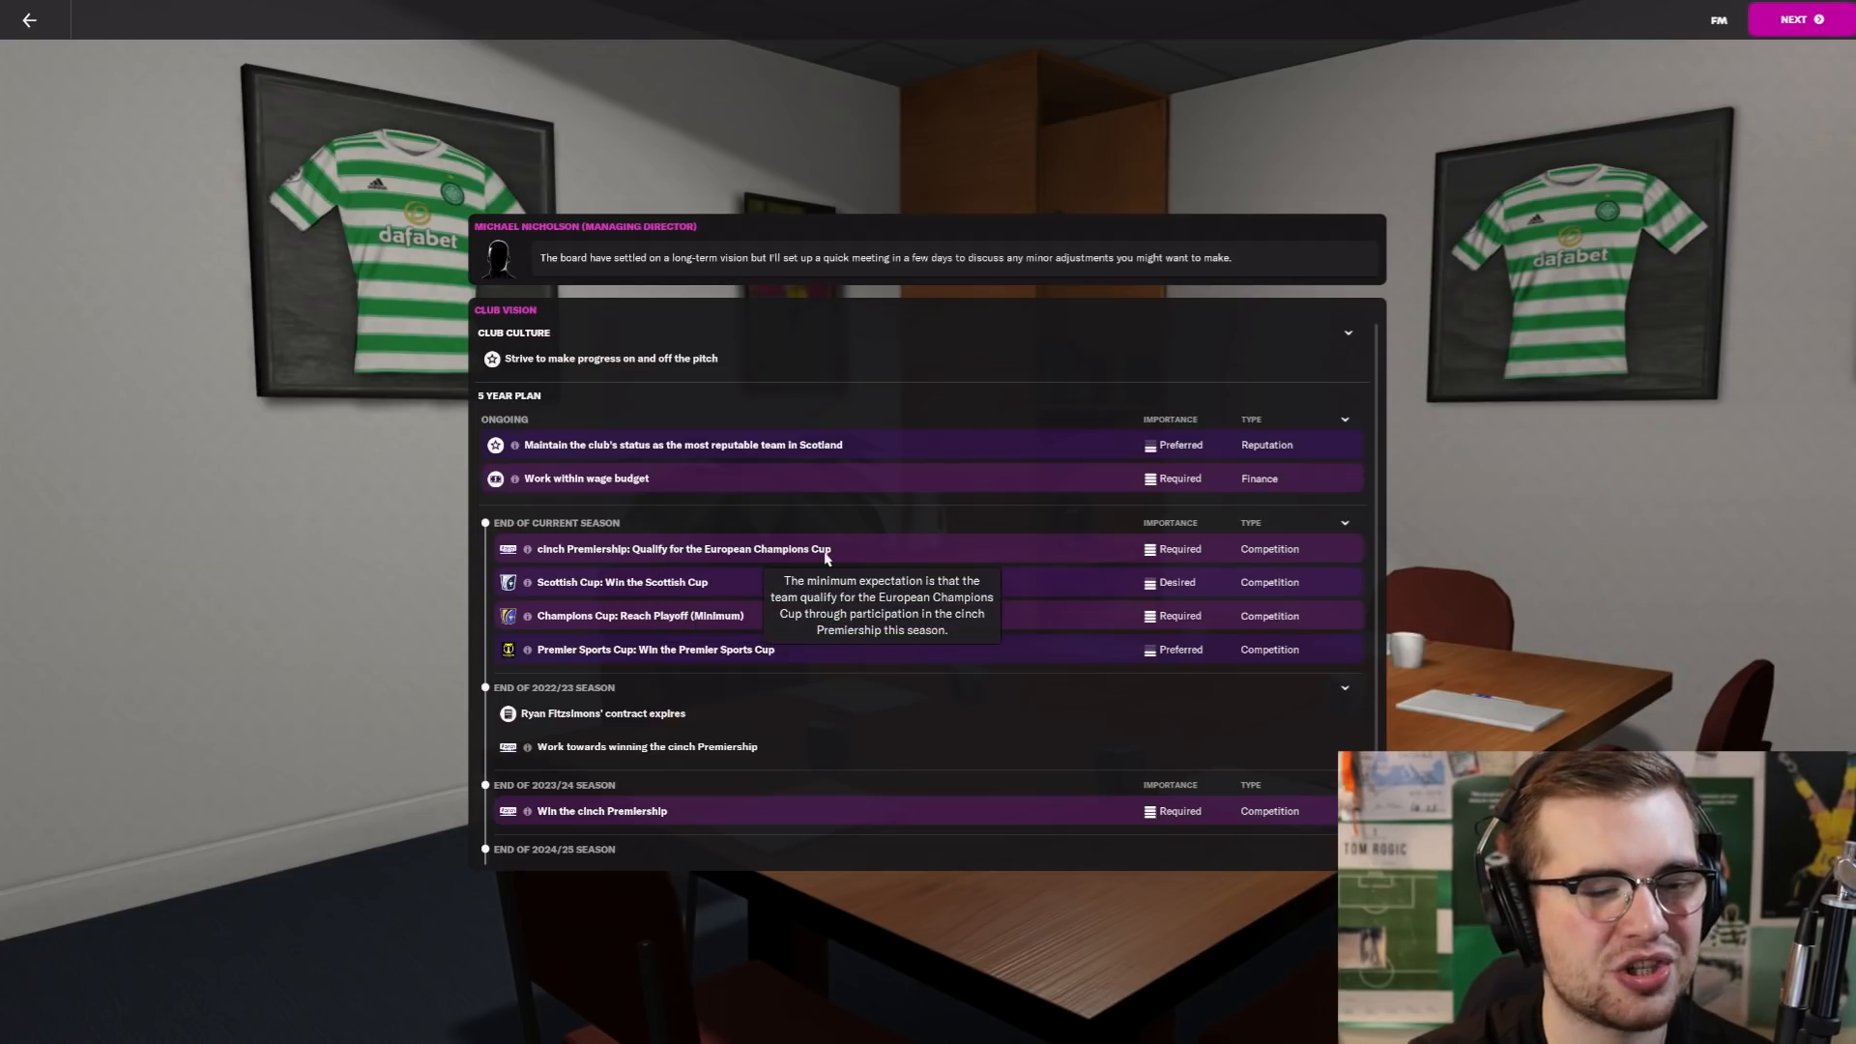
mouse_move(837, 611)
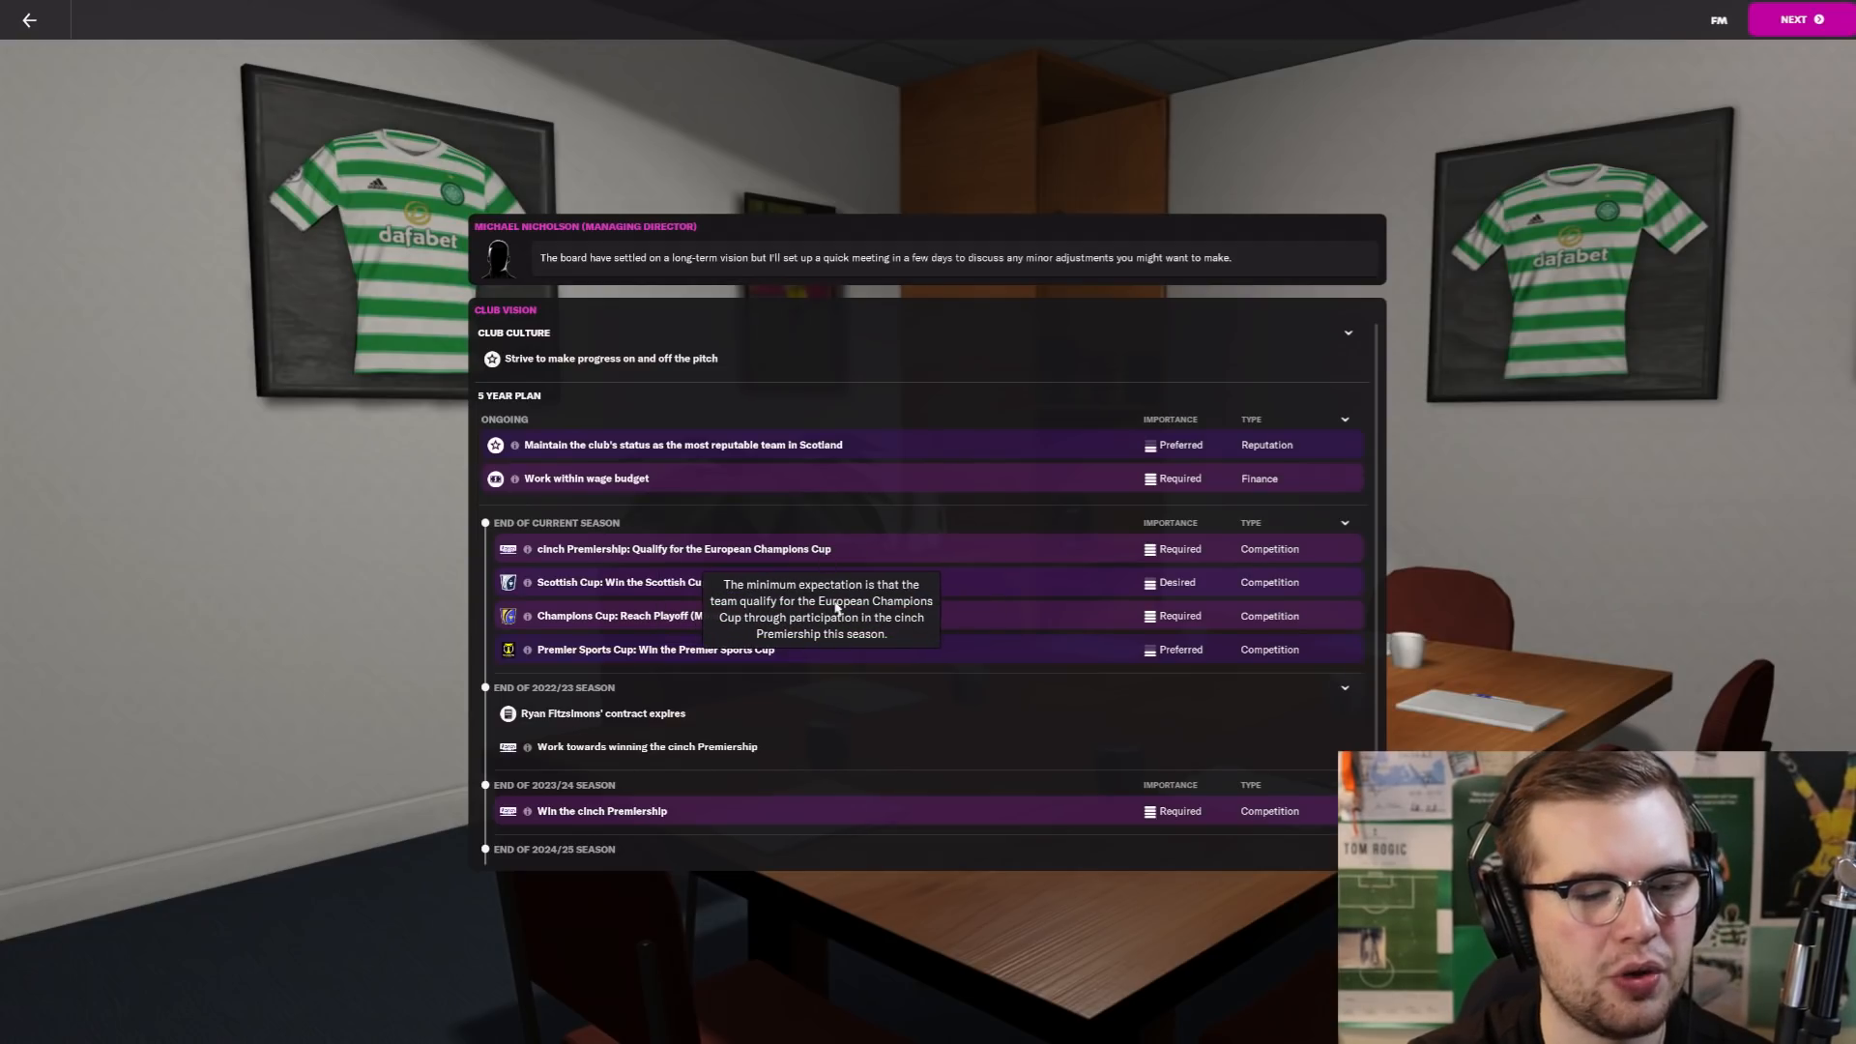
mouse_move(873, 700)
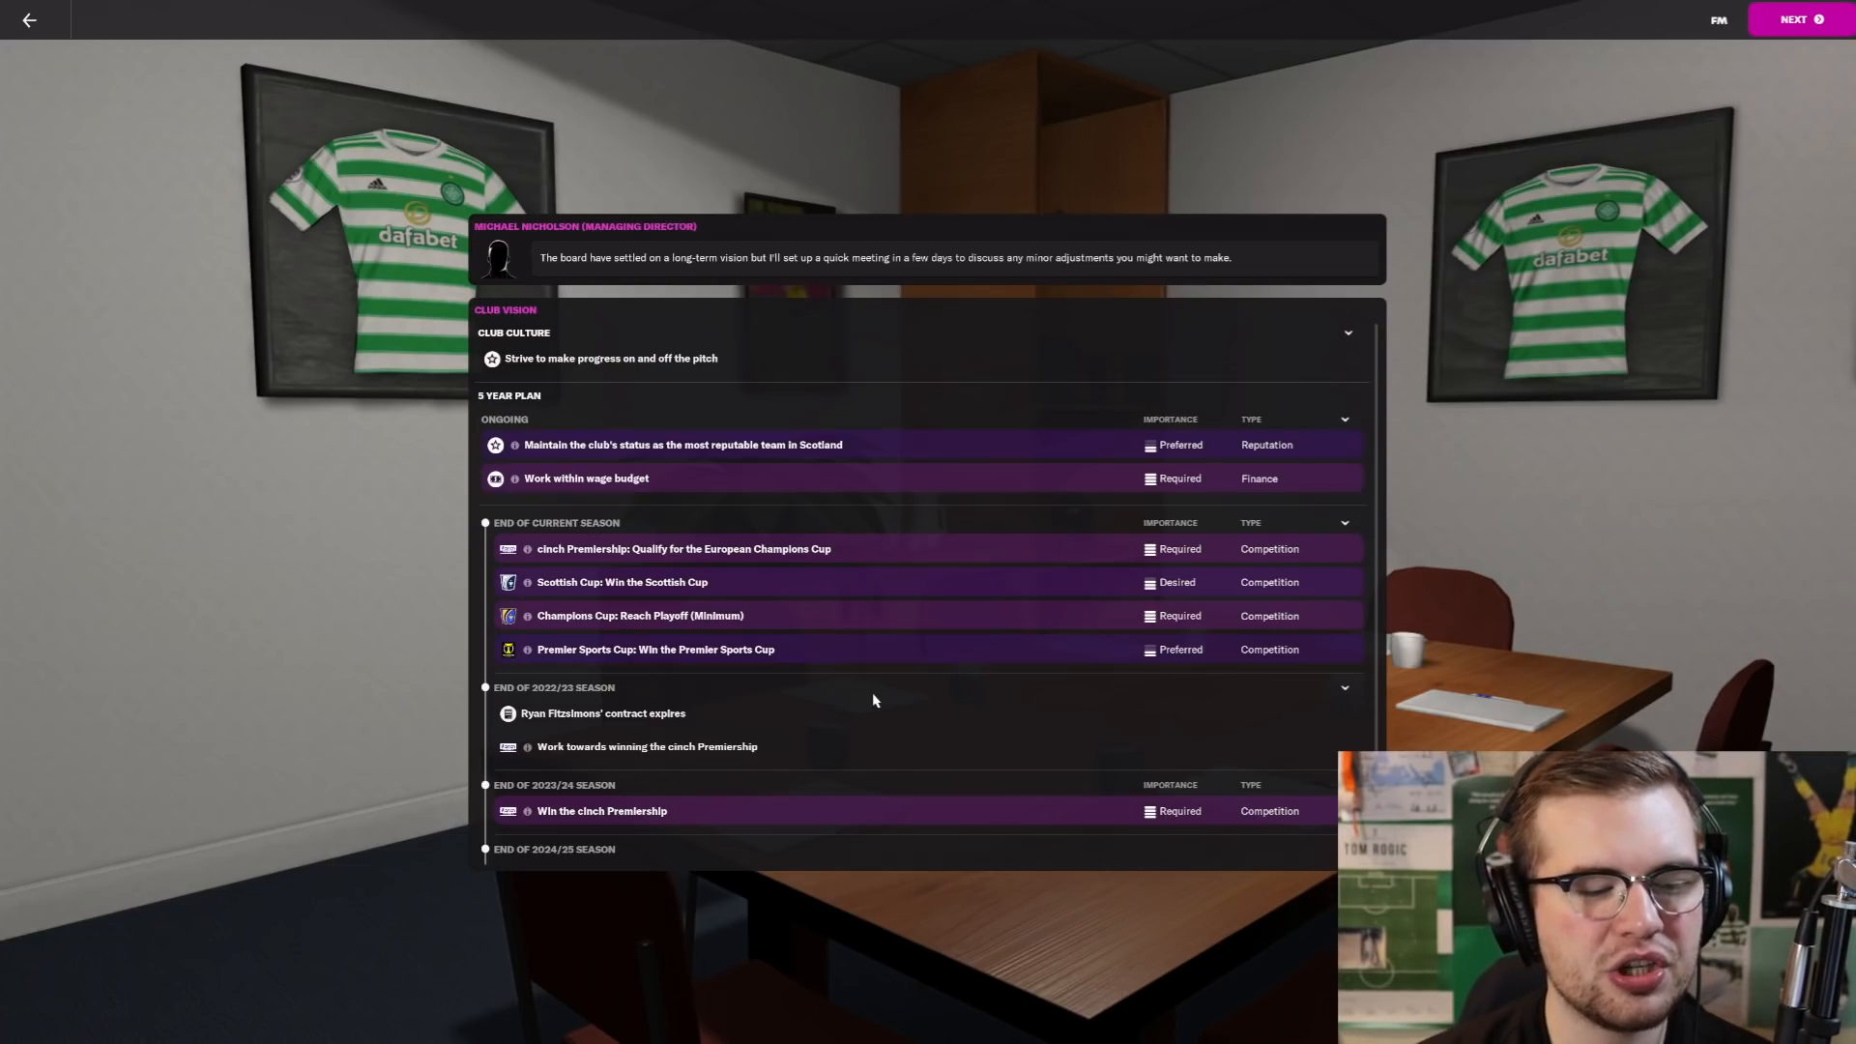
mouse_move(814, 584)
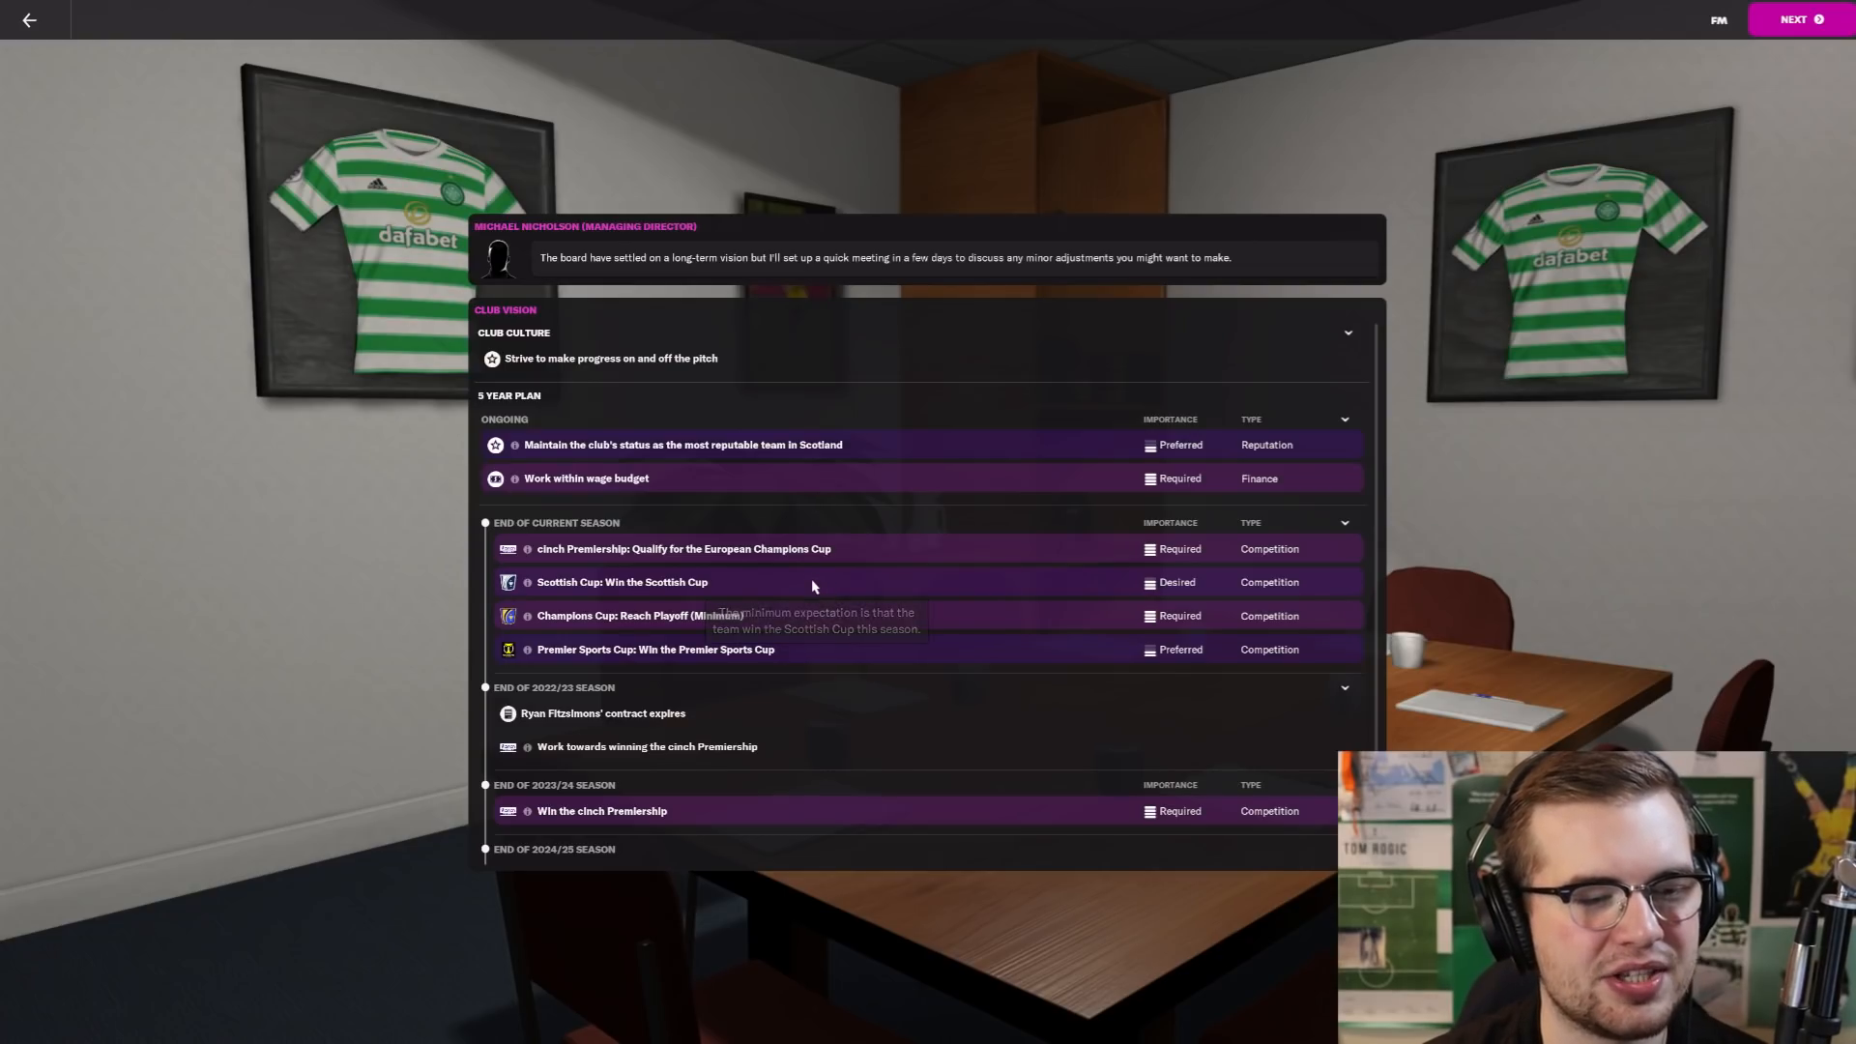
mouse_move(816, 530)
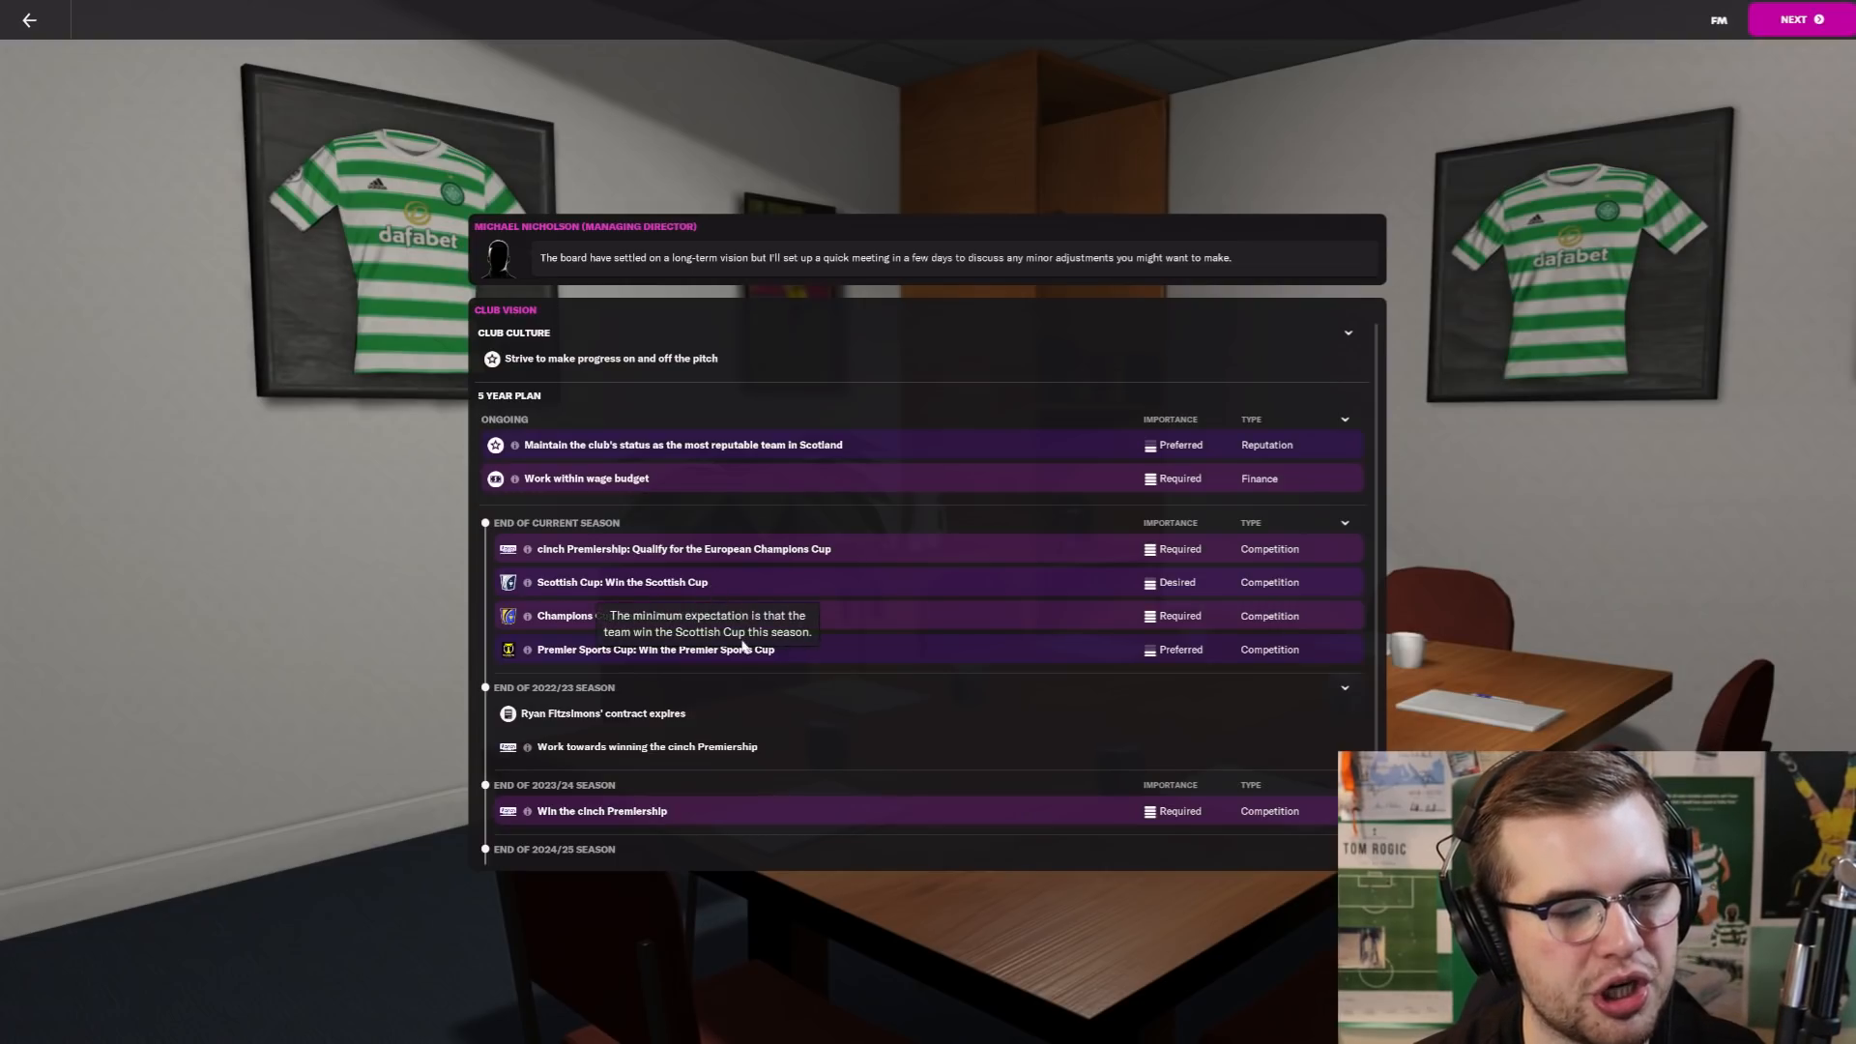
mouse_move(800, 833)
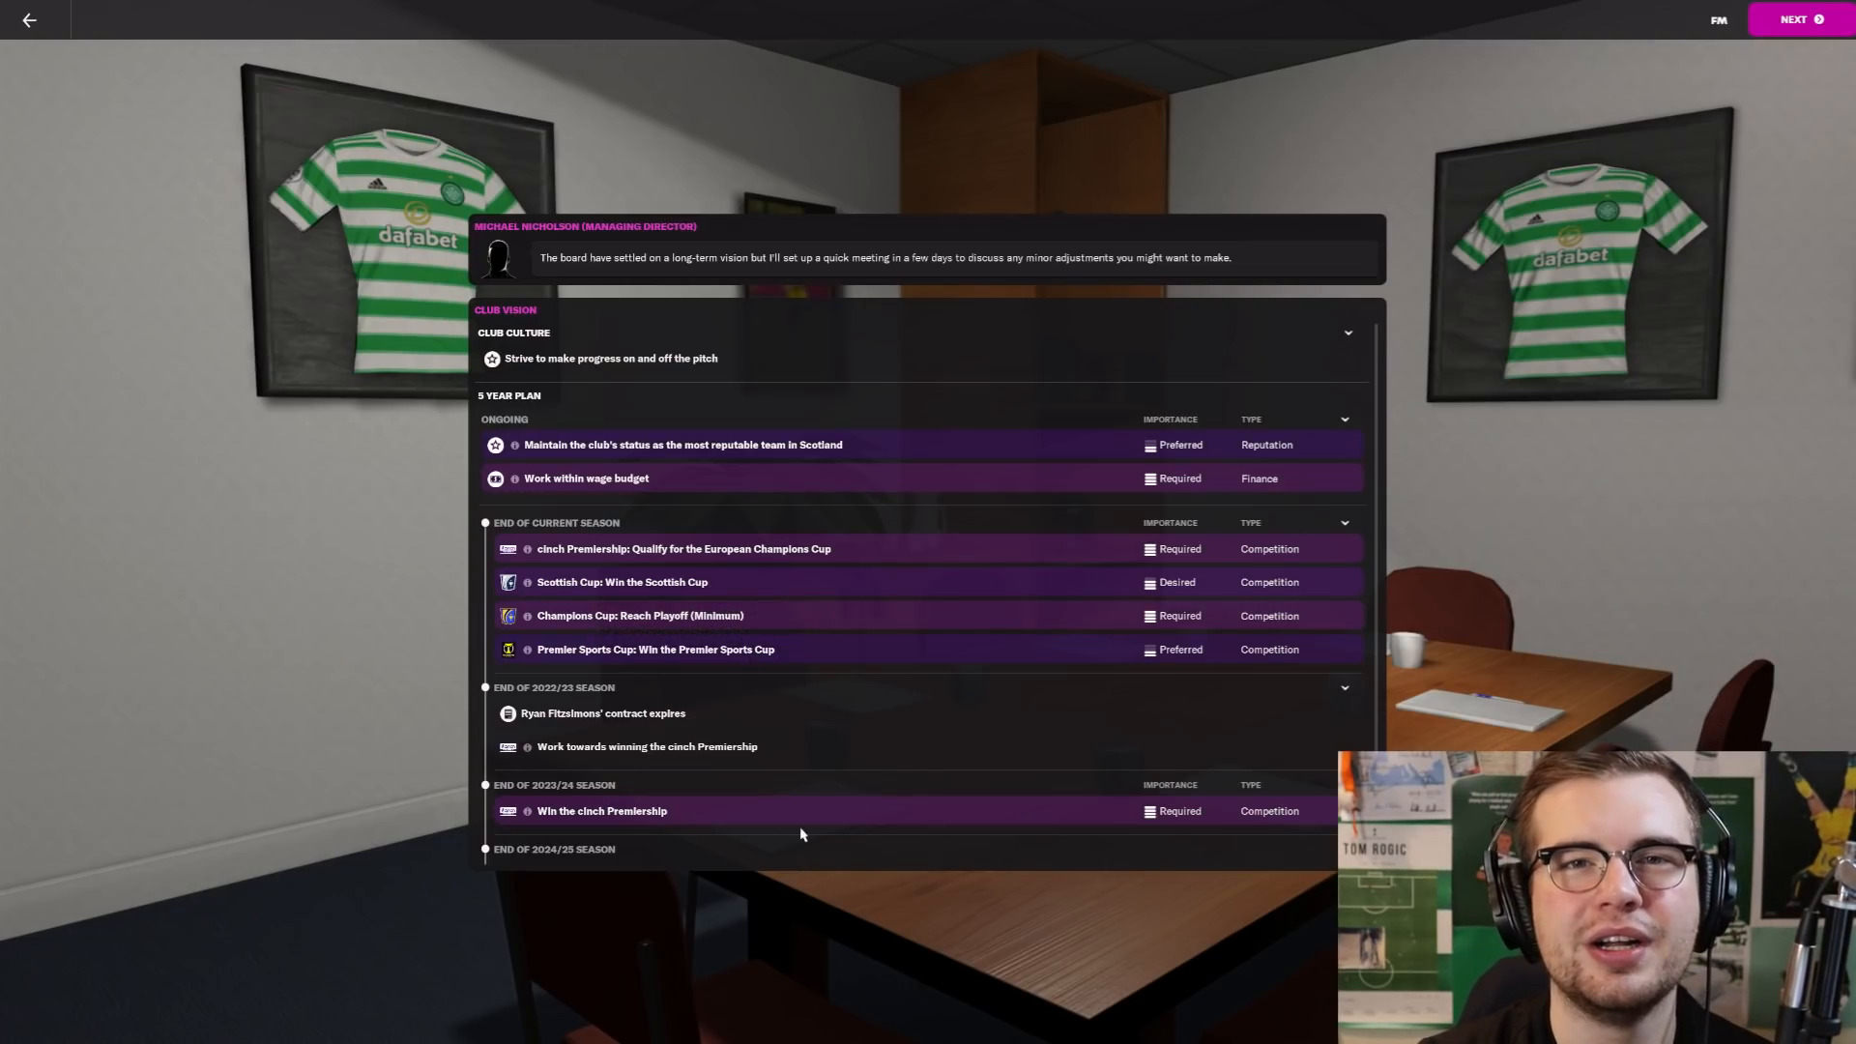
mouse_move(845, 588)
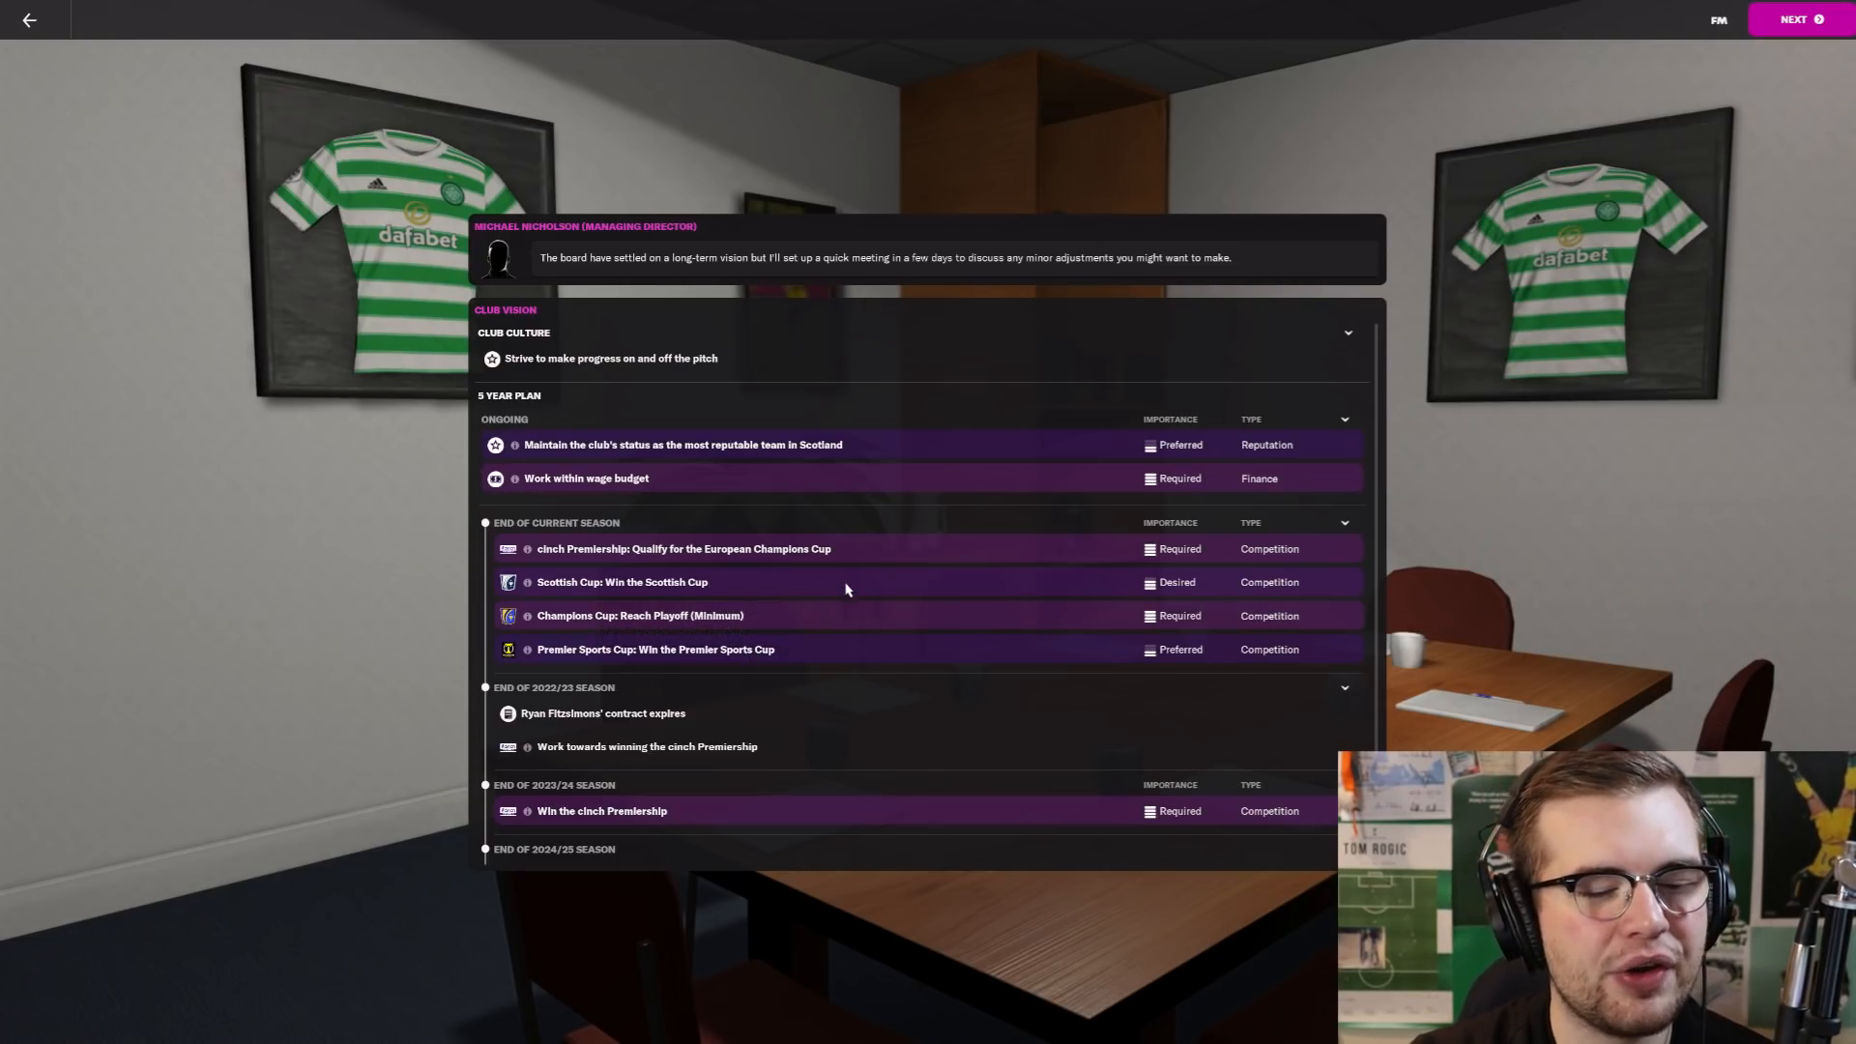
mouse_move(895, 563)
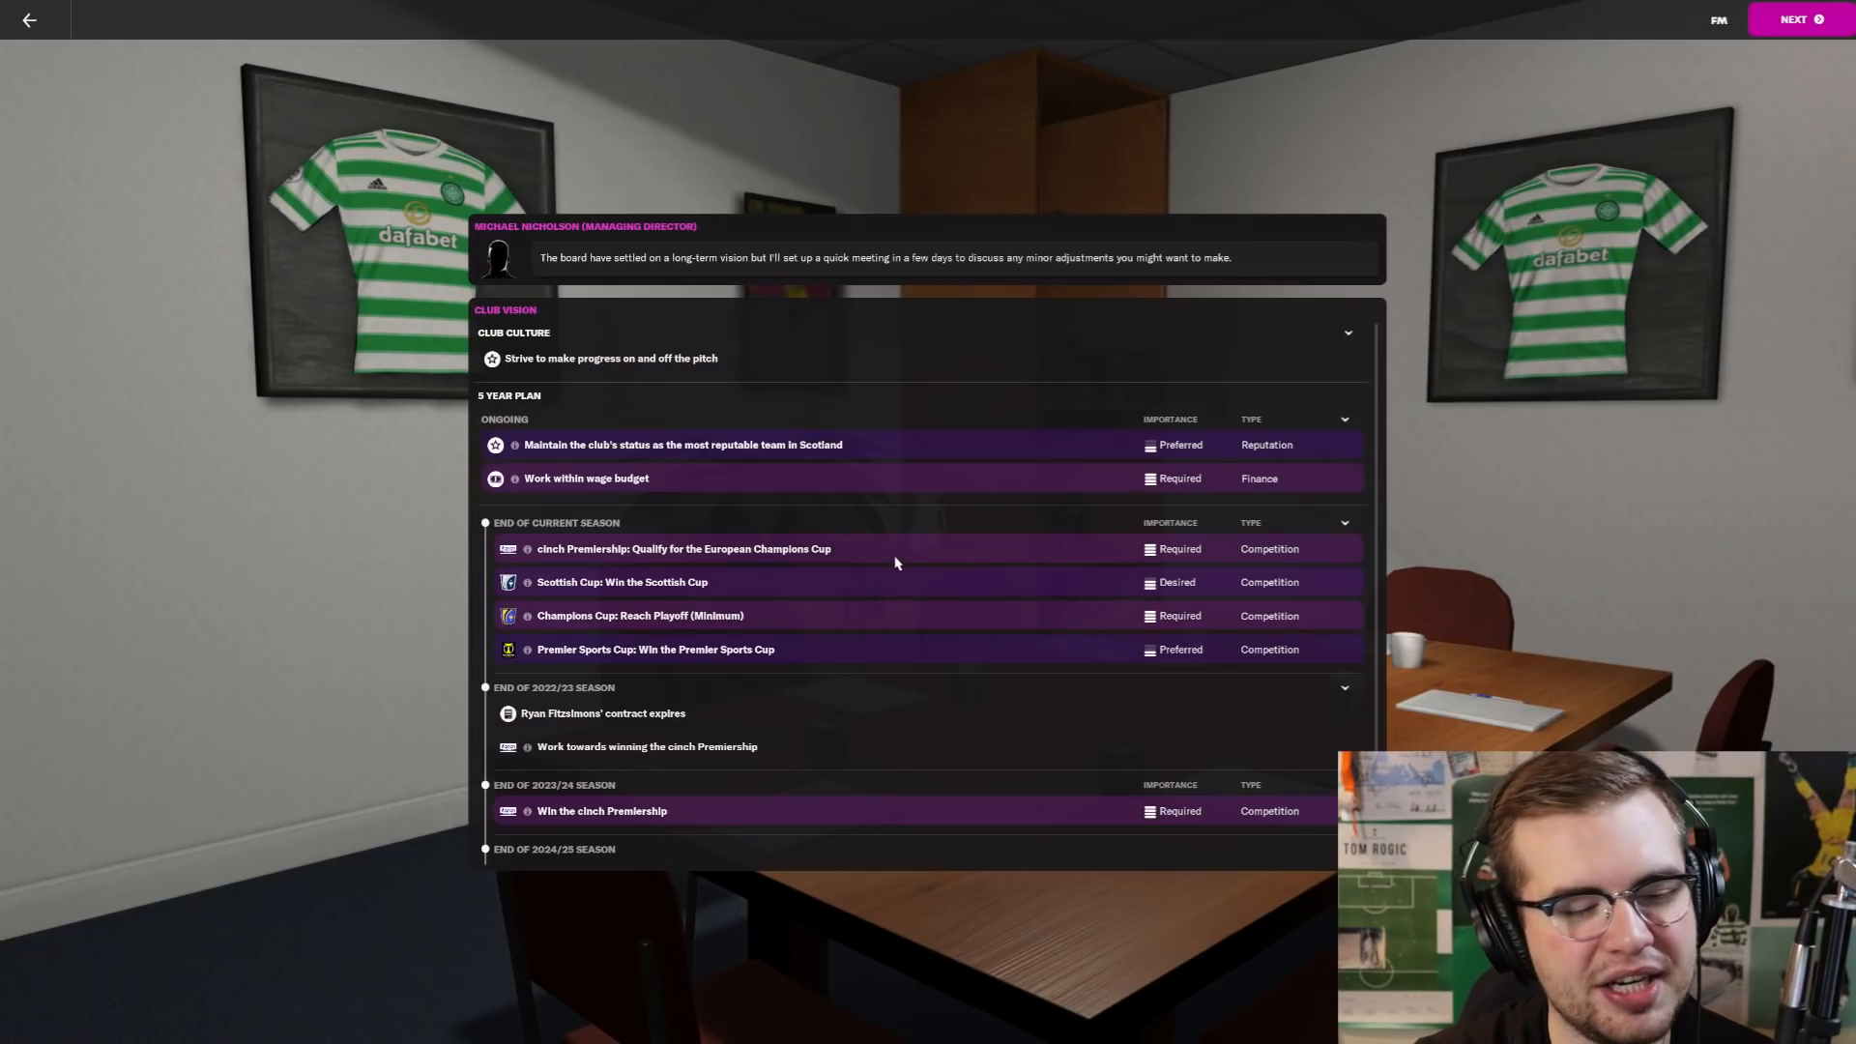
mouse_move(935, 528)
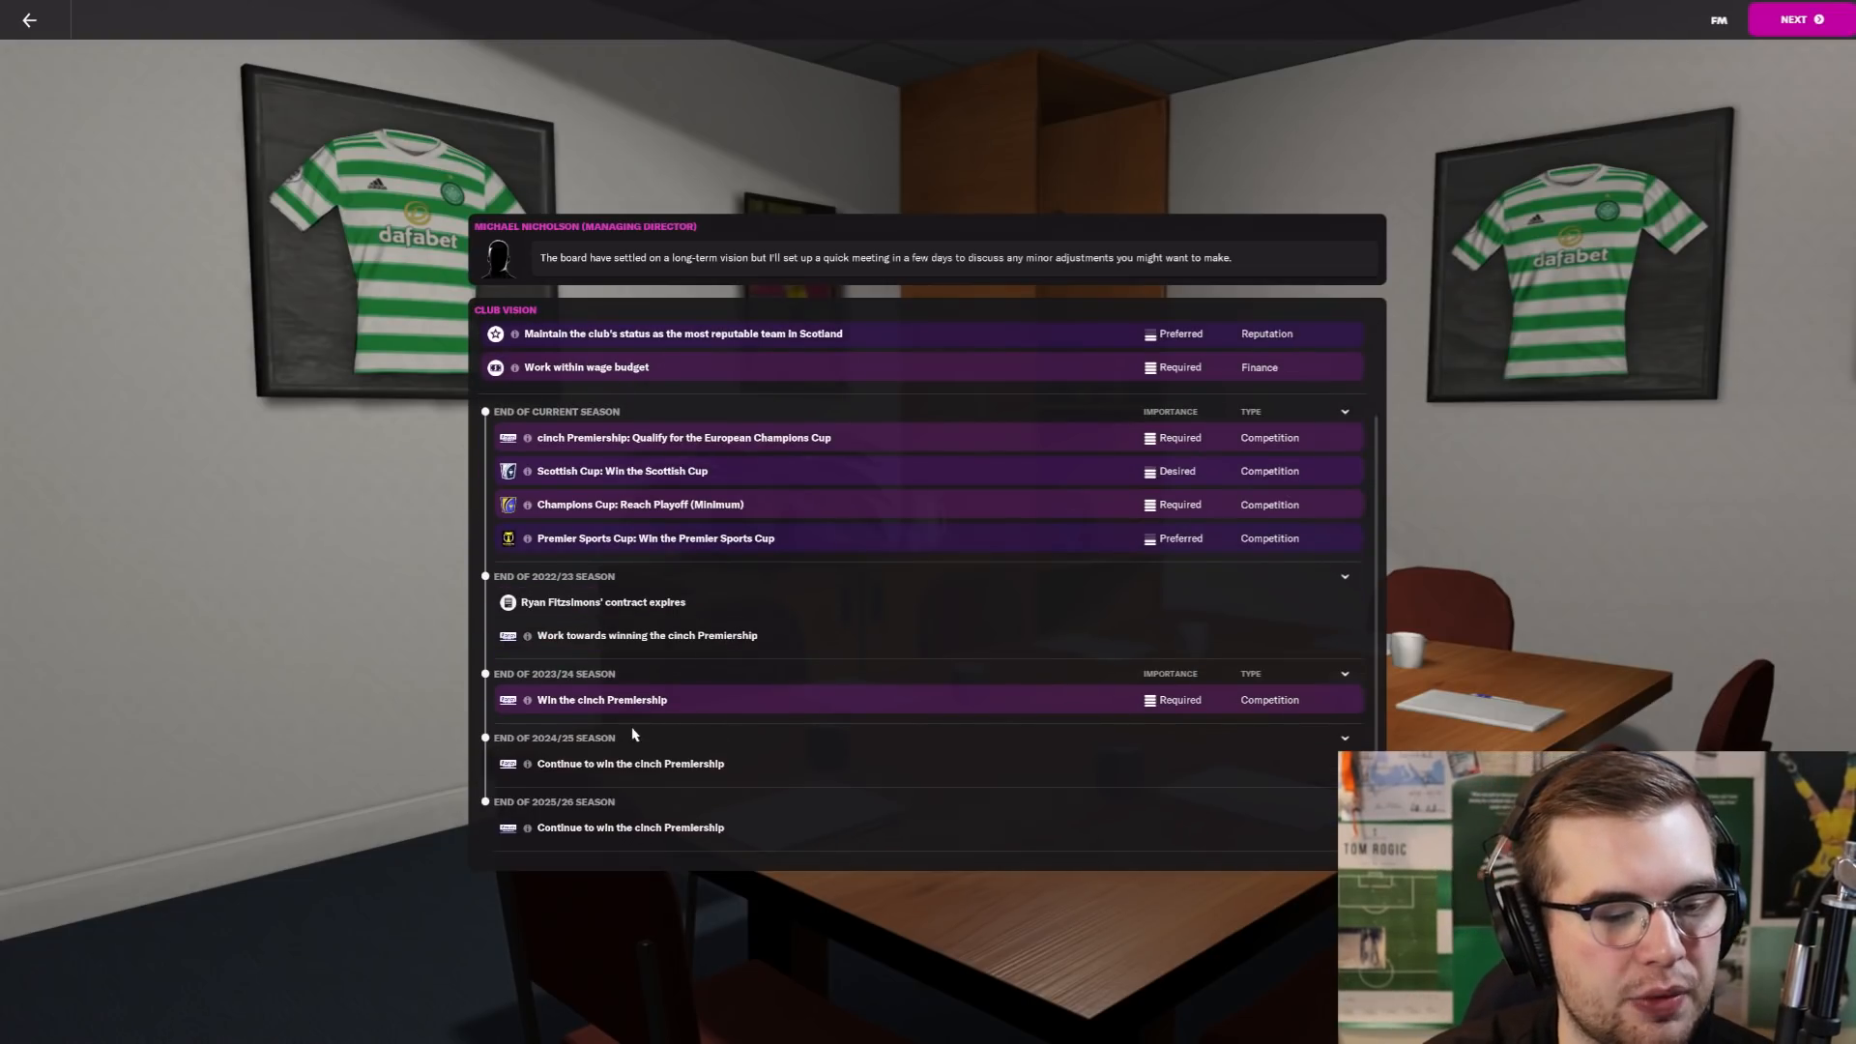
scroll(up, 3)
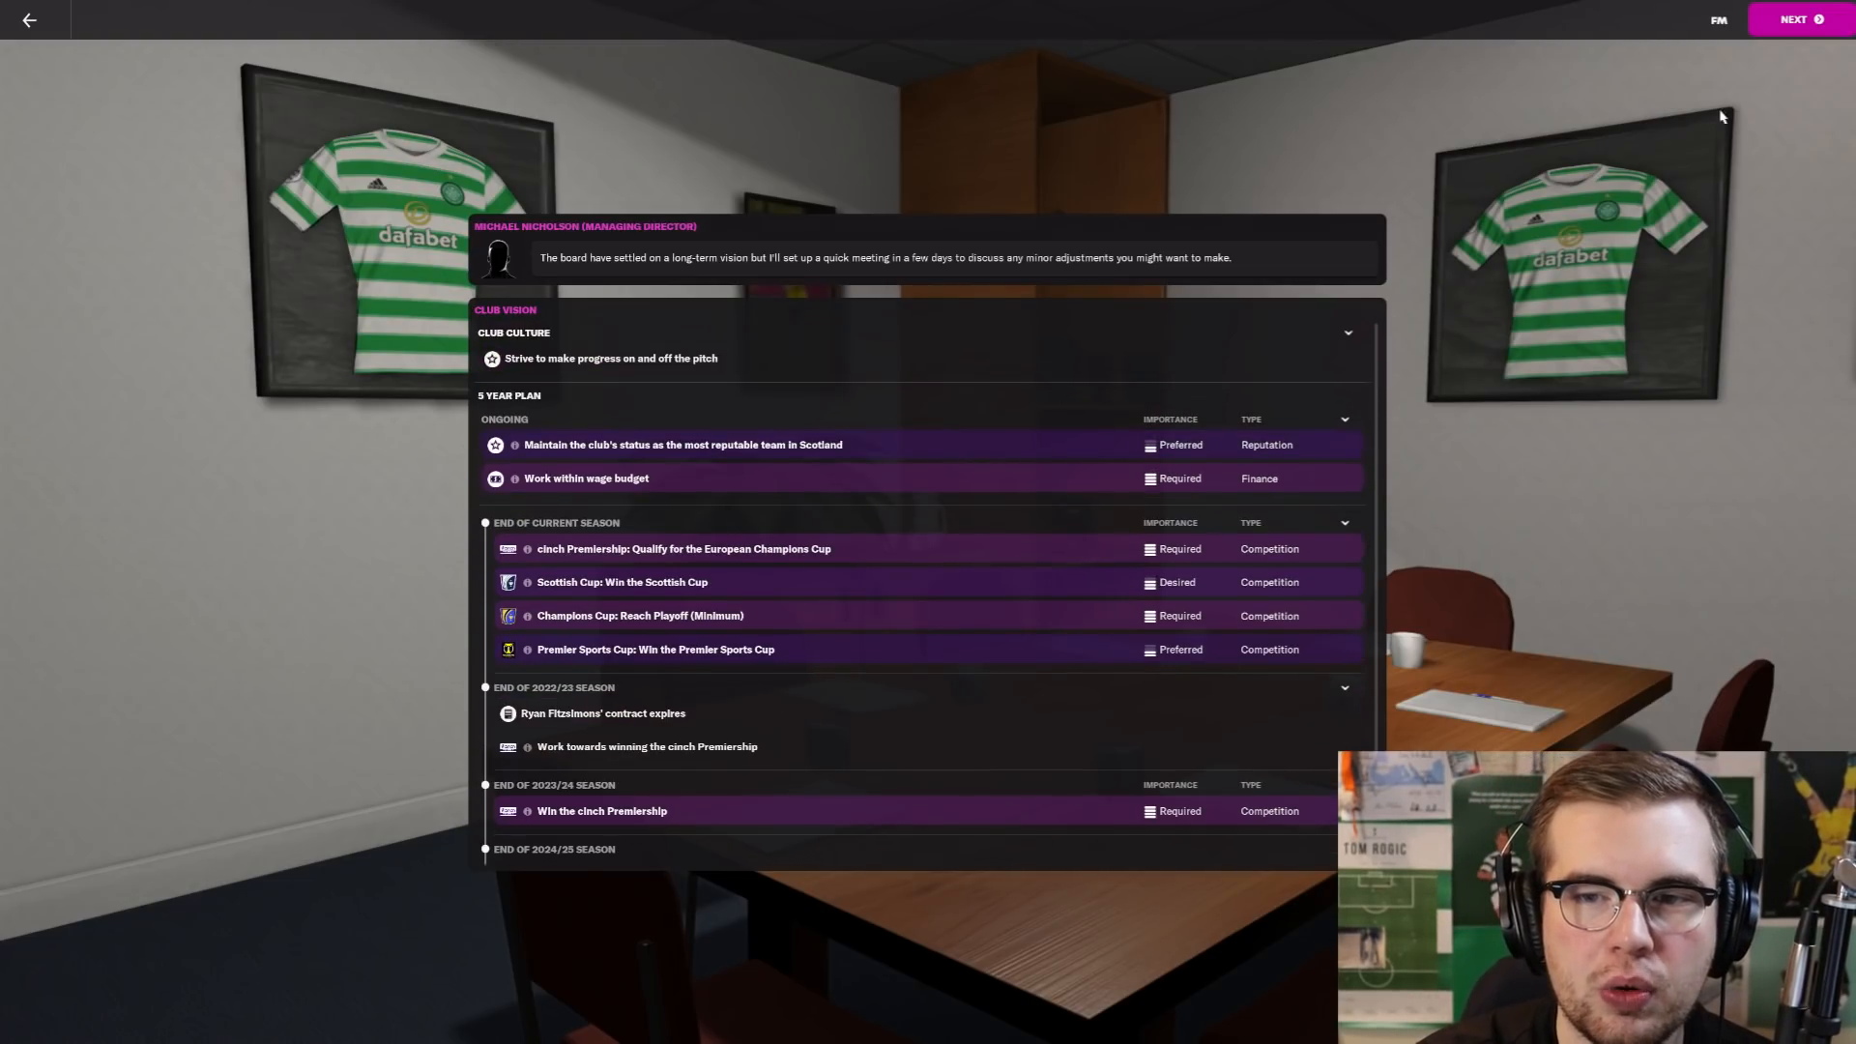
Step: Move on to the meeting arrangements and set backroom staff meetings to Every Month
click(1796, 20)
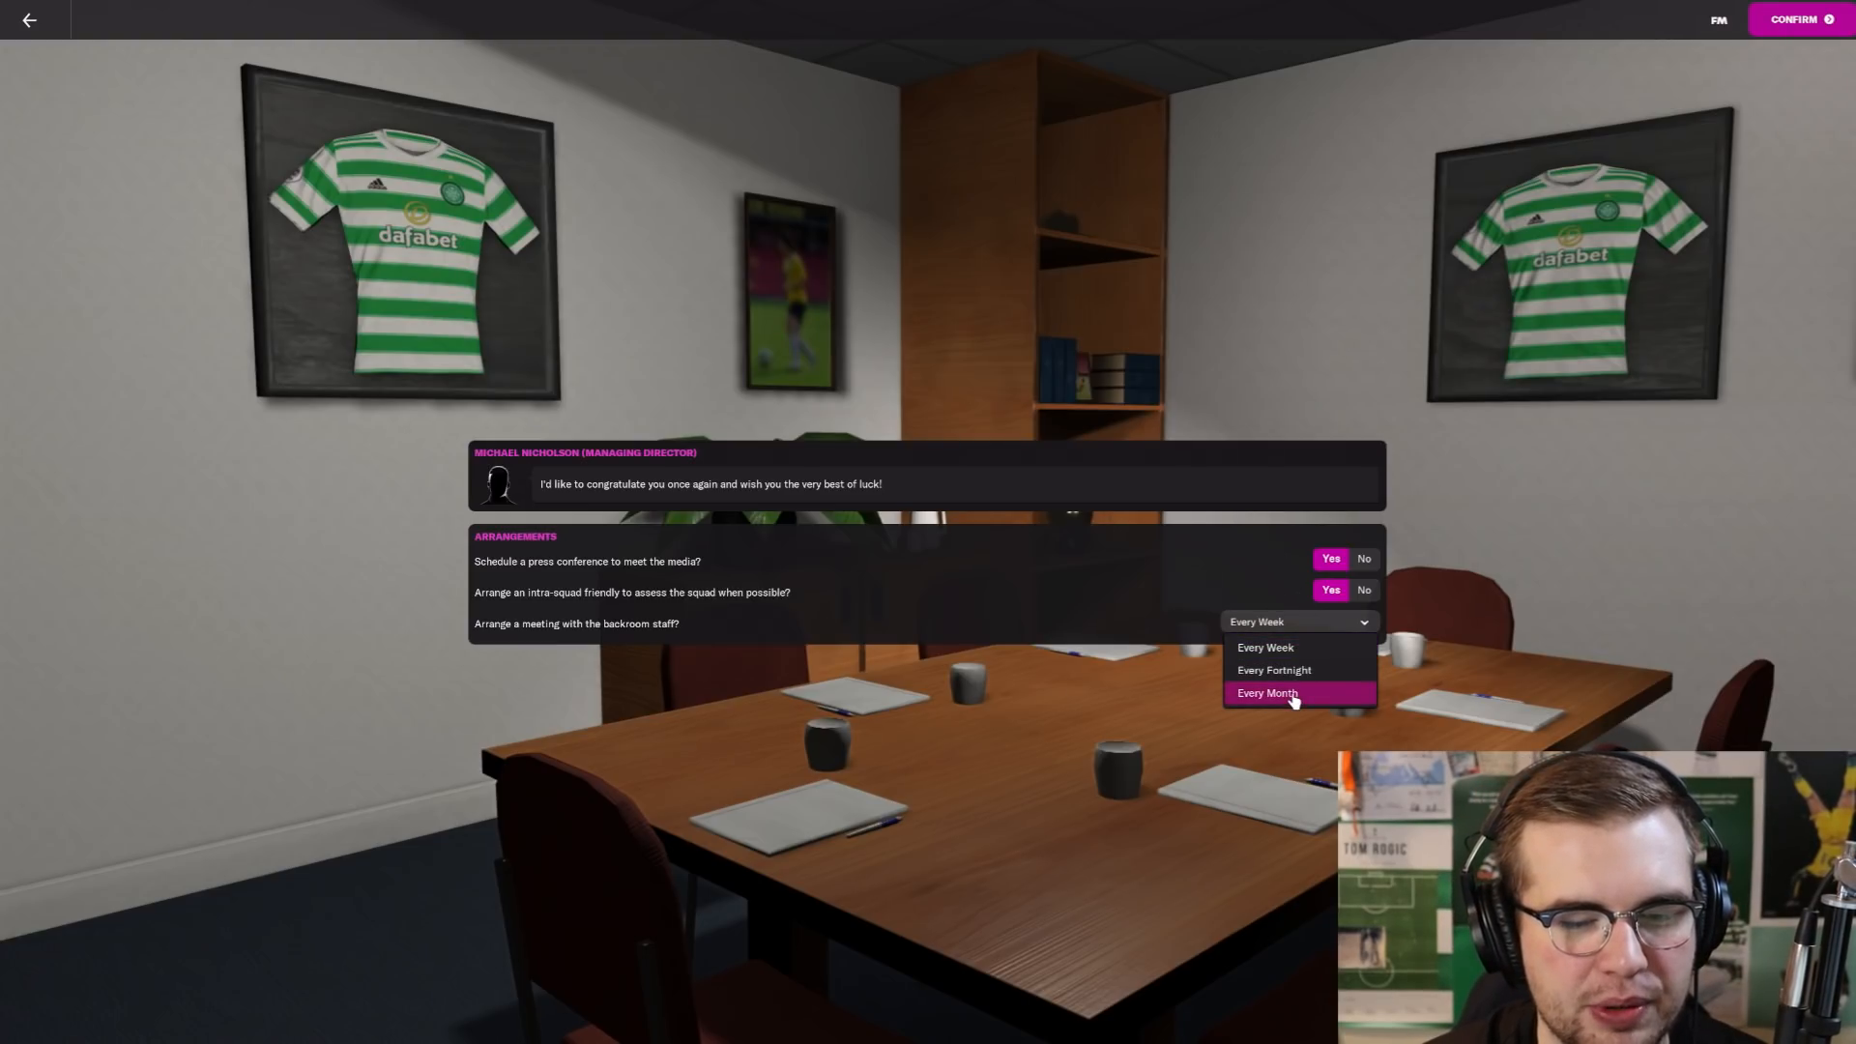
click(1267, 692)
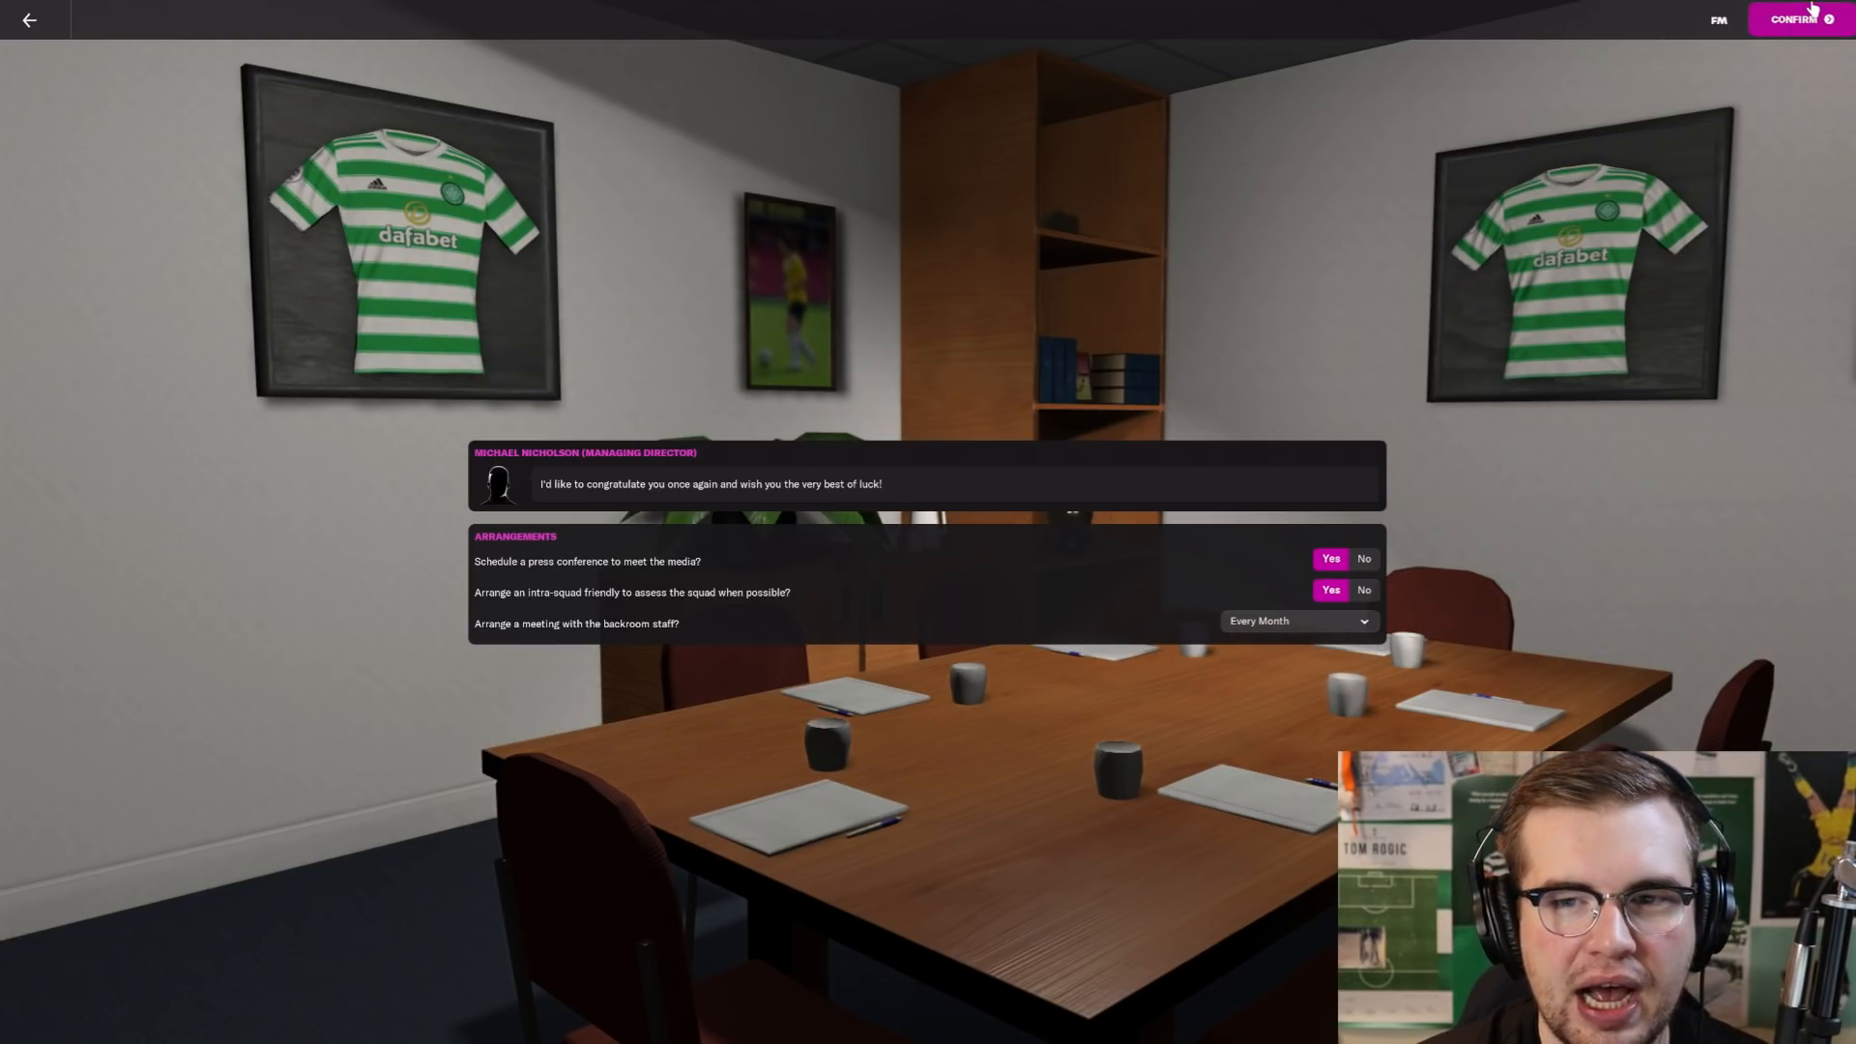
Step: Confirm the arrangements and land in the inbox with the Fitzsimons appointment news
click(1793, 20)
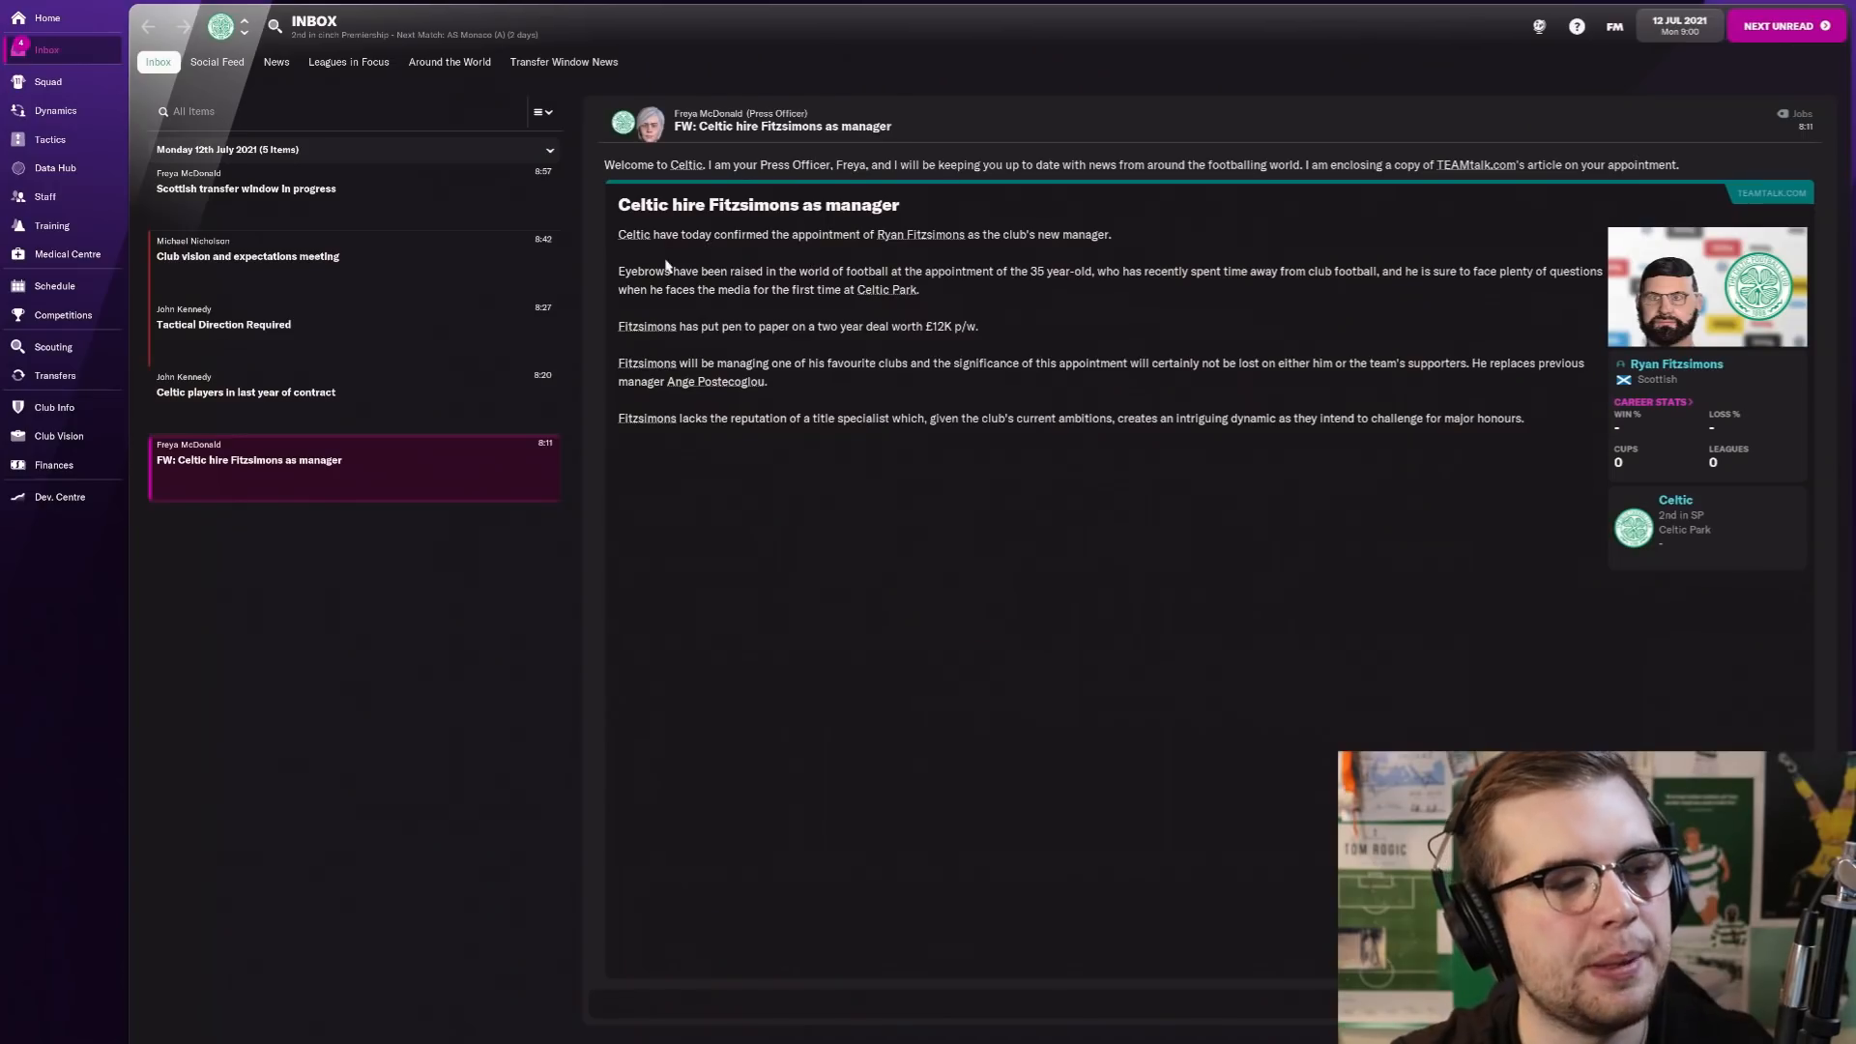
mouse_move(413, 425)
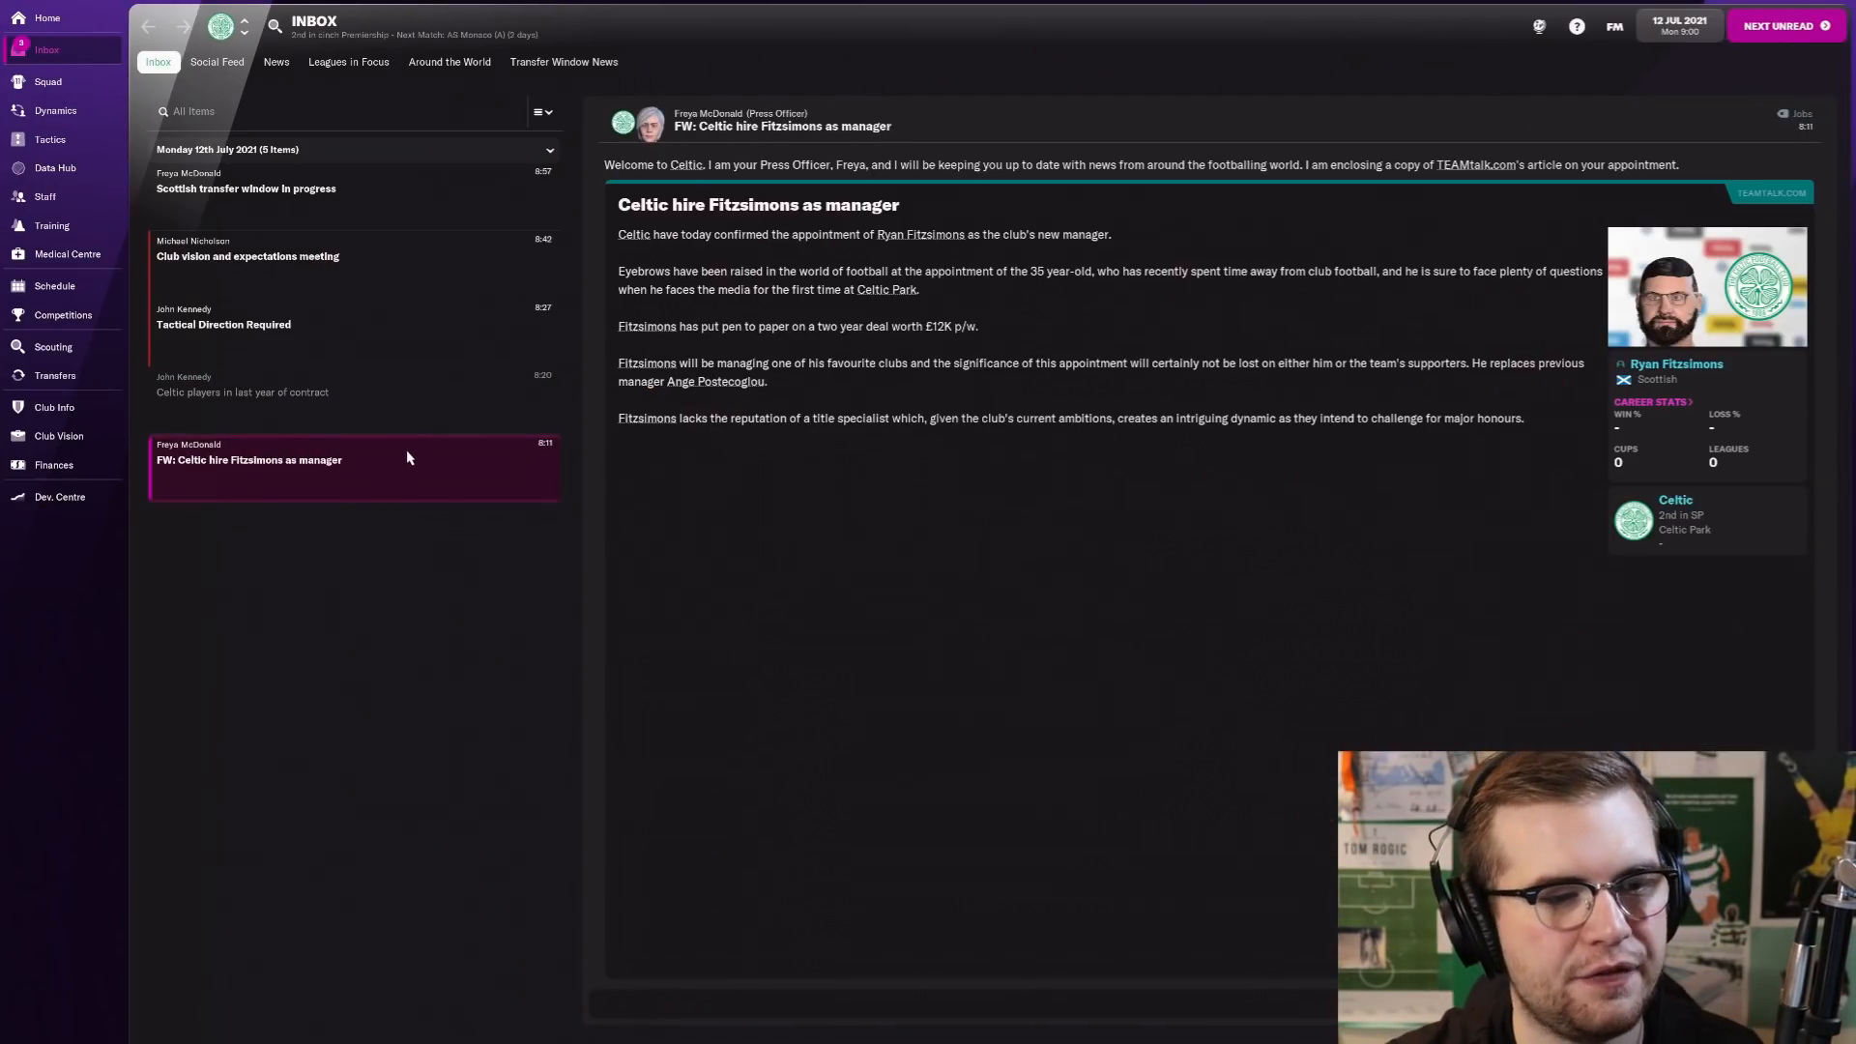
mouse_move(420, 420)
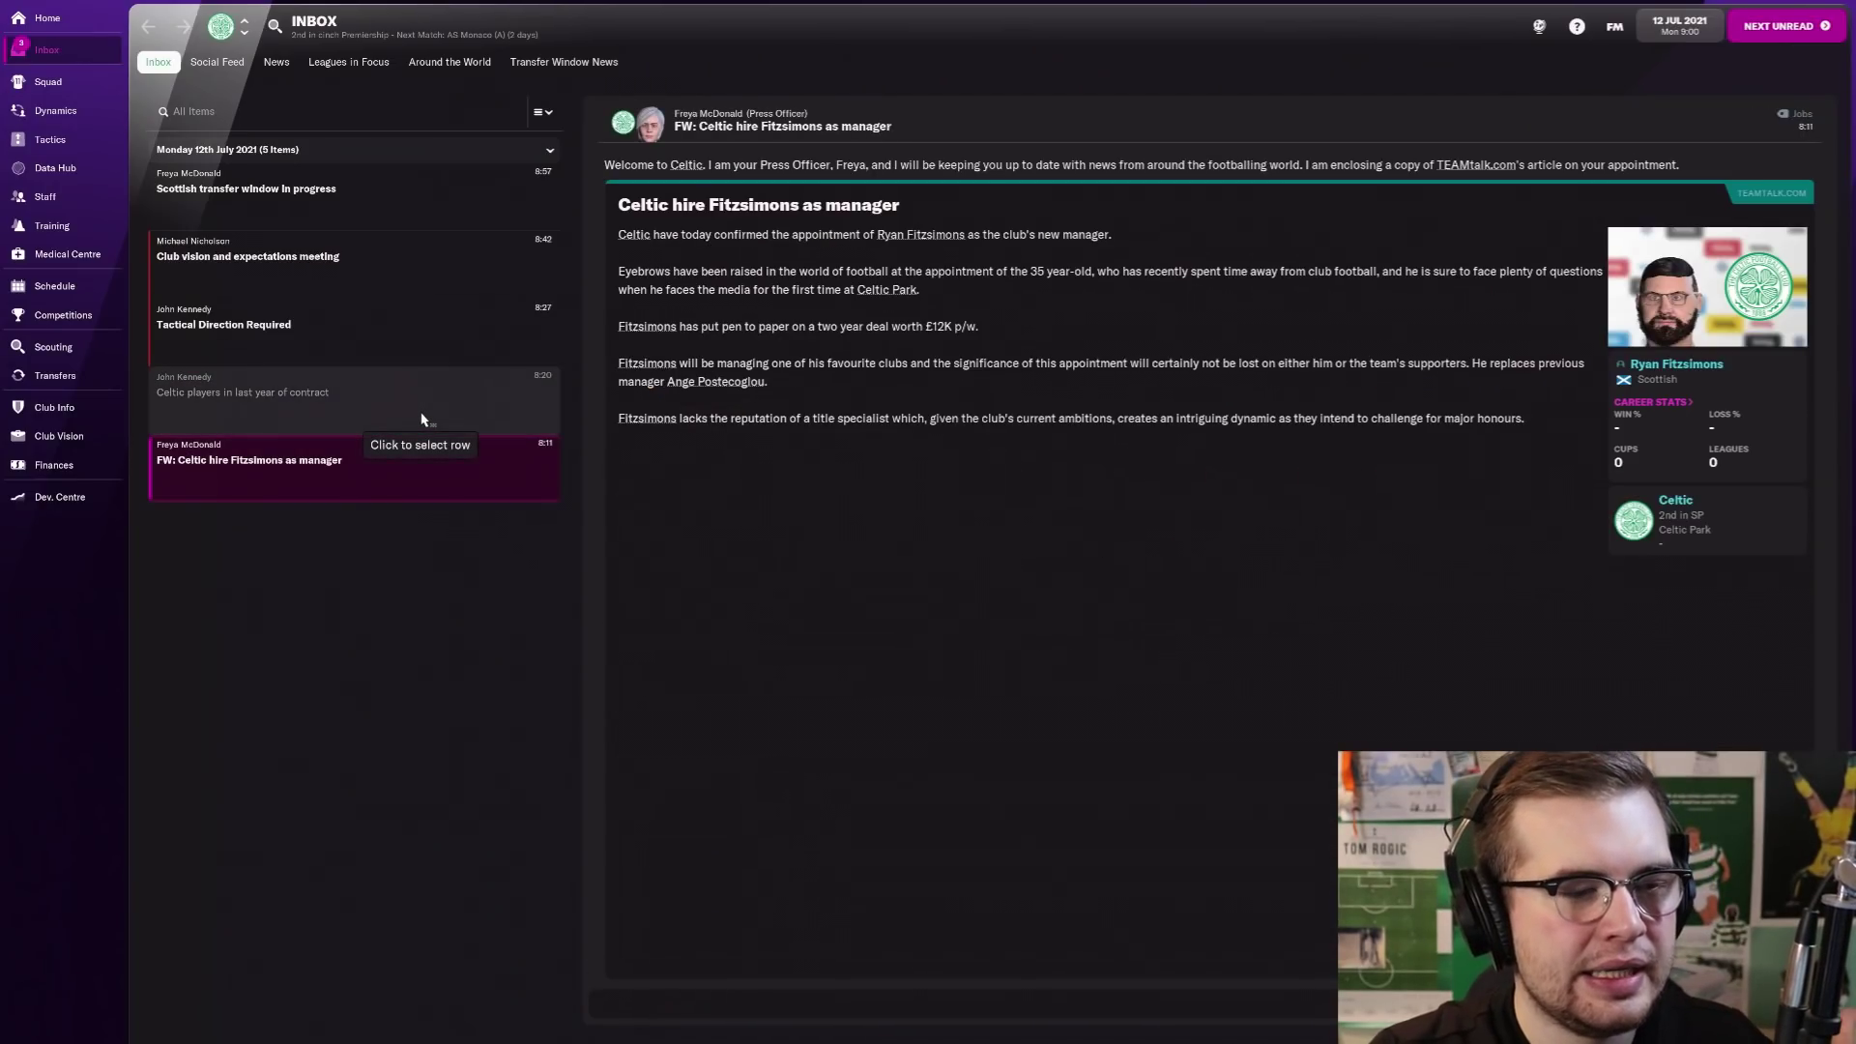
mouse_move(446, 390)
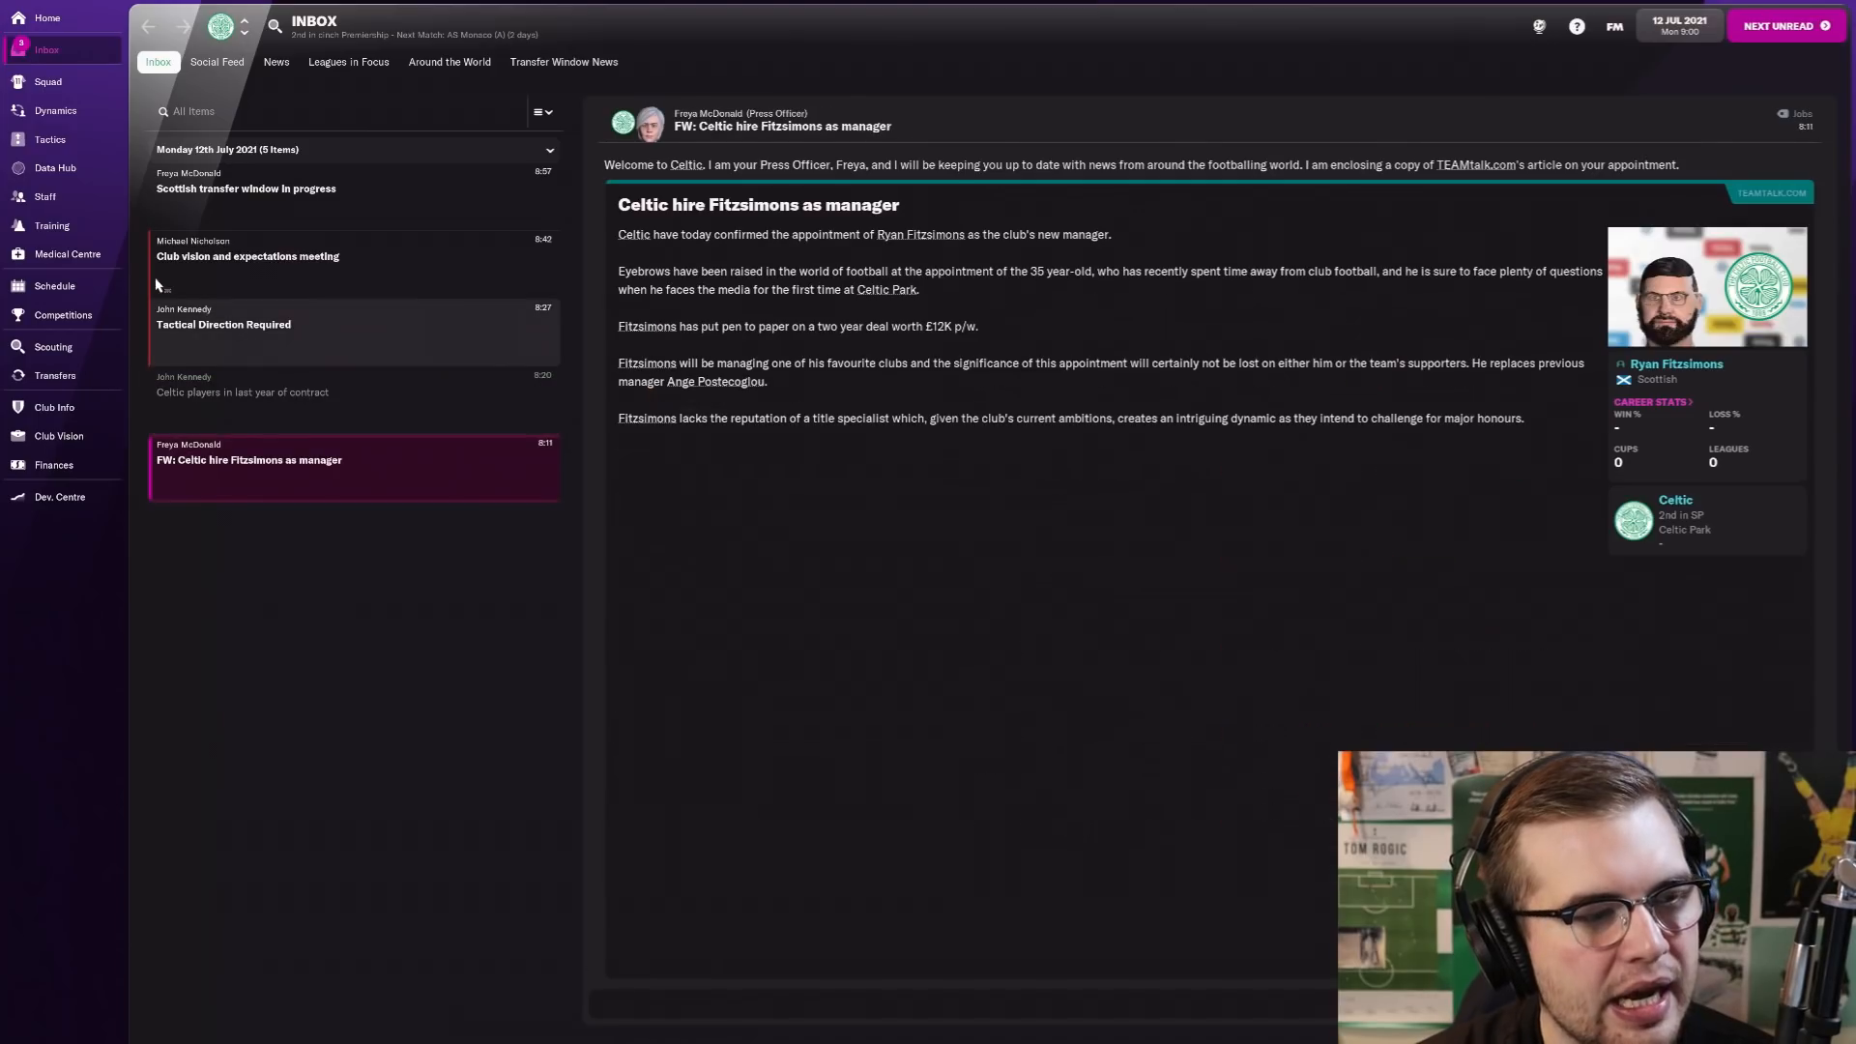
Step: Switch to the Data Hub overview from the left sidebar
click(54, 166)
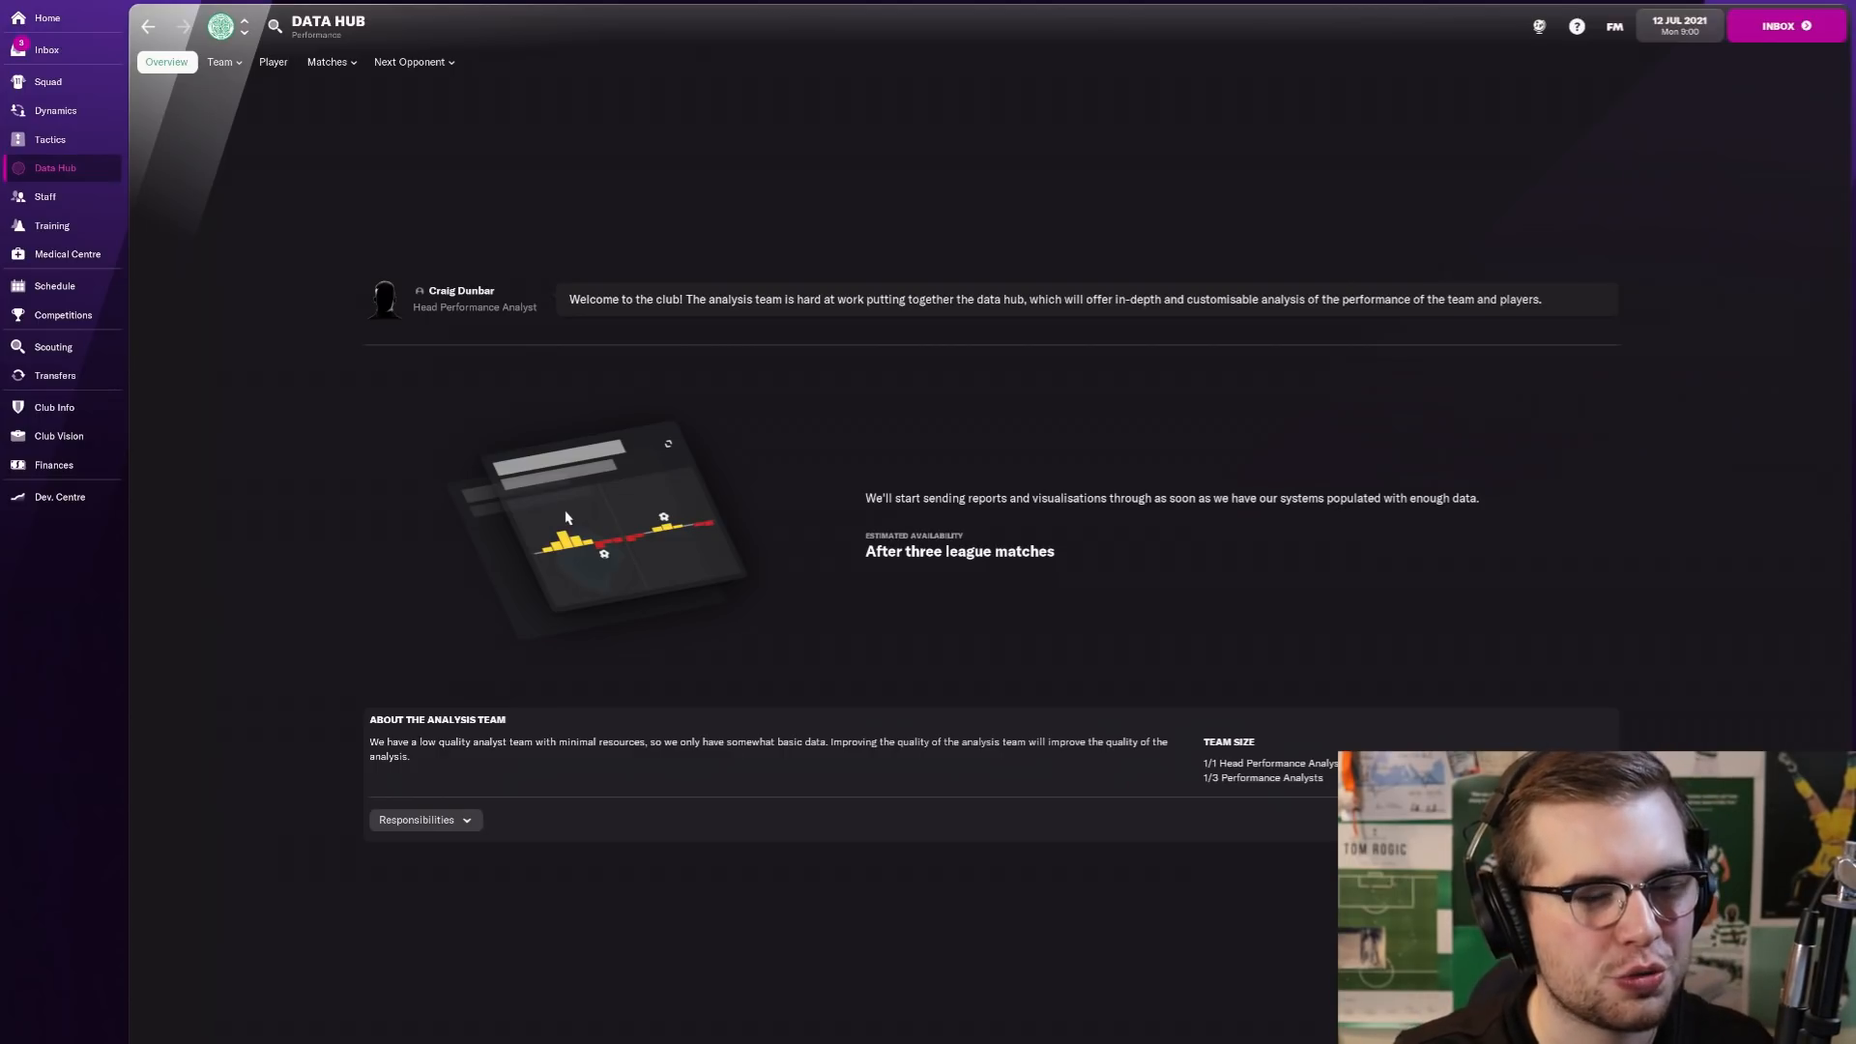
mouse_move(752, 468)
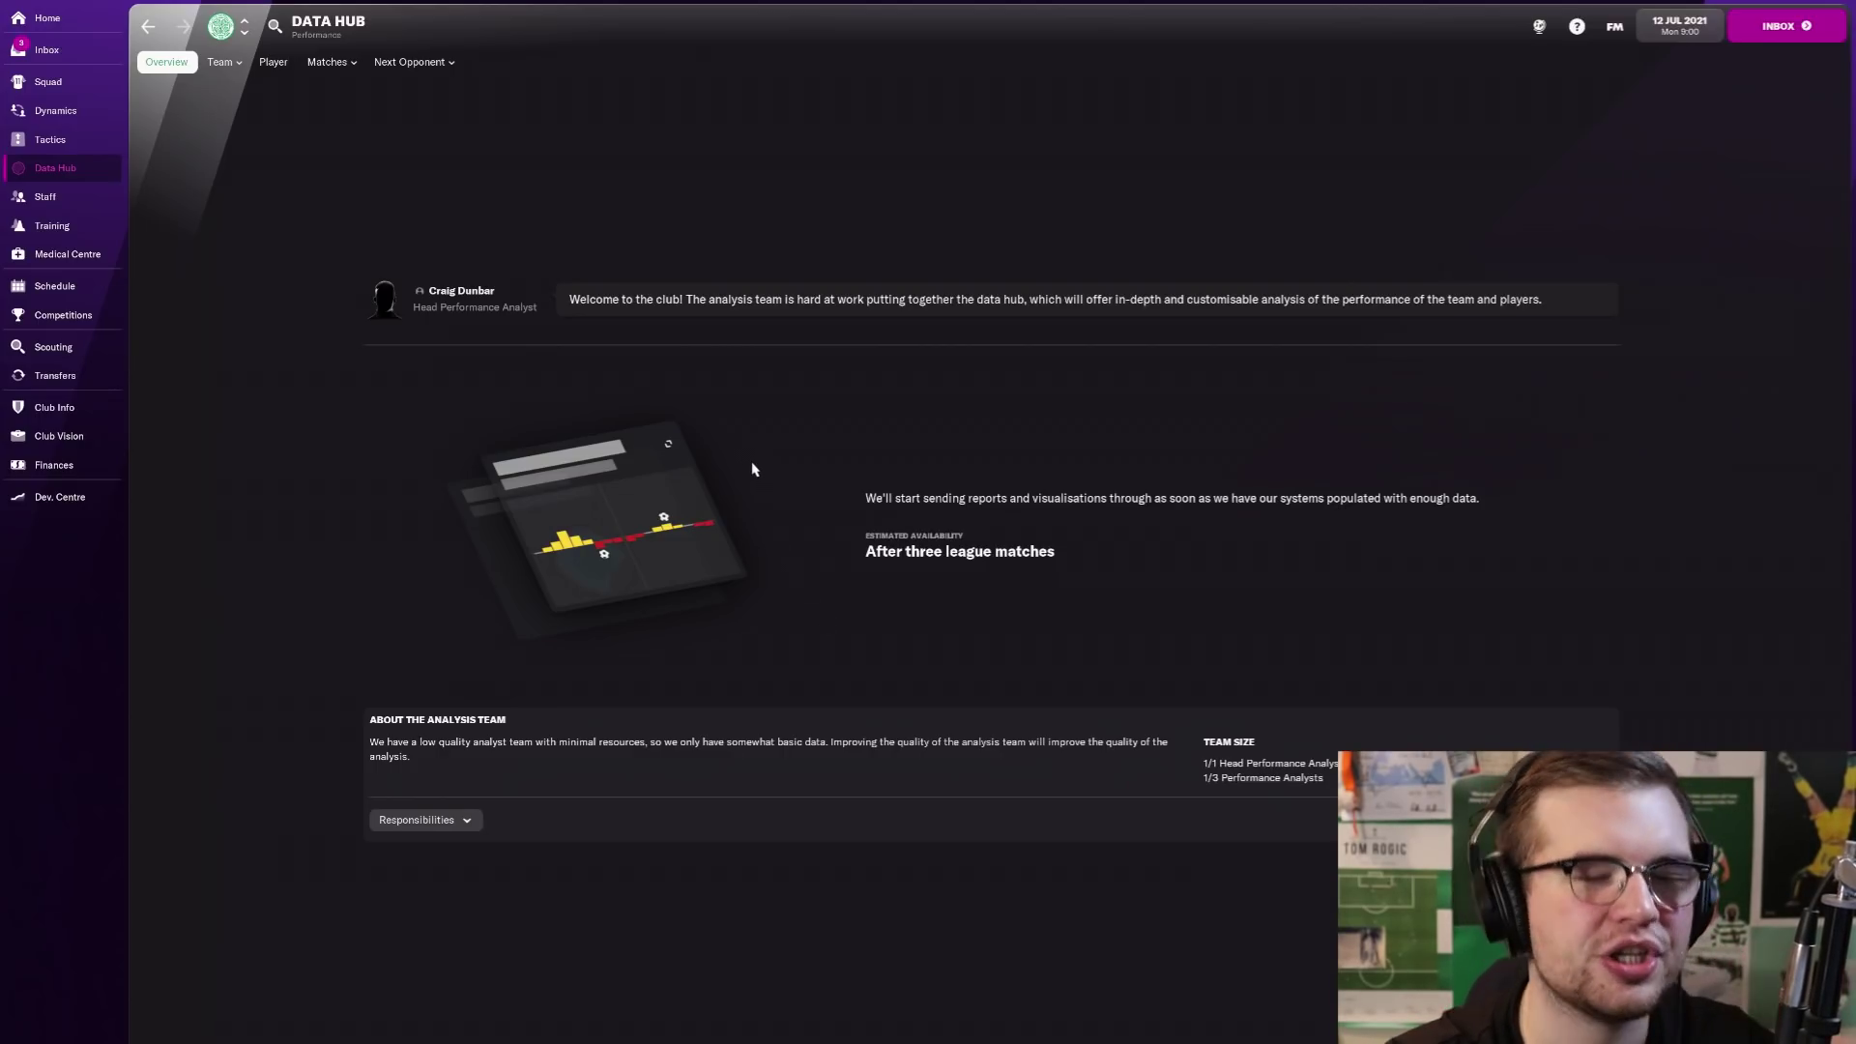
mouse_move(708, 417)
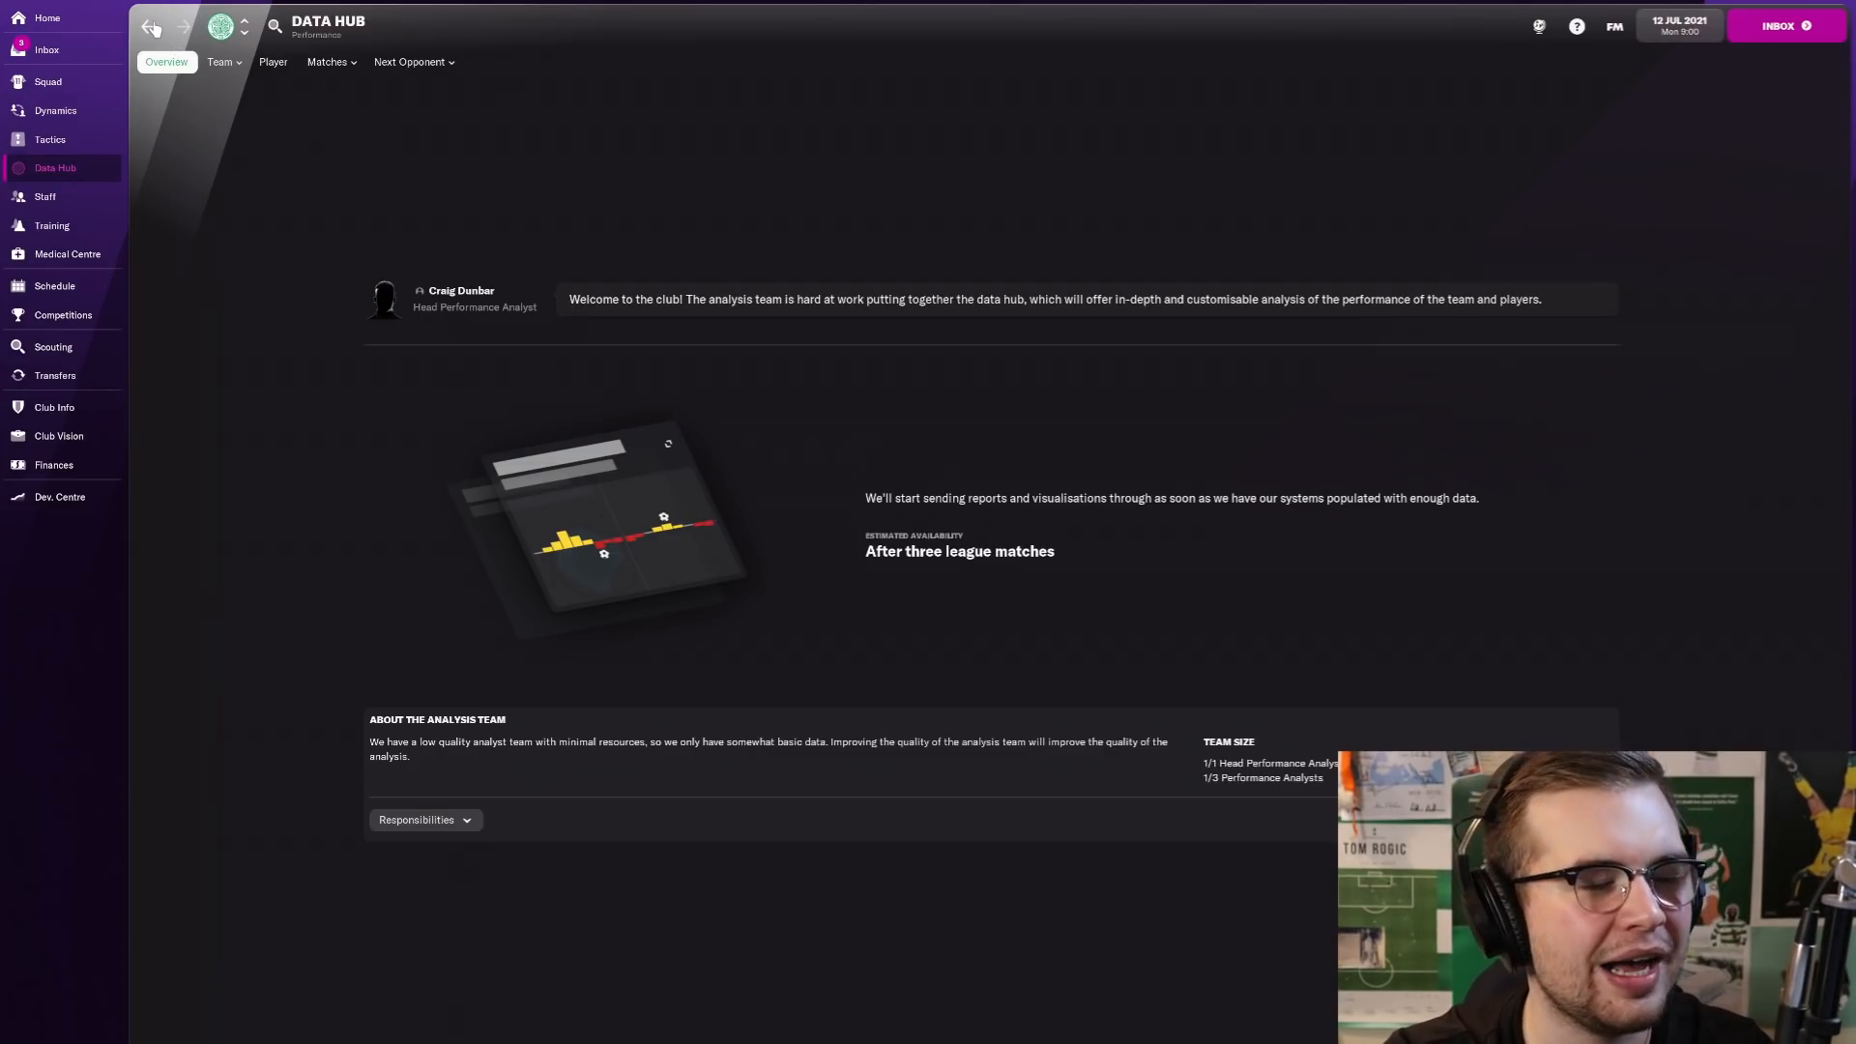
Step: Return from the Data Hub to the Celtic inbox
click(46, 50)
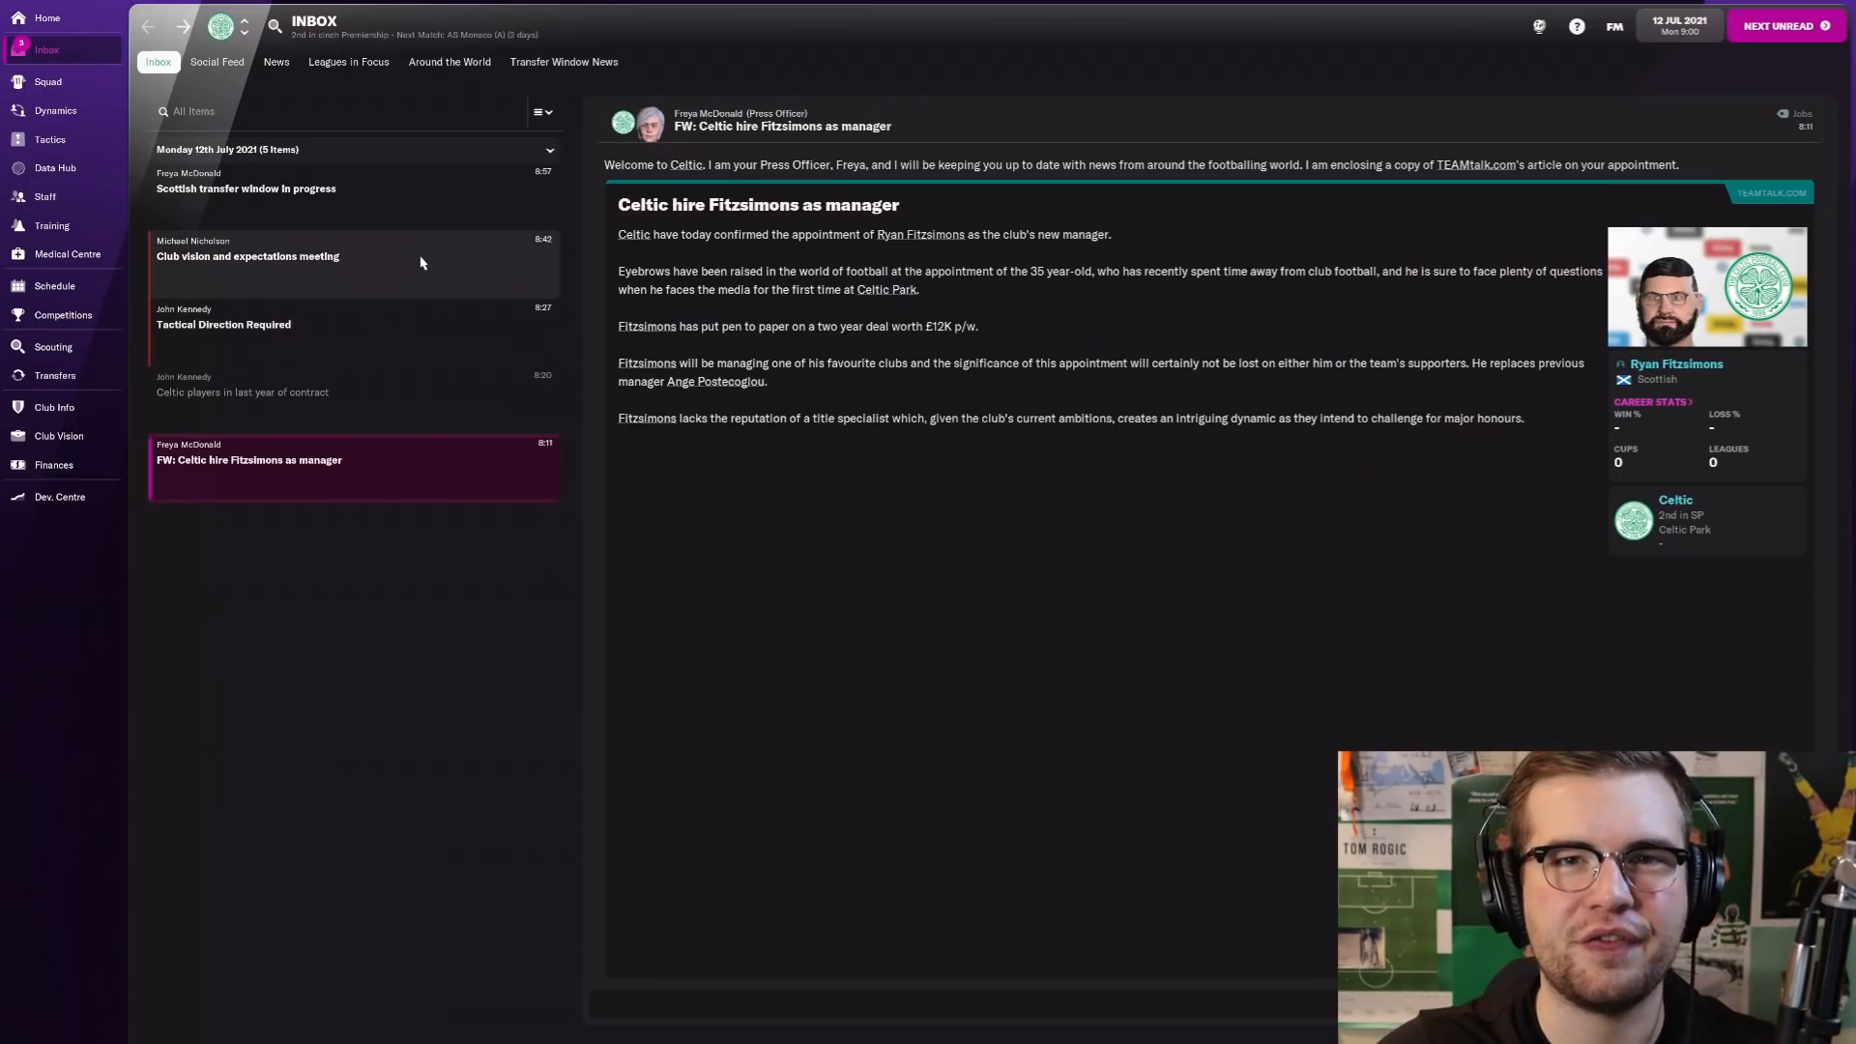
mouse_move(484, 421)
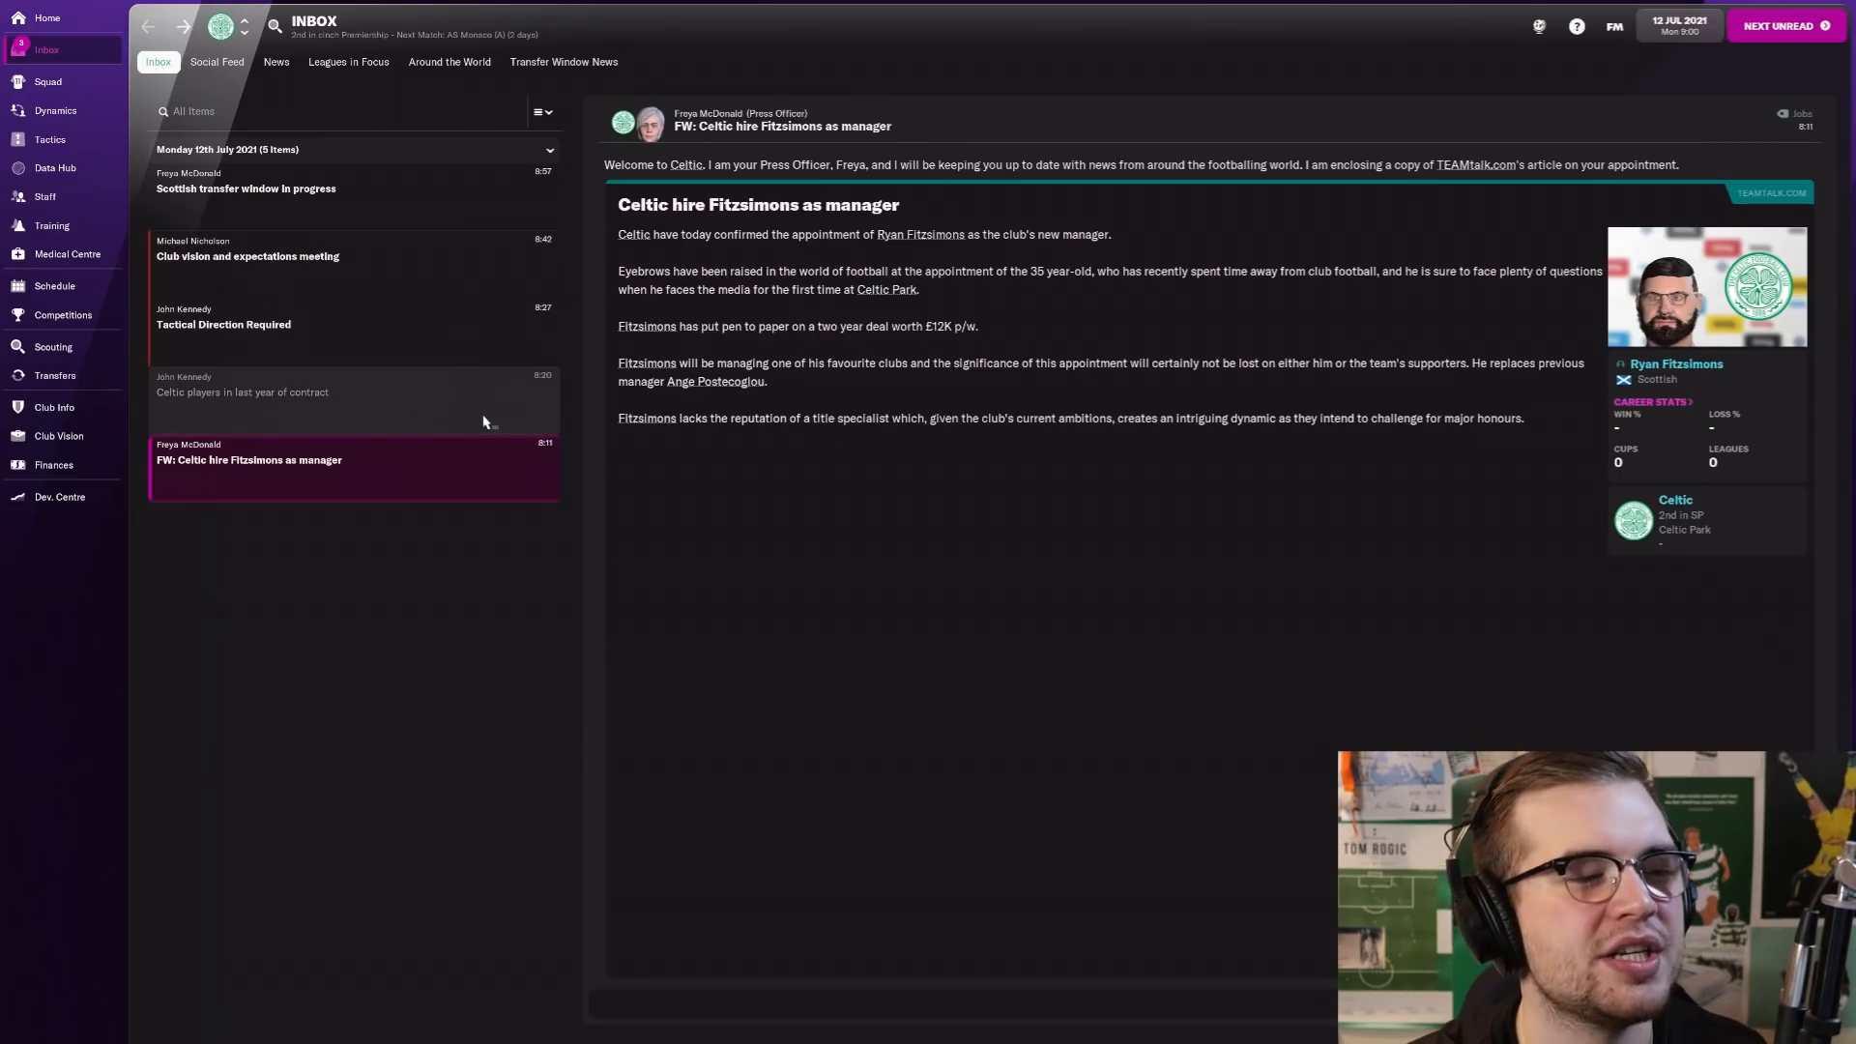
mouse_move(986, 344)
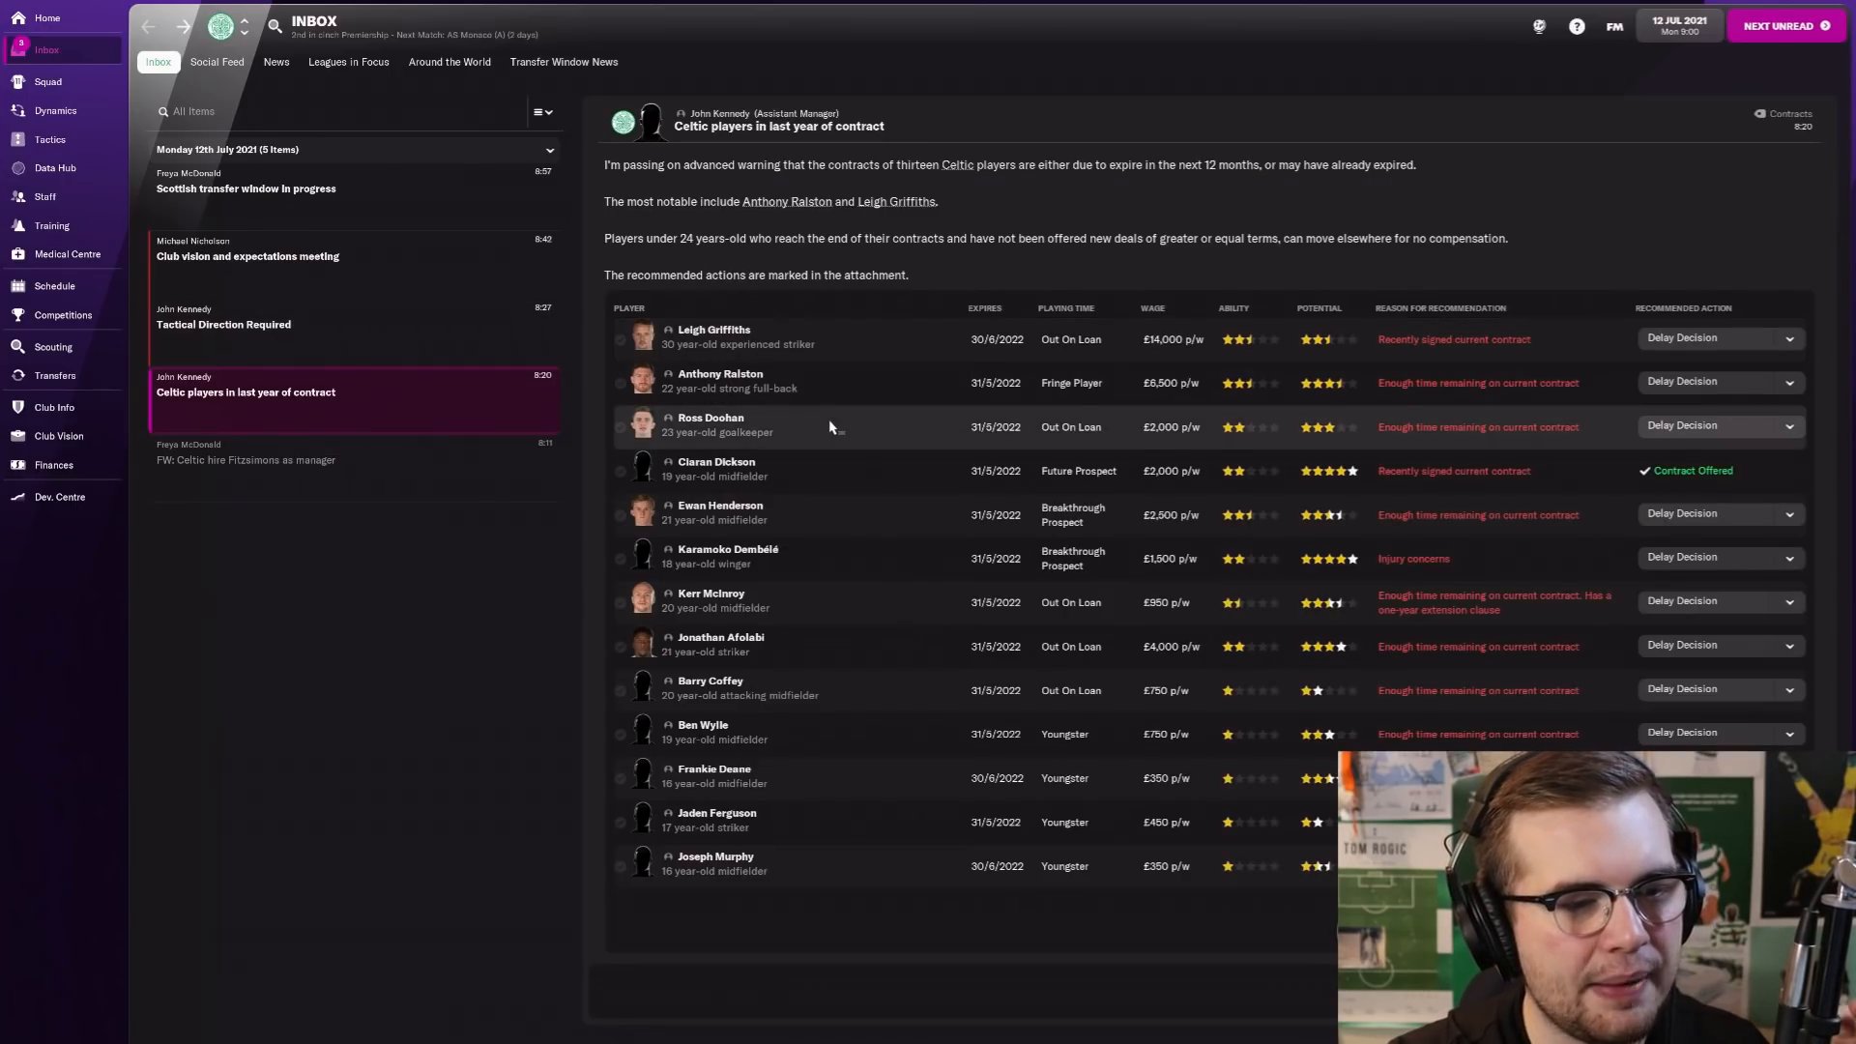
Step: Review Leigh Griffiths' and Anthony Ralston's profiles, returning to the expiring contracts message
click(769, 339)
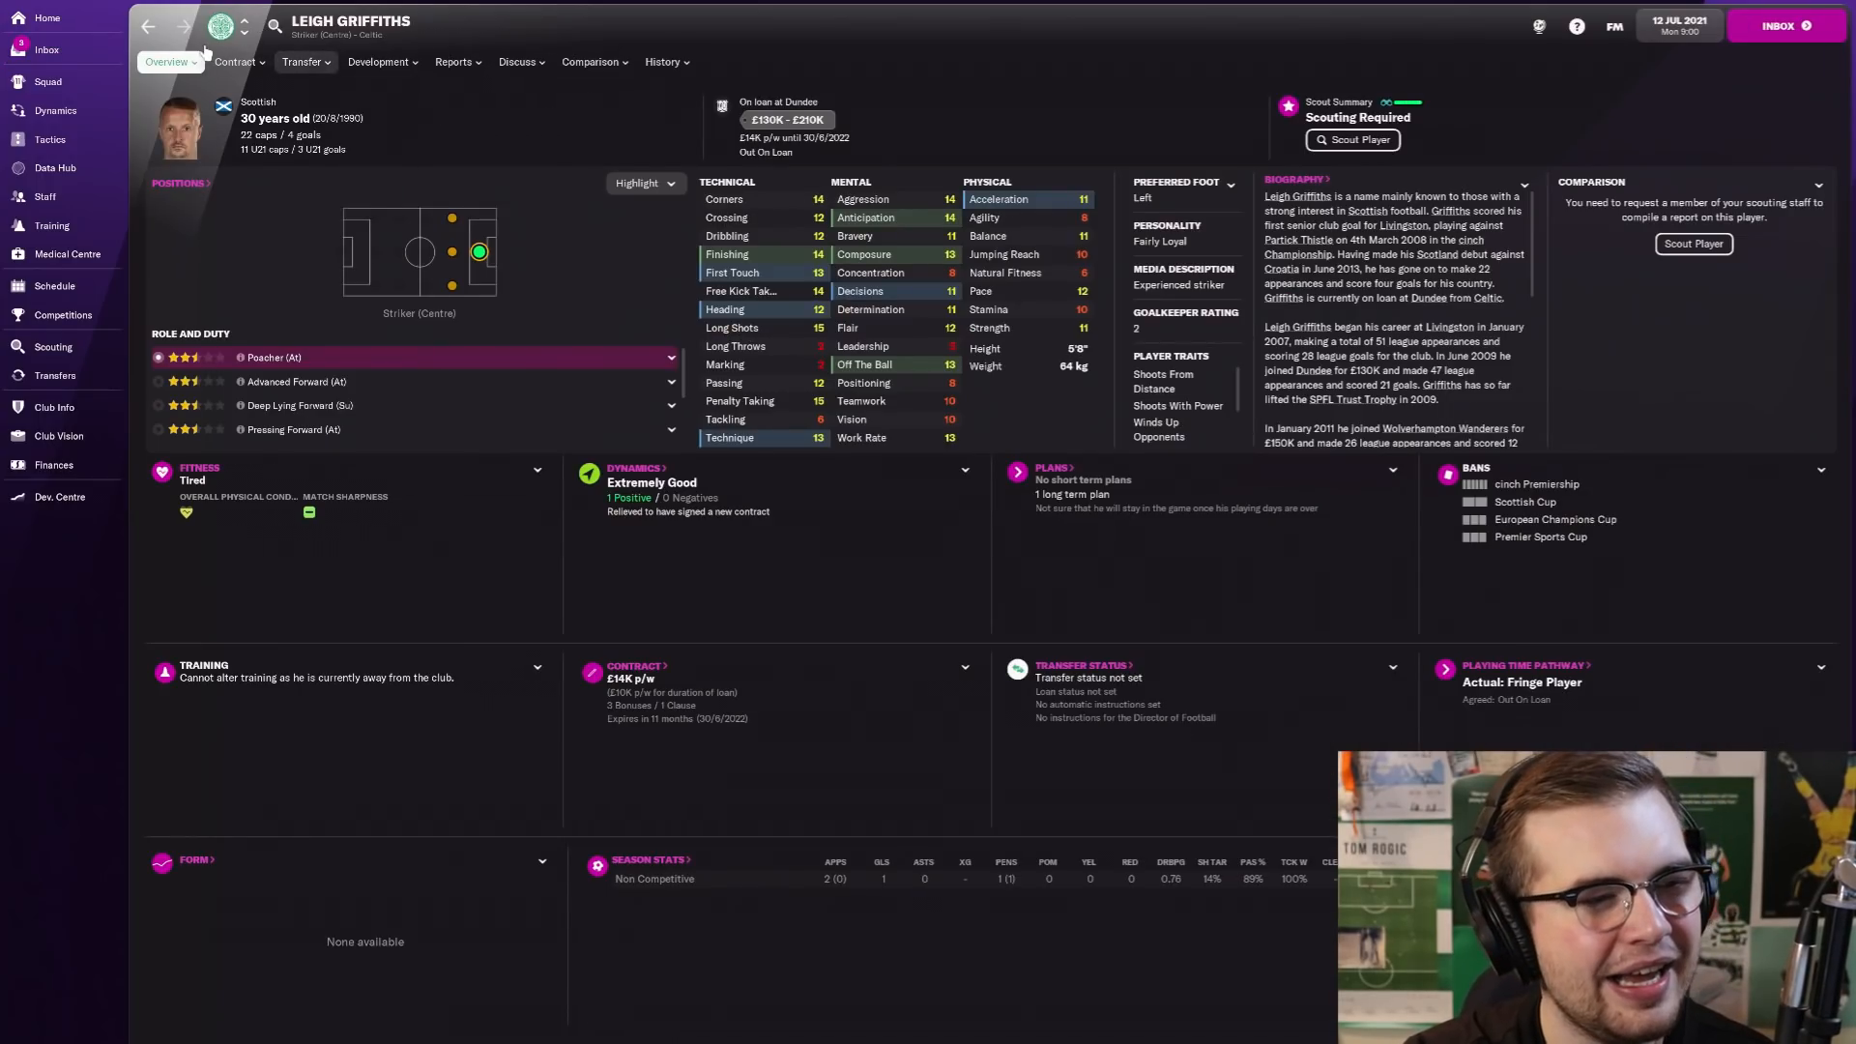
click(45, 49)
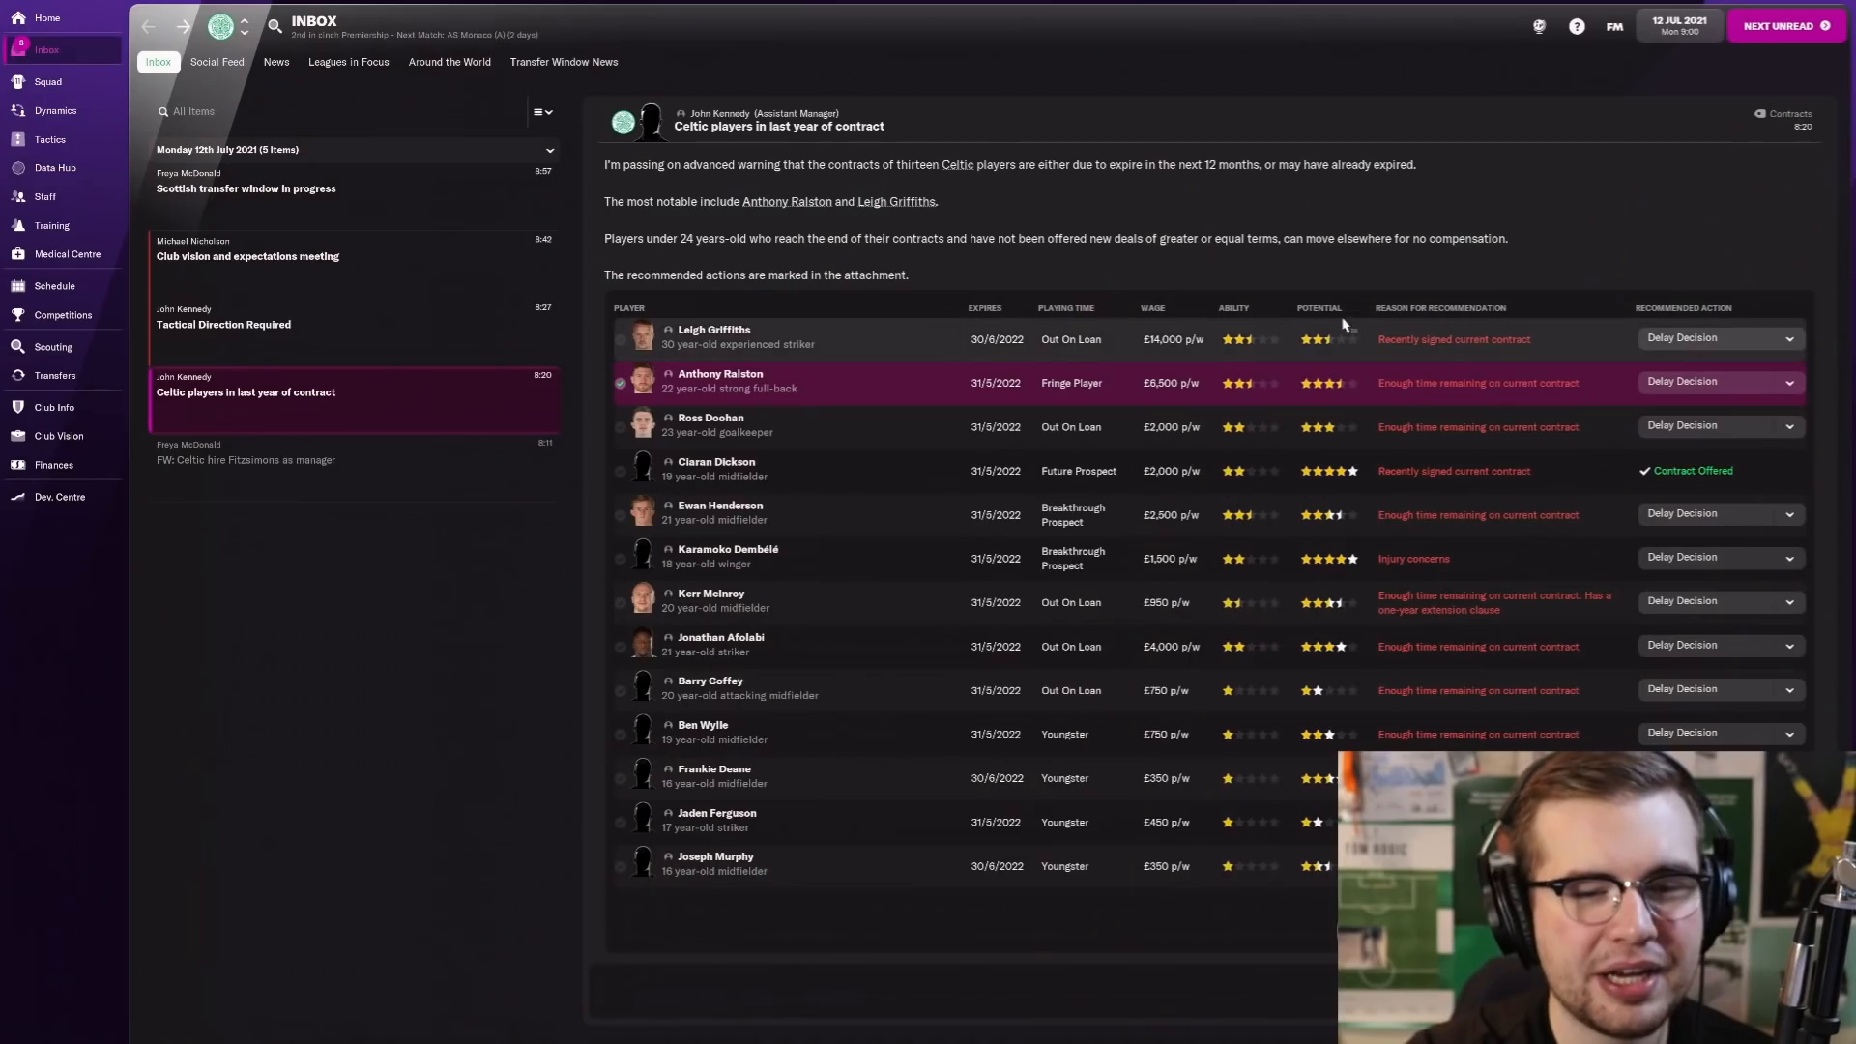
mouse_move(1326, 383)
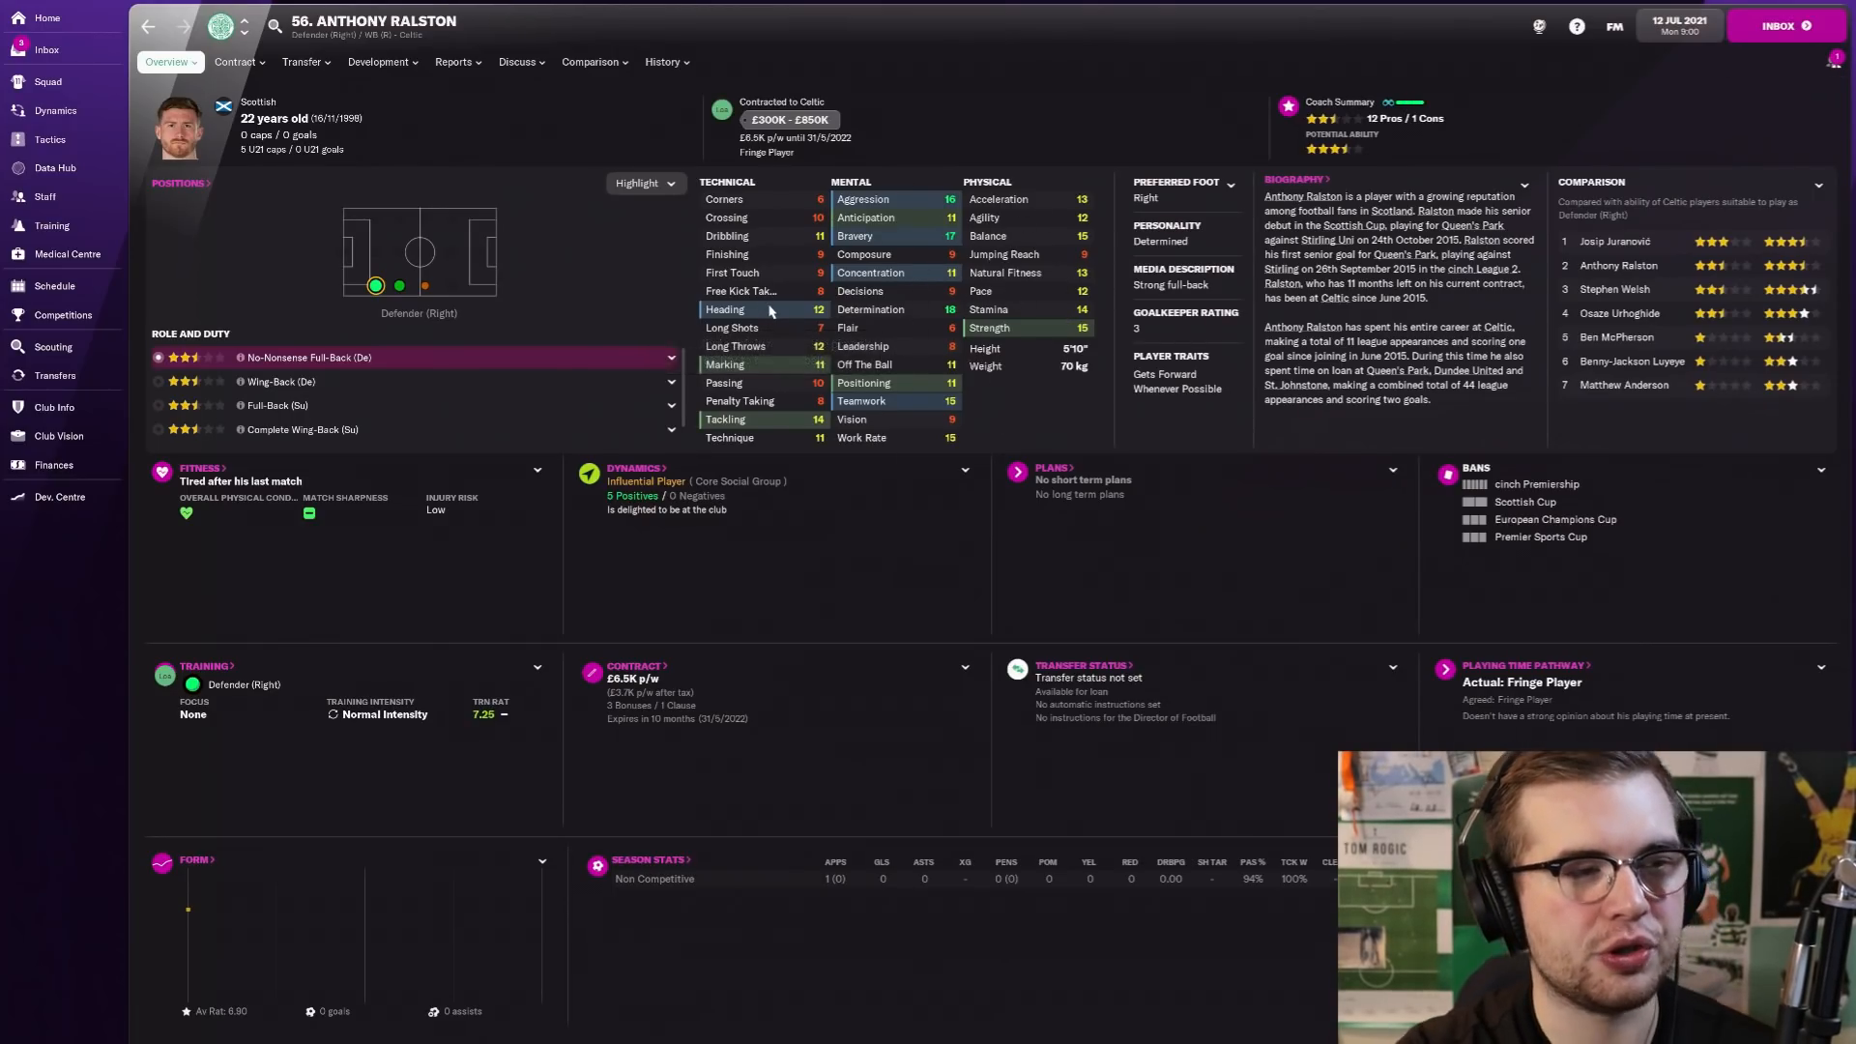
mouse_move(769, 309)
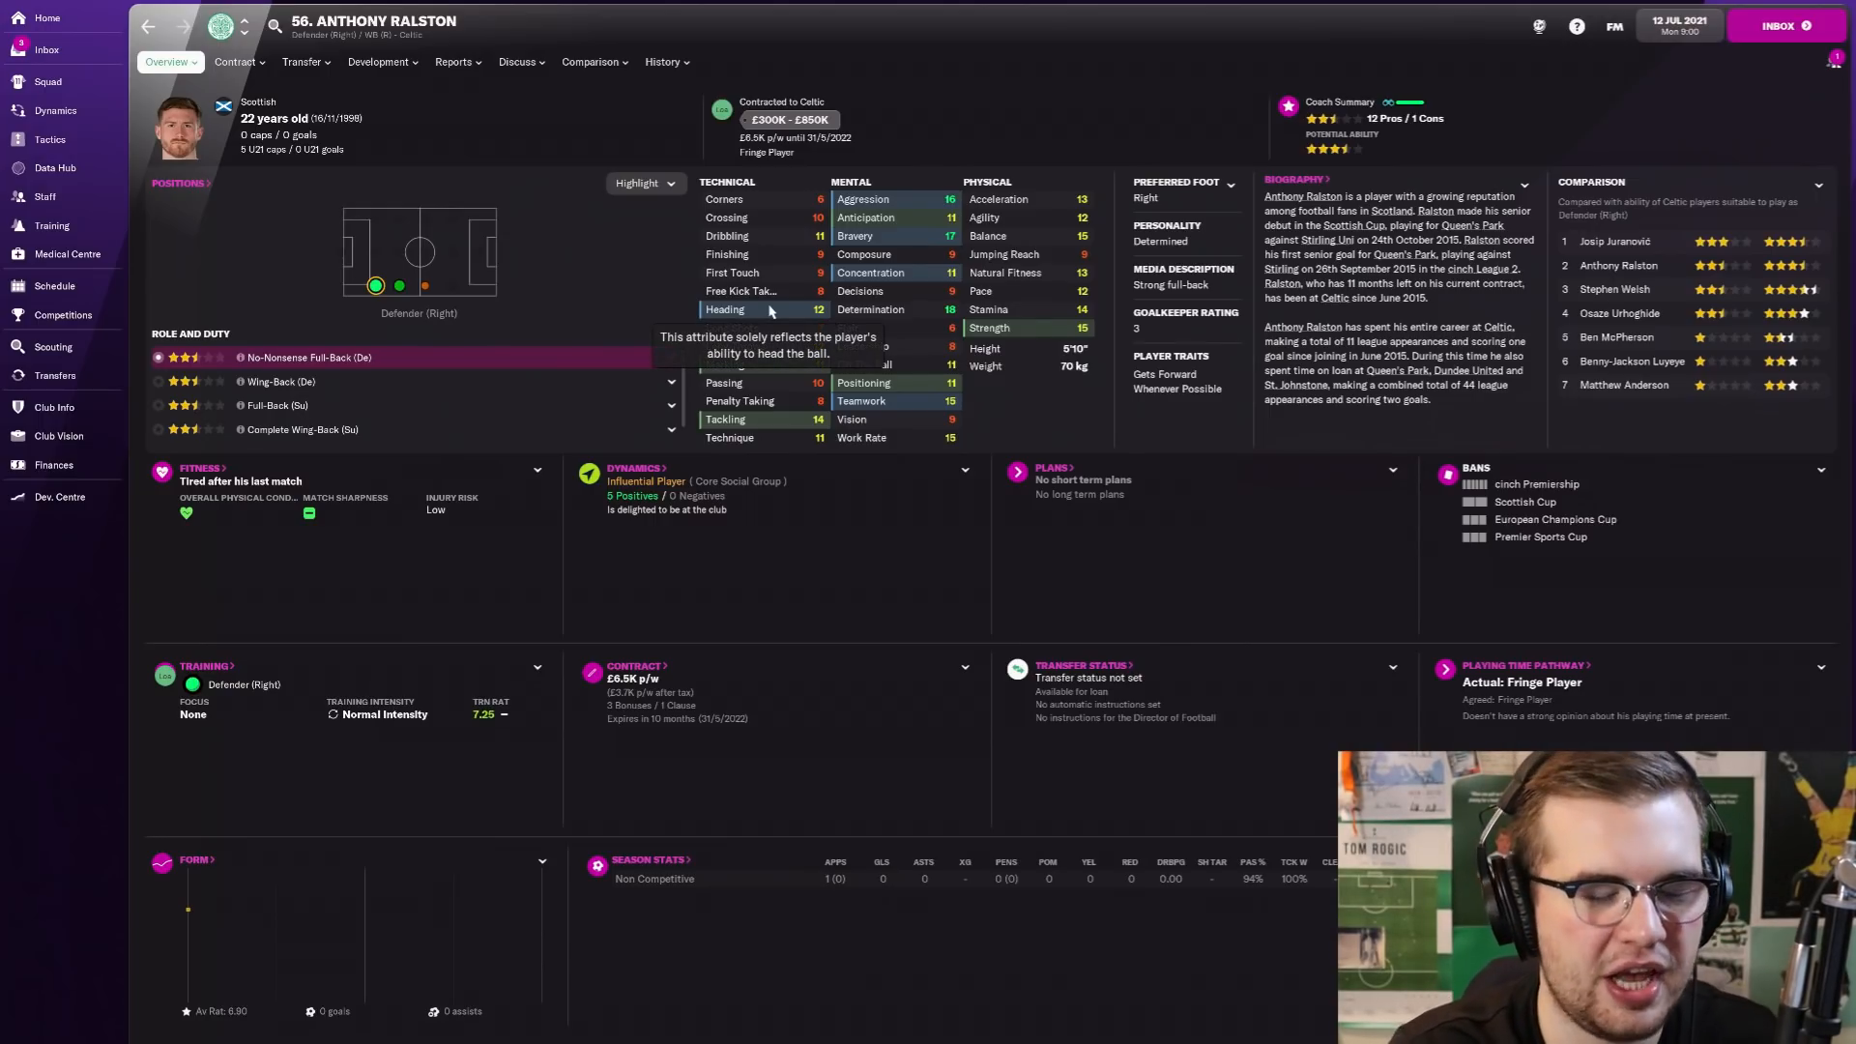
click(46, 17)
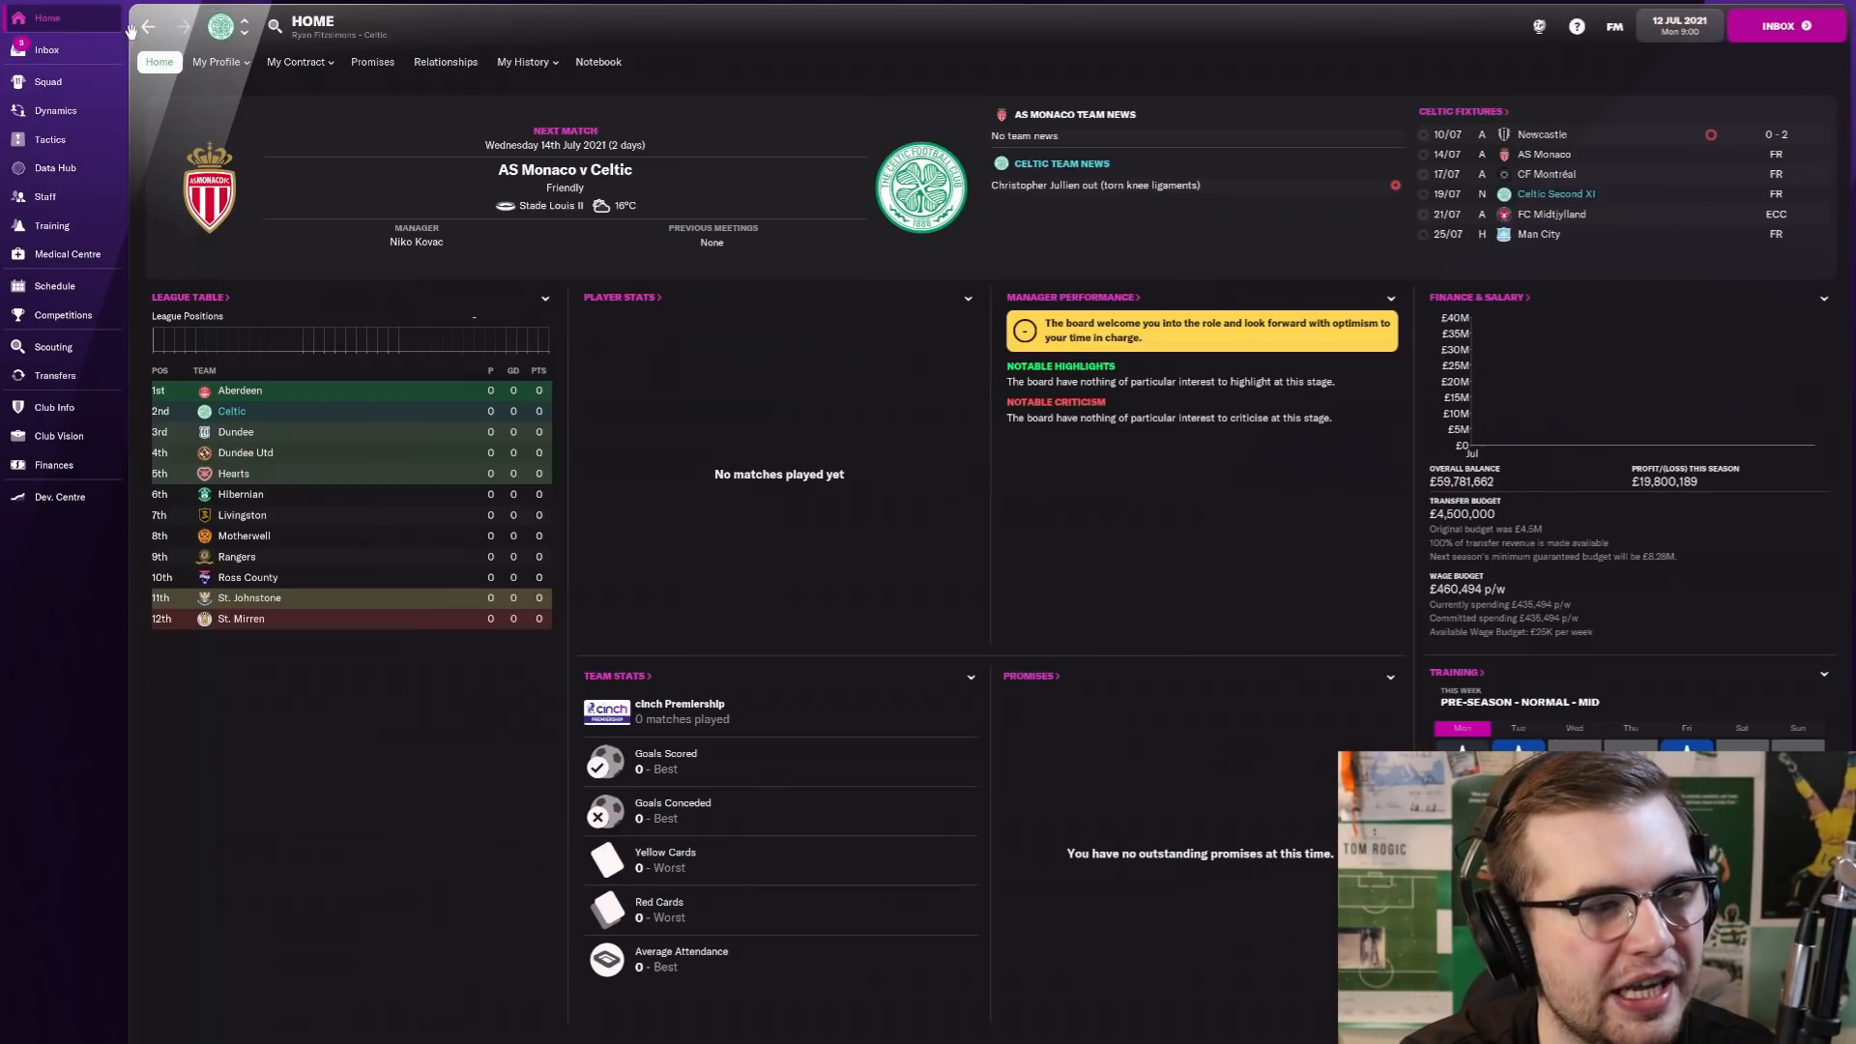
click(47, 51)
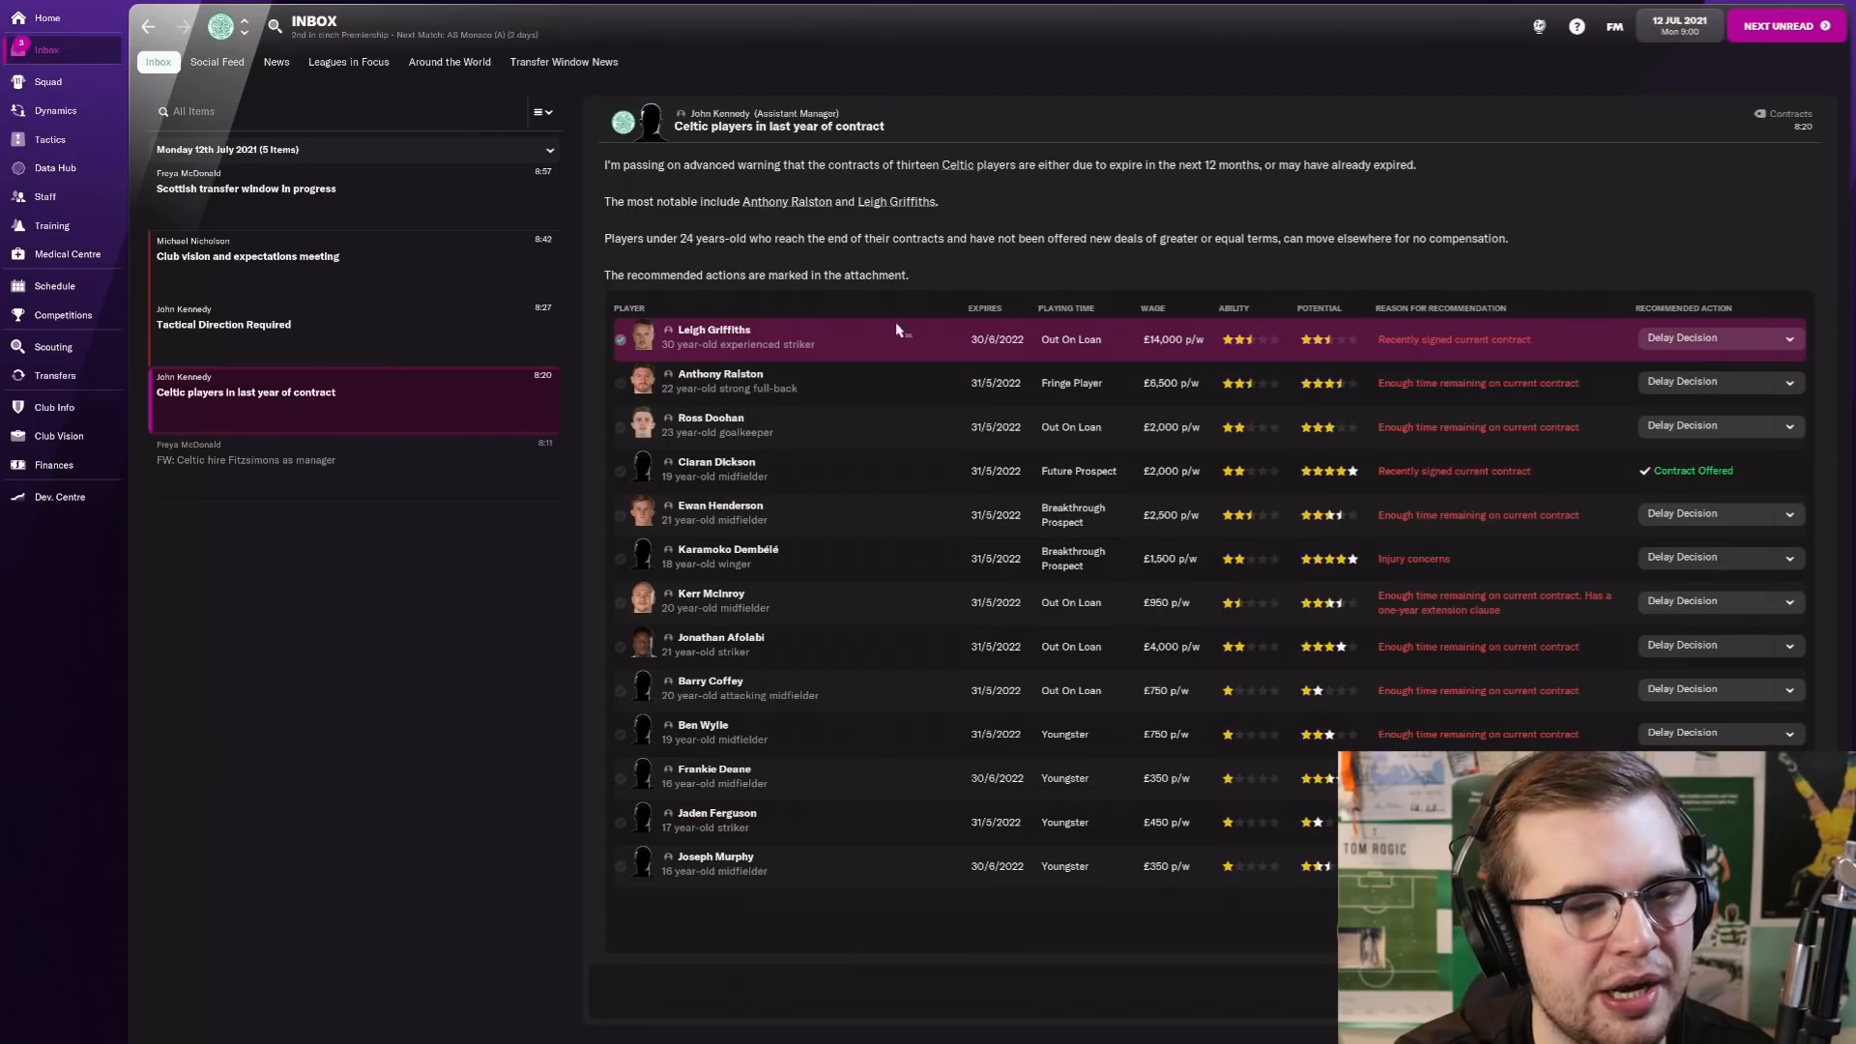
Step: Choose Offer Contract for Anthony Ralston and leave the negotiation back to the inbox
click(1788, 381)
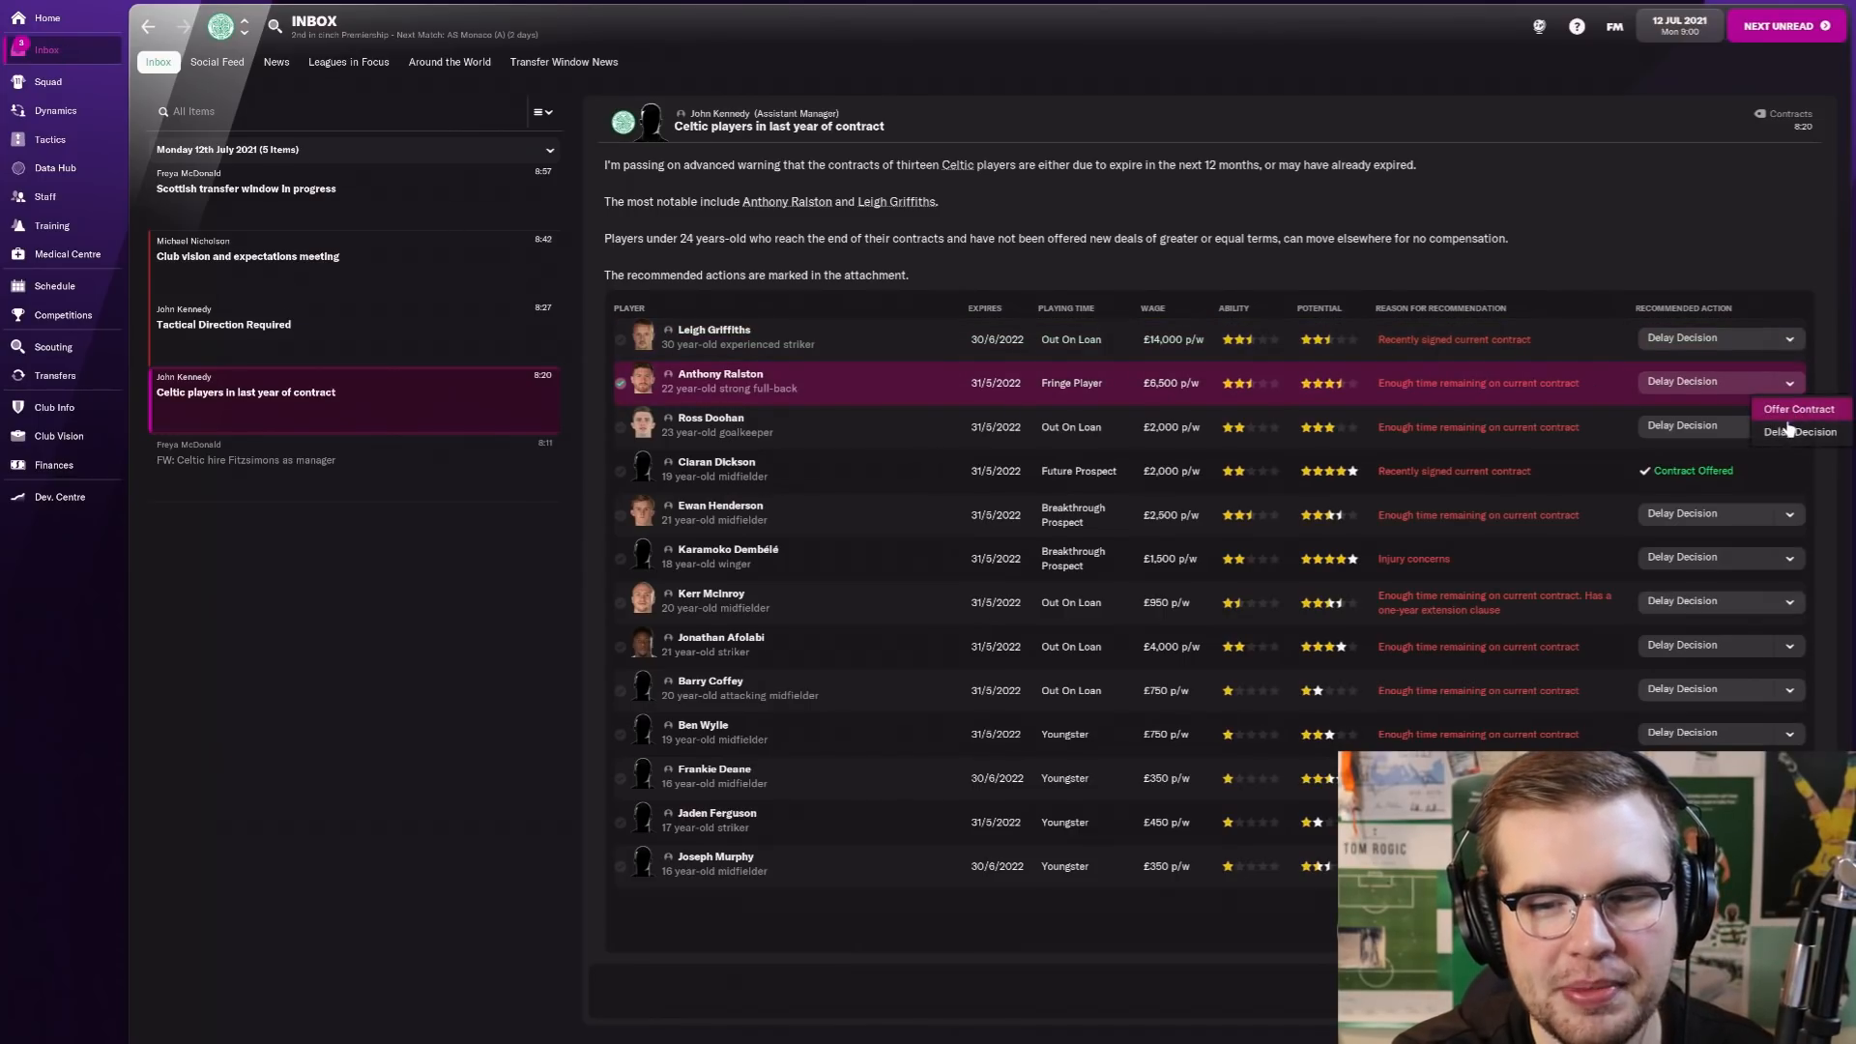
click(1797, 408)
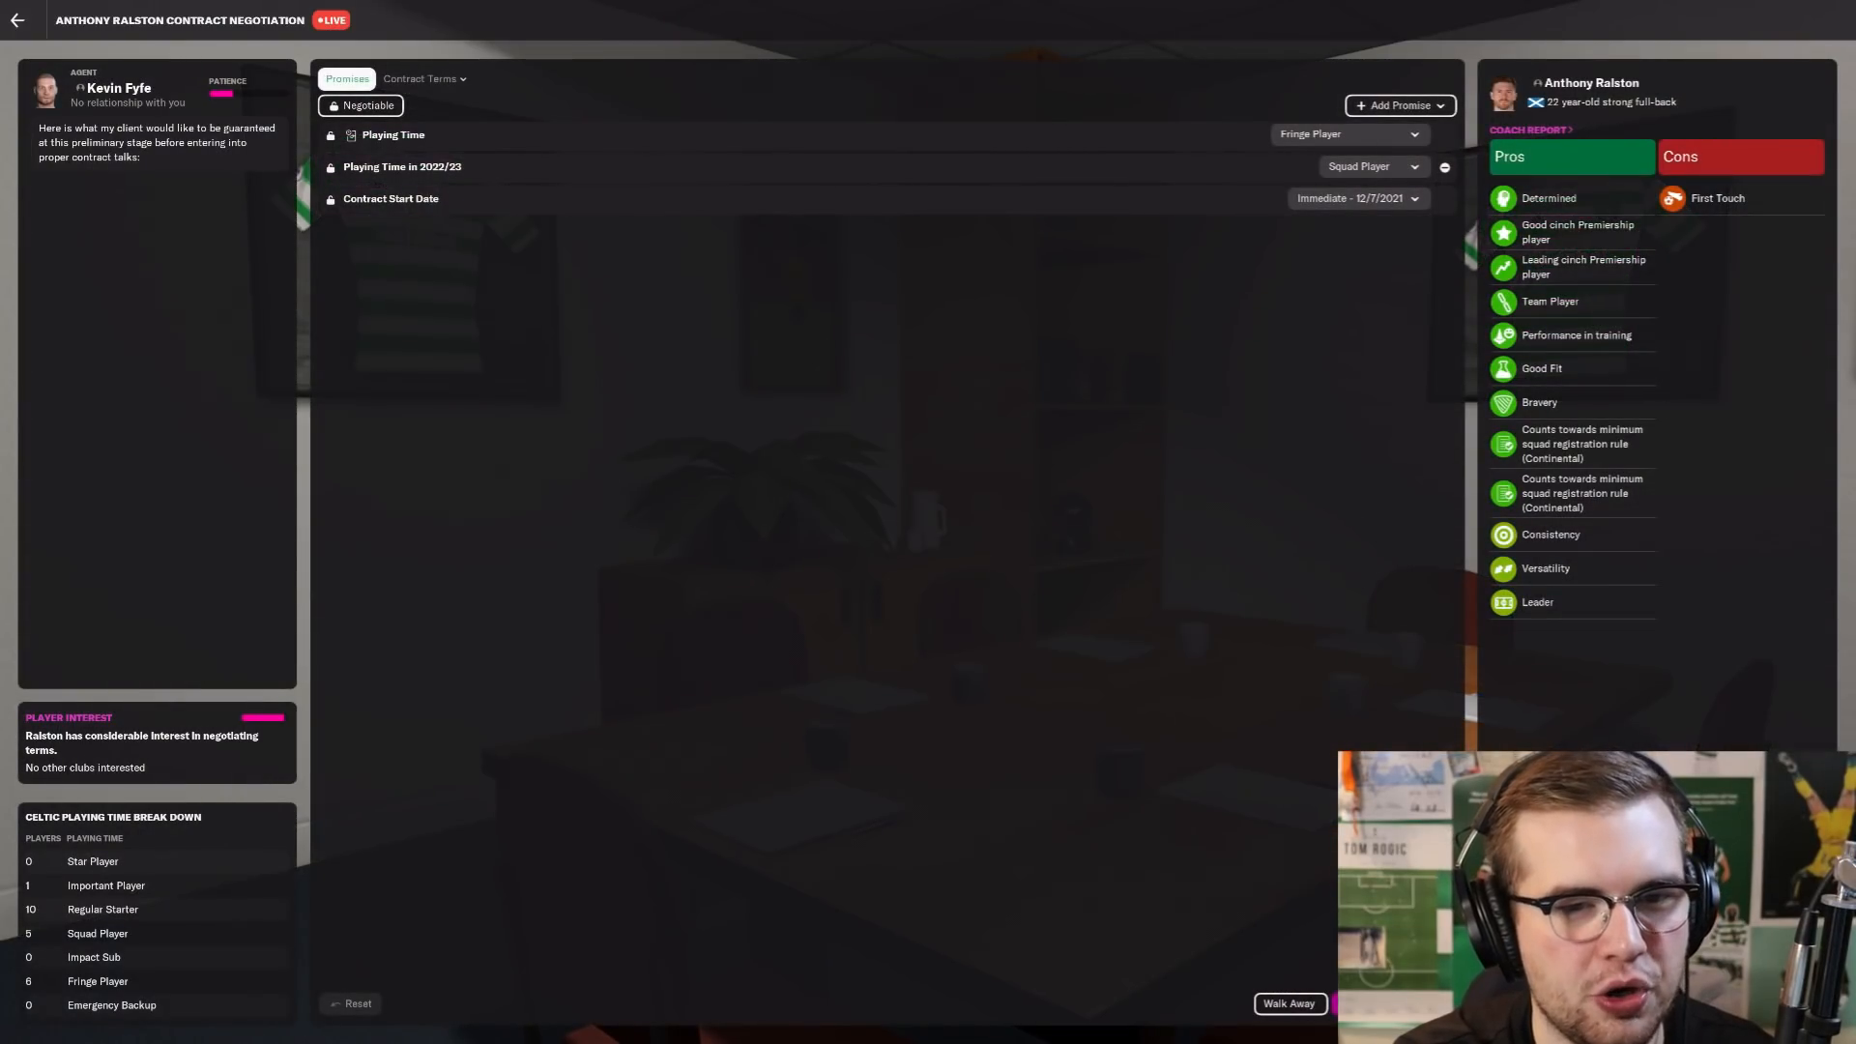
click(420, 77)
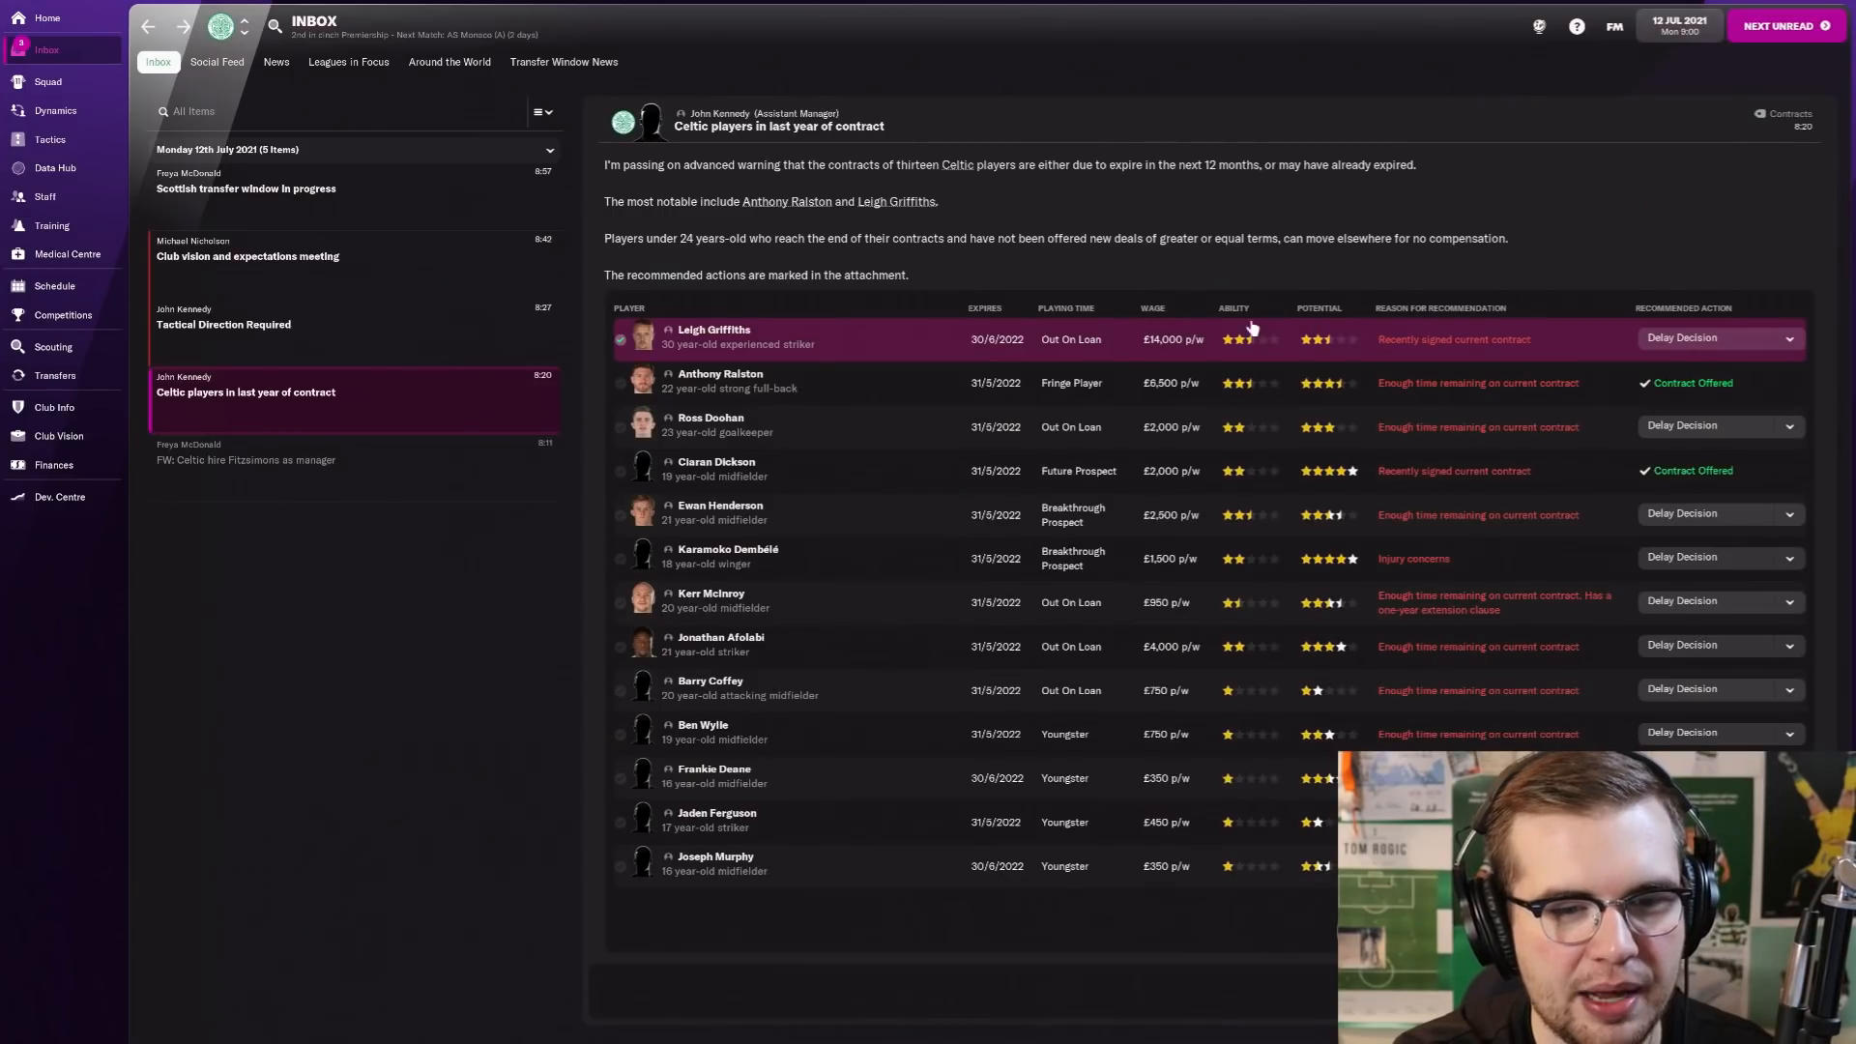
mouse_move(875, 704)
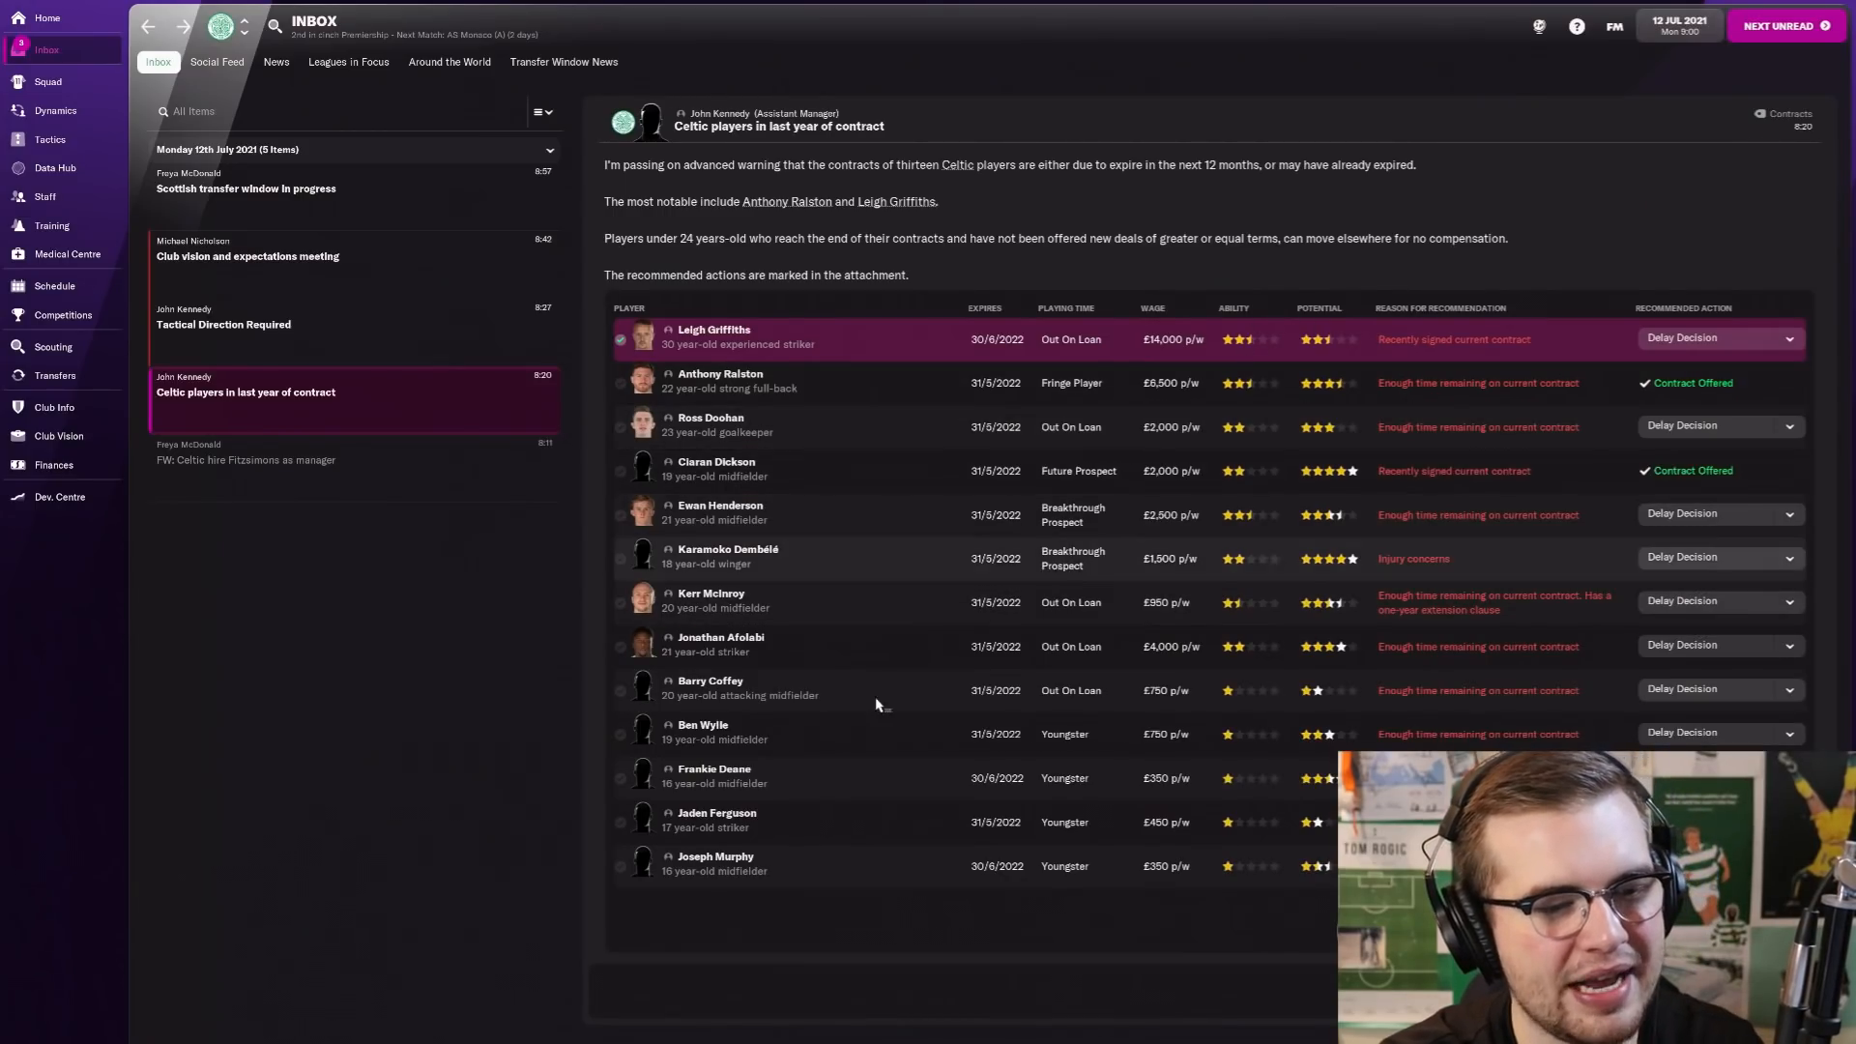
Step: Read the Scottish transfer window news, then switch to the Celtic squad list
click(716, 469)
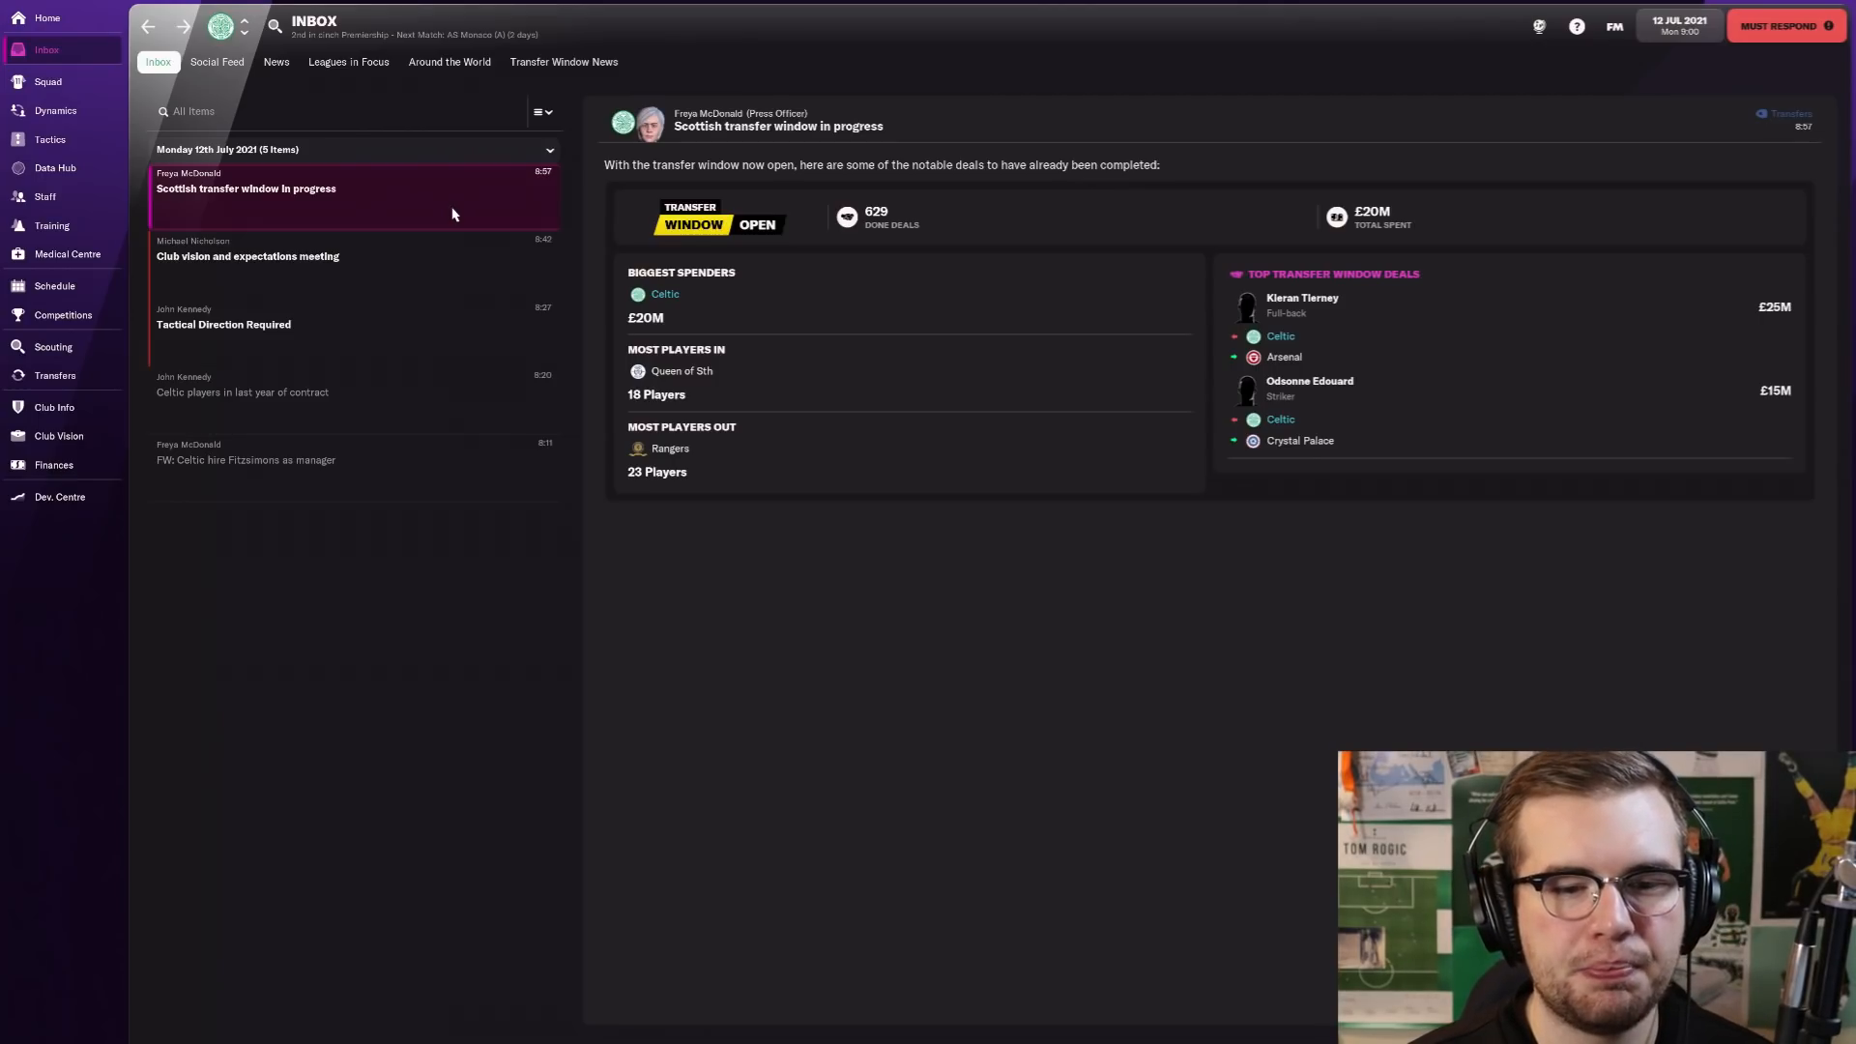
mouse_move(1301, 299)
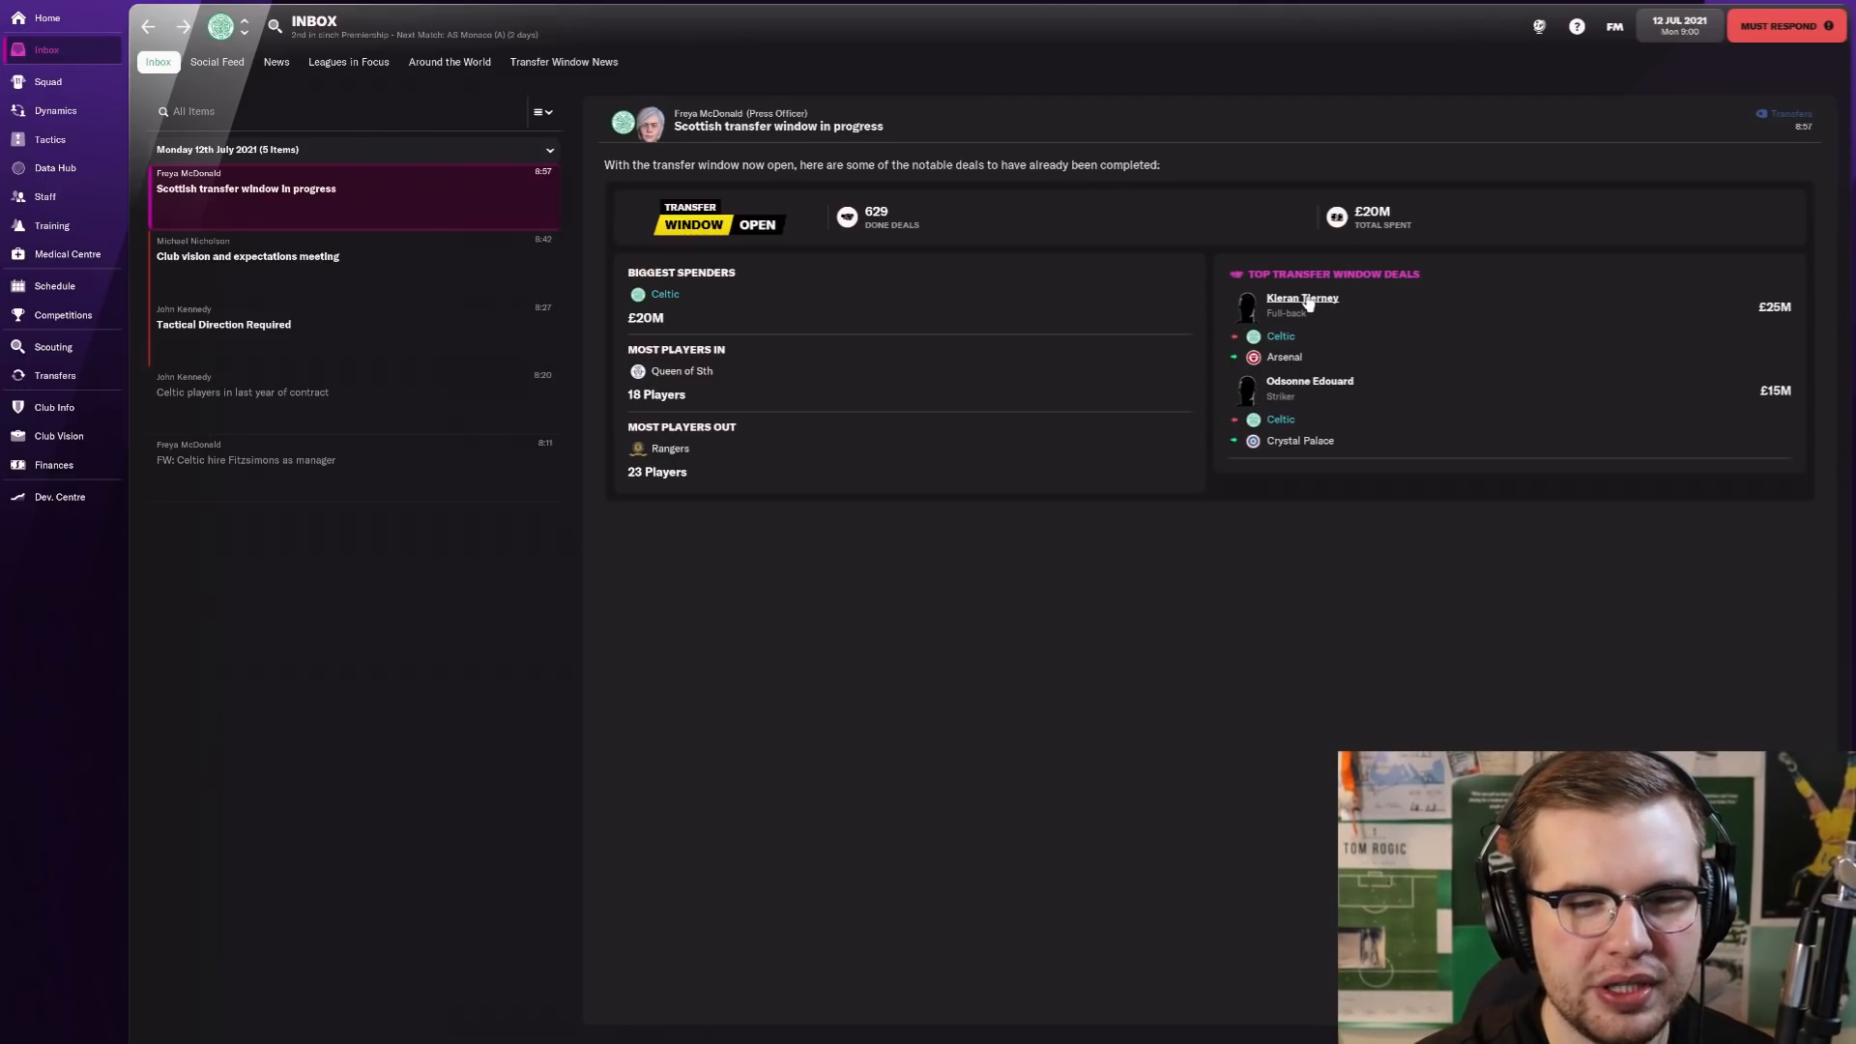
mouse_move(1293, 373)
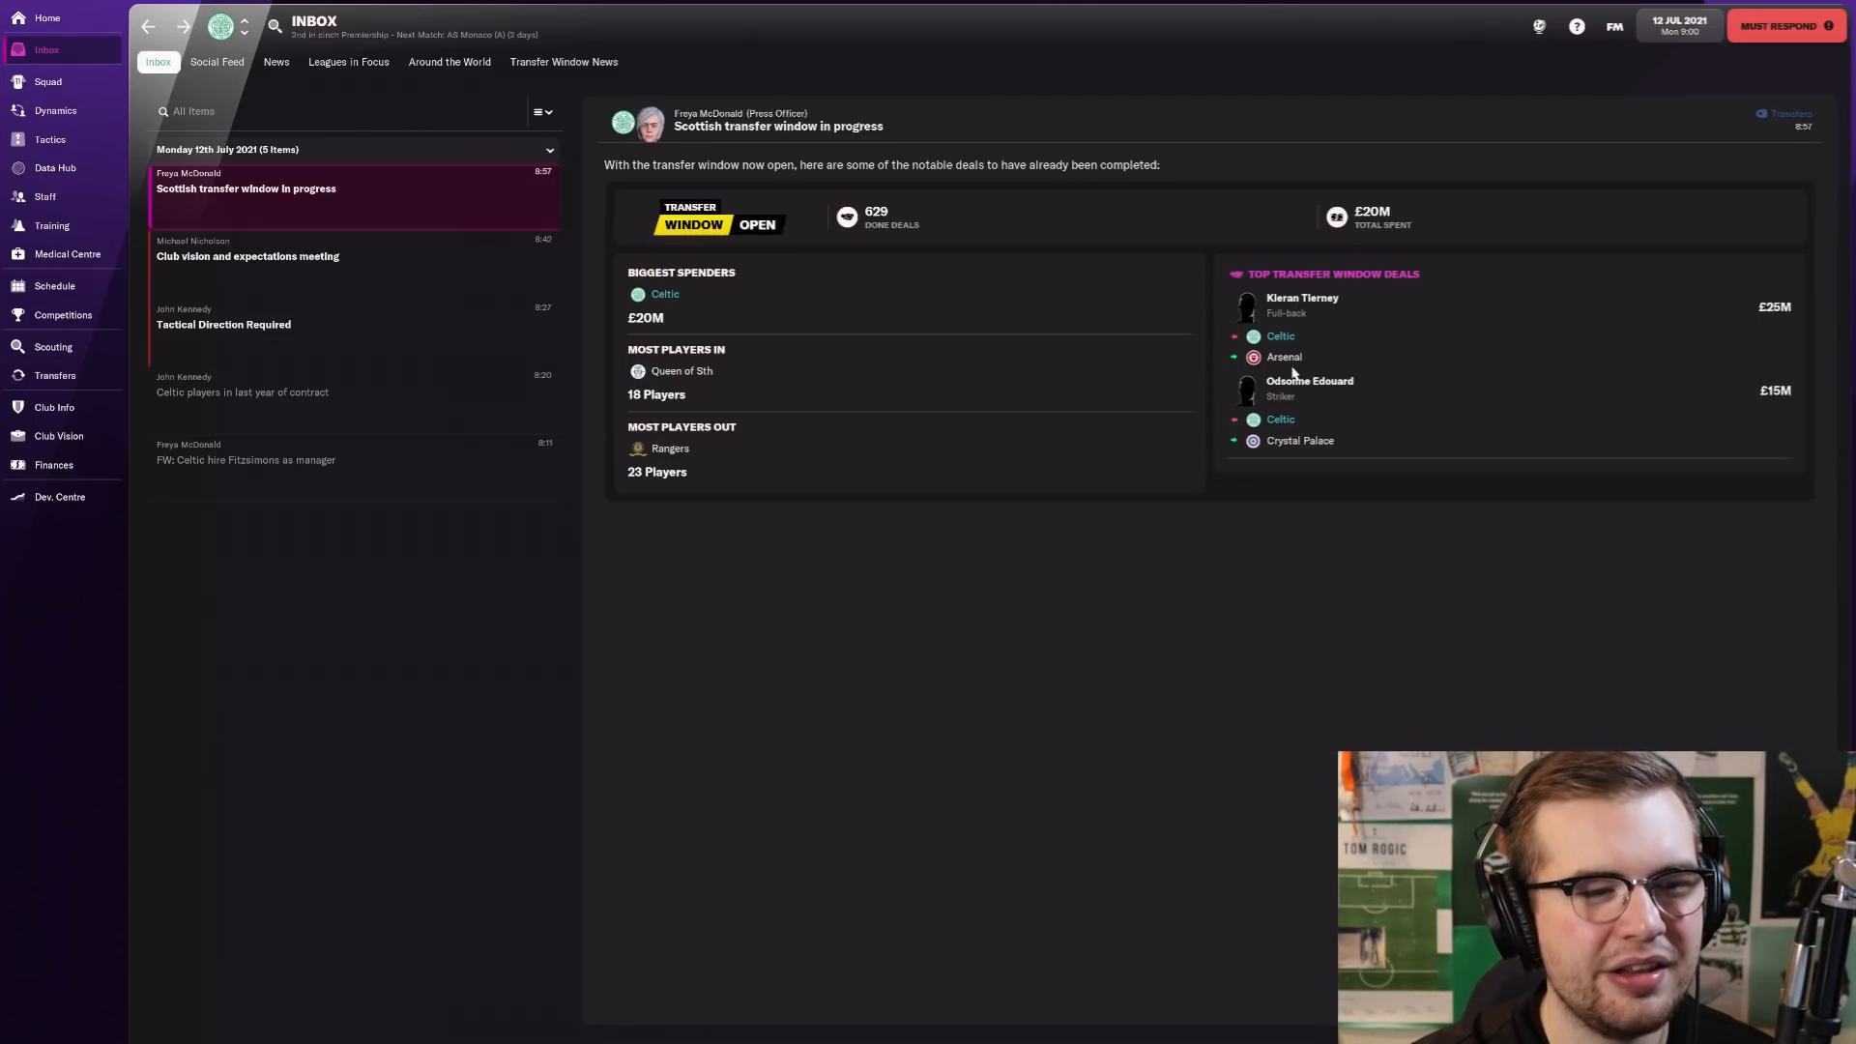
mouse_move(1330, 323)
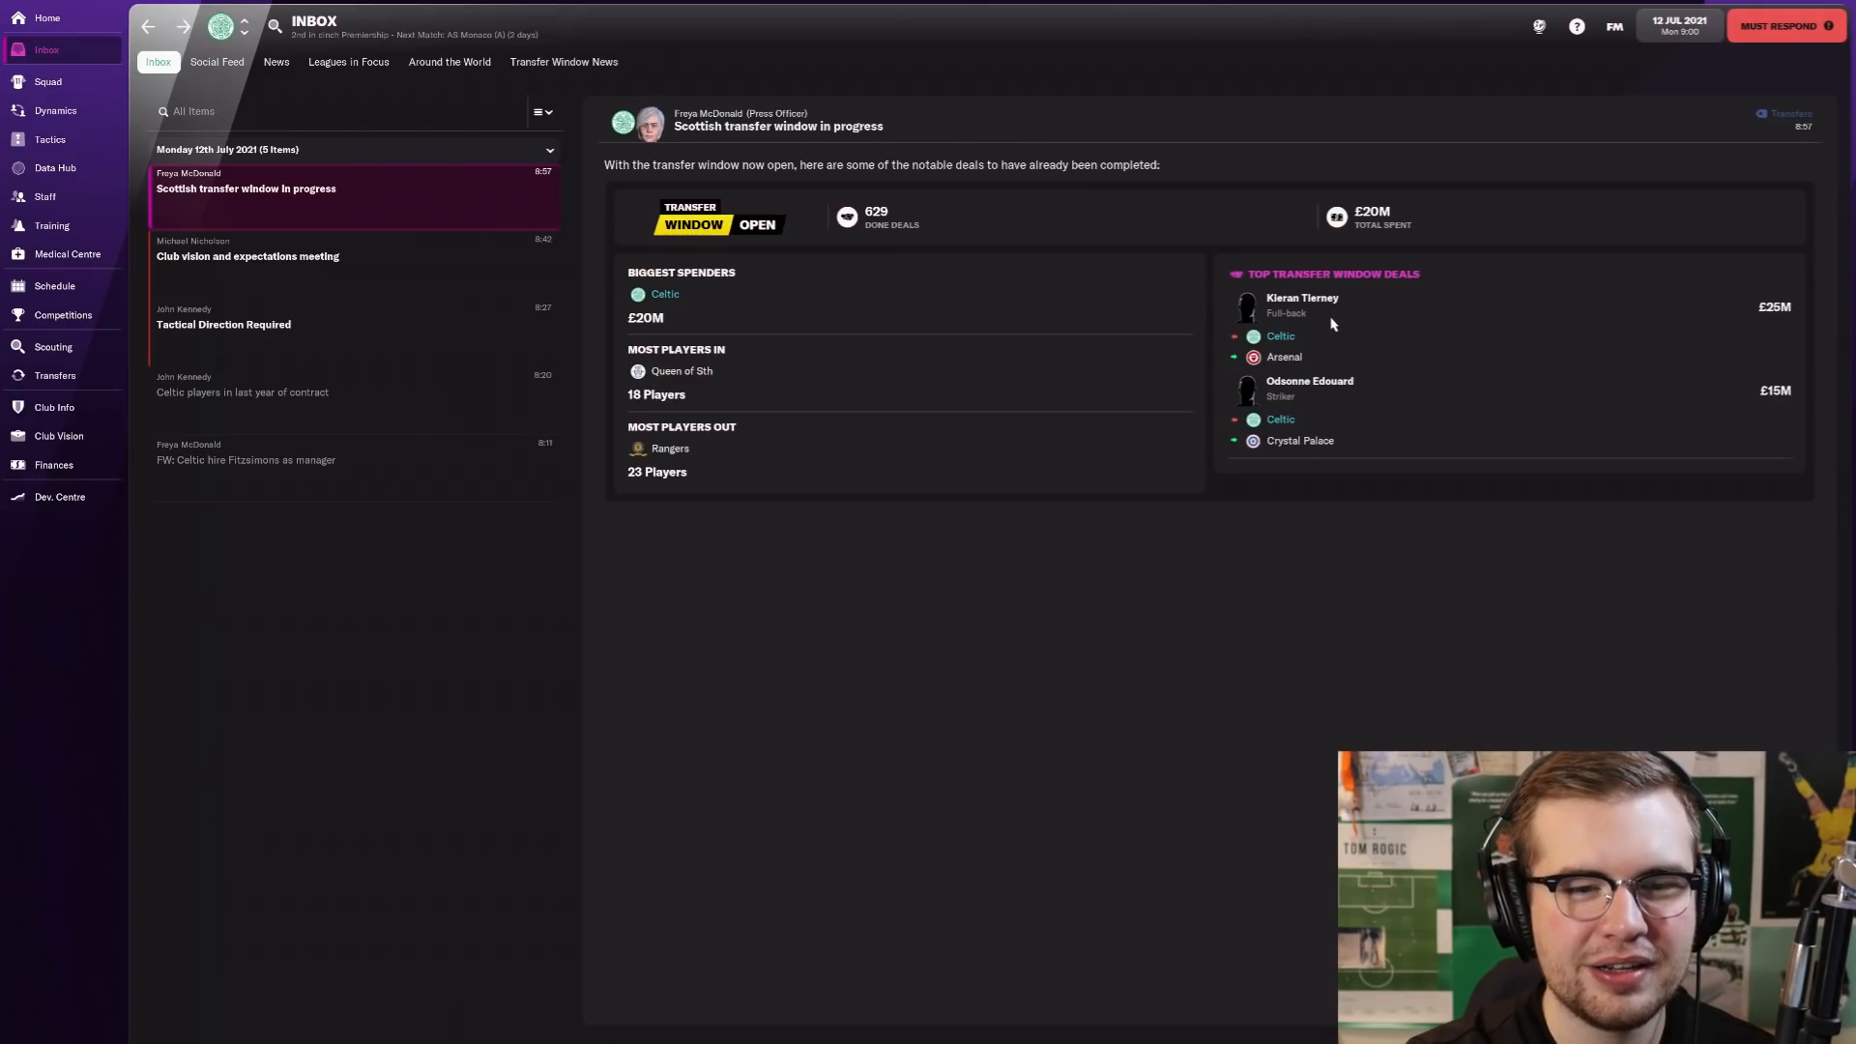
mouse_move(1483, 292)
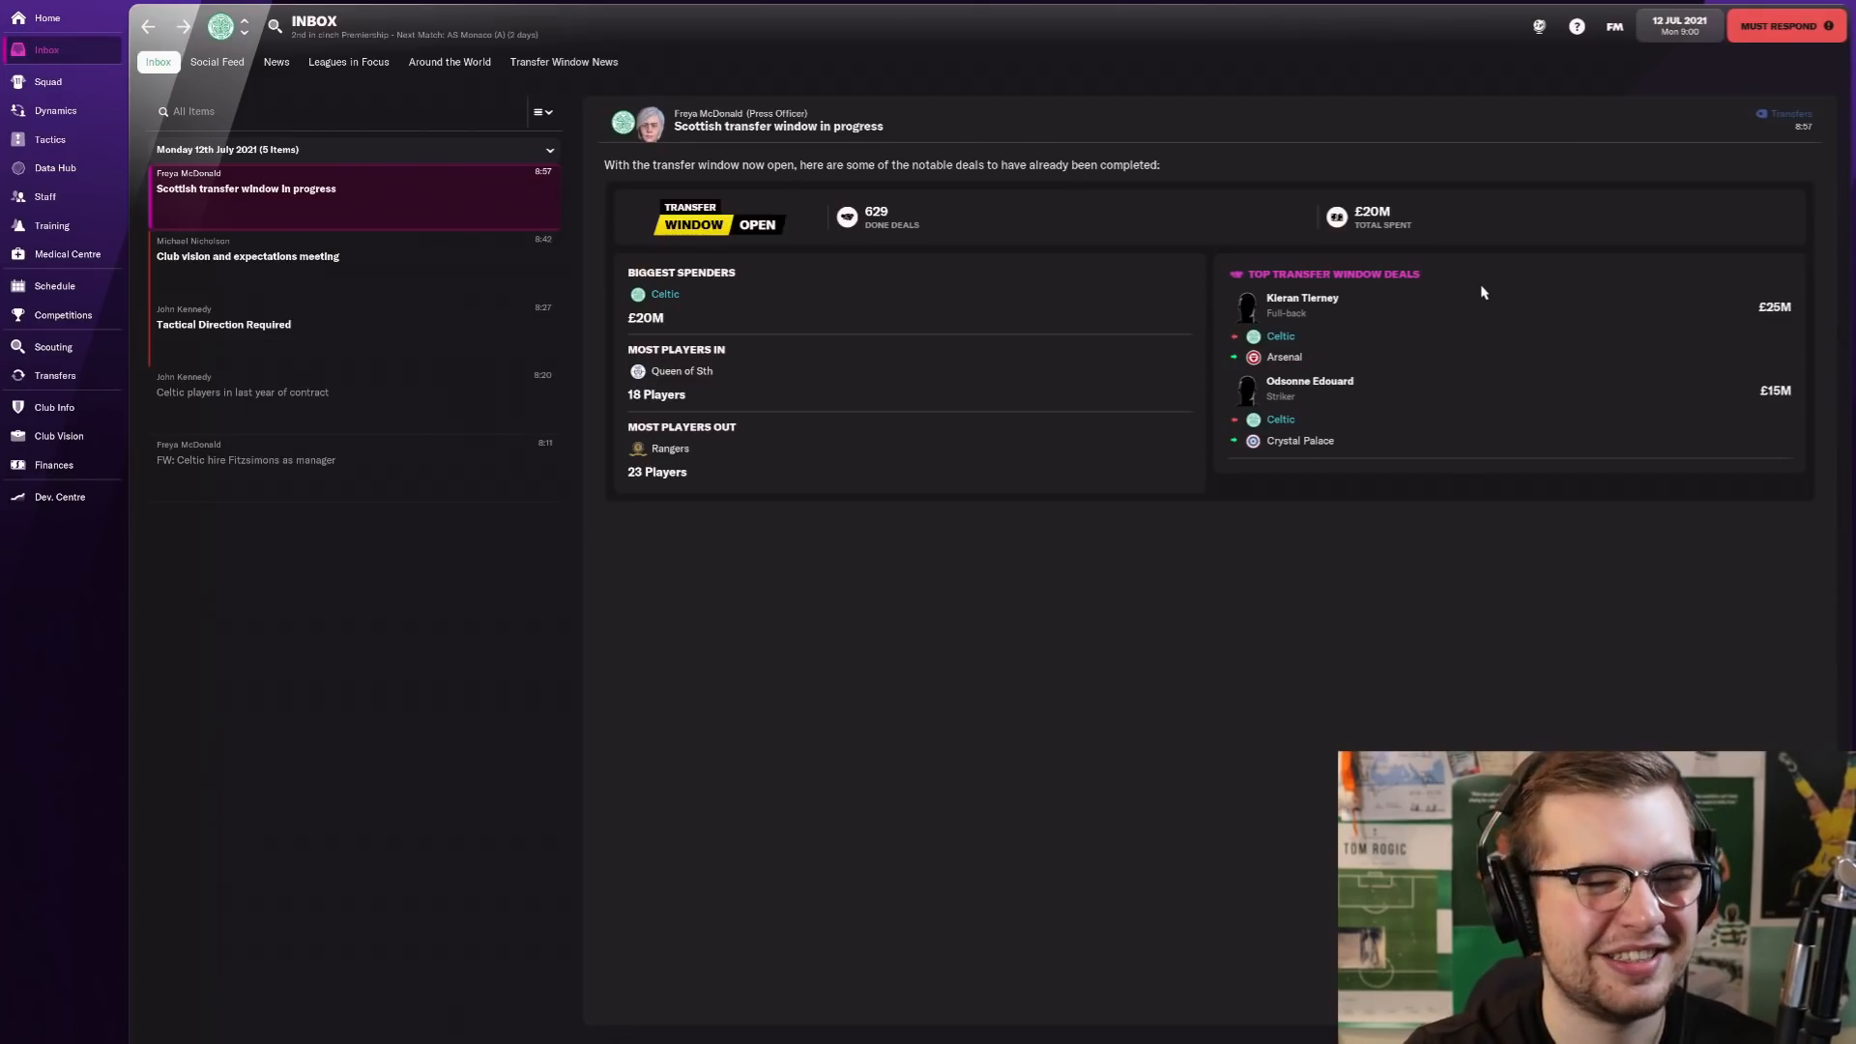
click(48, 81)
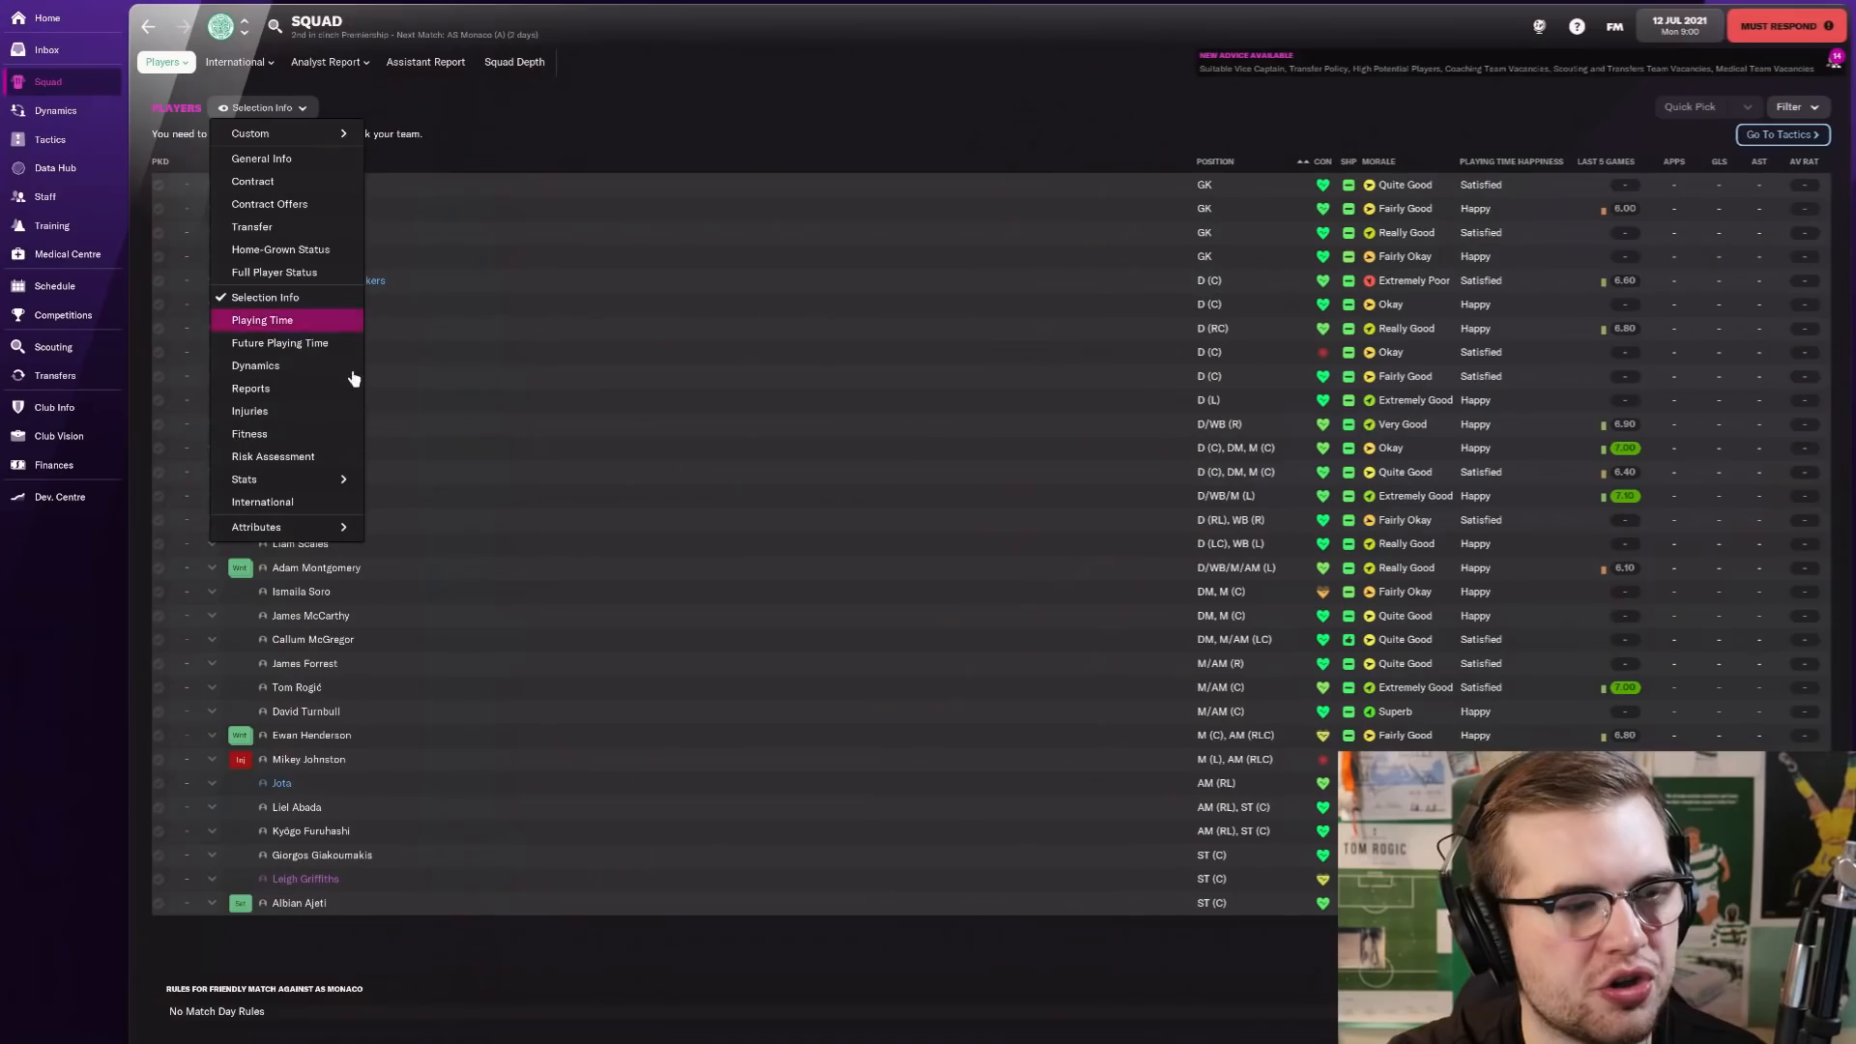
Step: Show the Reports view ranked by potential and view Furuhashi's role ratings as a striker
click(249, 388)
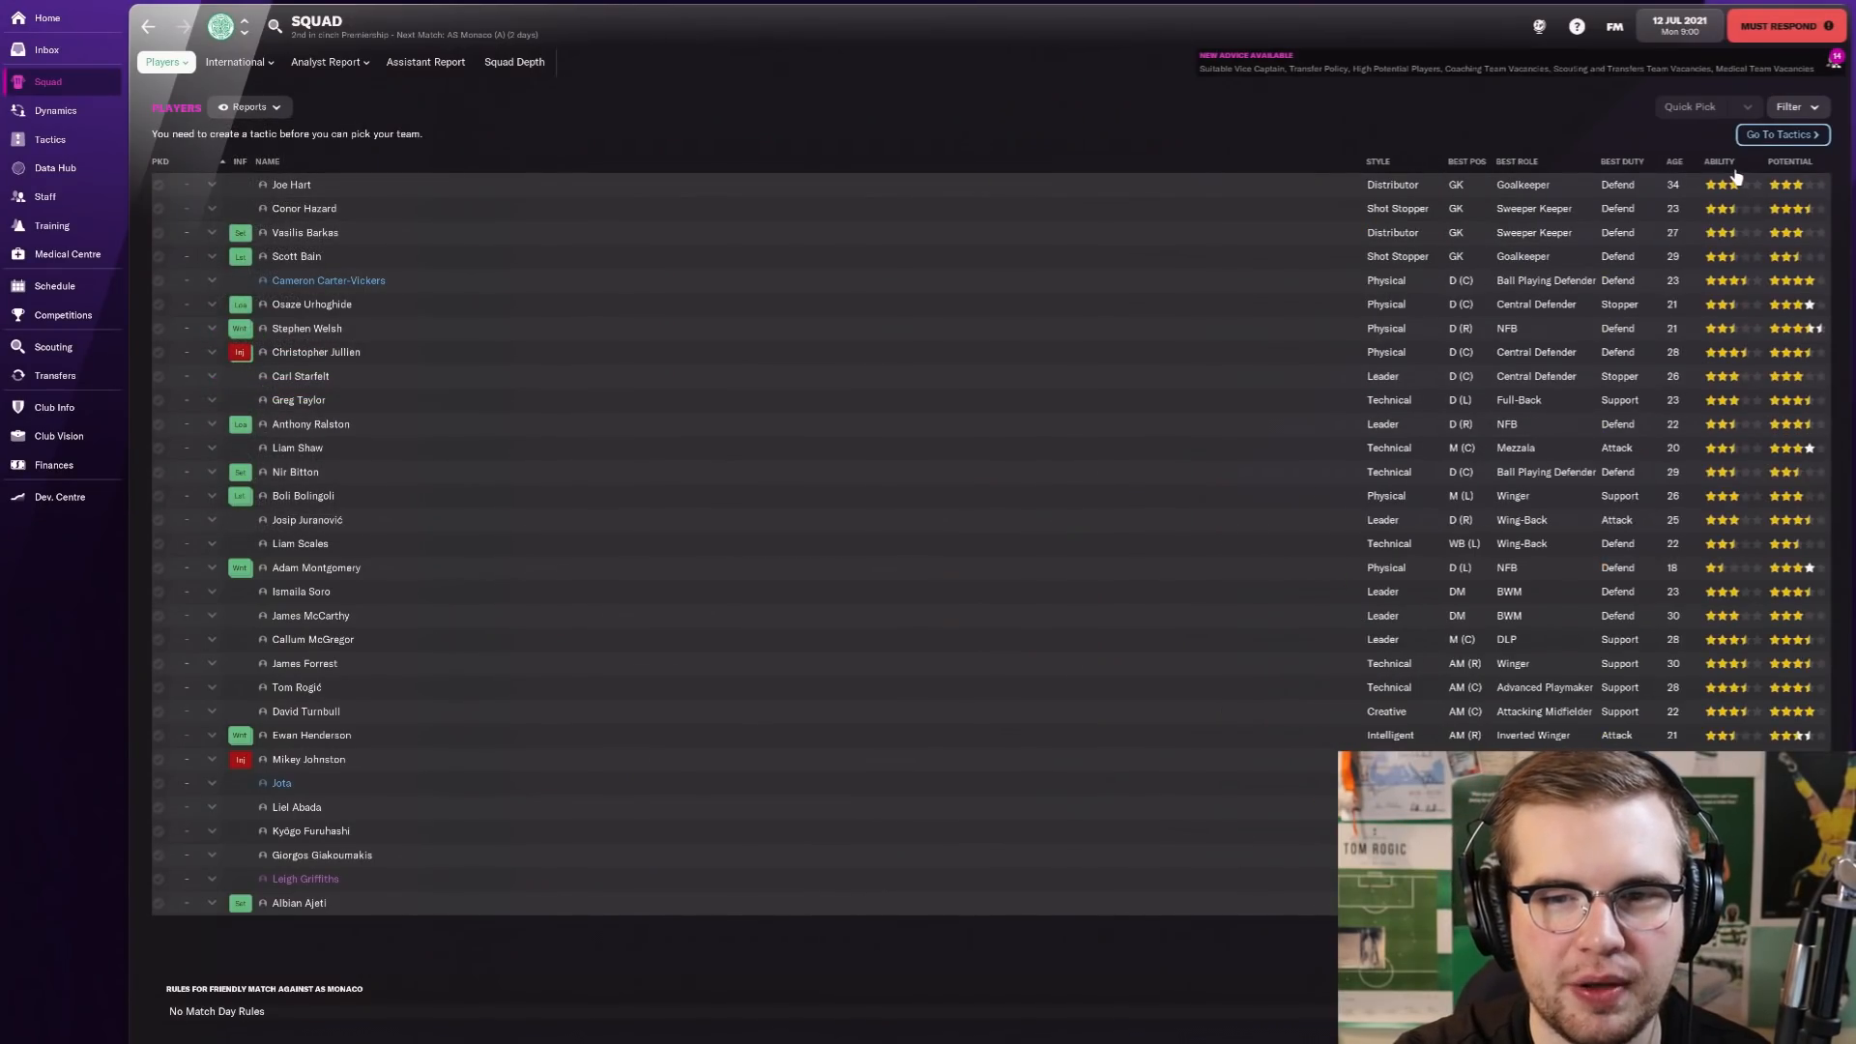
click(1790, 160)
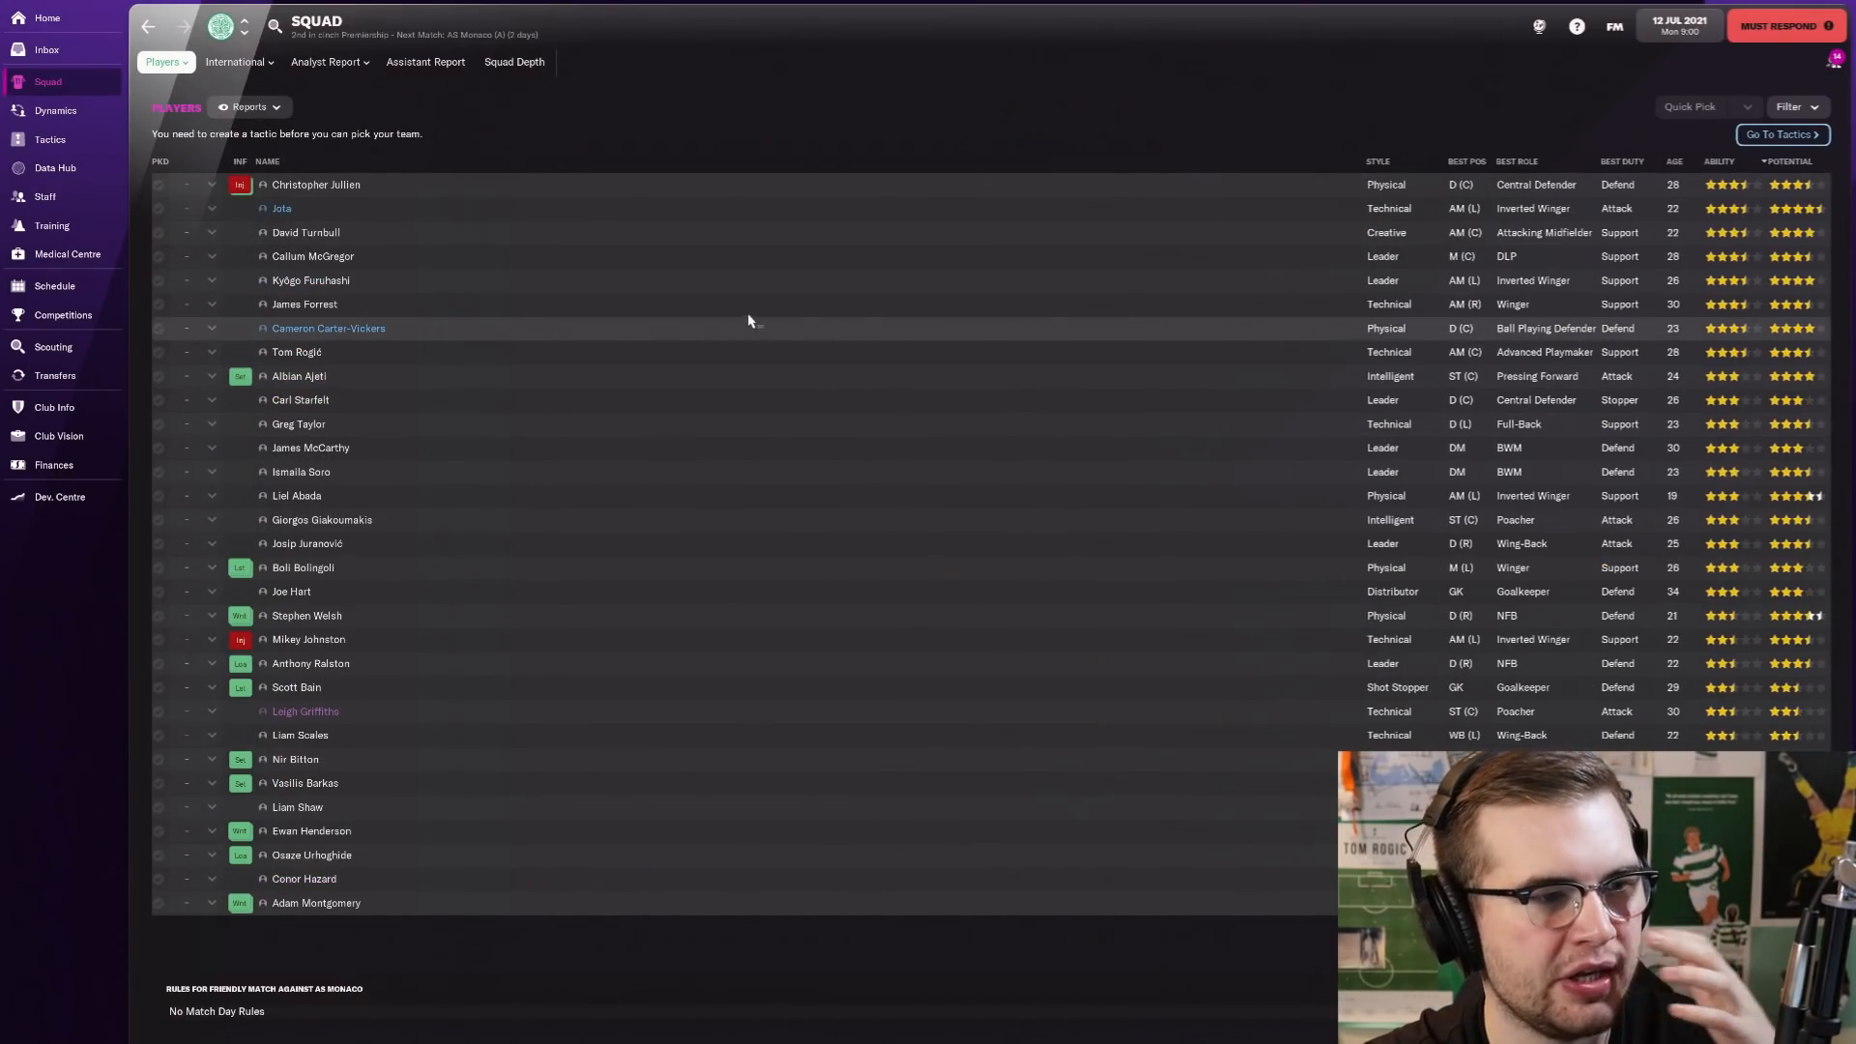
click(310, 280)
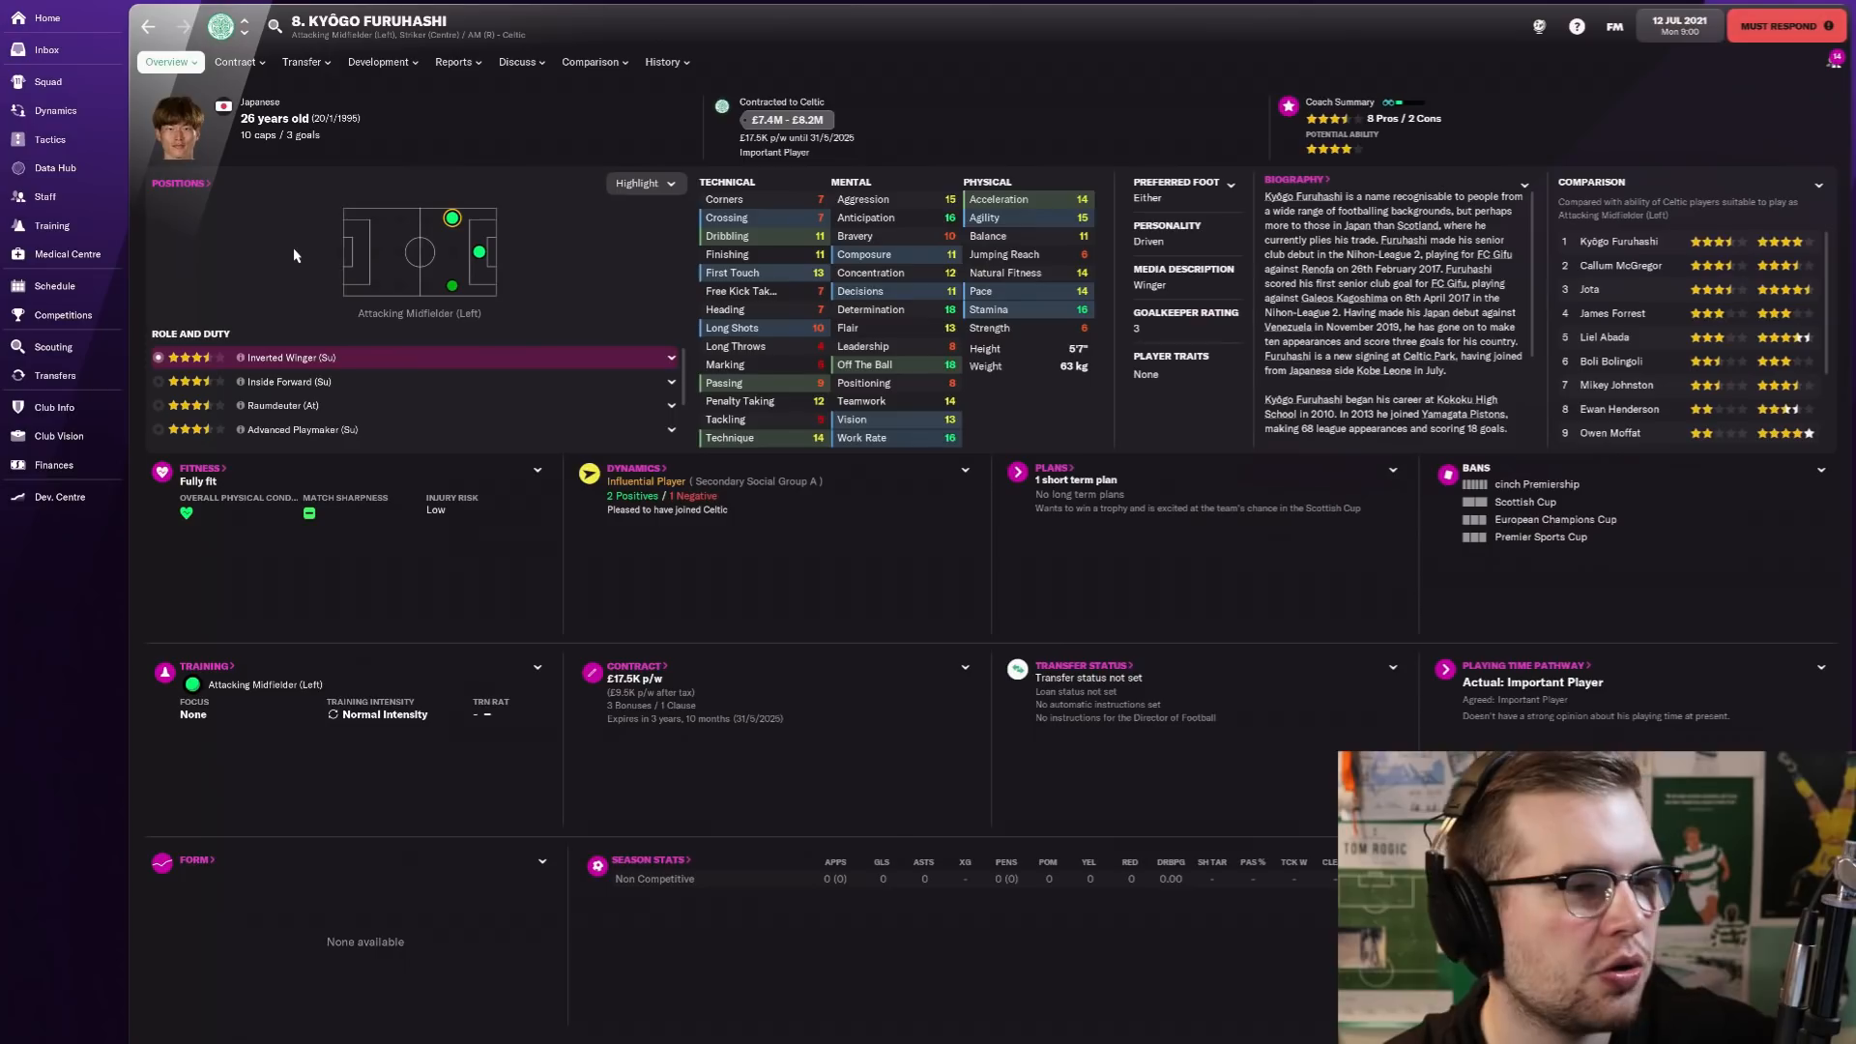
mouse_move(820, 390)
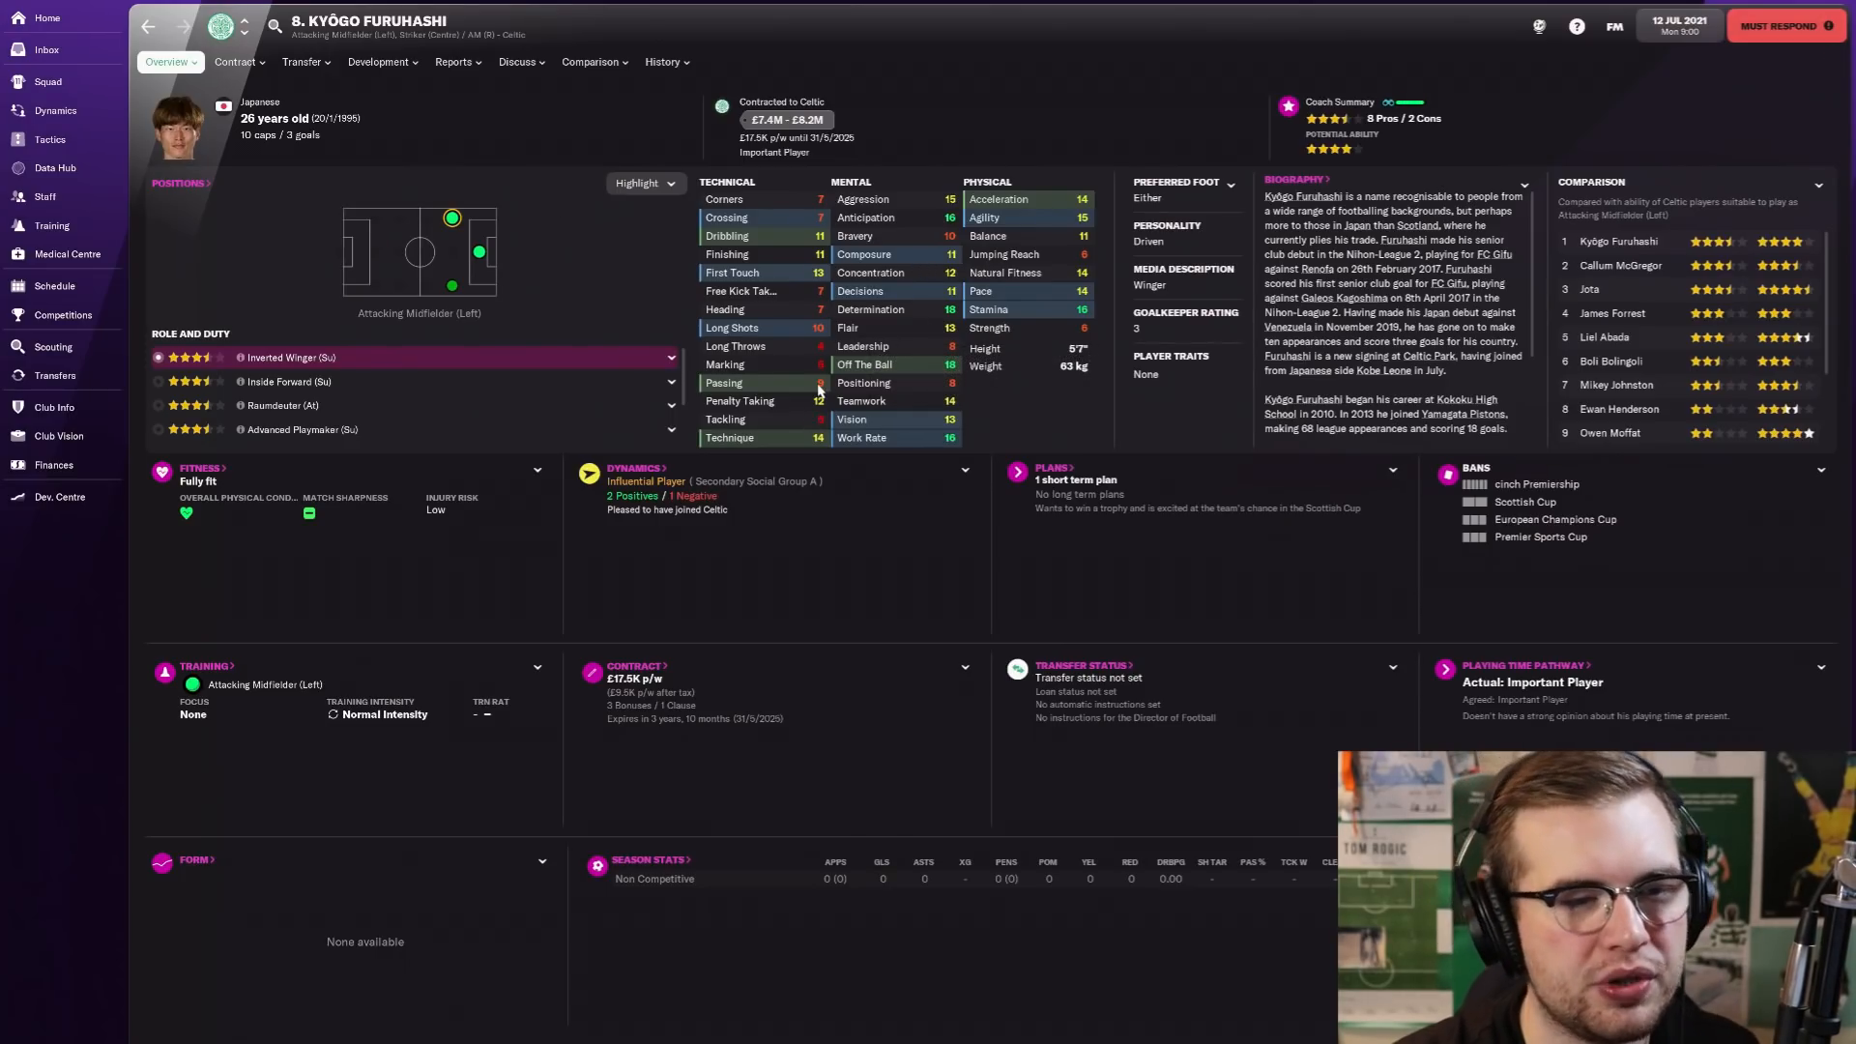
mouse_move(862, 382)
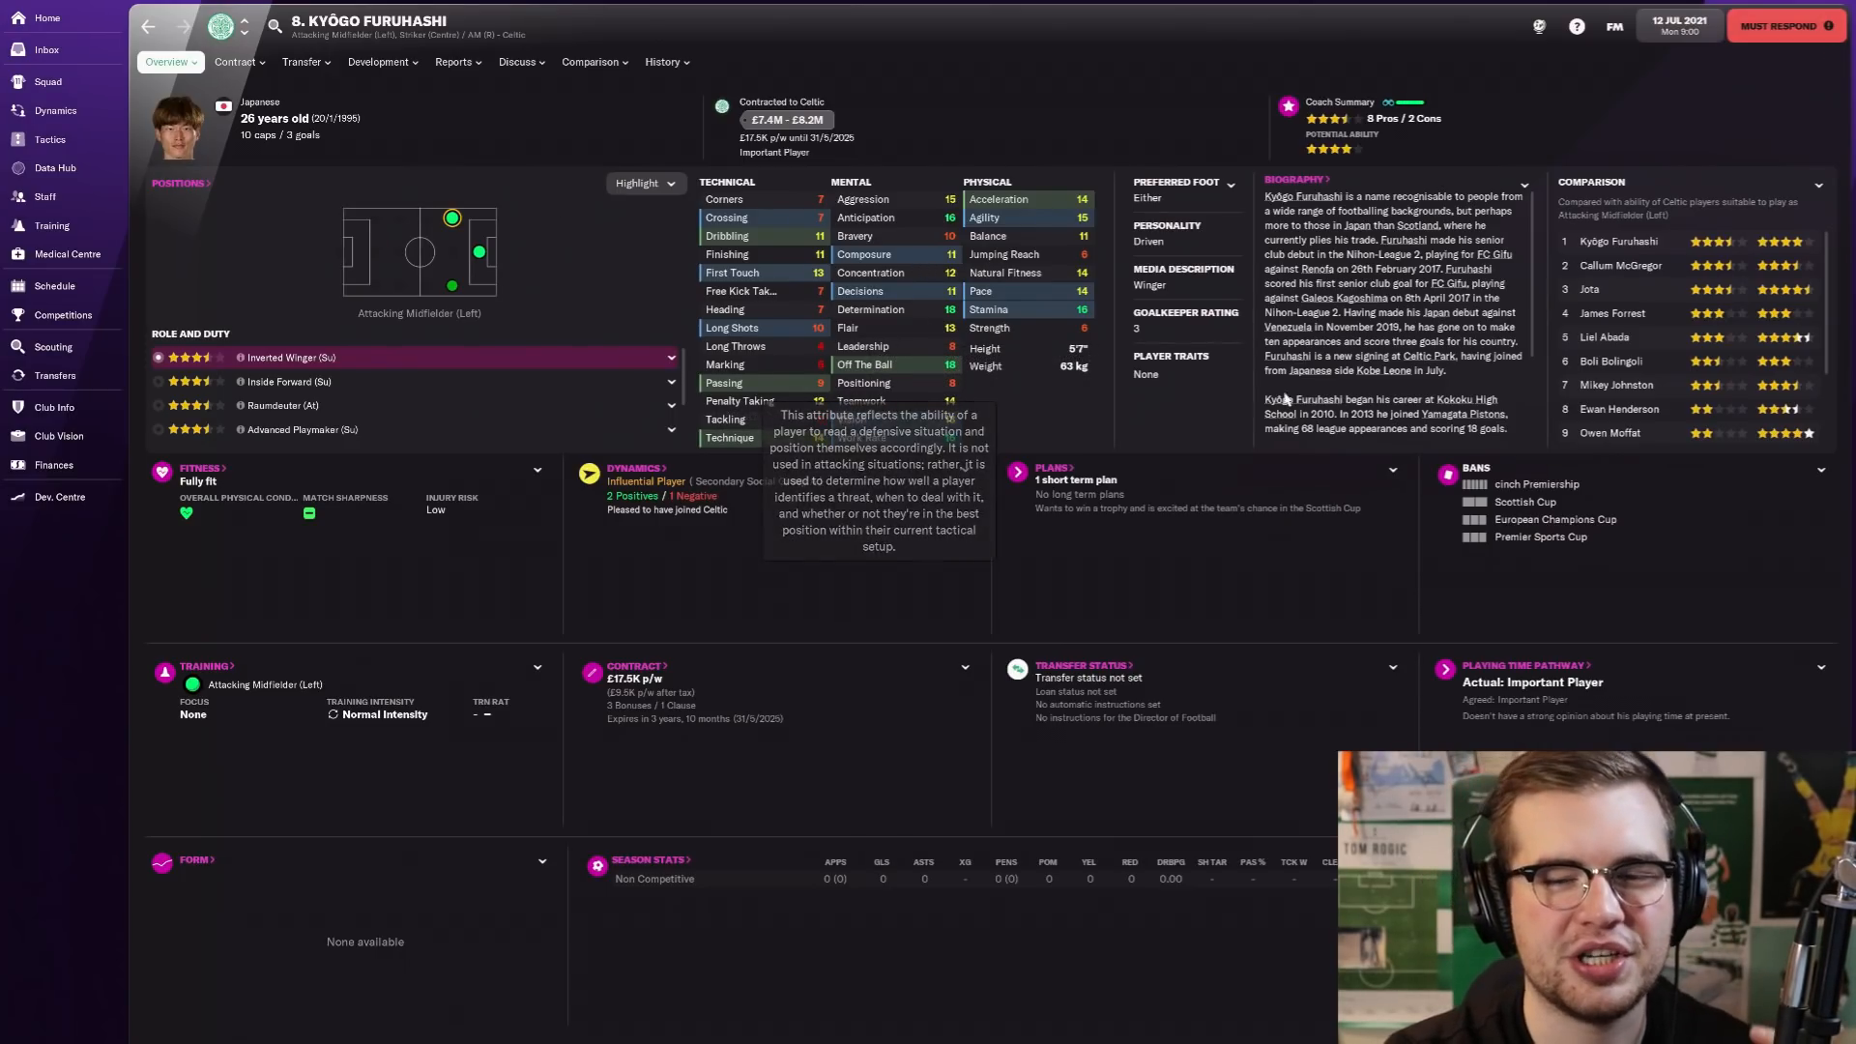
mouse_move(1430, 487)
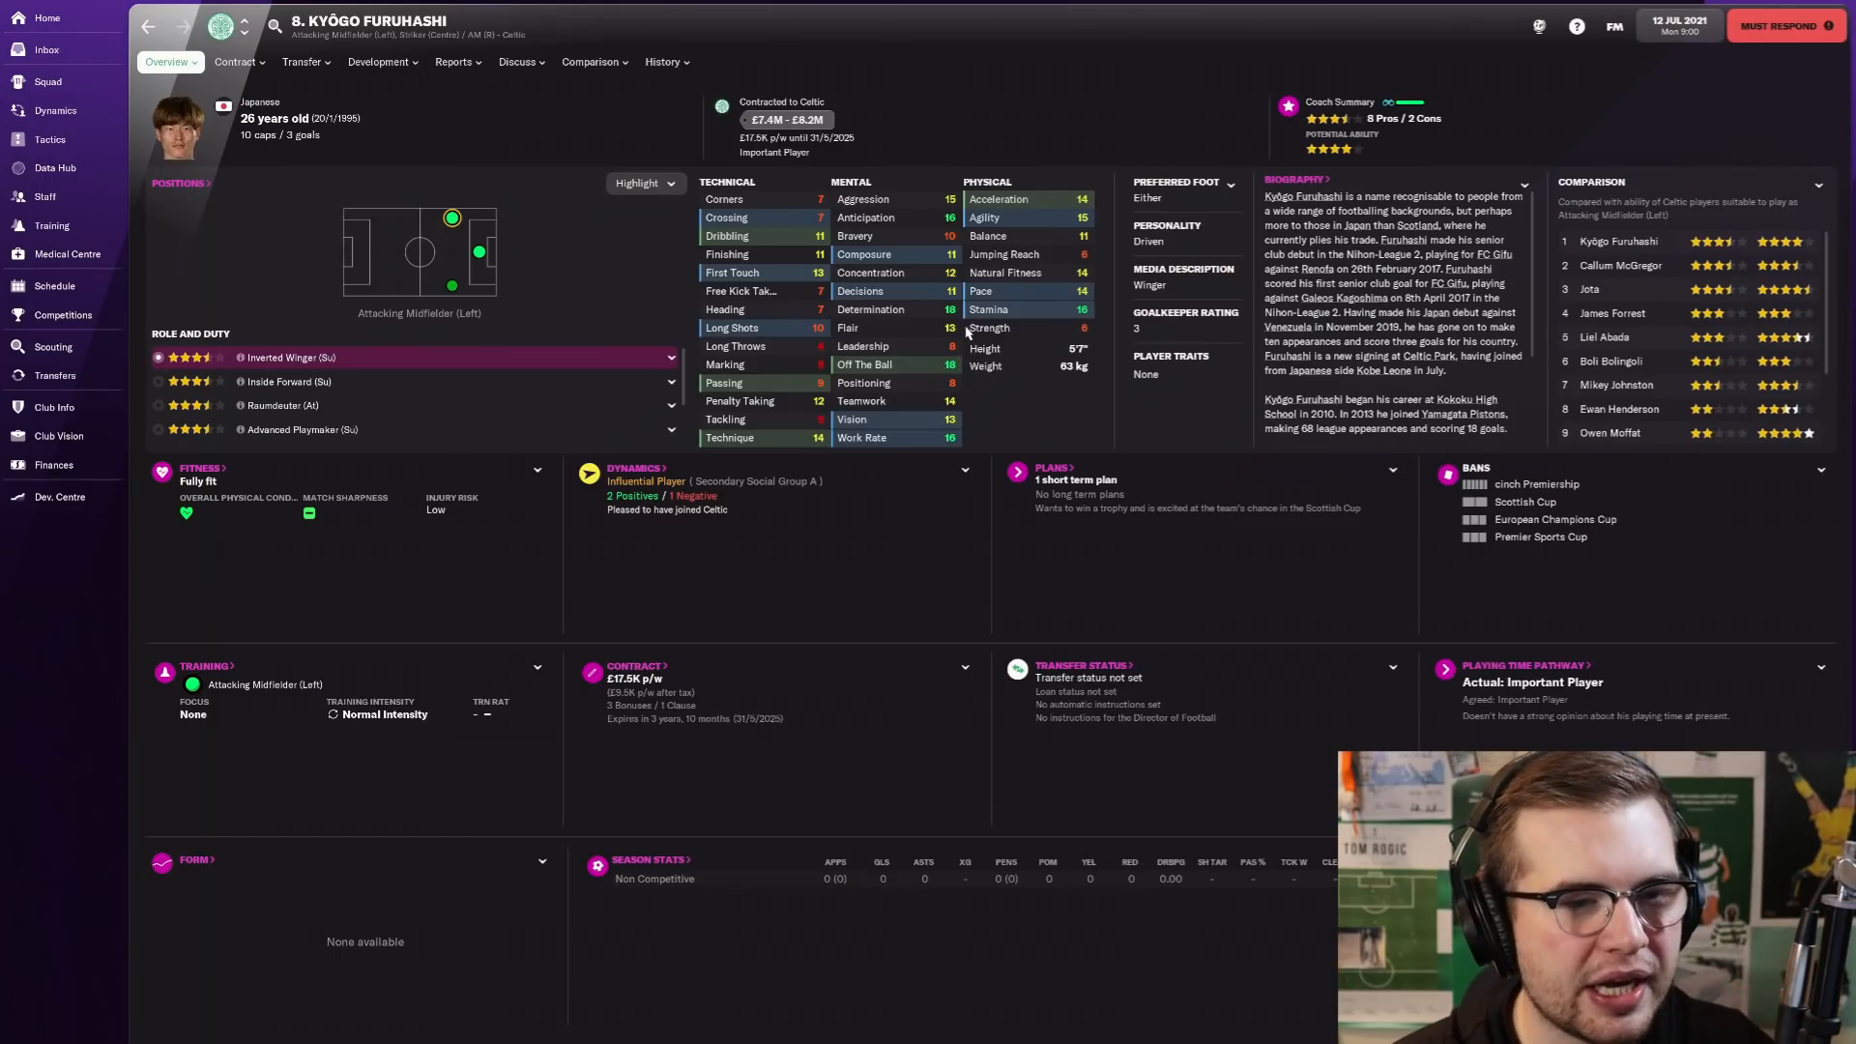
click(477, 255)
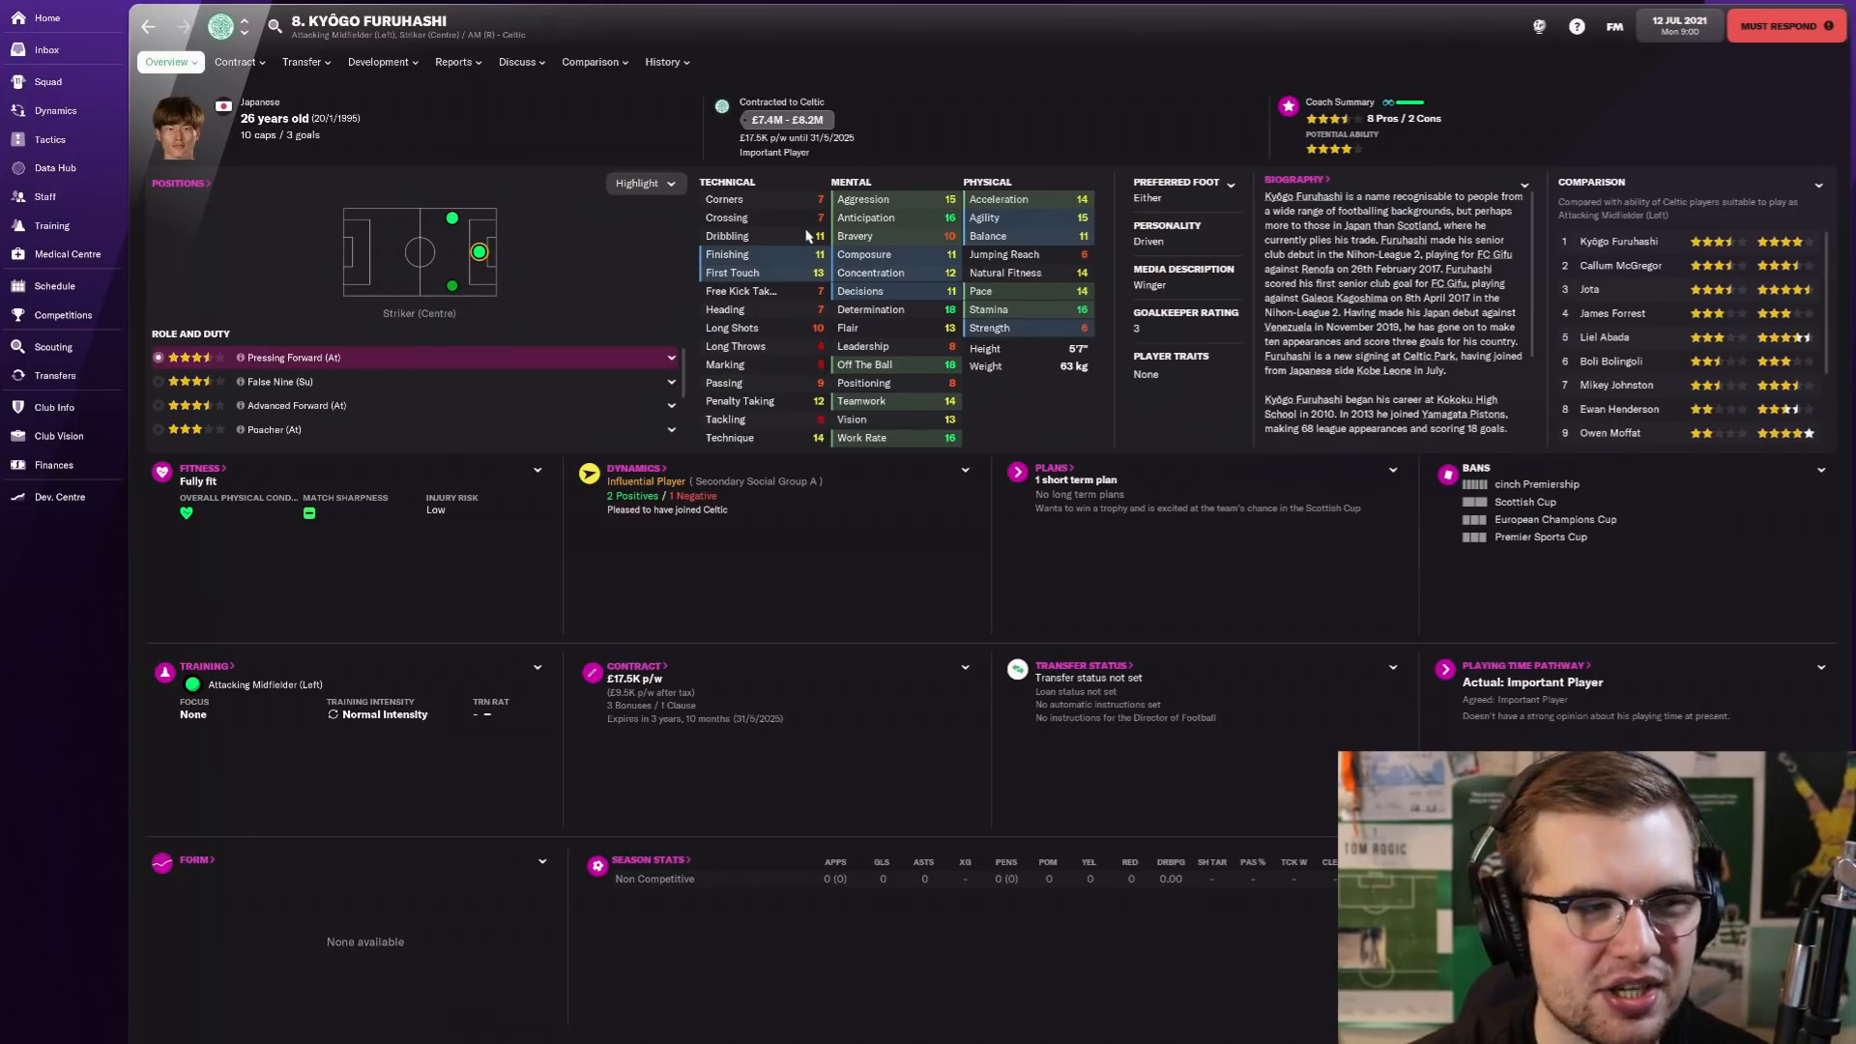
mouse_move(230, 150)
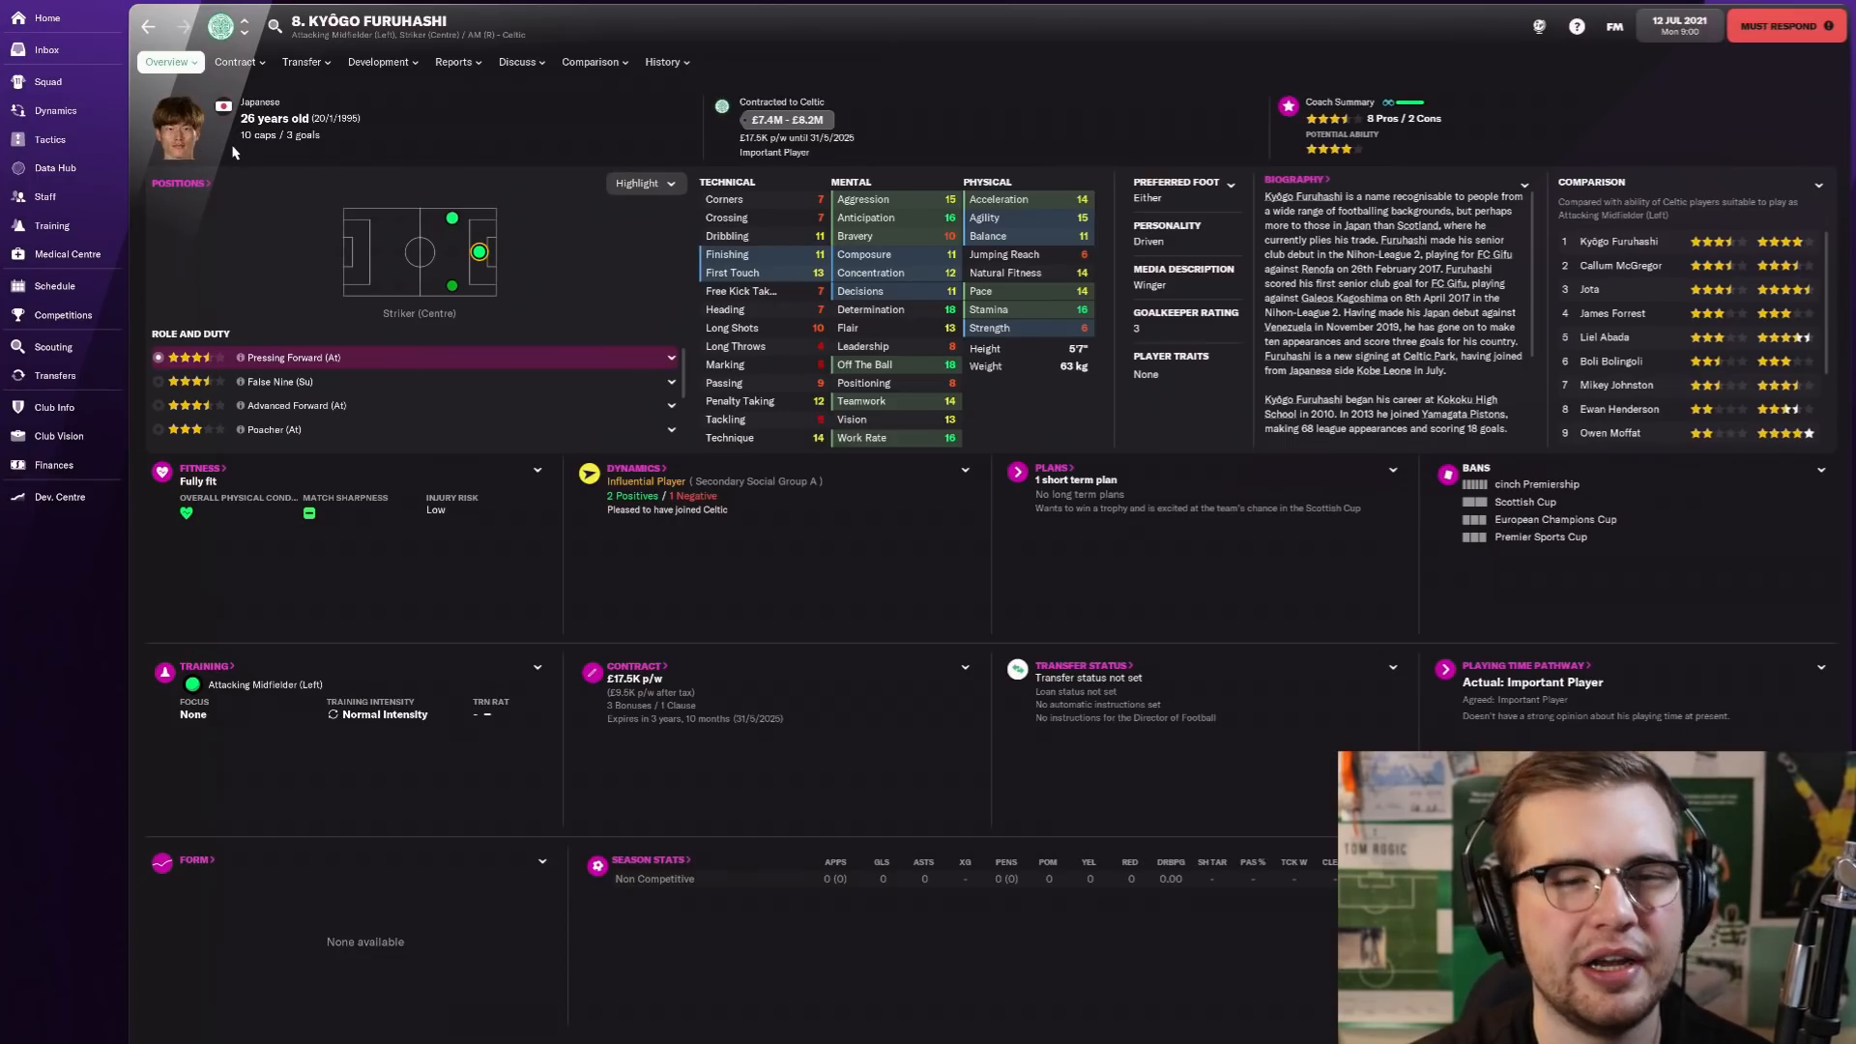
mouse_move(794, 270)
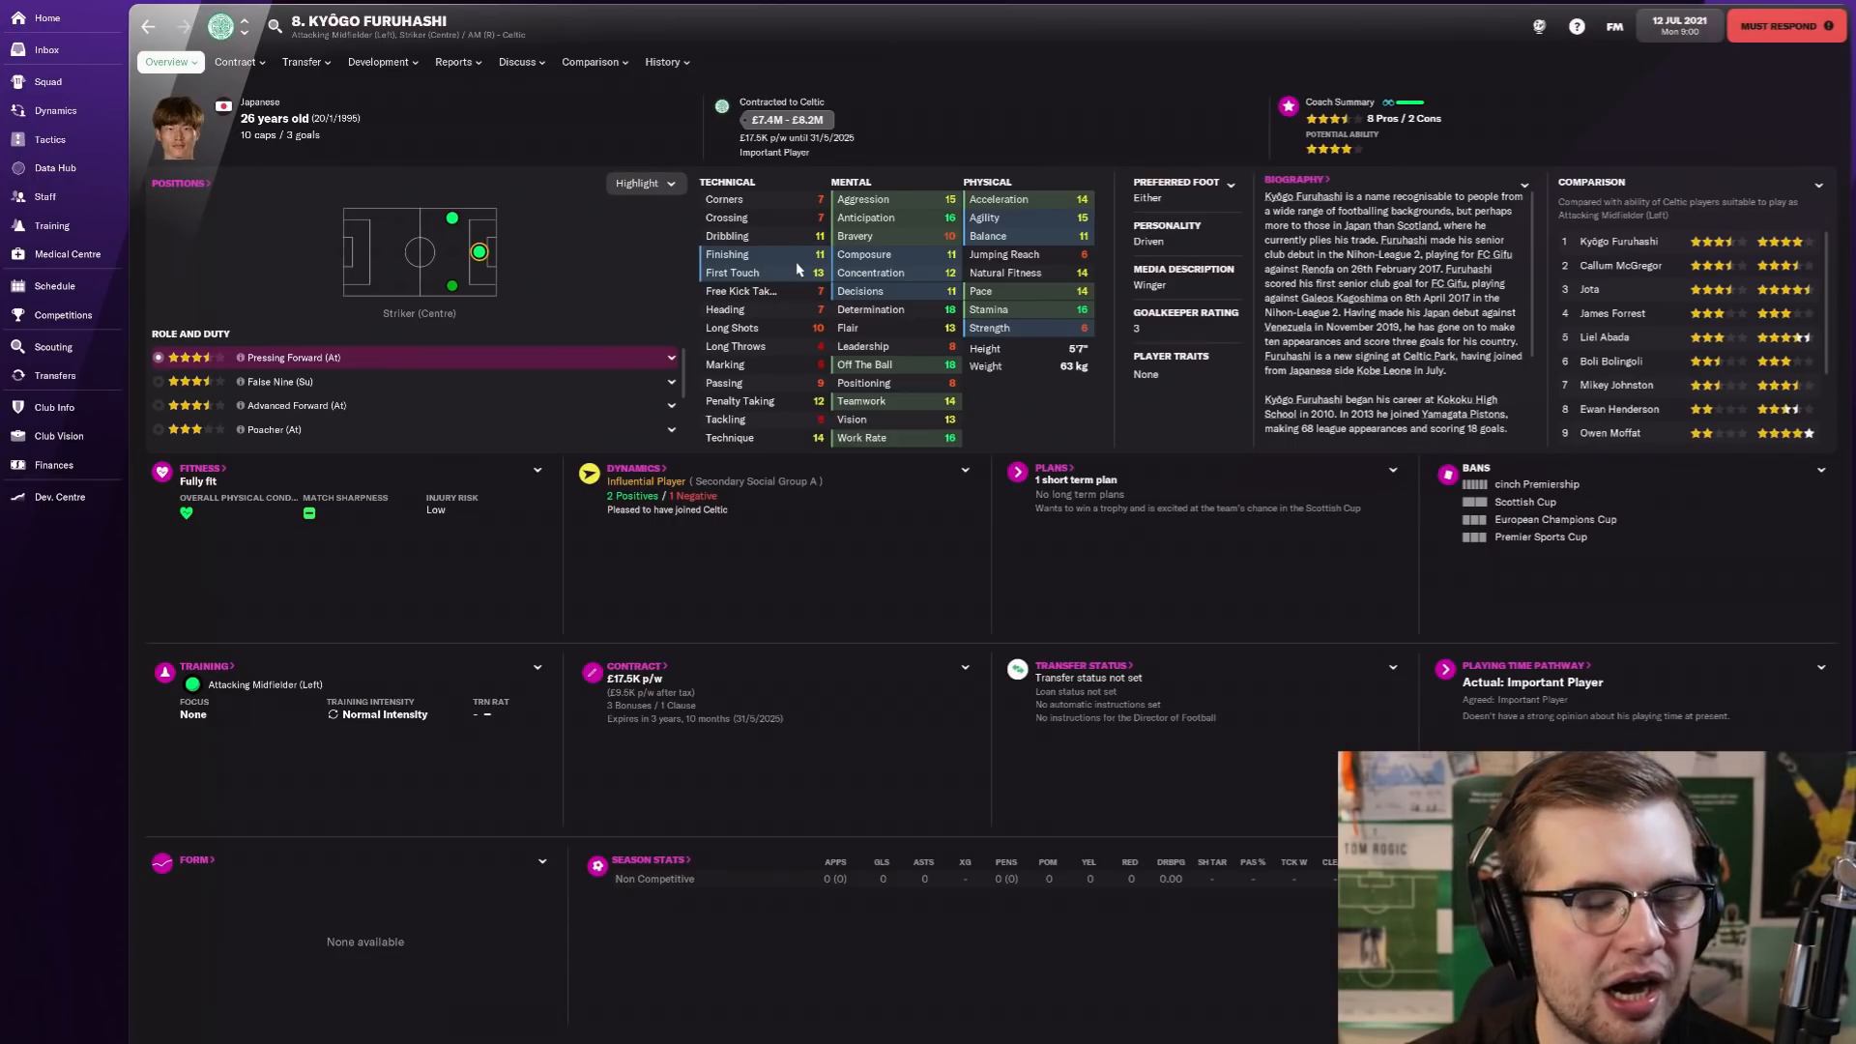
Step: Browse player profiles starting from the top-ranked centre-back, then return to the squad list
click(47, 81)
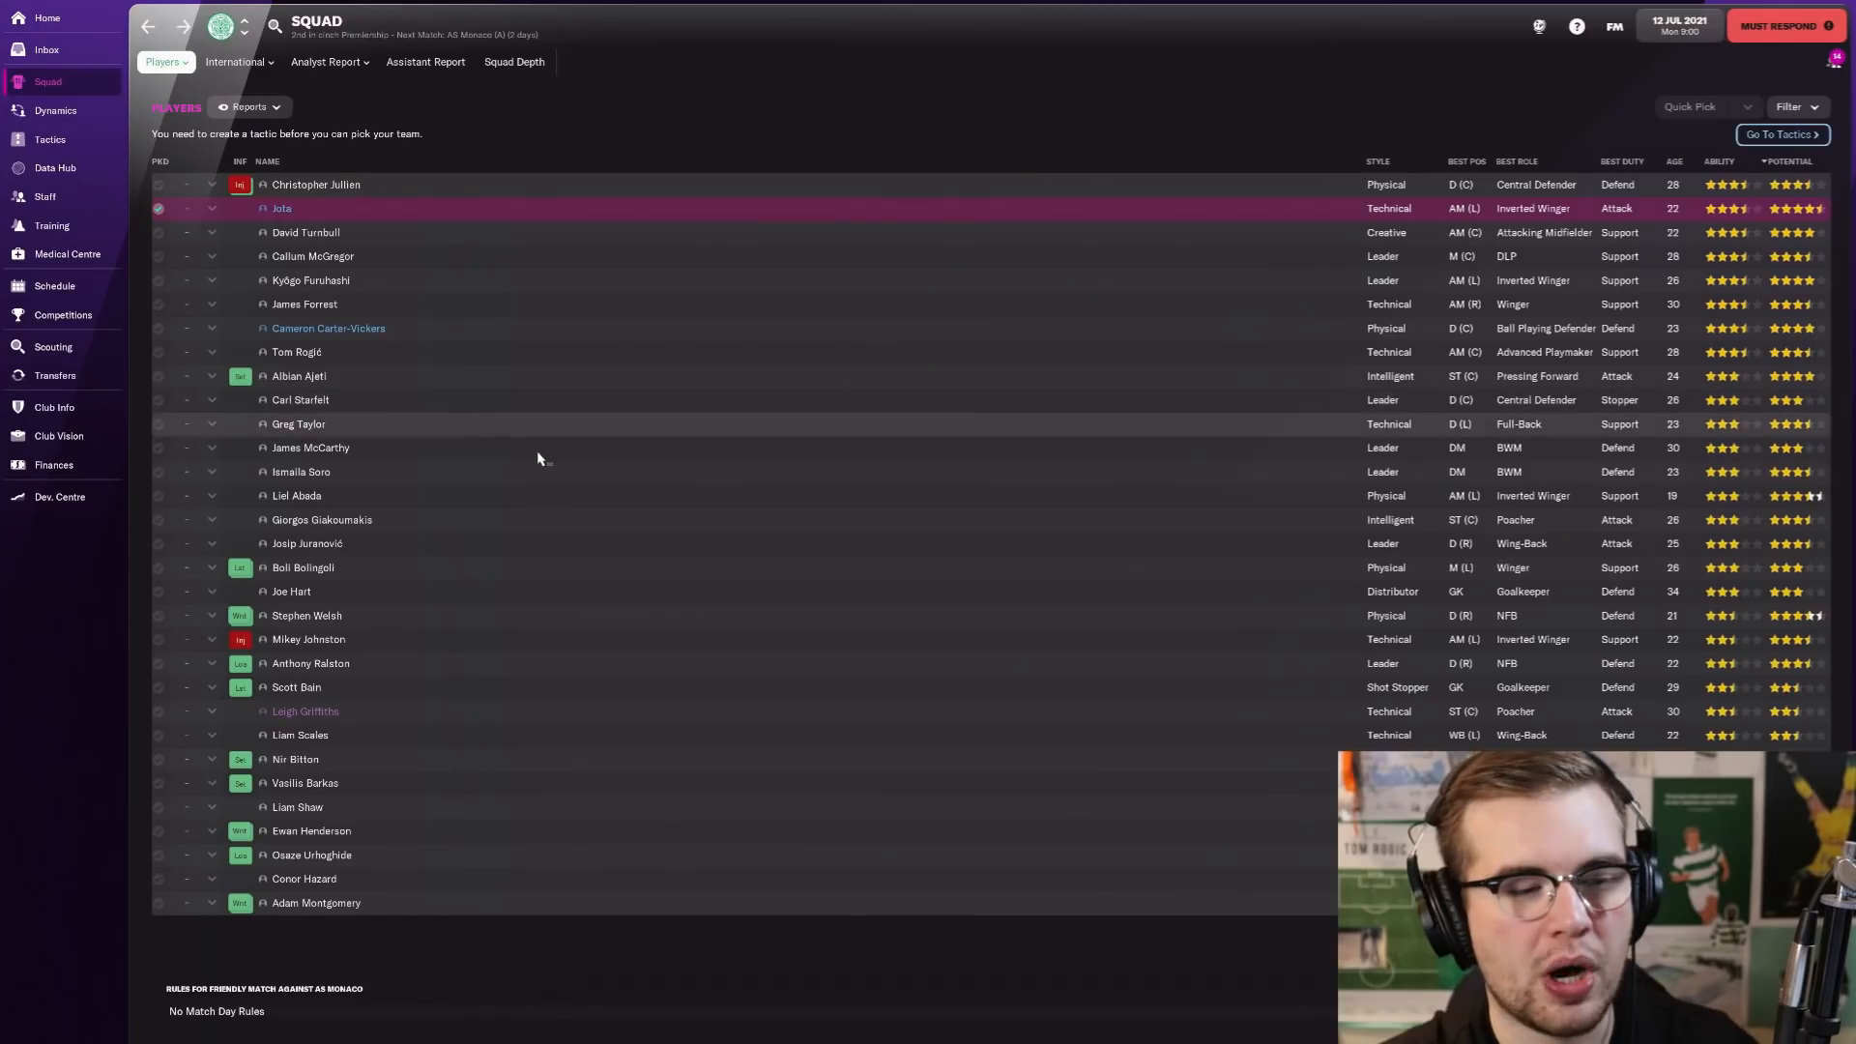
mouse_move(592, 529)
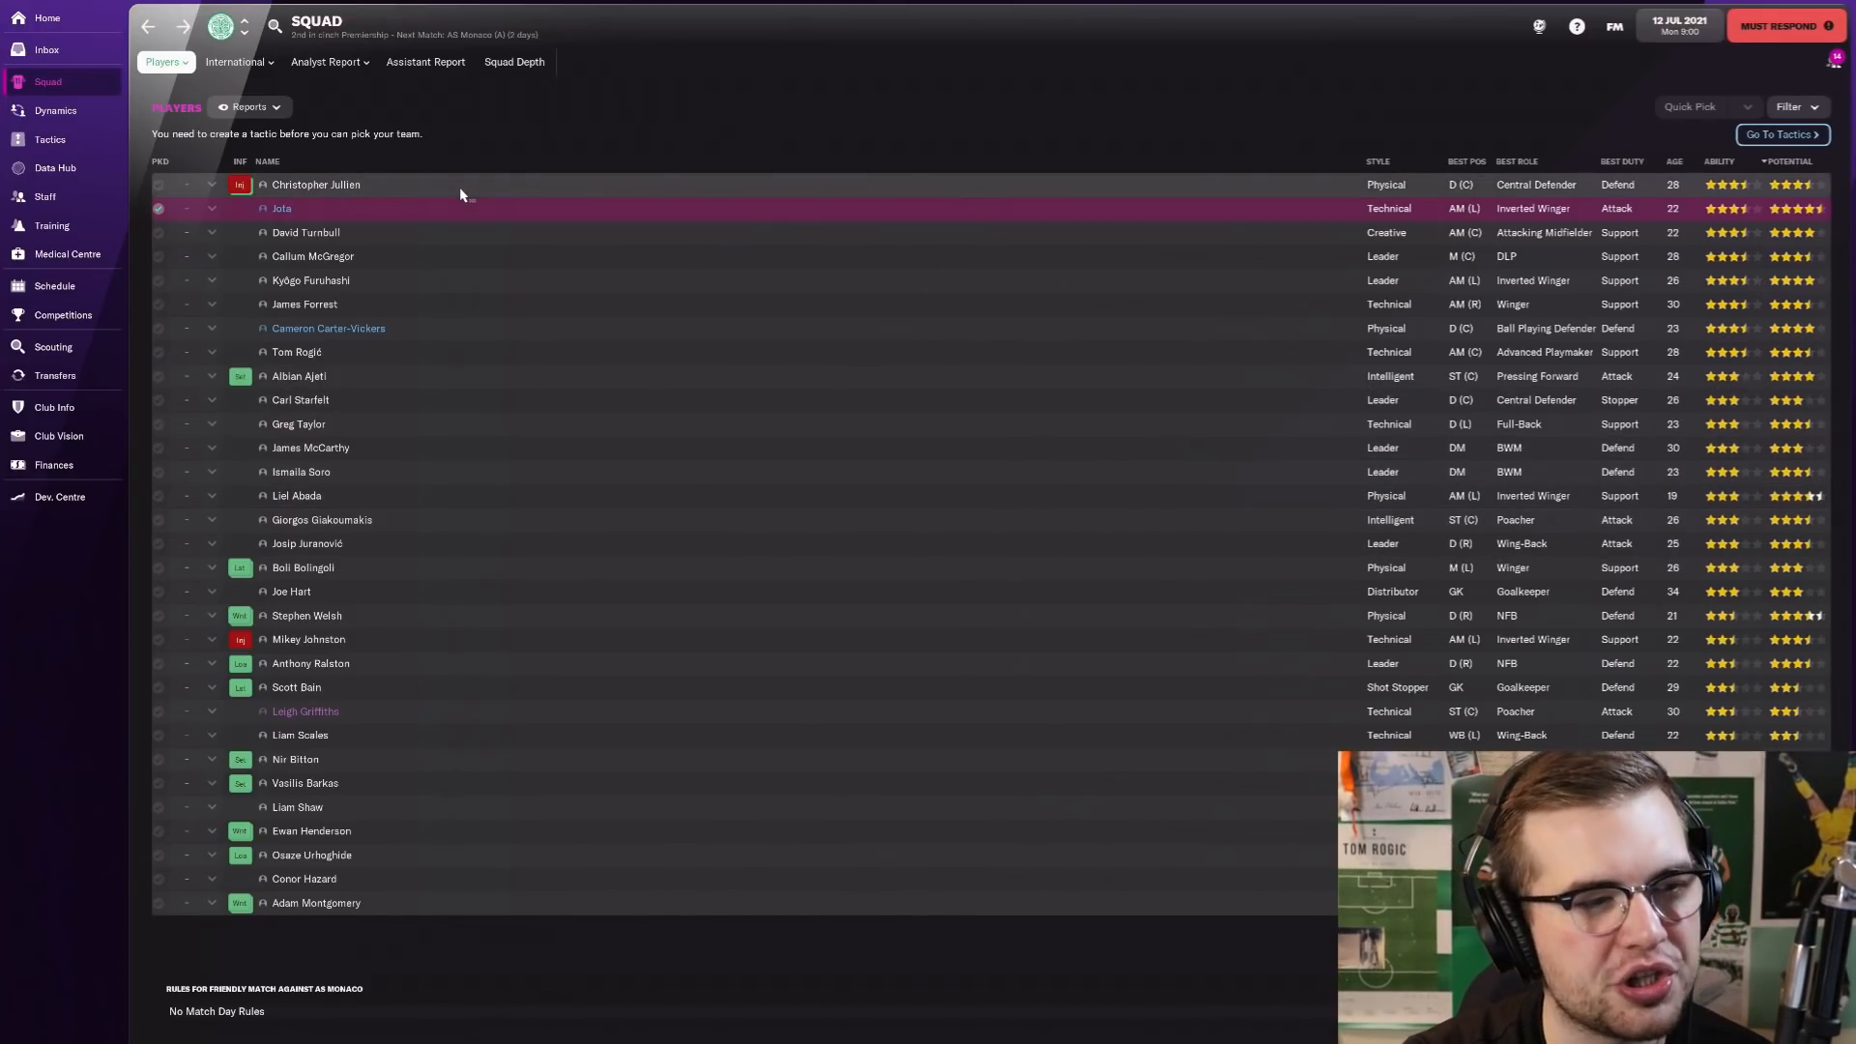
click(315, 183)
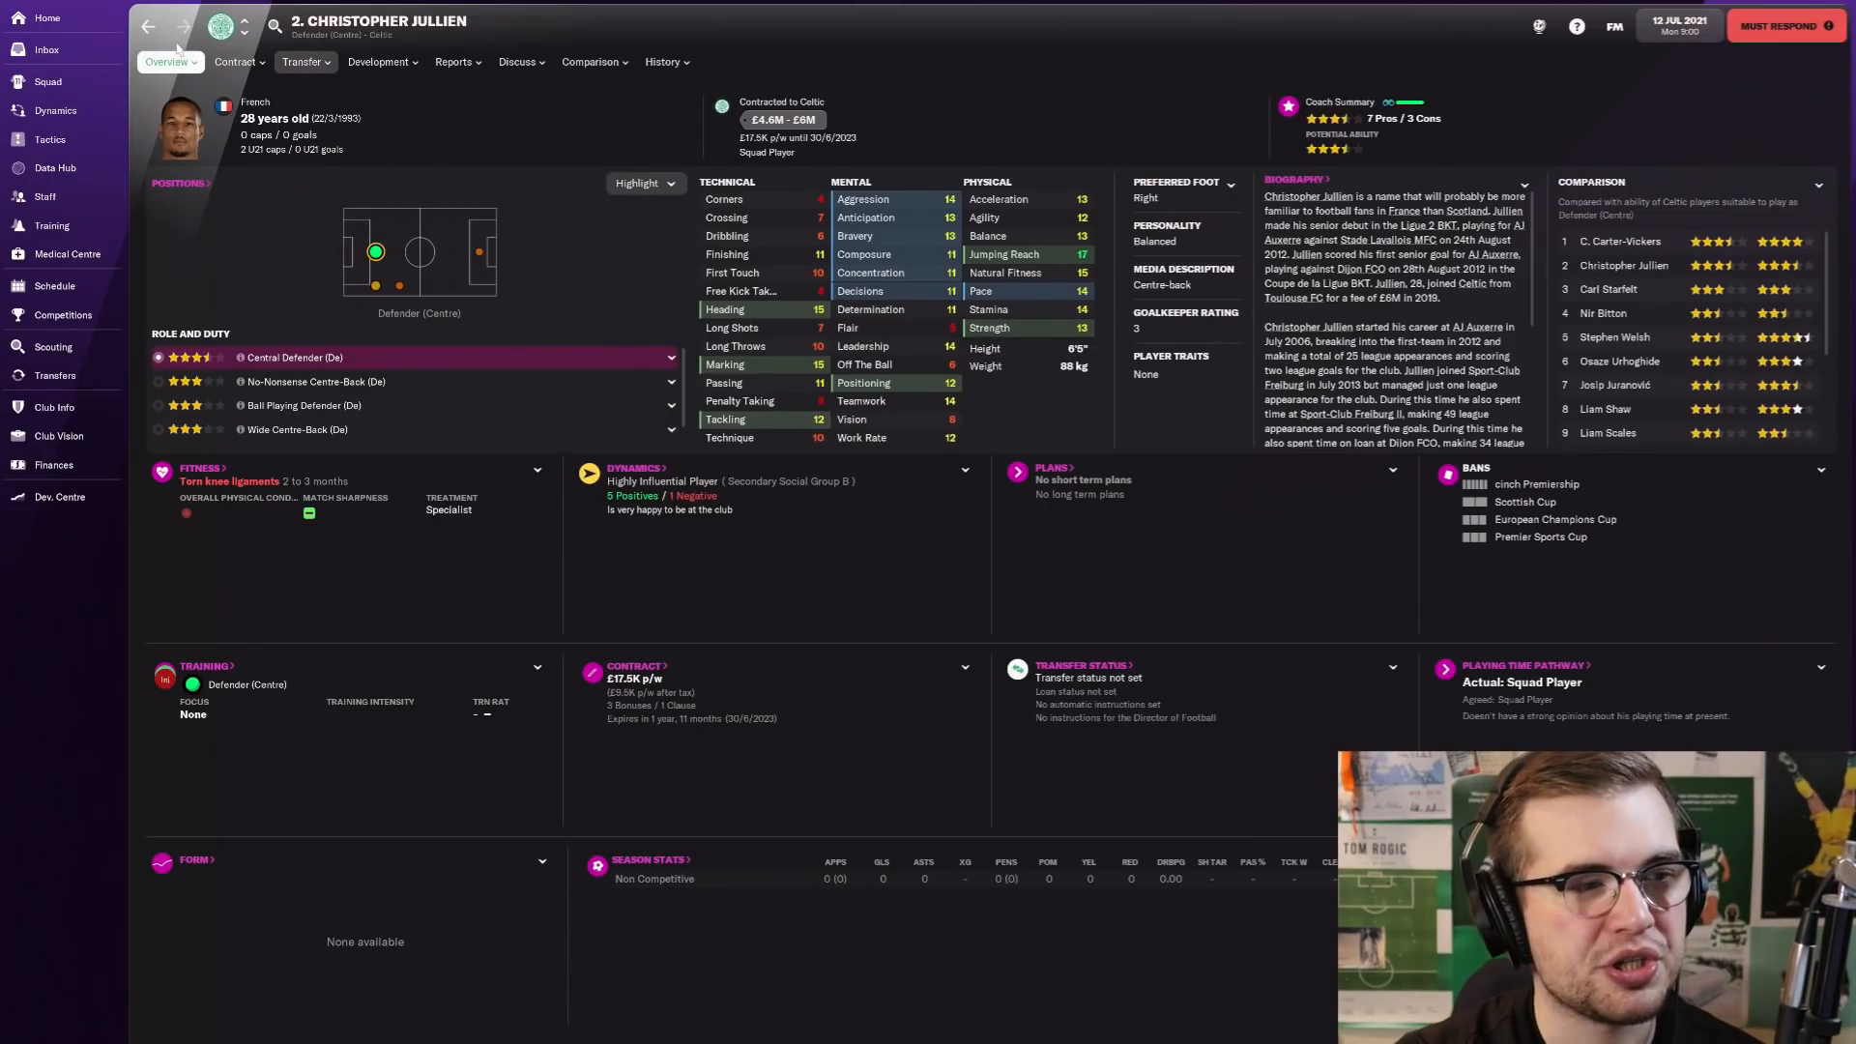
click(47, 81)
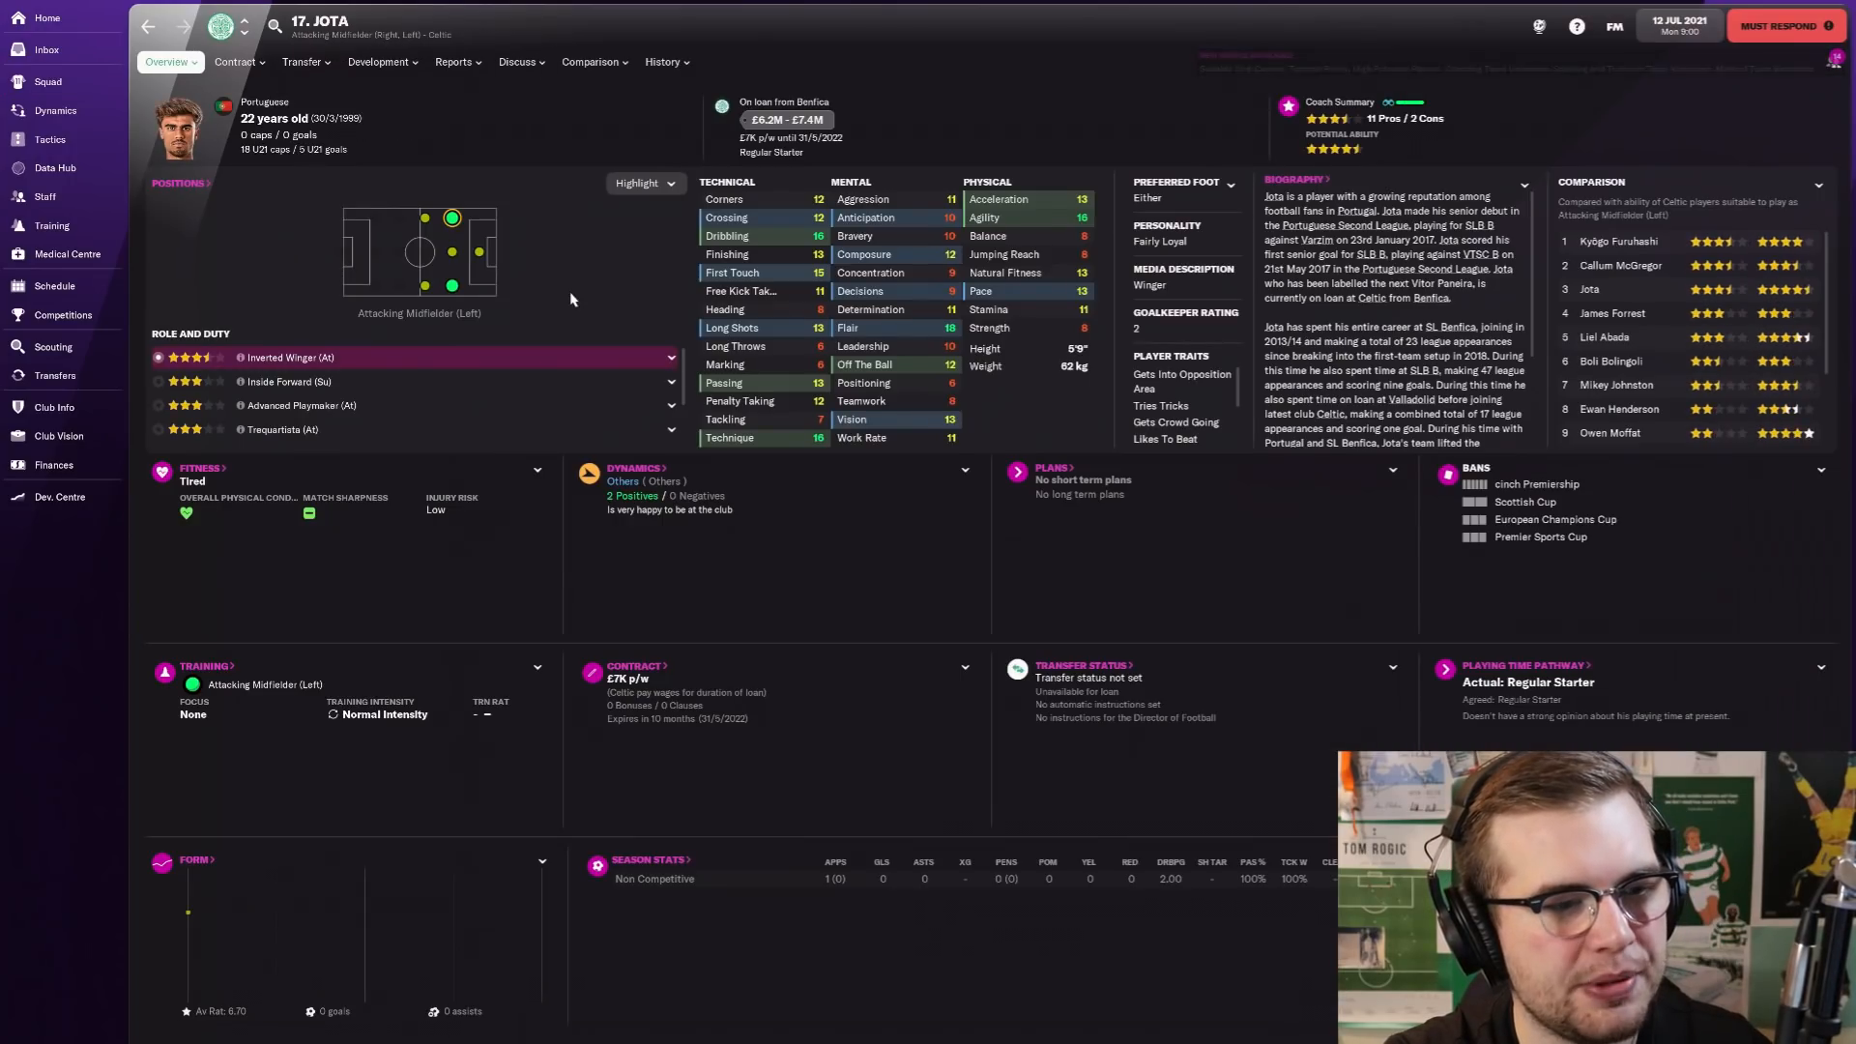
mouse_move(740, 271)
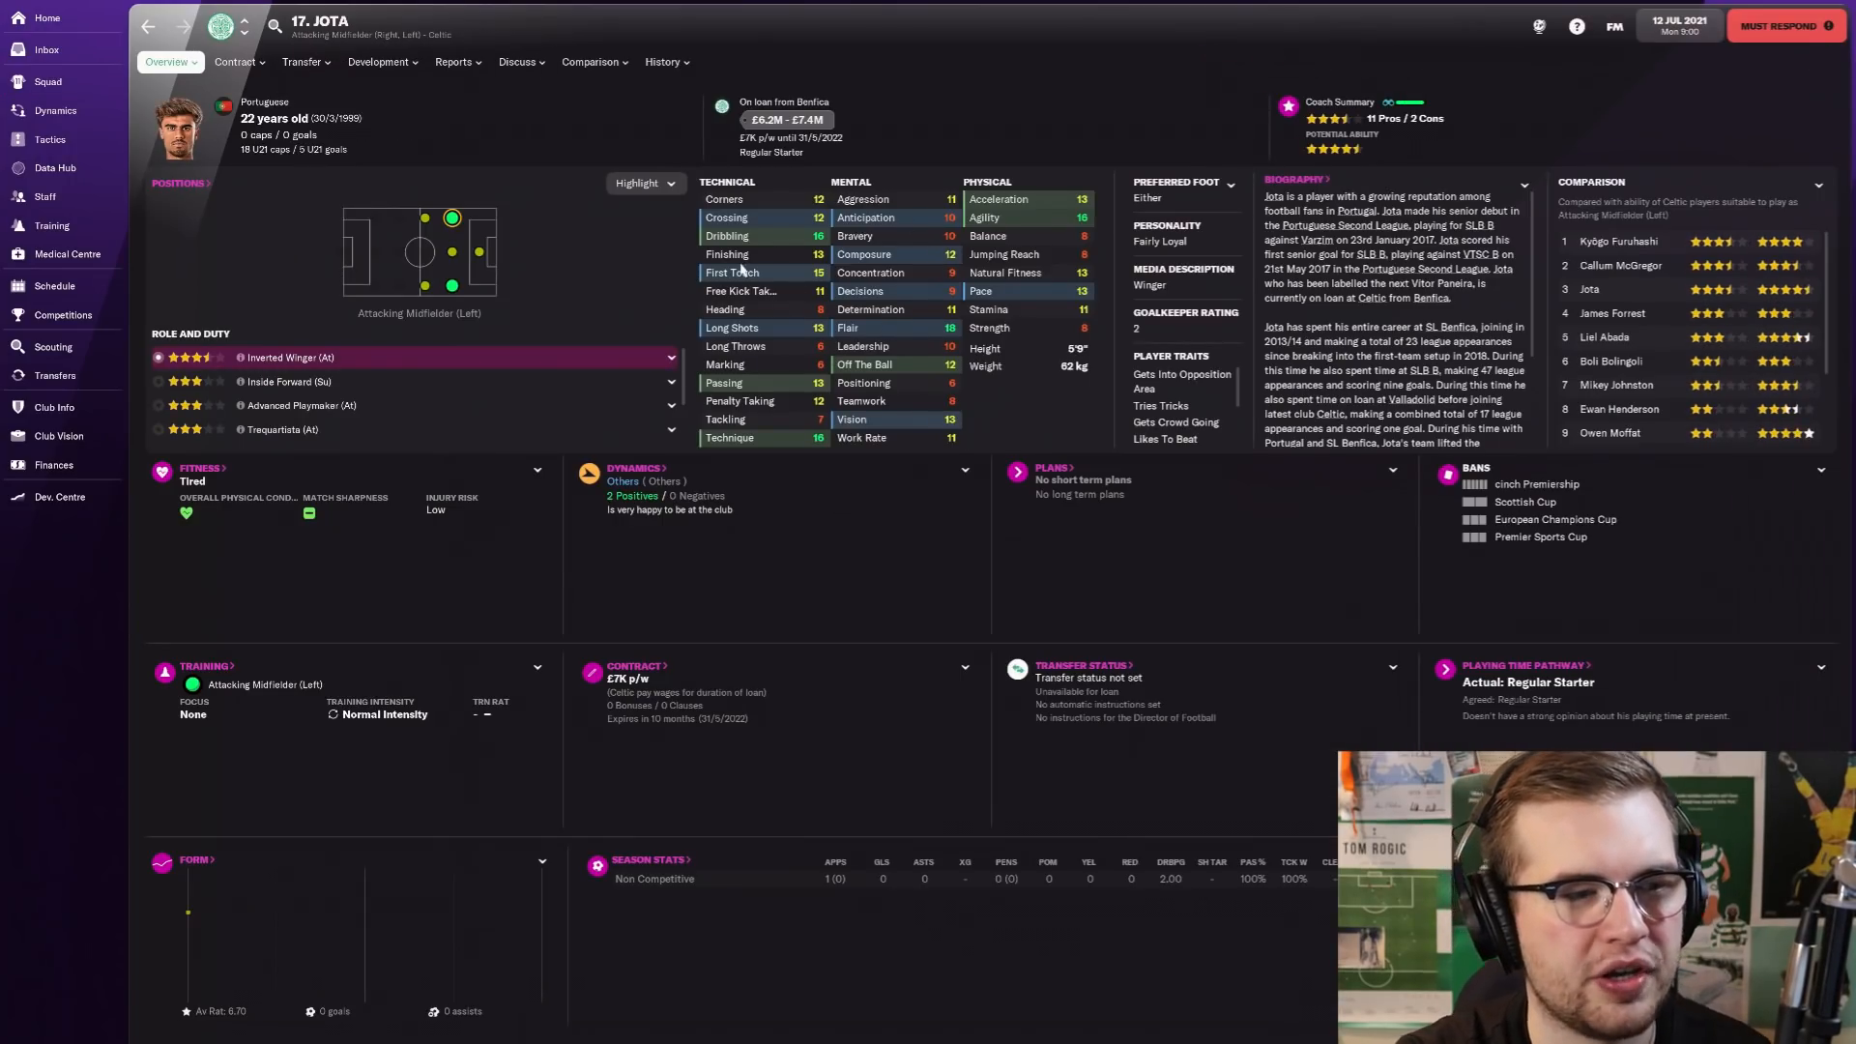
mouse_move(1026, 269)
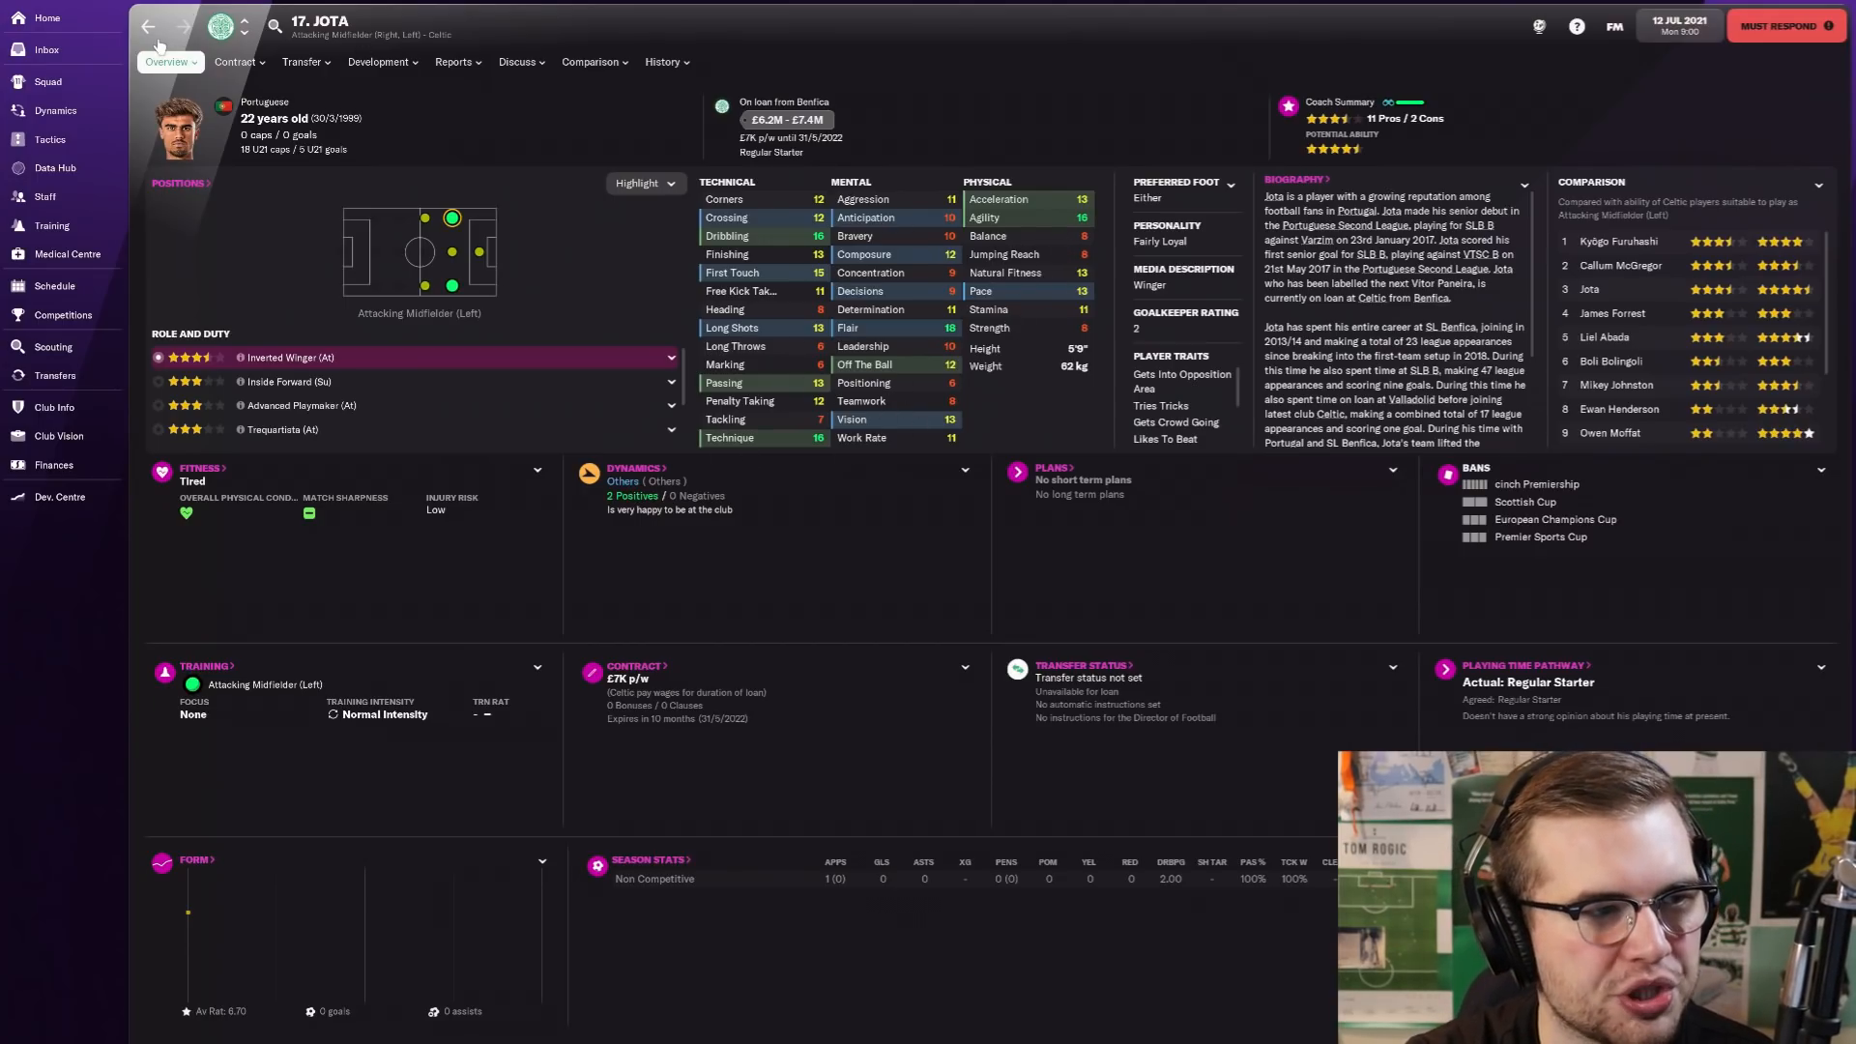
click(46, 82)
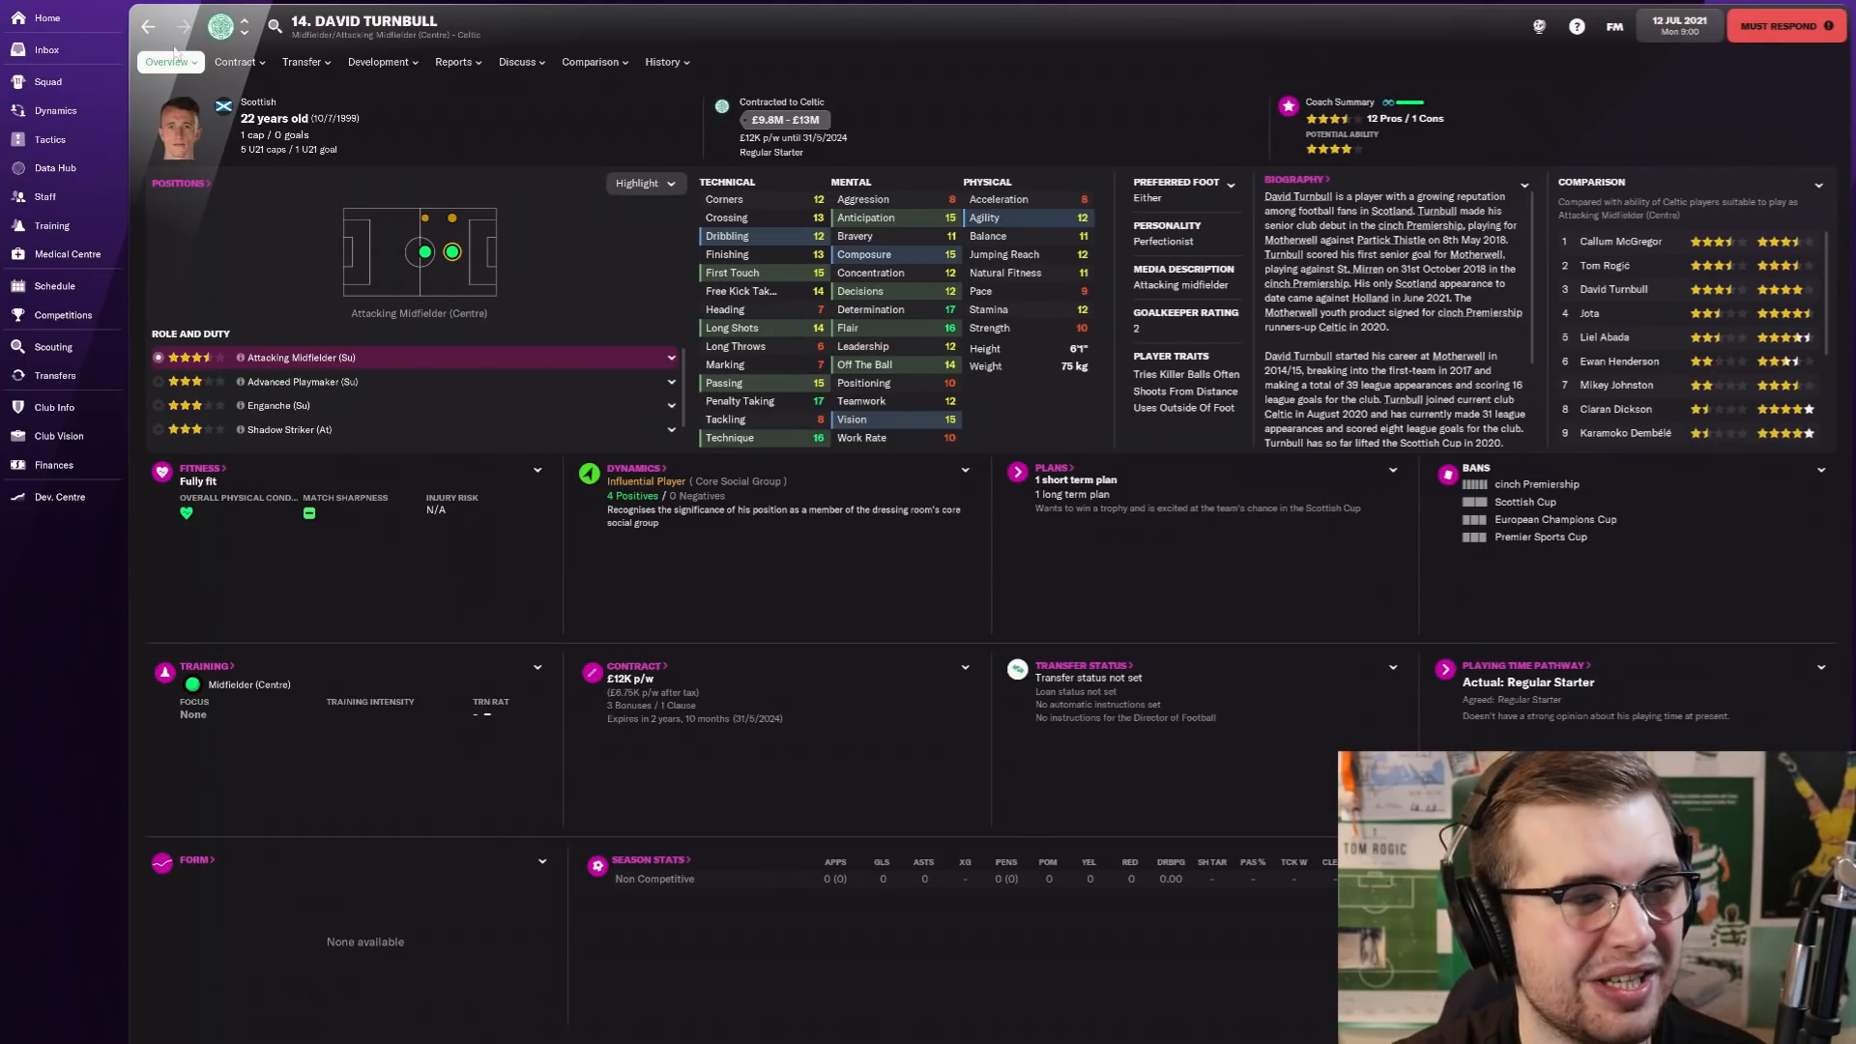
click(47, 82)
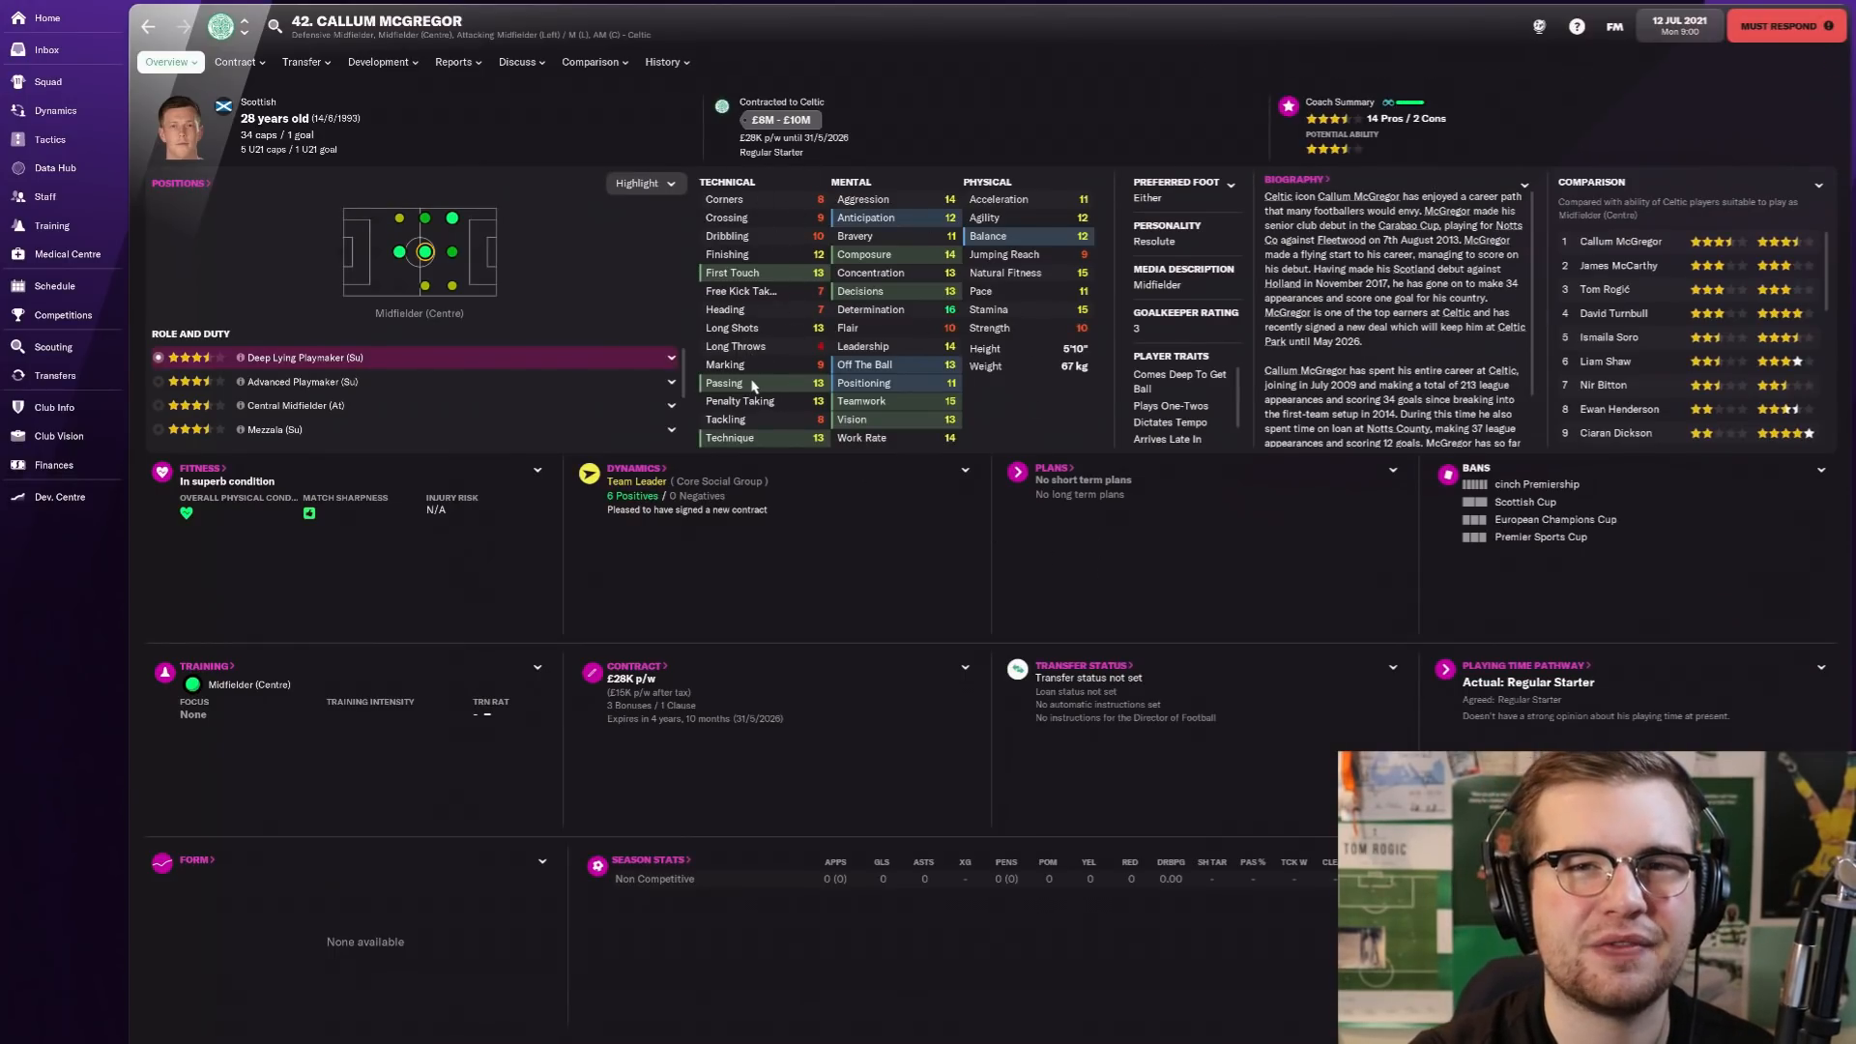
mouse_move(786, 232)
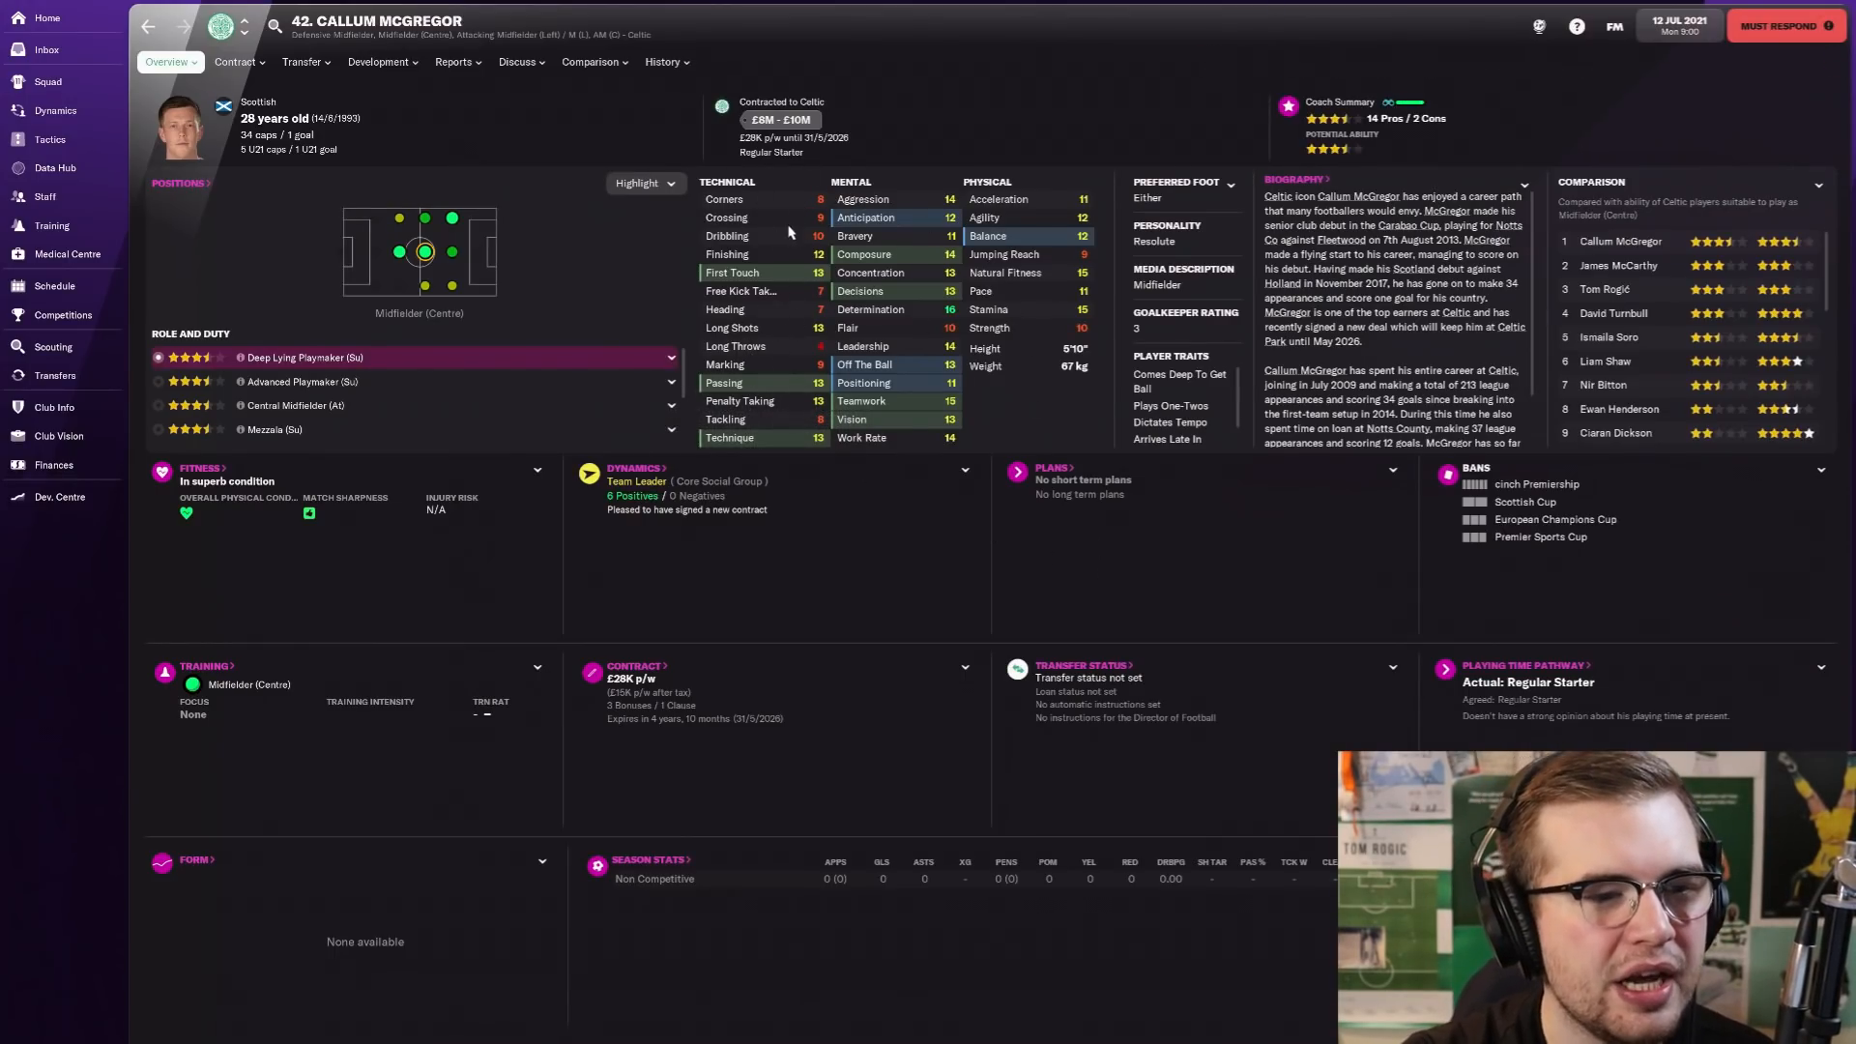
mouse_move(794, 434)
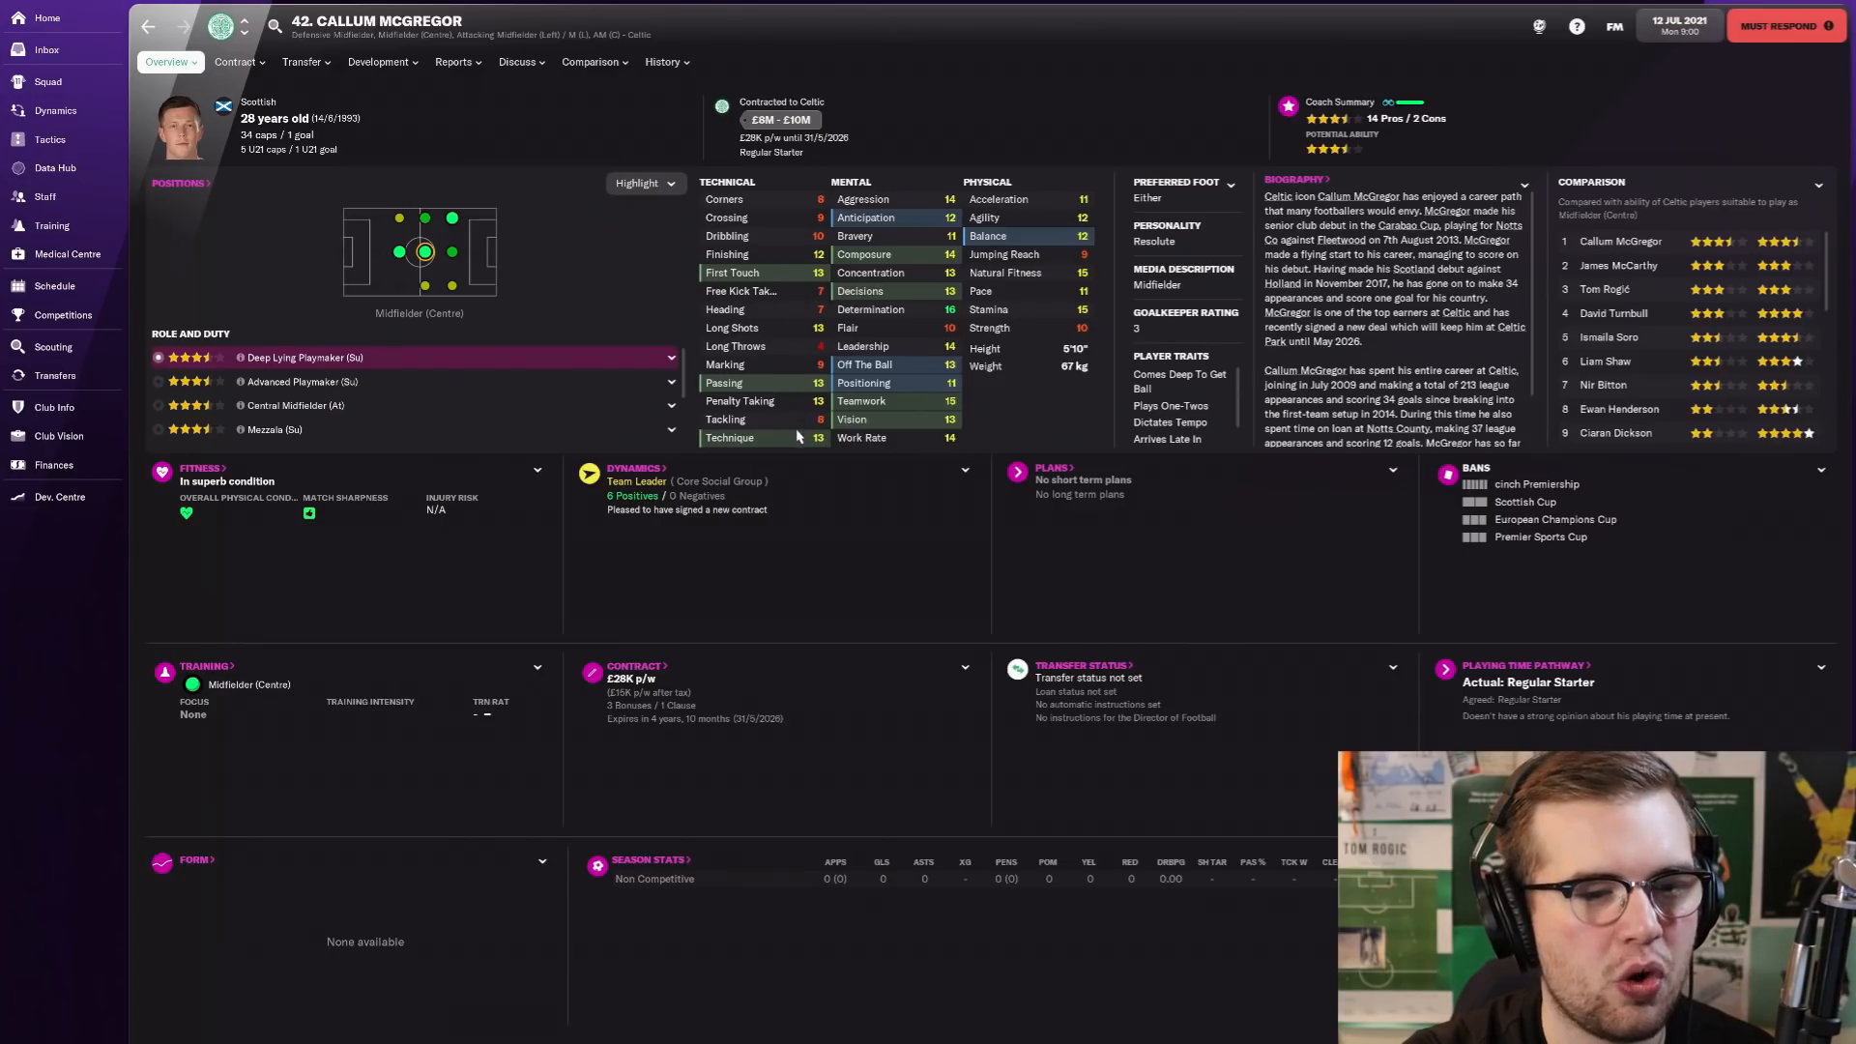
mouse_move(1053, 395)
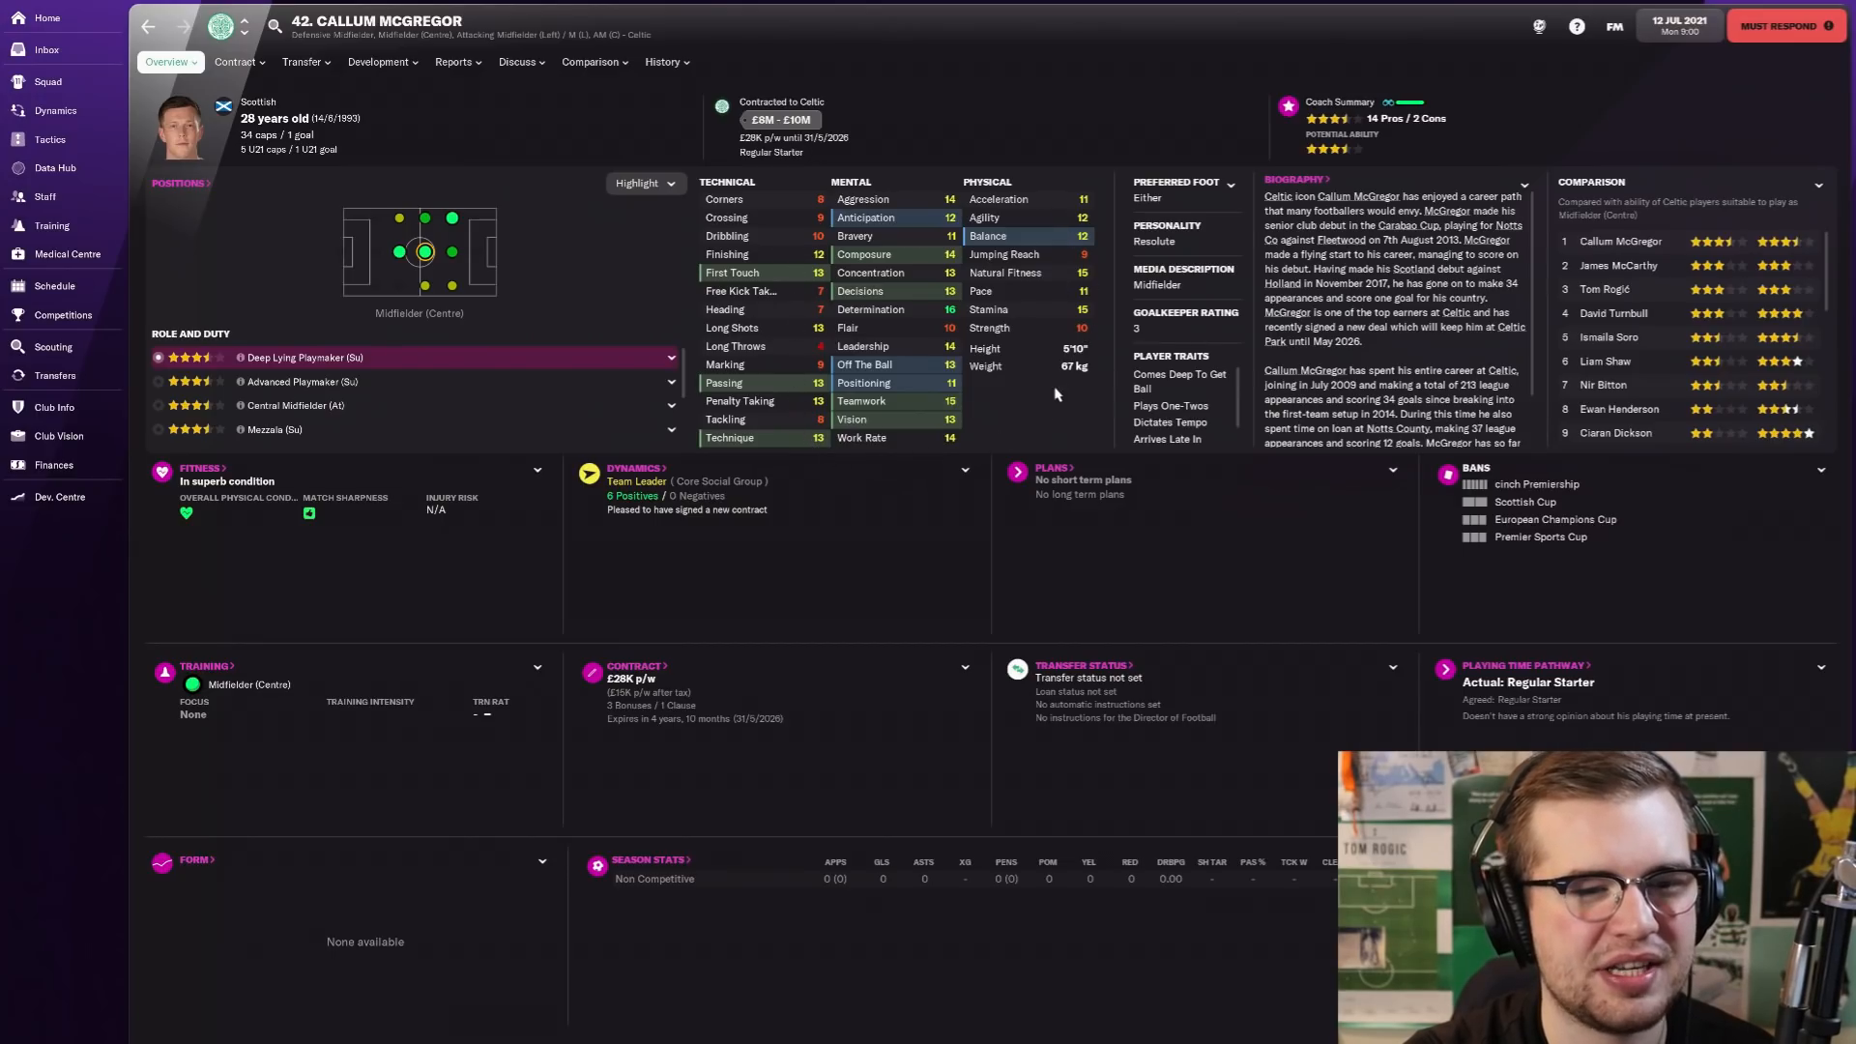
mouse_move(1060, 313)
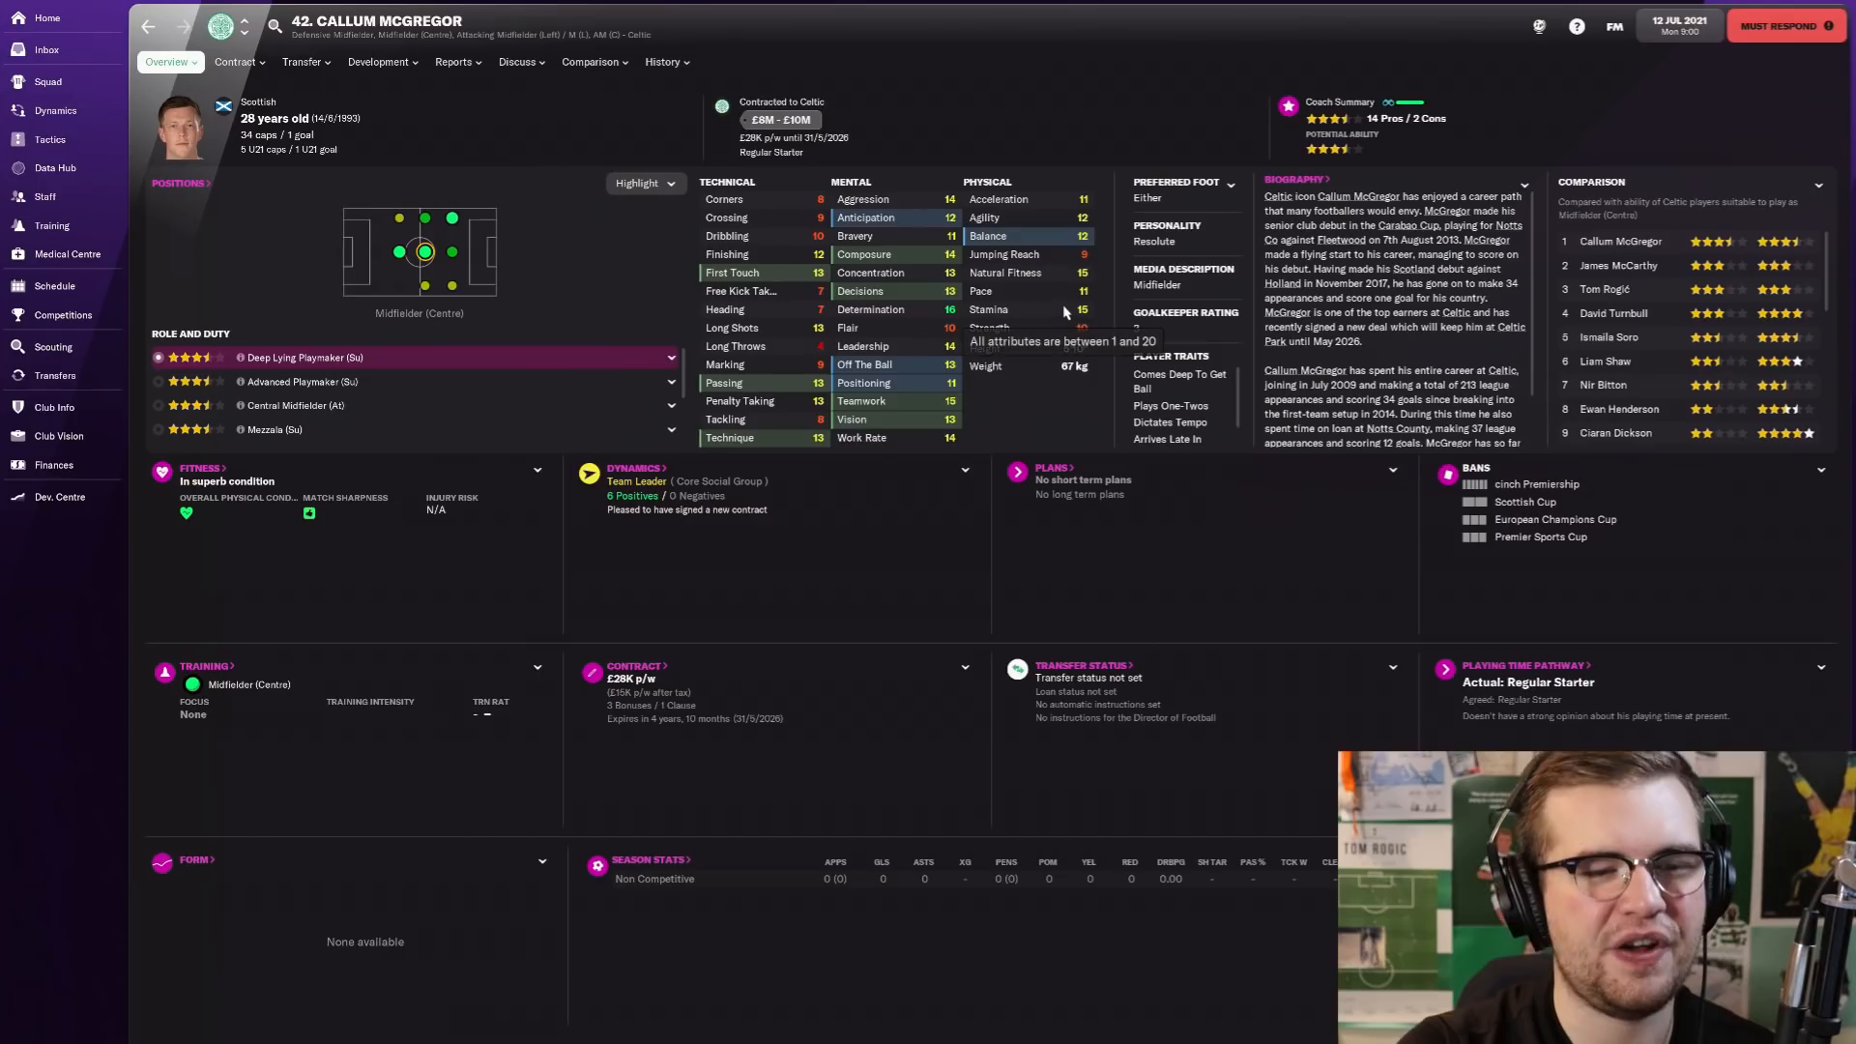
mouse_move(1388, 458)
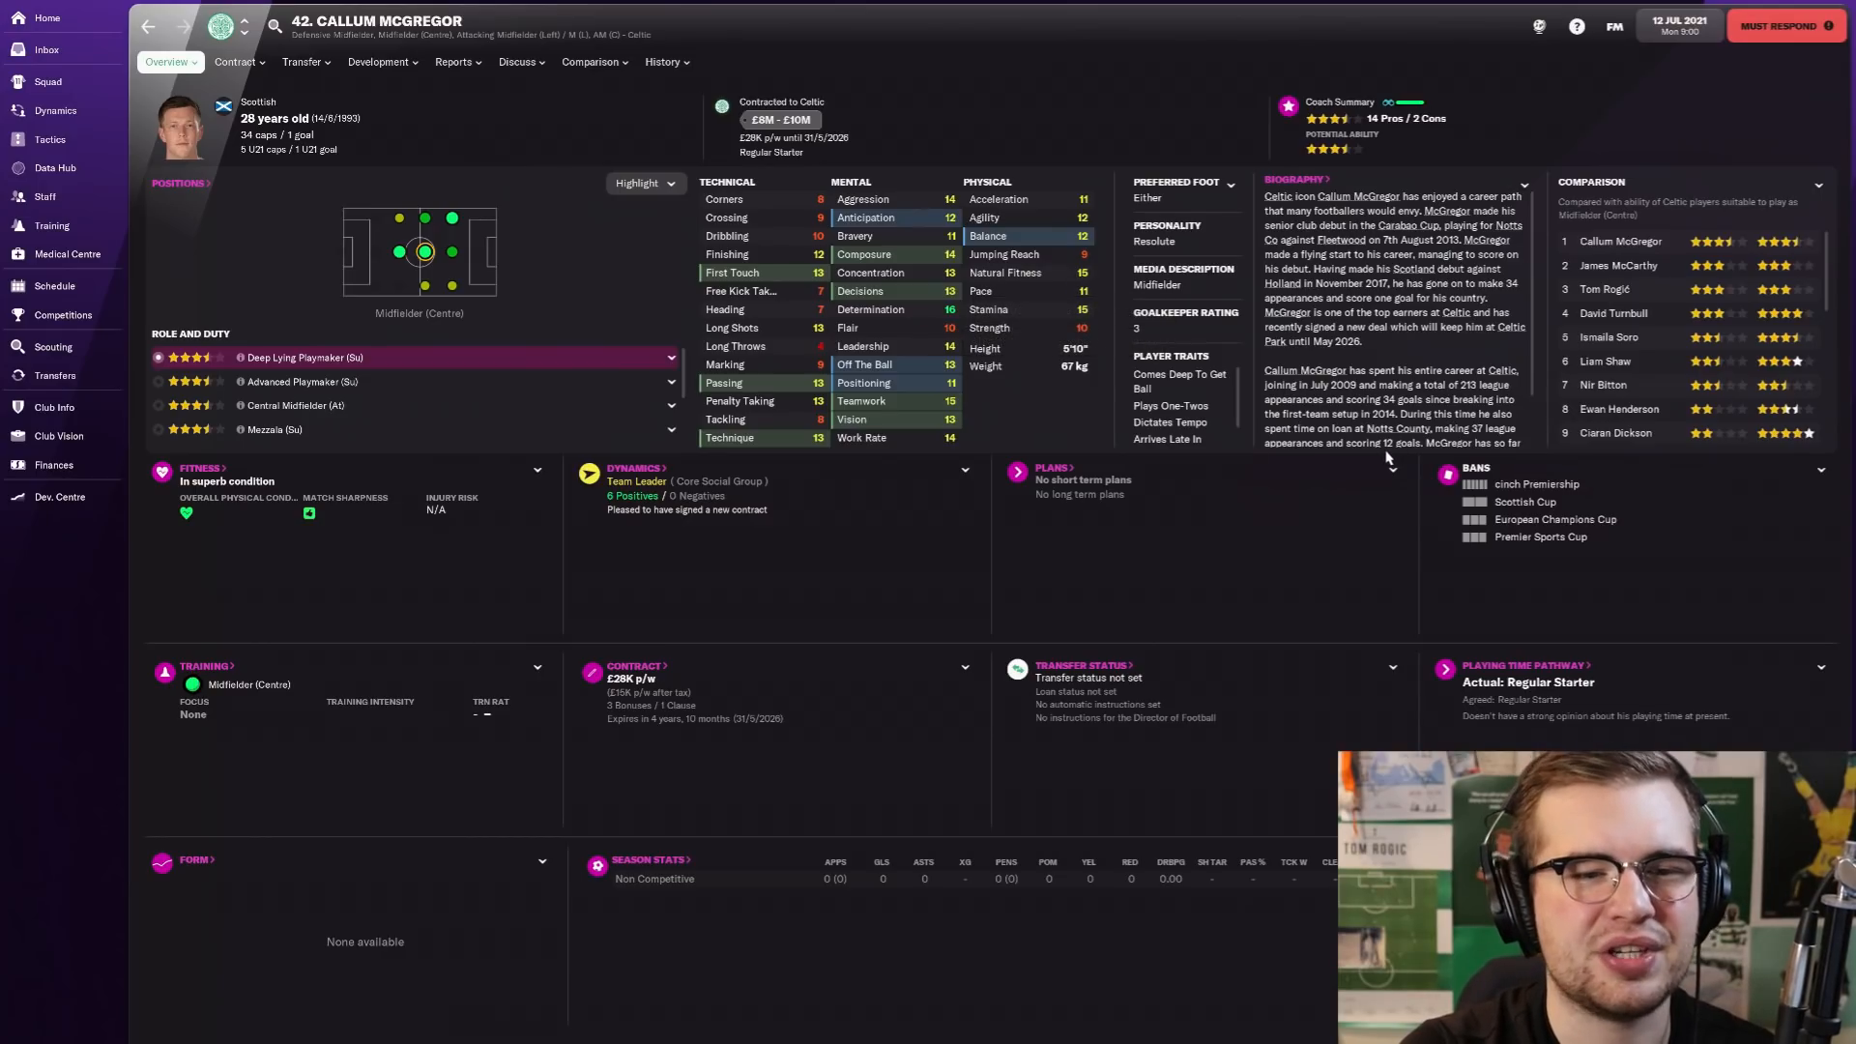
click(166, 62)
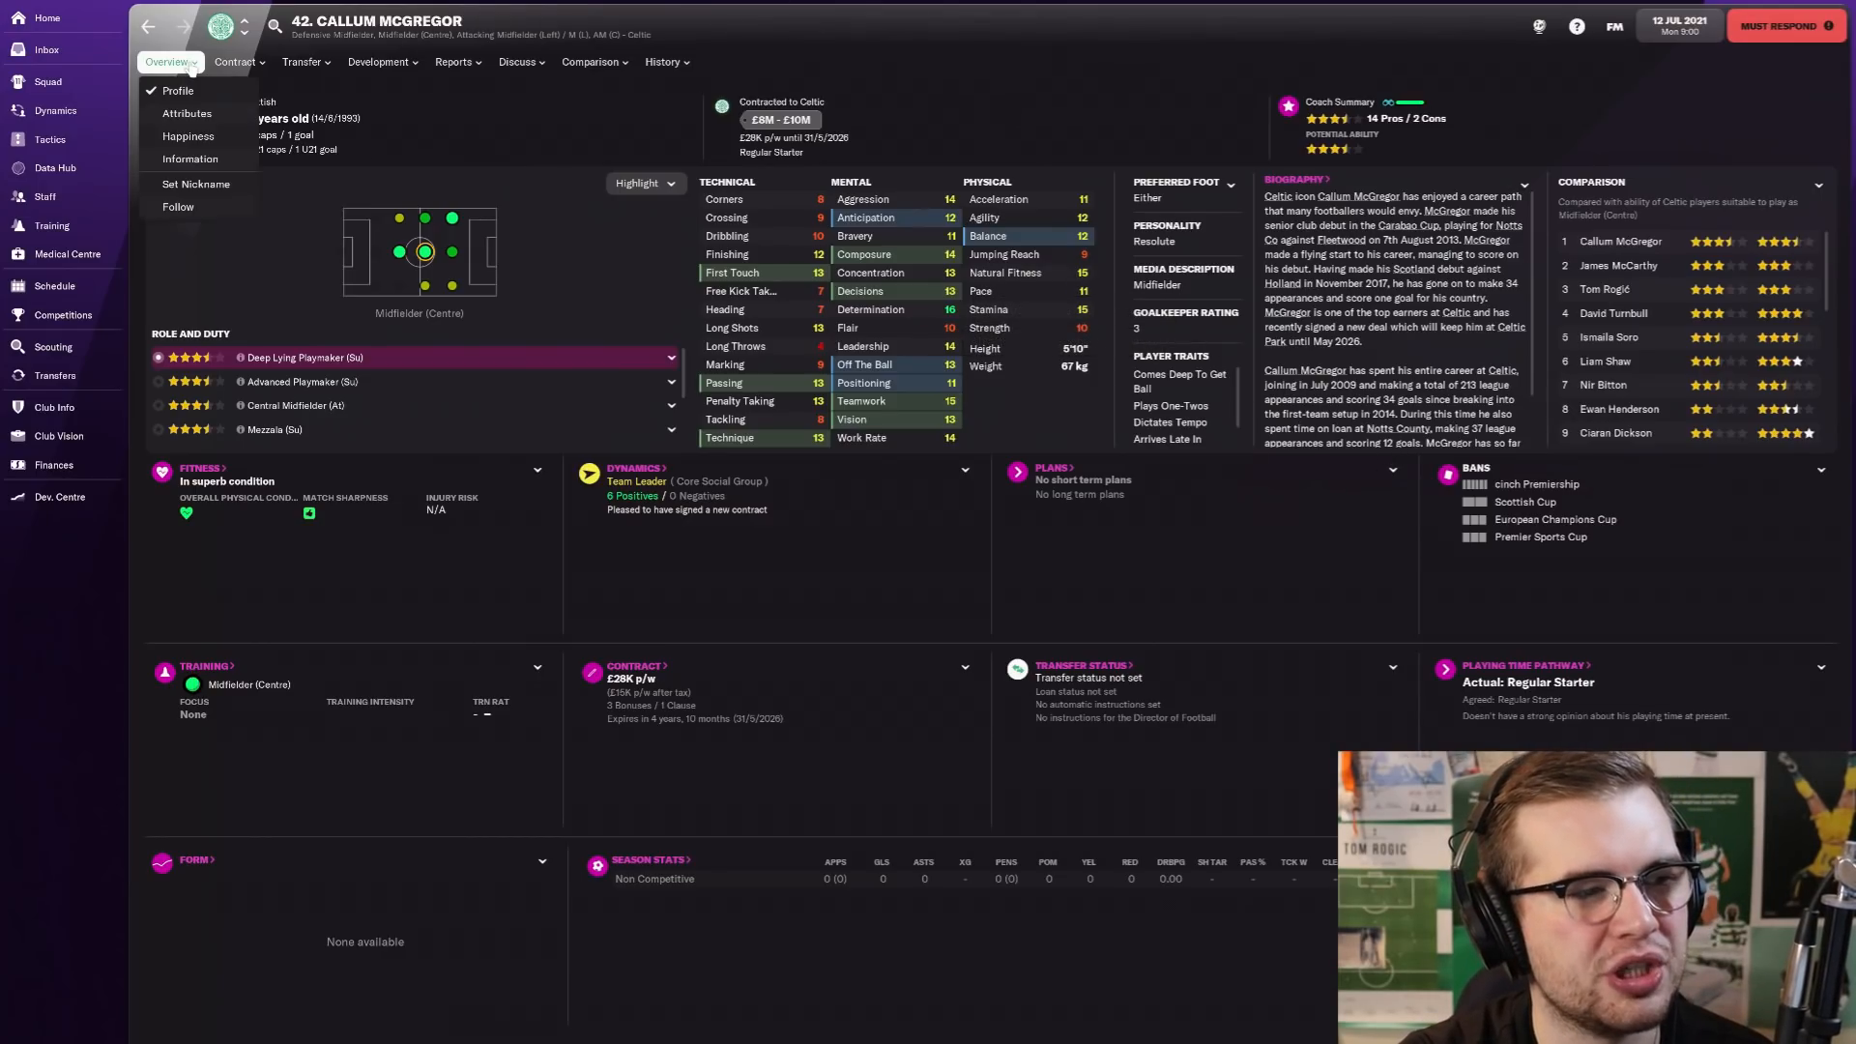
click(47, 81)
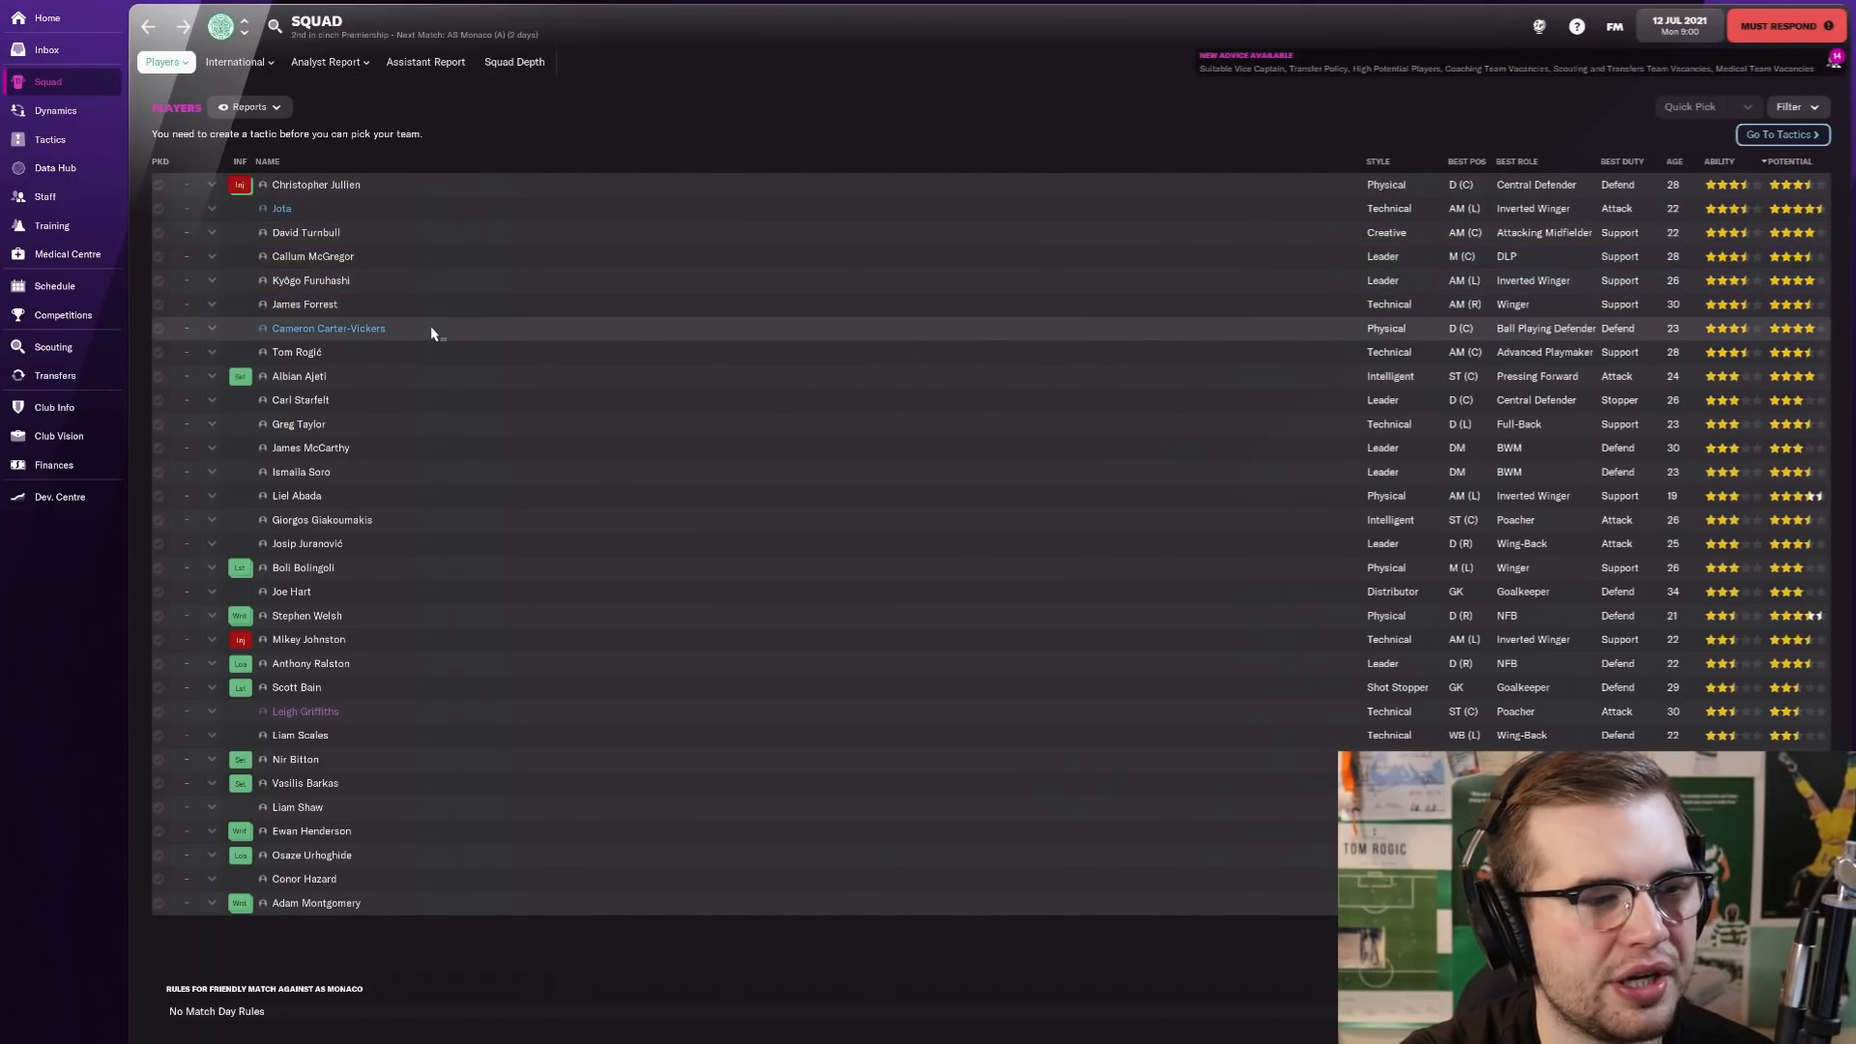
Step: Review the profiles of Joe Hart, Josip Juranović and James McCarthy, ending on the Celtic squad list
click(329, 329)
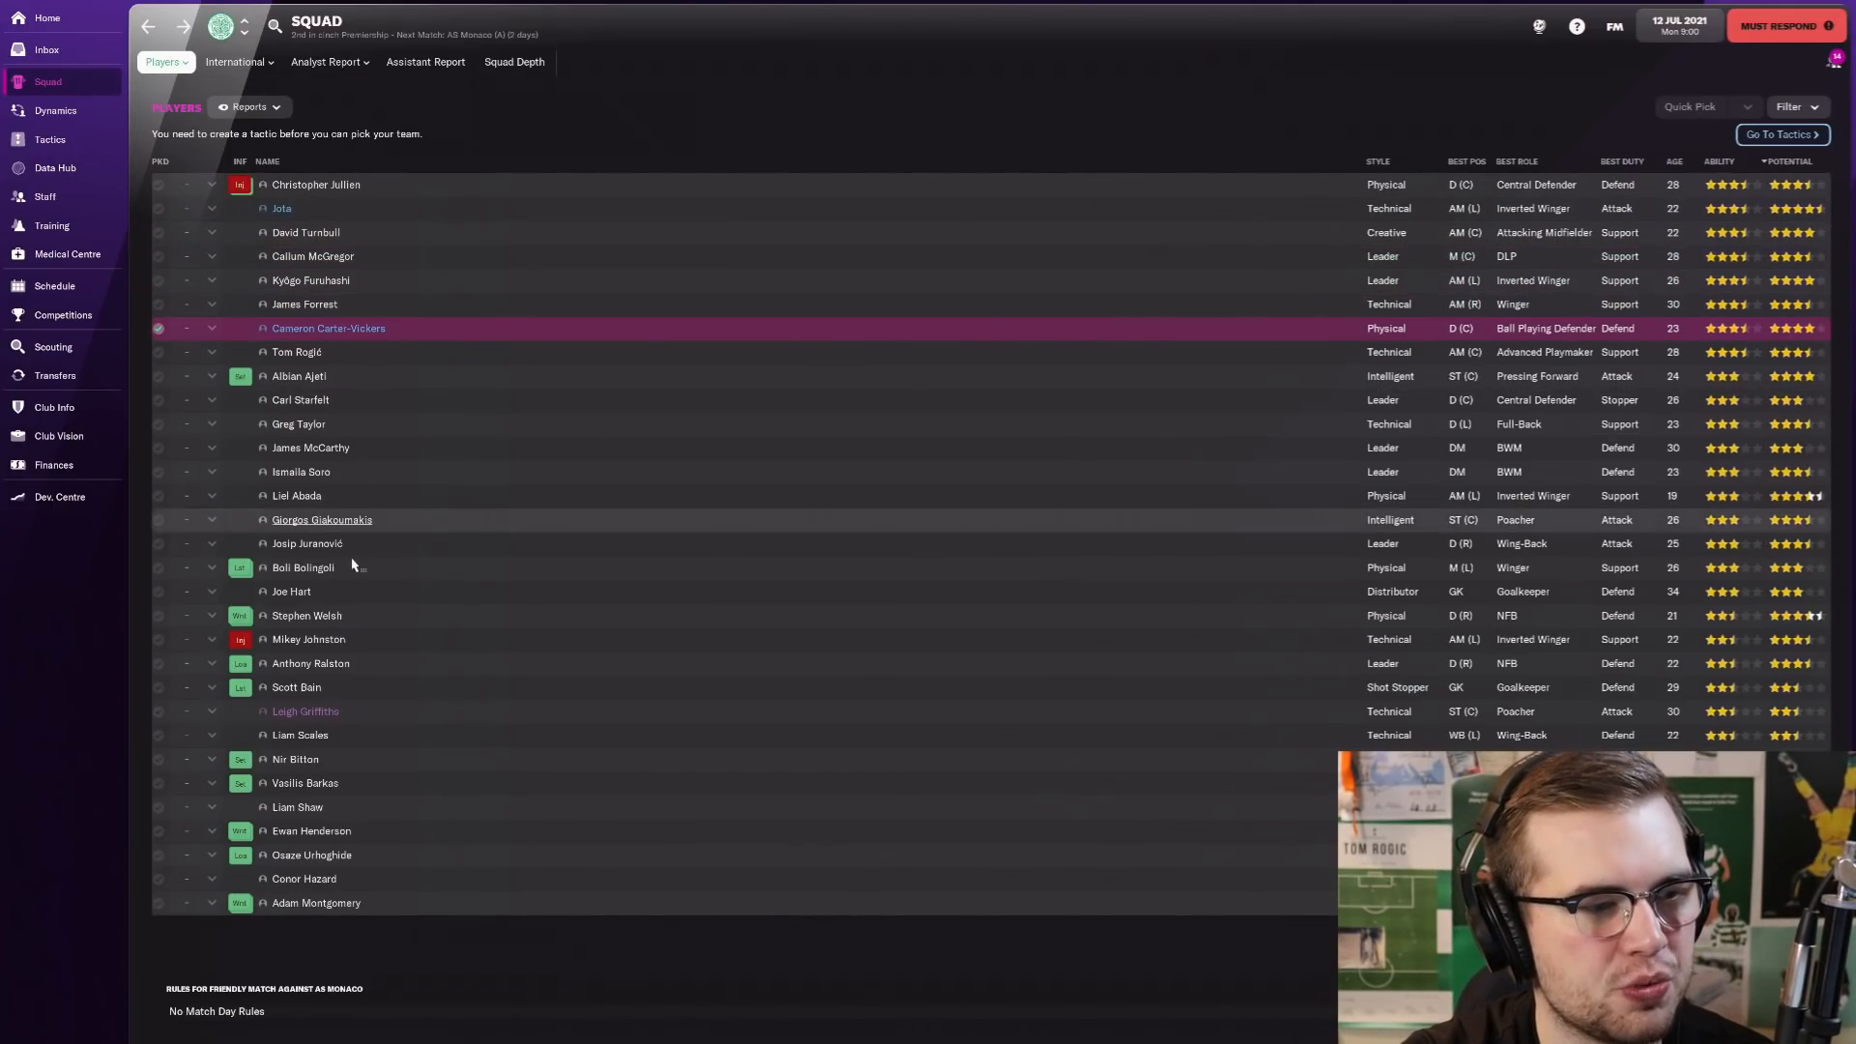
click(290, 591)
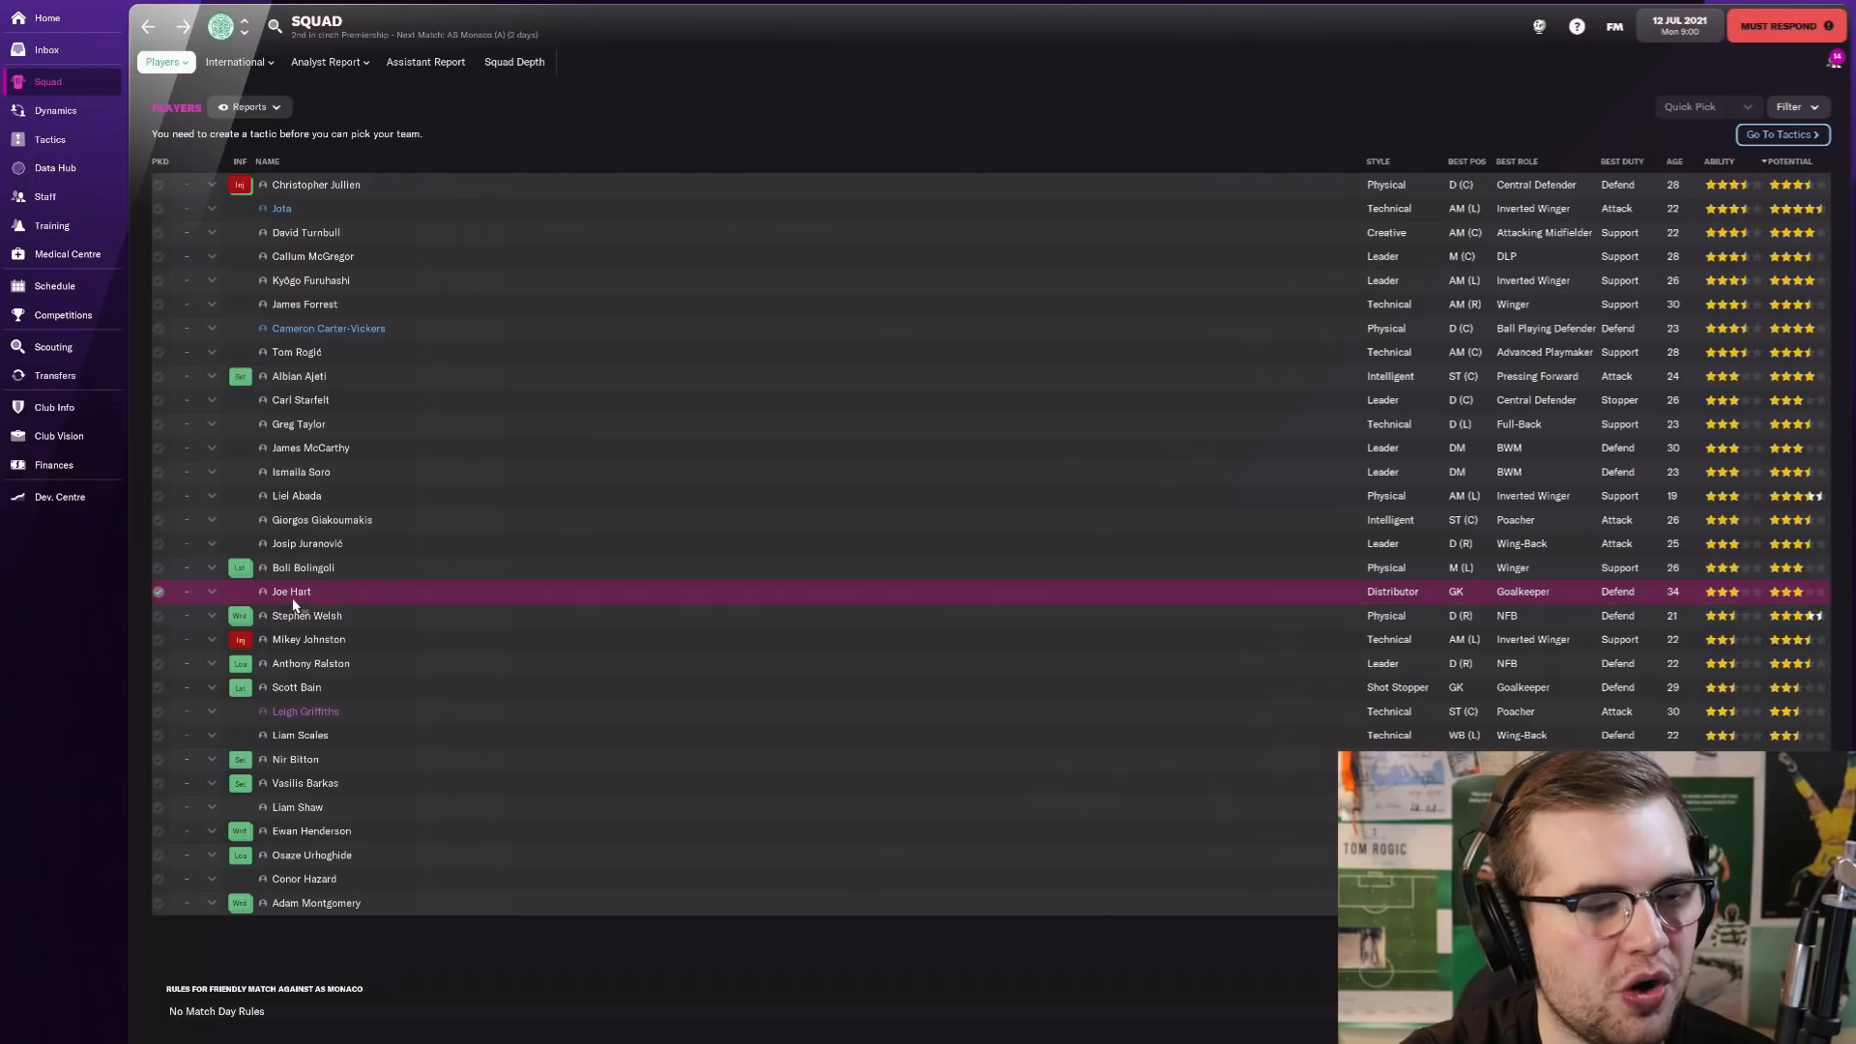
double_click(291, 591)
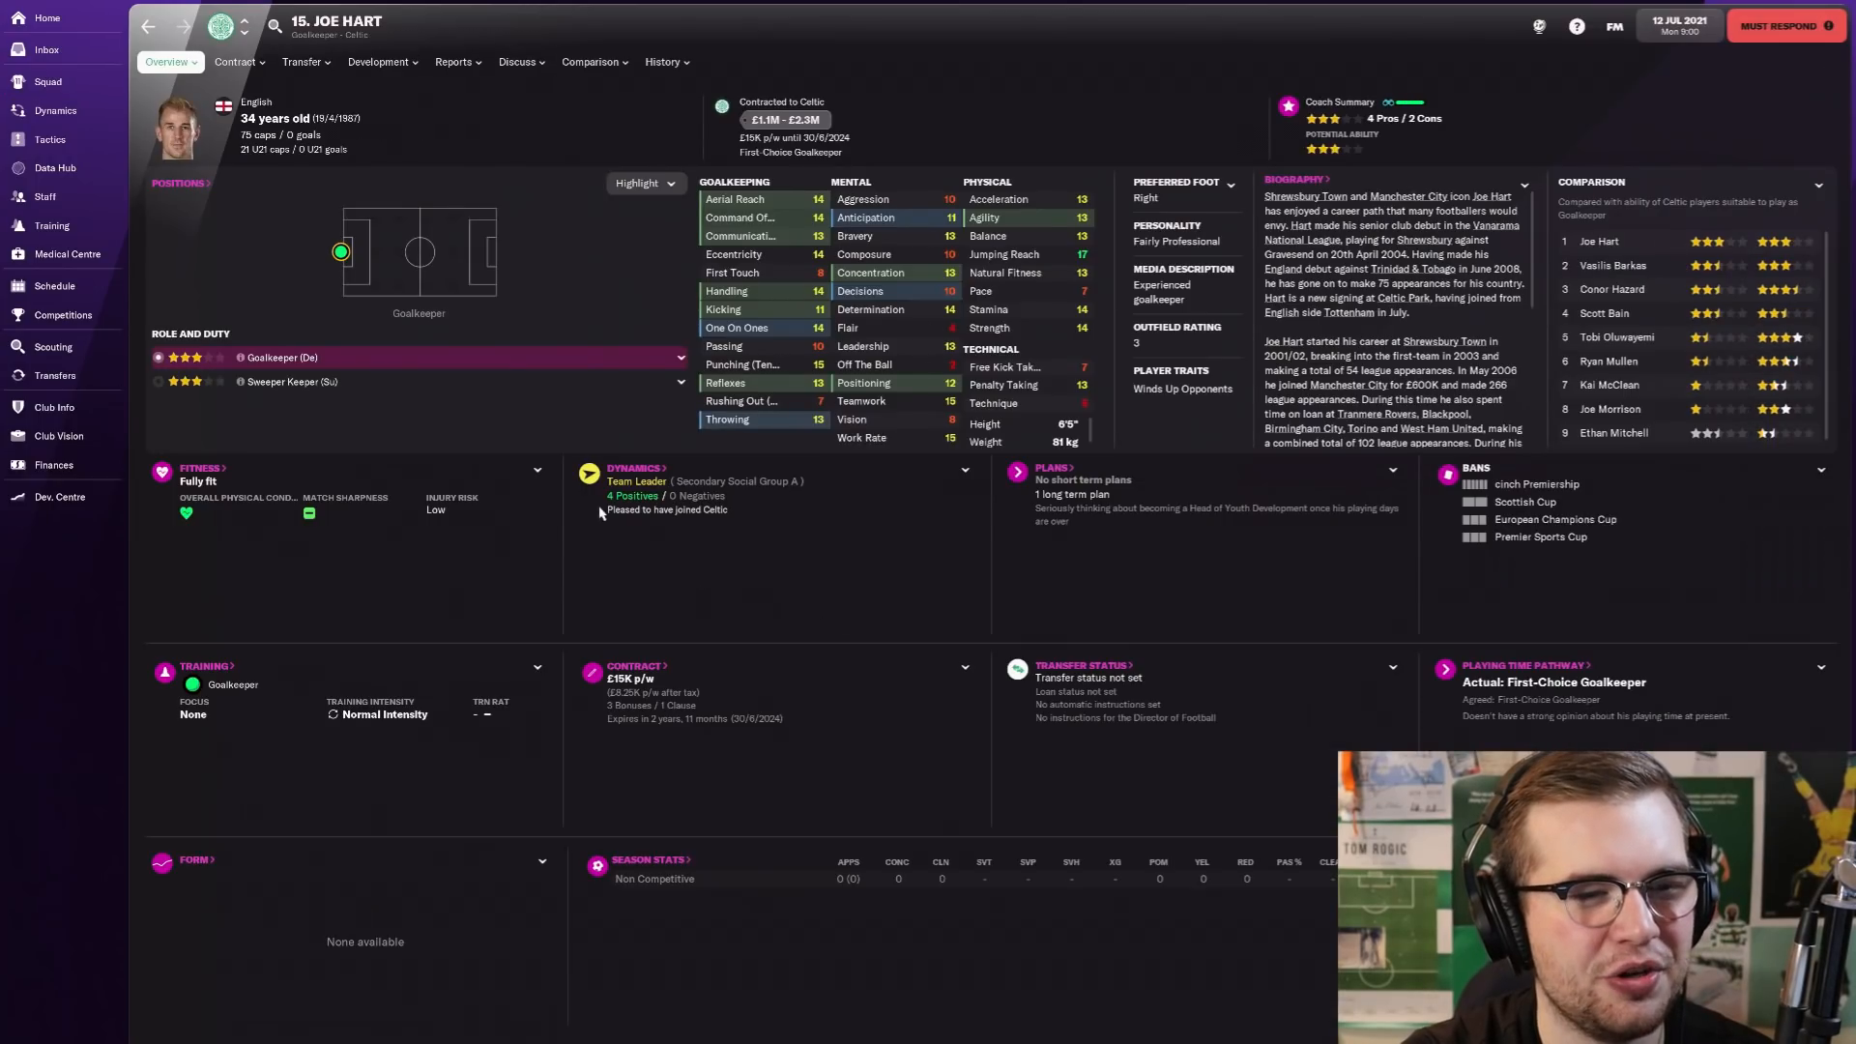
mouse_move(1046, 273)
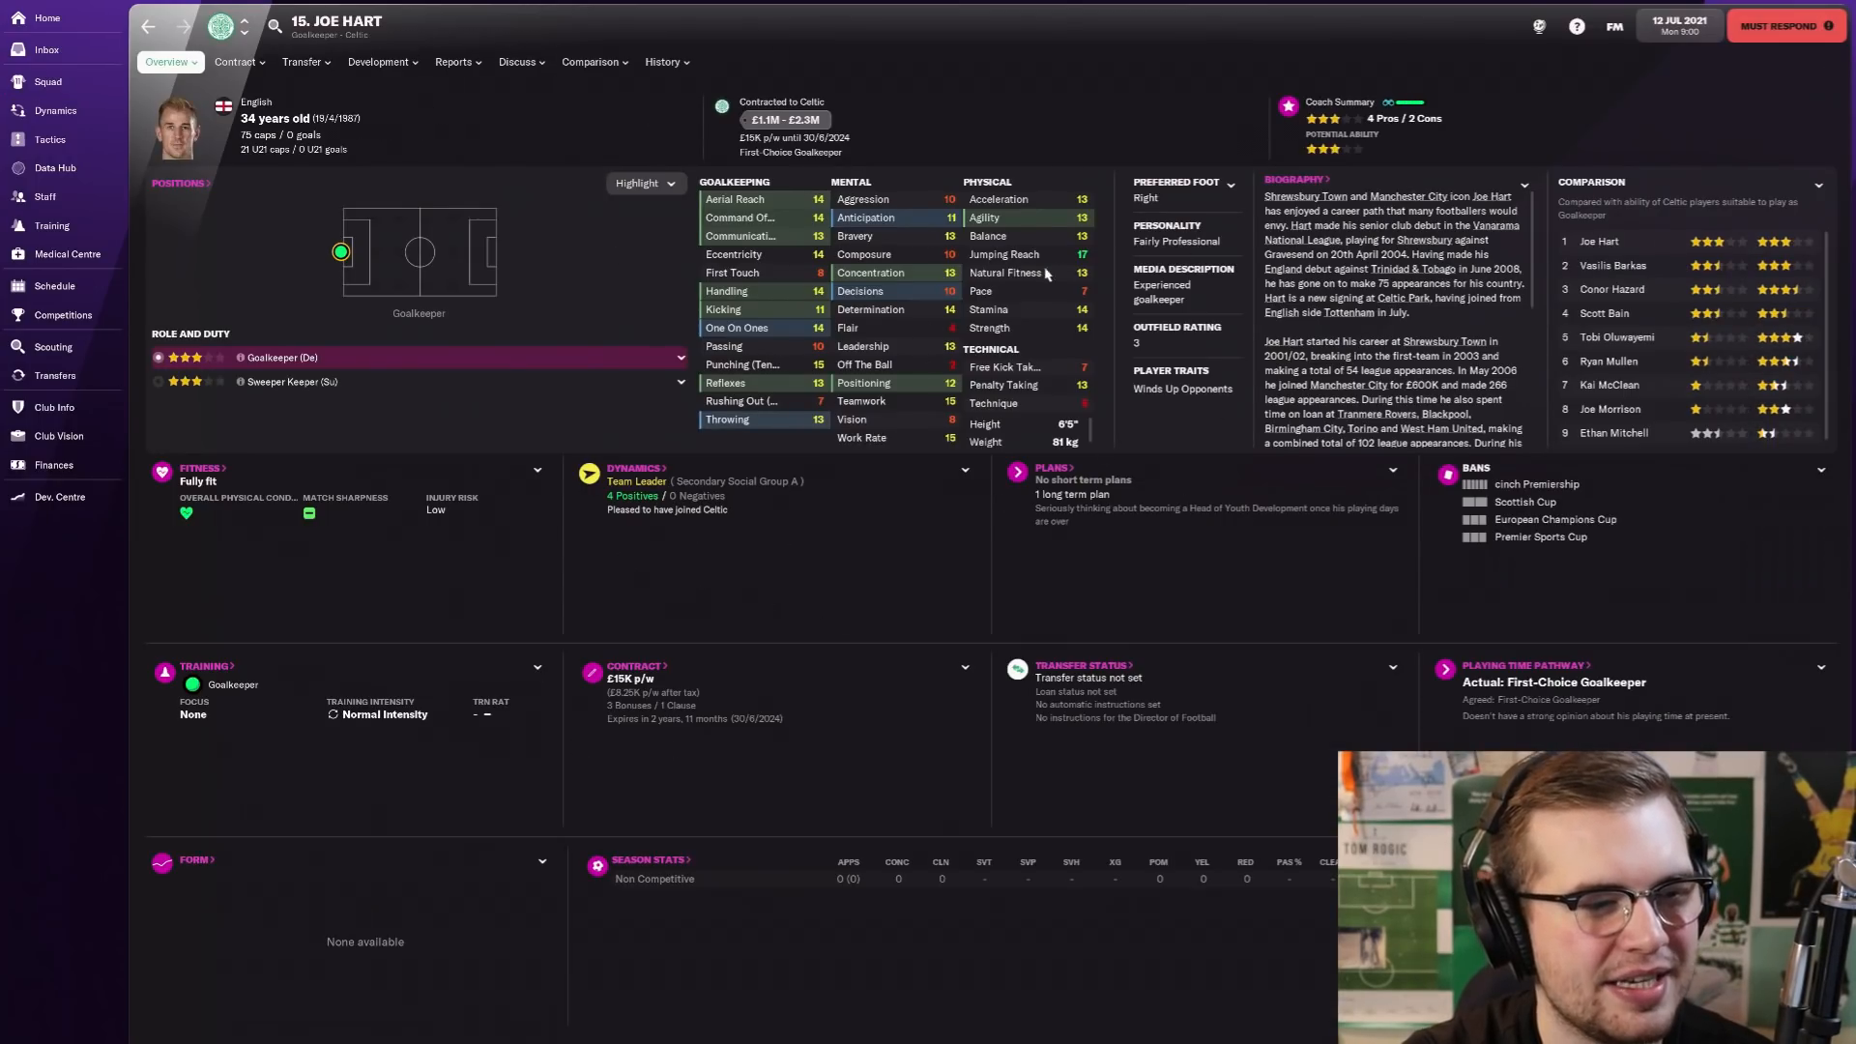
mouse_move(876, 255)
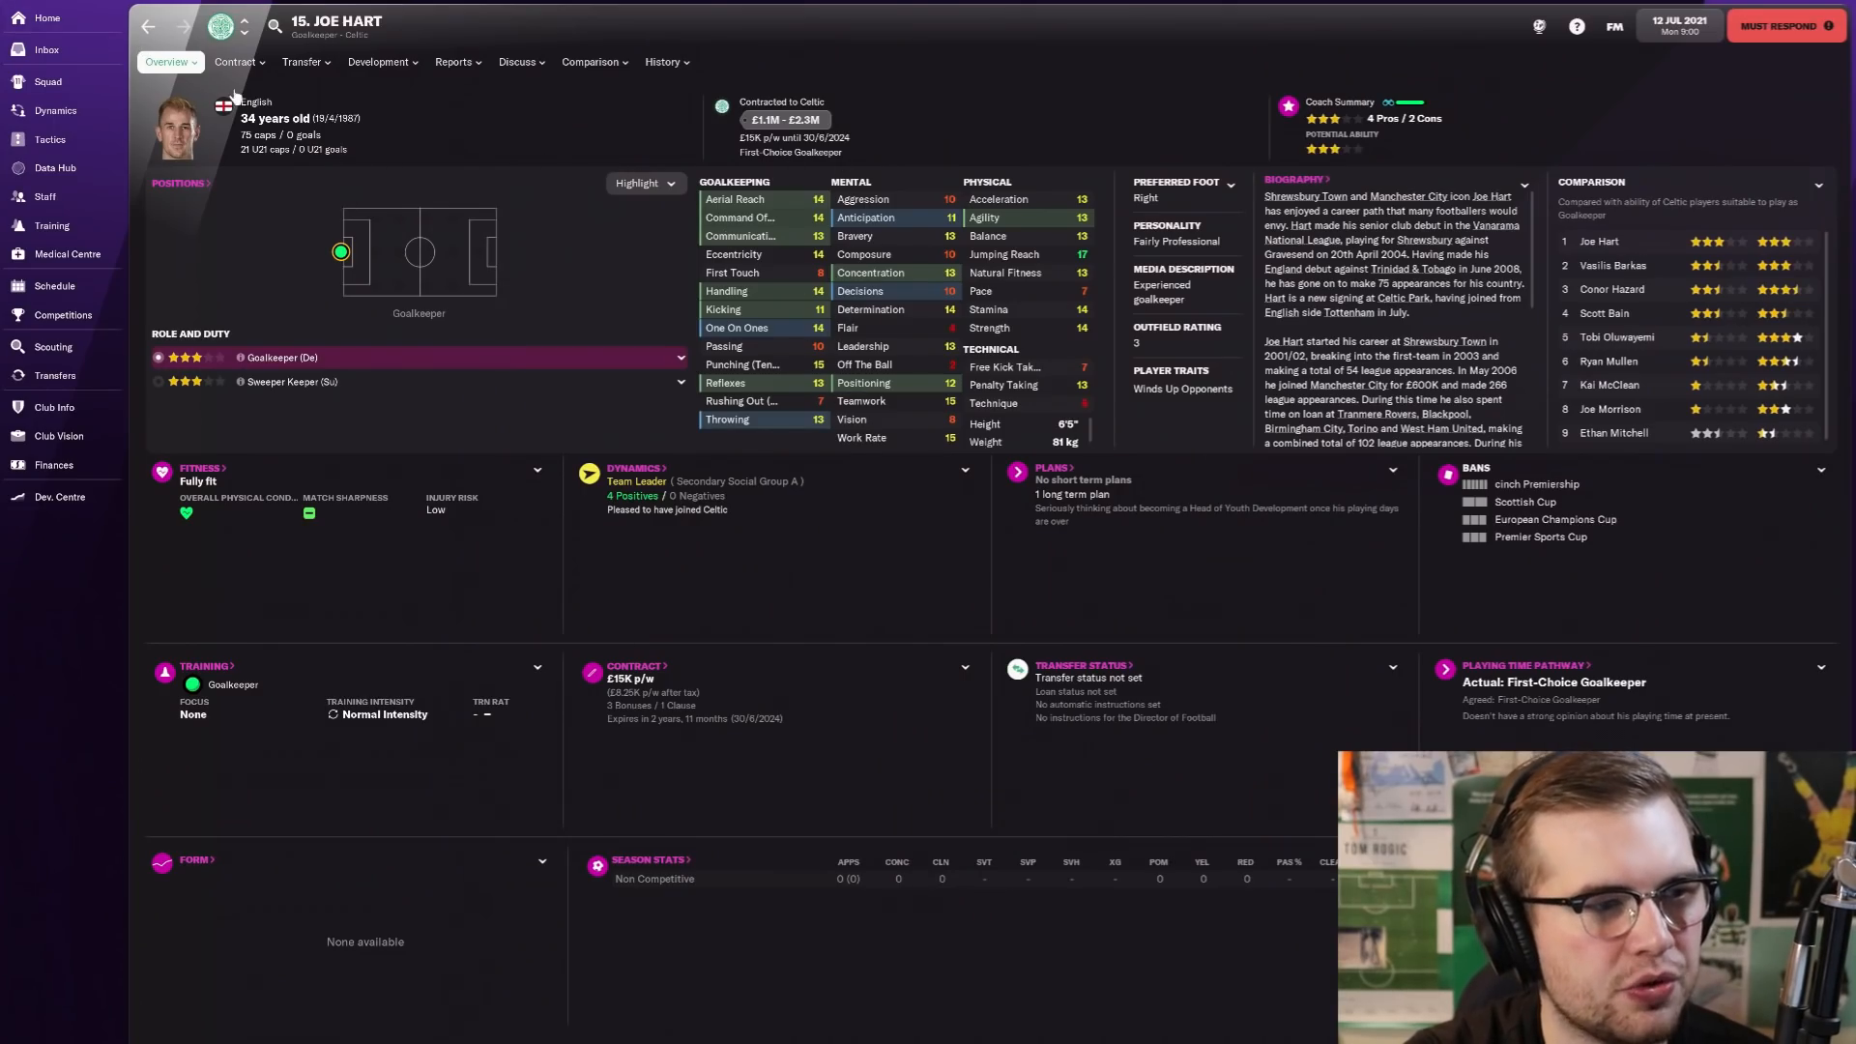
click(46, 81)
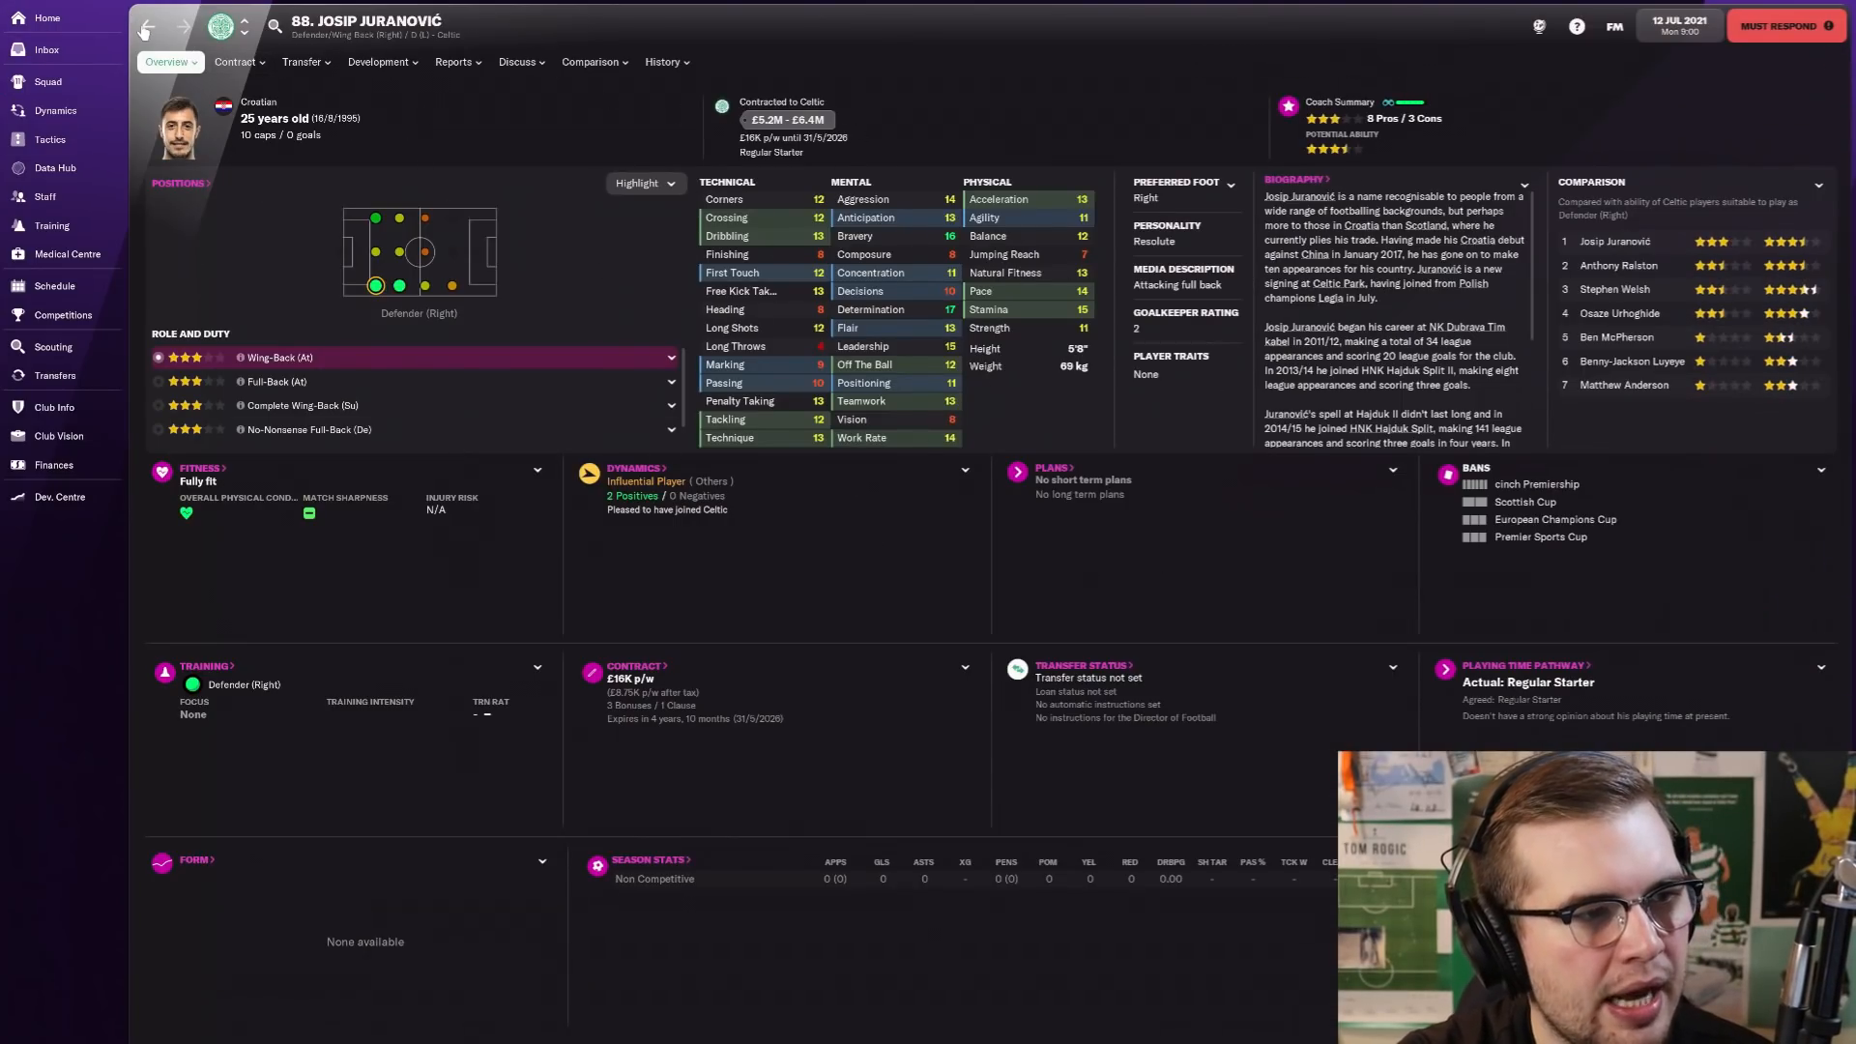
click(47, 81)
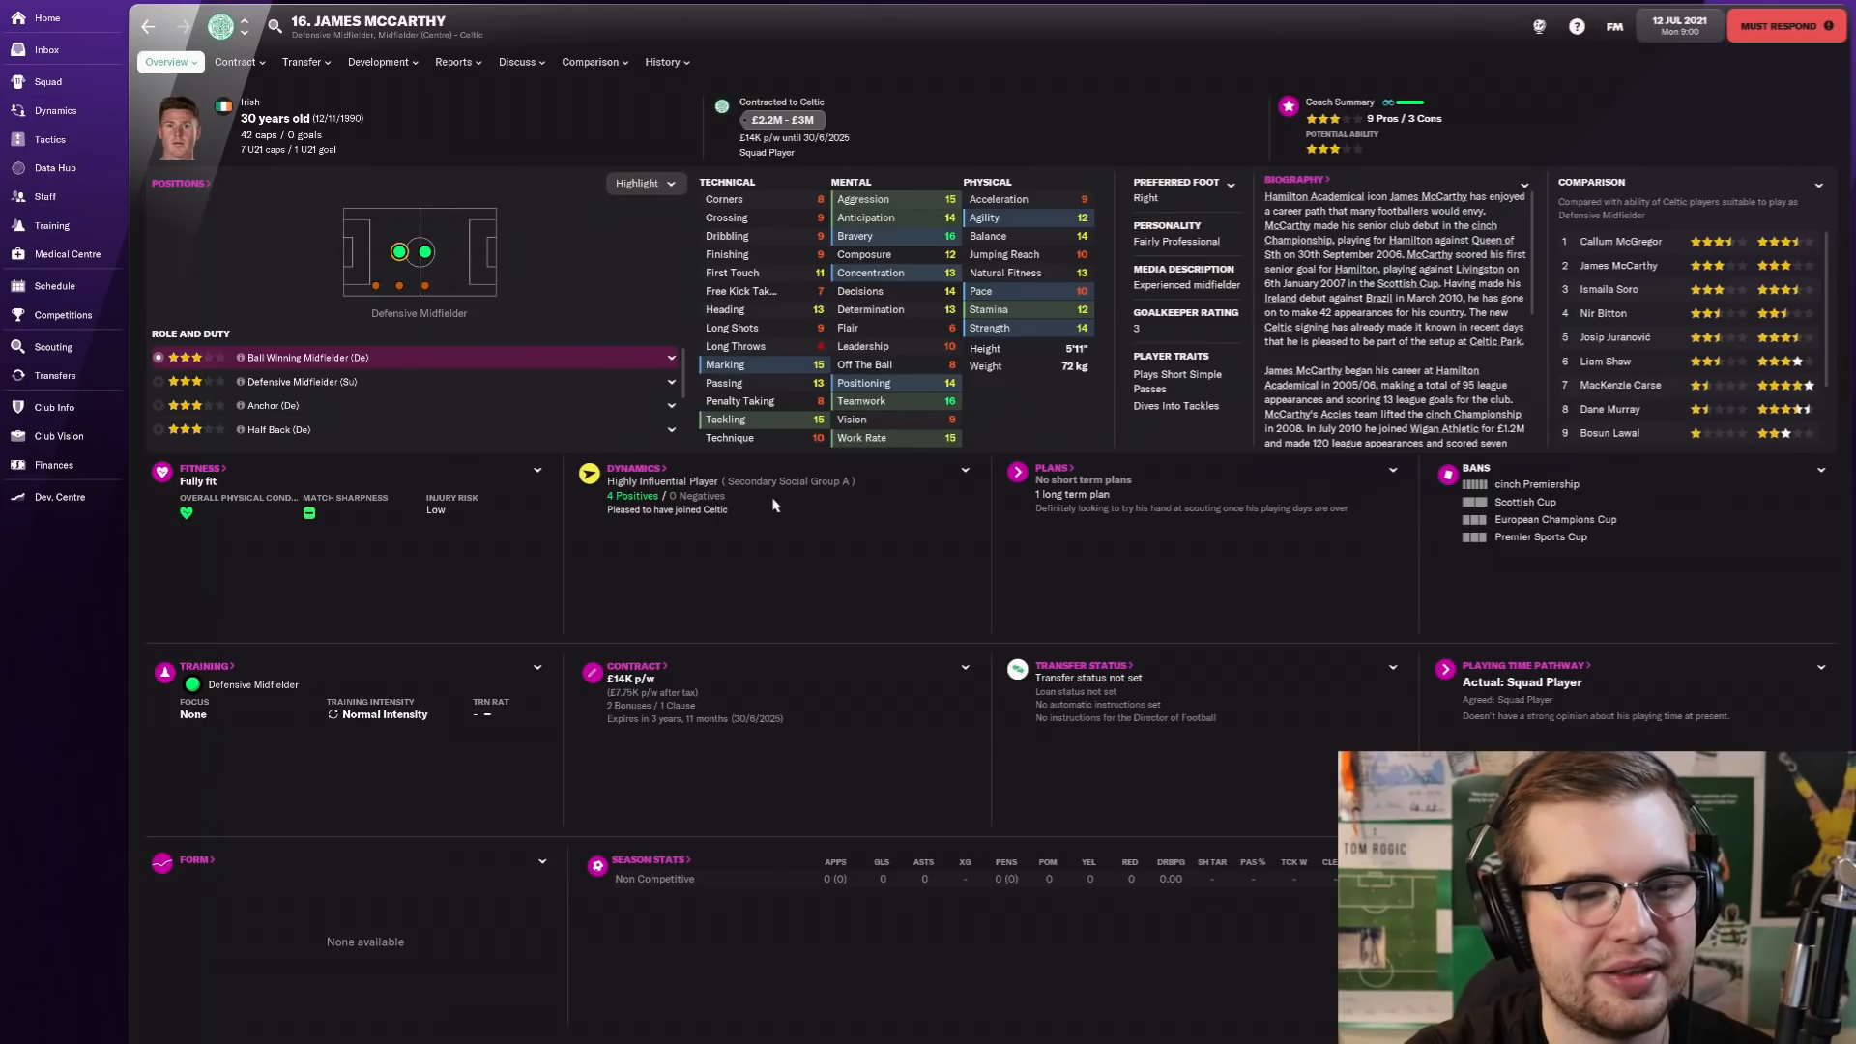
mouse_move(470, 91)
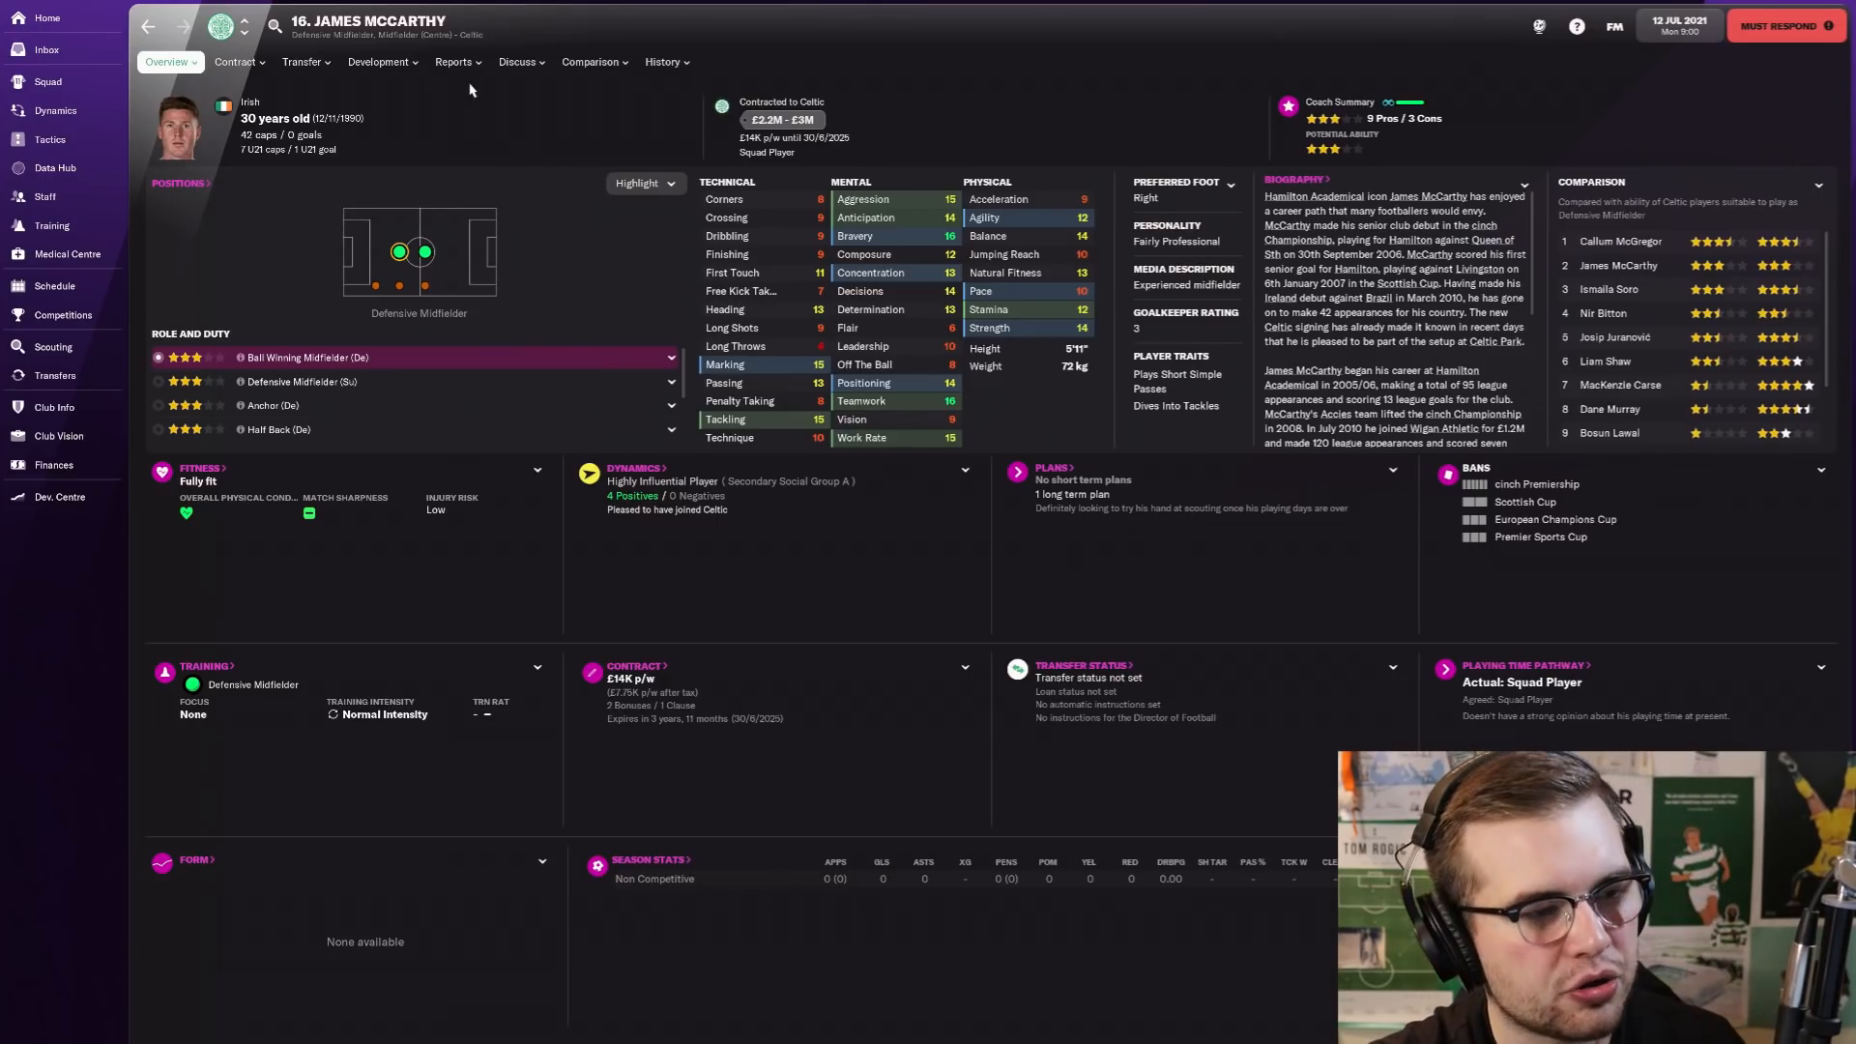
click(47, 82)
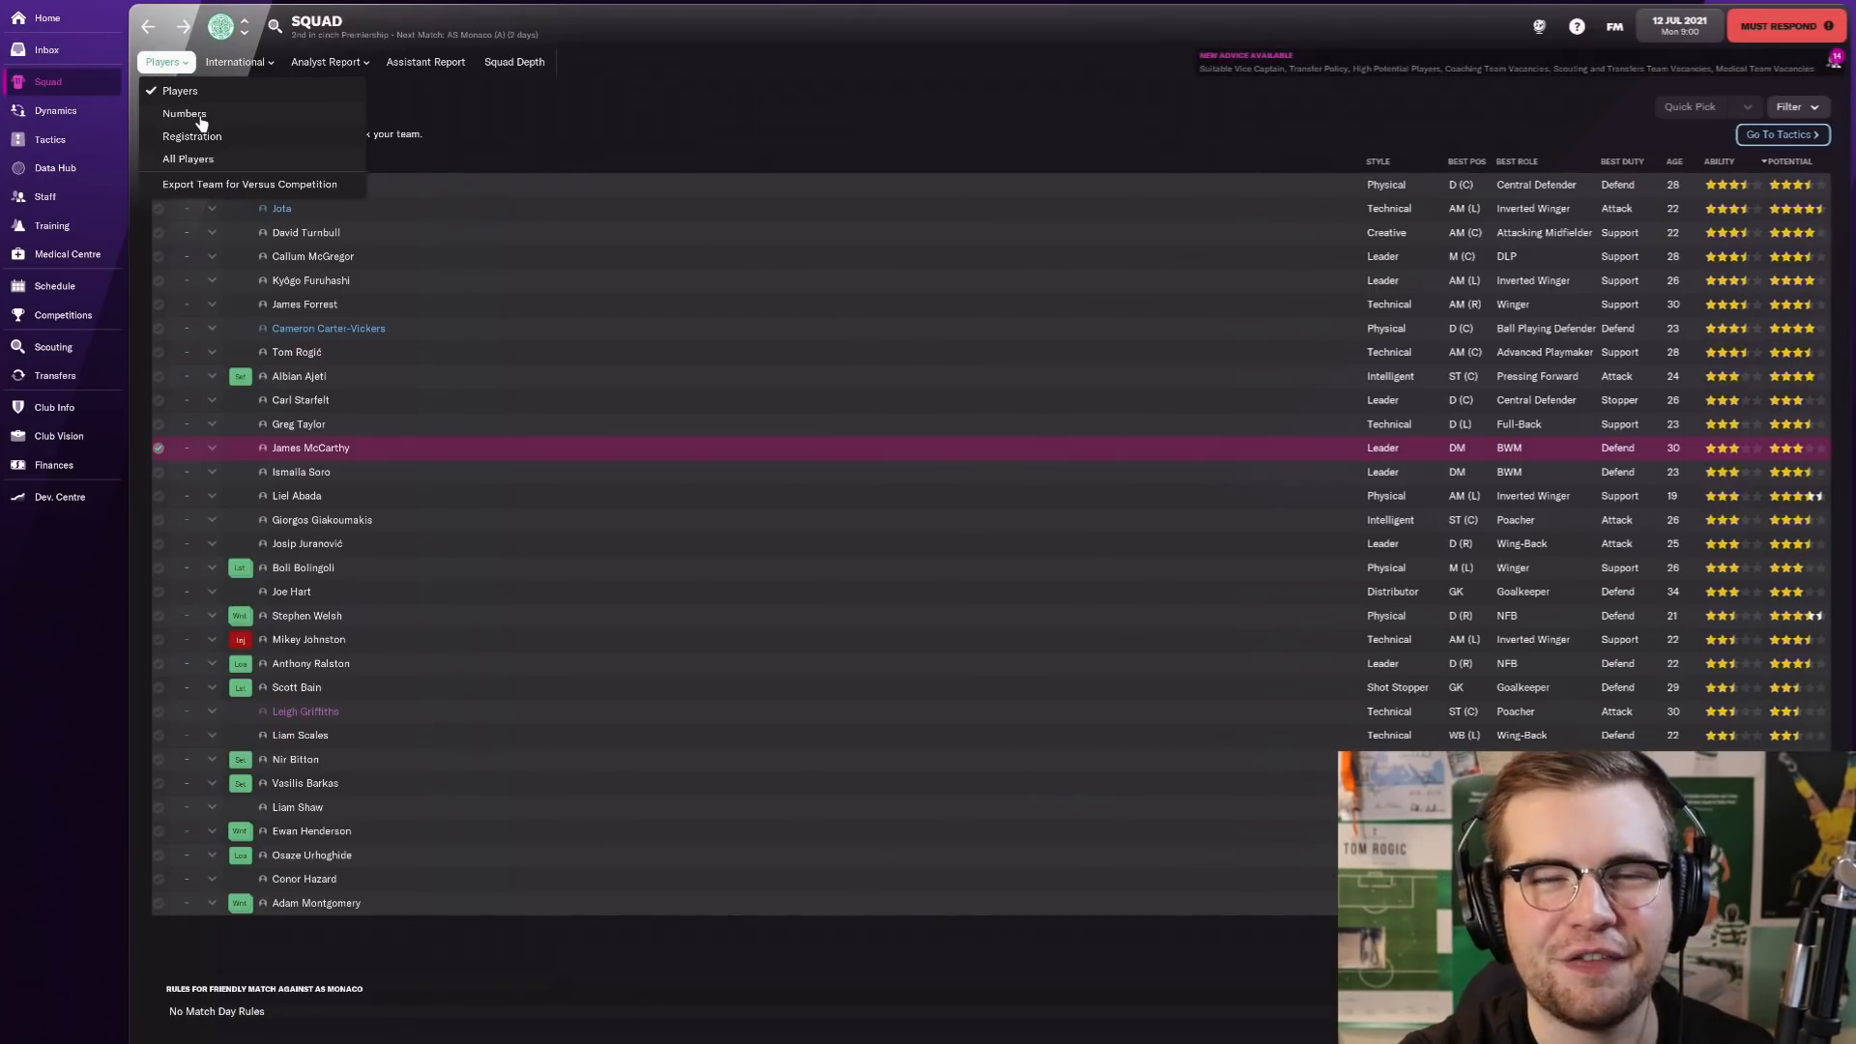
Step: Step through the profiles of Starfelt, Carter-Vickers, Barkas, Welsh, Abada, Ajeti and Giakoumakis
click(301, 398)
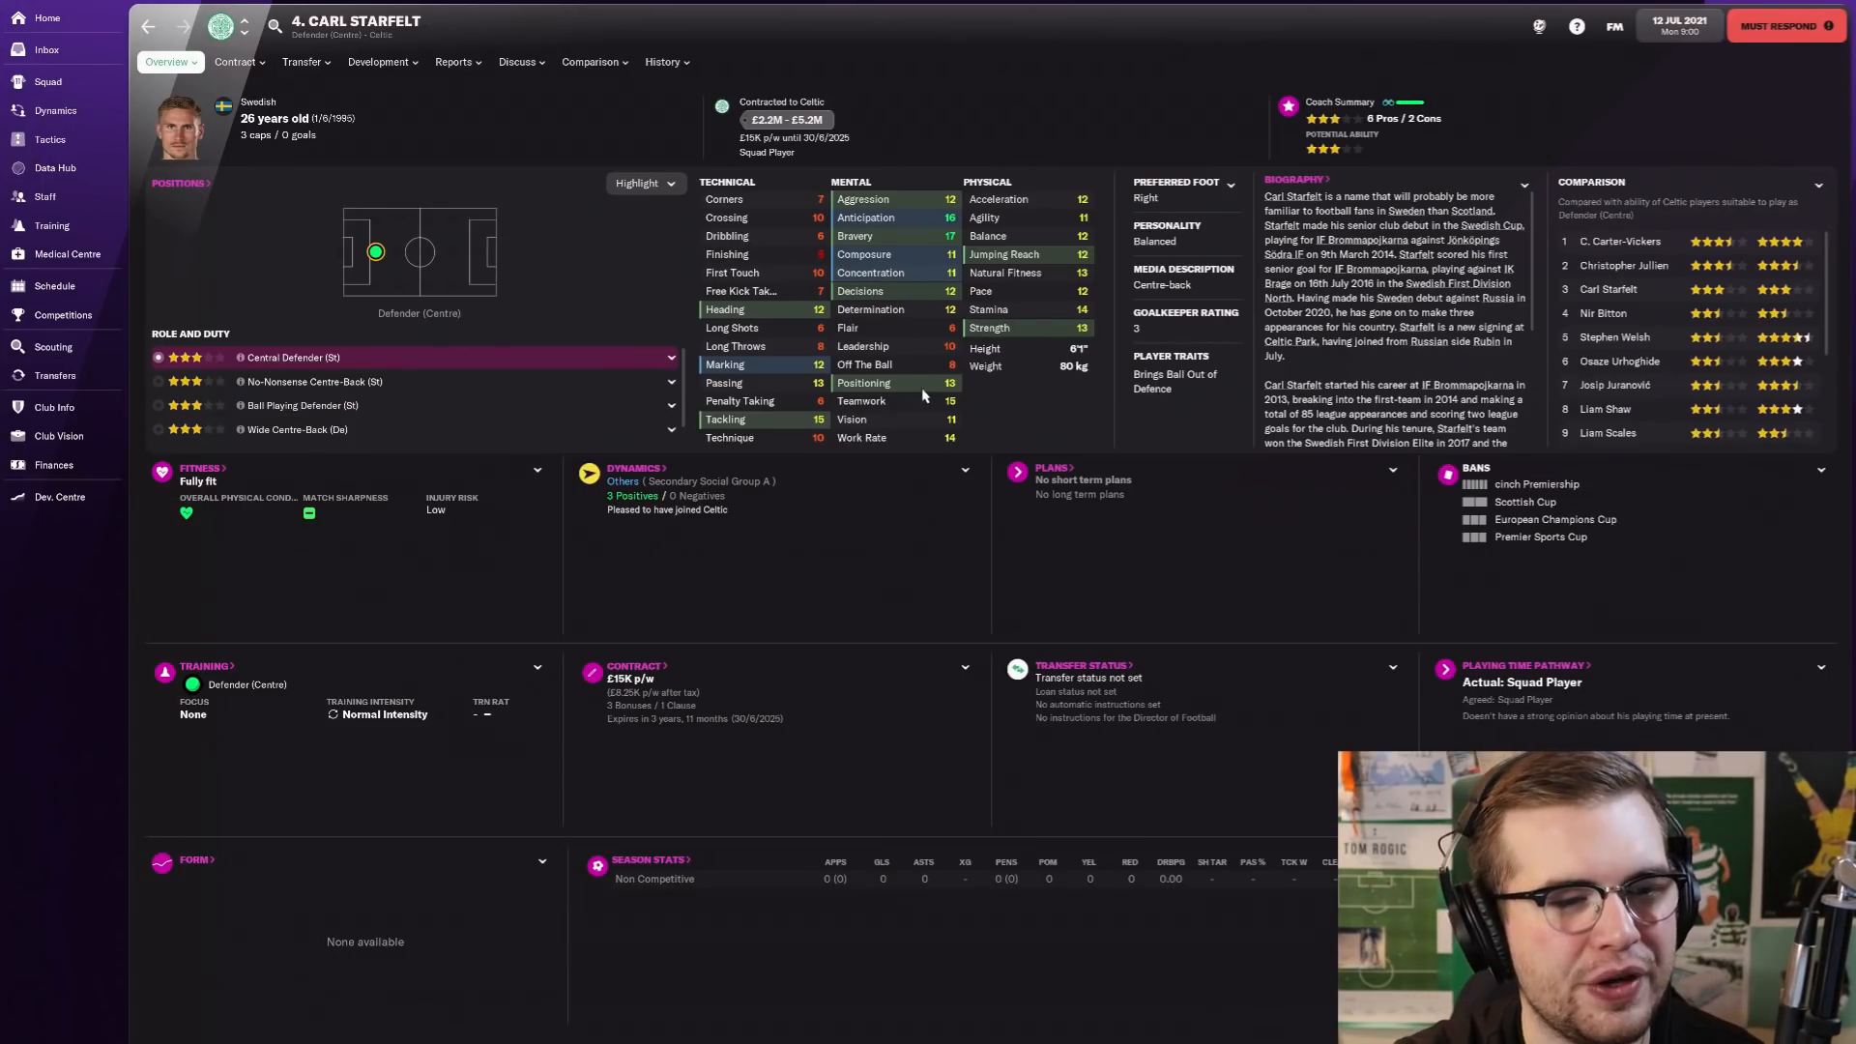
click(46, 81)
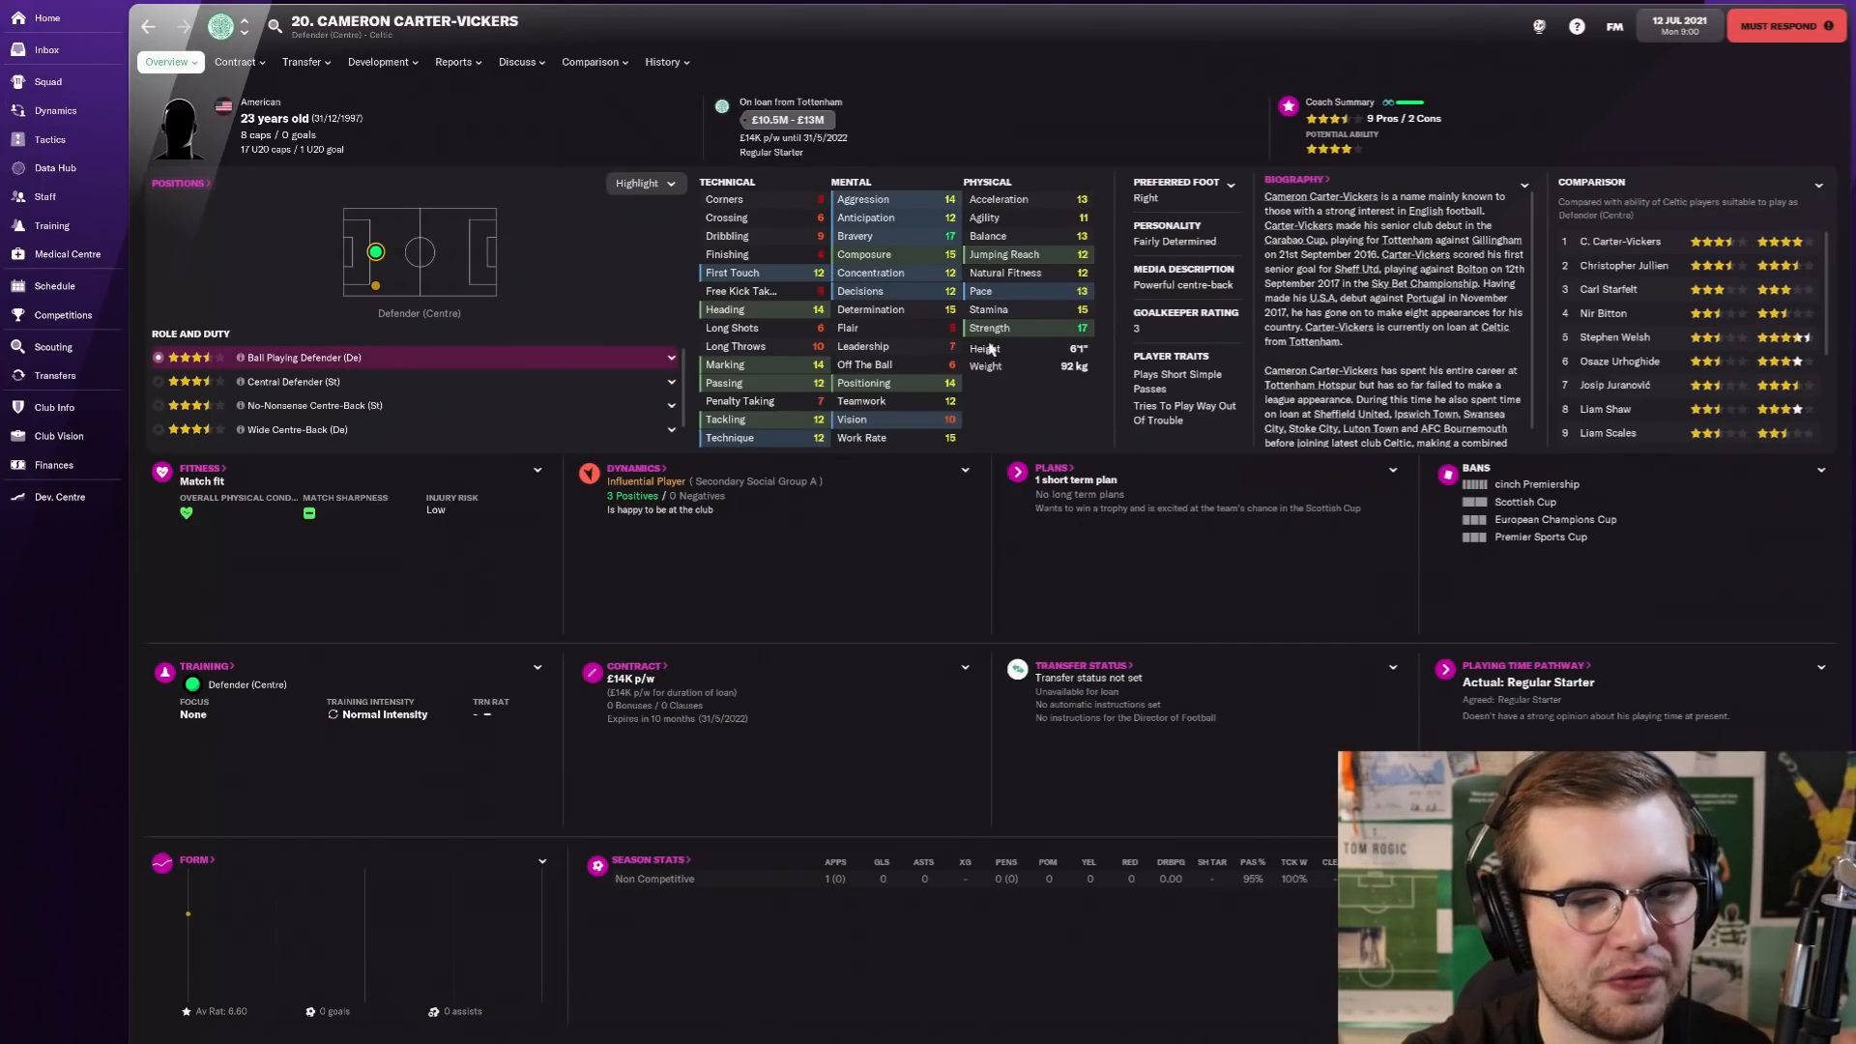
mouse_move(1024, 447)
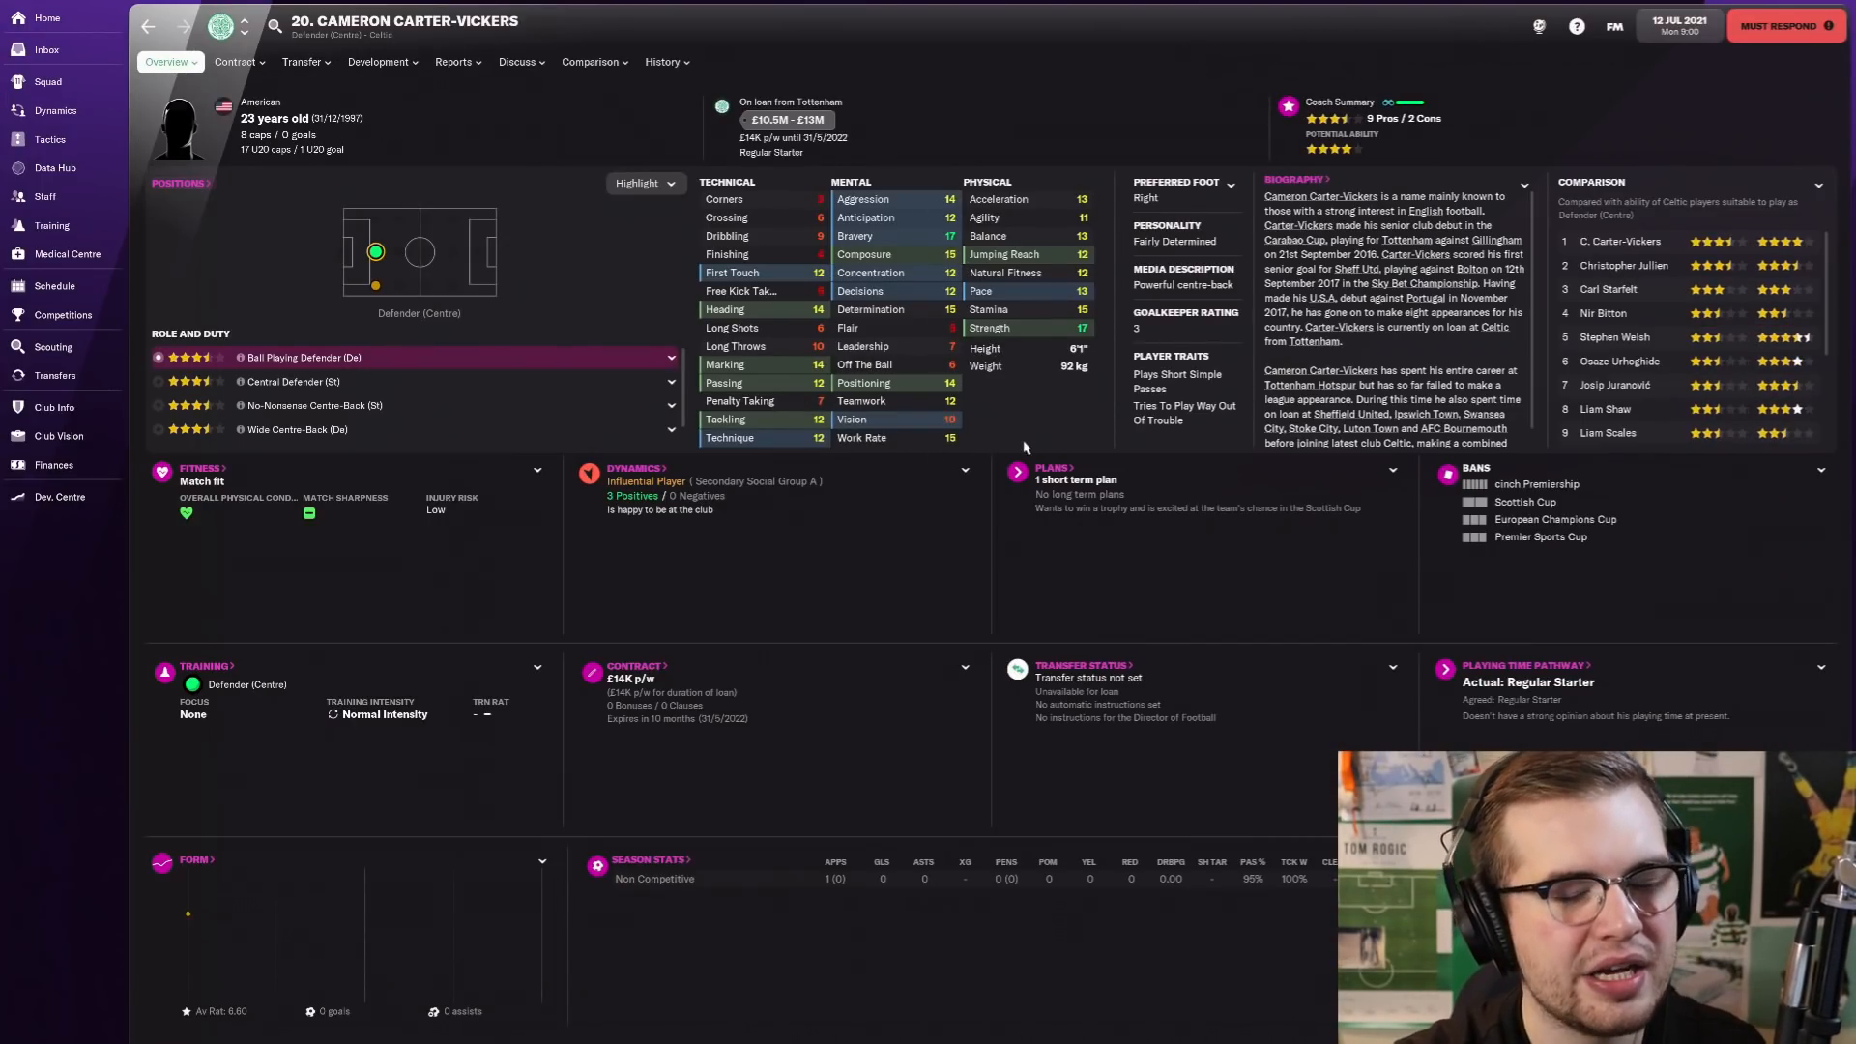
click(46, 81)
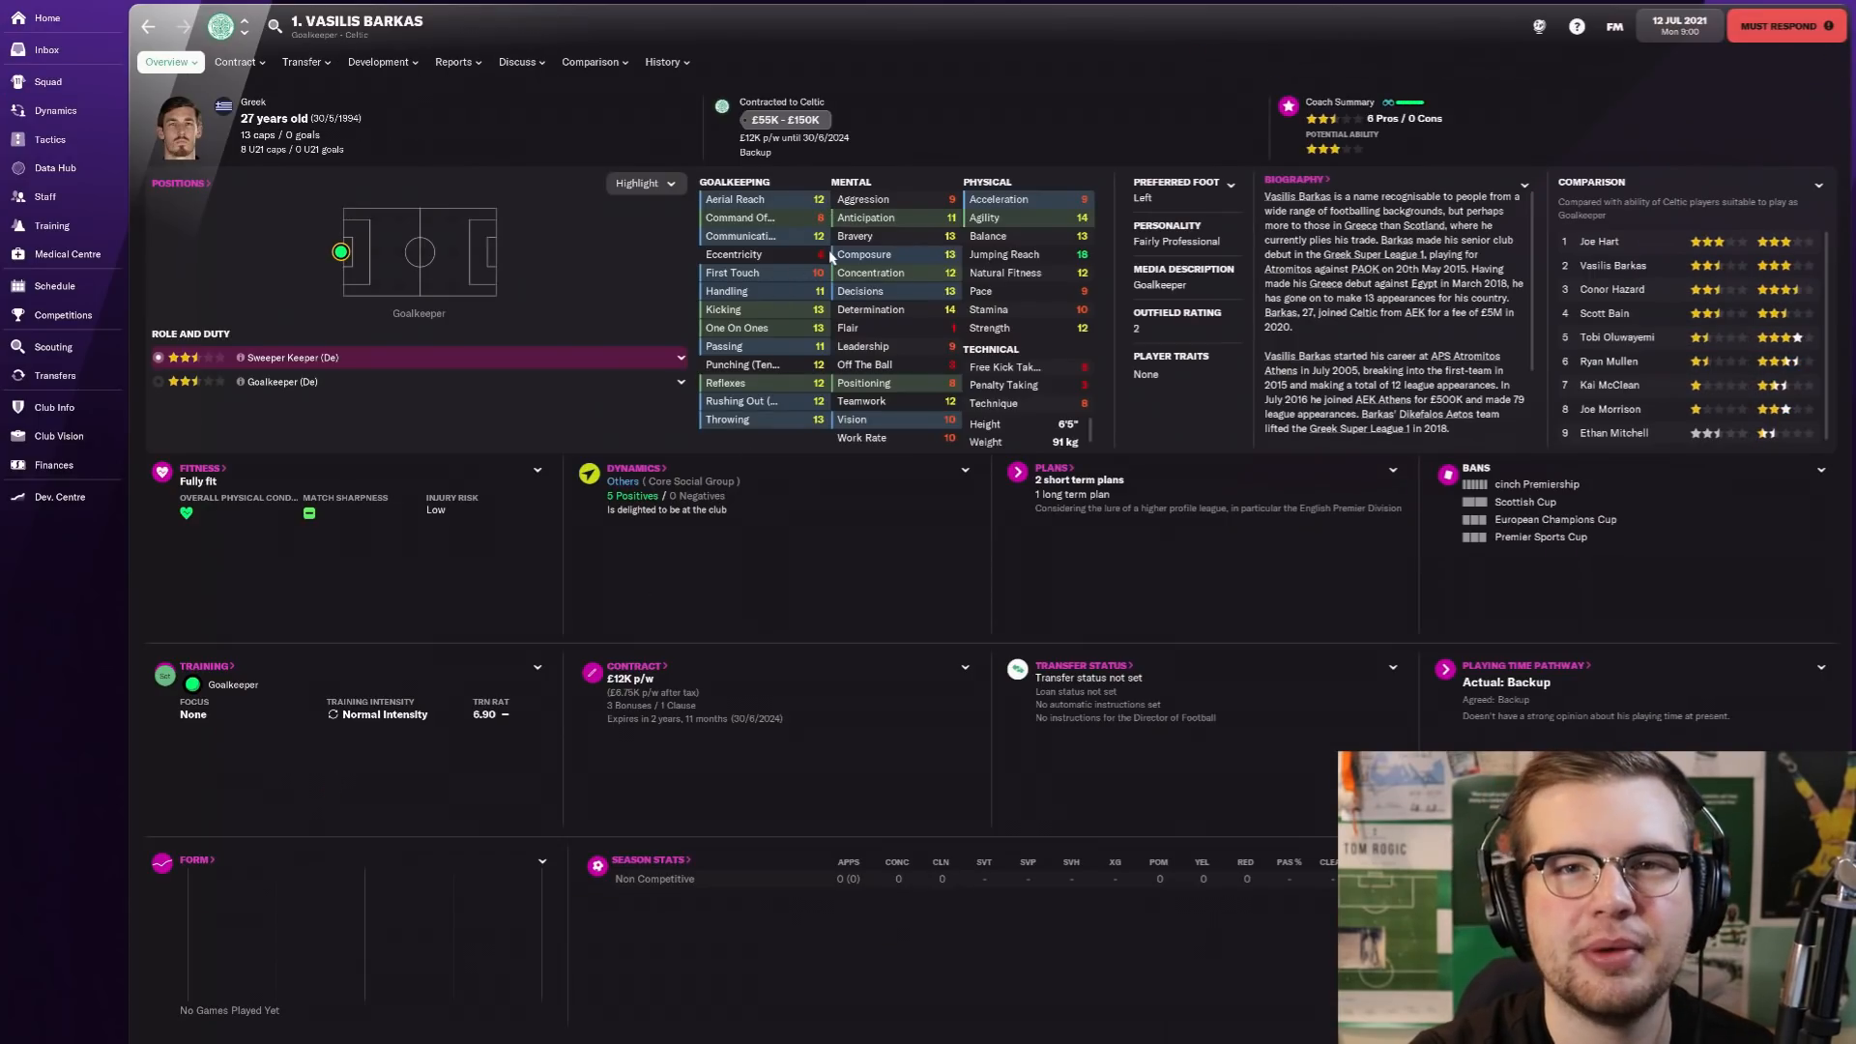
mouse_move(810, 578)
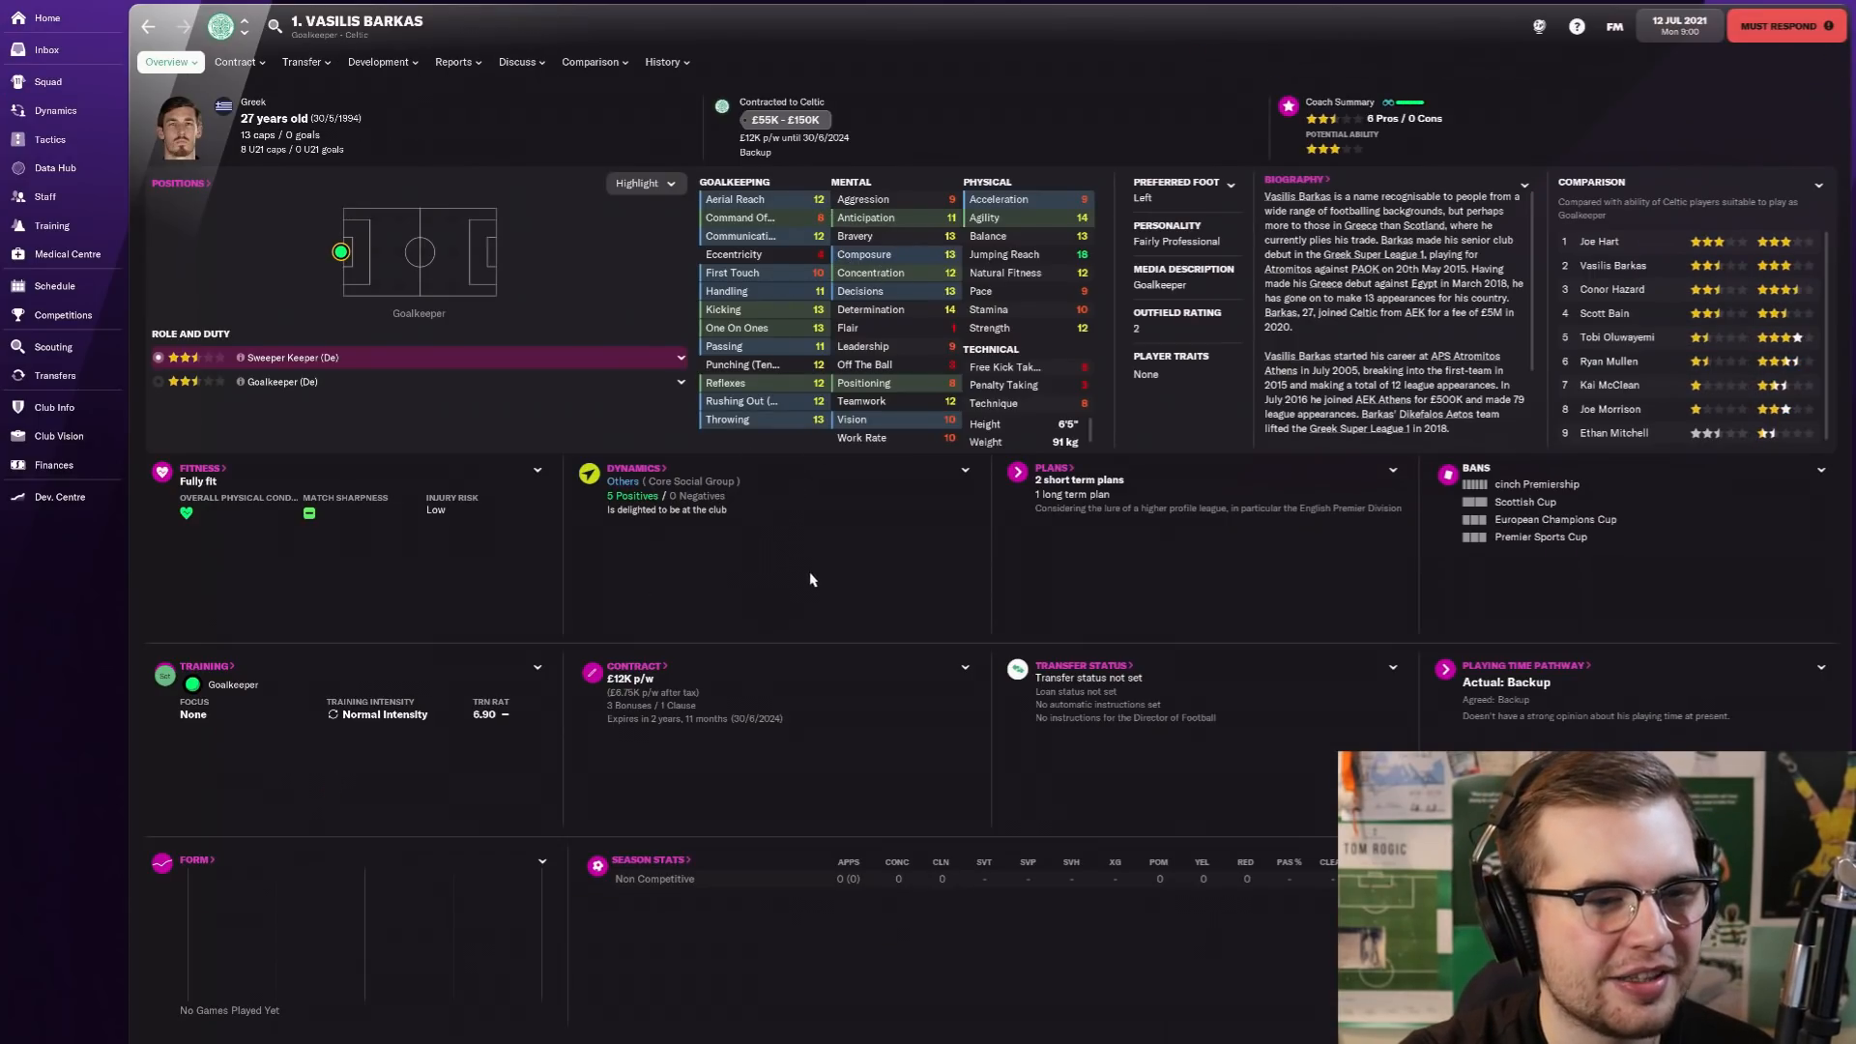
click(47, 81)
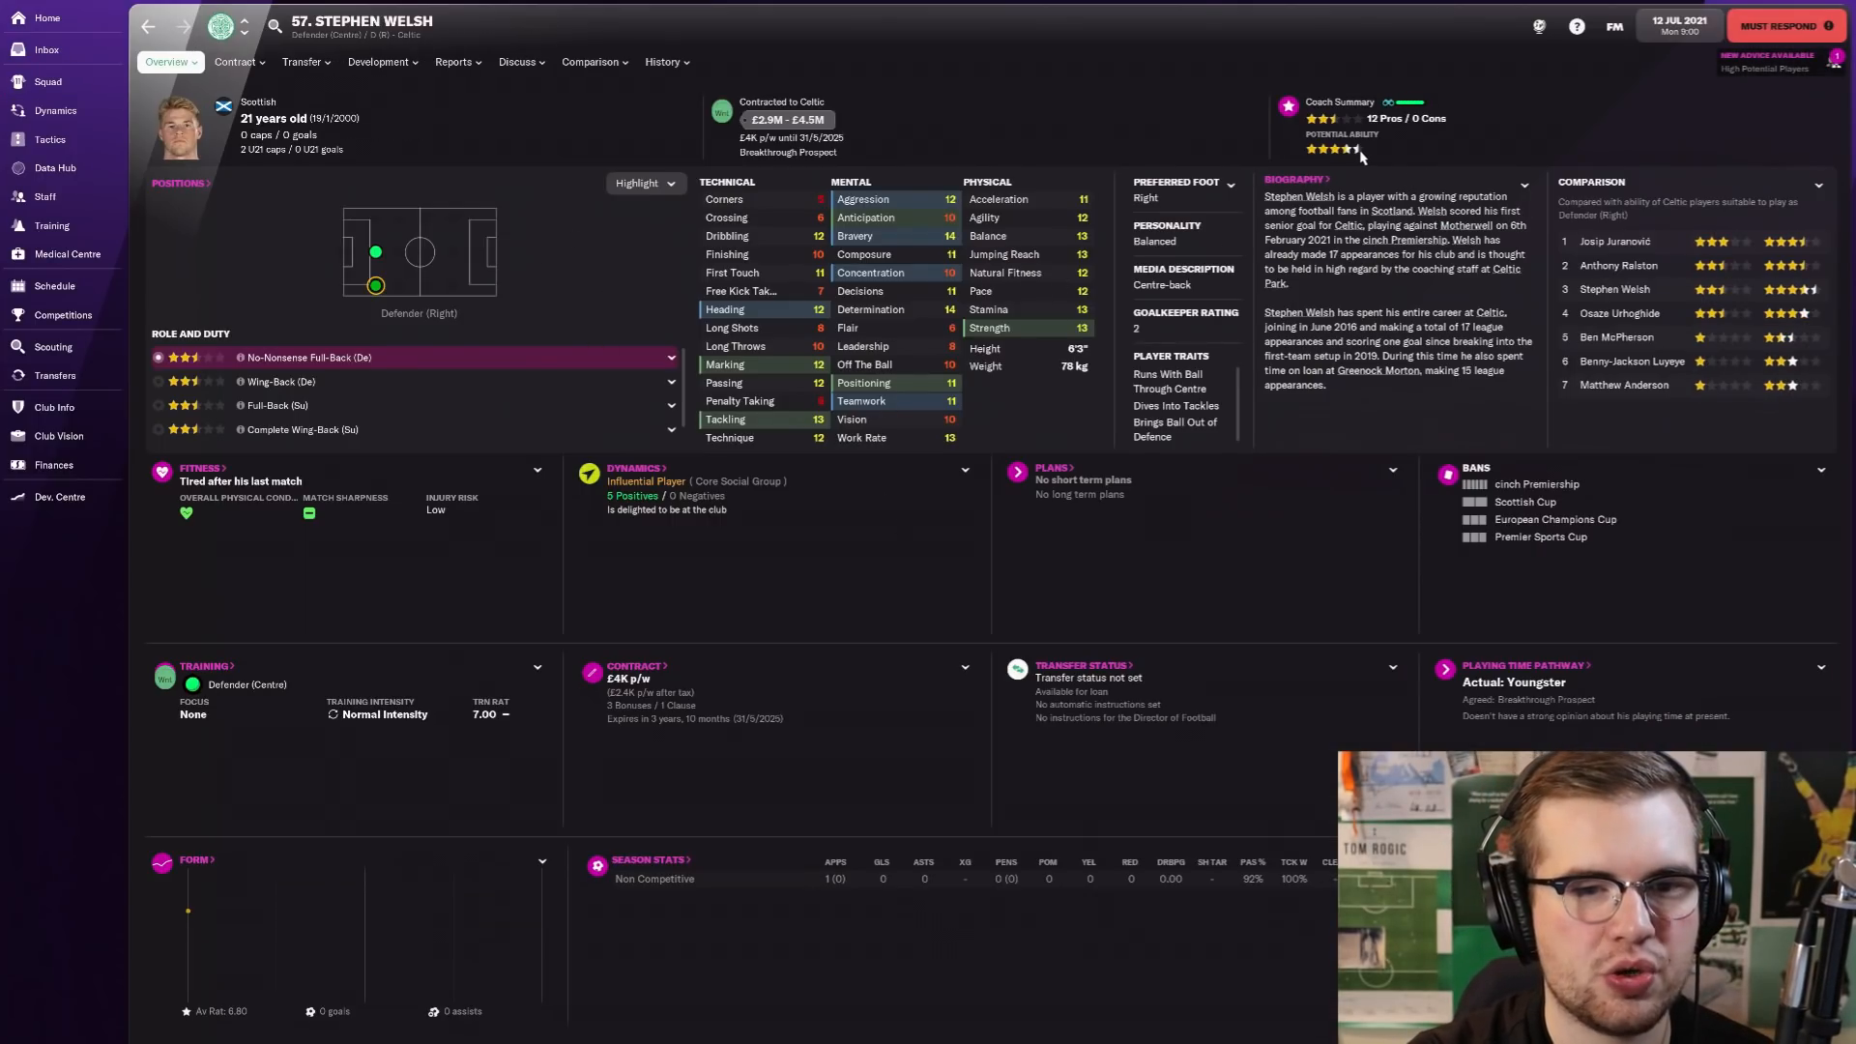
mouse_move(549, 304)
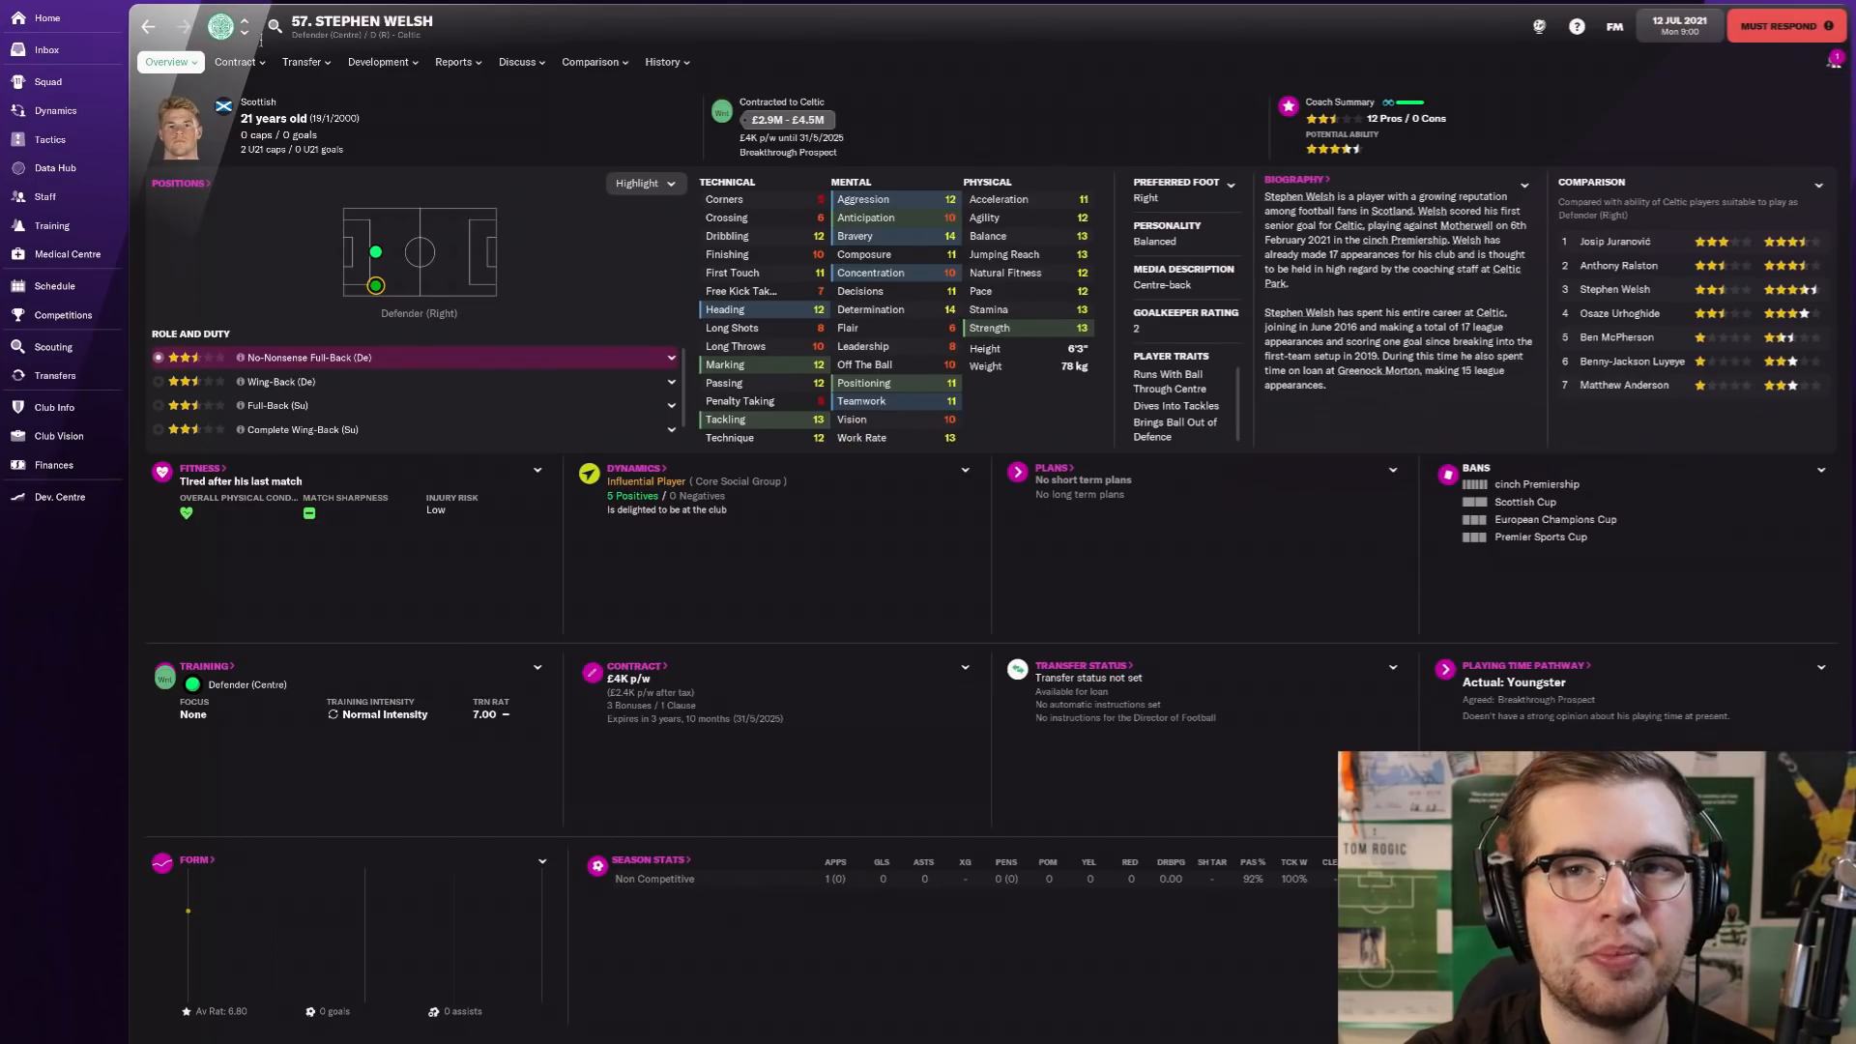
click(47, 82)
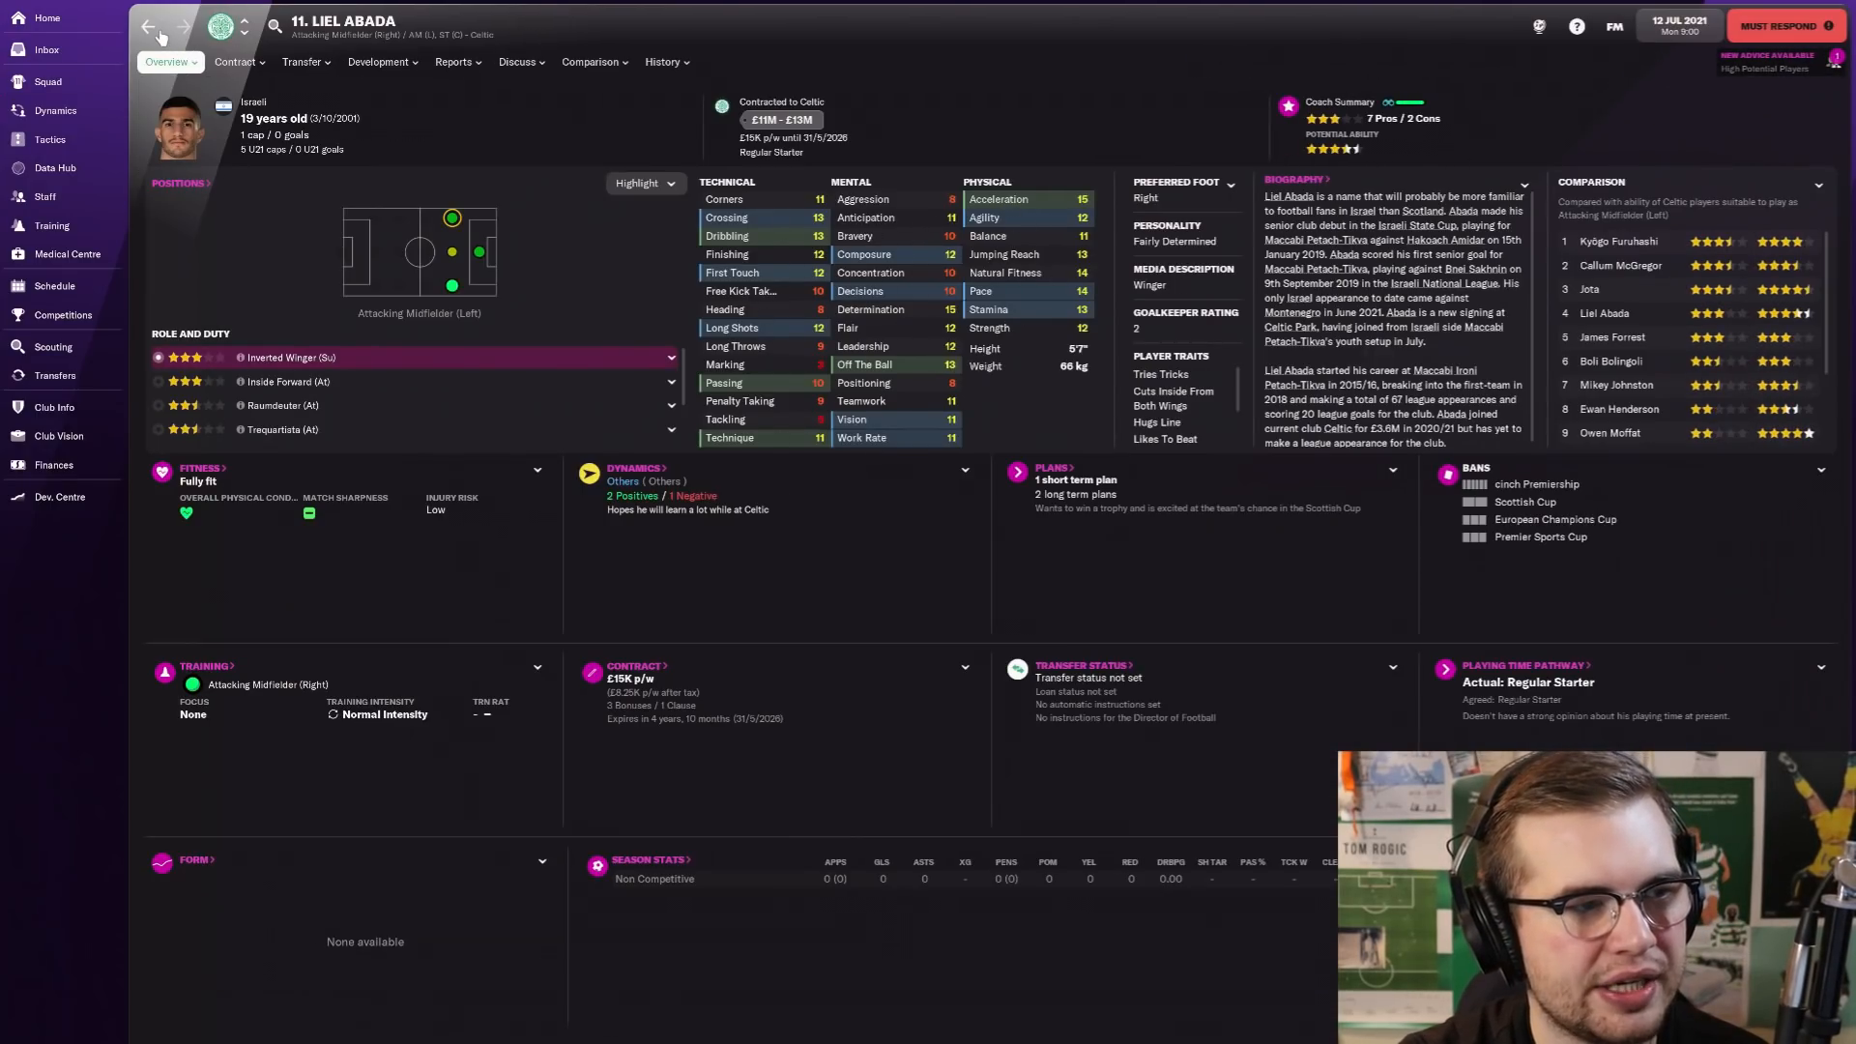
click(47, 81)
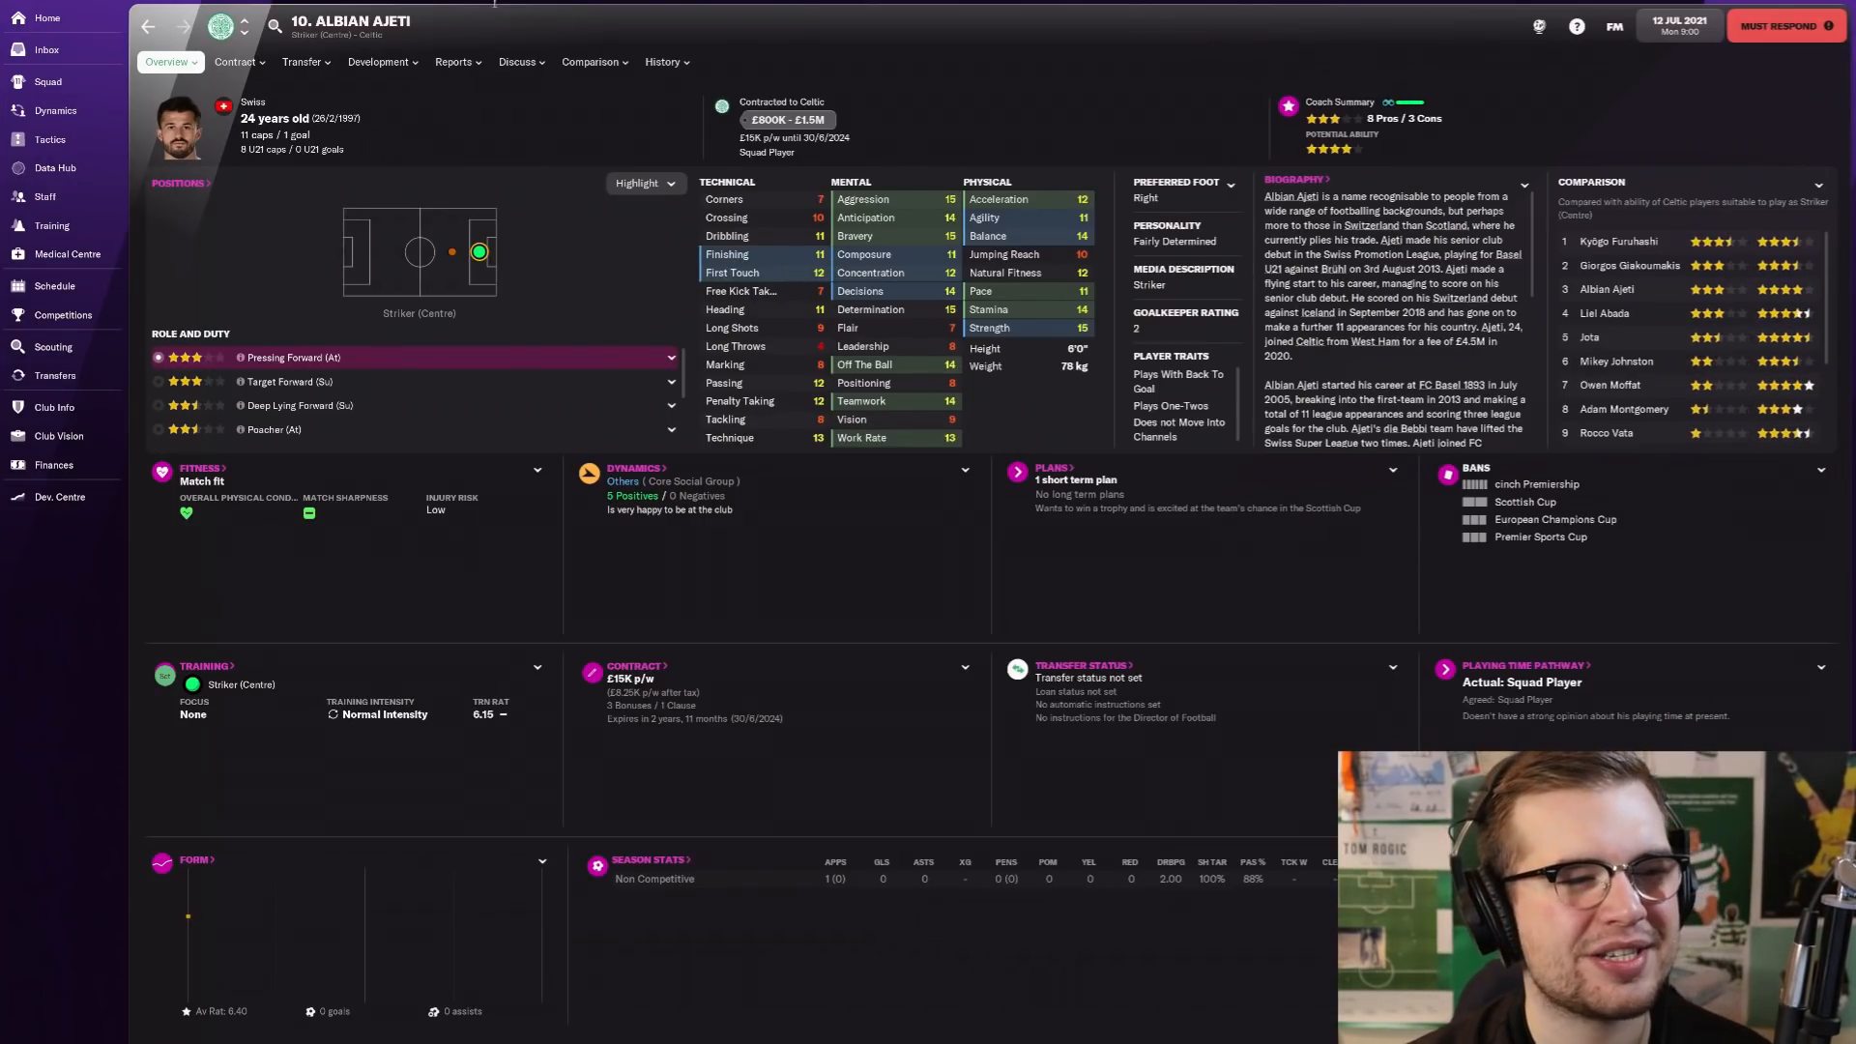
click(46, 81)
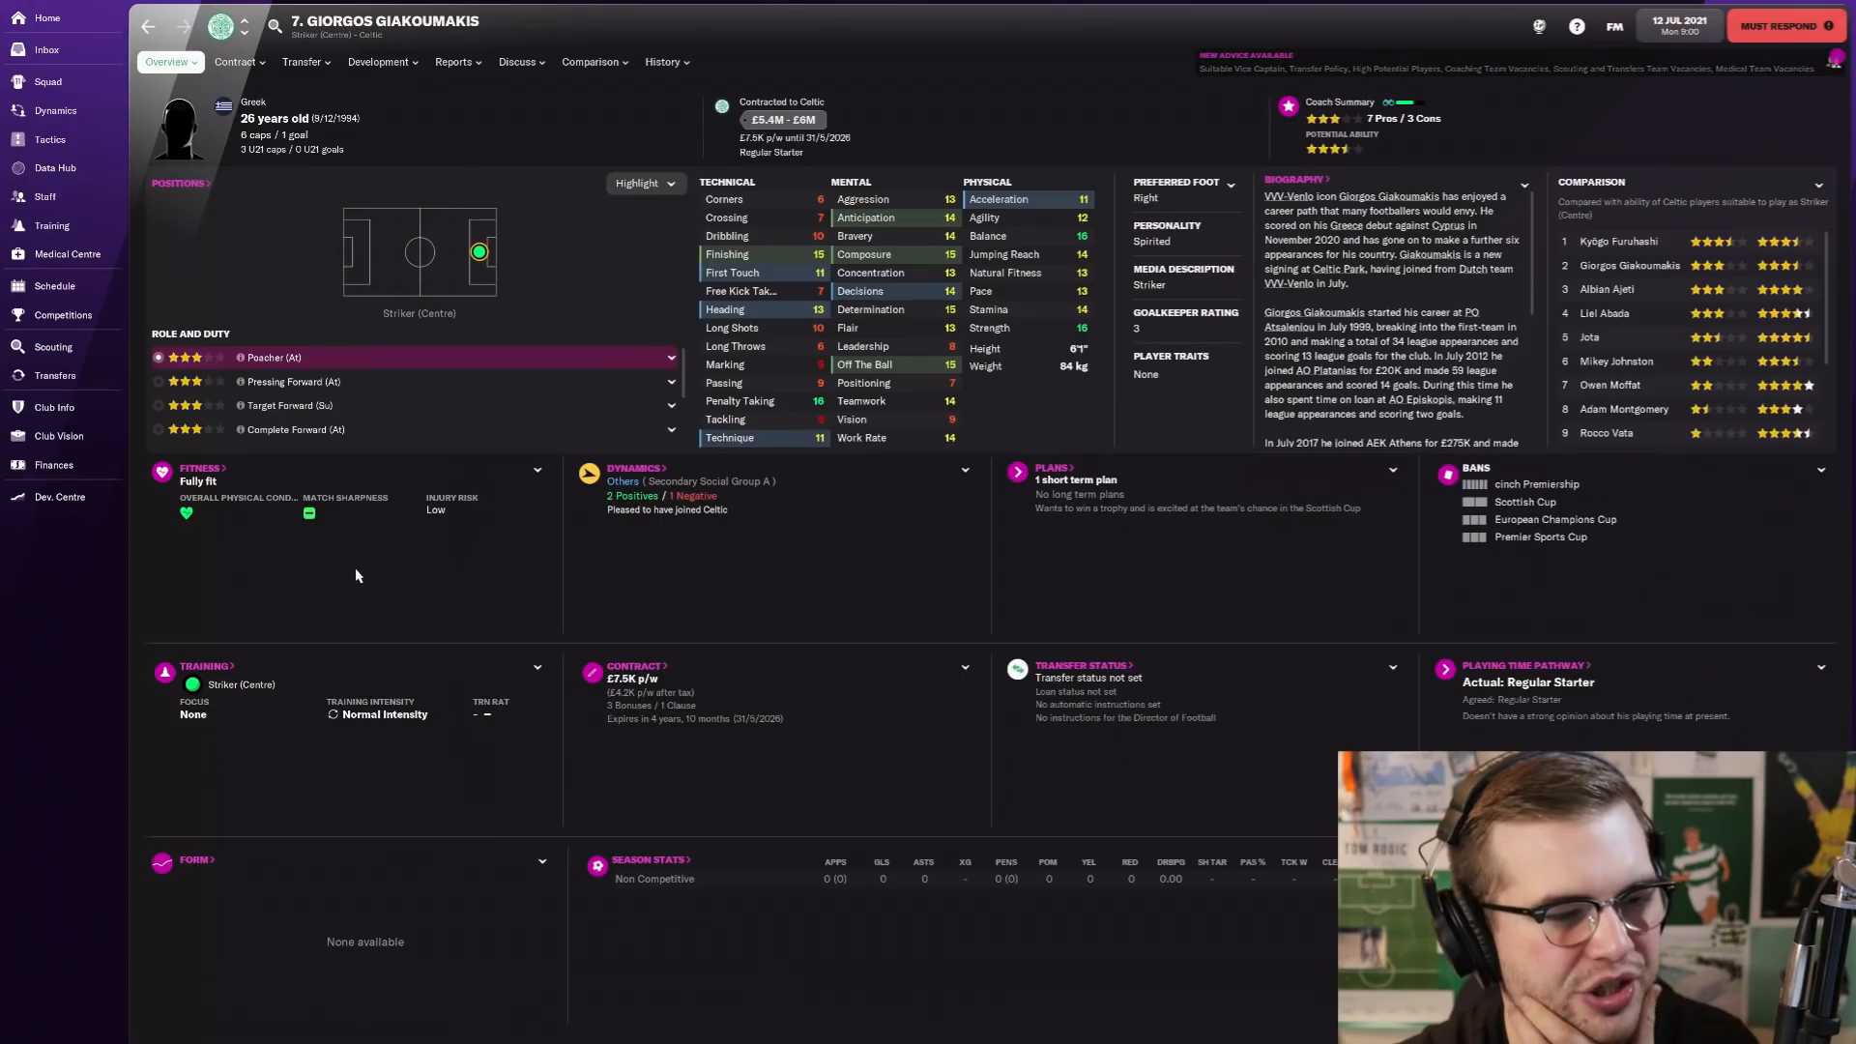
mouse_move(816, 267)
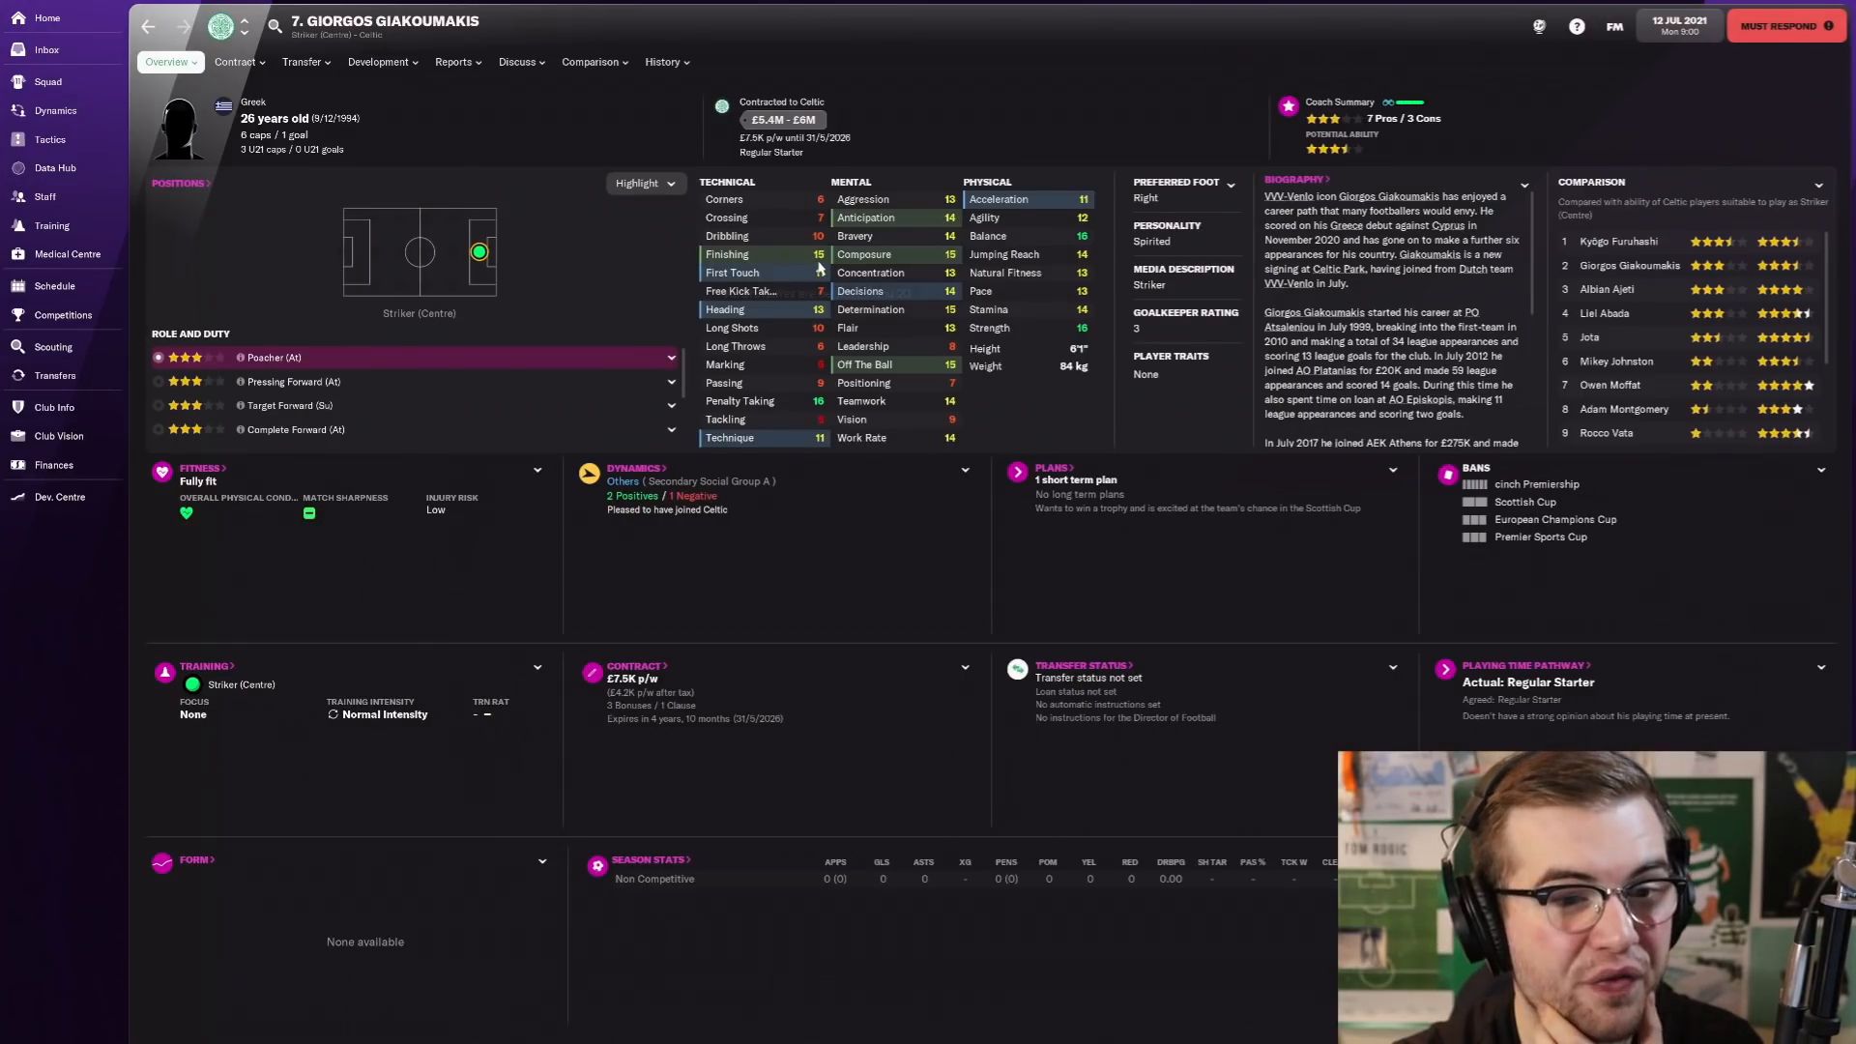
mouse_move(830, 518)
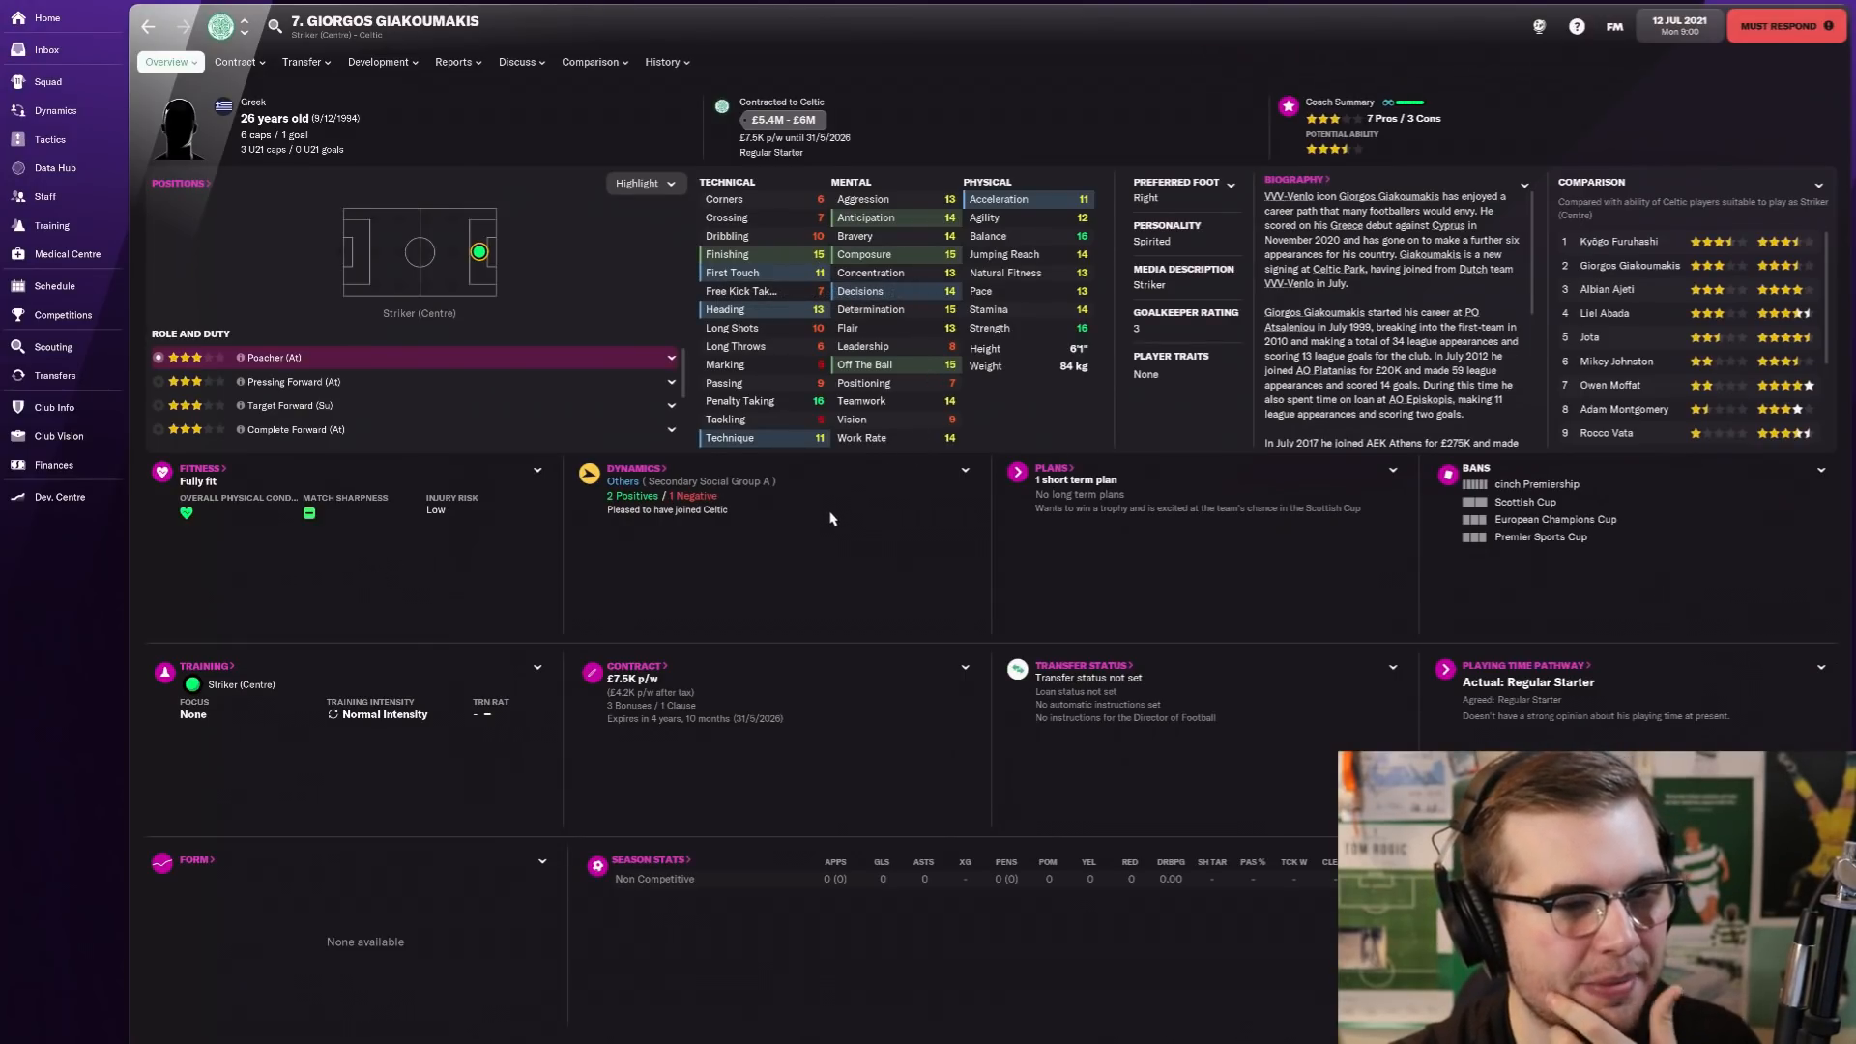
mouse_move(1026, 305)
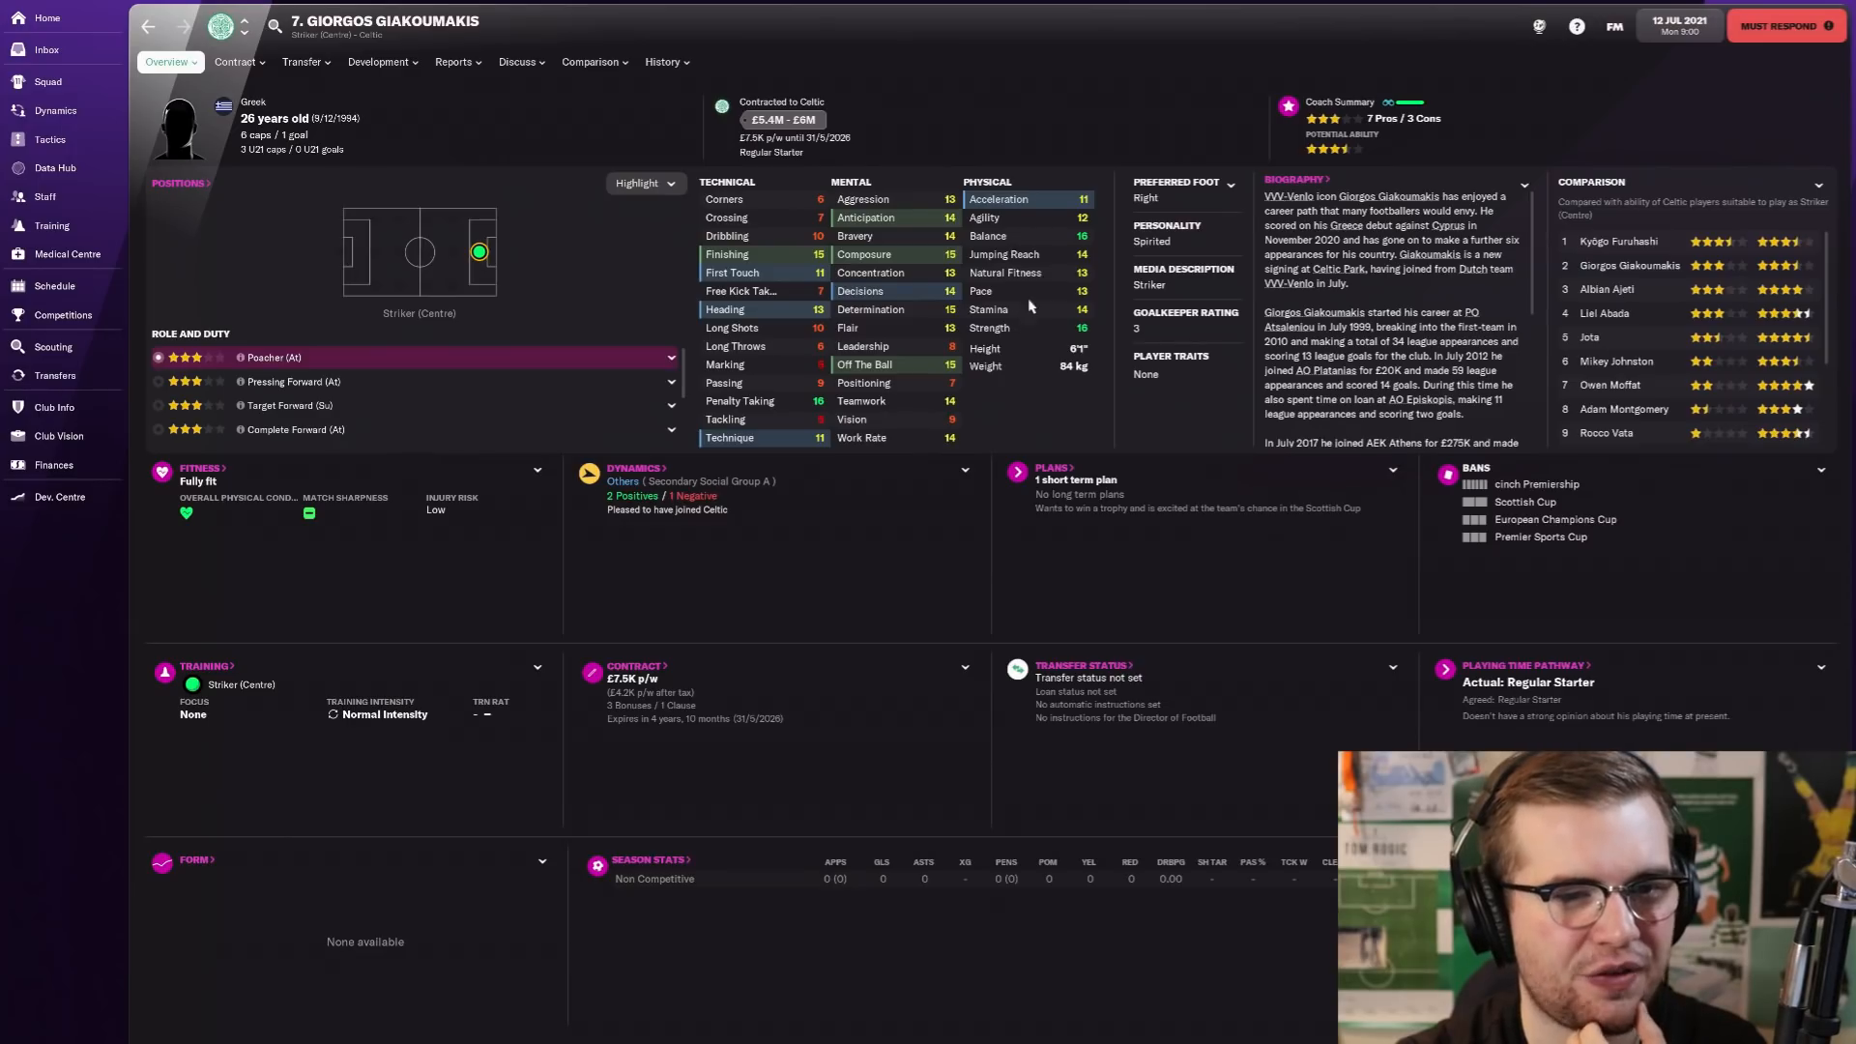
mouse_move(514, 85)
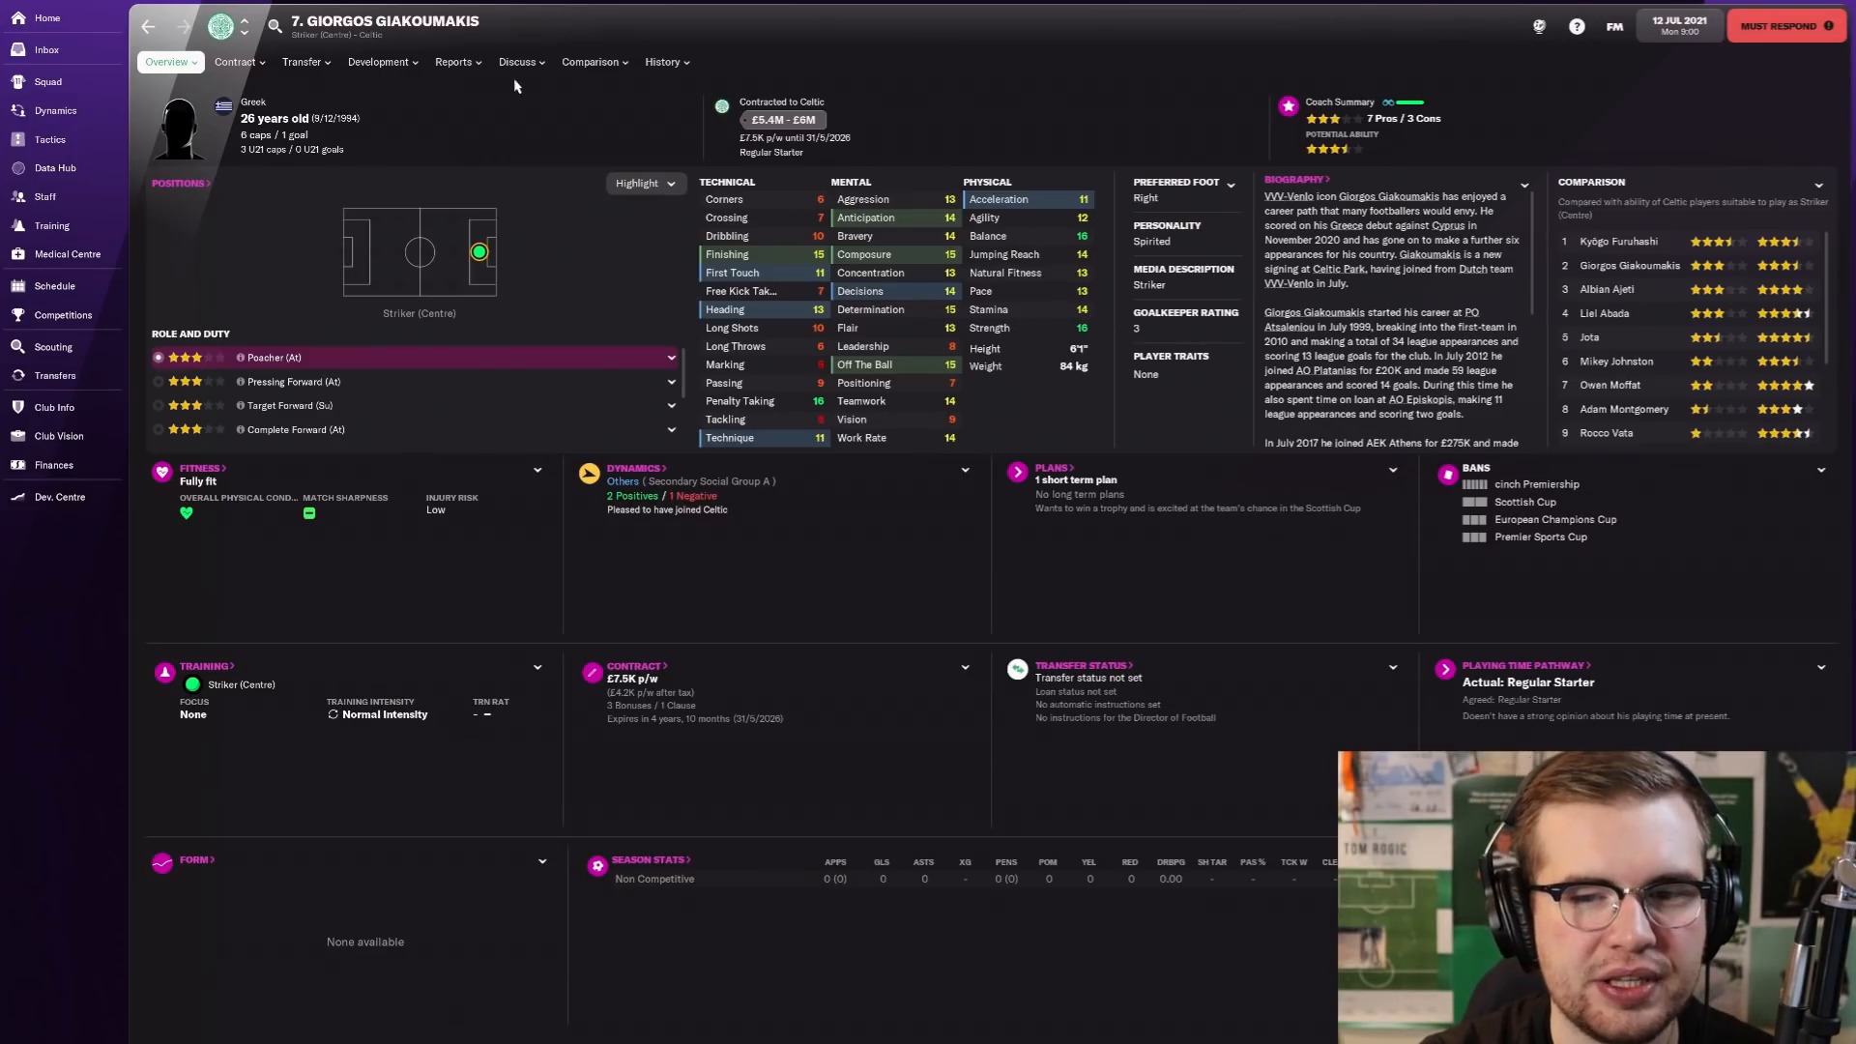
click(50, 139)
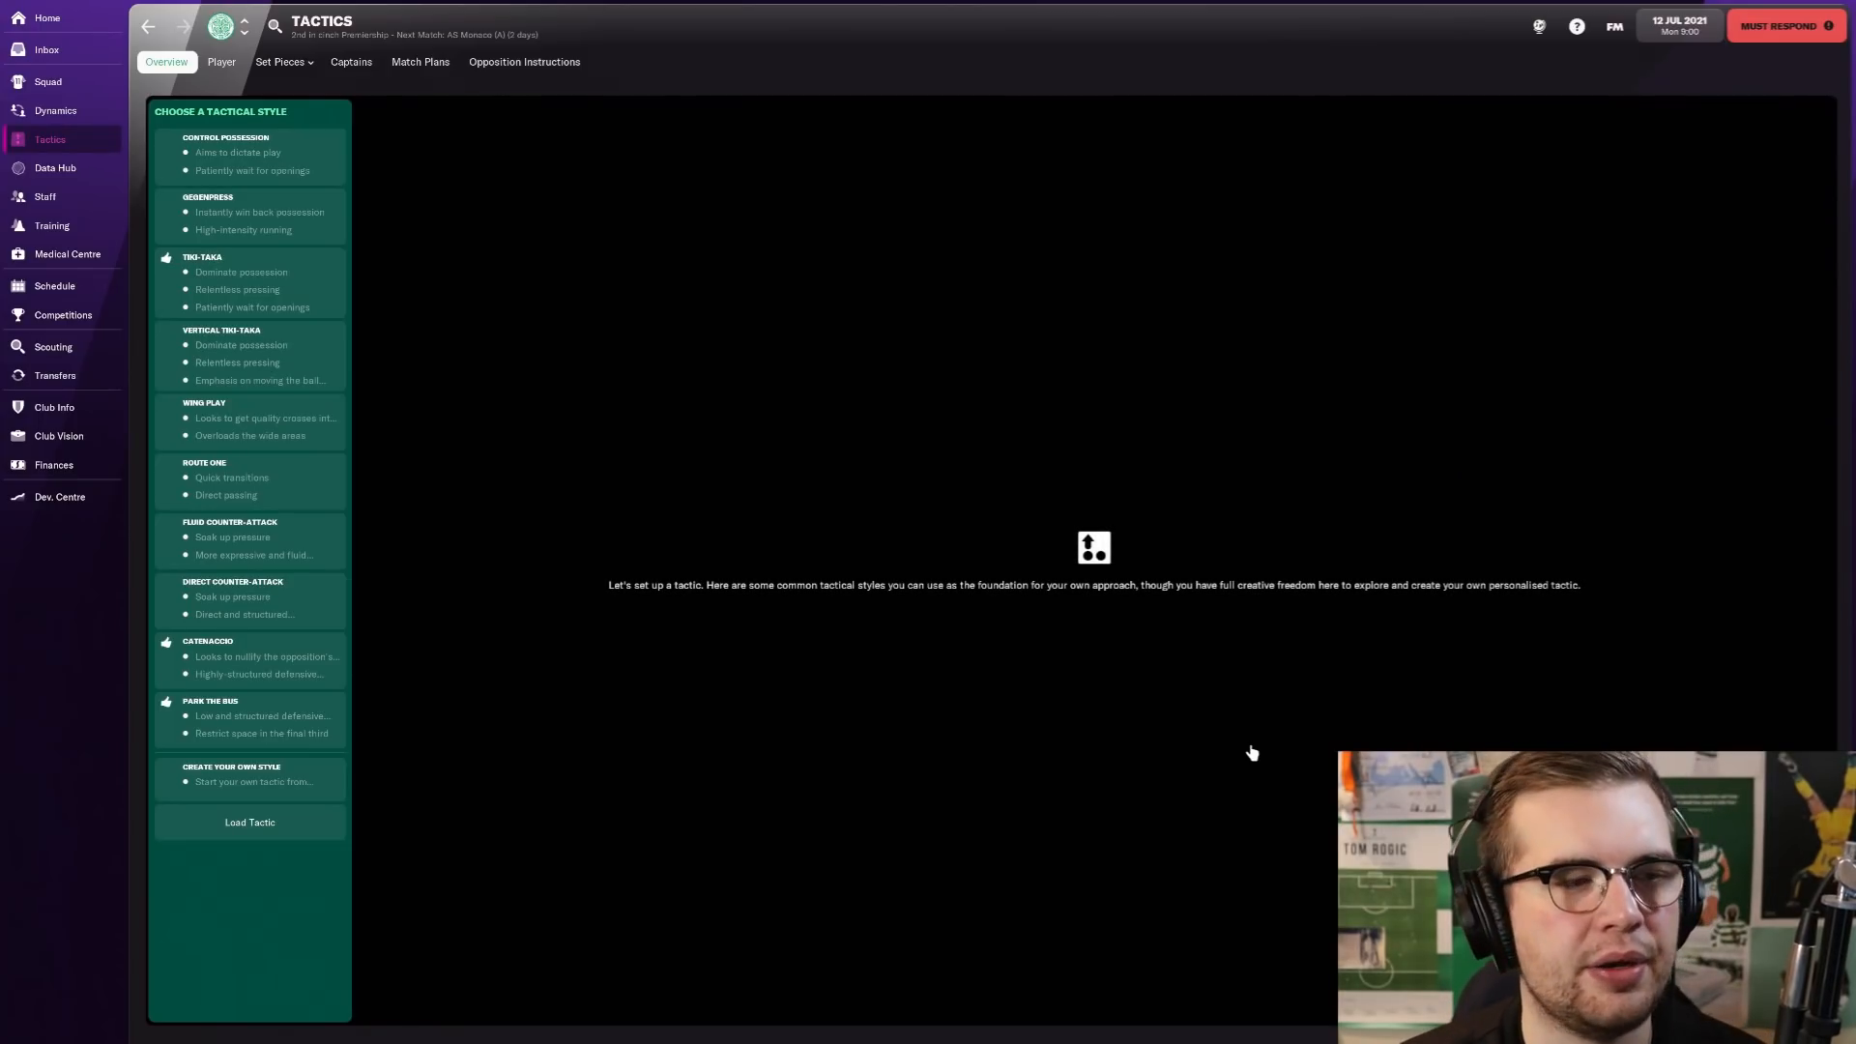
mouse_move(1094, 66)
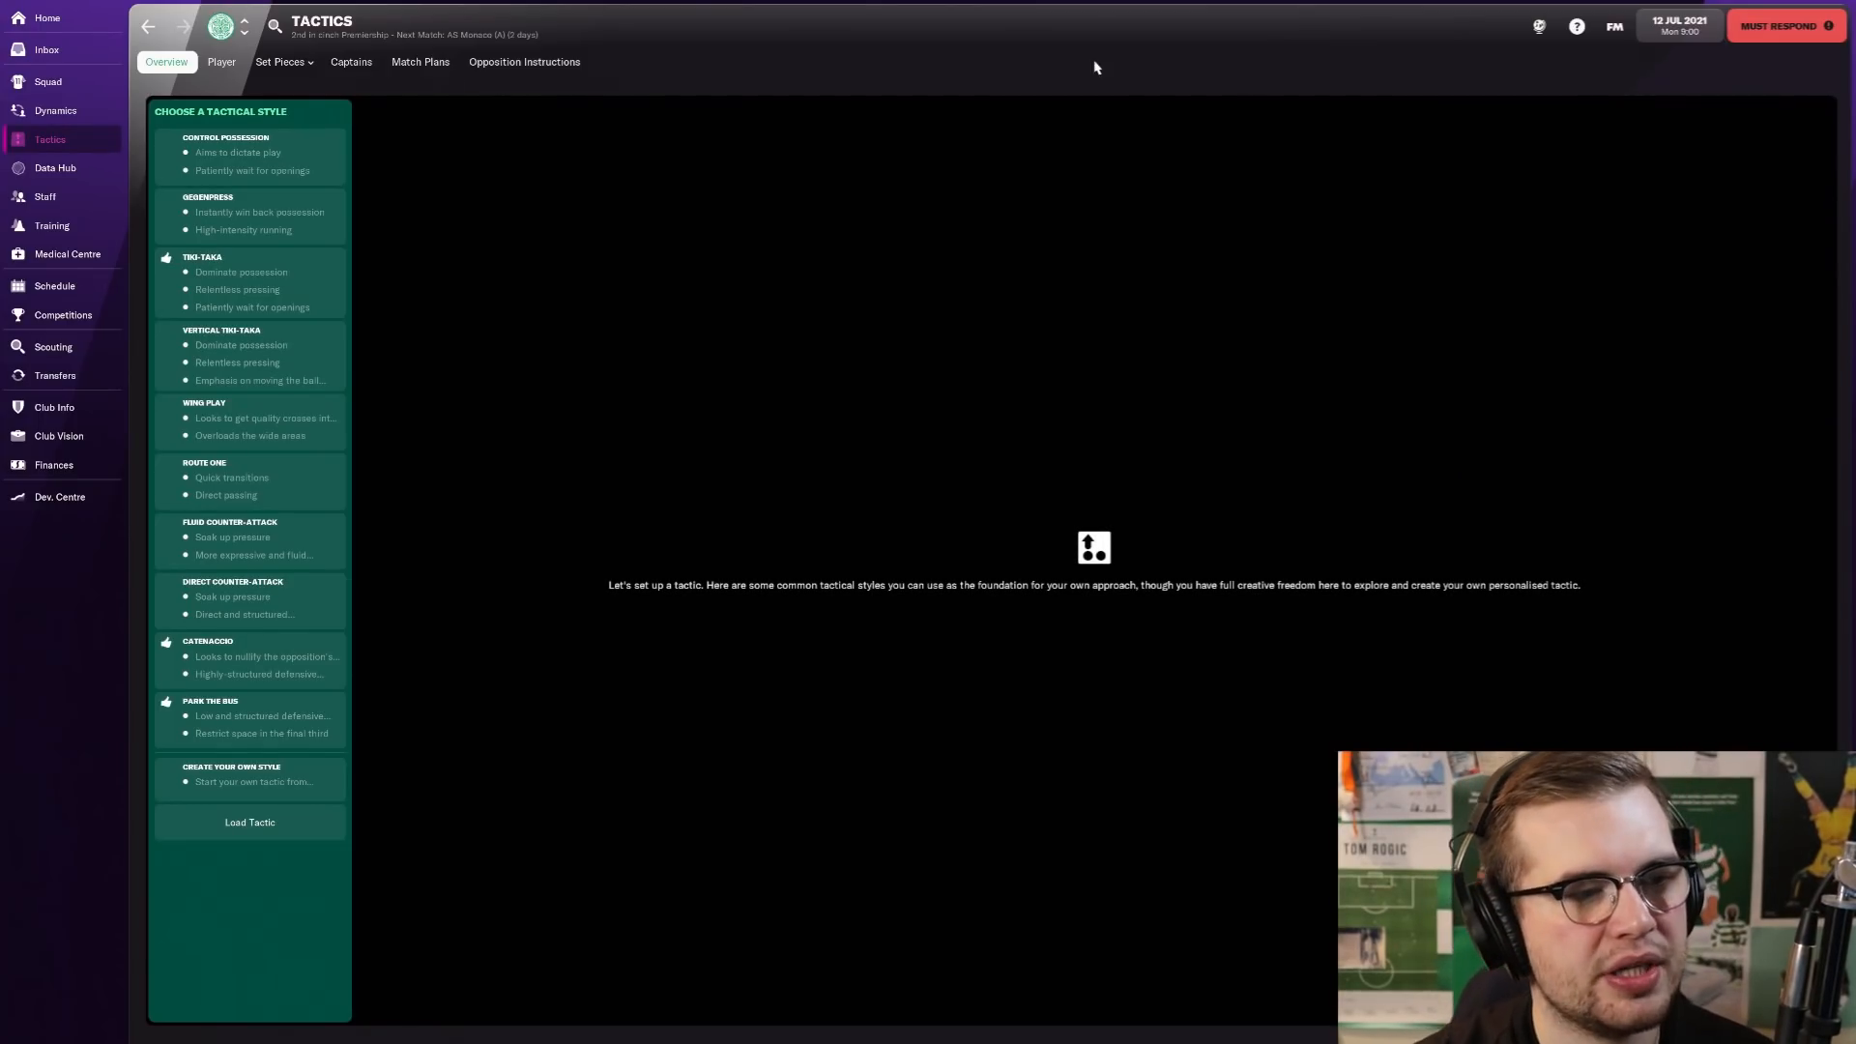
mouse_move(174, 293)
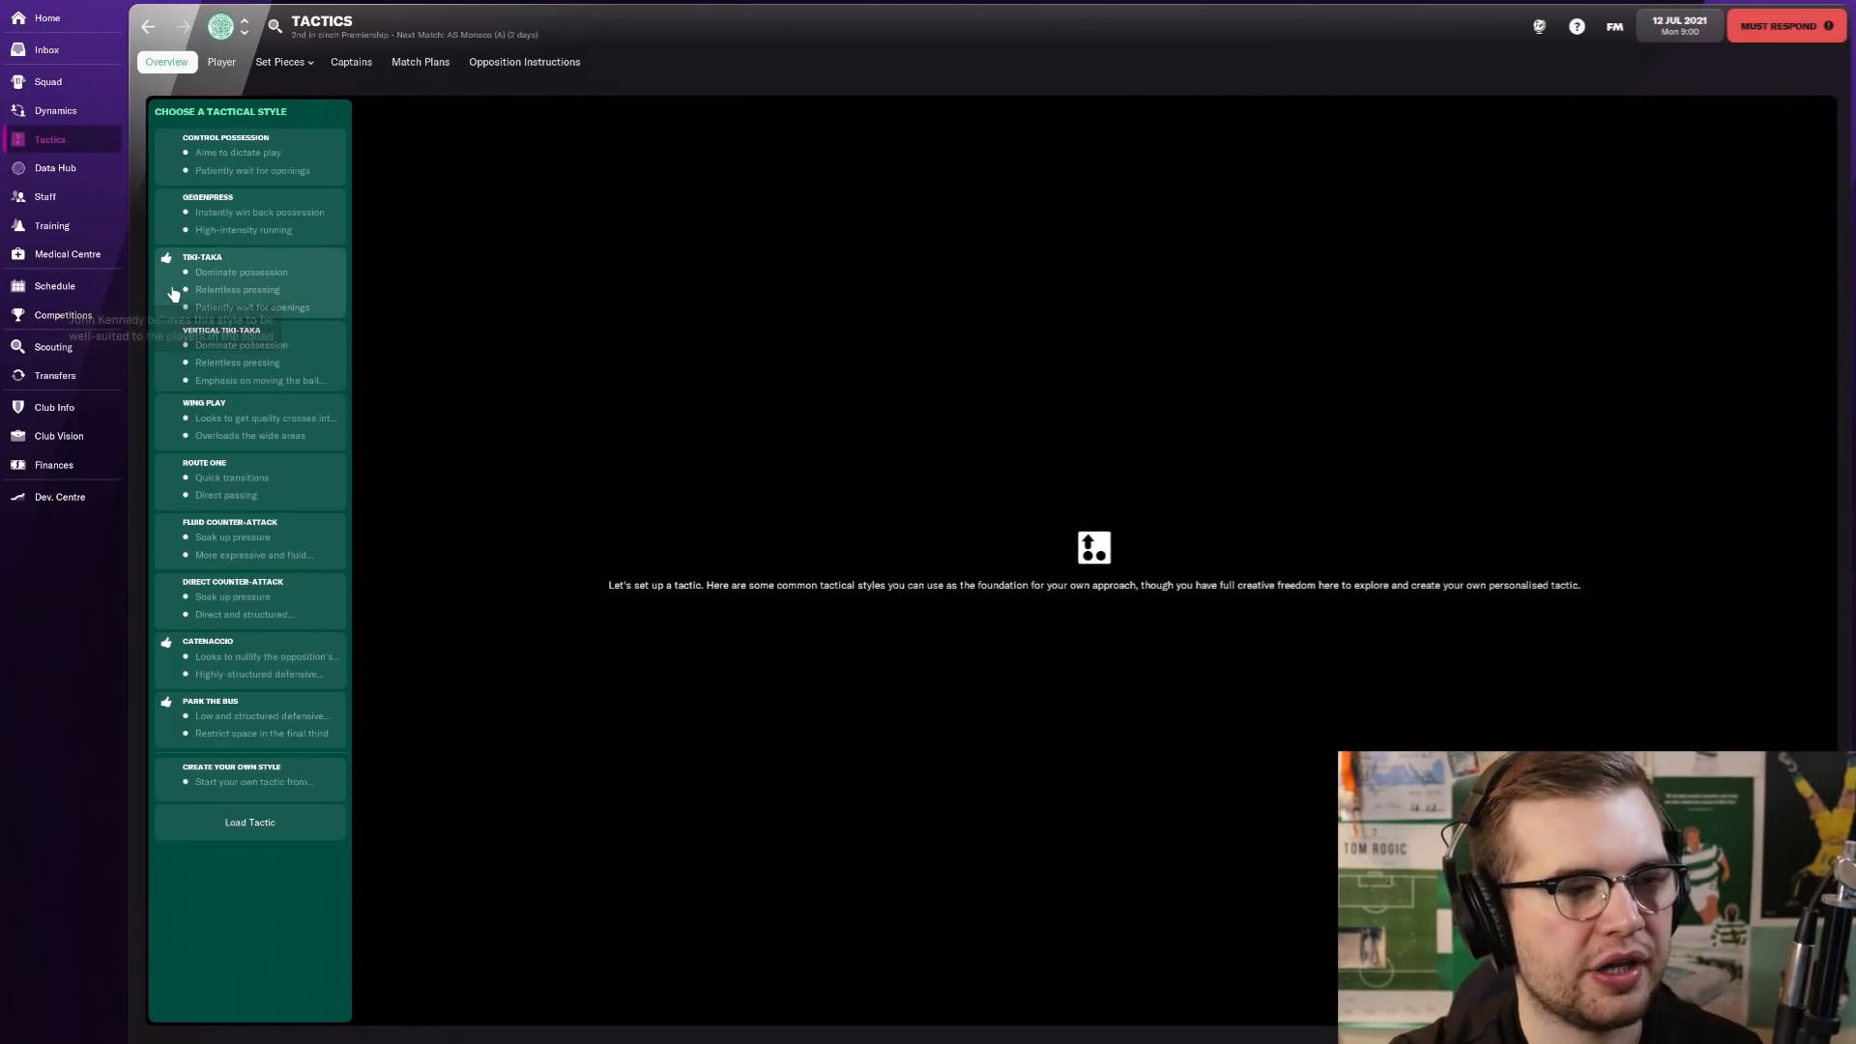
mouse_move(692, 435)
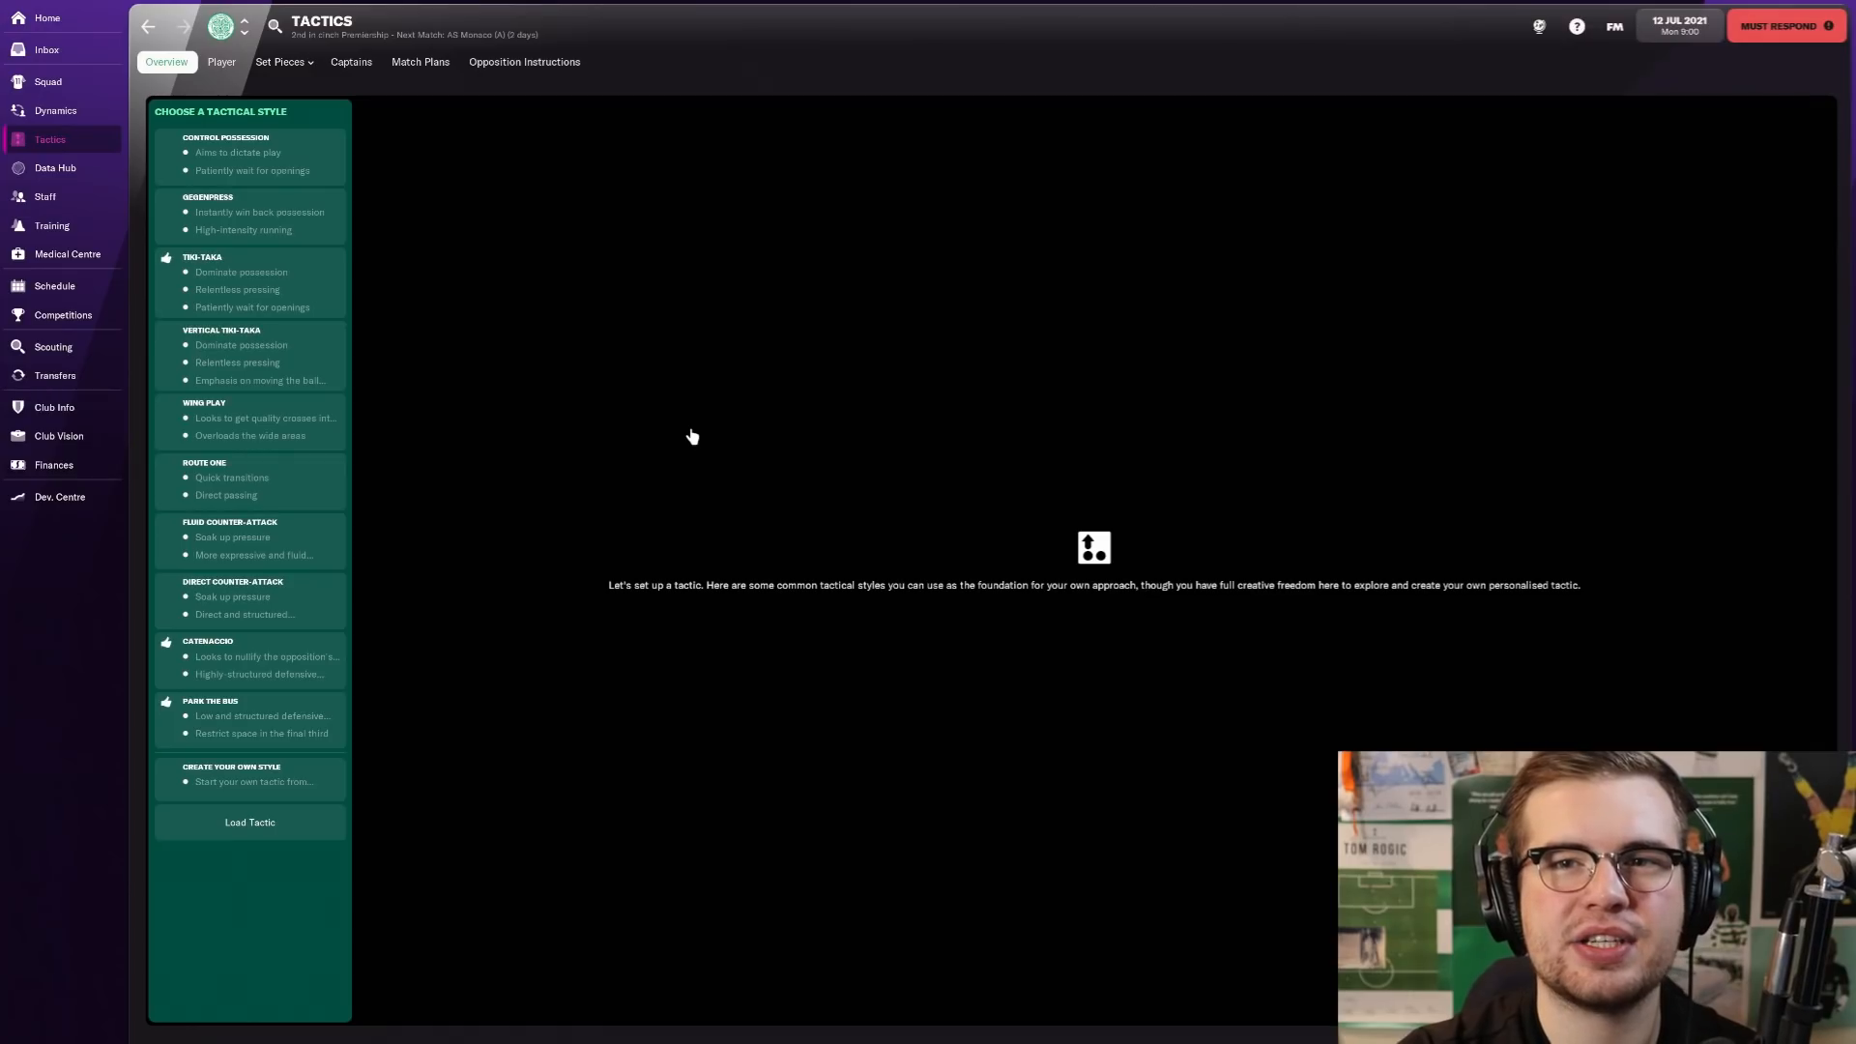
mouse_move(690, 414)
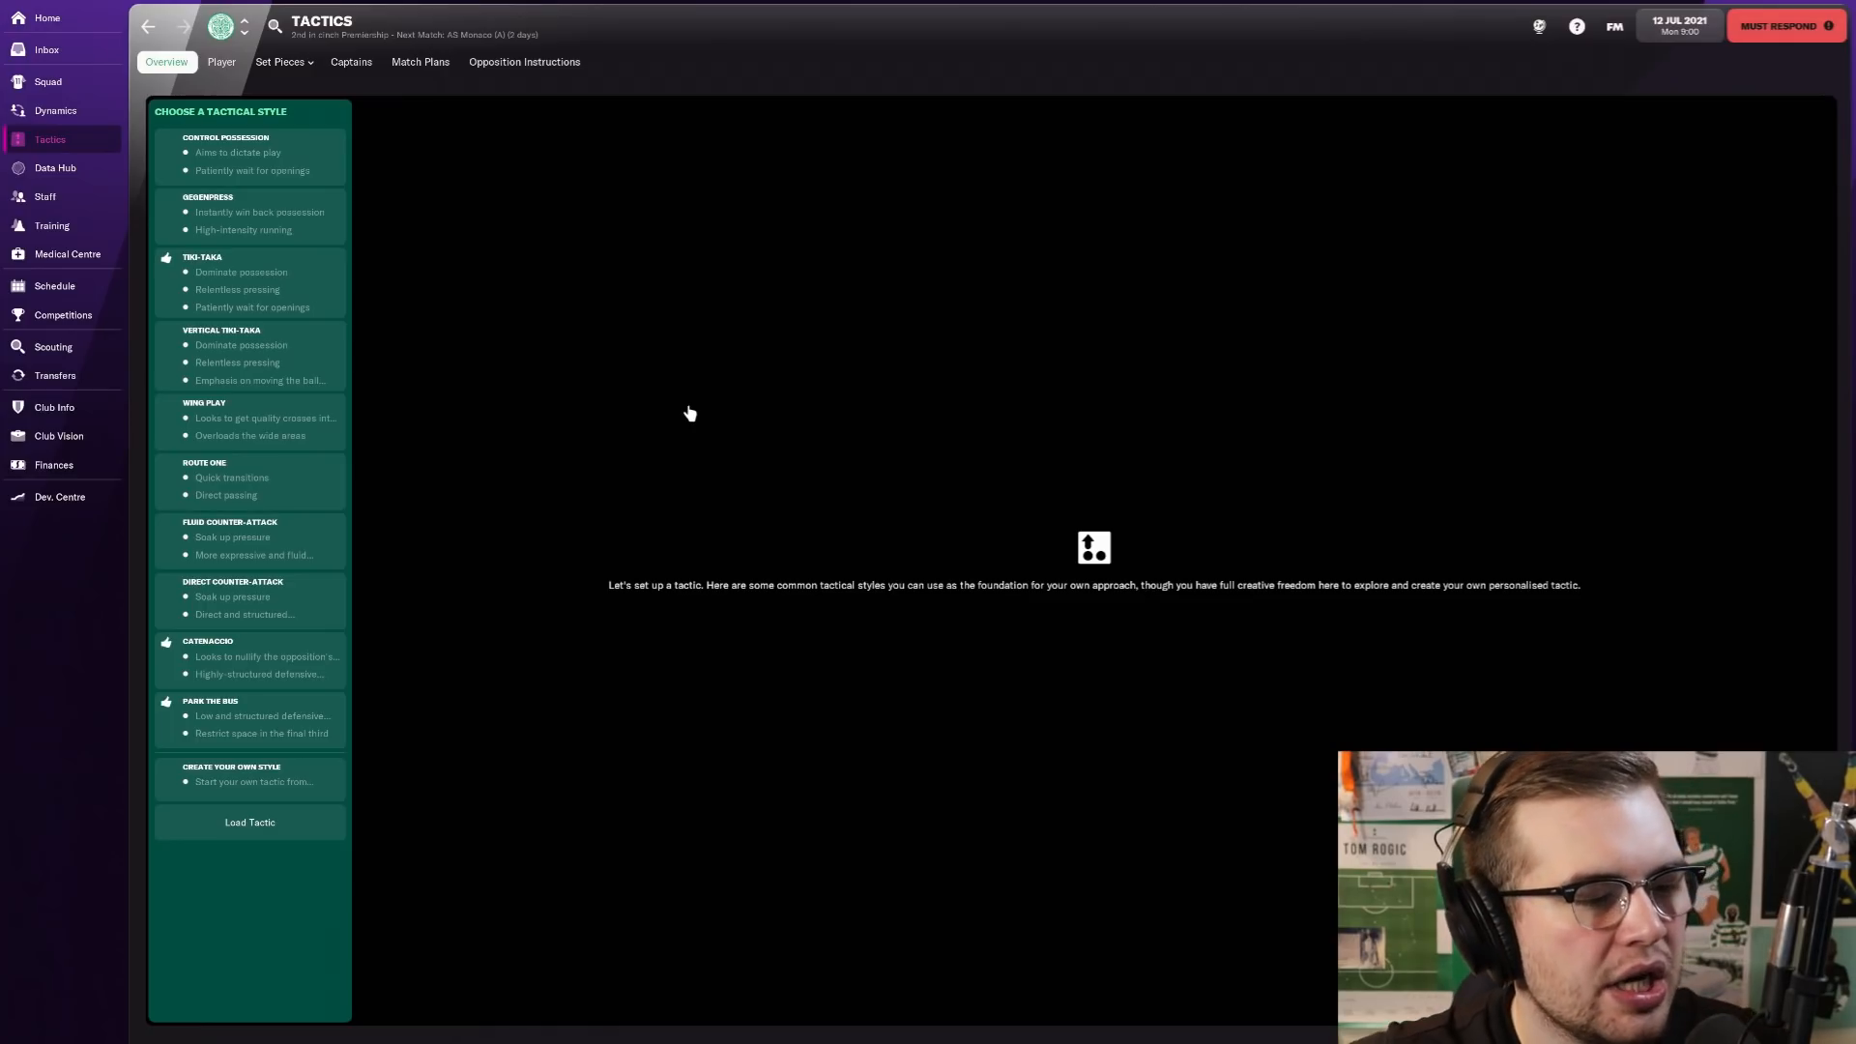
mouse_move(669, 410)
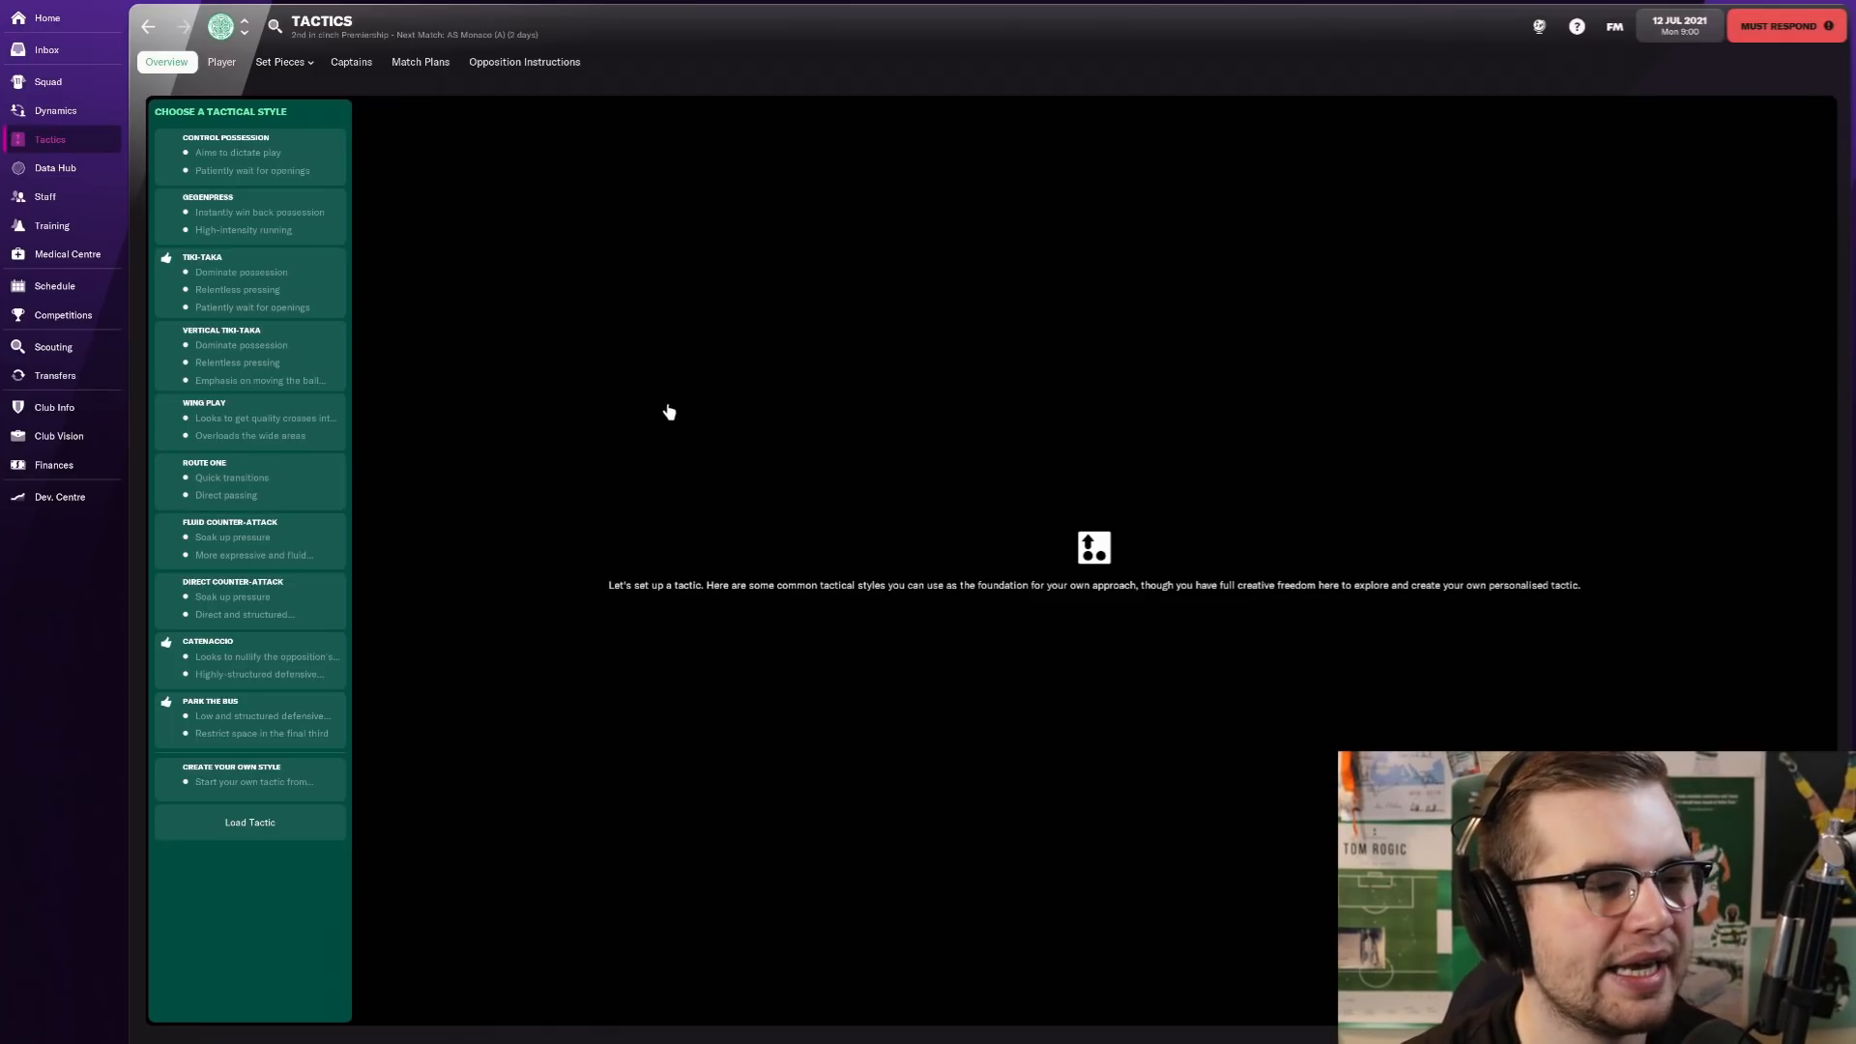
mouse_move(626, 603)
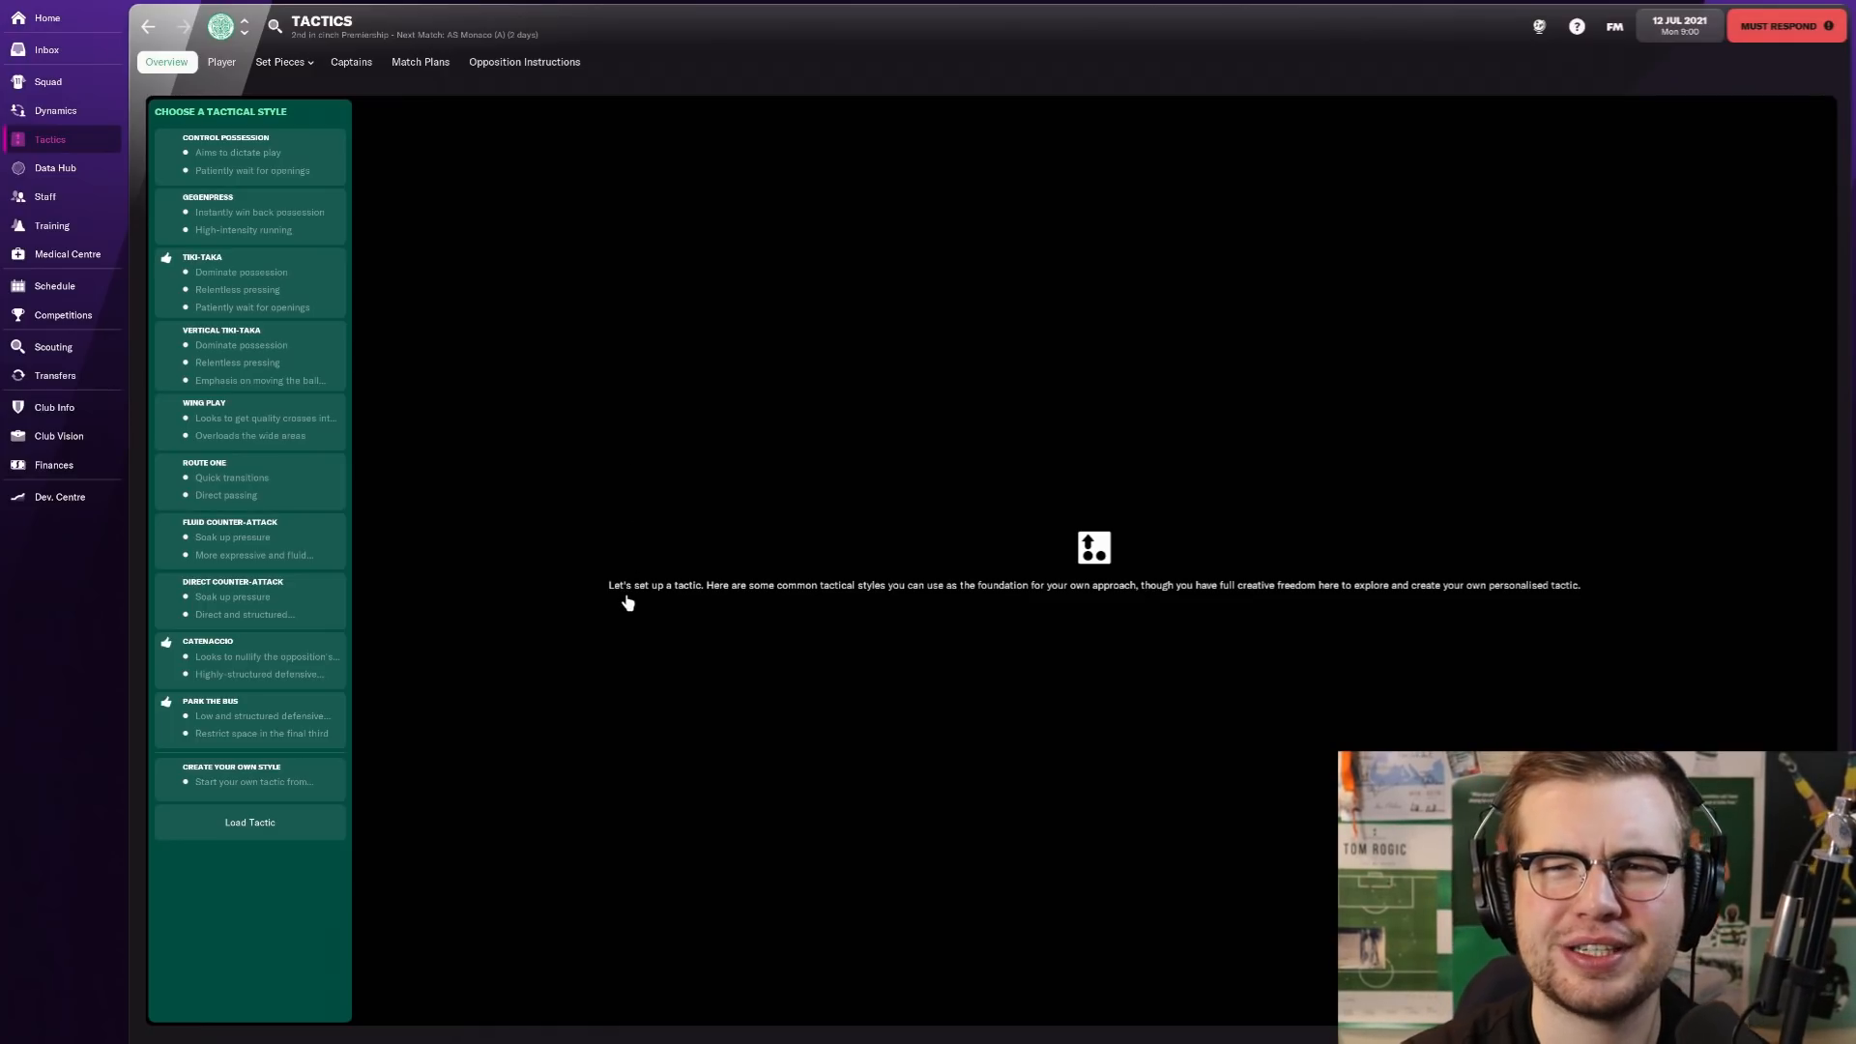
mouse_move(301, 323)
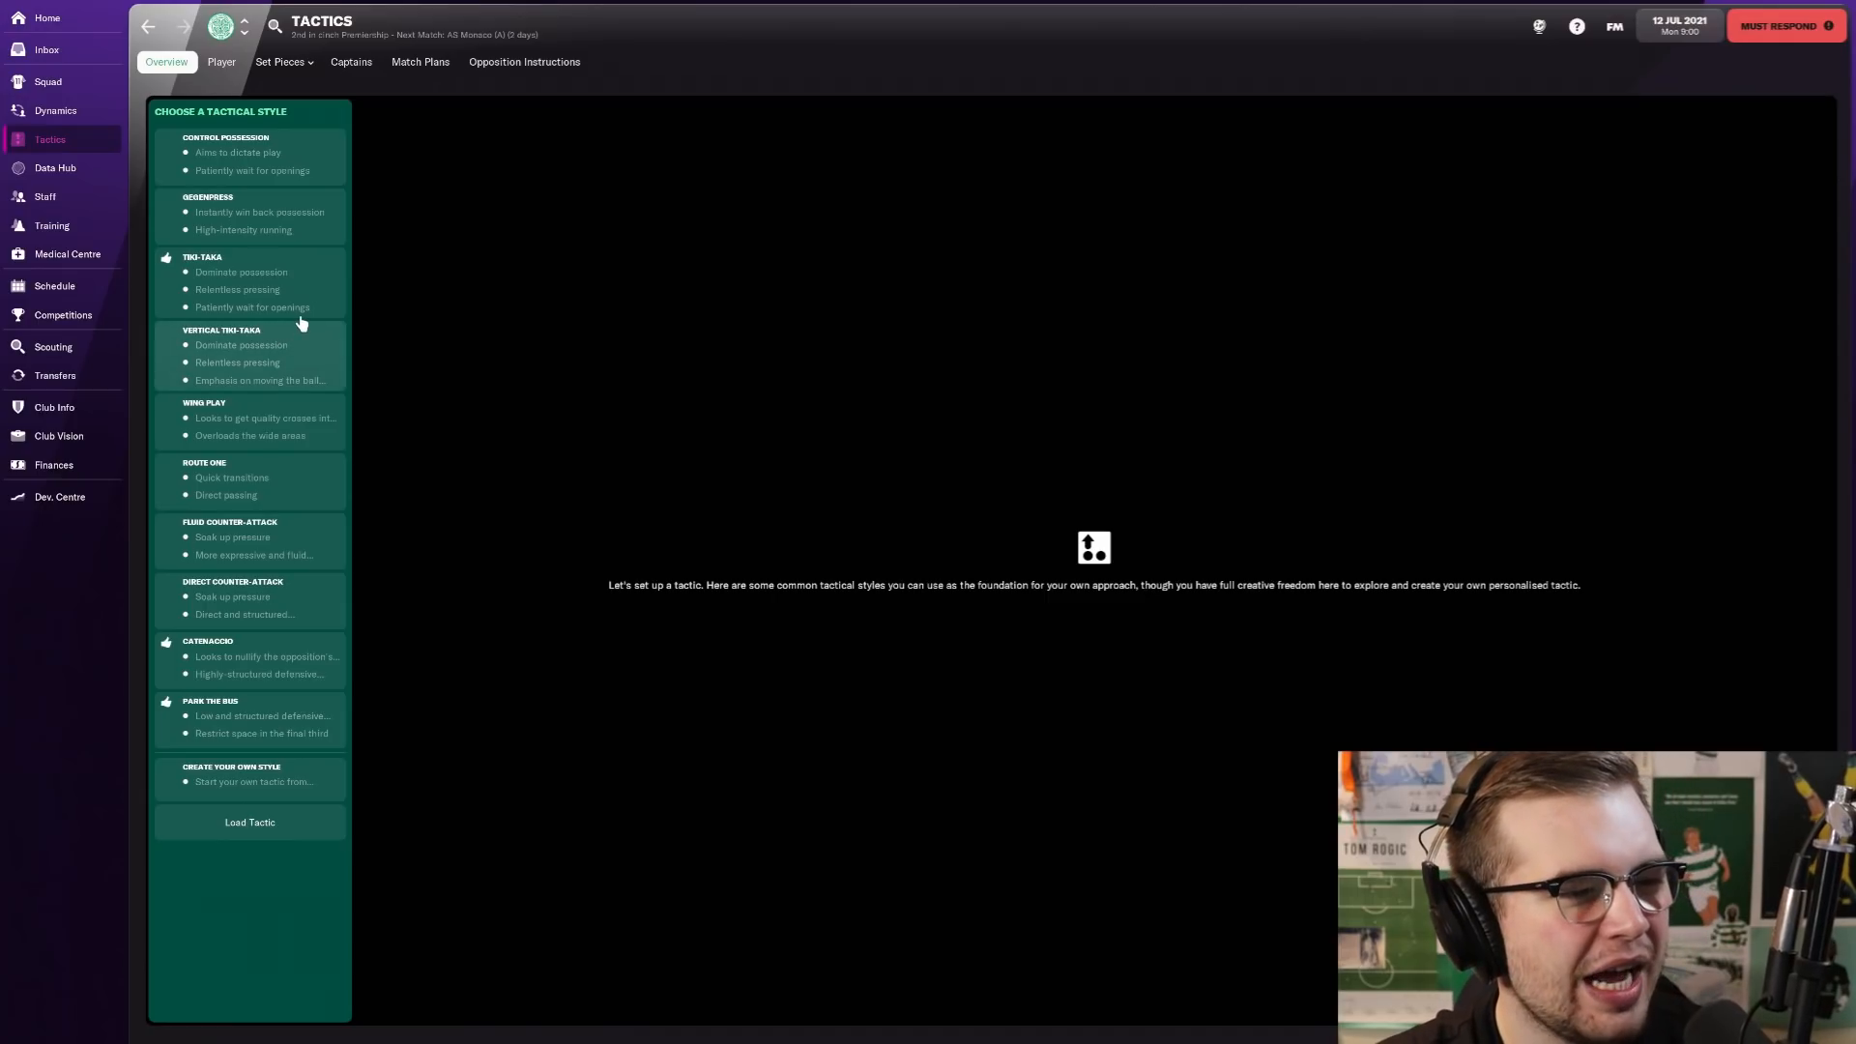
mouse_move(441, 522)
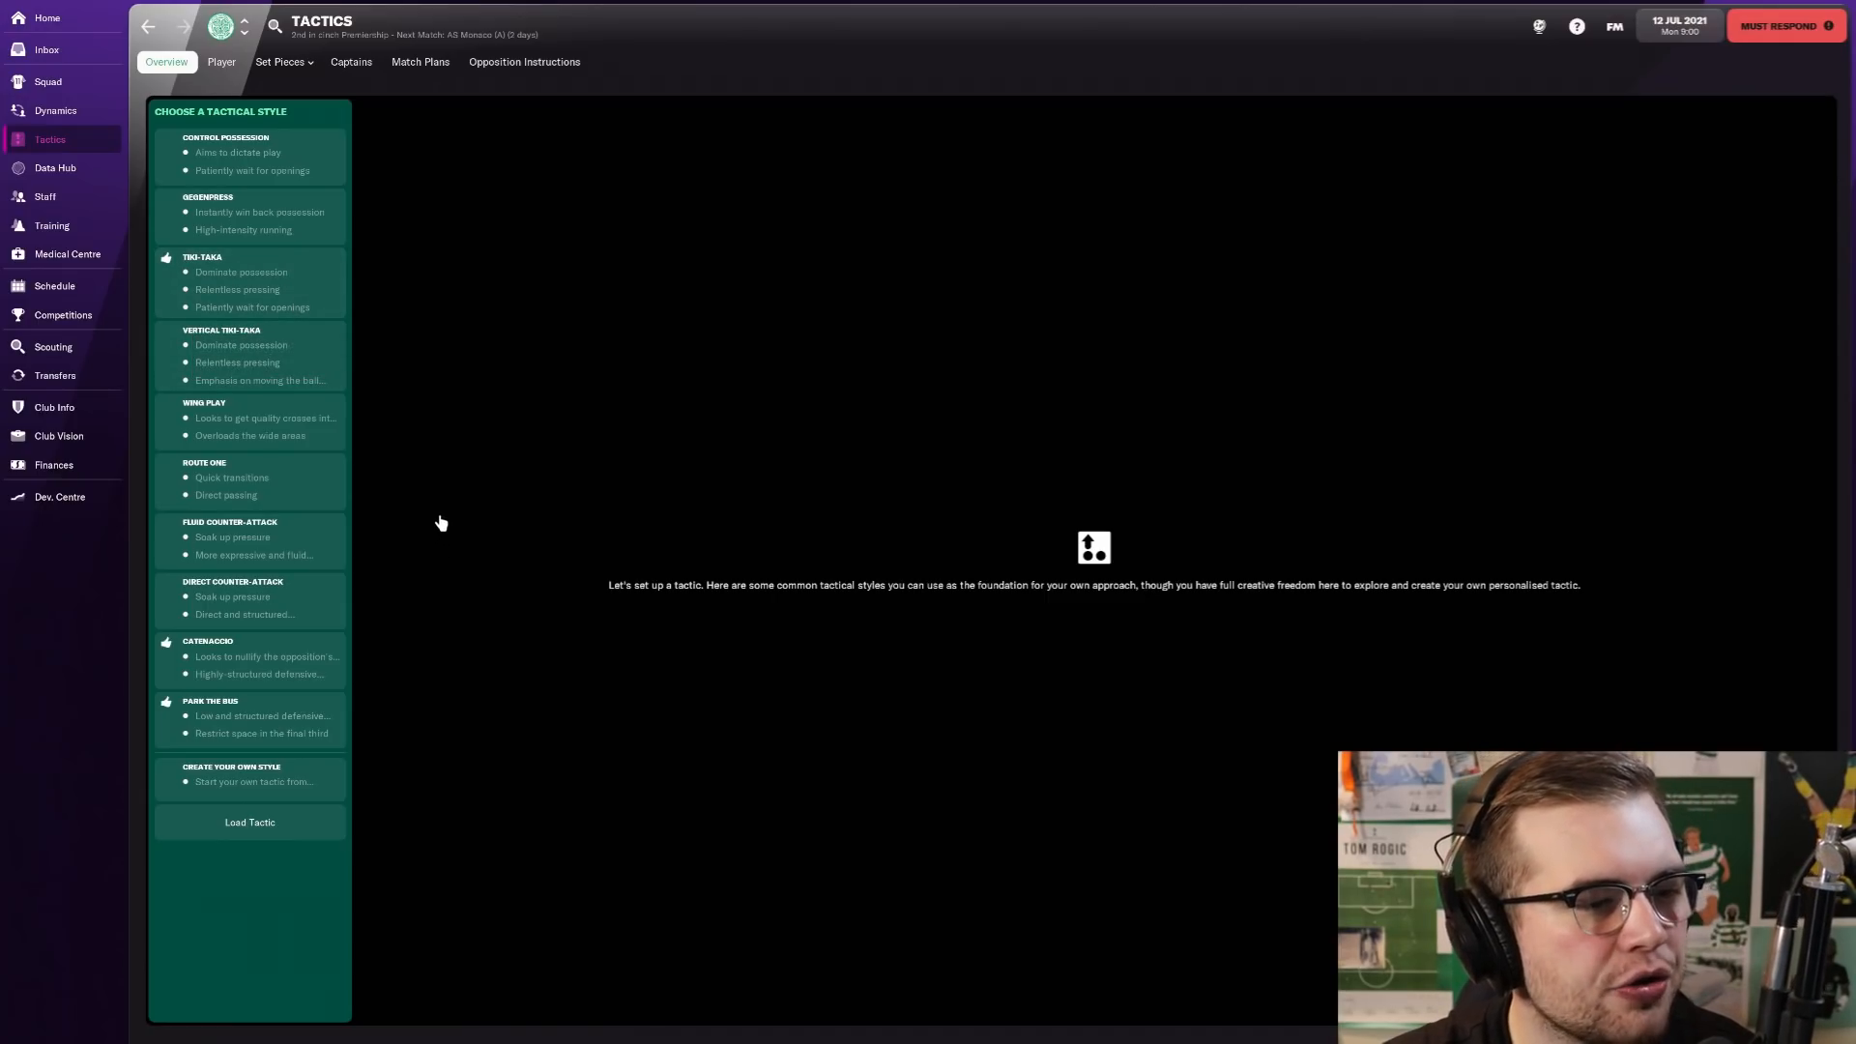
mouse_move(270, 798)
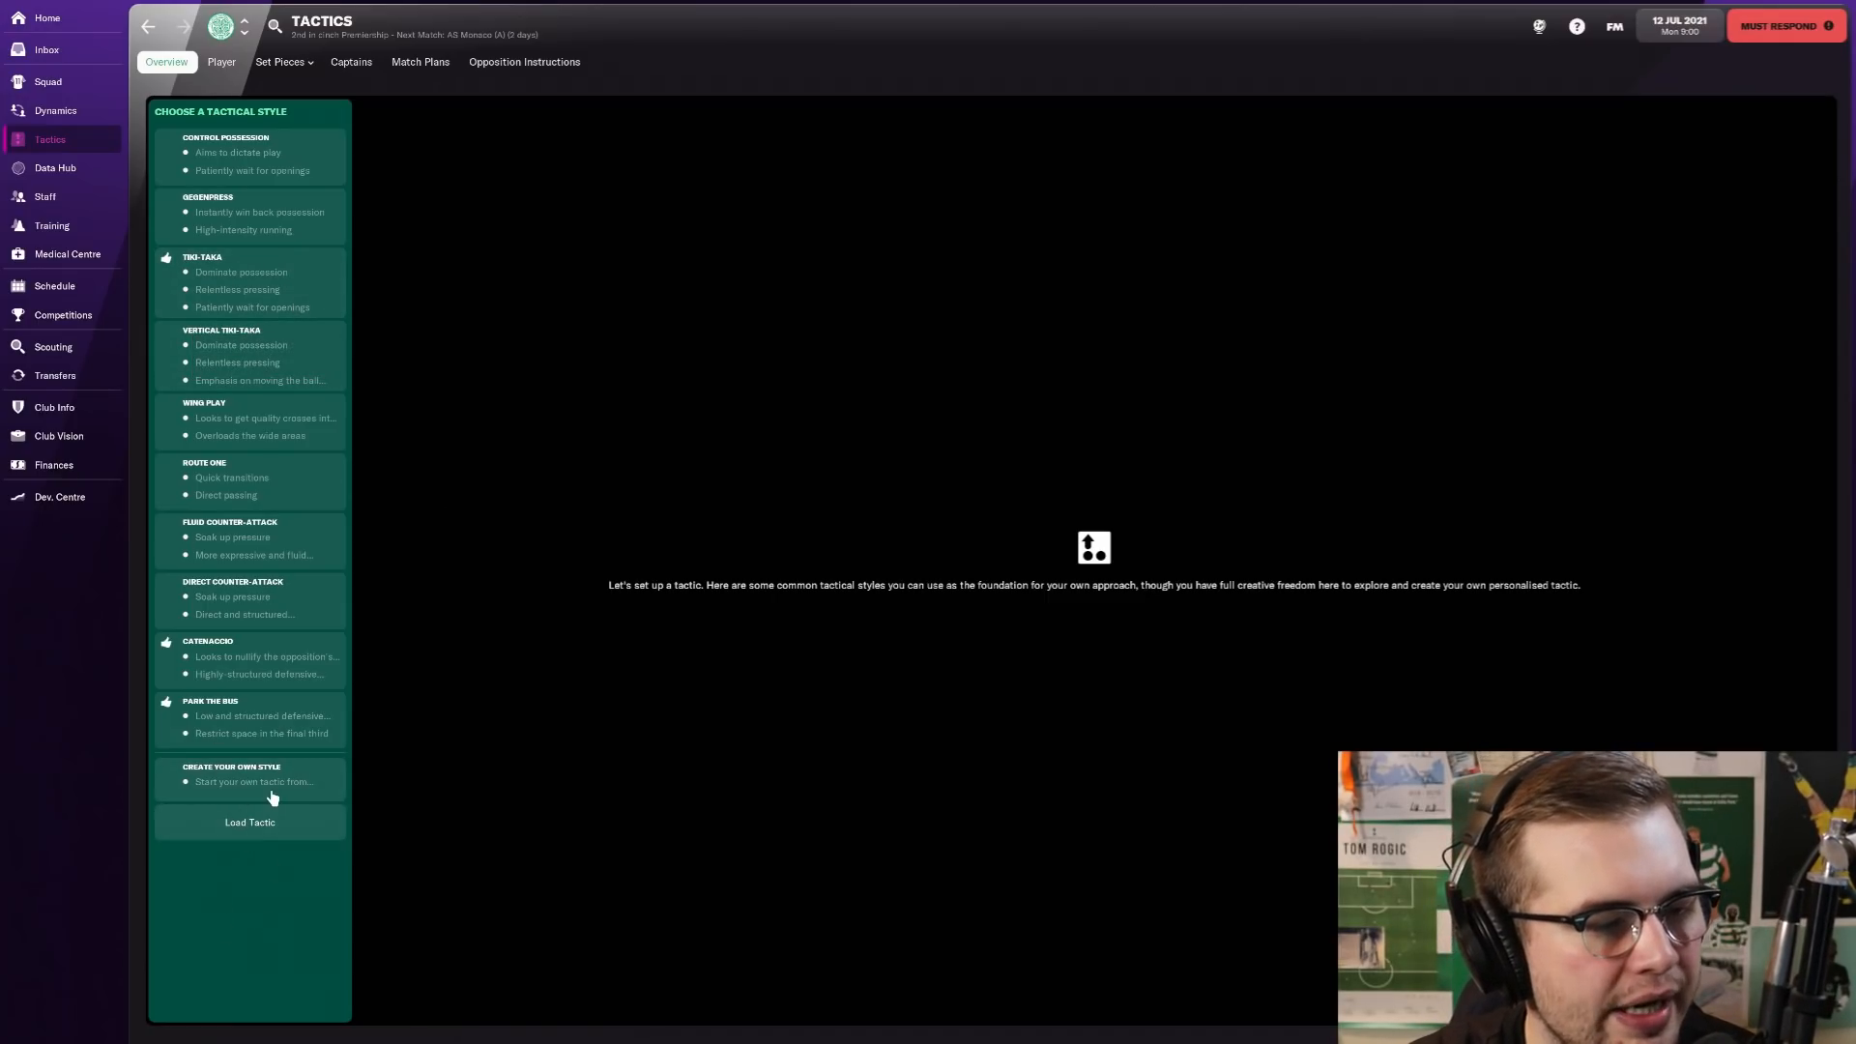
Step: Start a tactic from a blank style and choose the 4-3-3 DM Wide formation
click(253, 781)
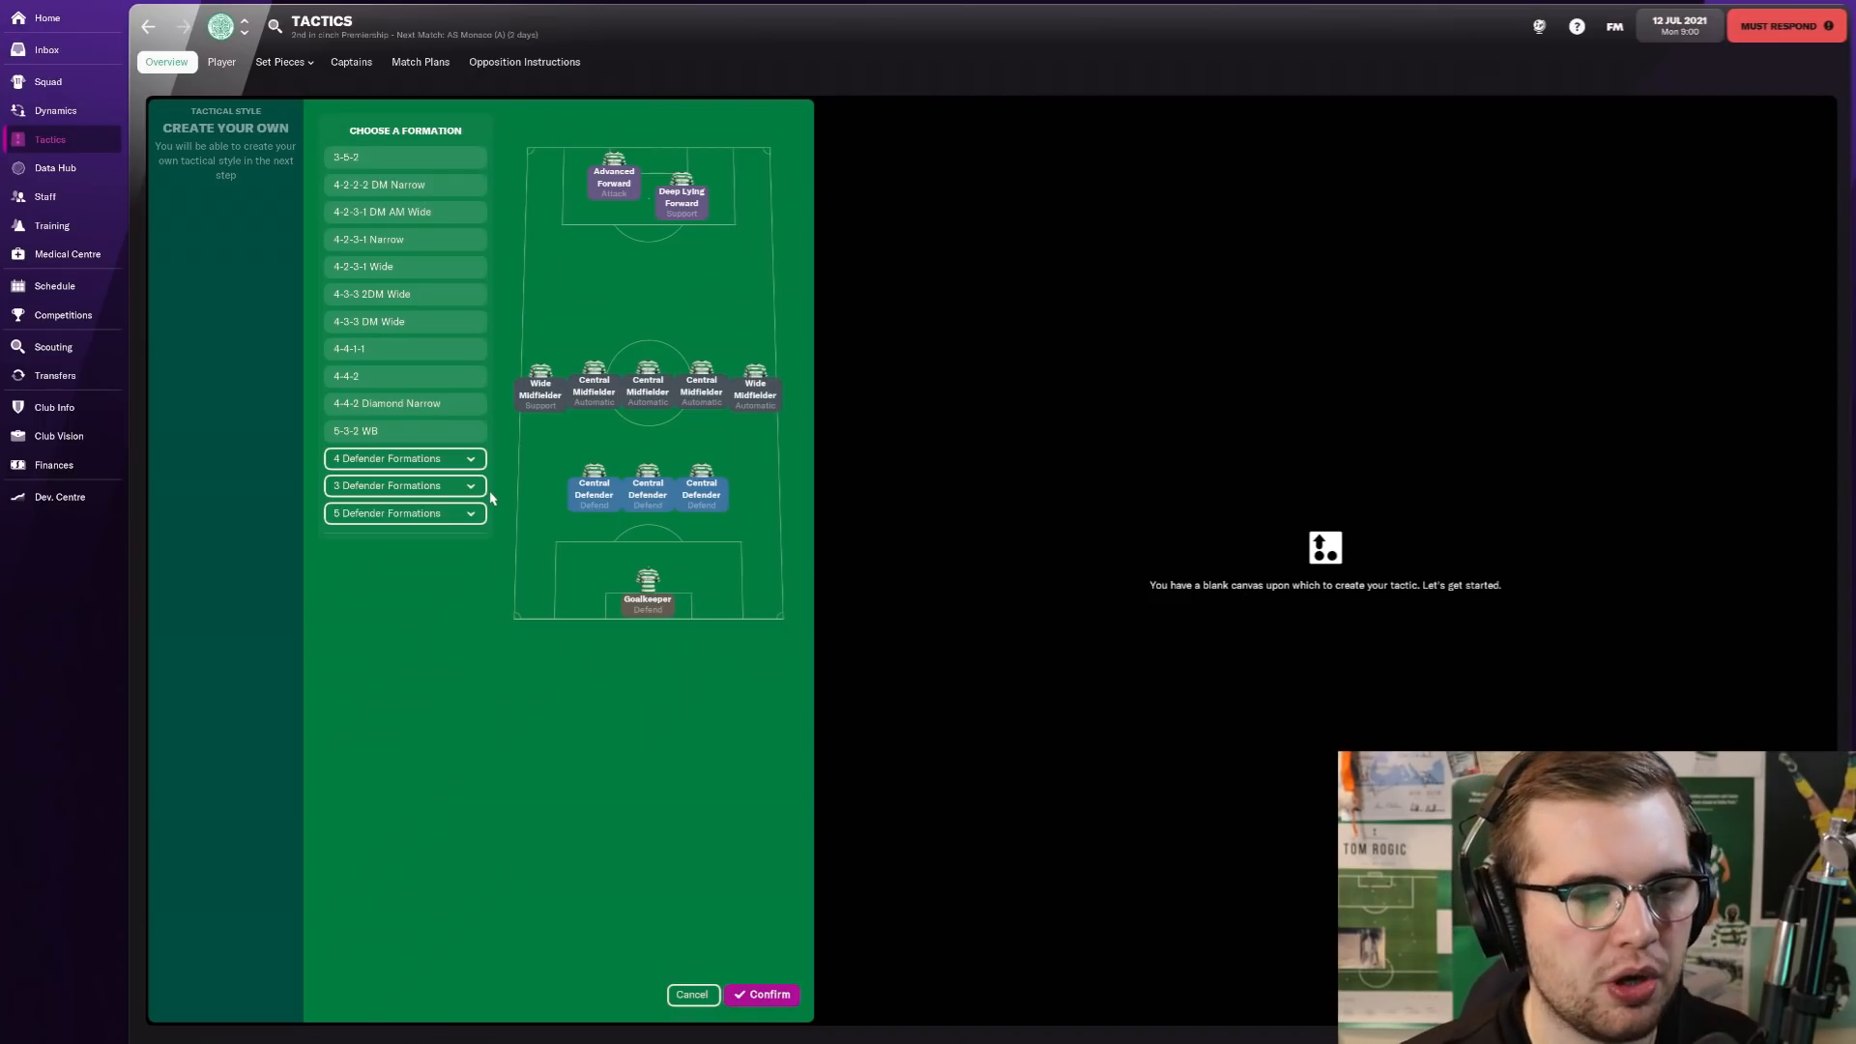
mouse_move(686, 118)
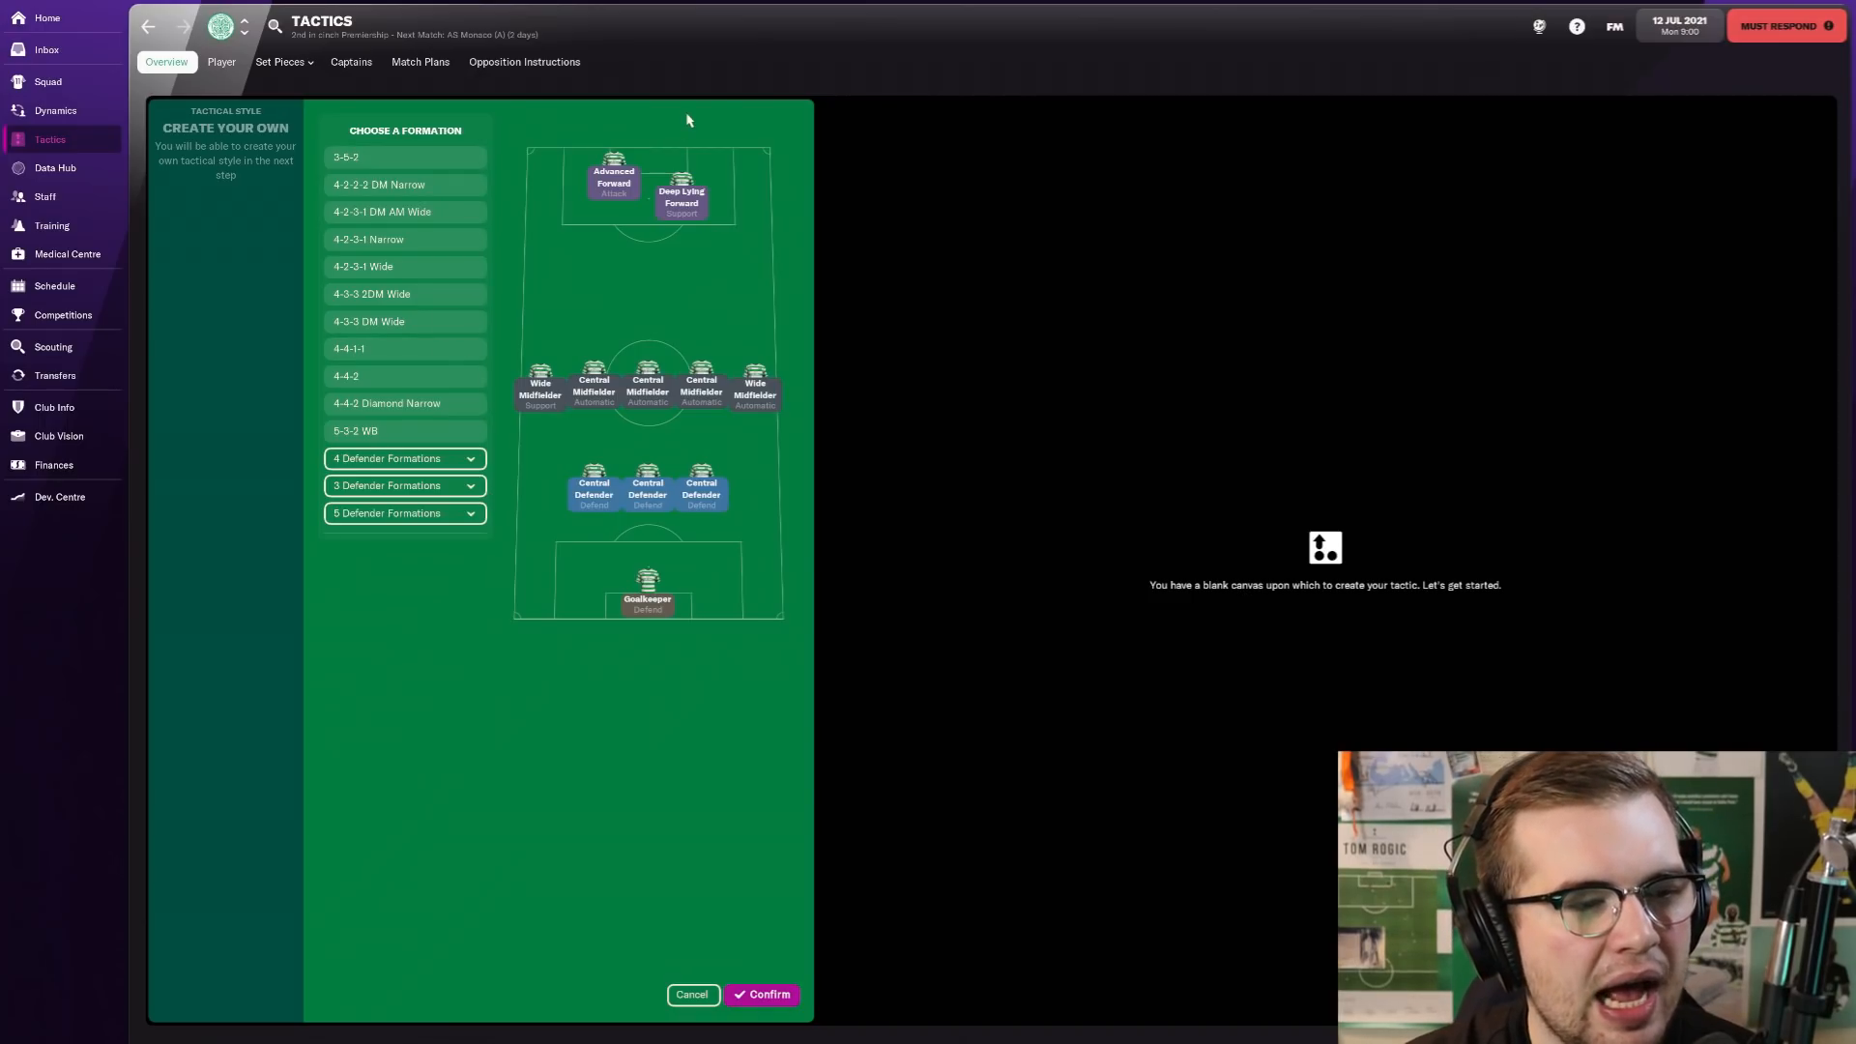
mouse_move(632, 541)
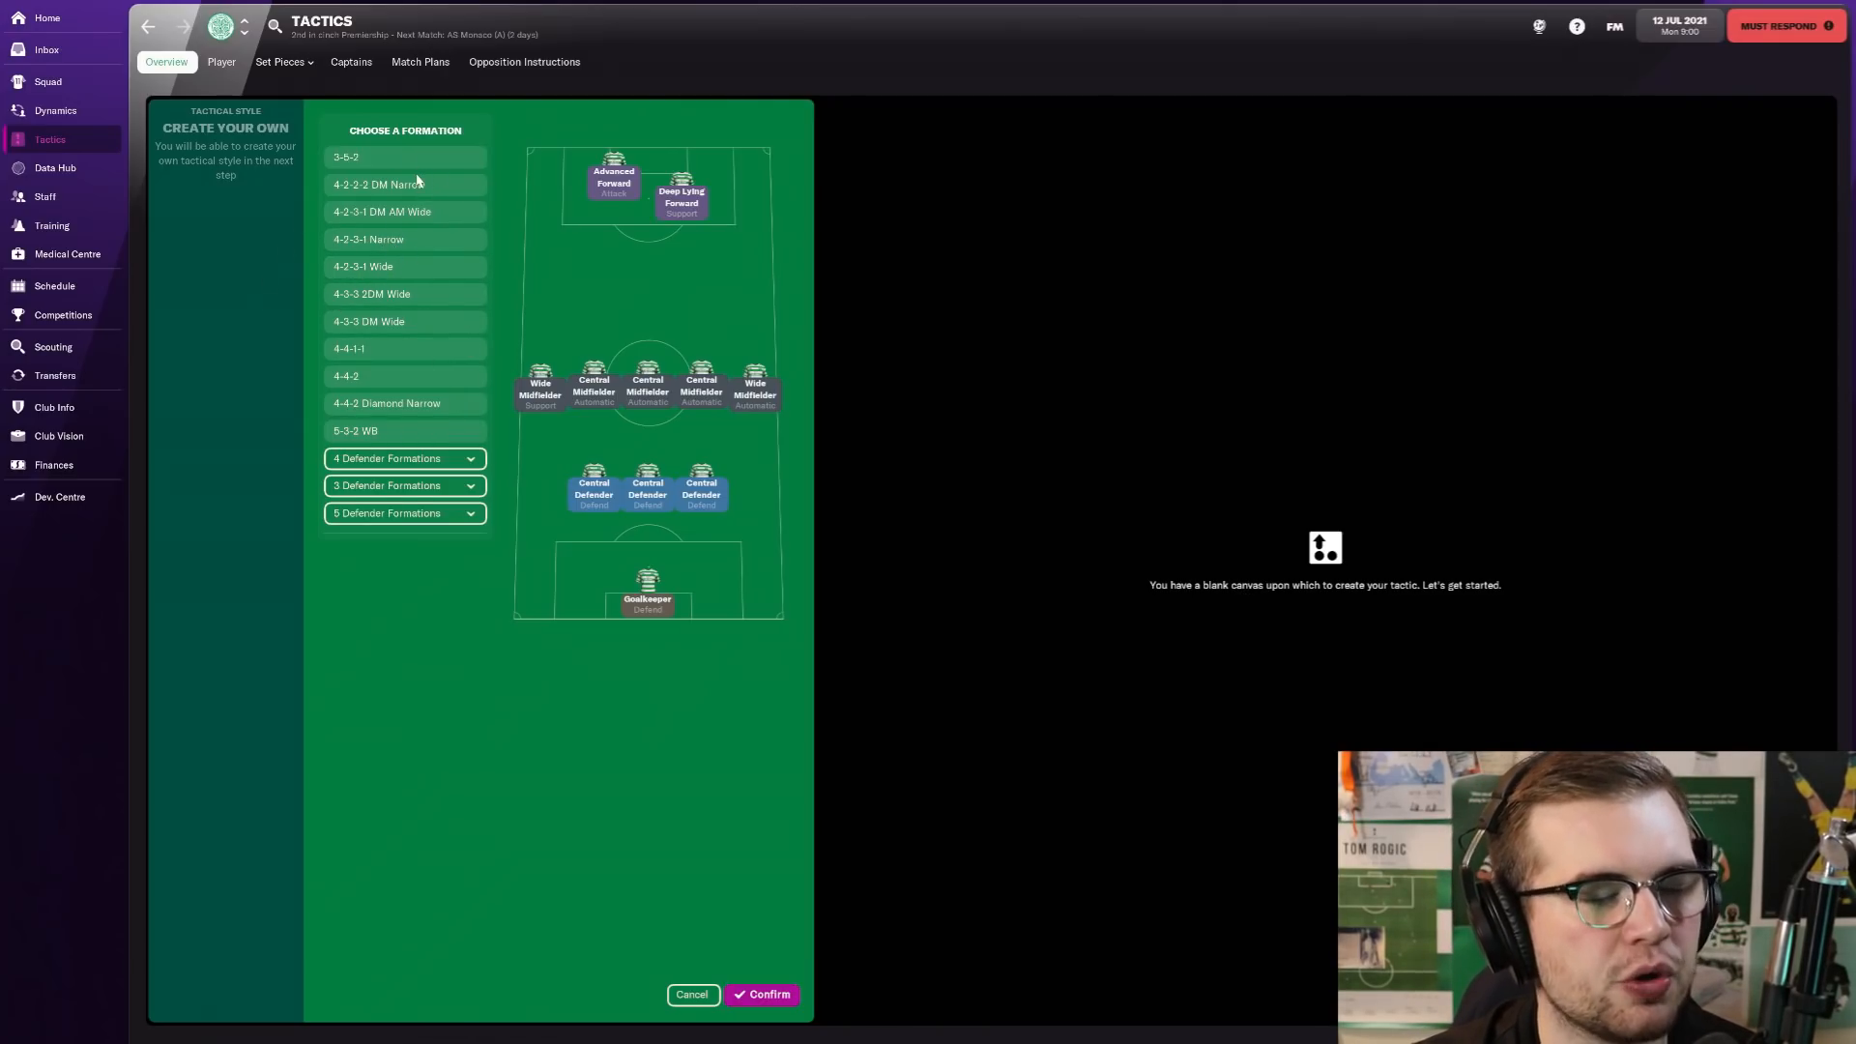
mouse_move(384, 215)
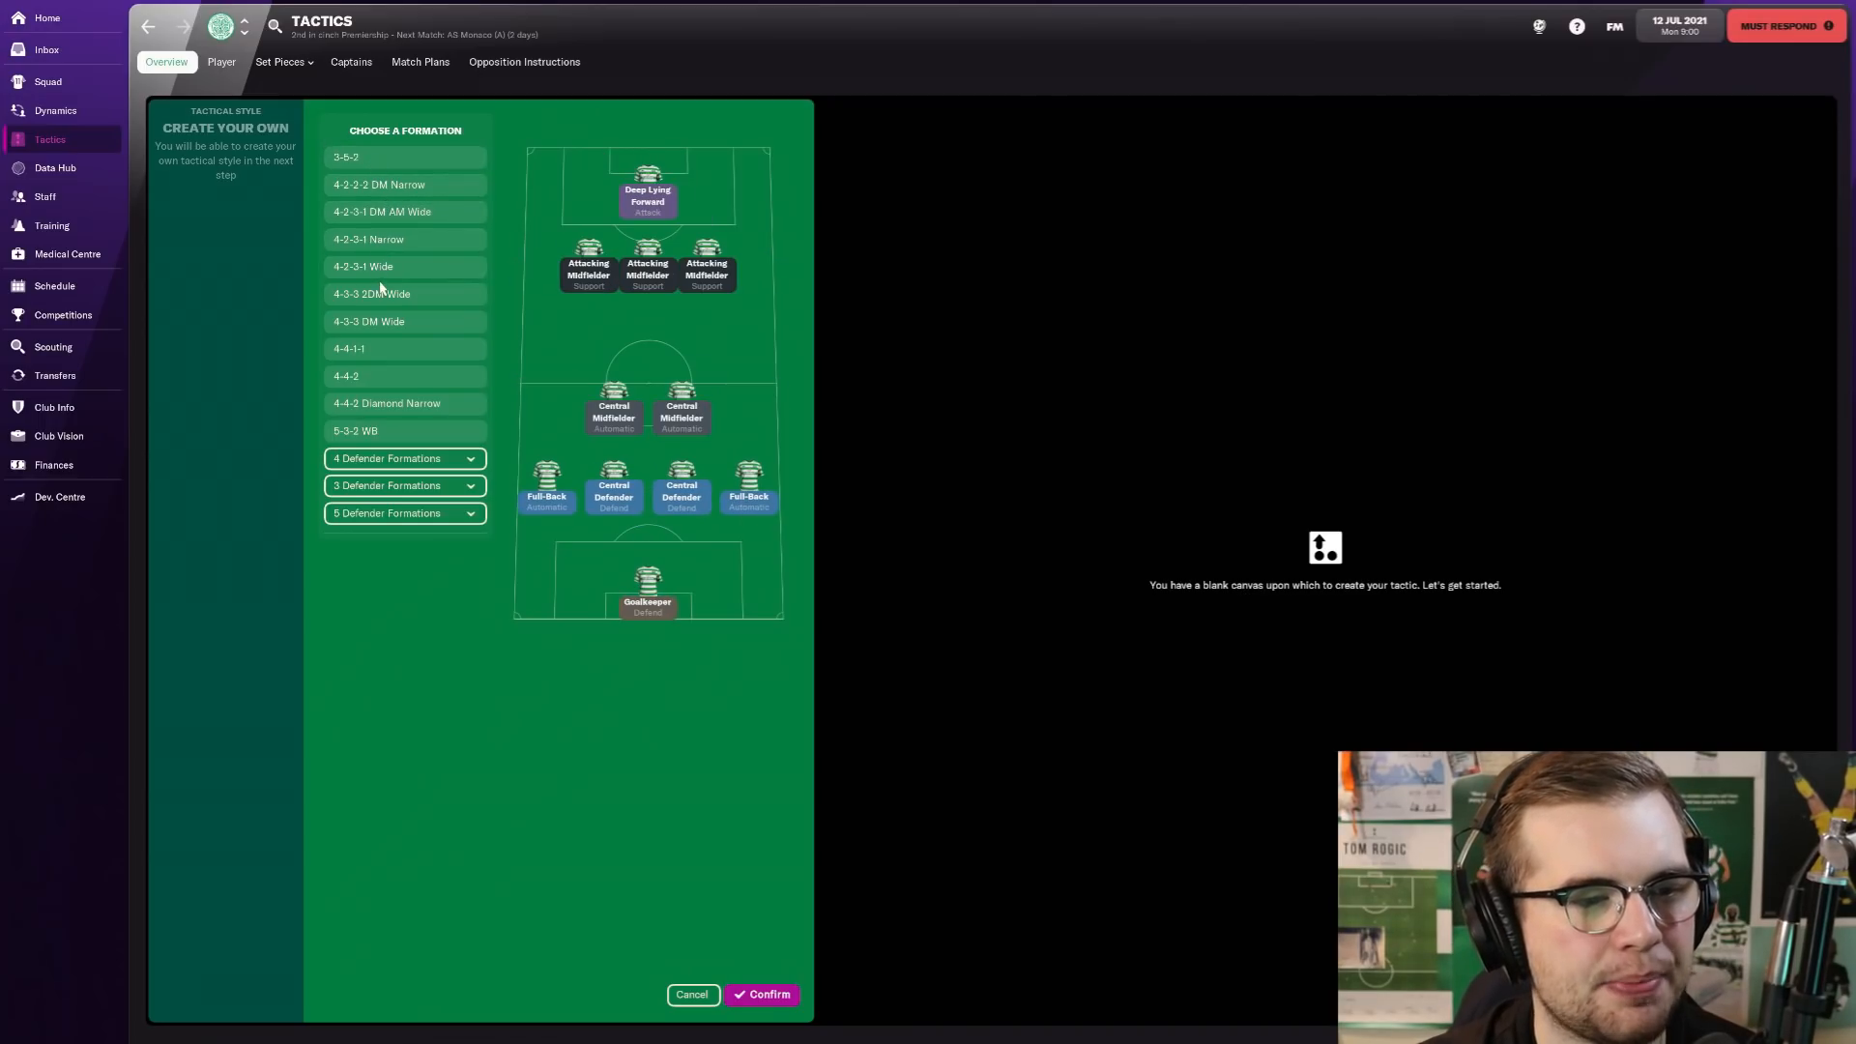
mouse_move(501, 306)
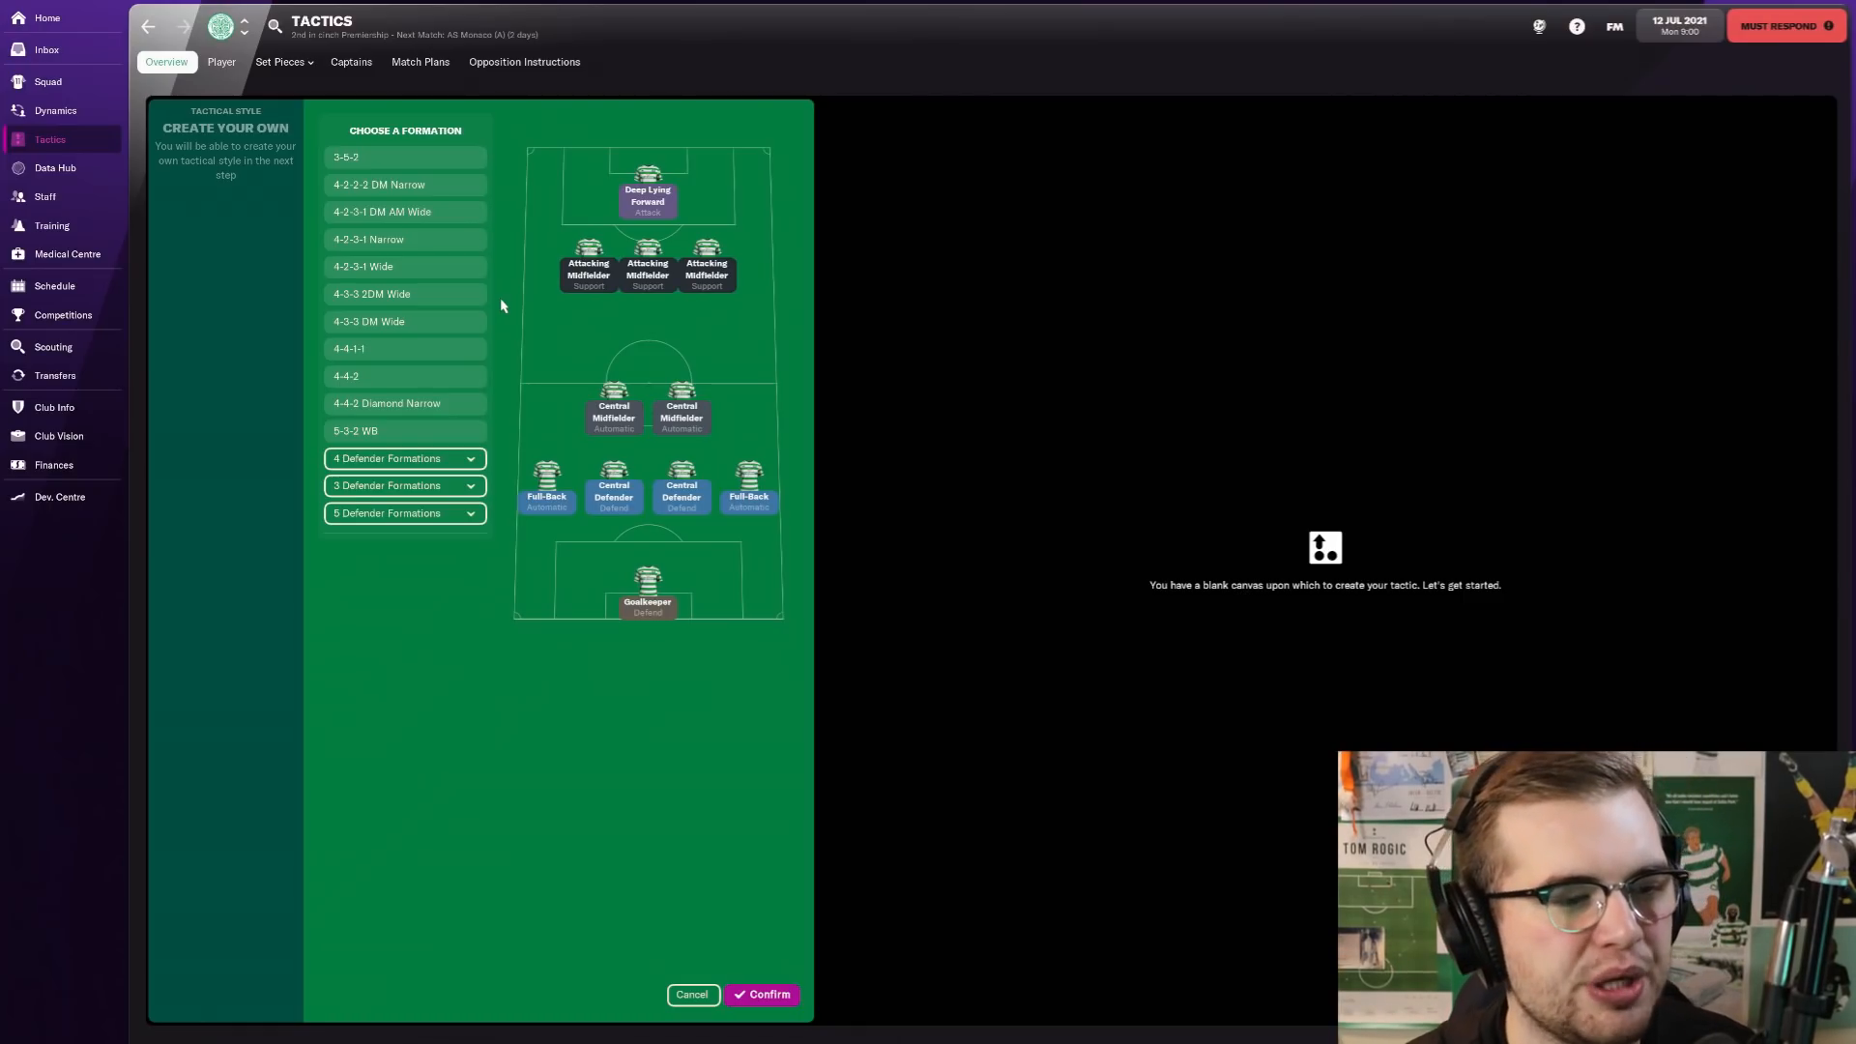
click(402, 294)
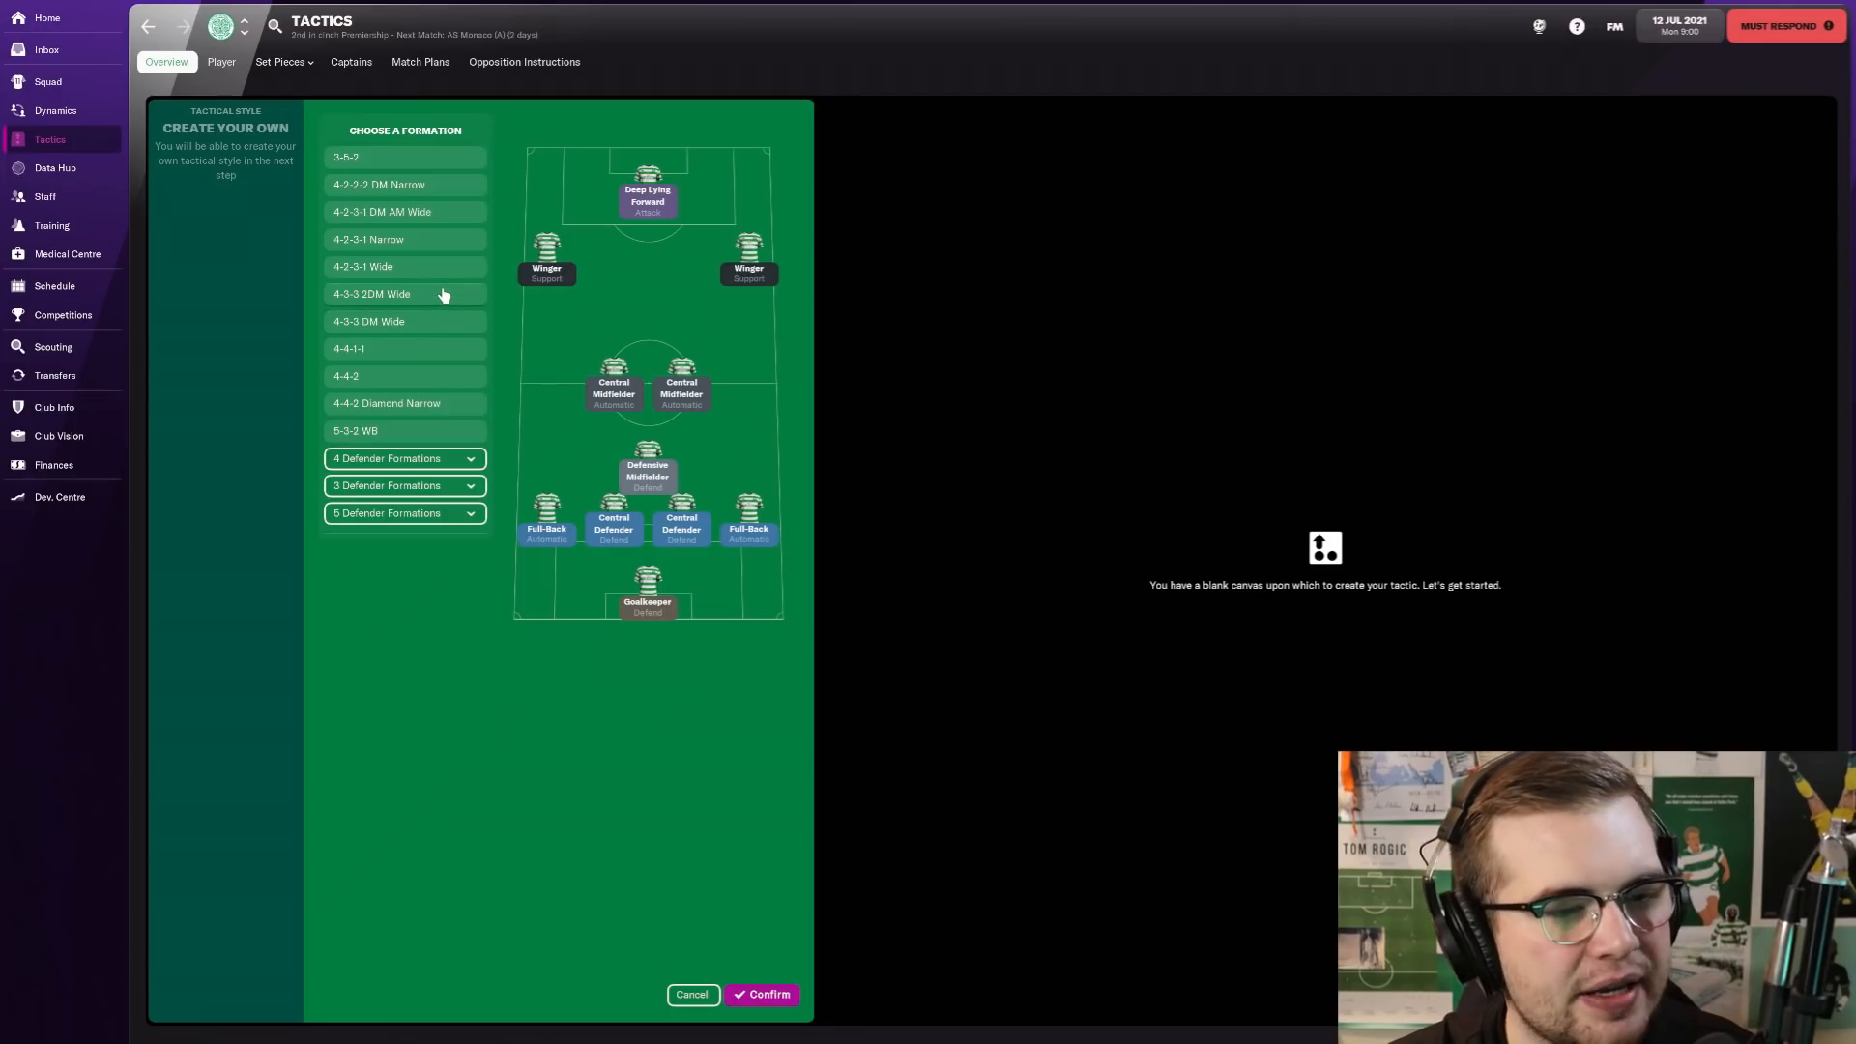
mouse_move(495, 464)
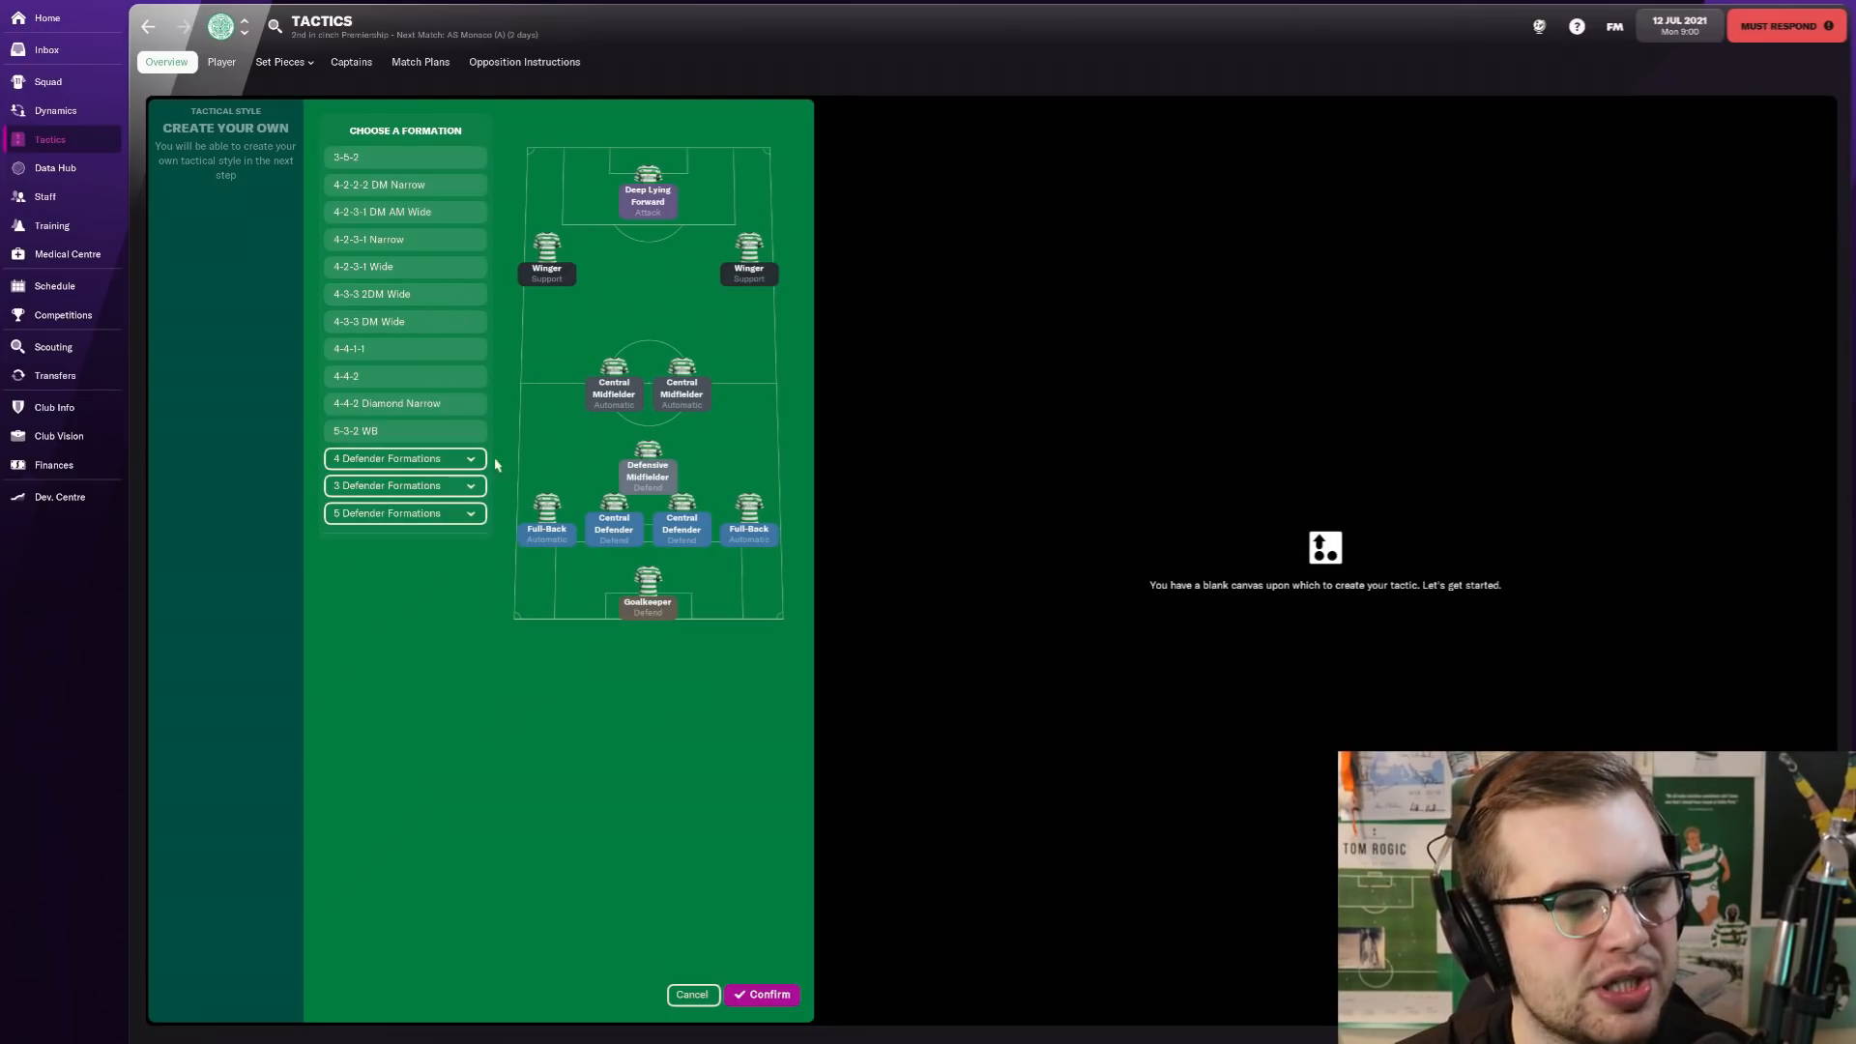
Step: Confirm the 4-3-3 DM Wide and place Joe Hart in goal and Juranović at right-back
click(762, 993)
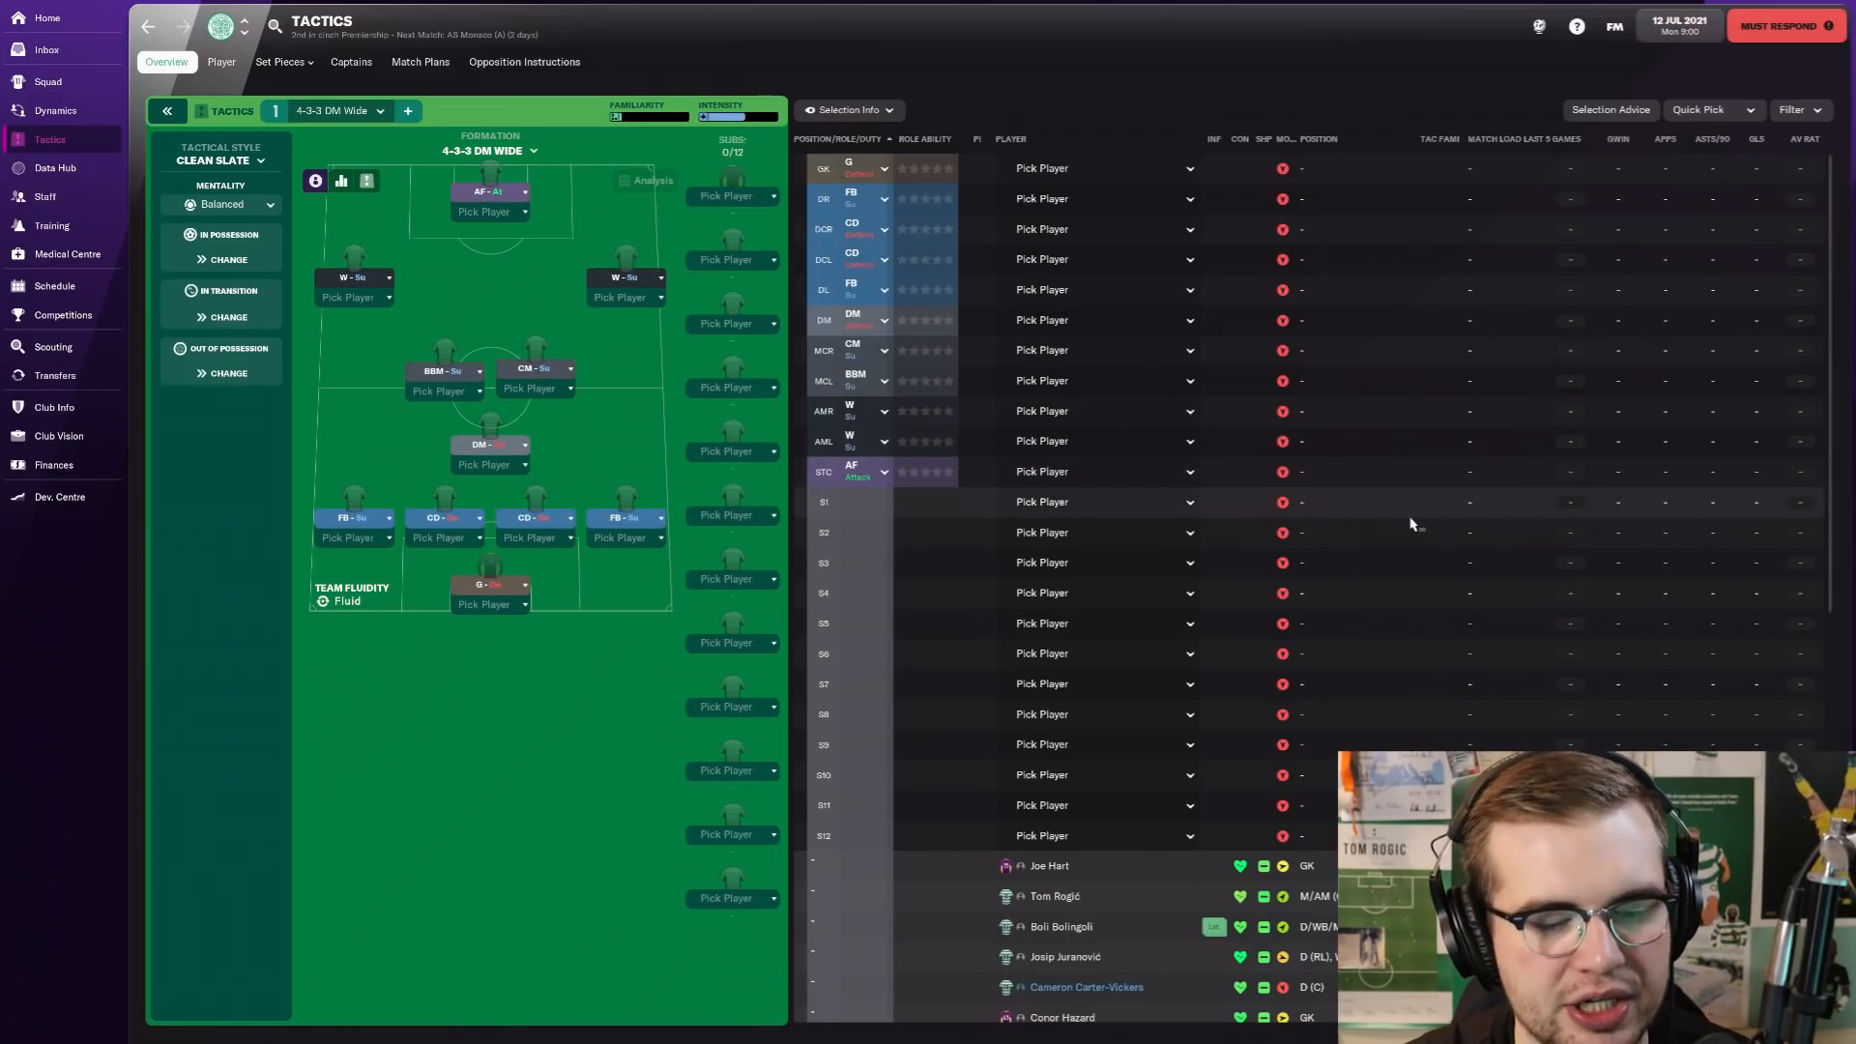
mouse_move(1148, 250)
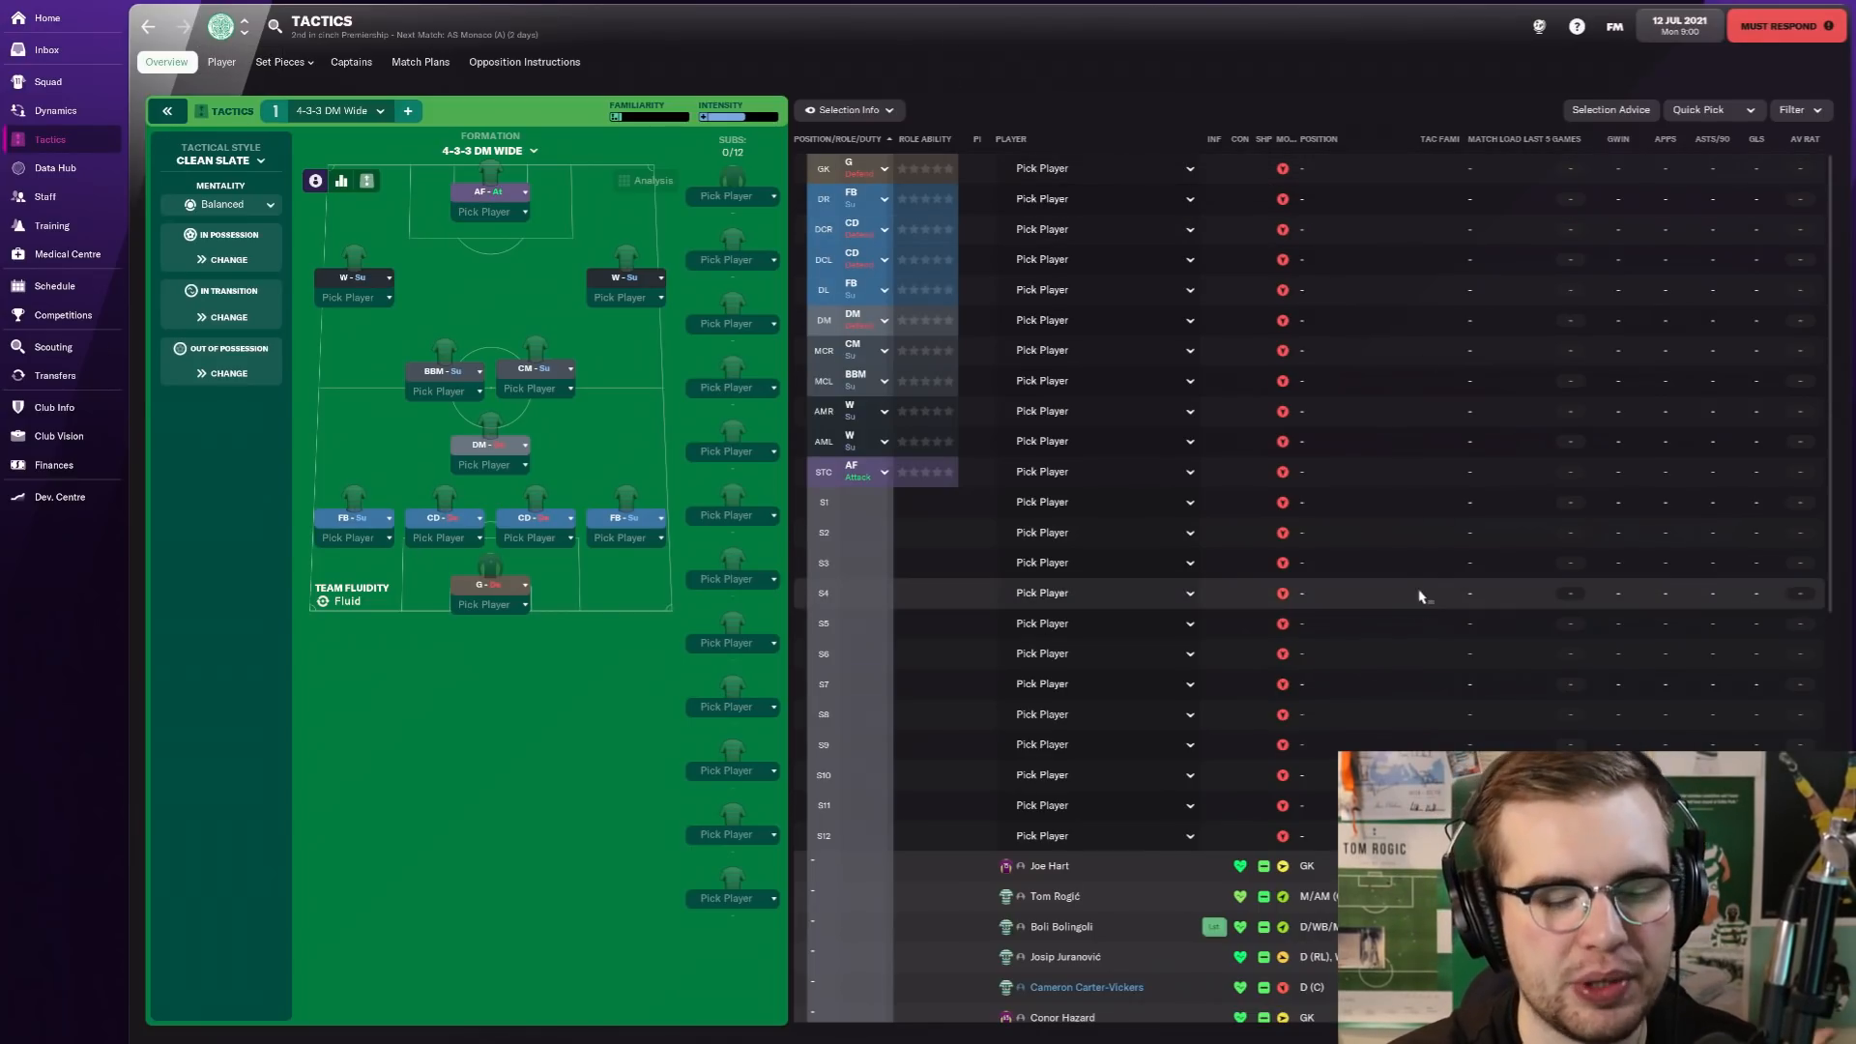
scroll(down, 3)
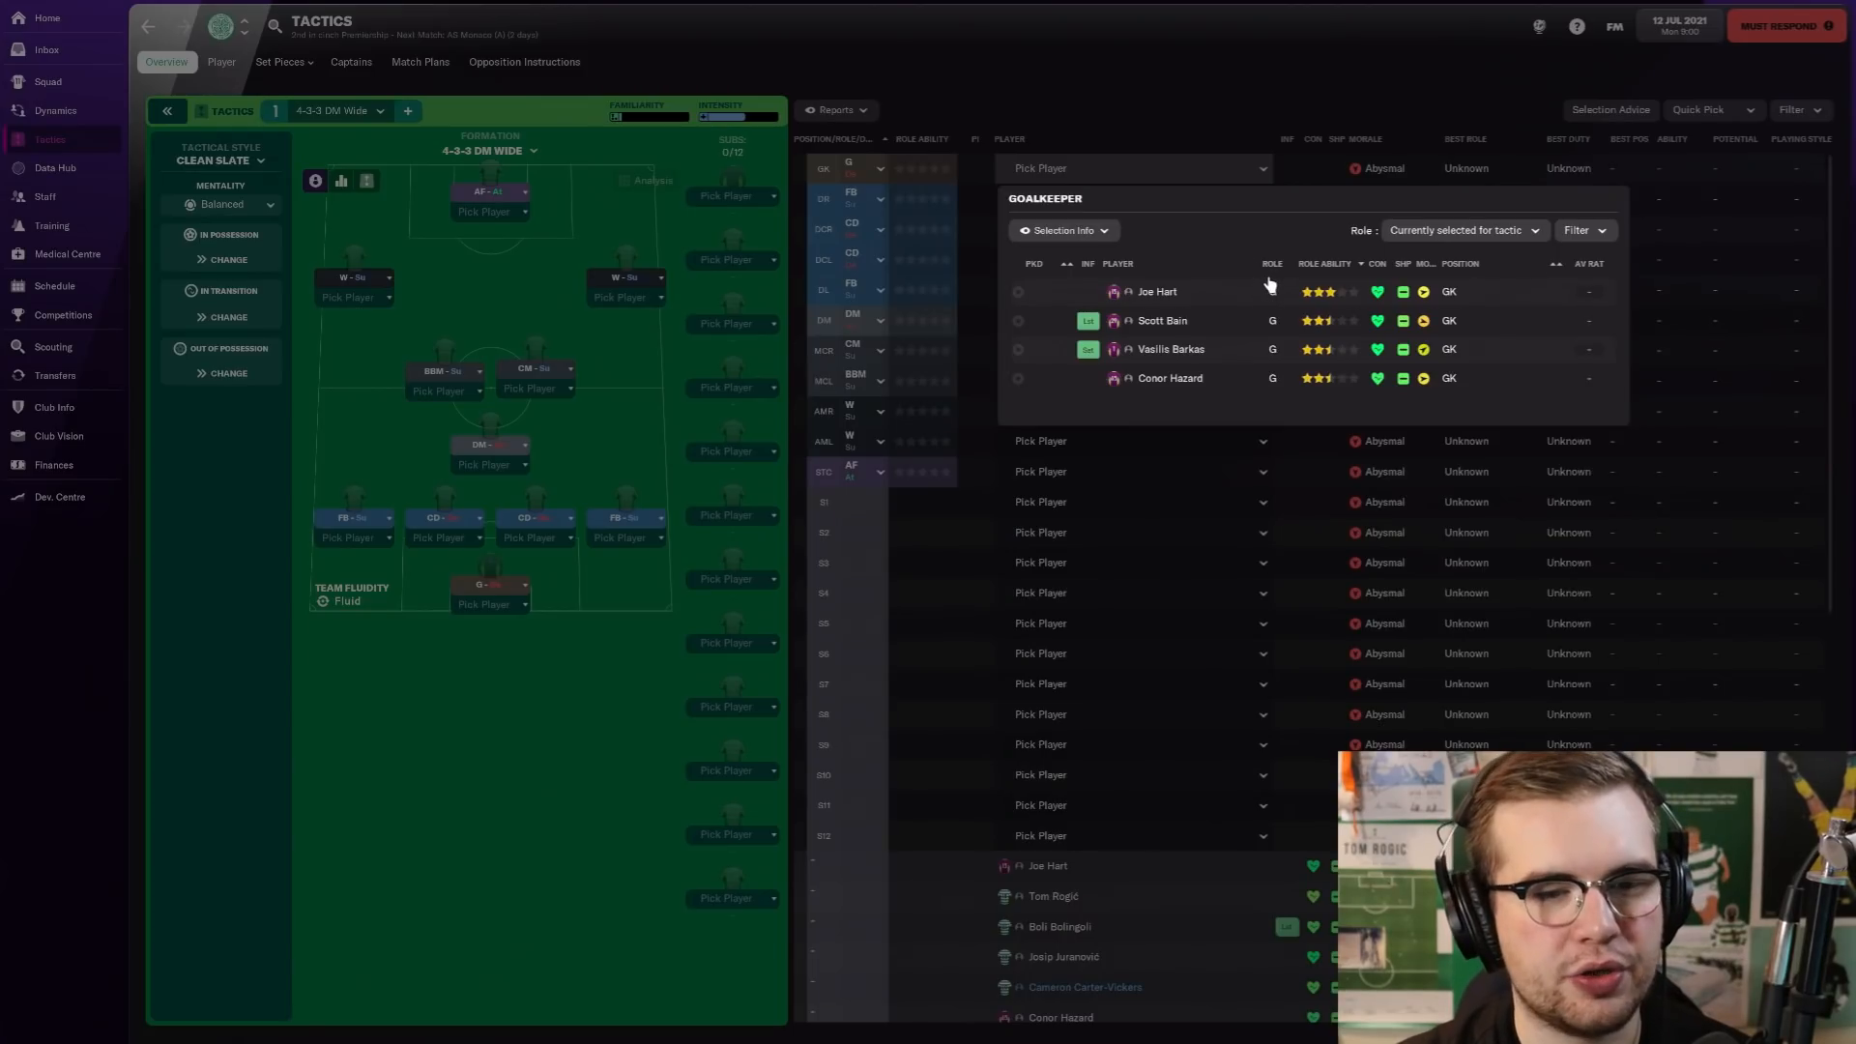
click(1156, 291)
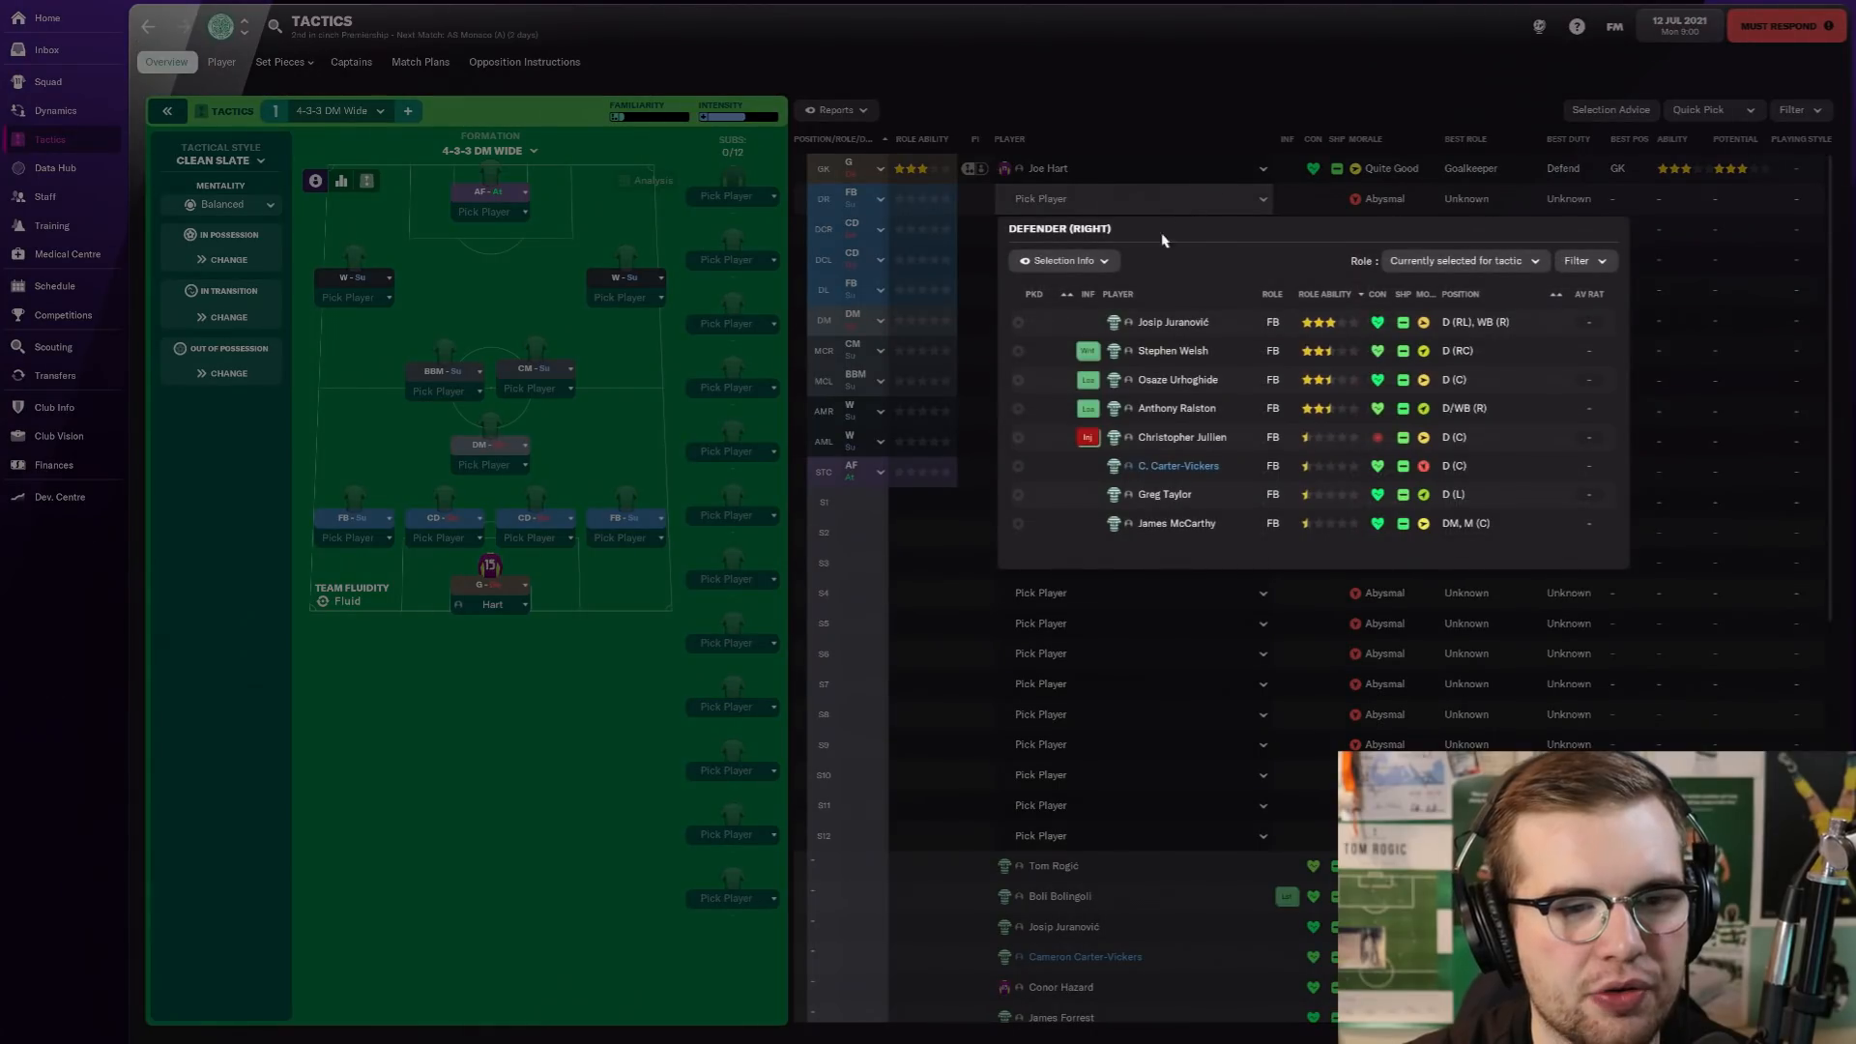
click(1171, 321)
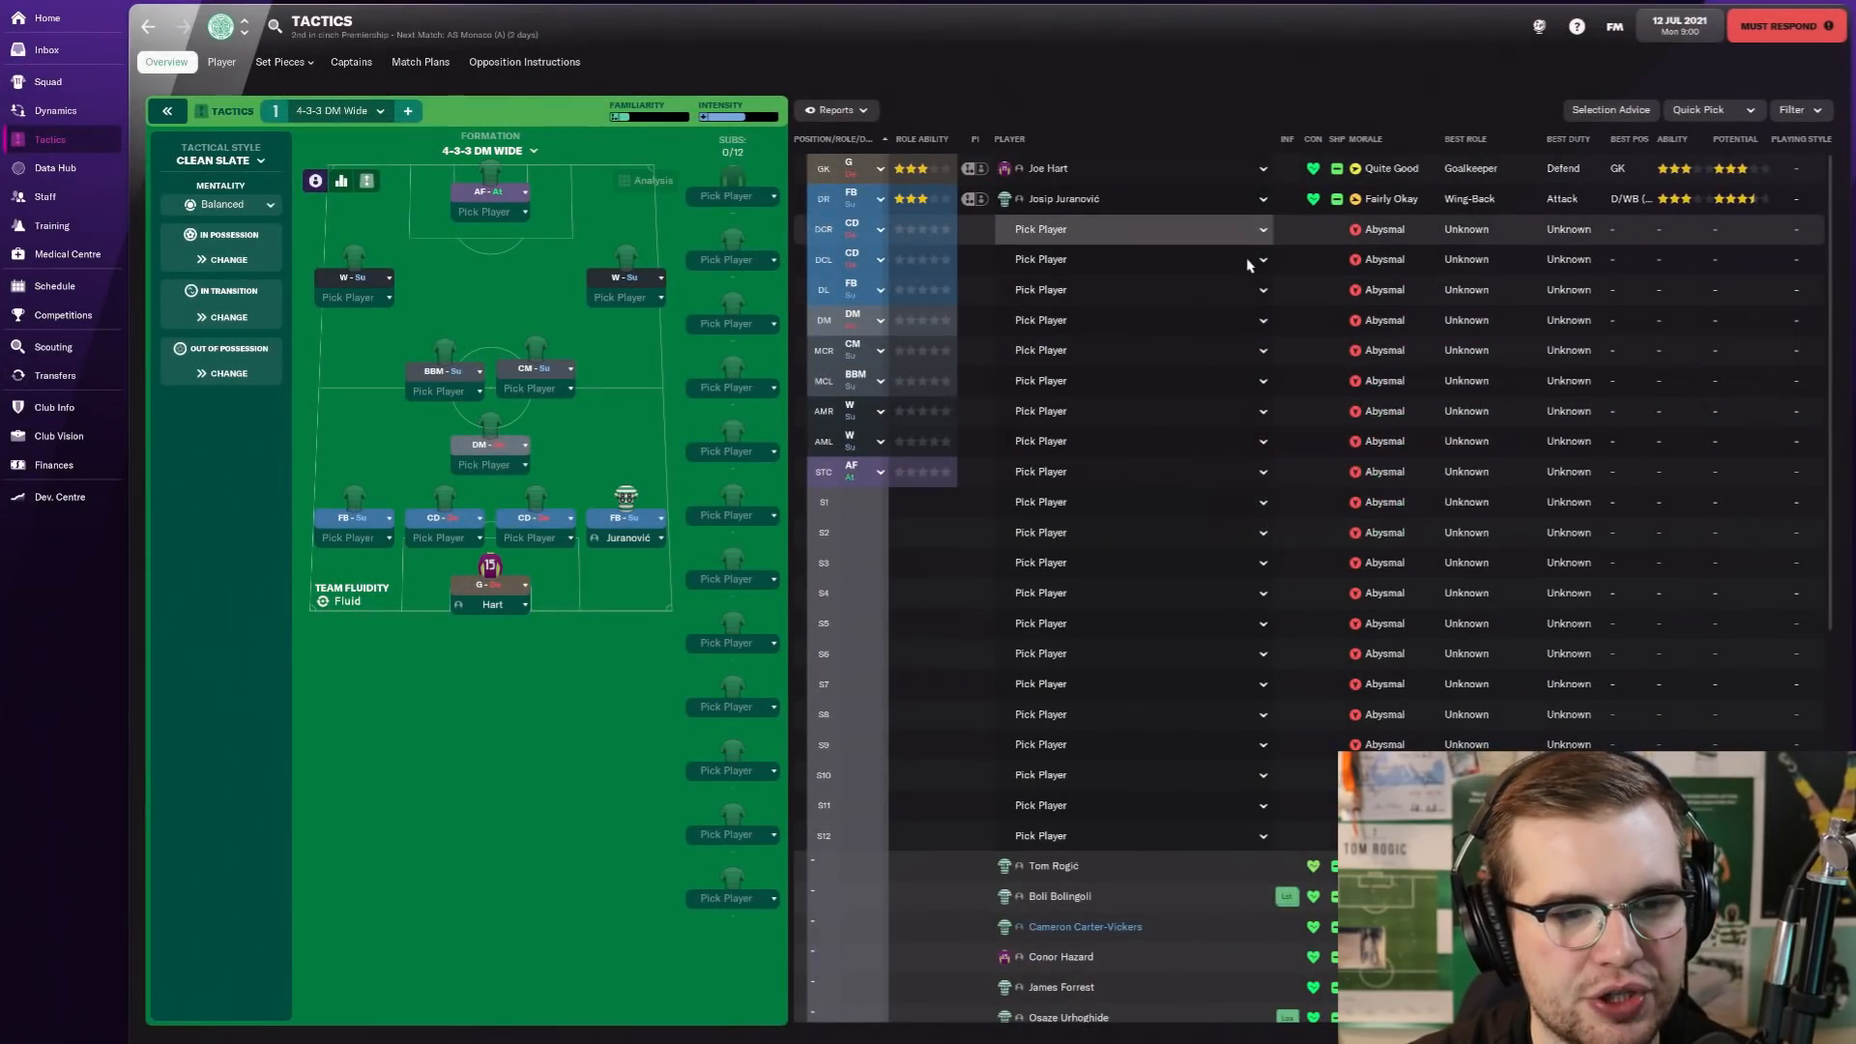
Step: Assign Carter-Vickers and Starfelt to the two centre-back slots, checking Carter-Vickers' profile
click(1135, 228)
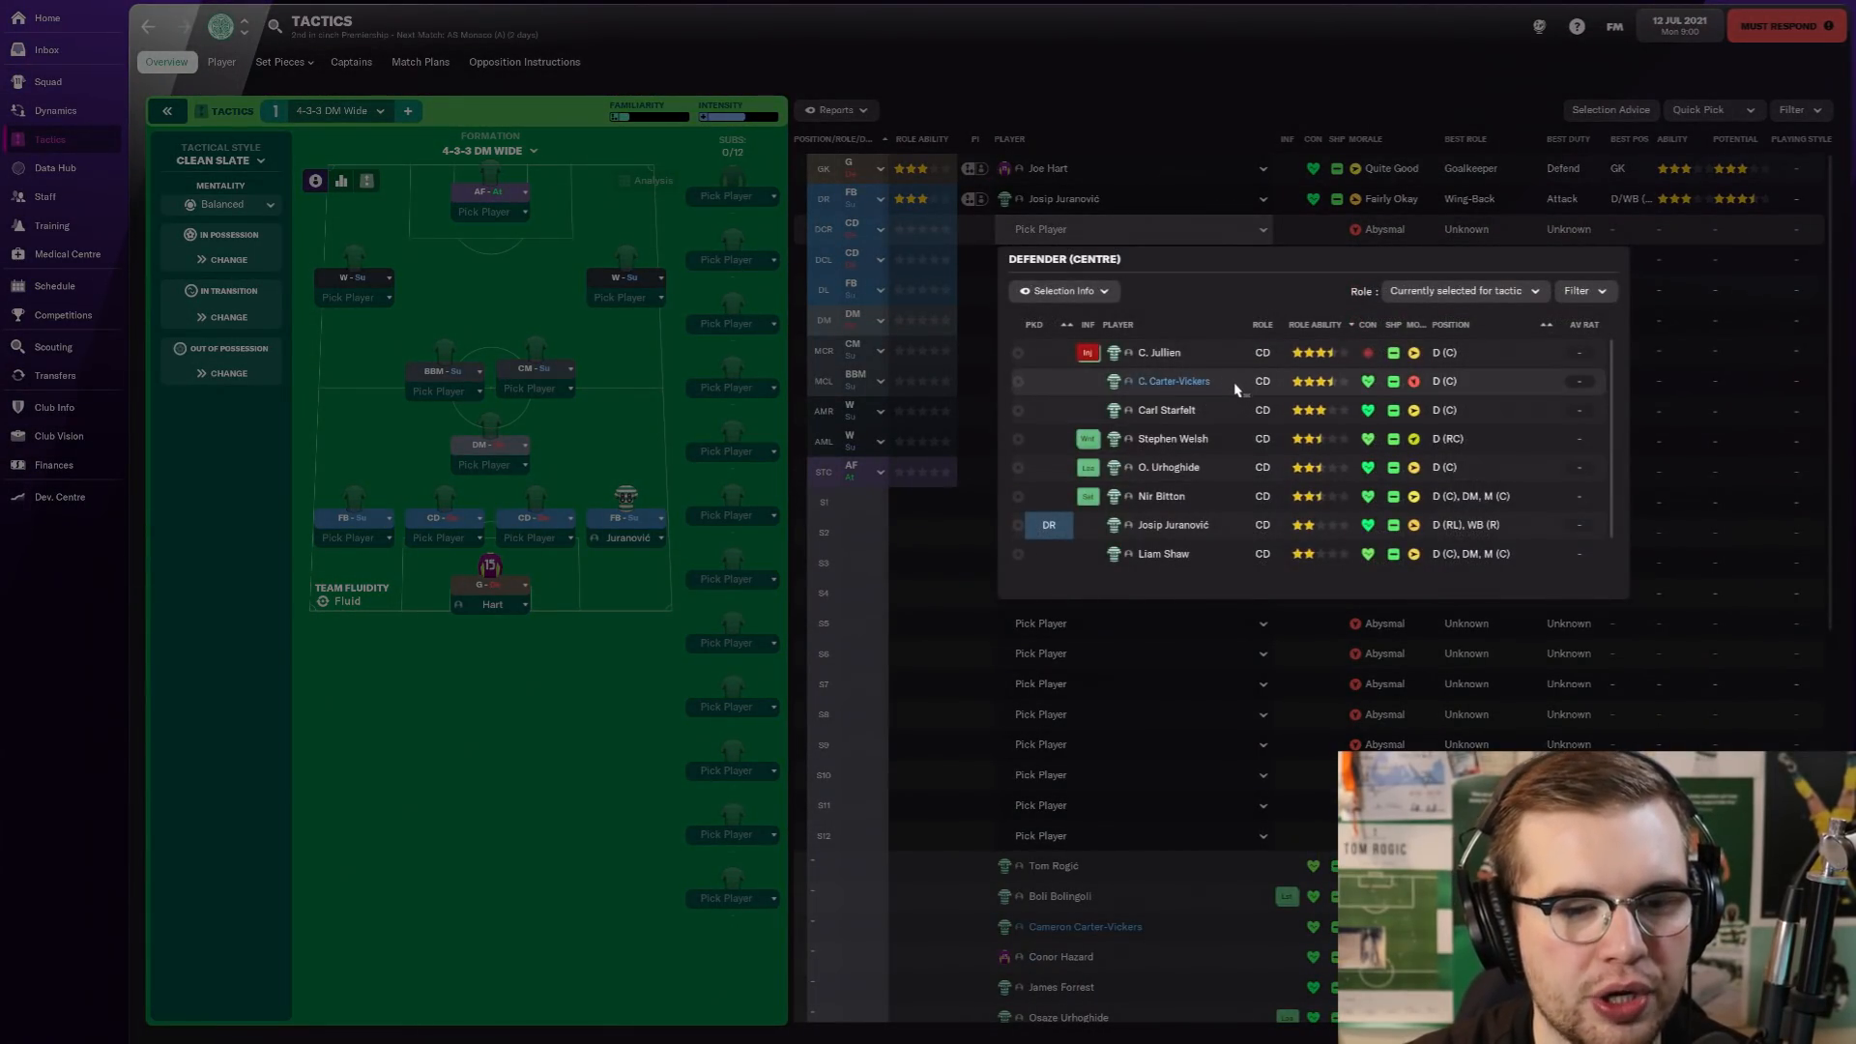
click(1174, 381)
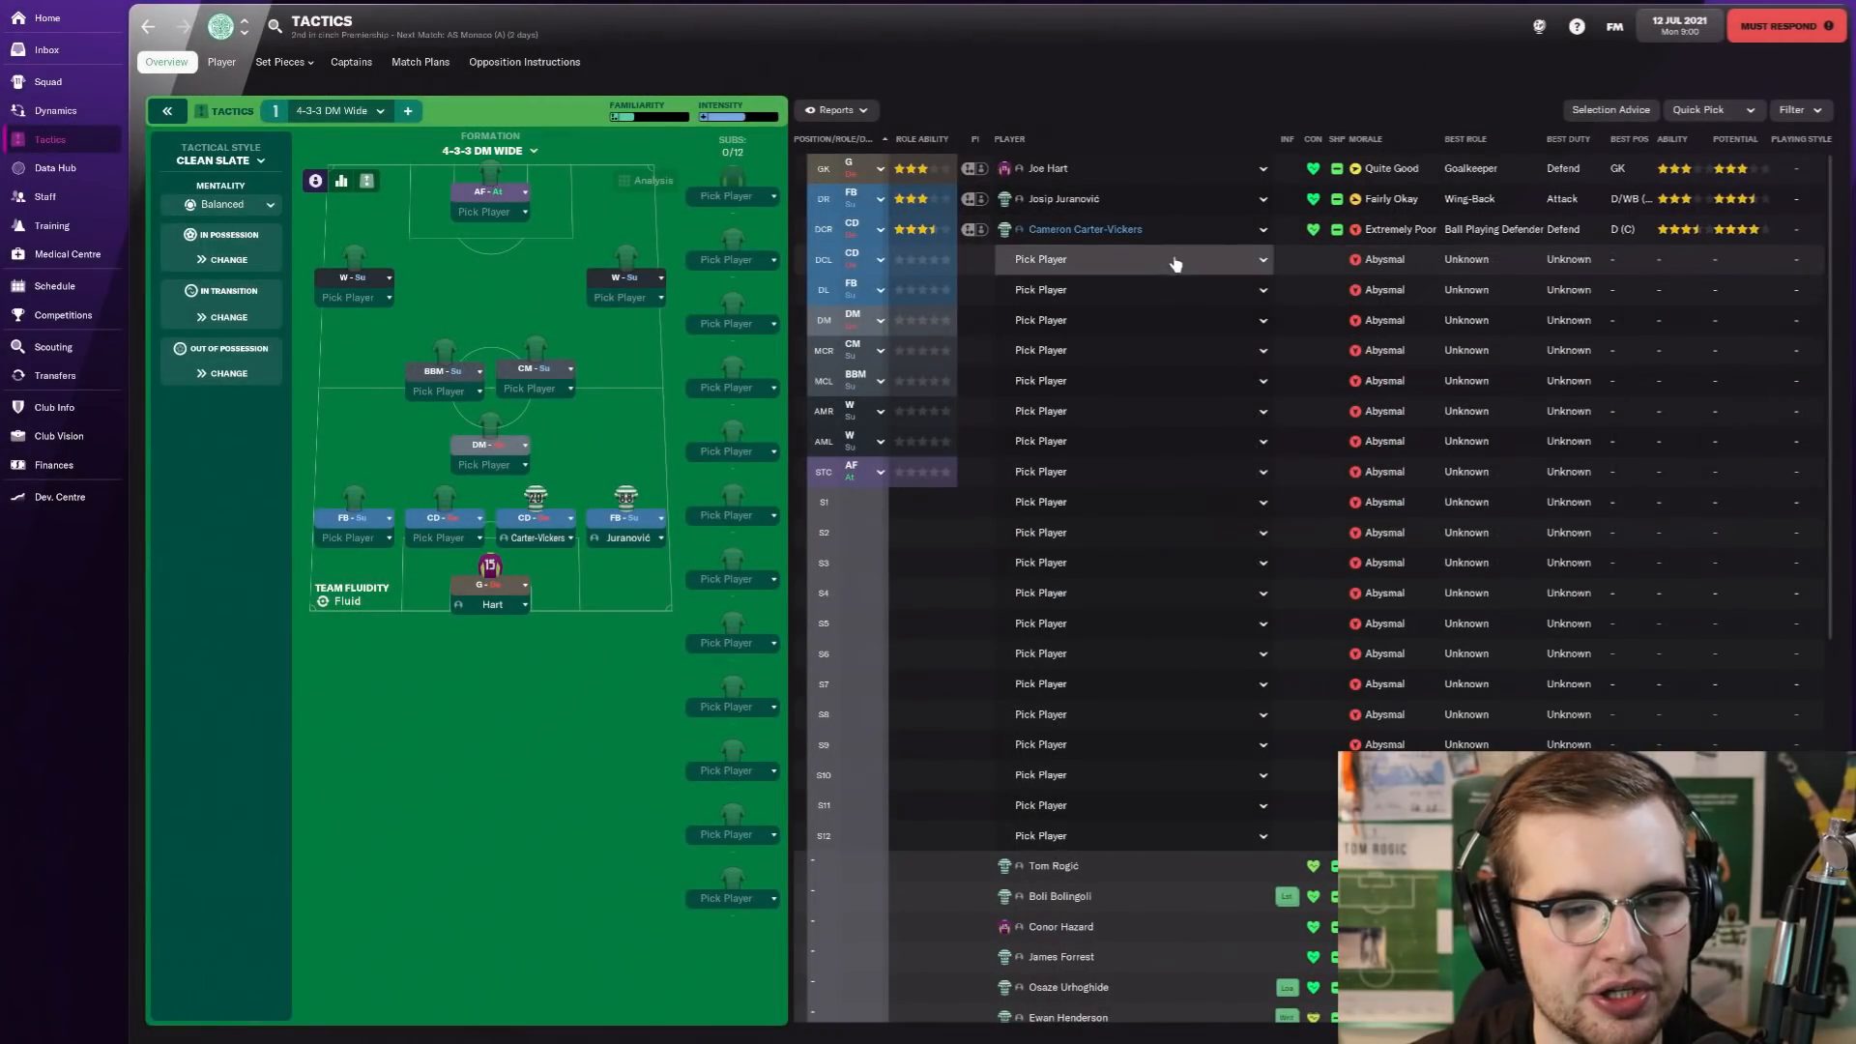
click(1131, 257)
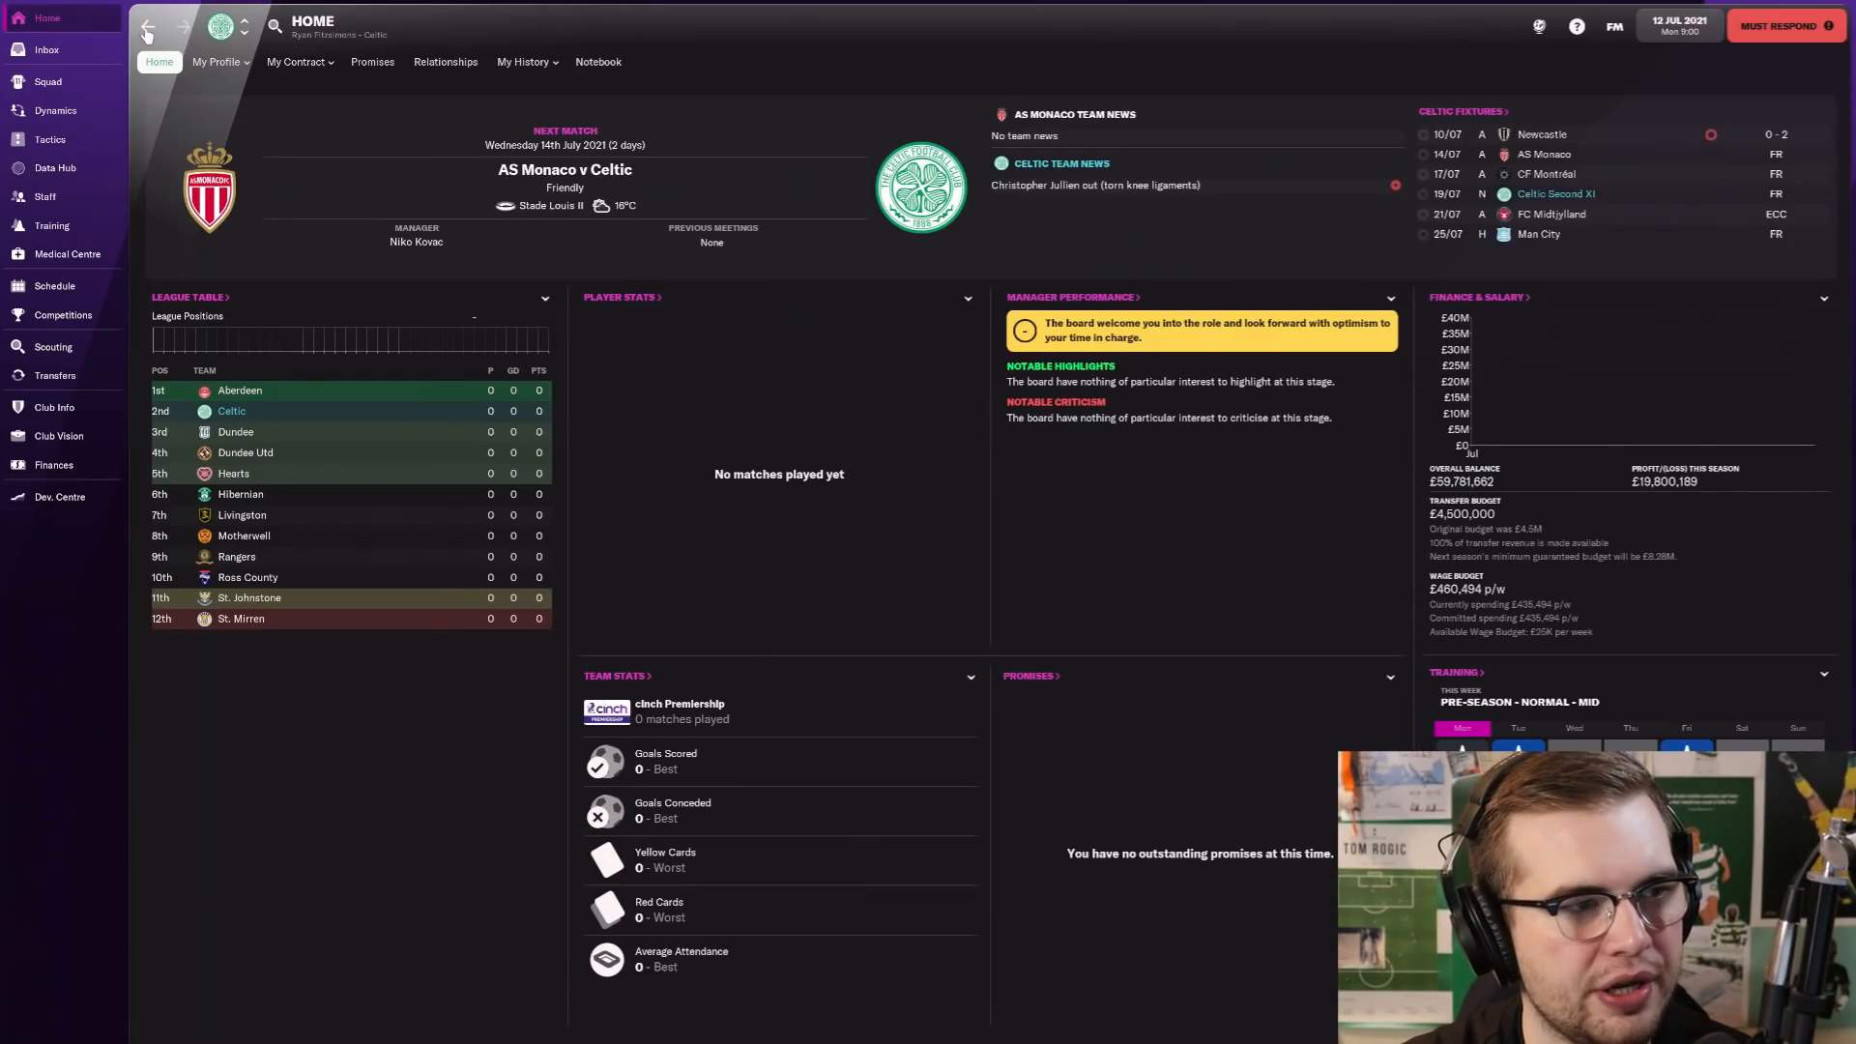
click(50, 139)
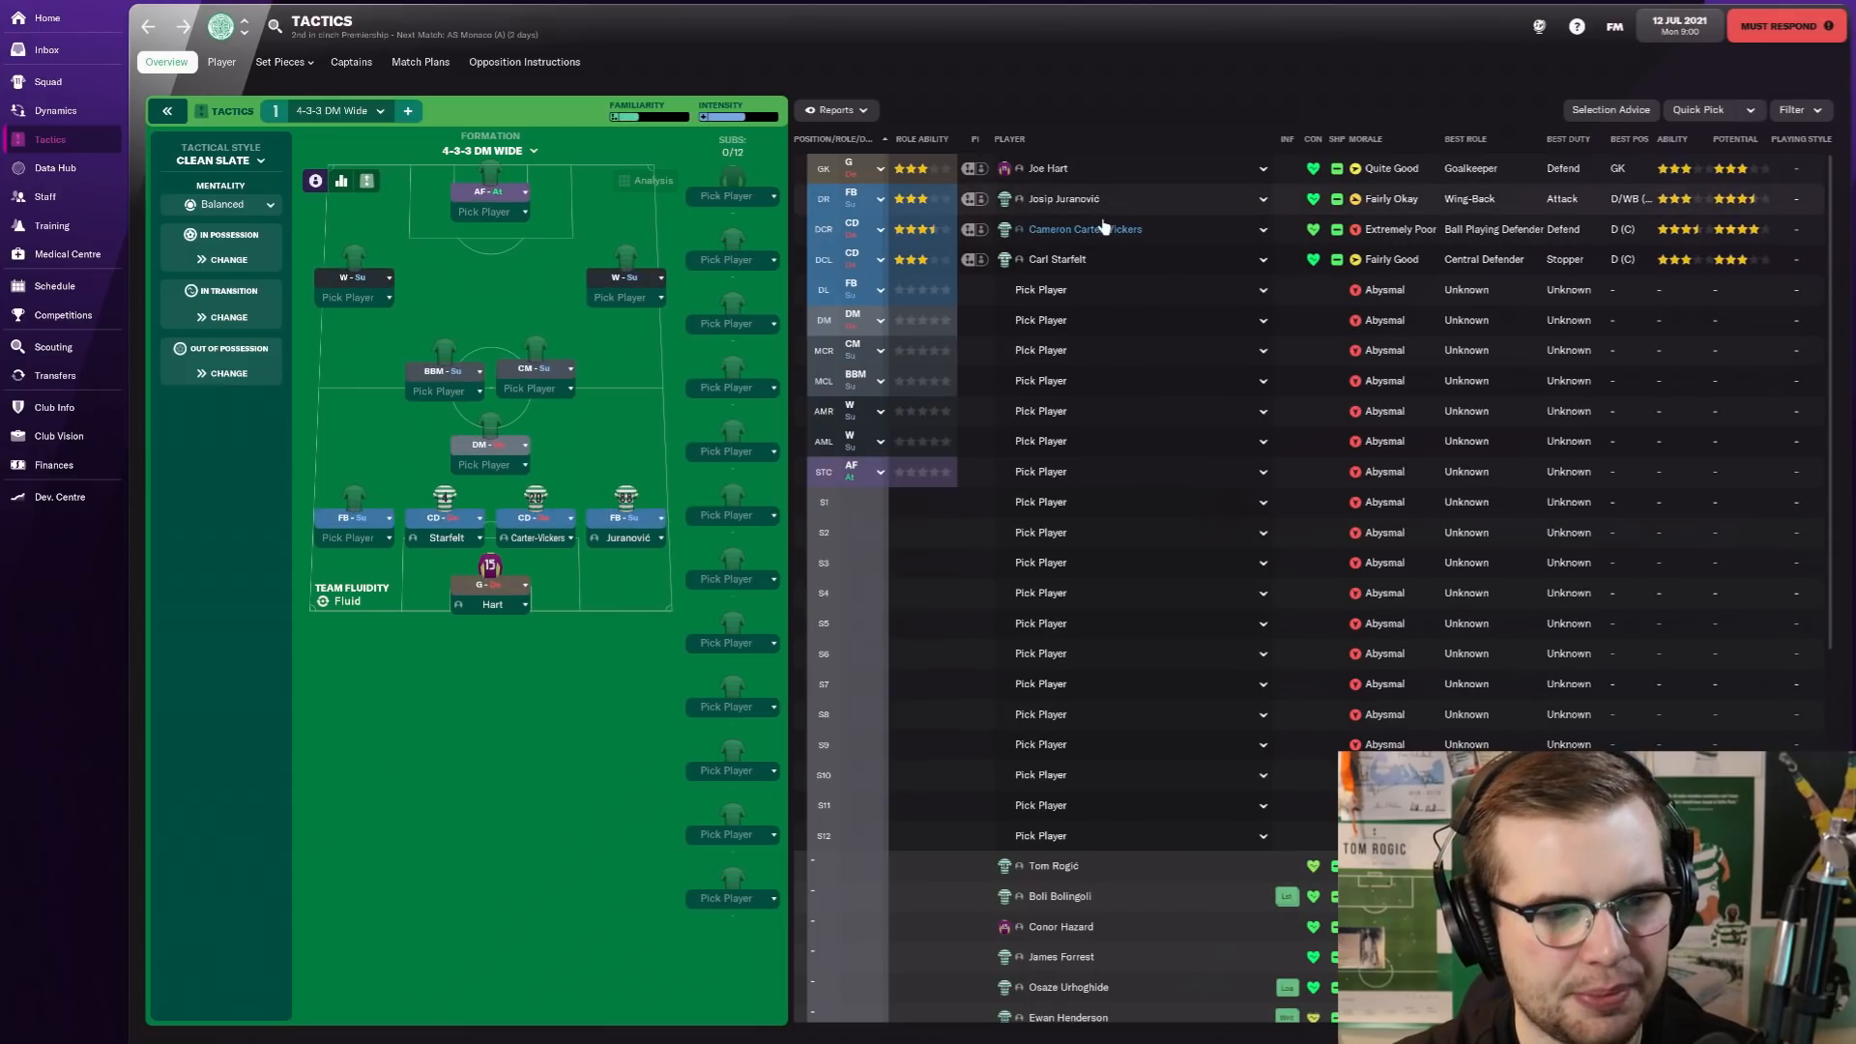
click(1083, 228)
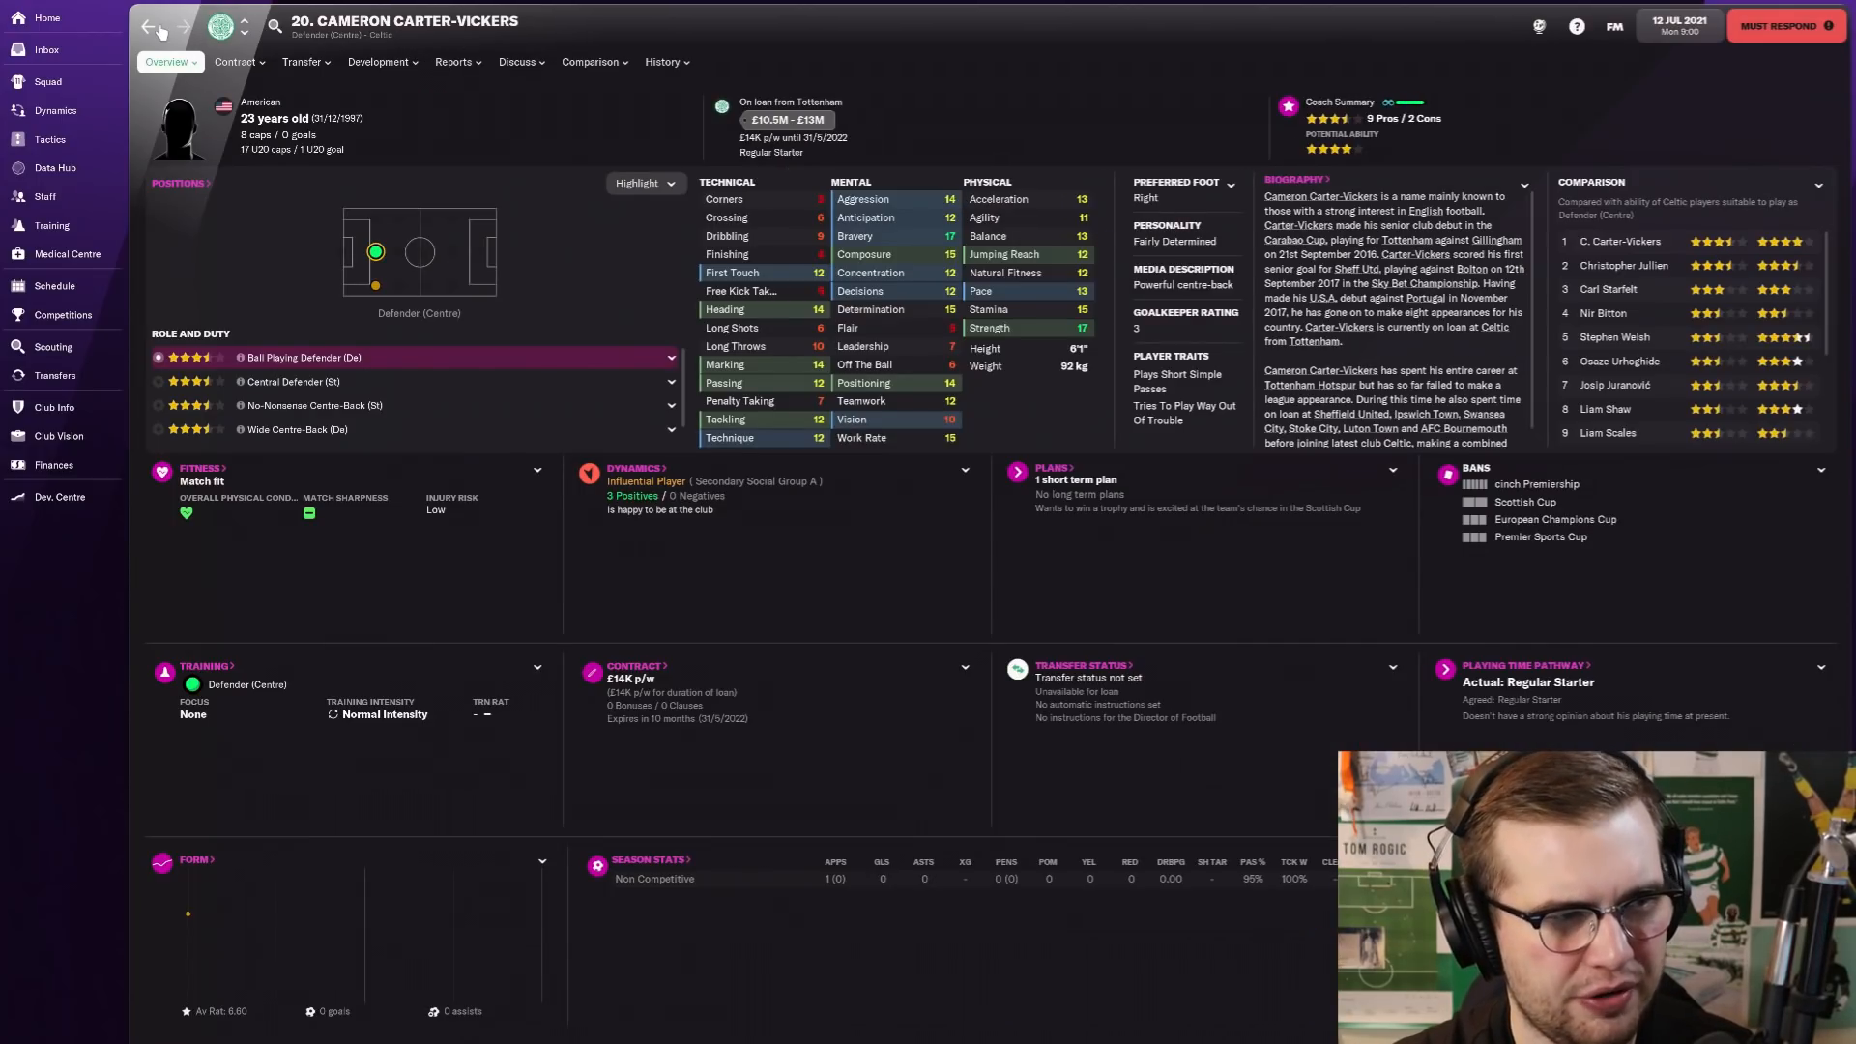
click(51, 140)
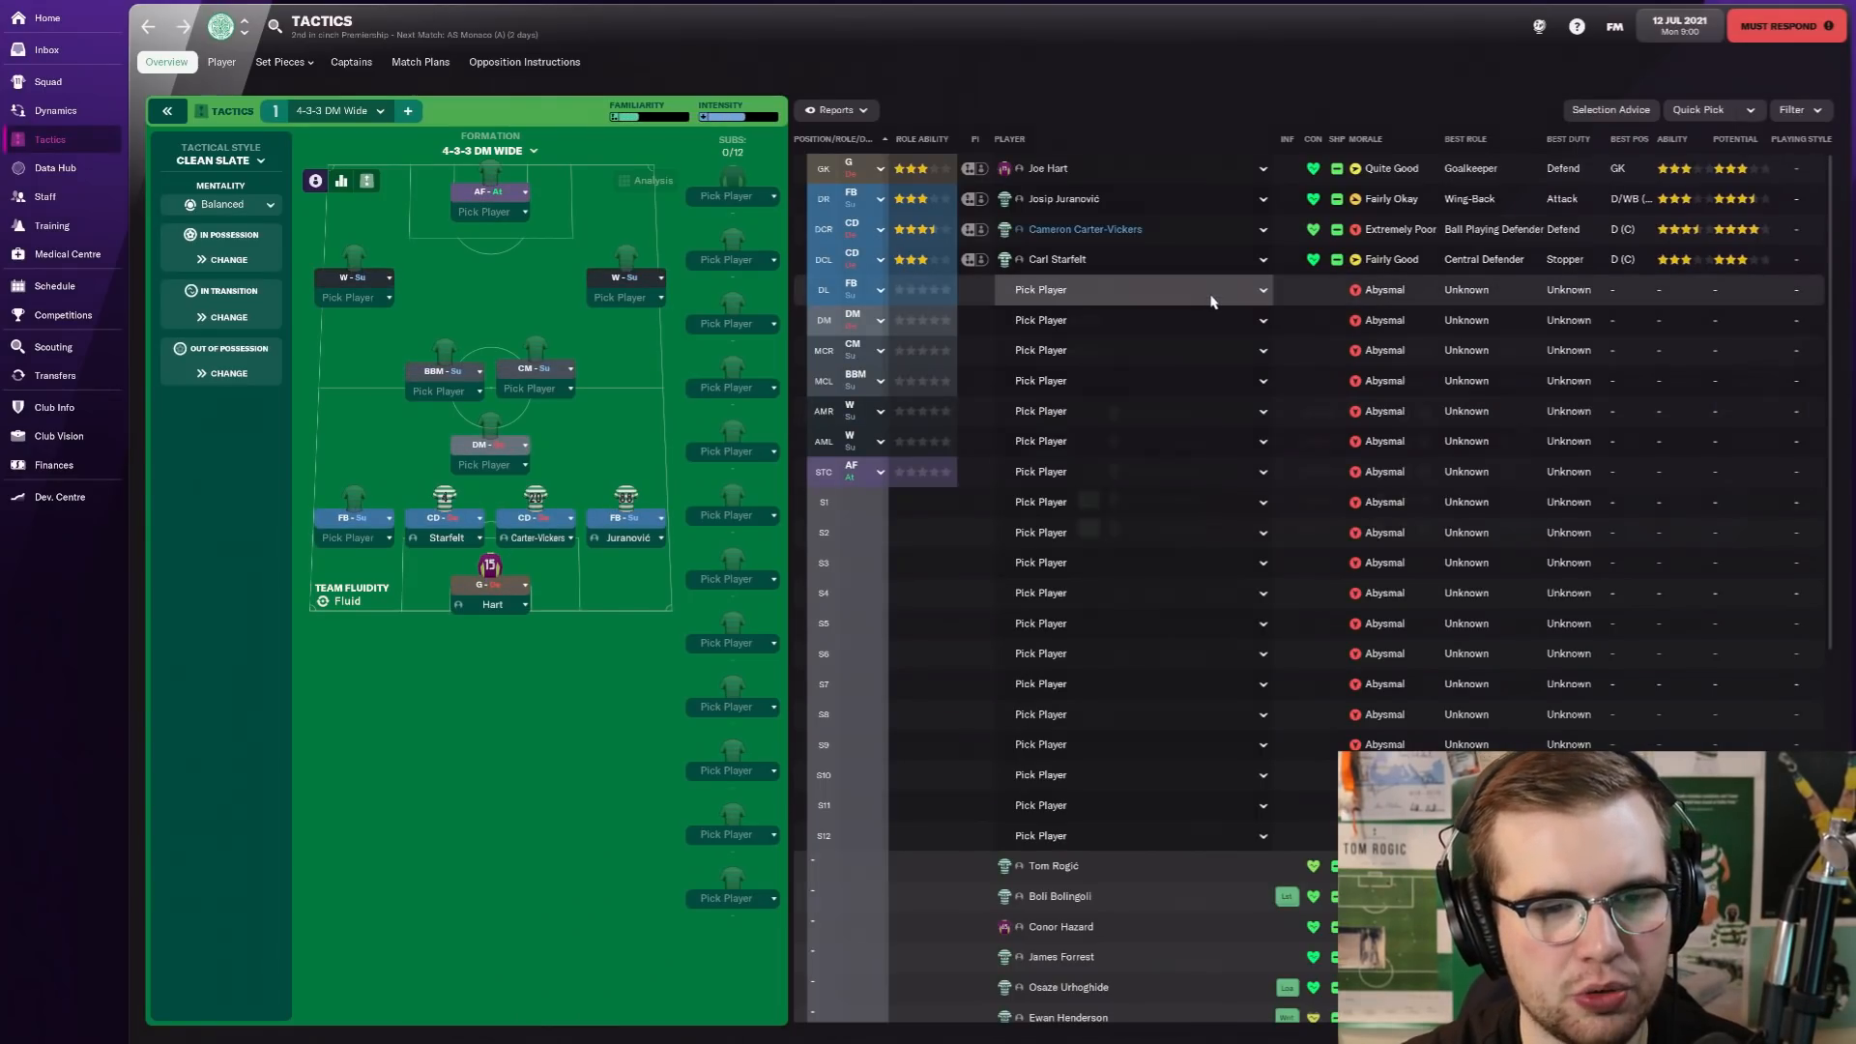
click(1131, 288)
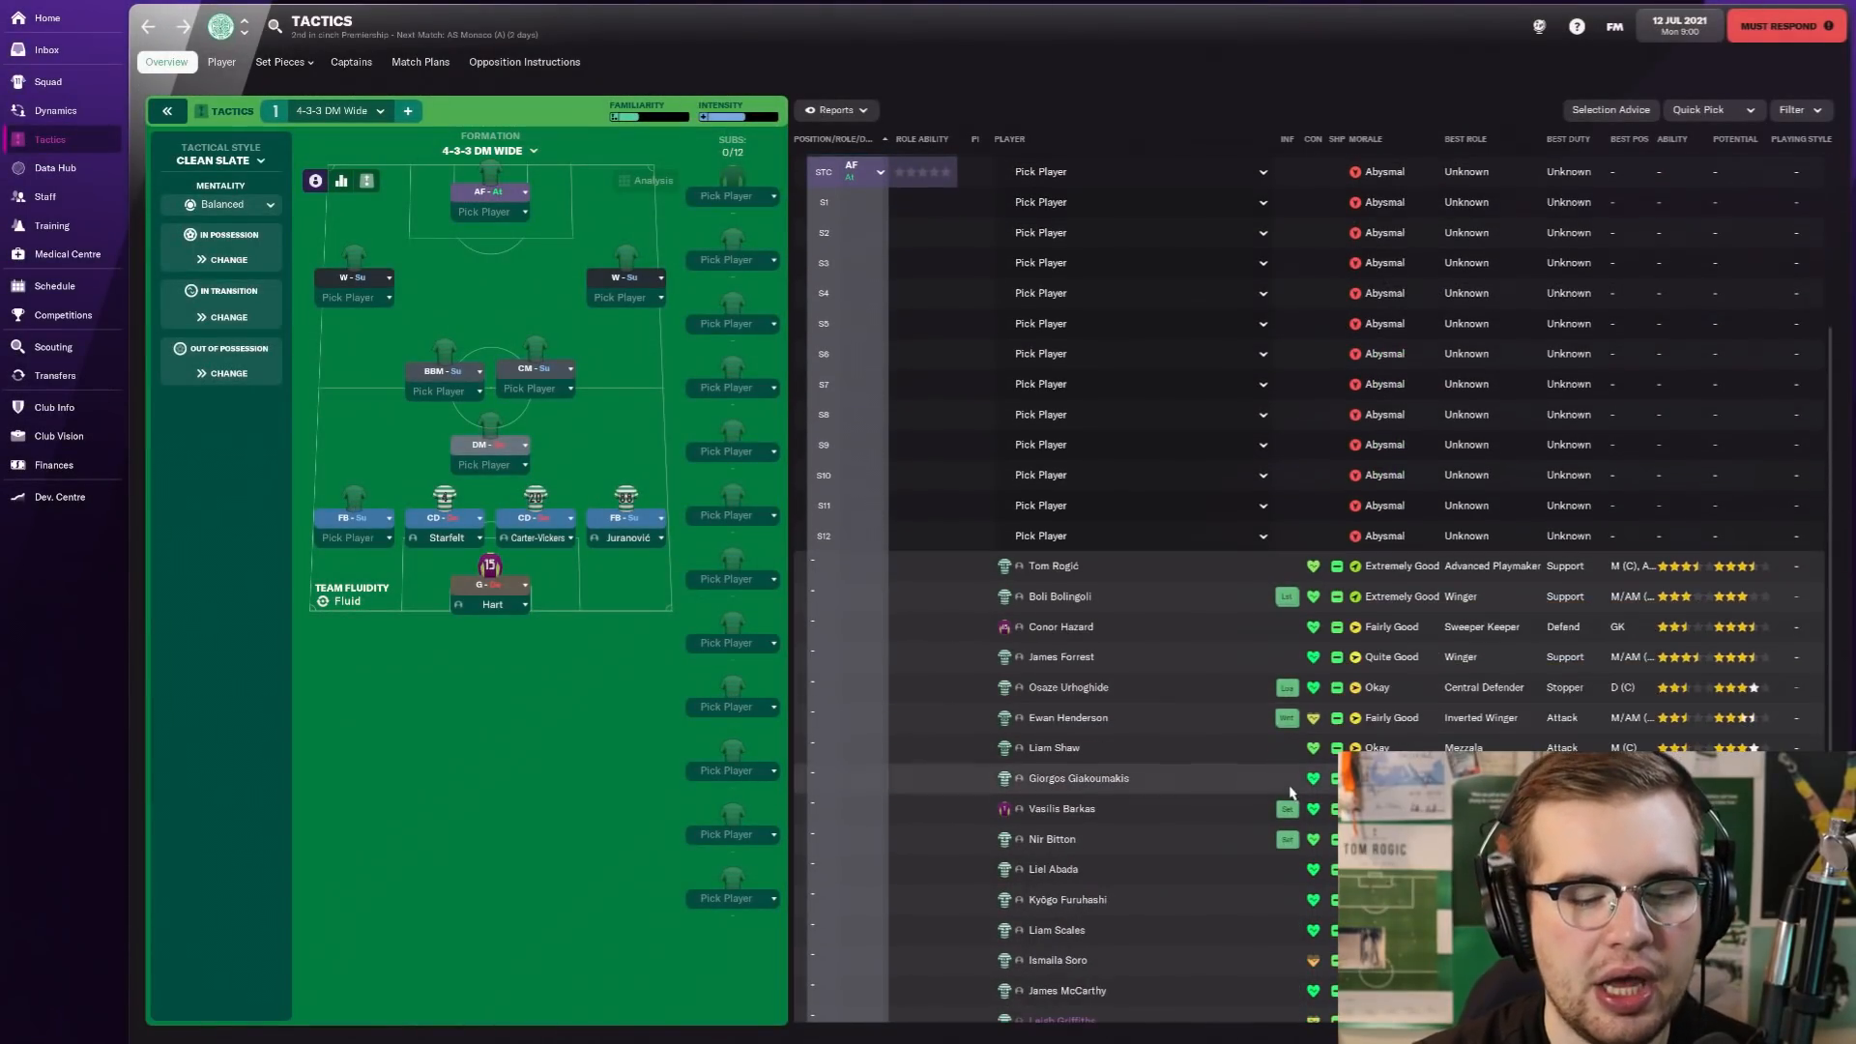
scroll(down, 3)
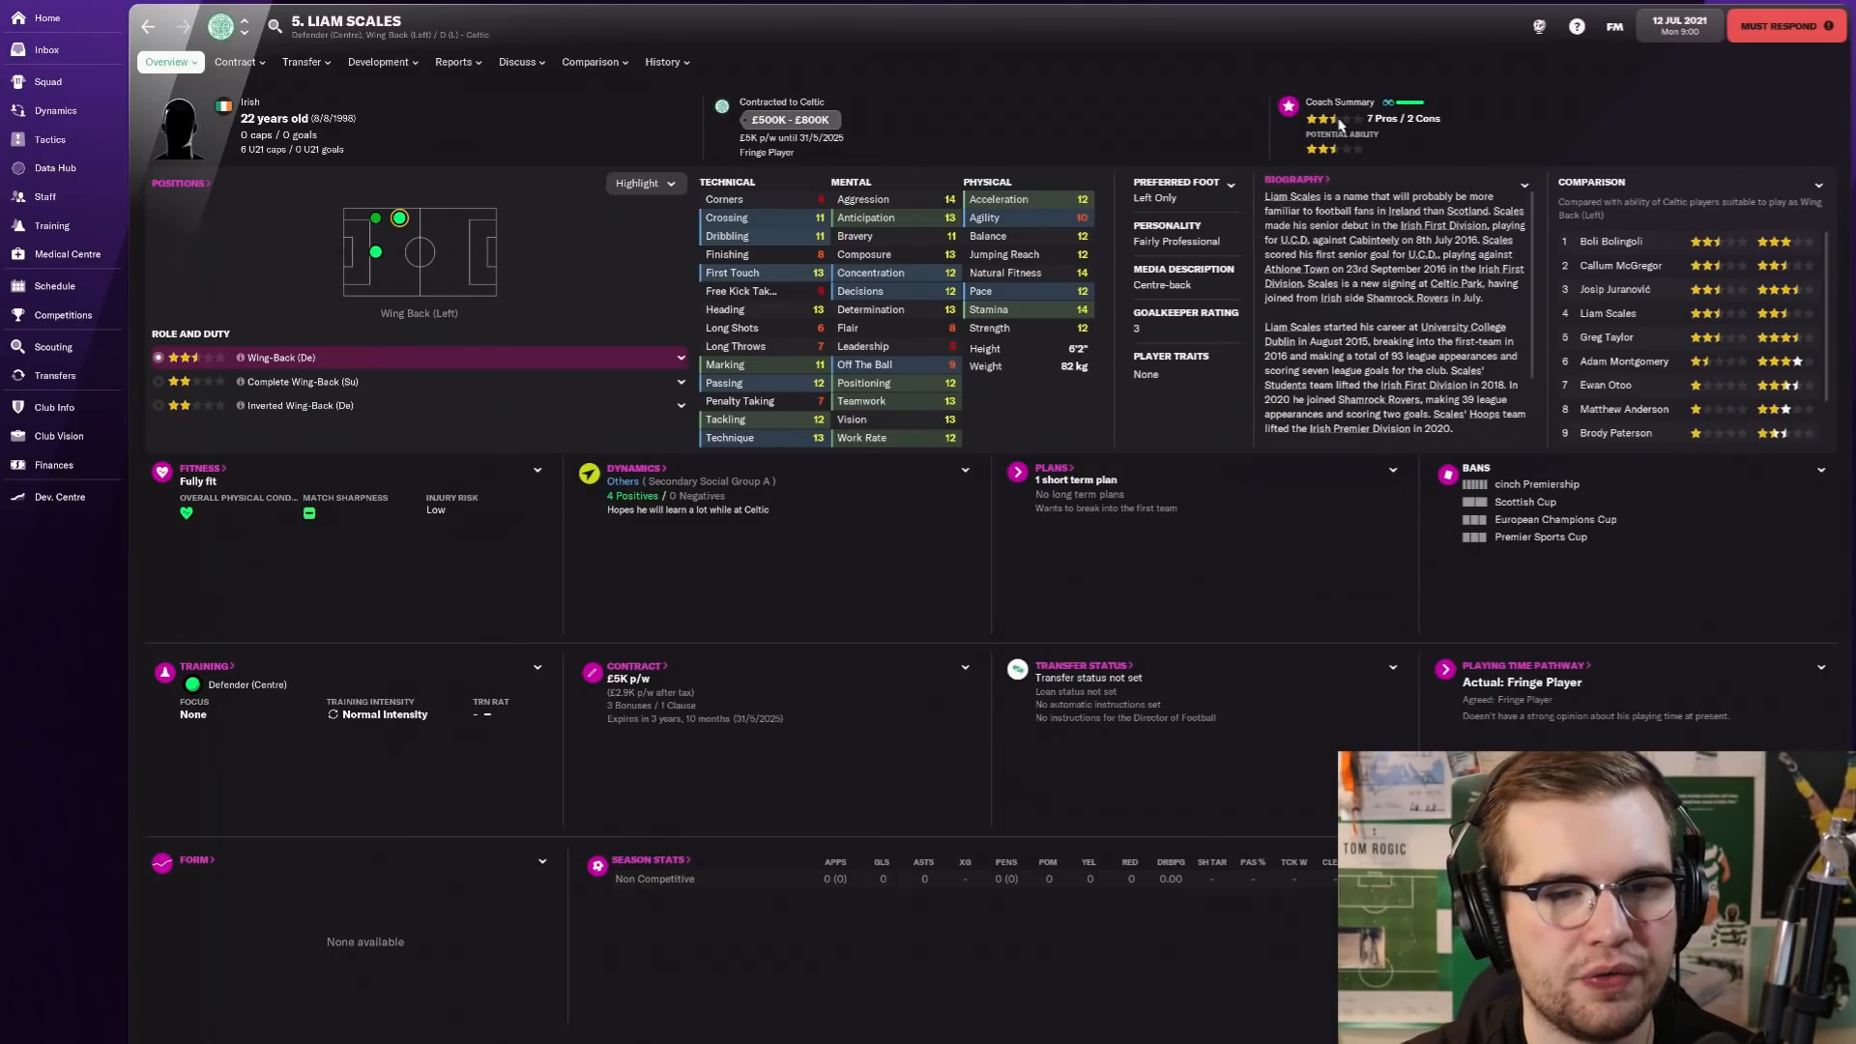
mouse_move(514, 107)
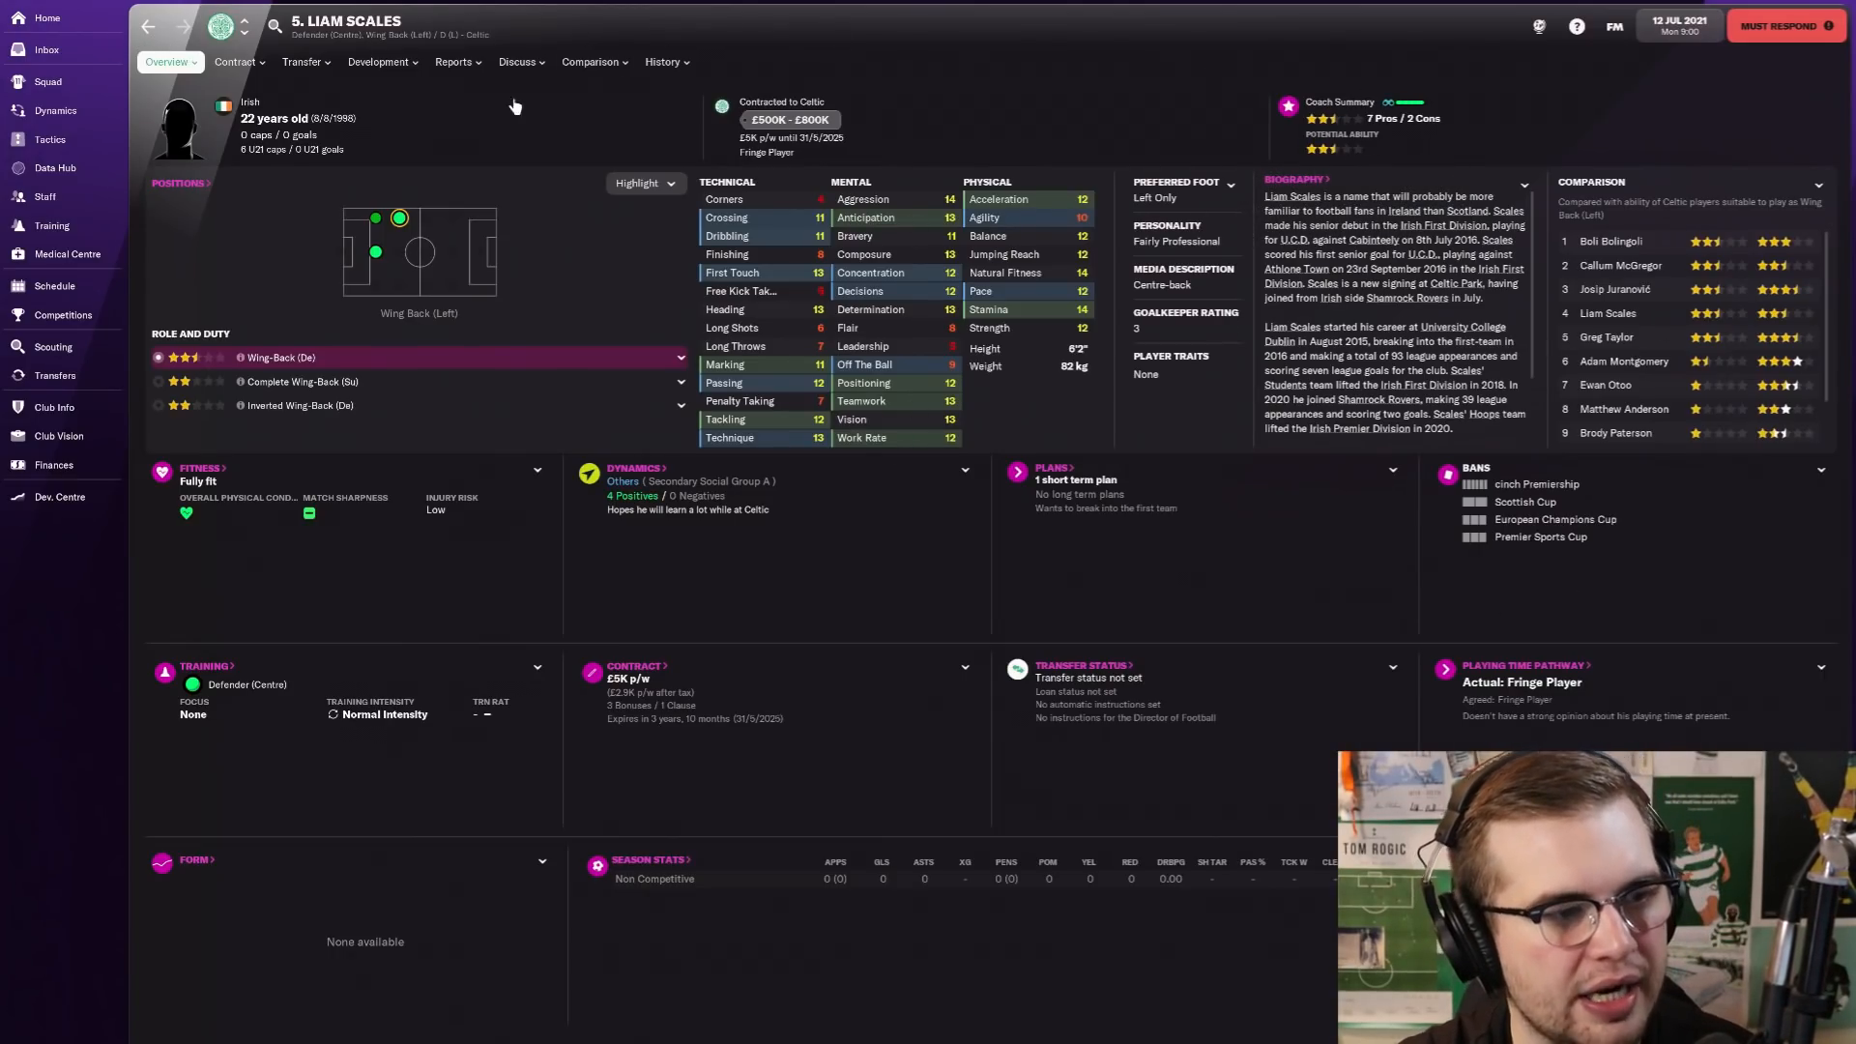
click(50, 139)
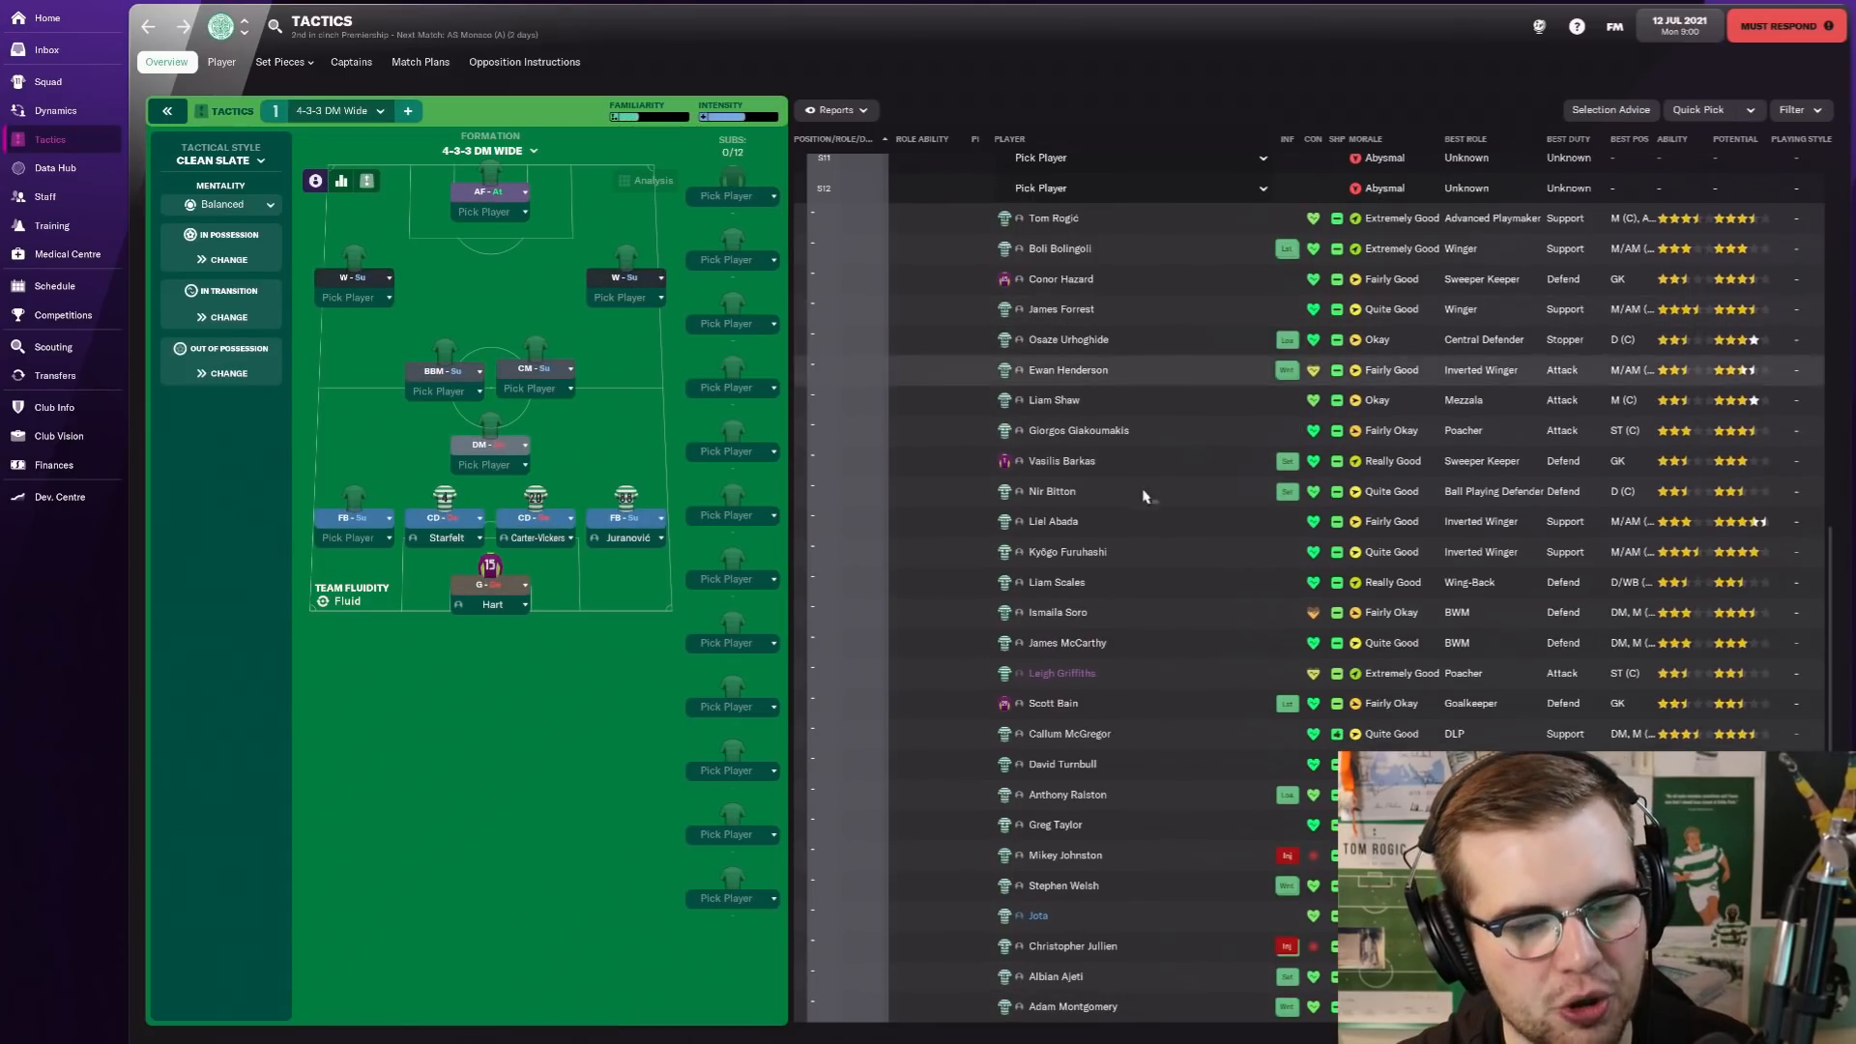
mouse_move(1061, 824)
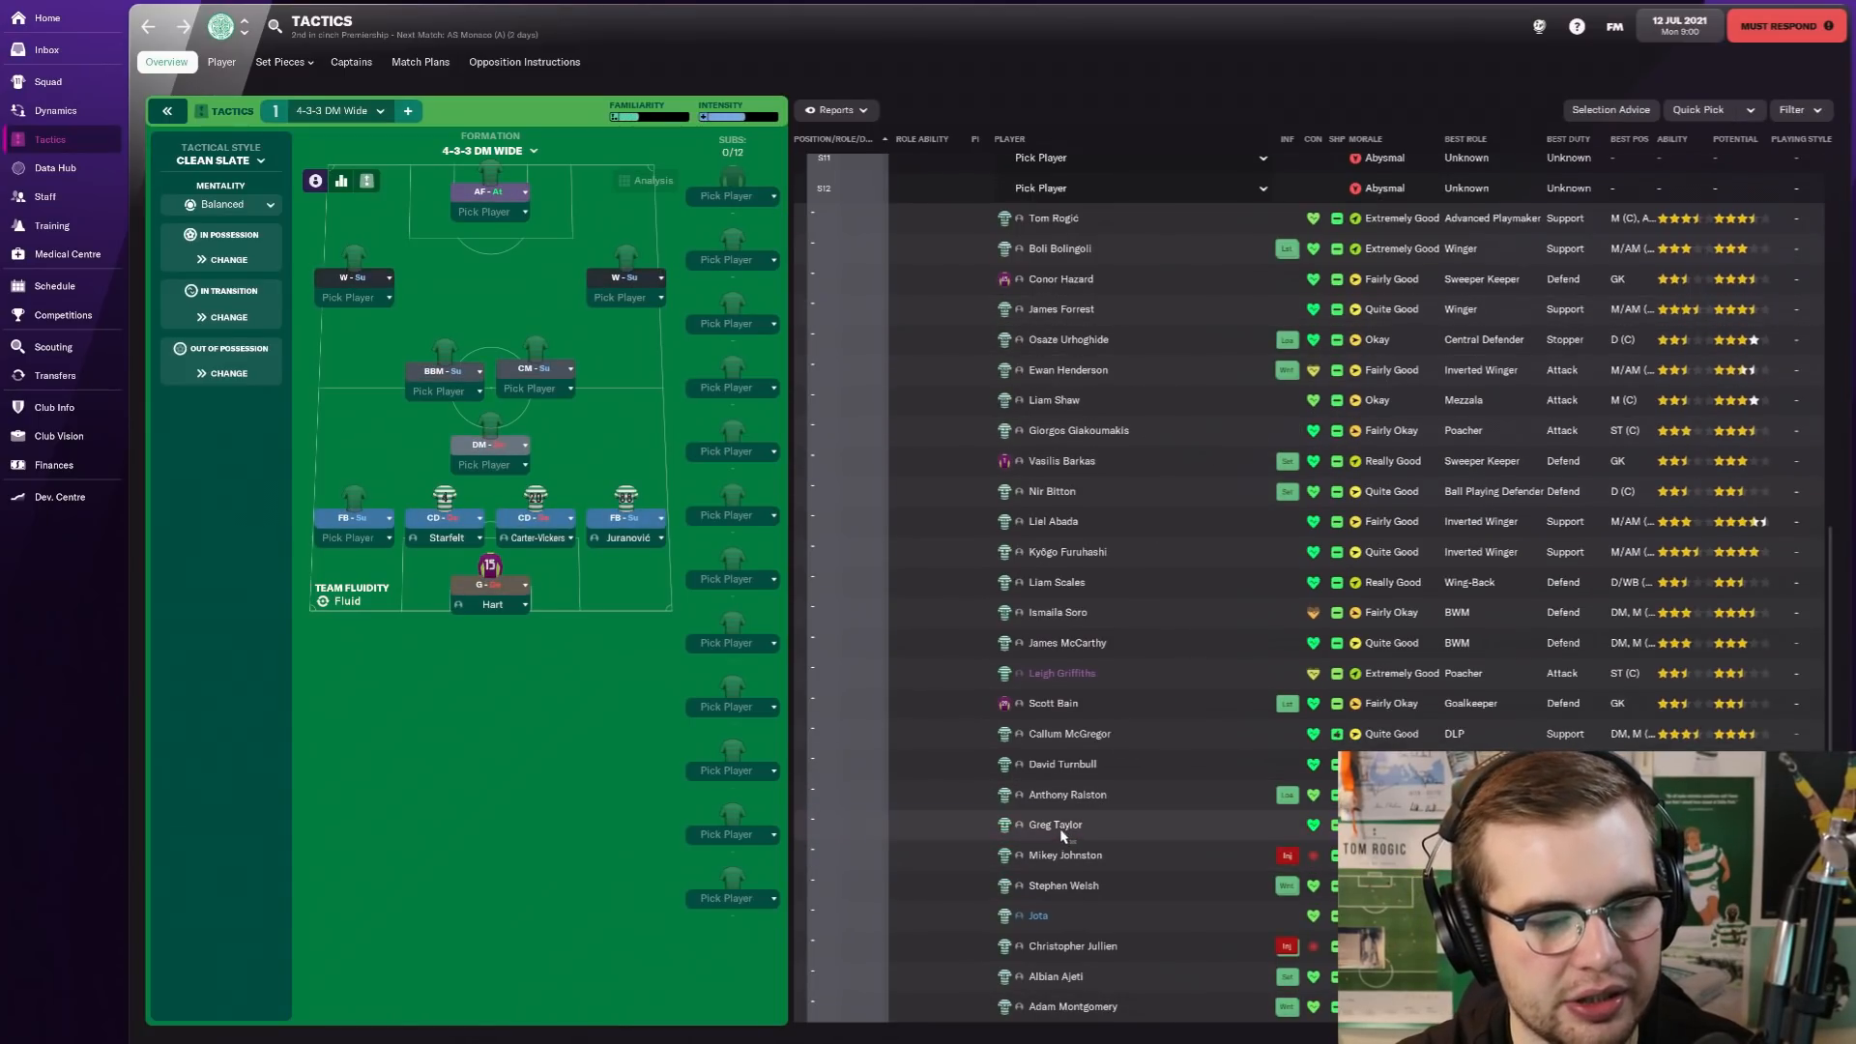
click(1055, 824)
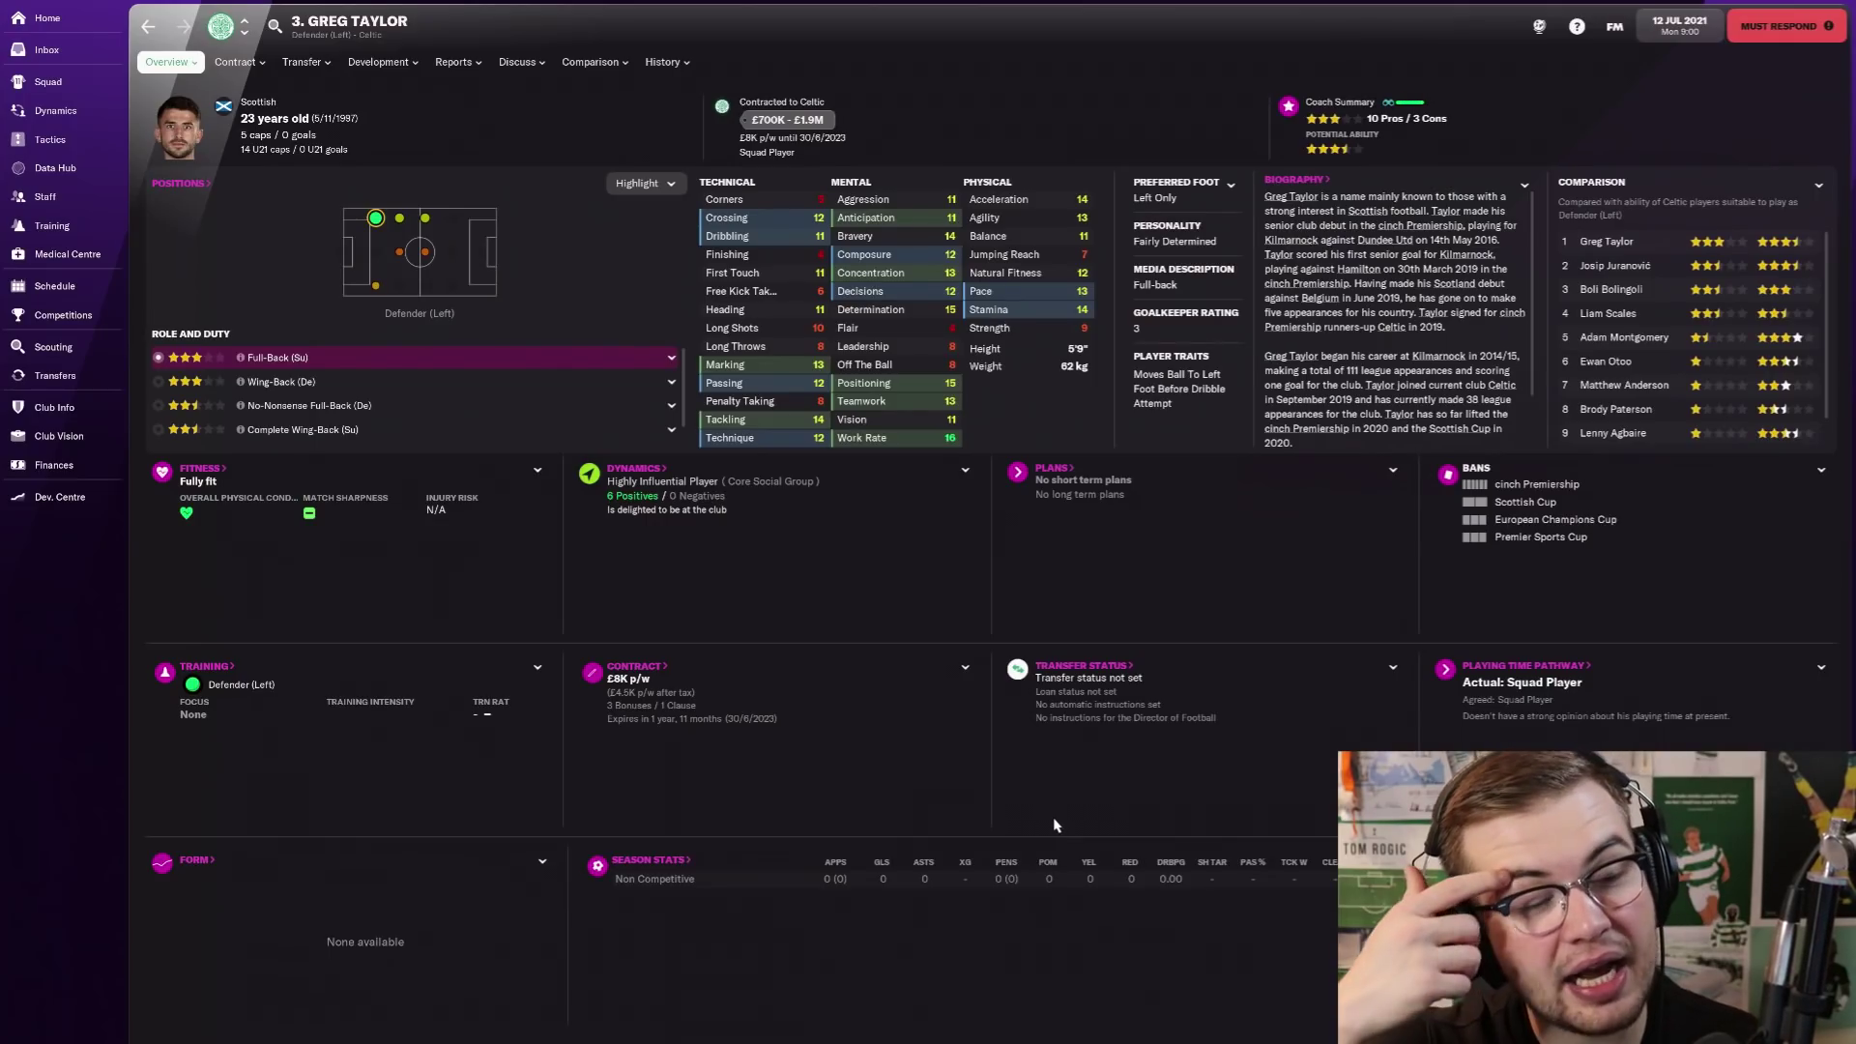
mouse_move(738, 156)
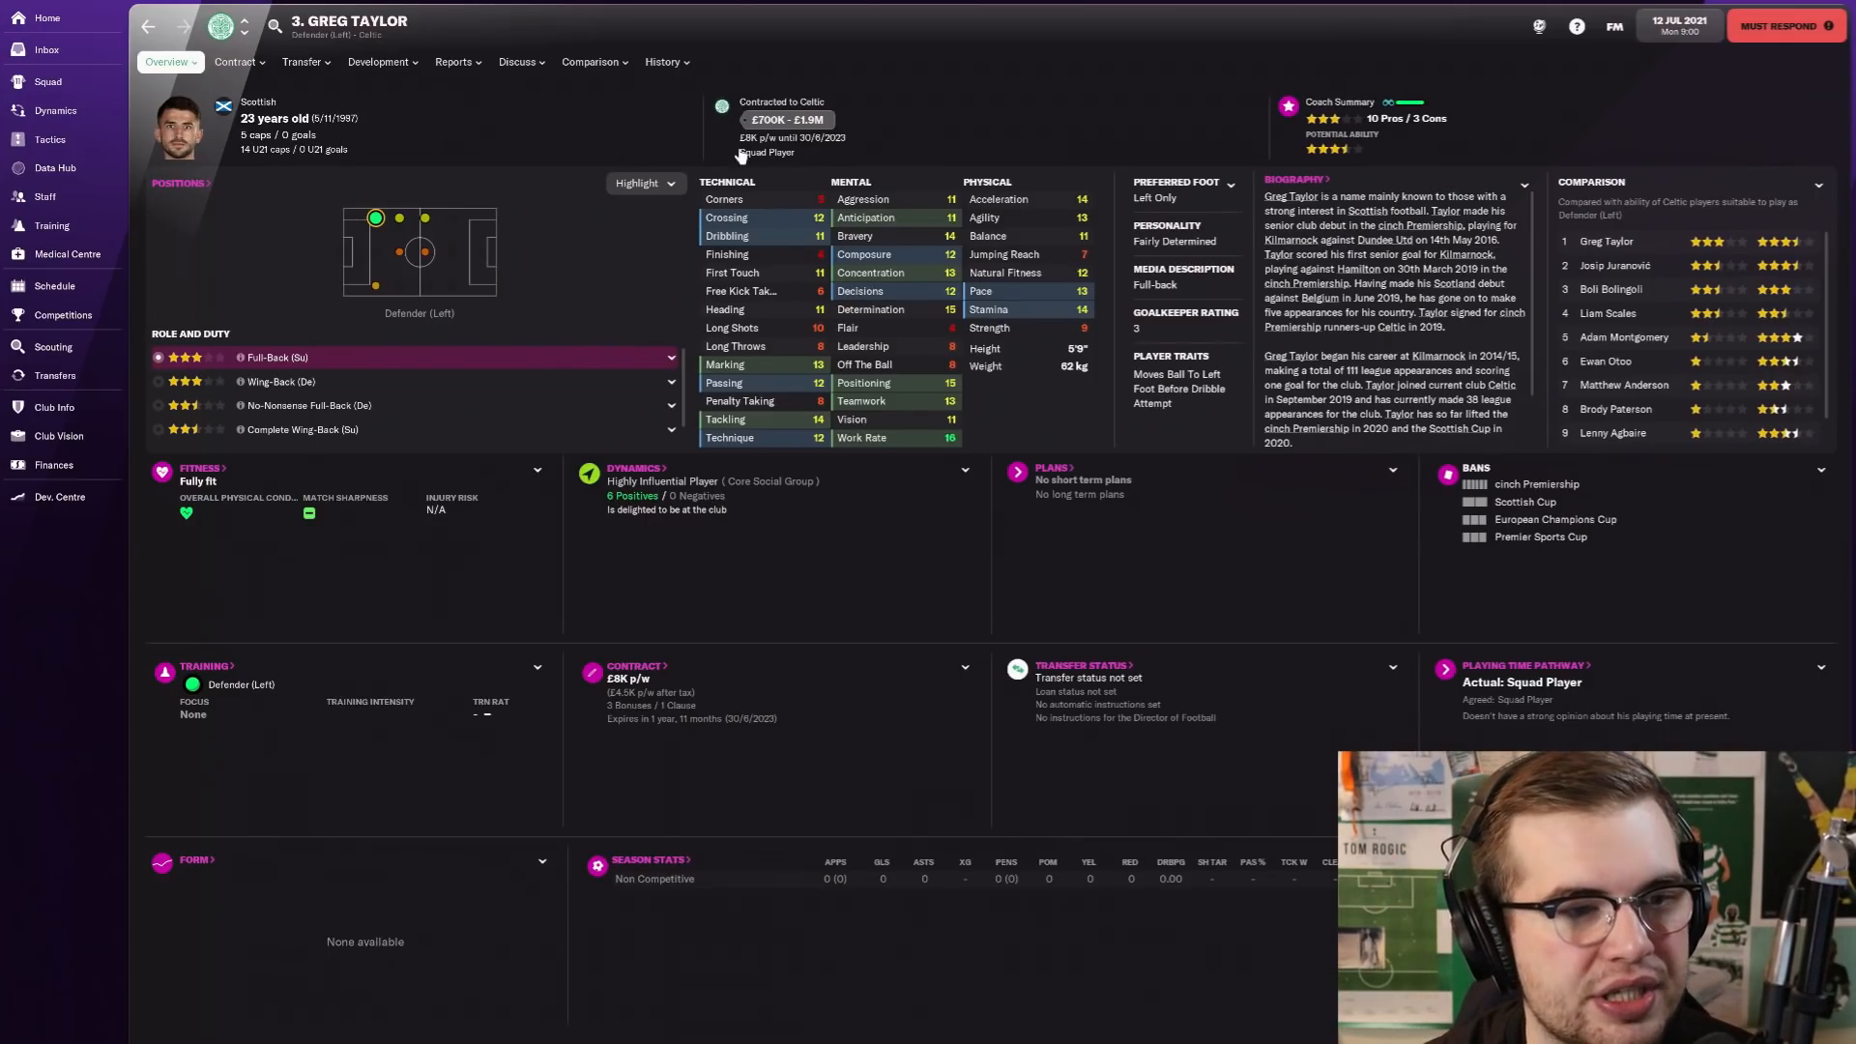
click(50, 139)
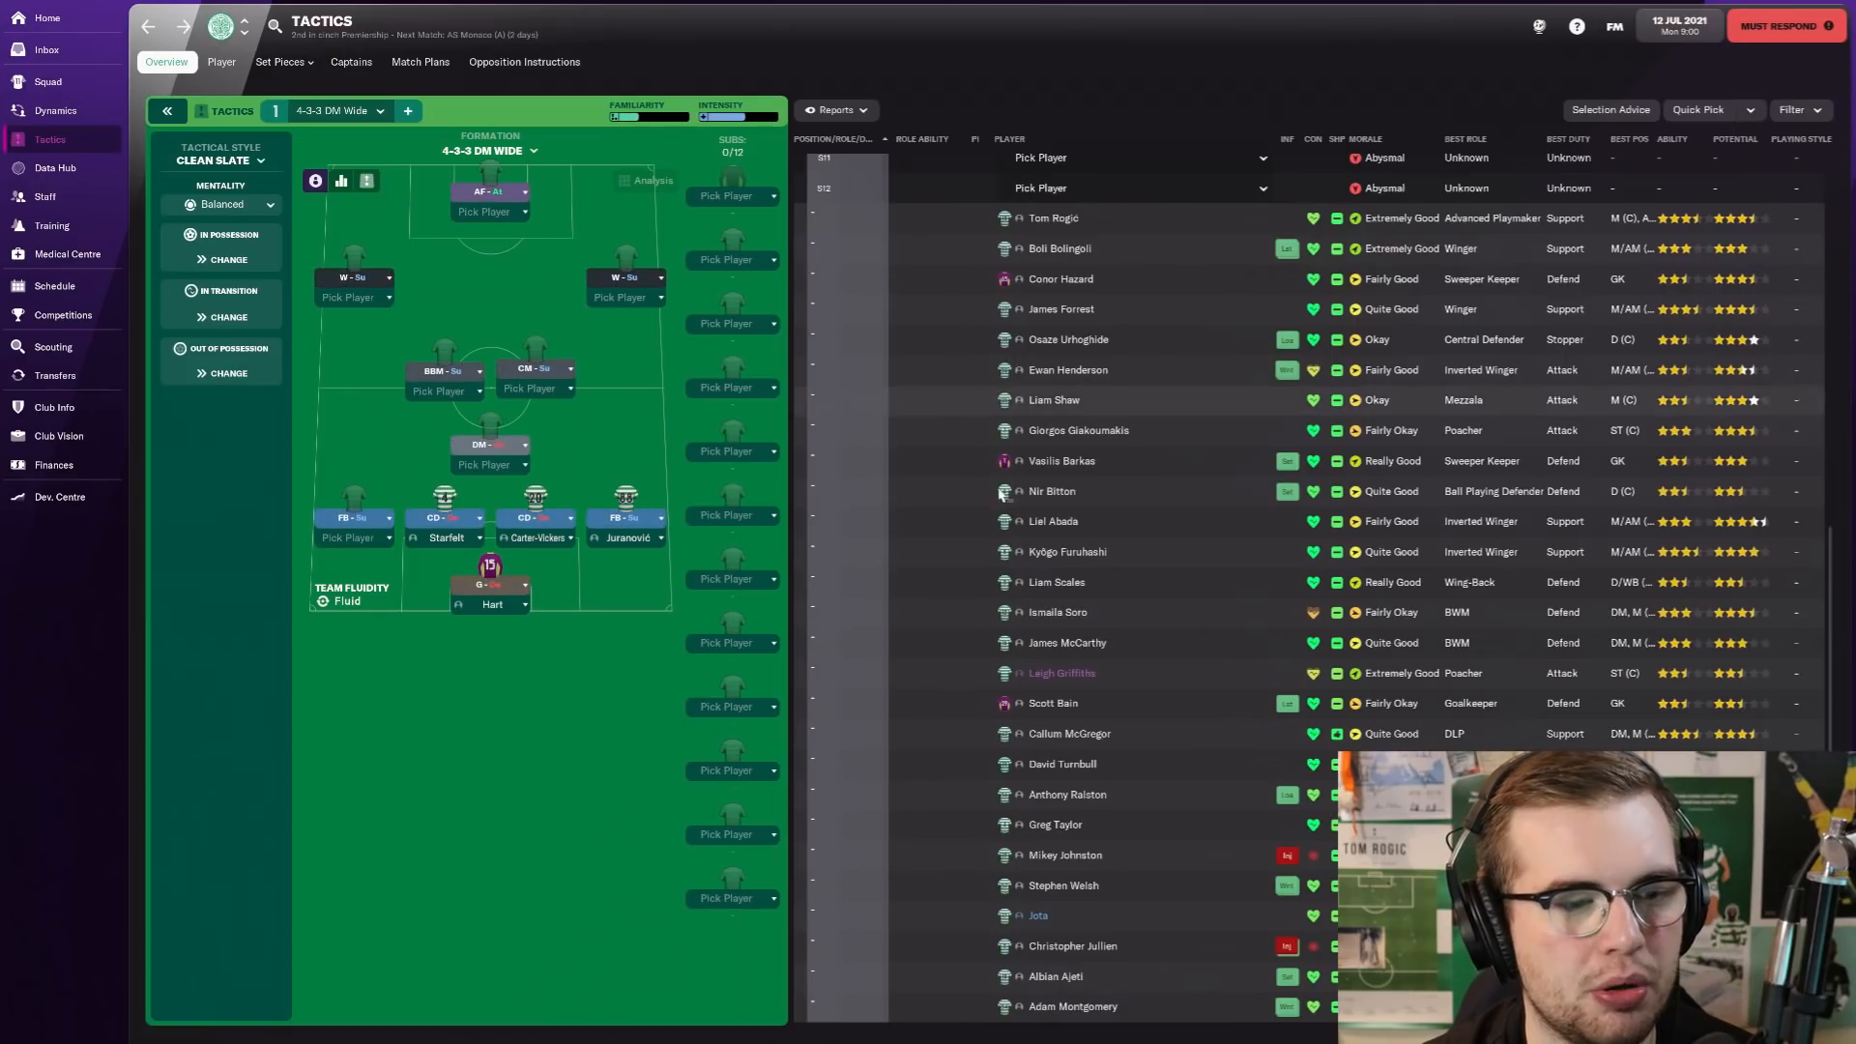
scroll(up, 3)
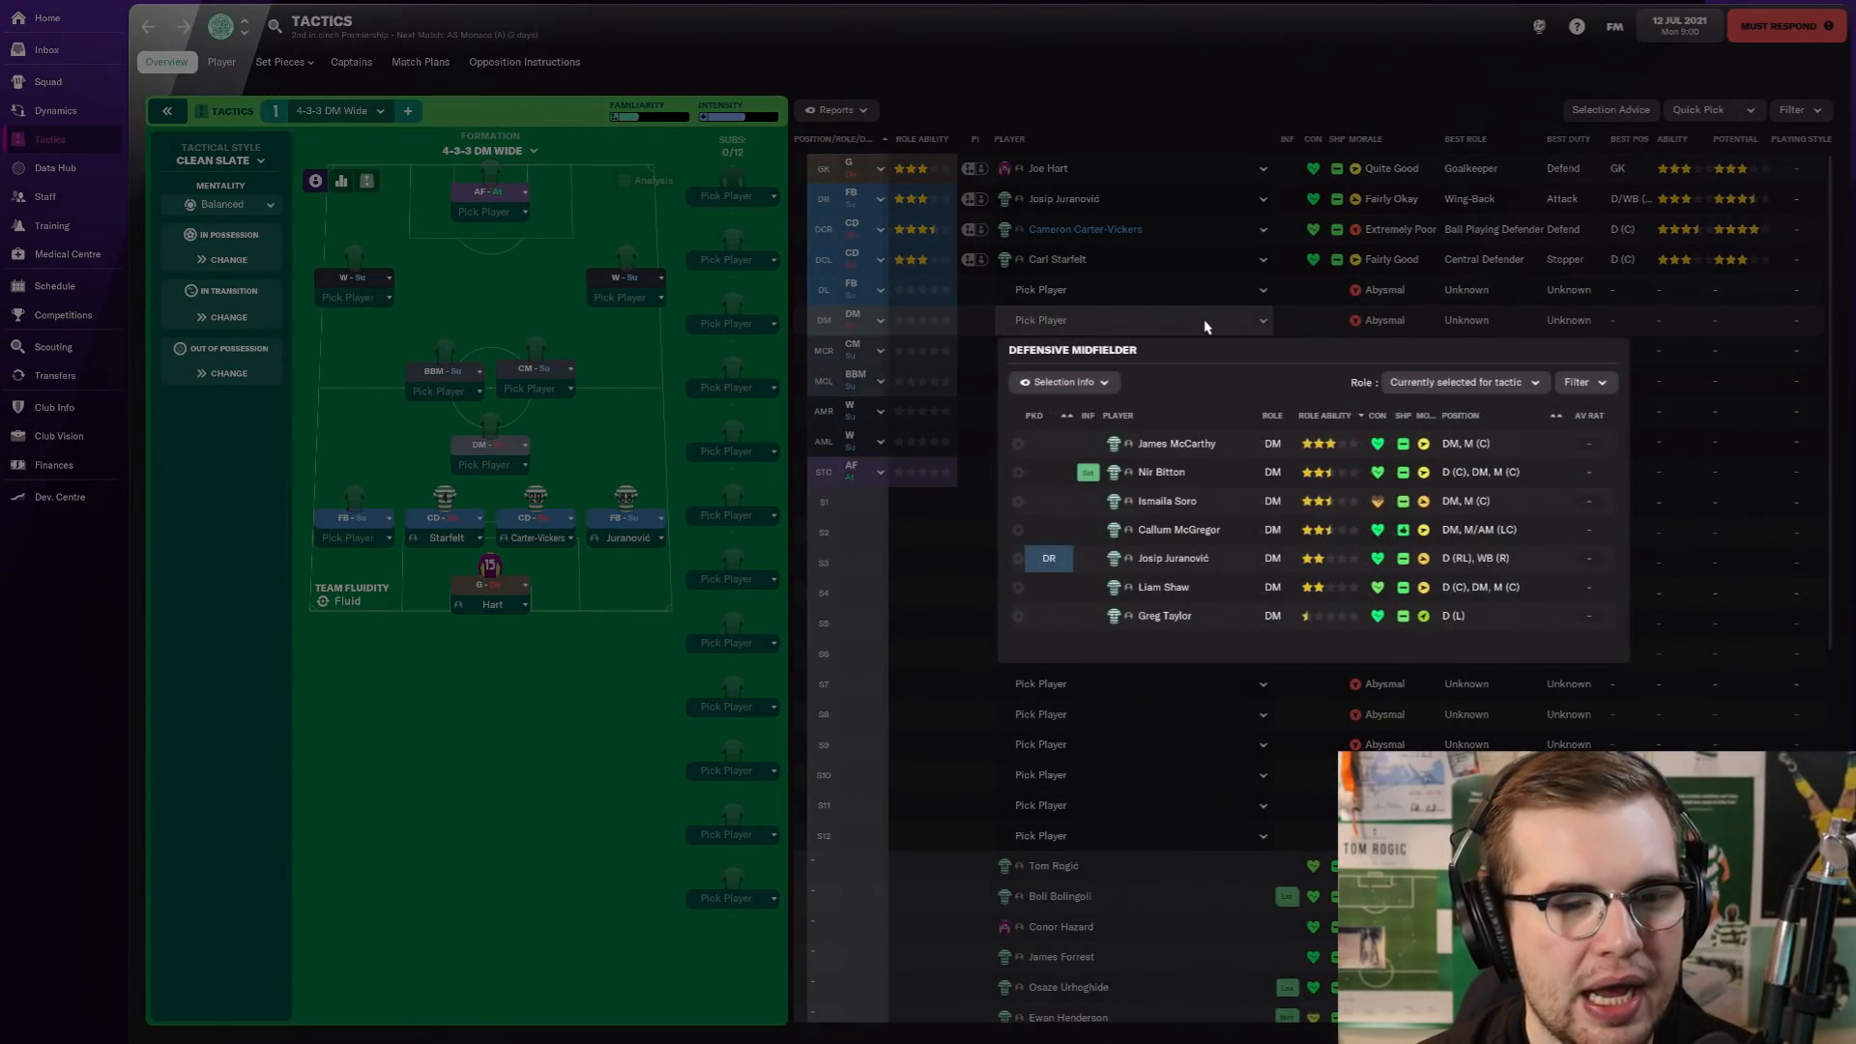
mouse_move(1177, 530)
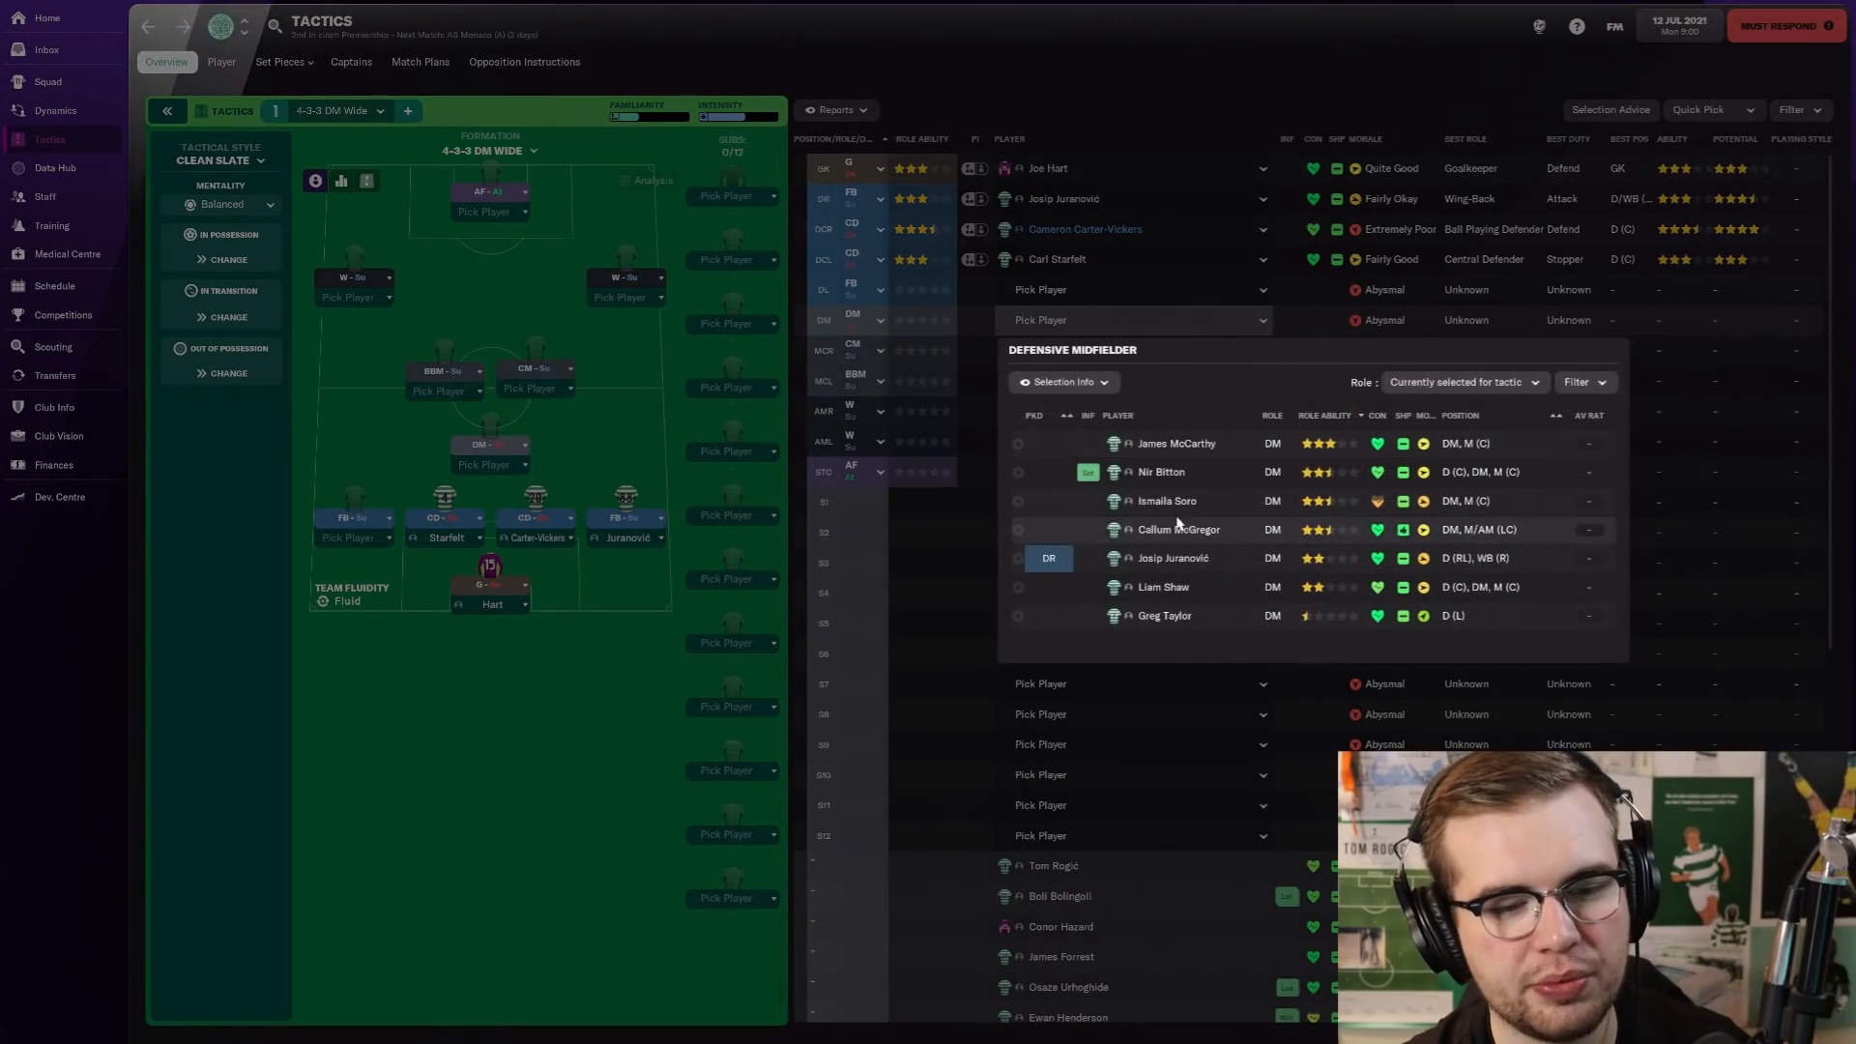
mouse_move(1210, 535)
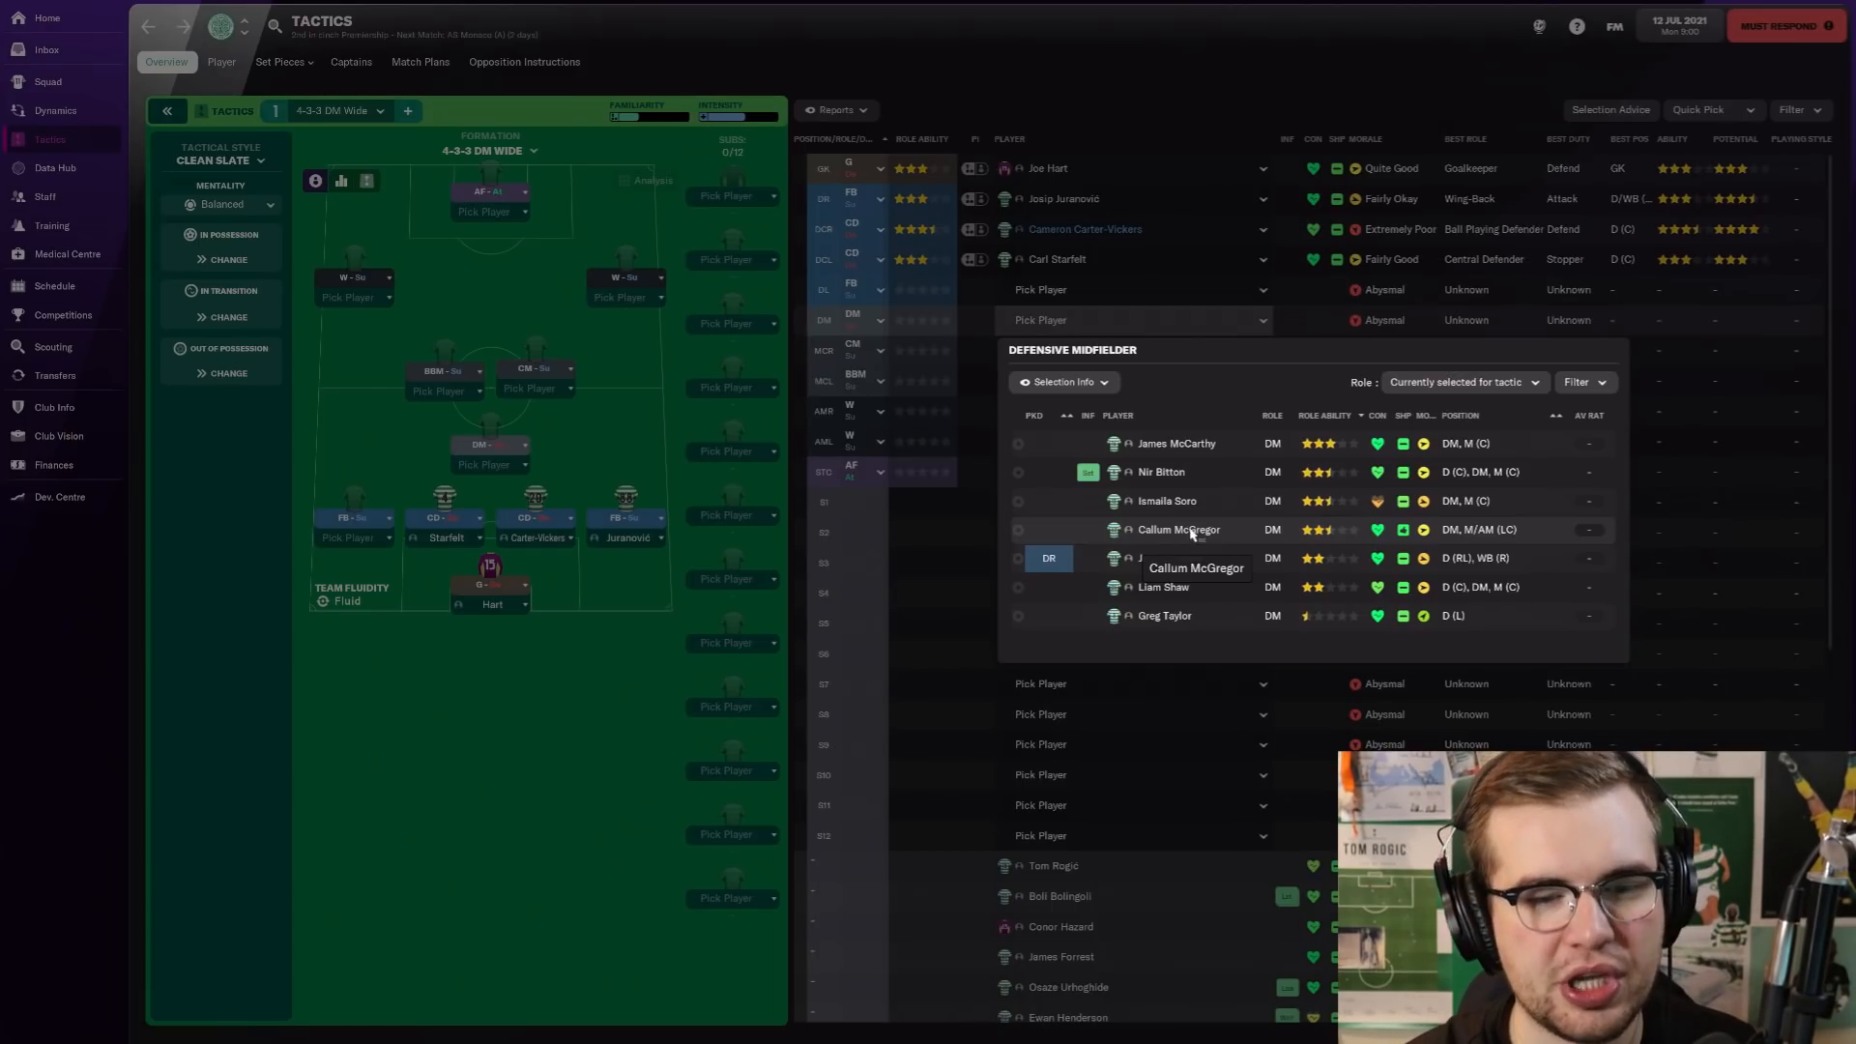
Step: Put James McCarthy in the defensive midfield slot after checking his profile
click(1175, 443)
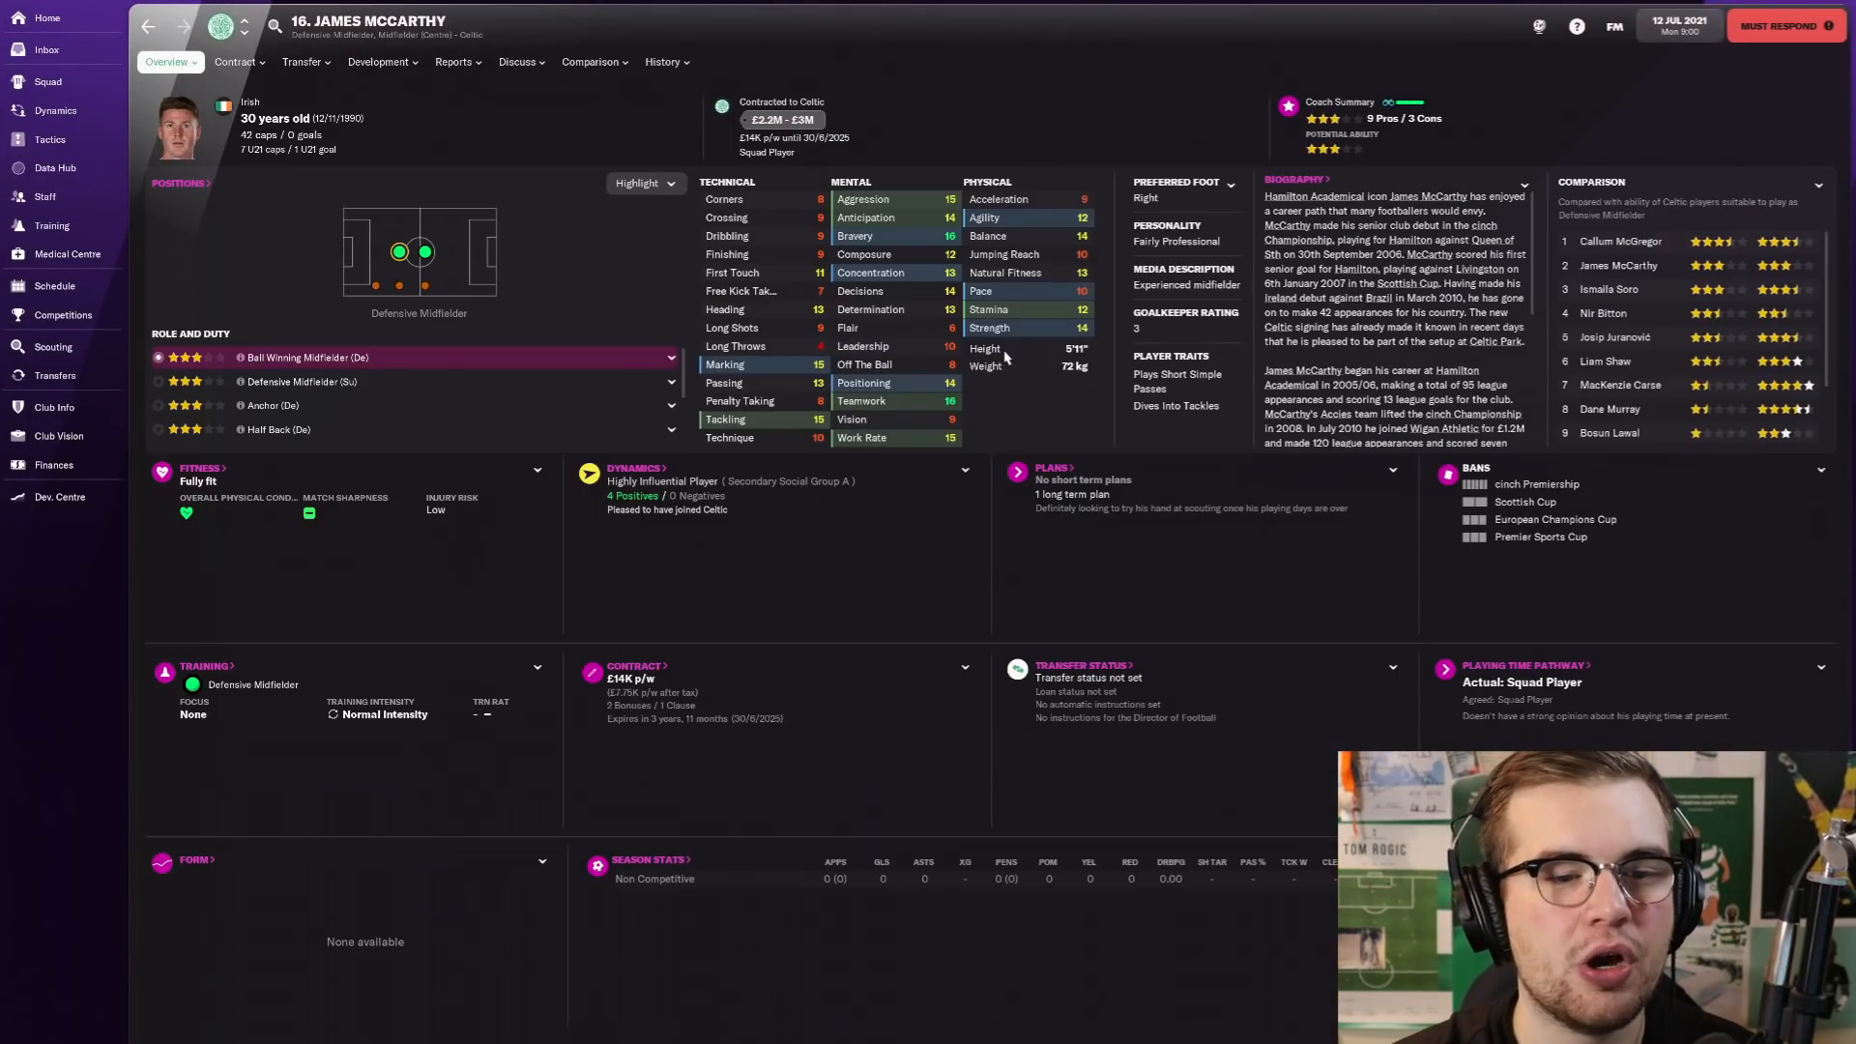
mouse_move(988, 236)
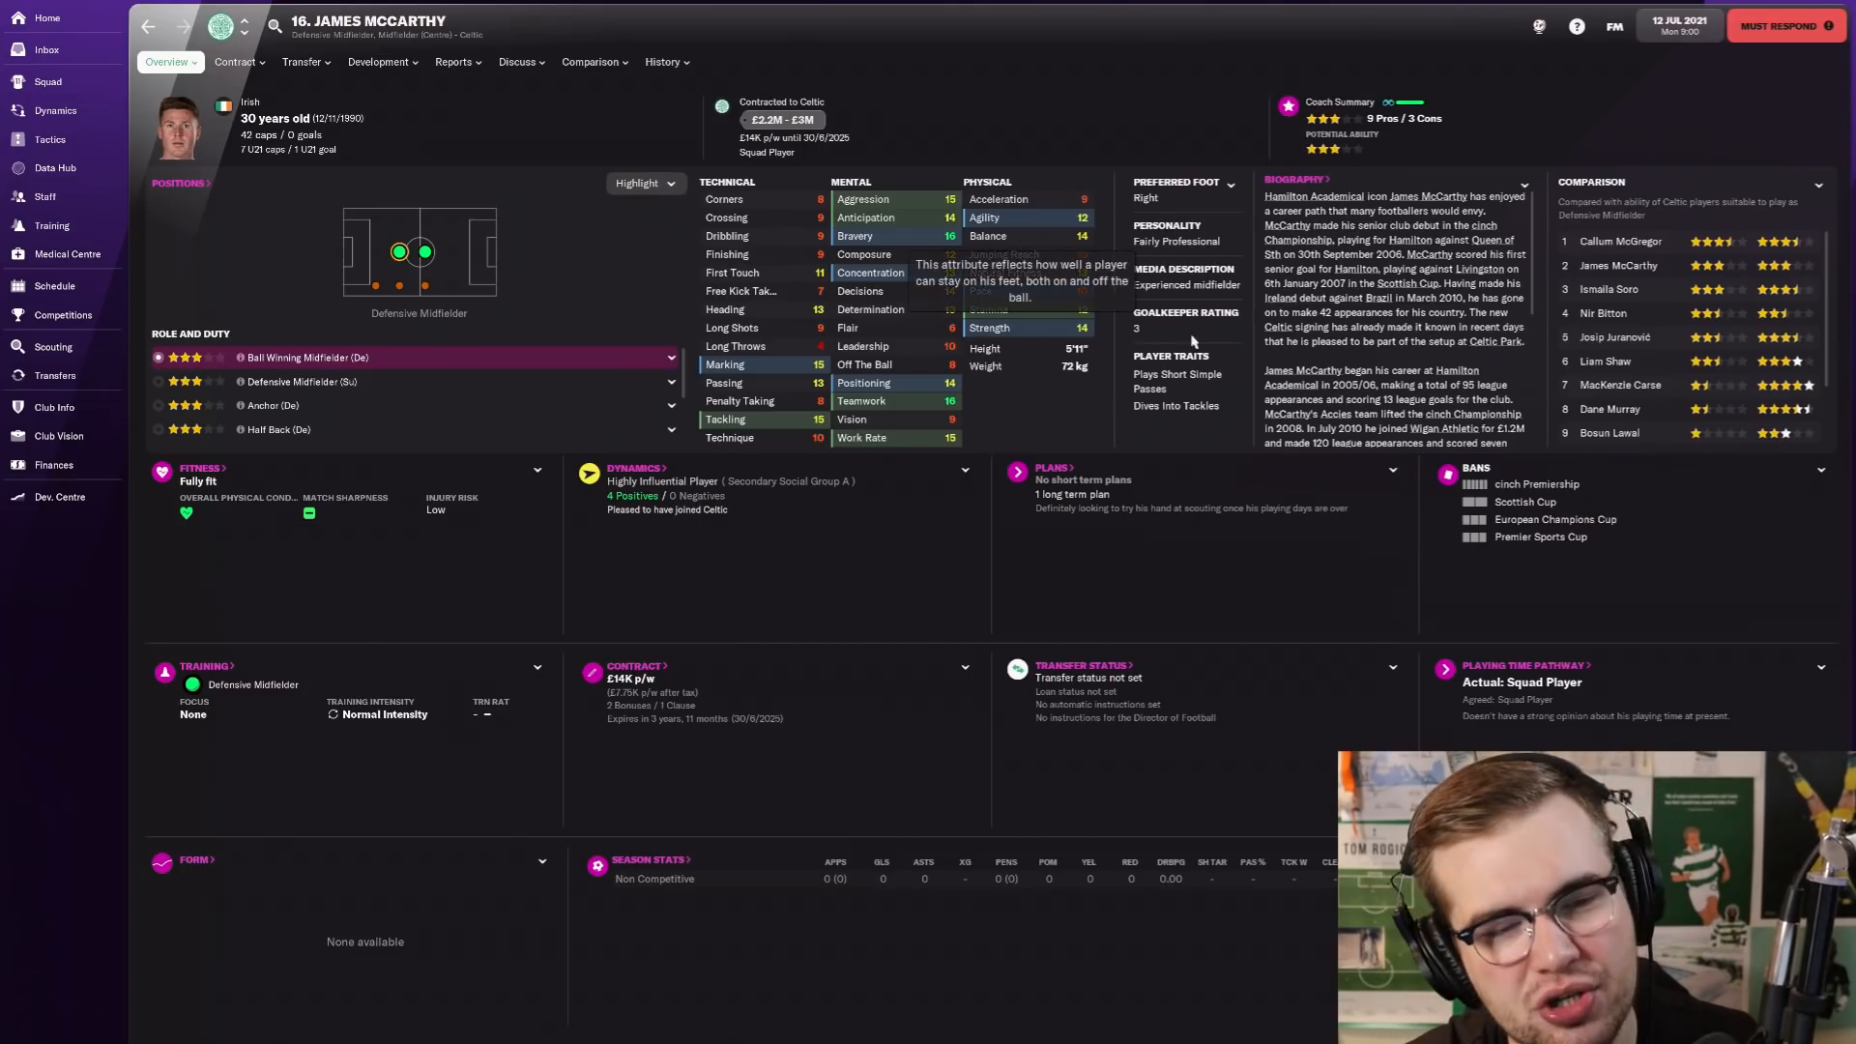
mouse_move(1024, 350)
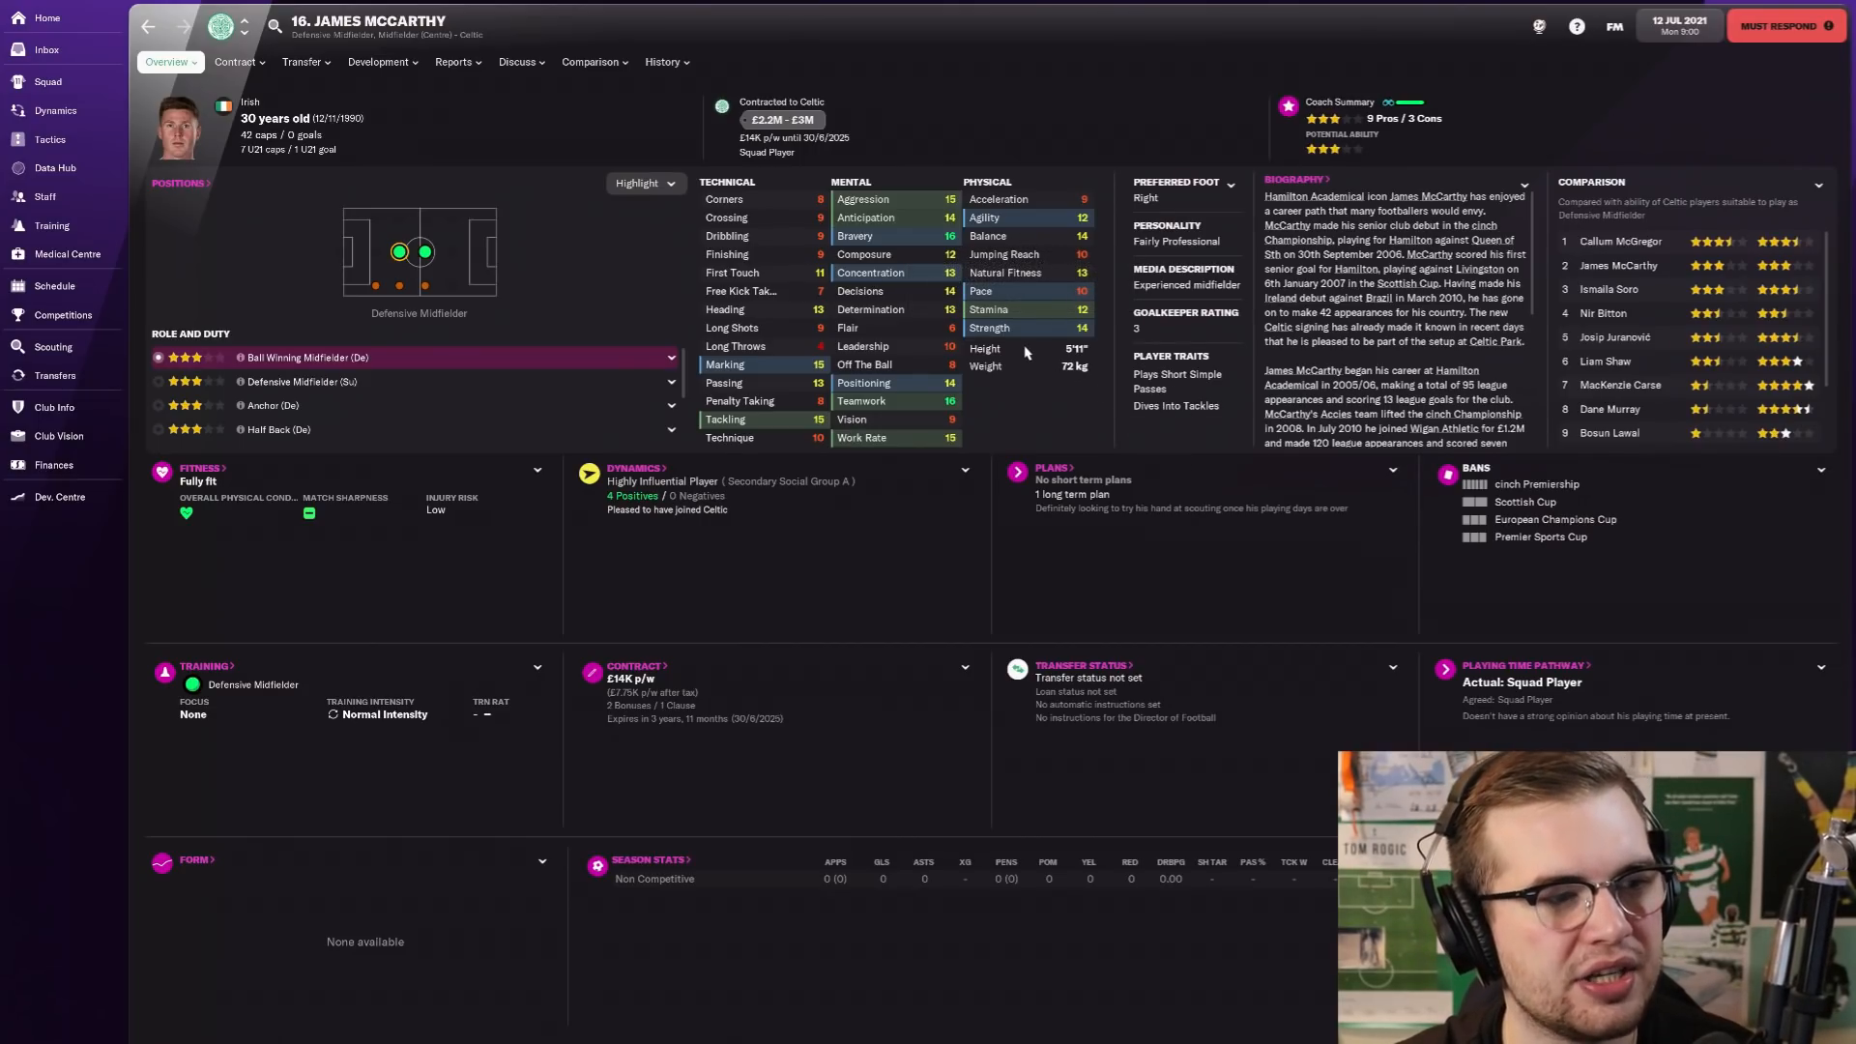
mouse_move(971, 246)
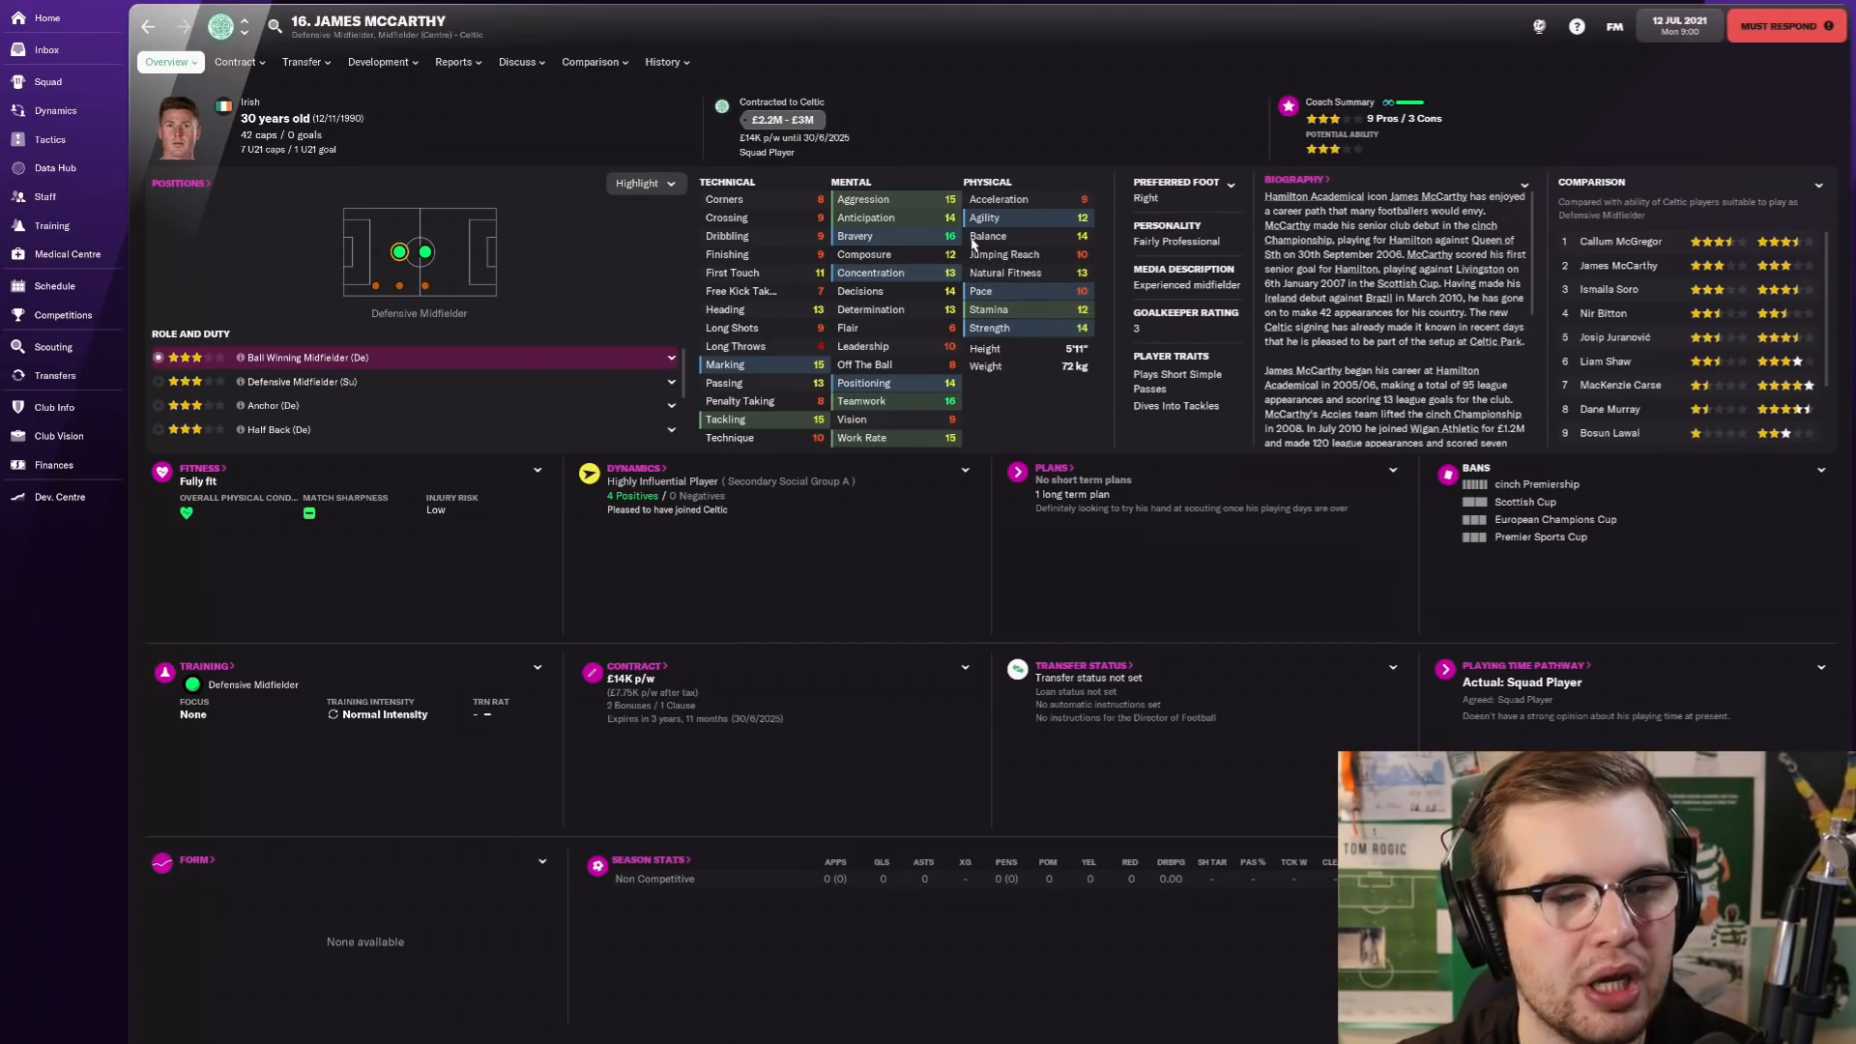
mouse_move(439, 97)
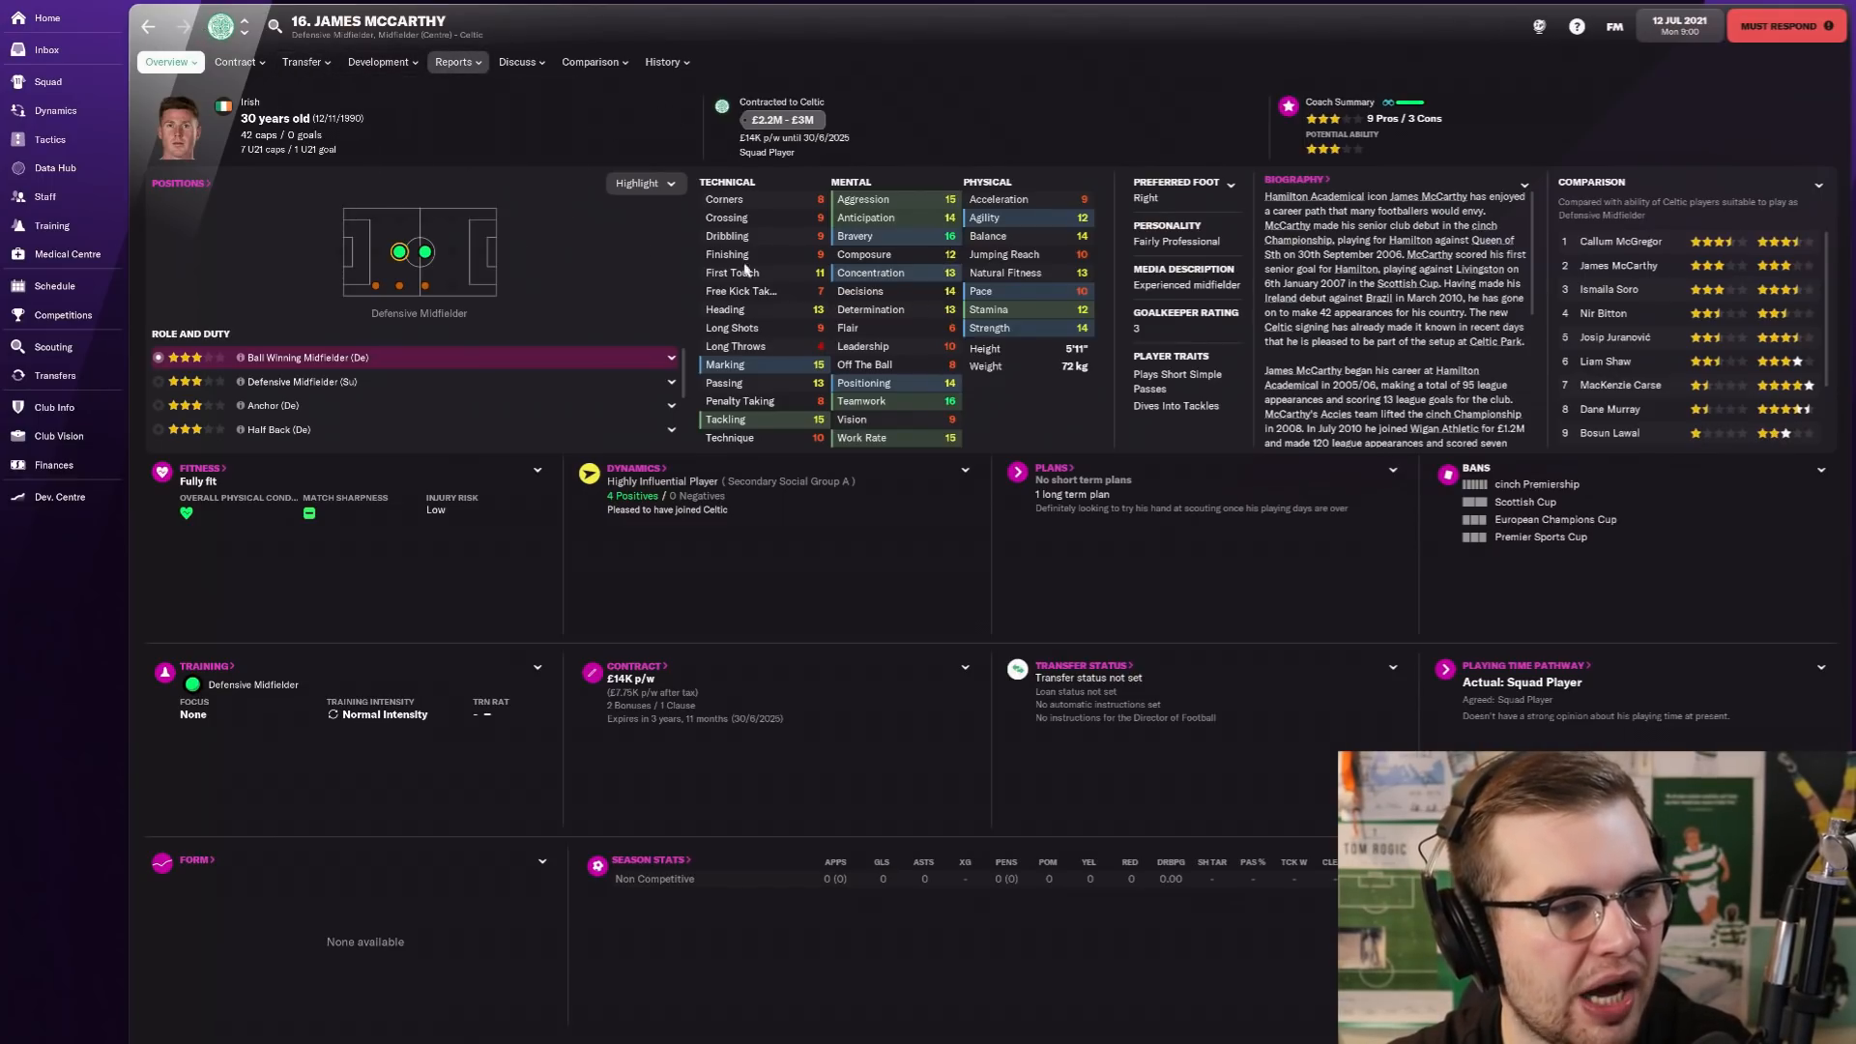
mouse_move(539, 163)
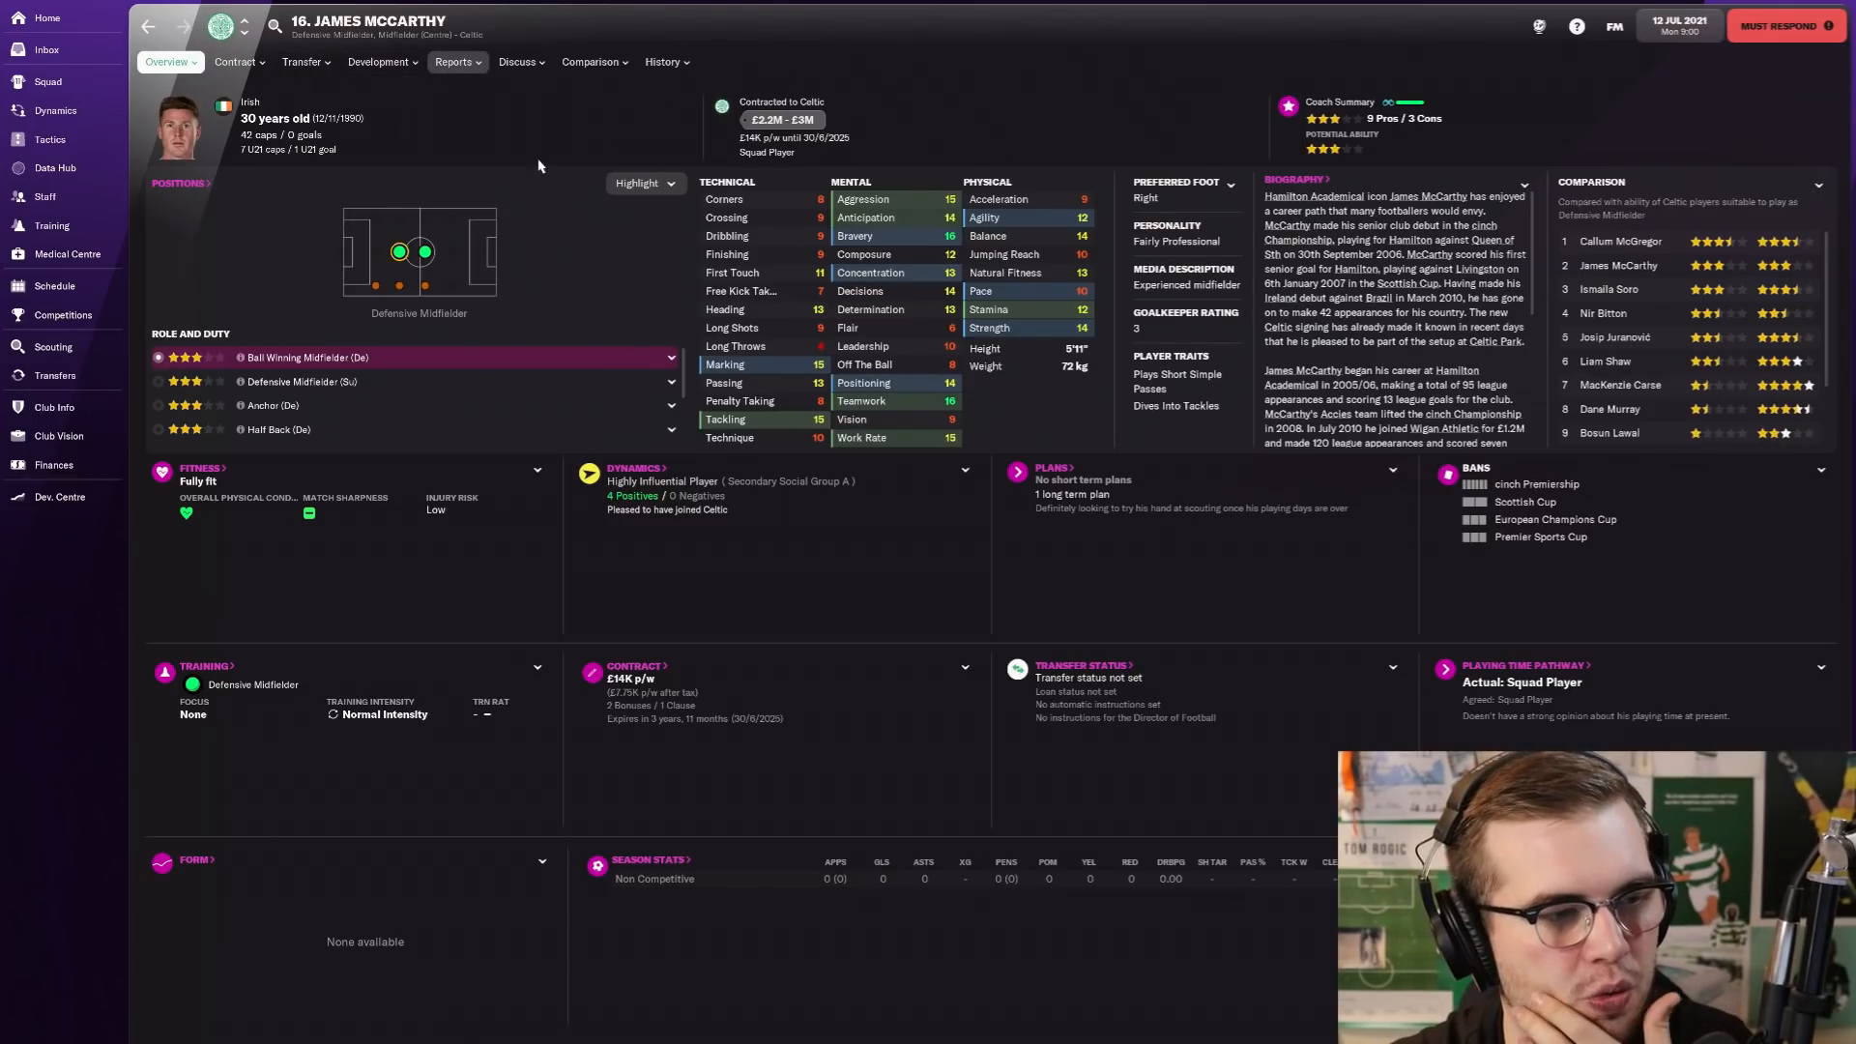
click(48, 139)
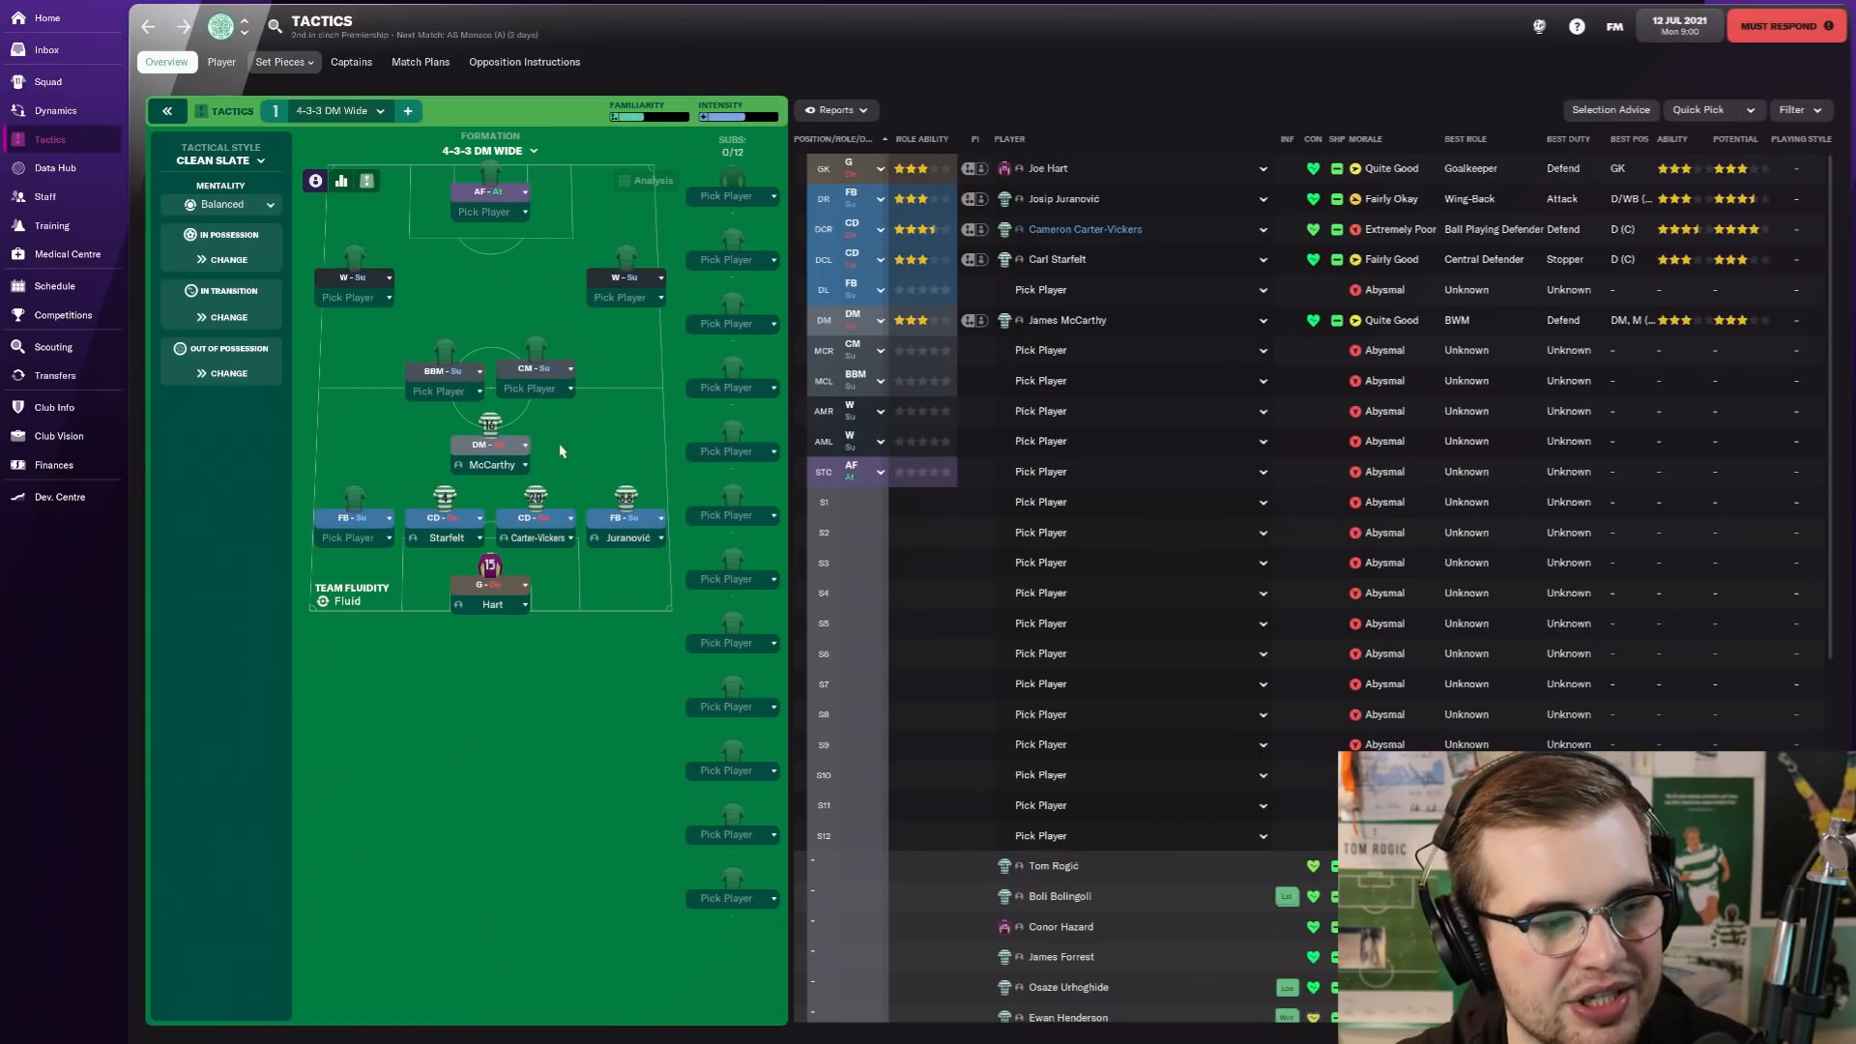
mouse_move(916, 319)
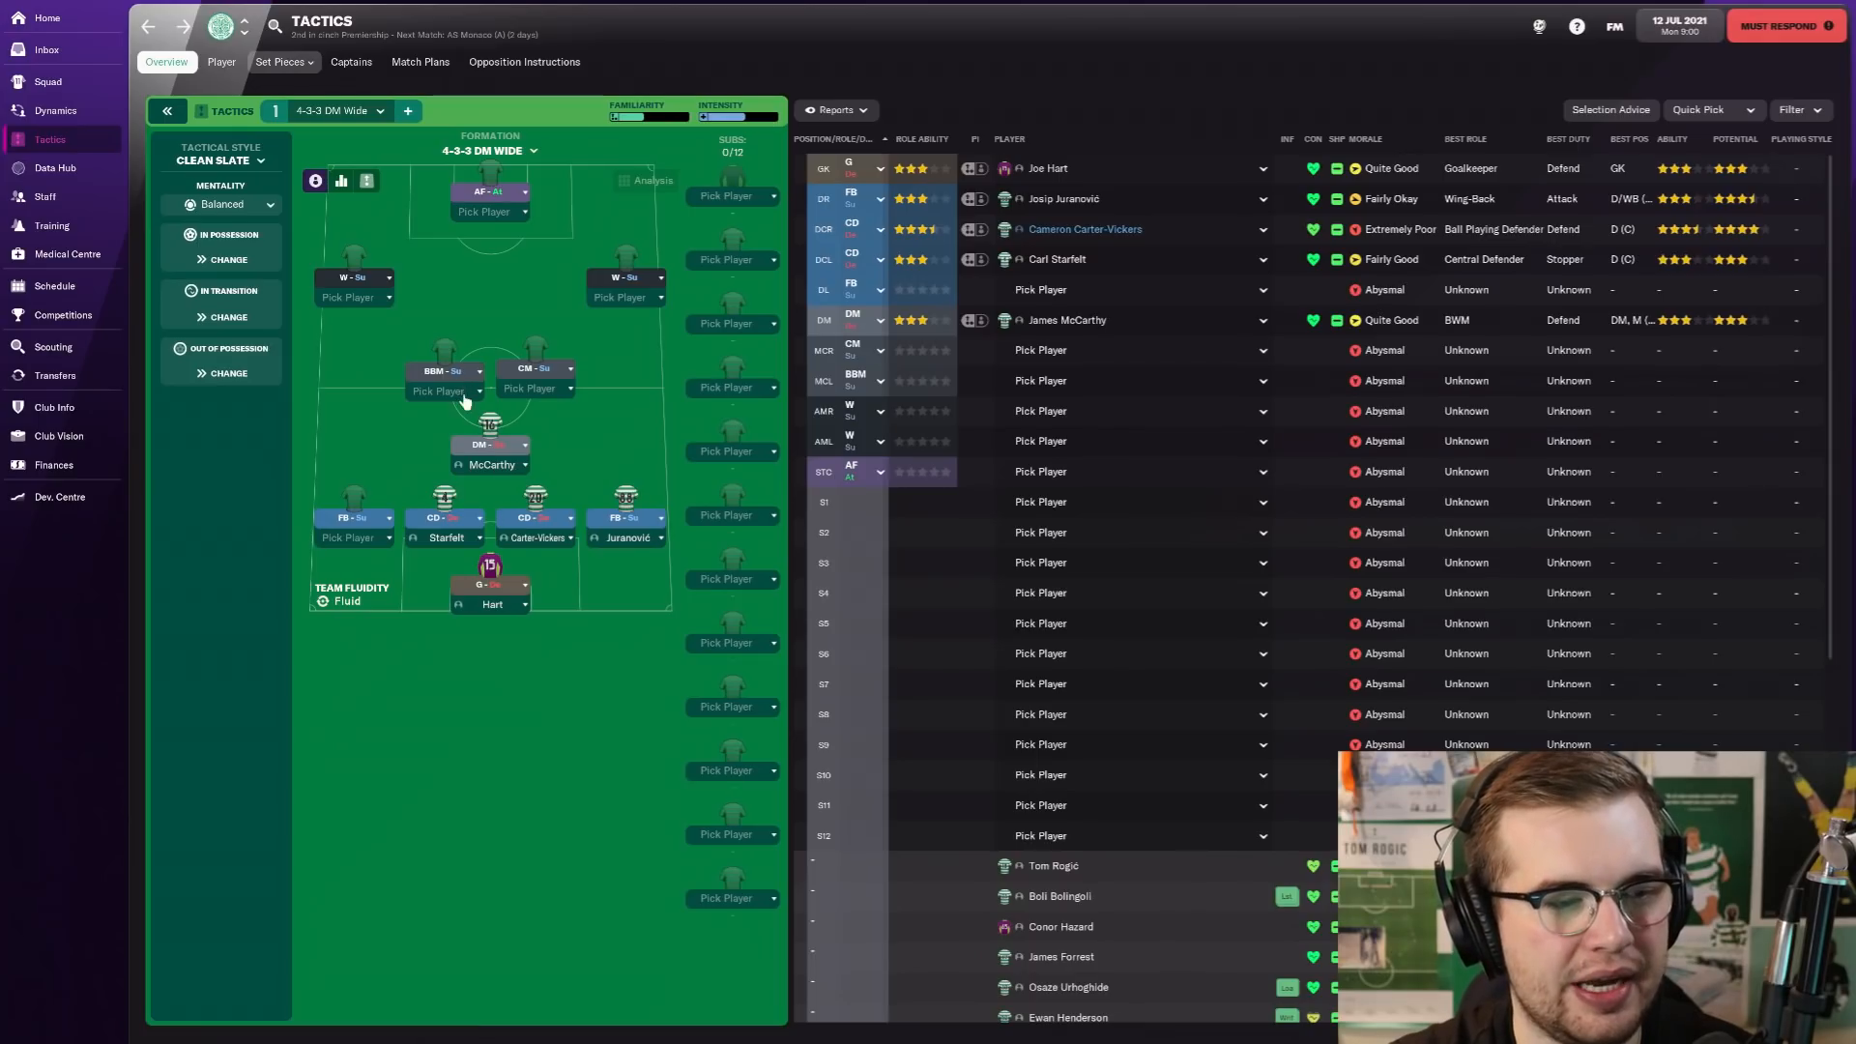
mouse_move(1210, 365)
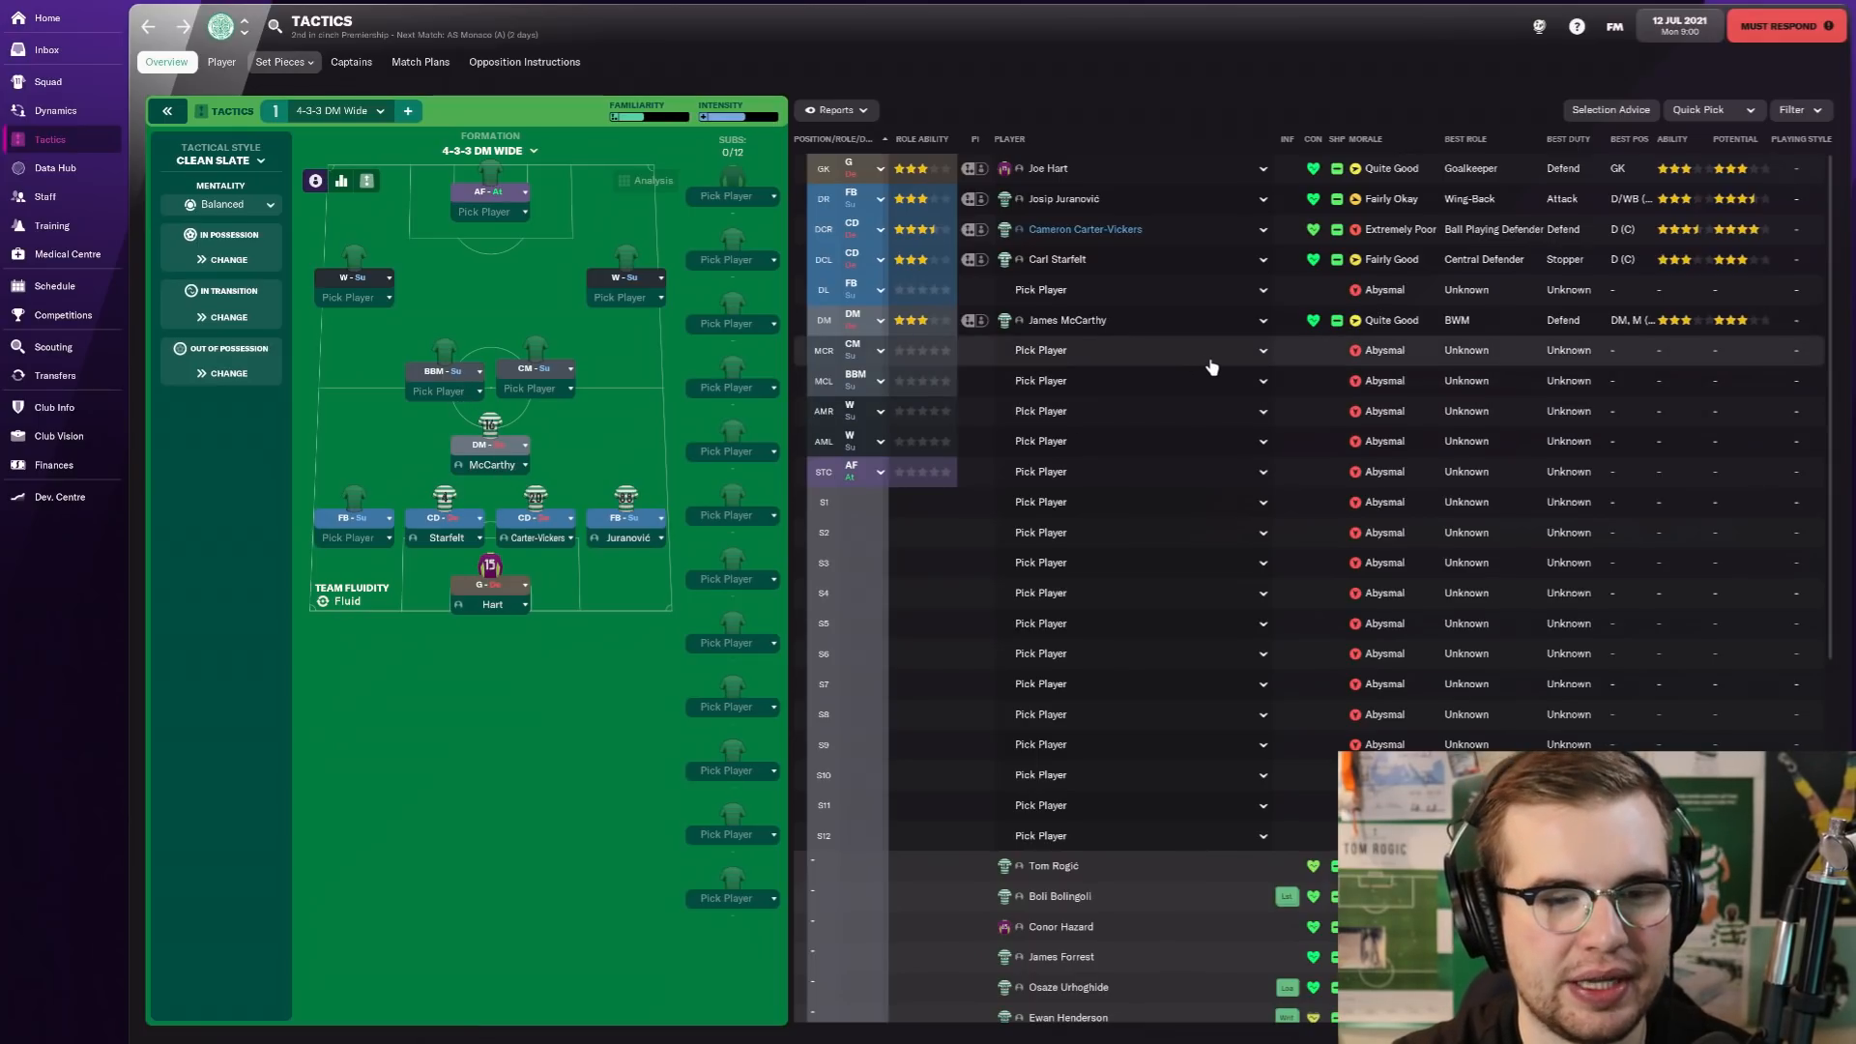
Step: Place Callum McGregor in central midfield from the candidate list
click(1038, 350)
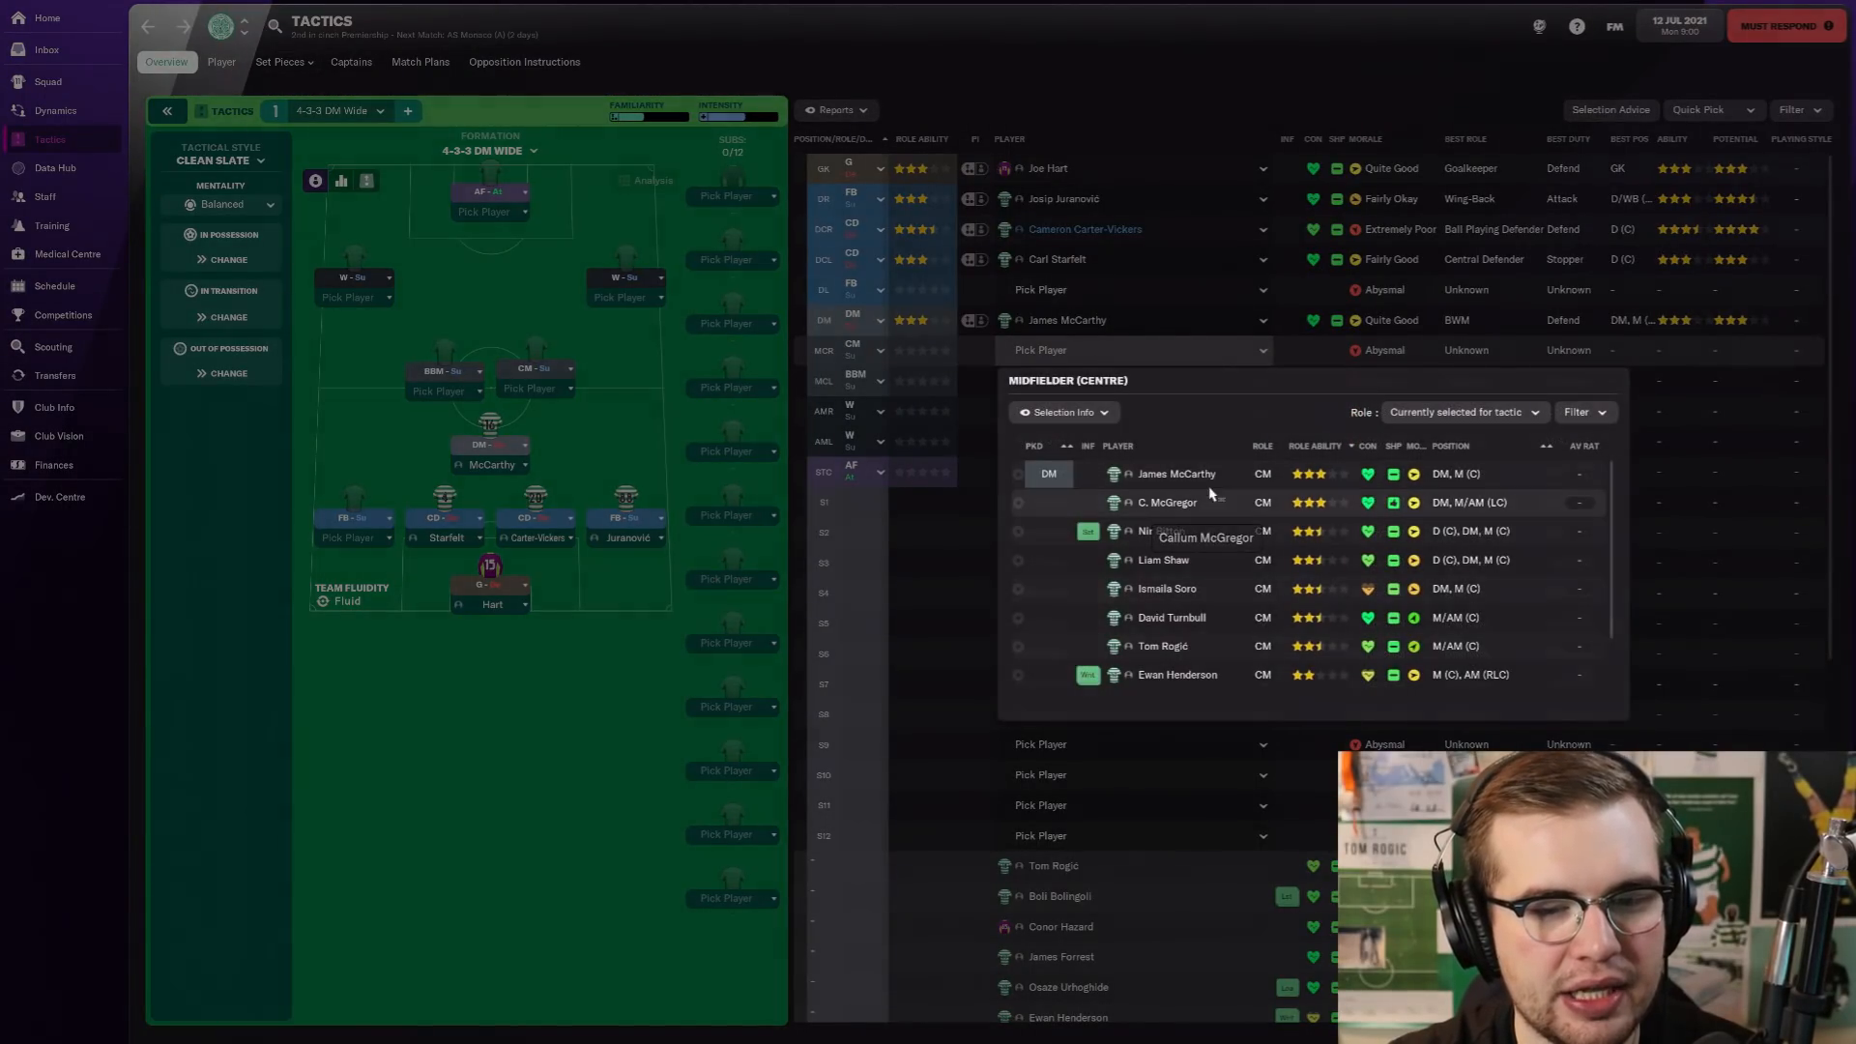
click(1166, 502)
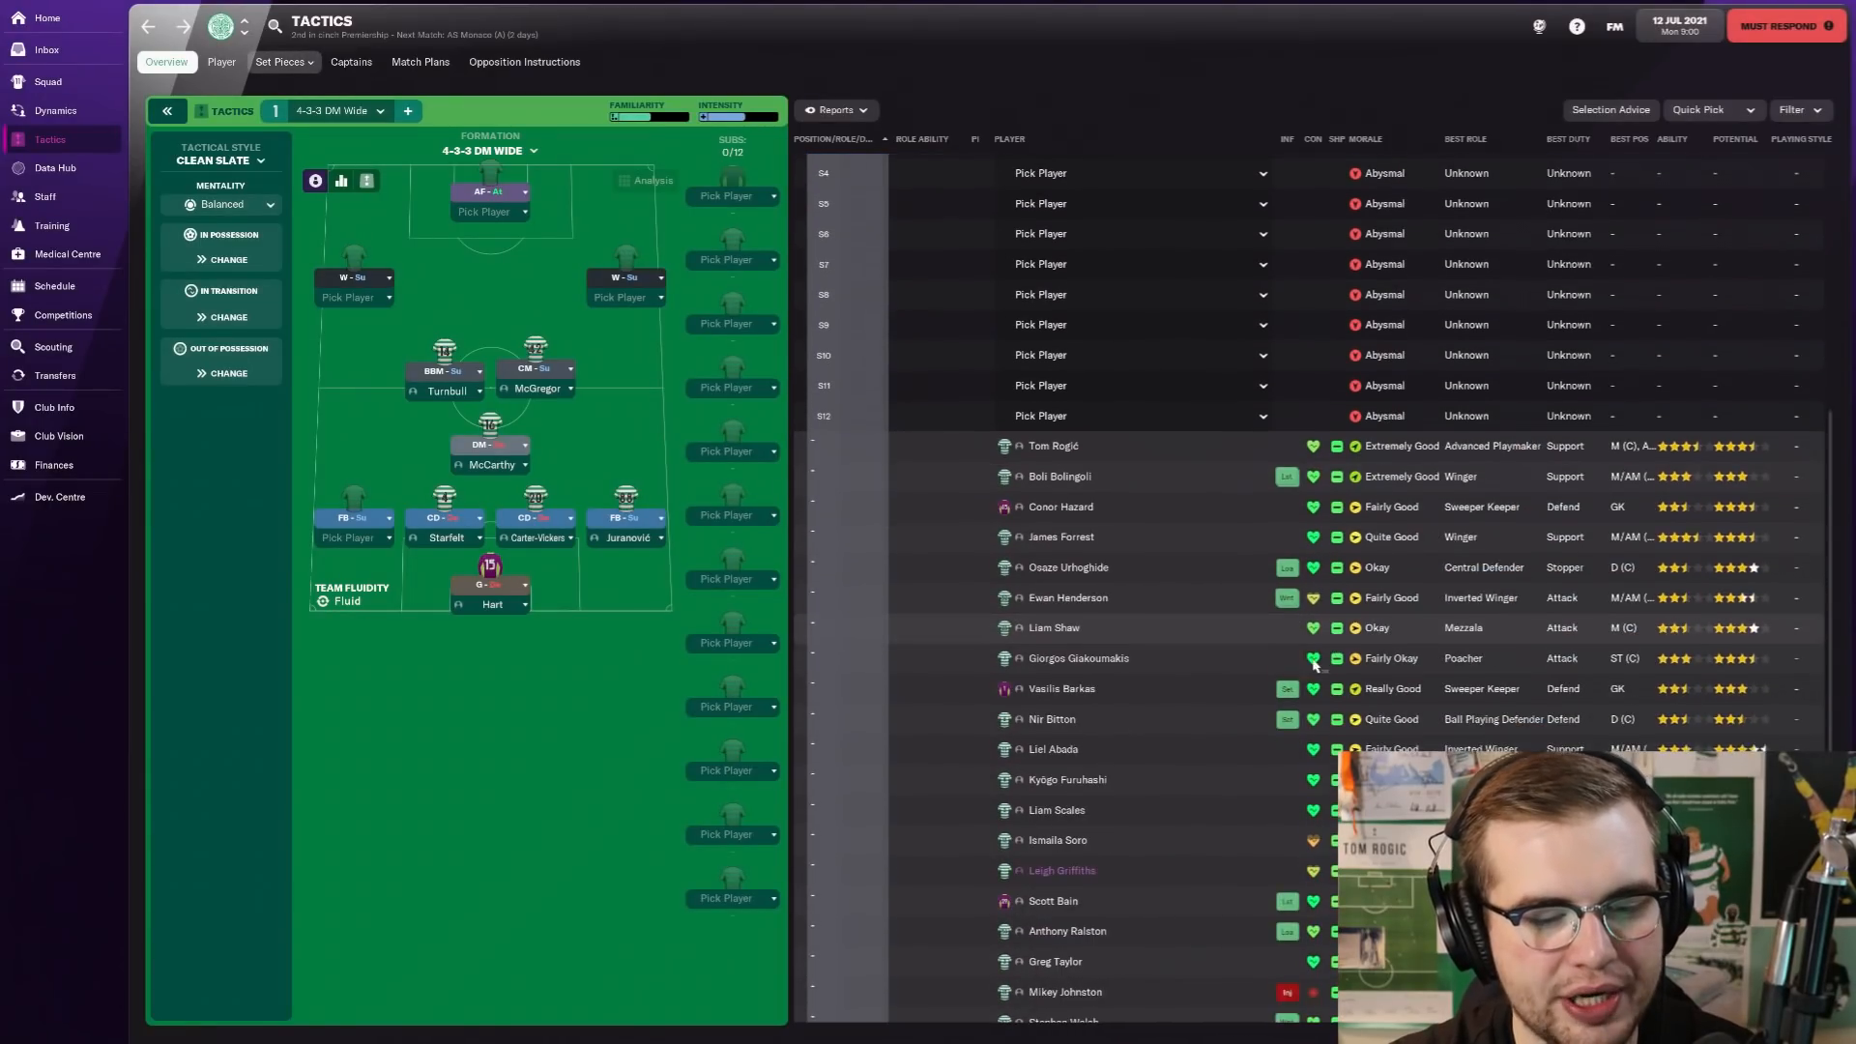
scroll(down, 3)
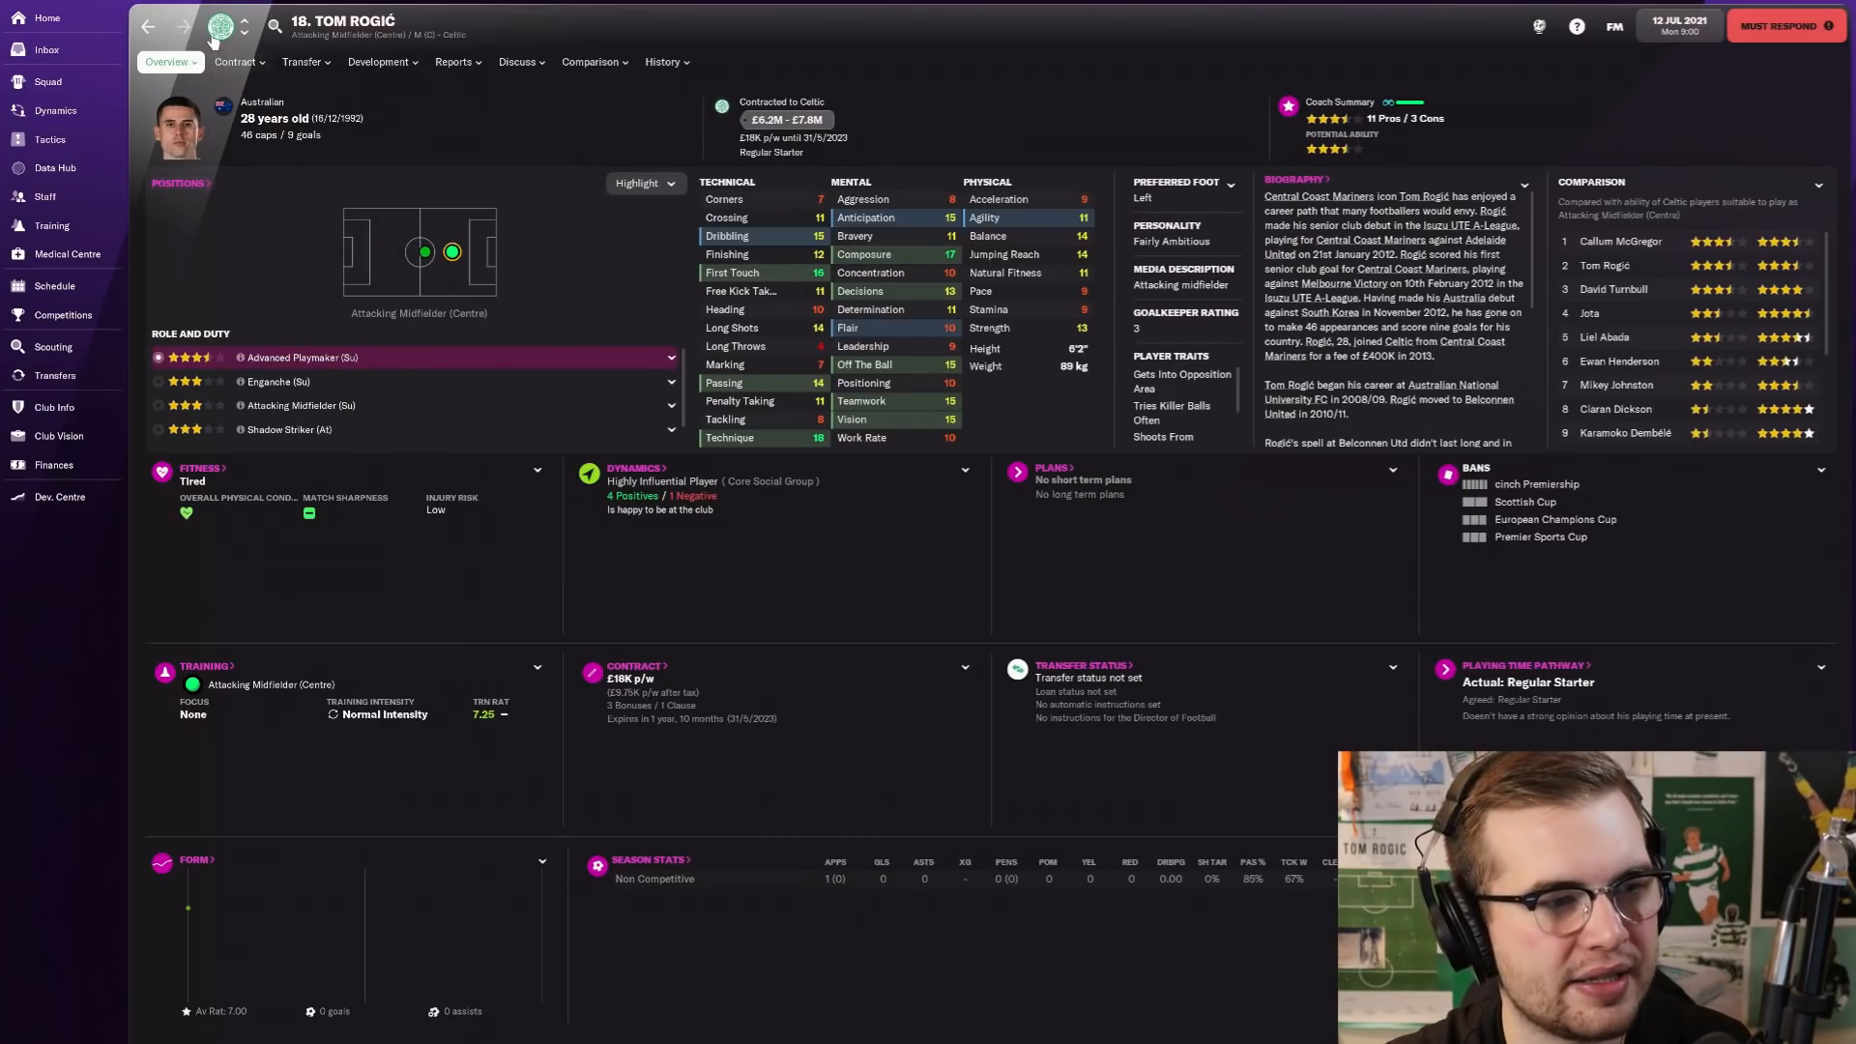
click(50, 140)
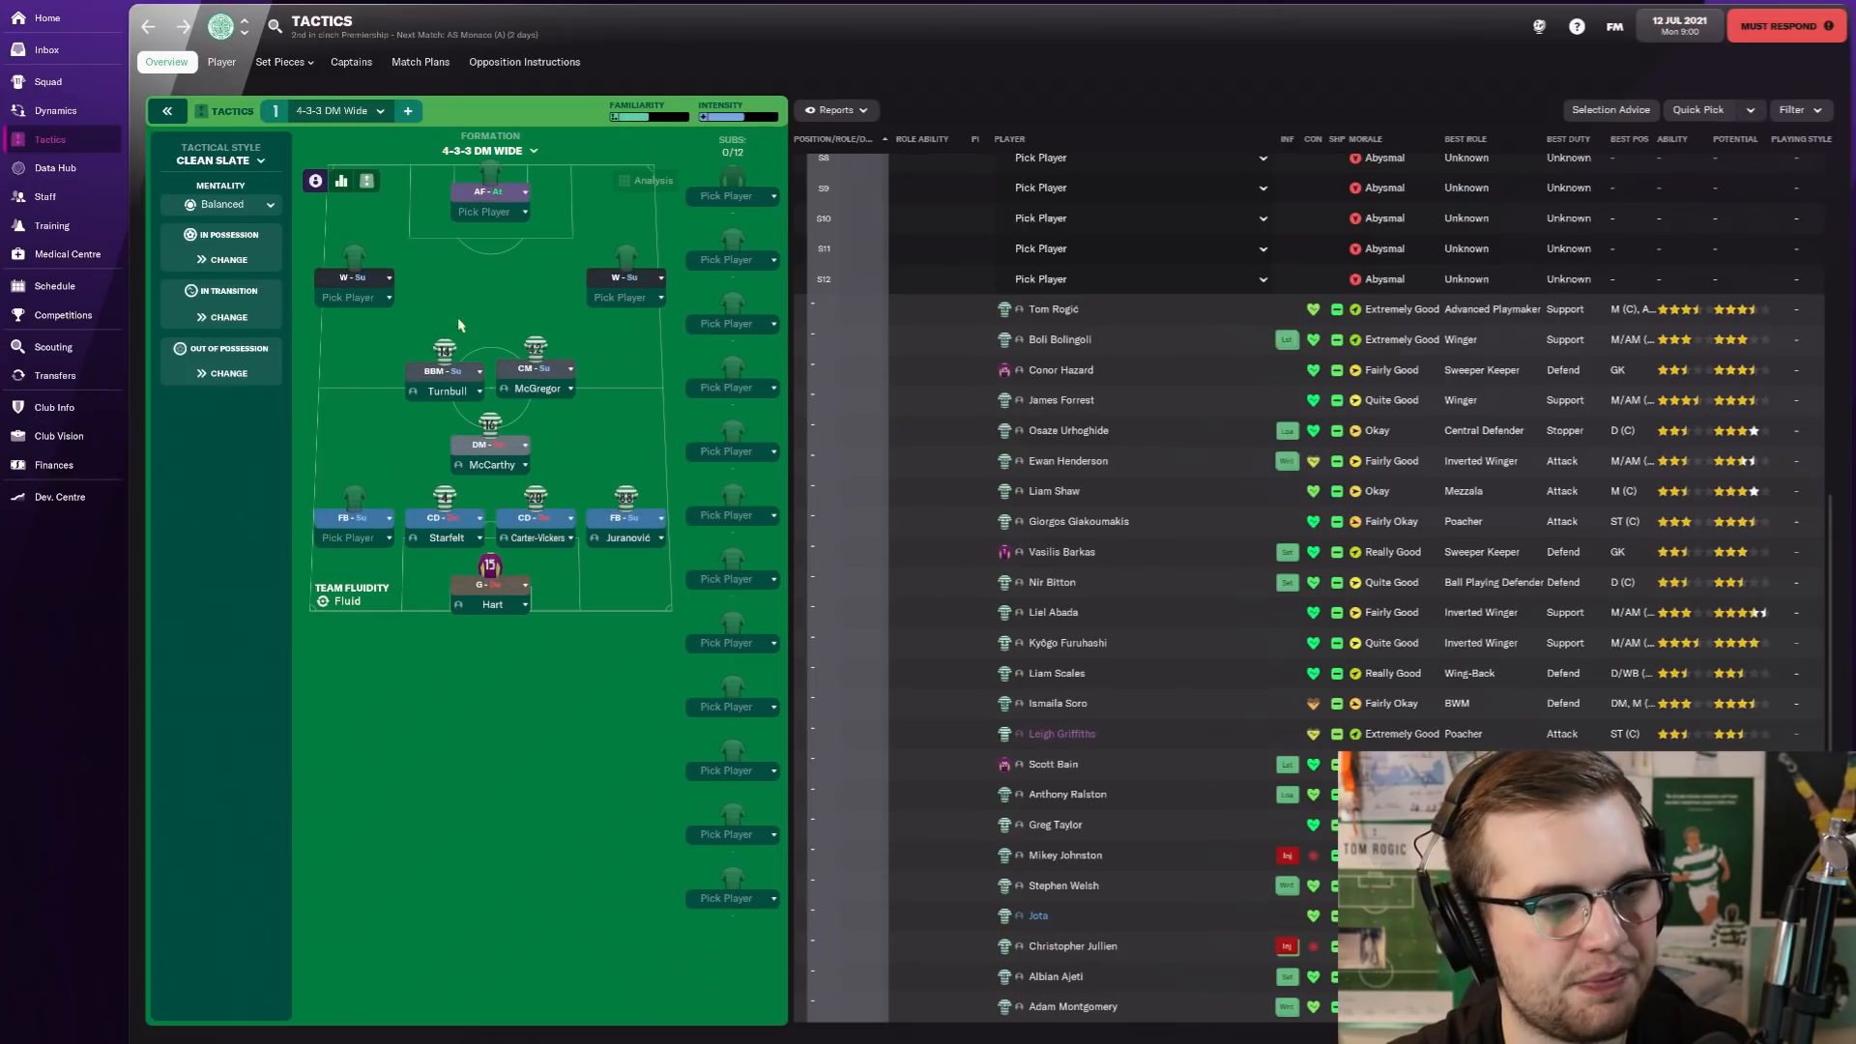
scroll(up, 3)
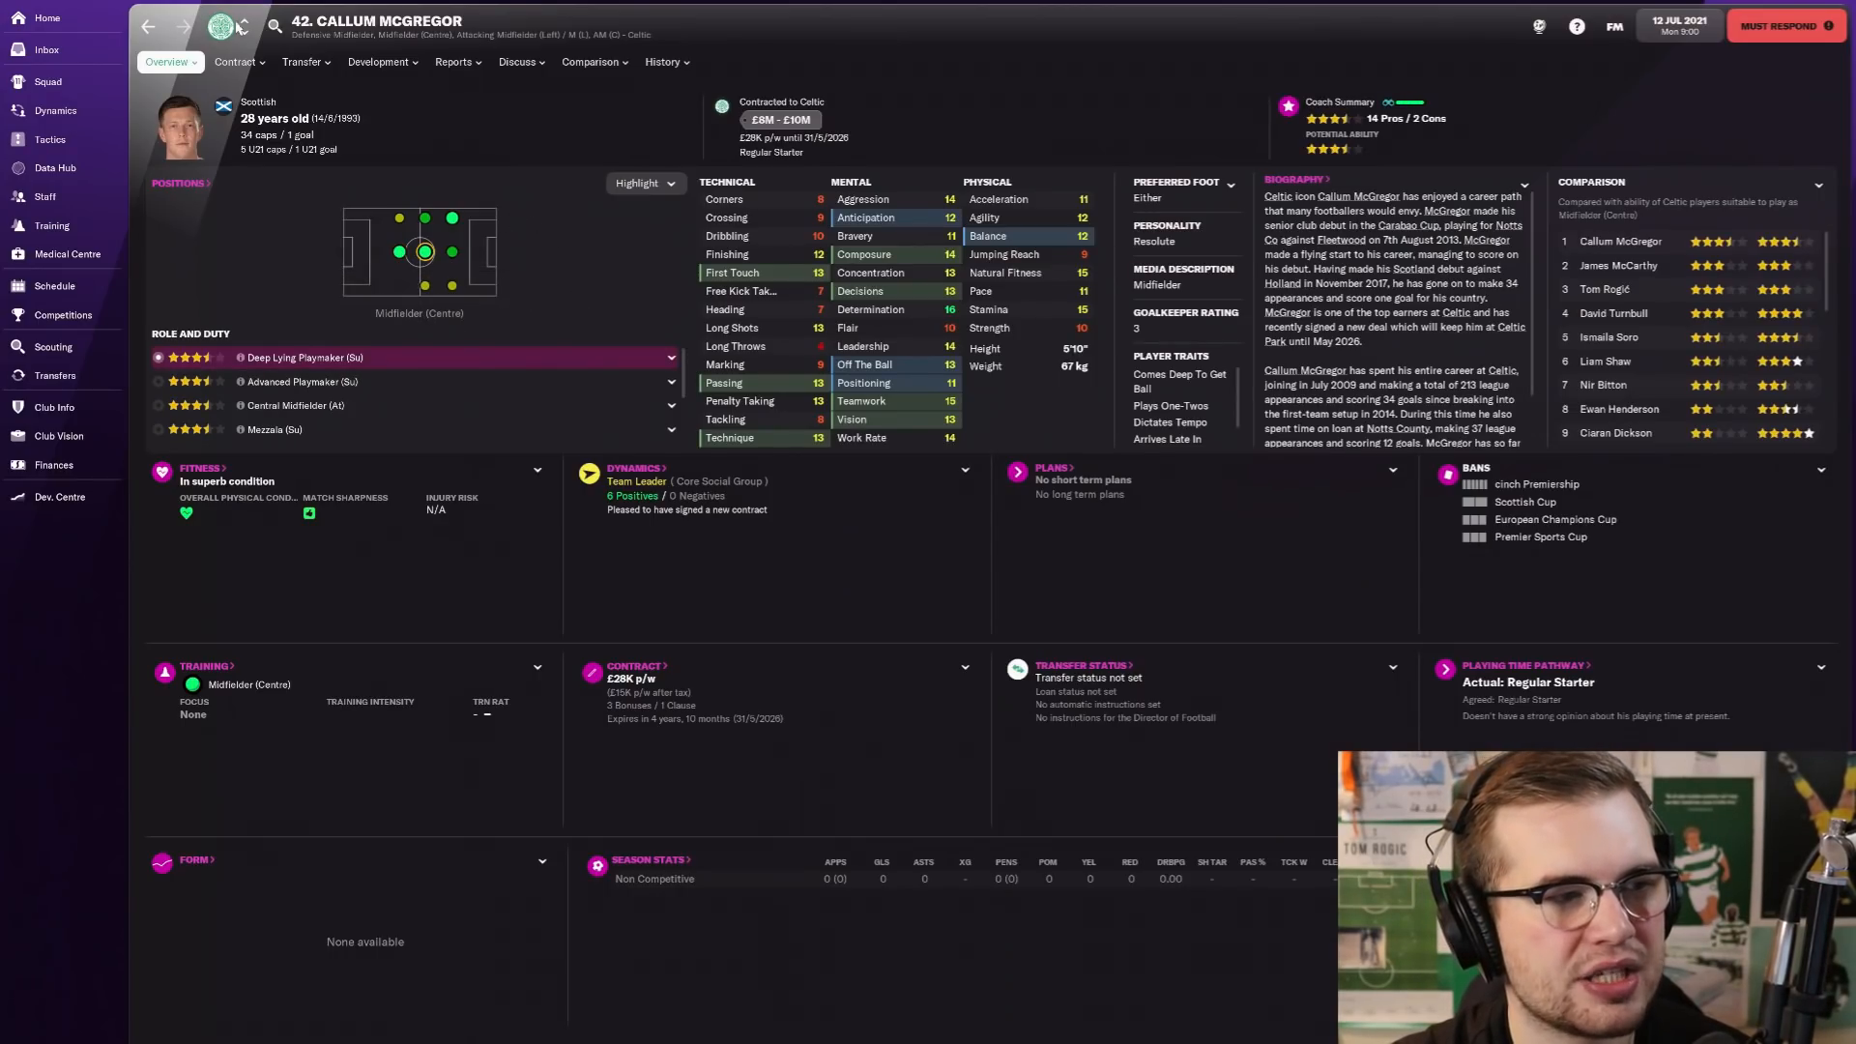
click(51, 140)
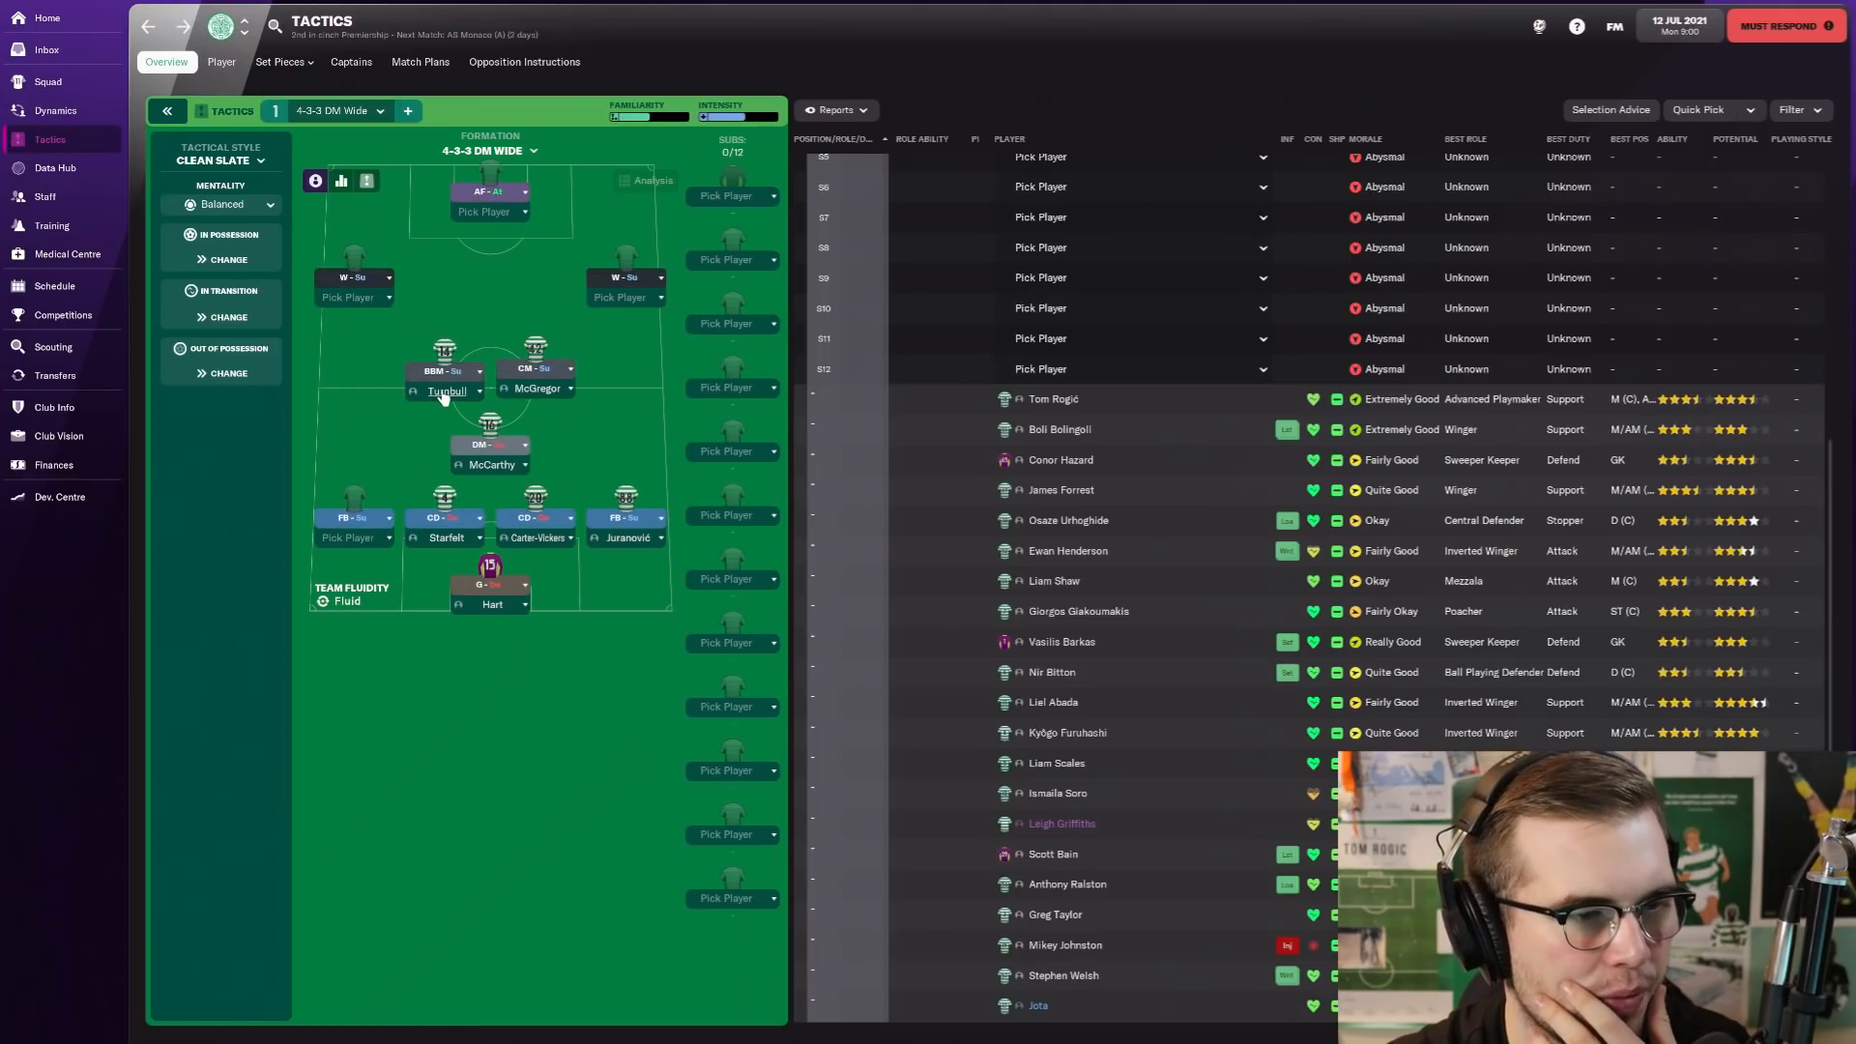
Step: Fill the other central midfield slot with David Turnbull, reviewing Turnbull's and McCarthy's profiles
click(447, 390)
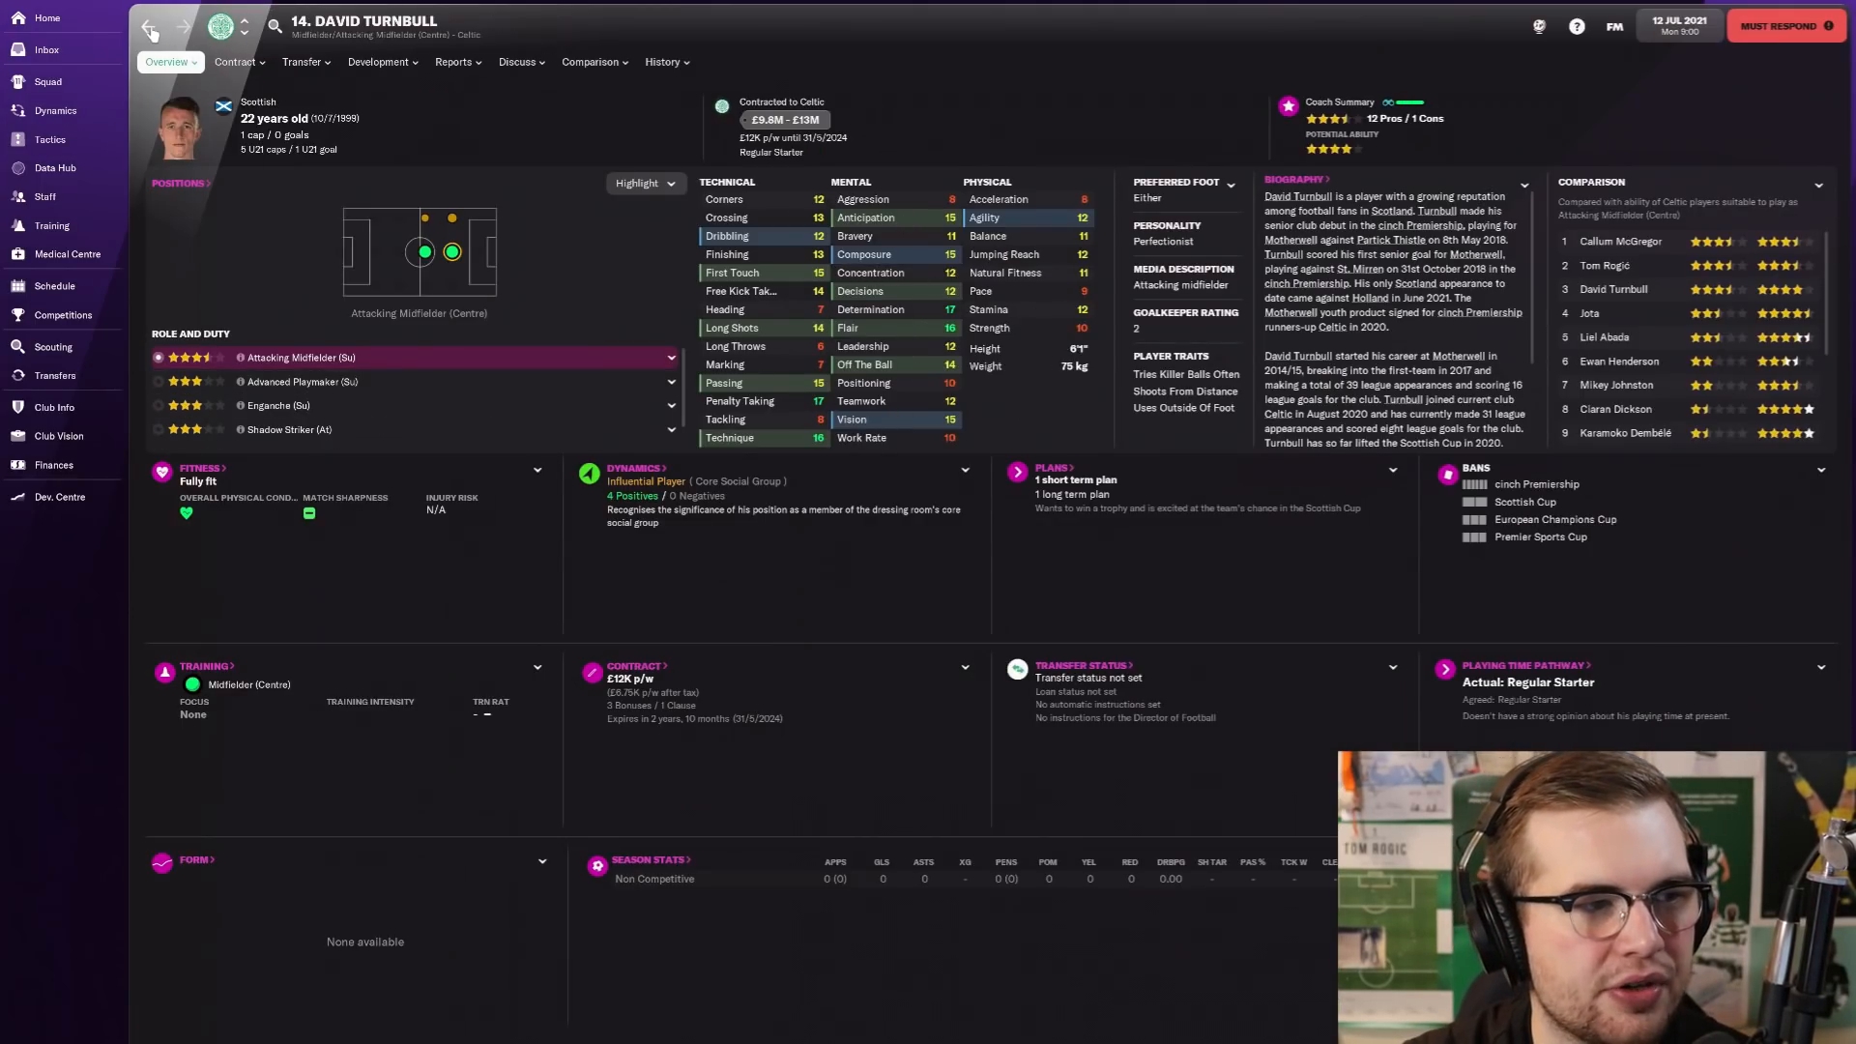
click(50, 140)
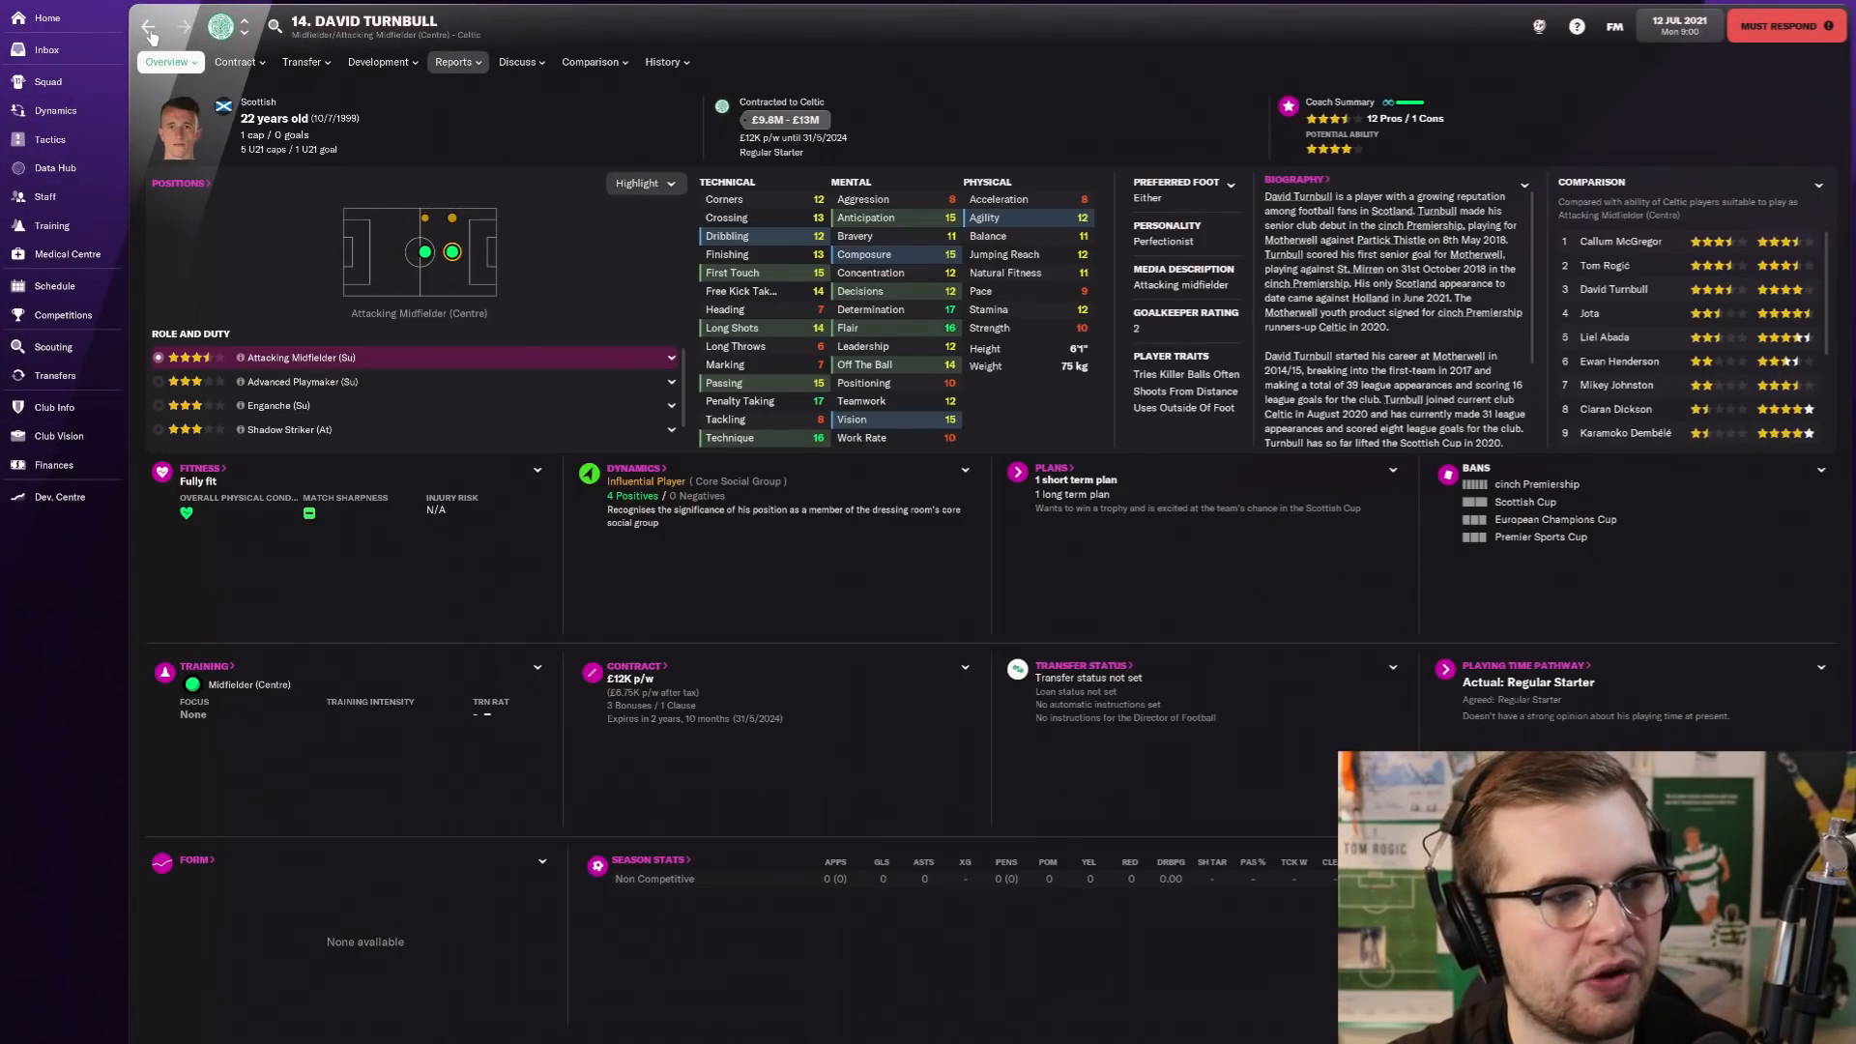
click(50, 139)
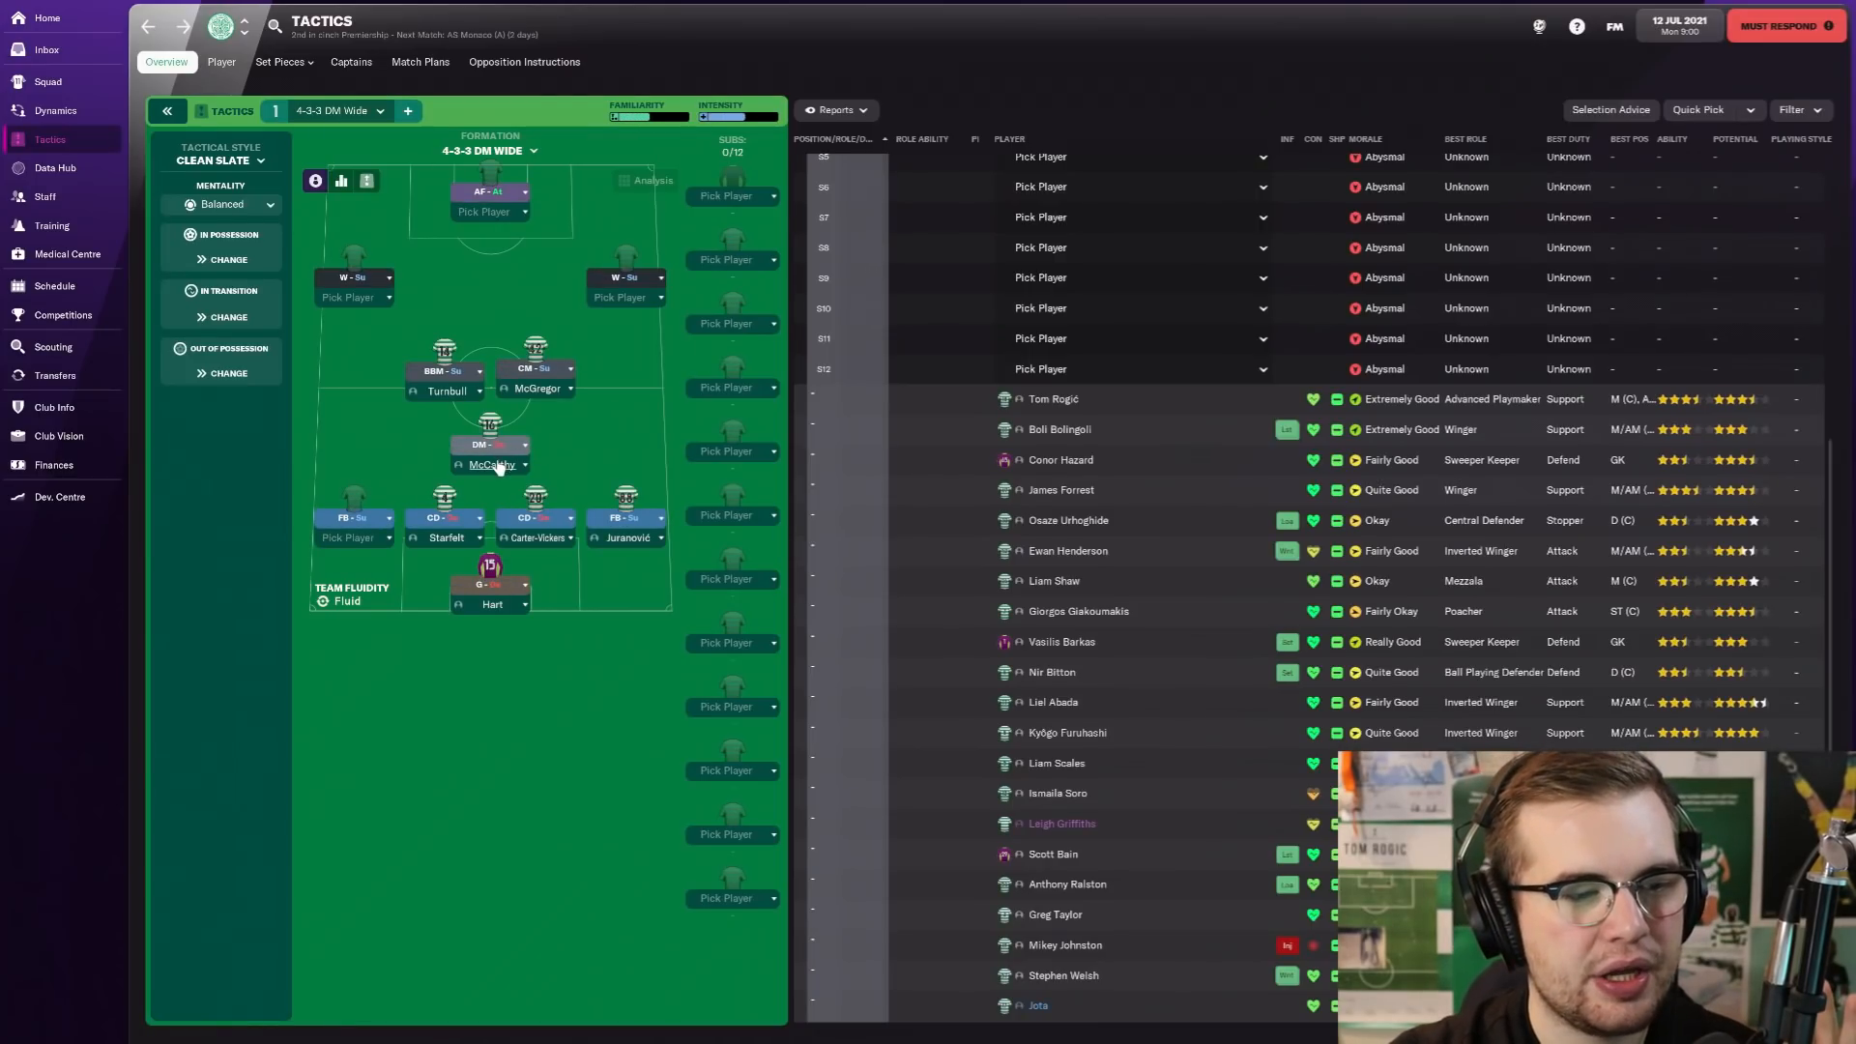
click(489, 464)
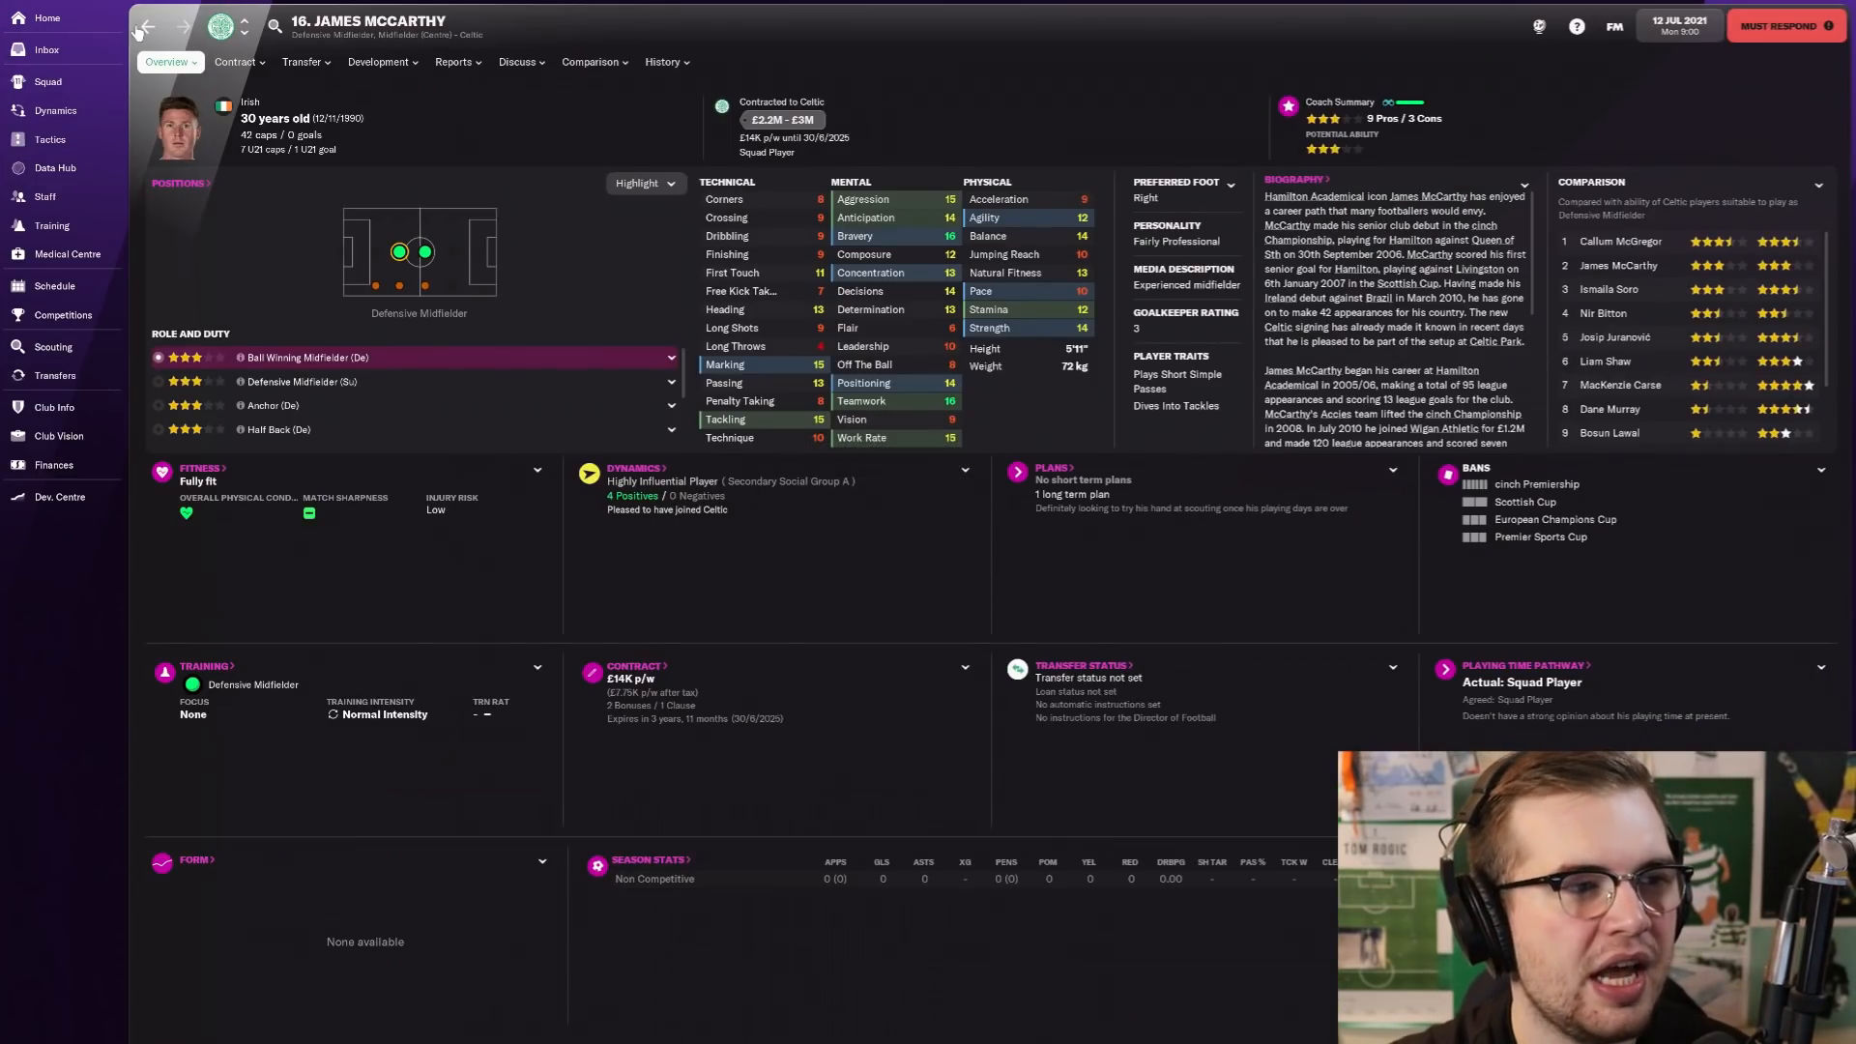
click(50, 139)
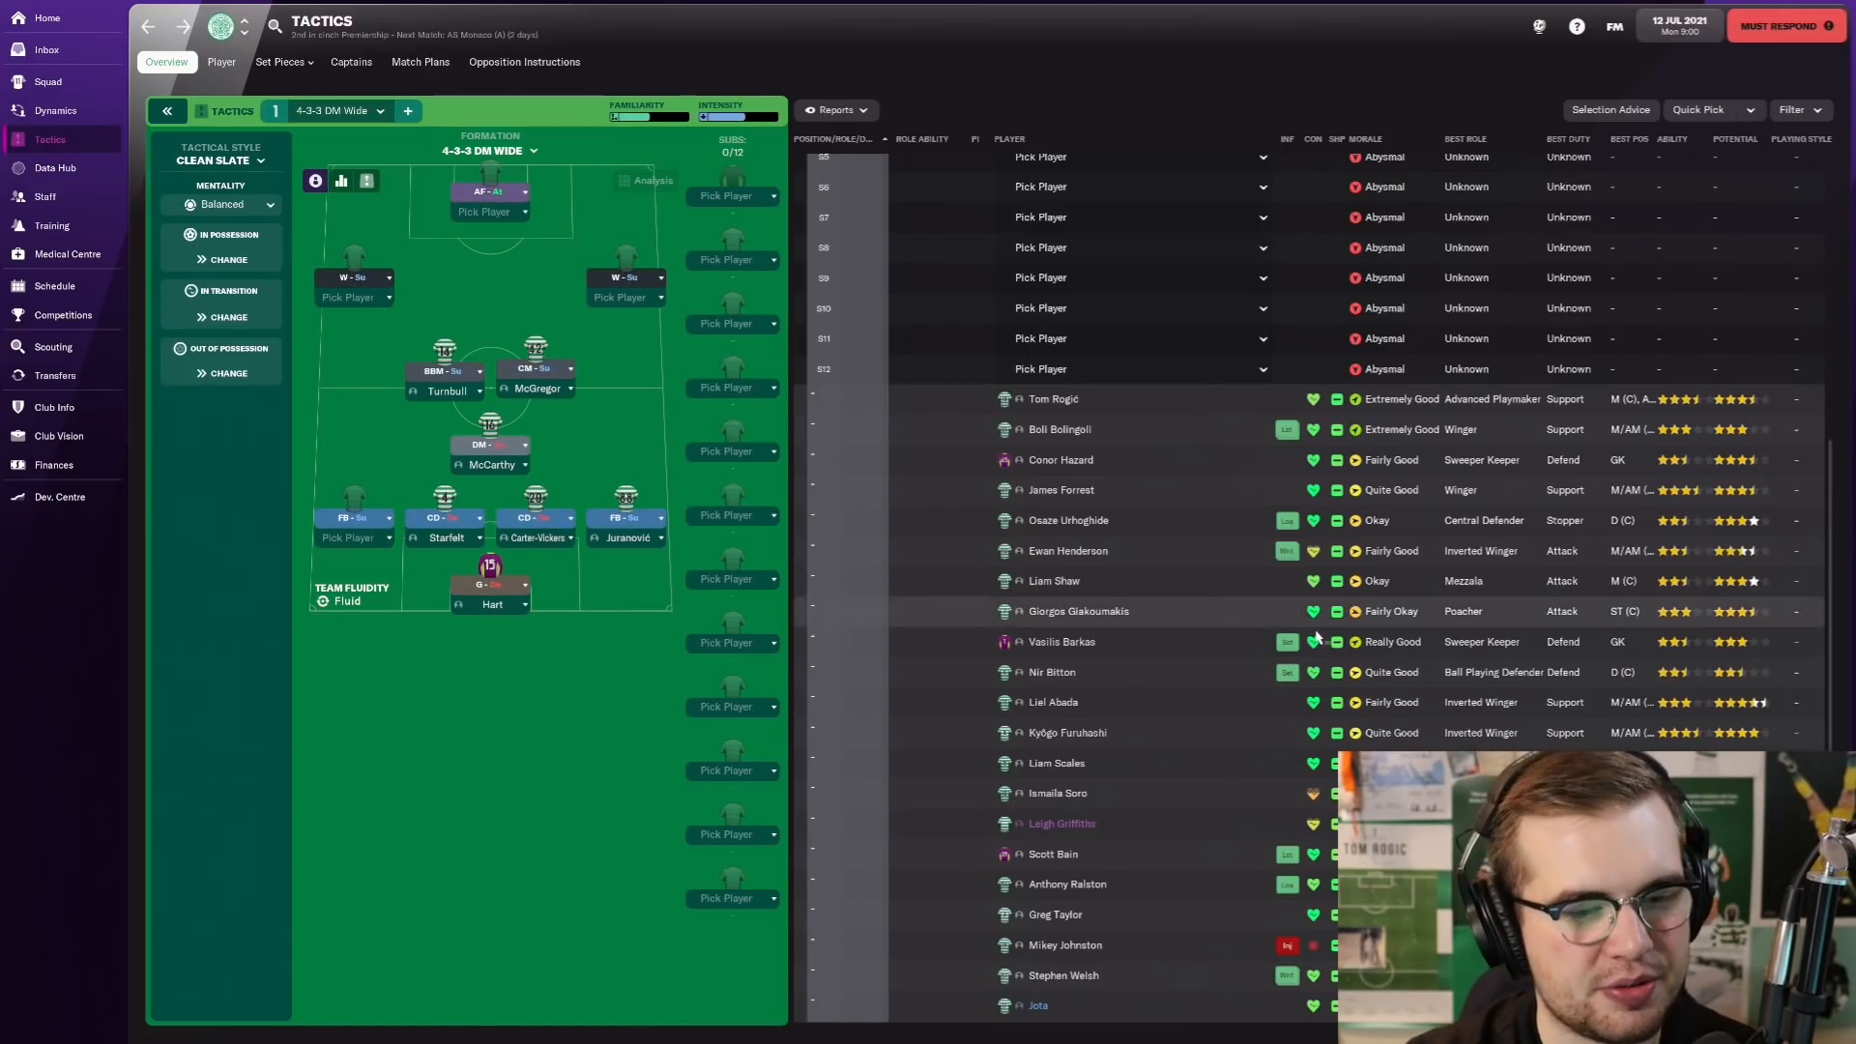
Step: Pick Jota for the attacking line of the 4-3-3 DM Wide
scroll(down, 3)
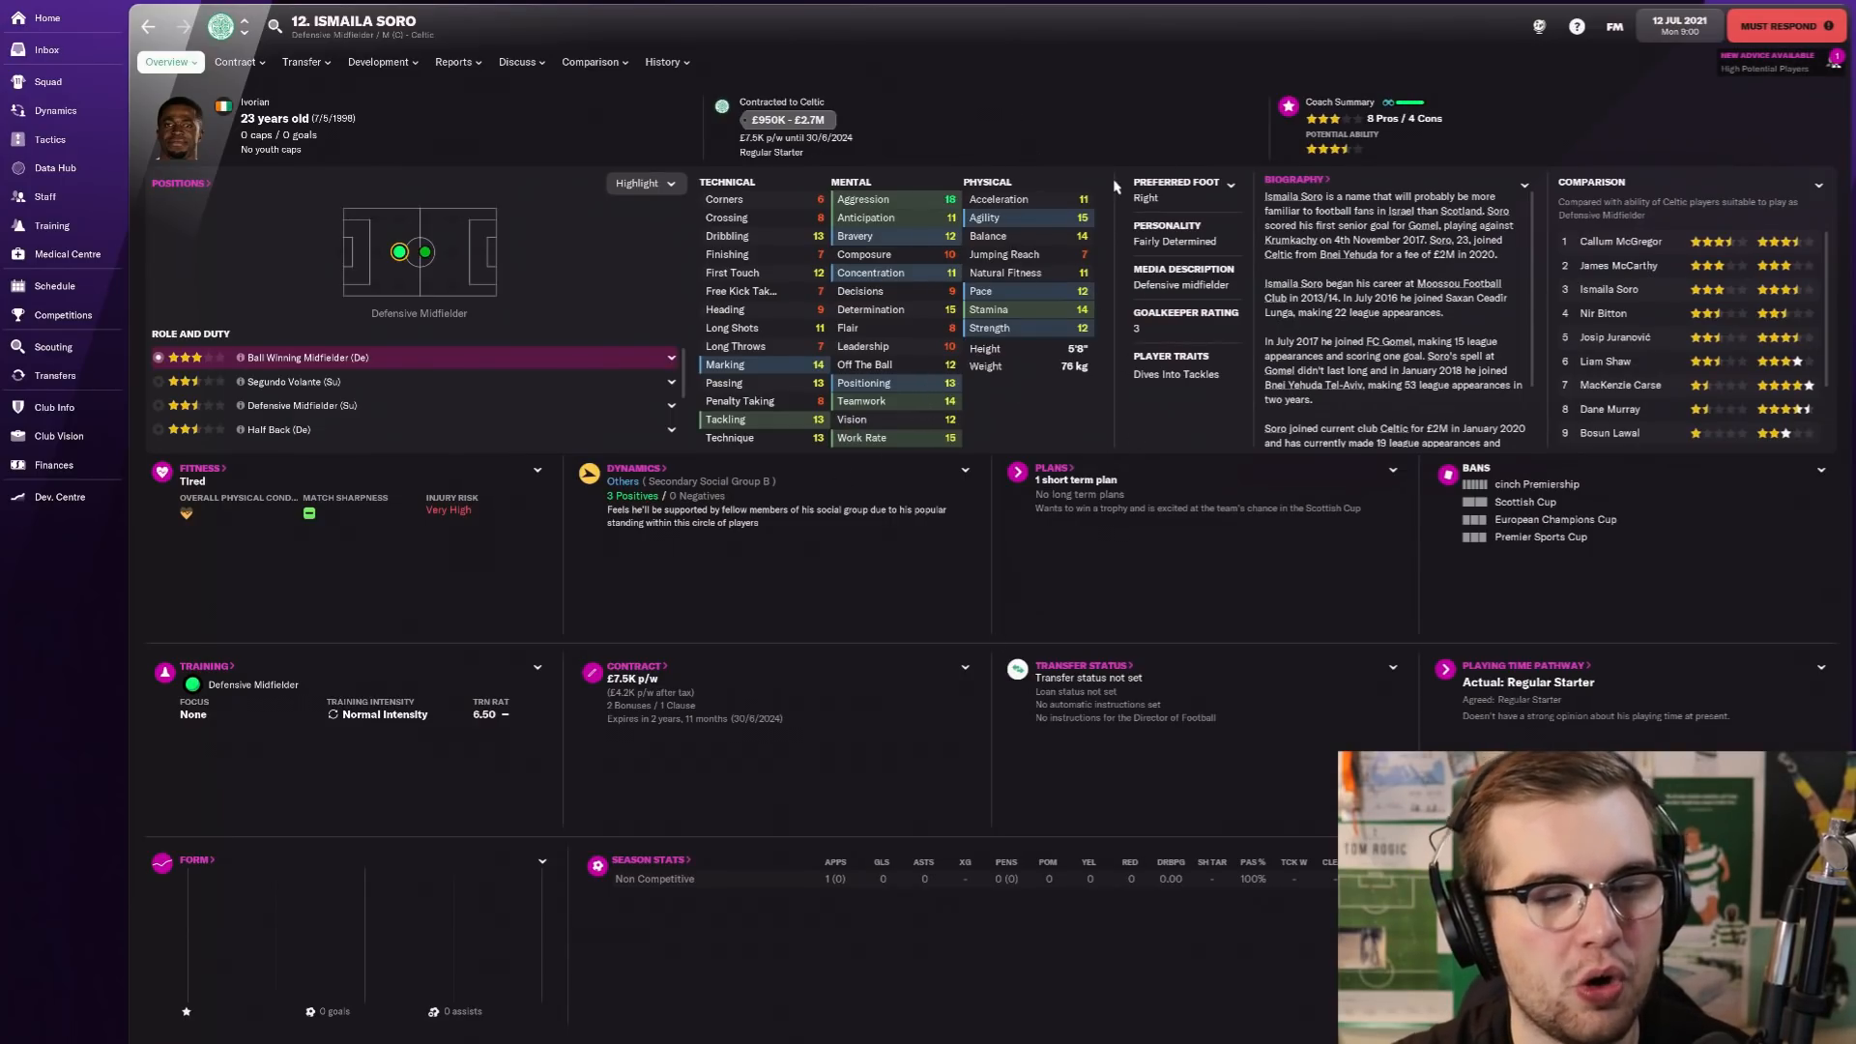
click(51, 140)
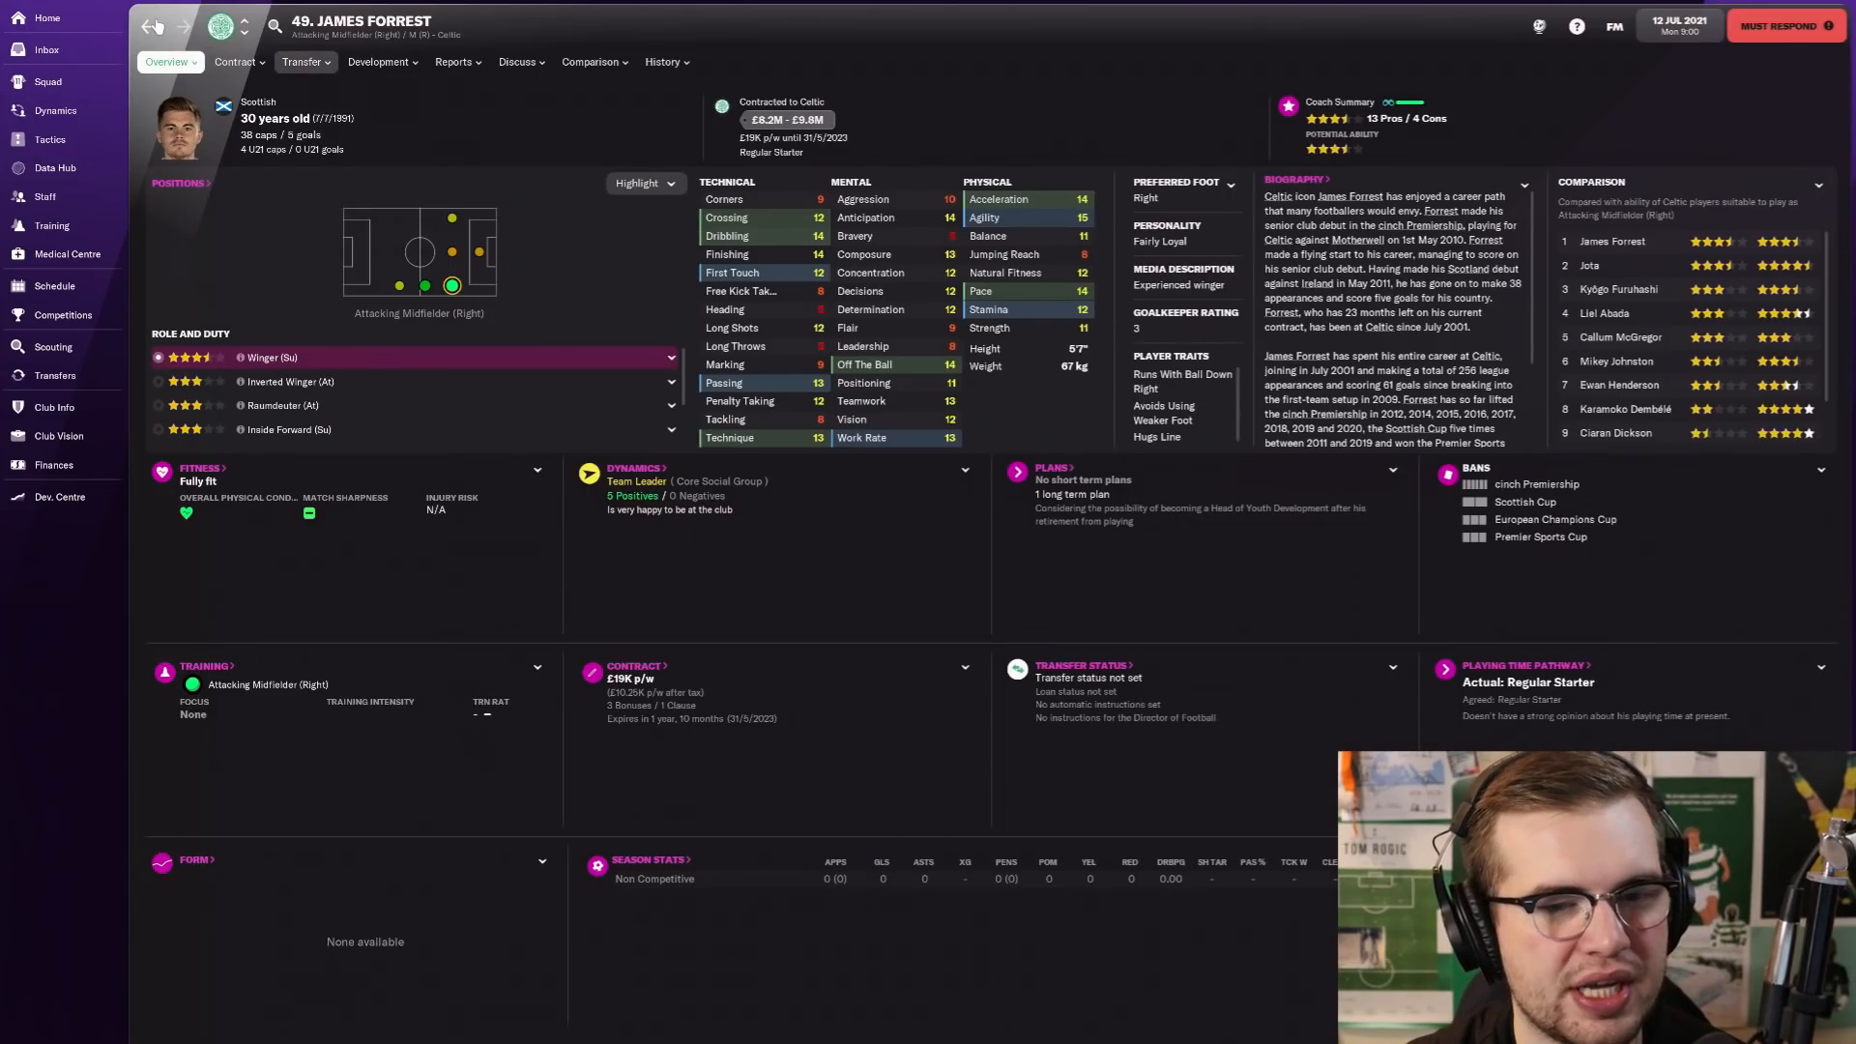
click(51, 139)
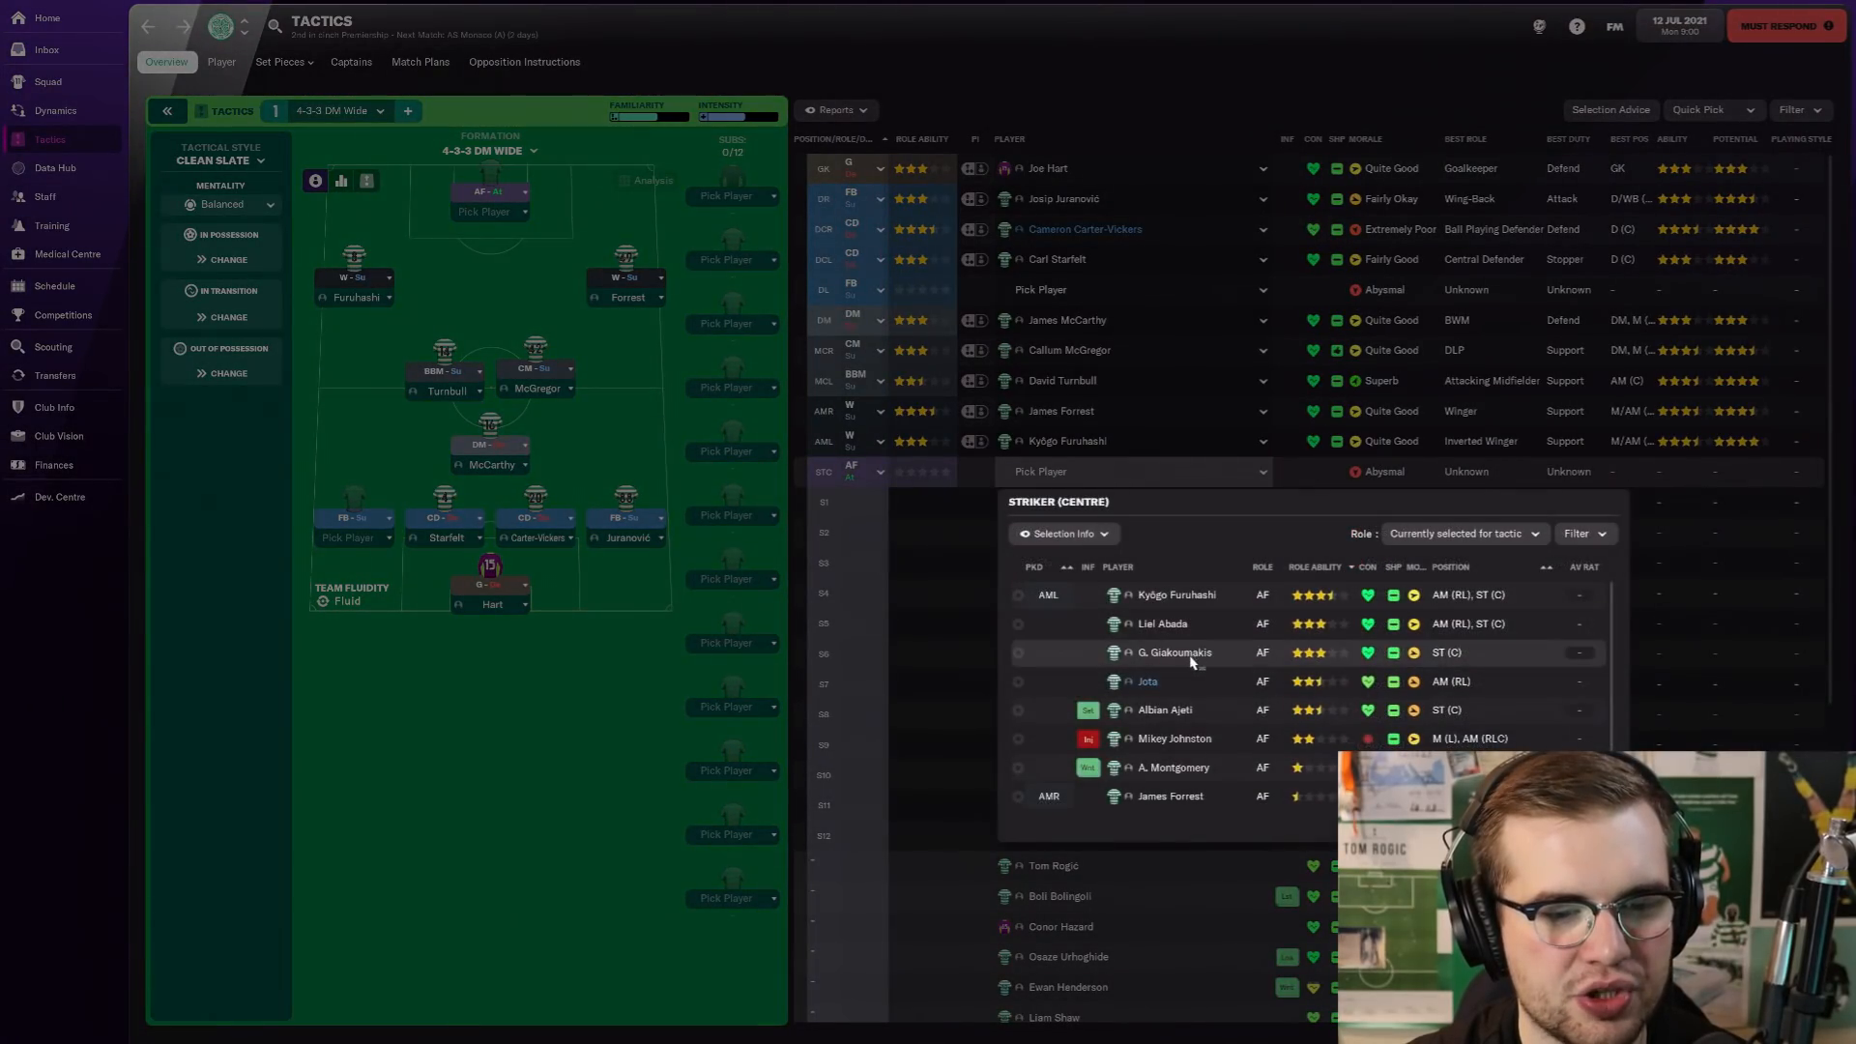
click(1144, 680)
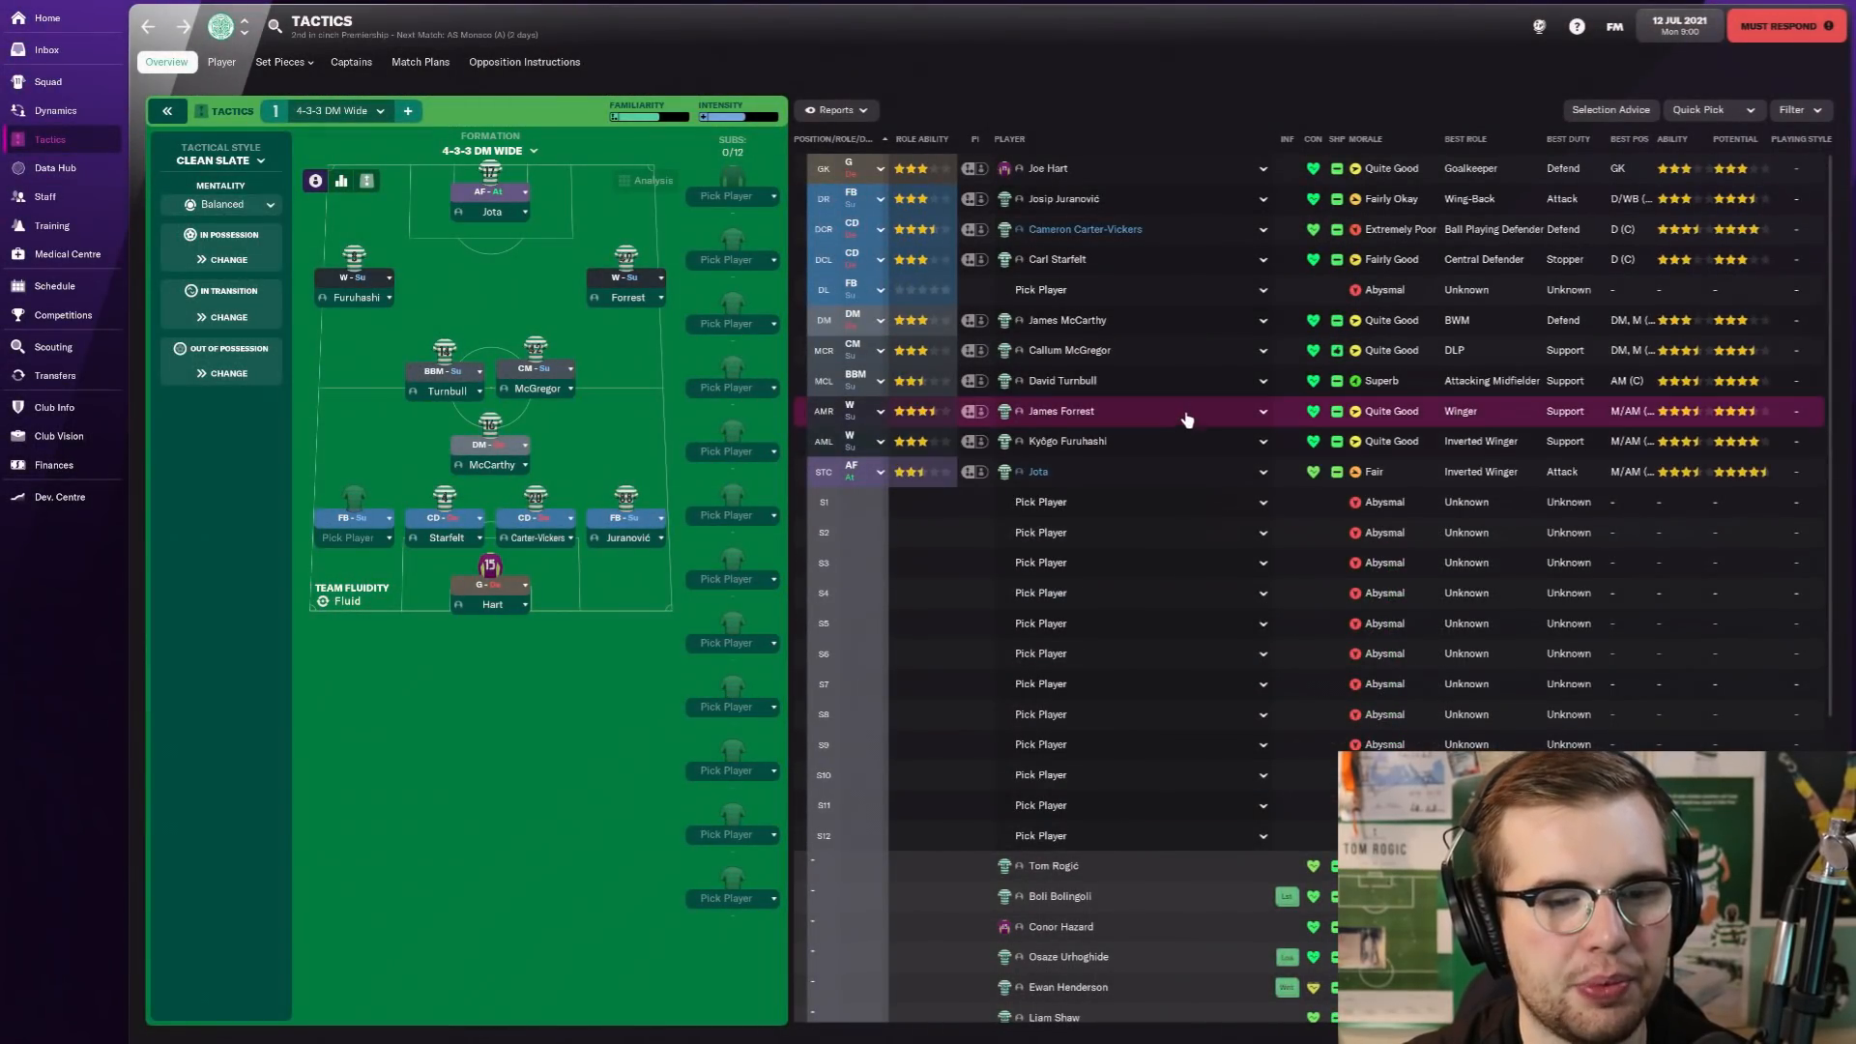
click(1061, 410)
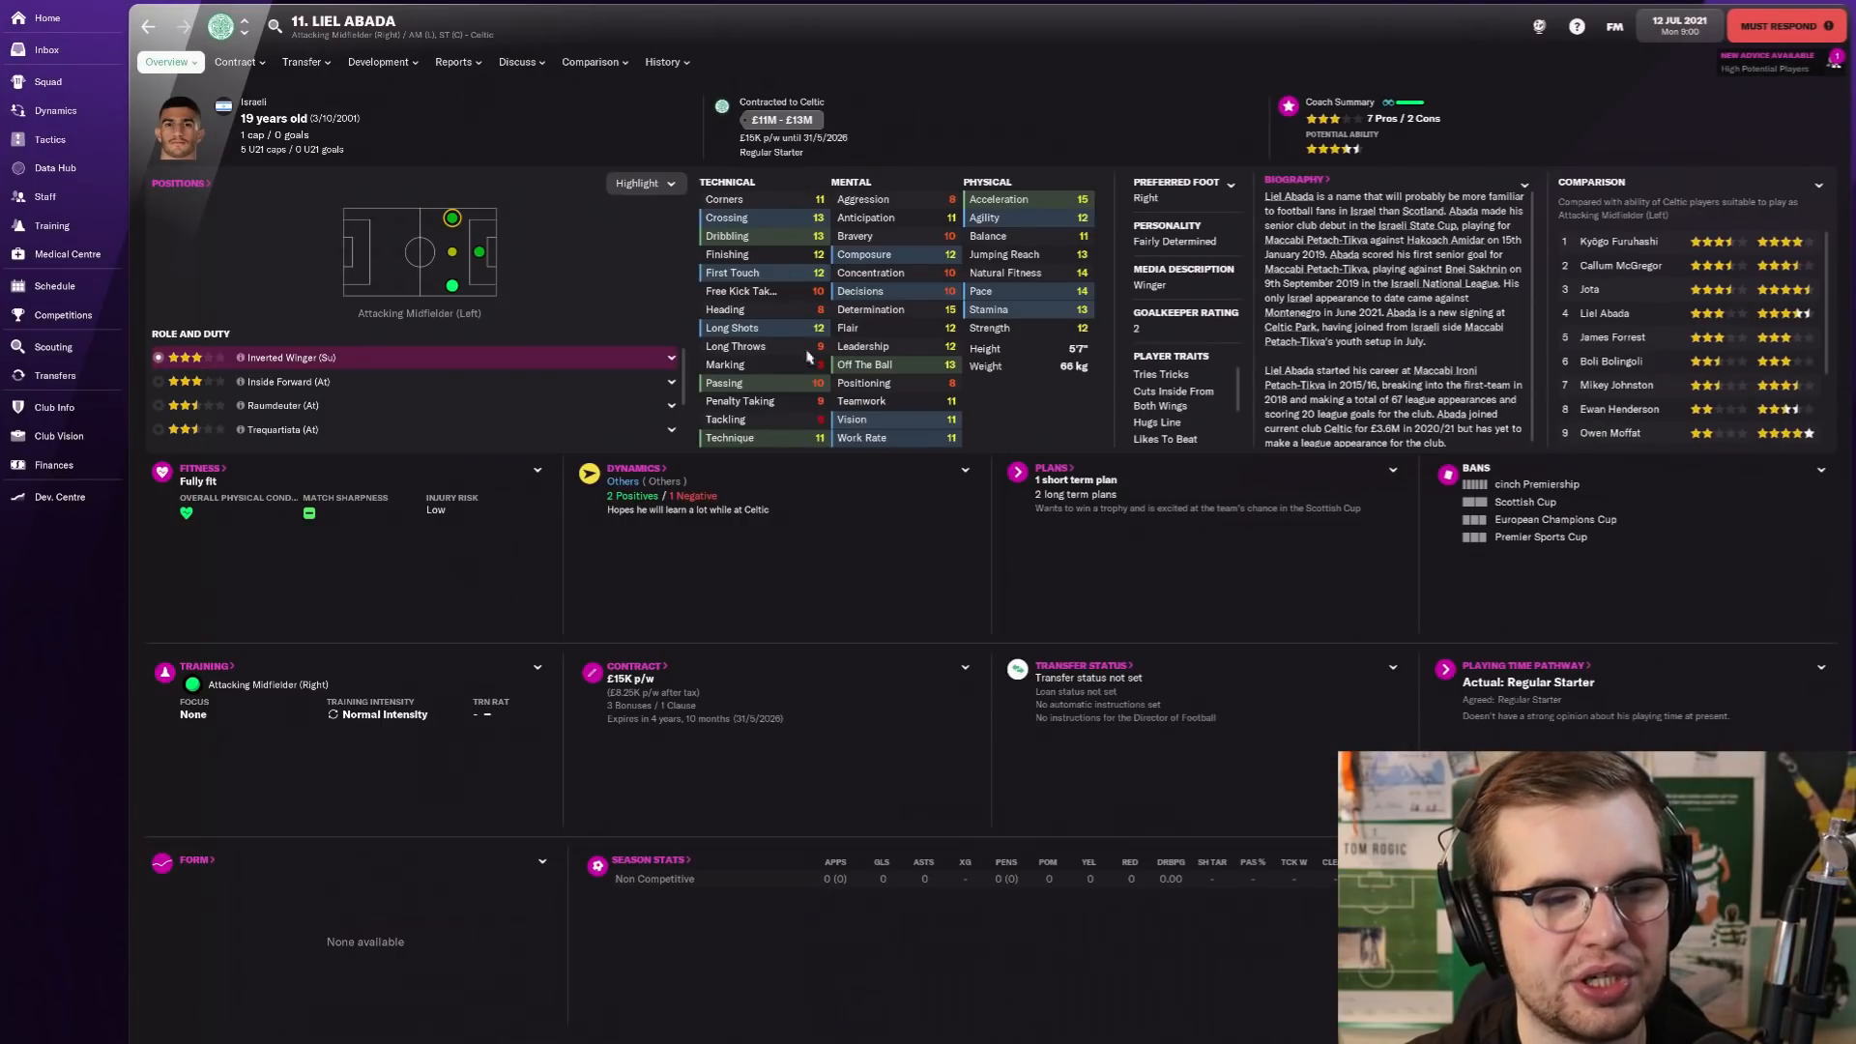
mouse_move(1458, 149)
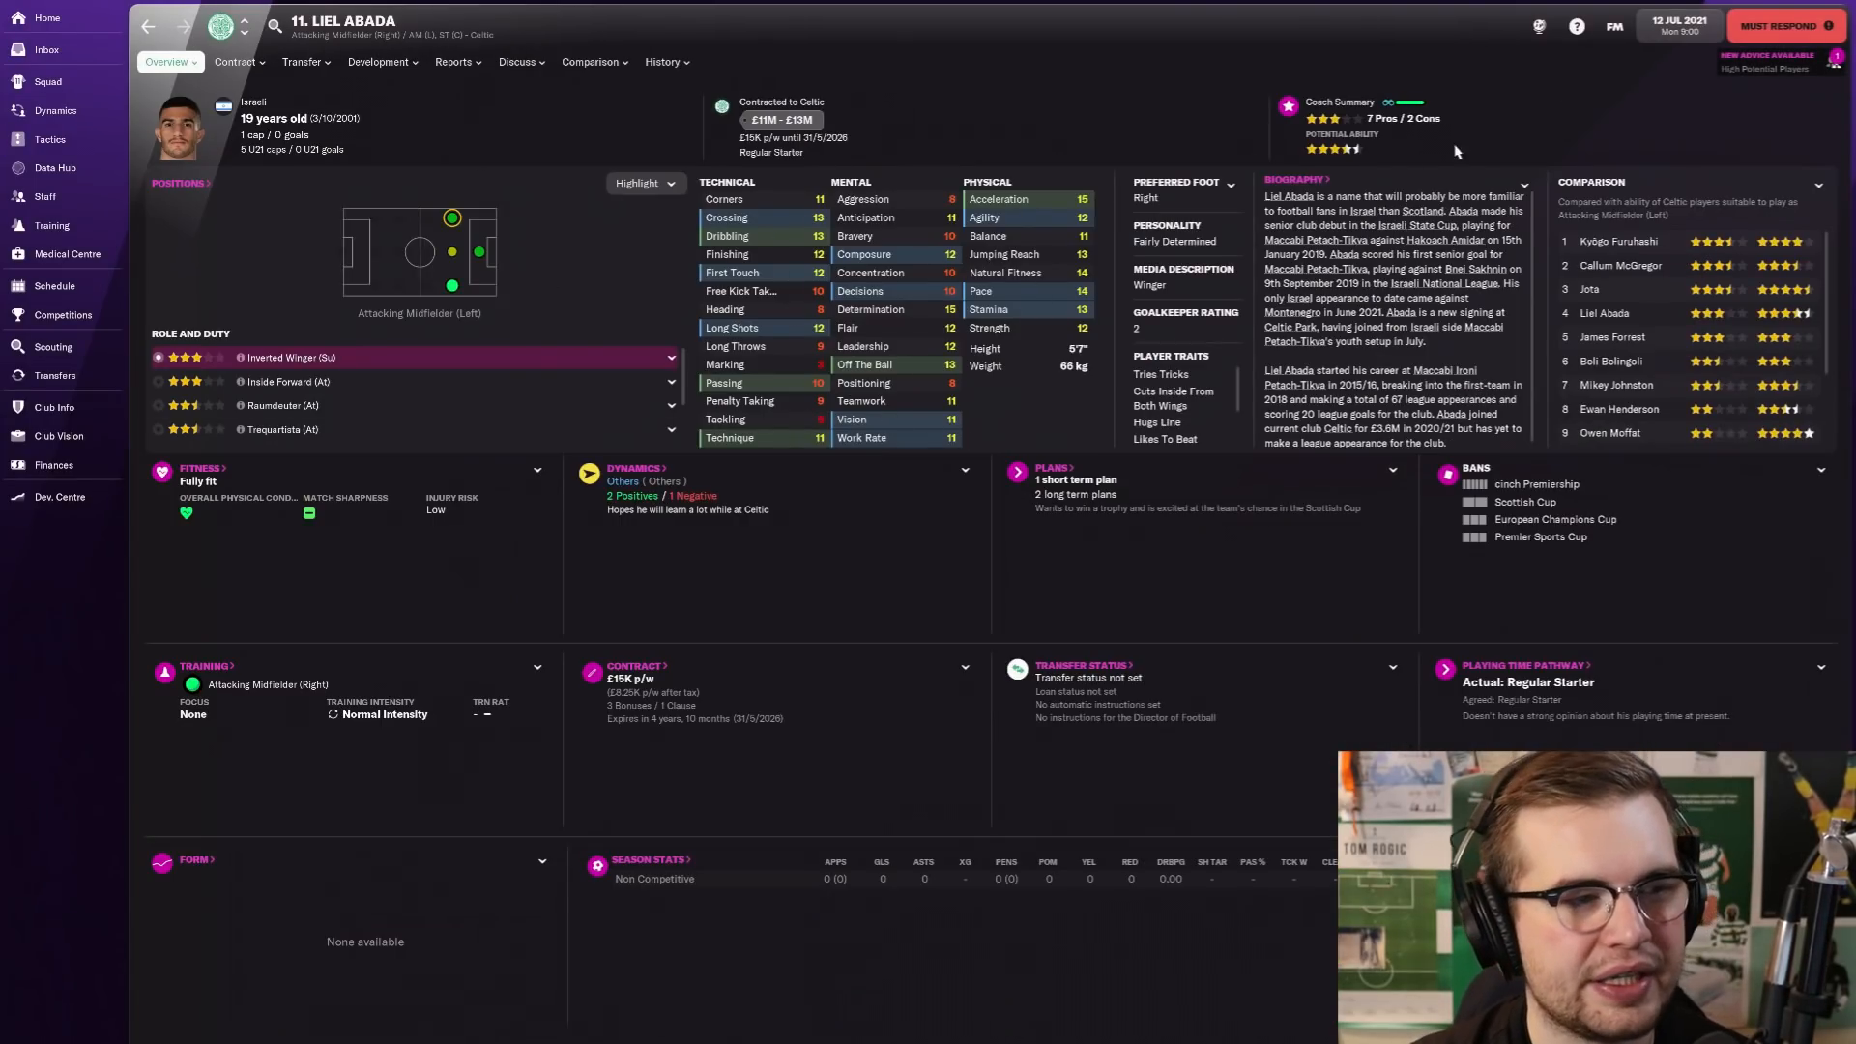
mouse_move(435, 91)
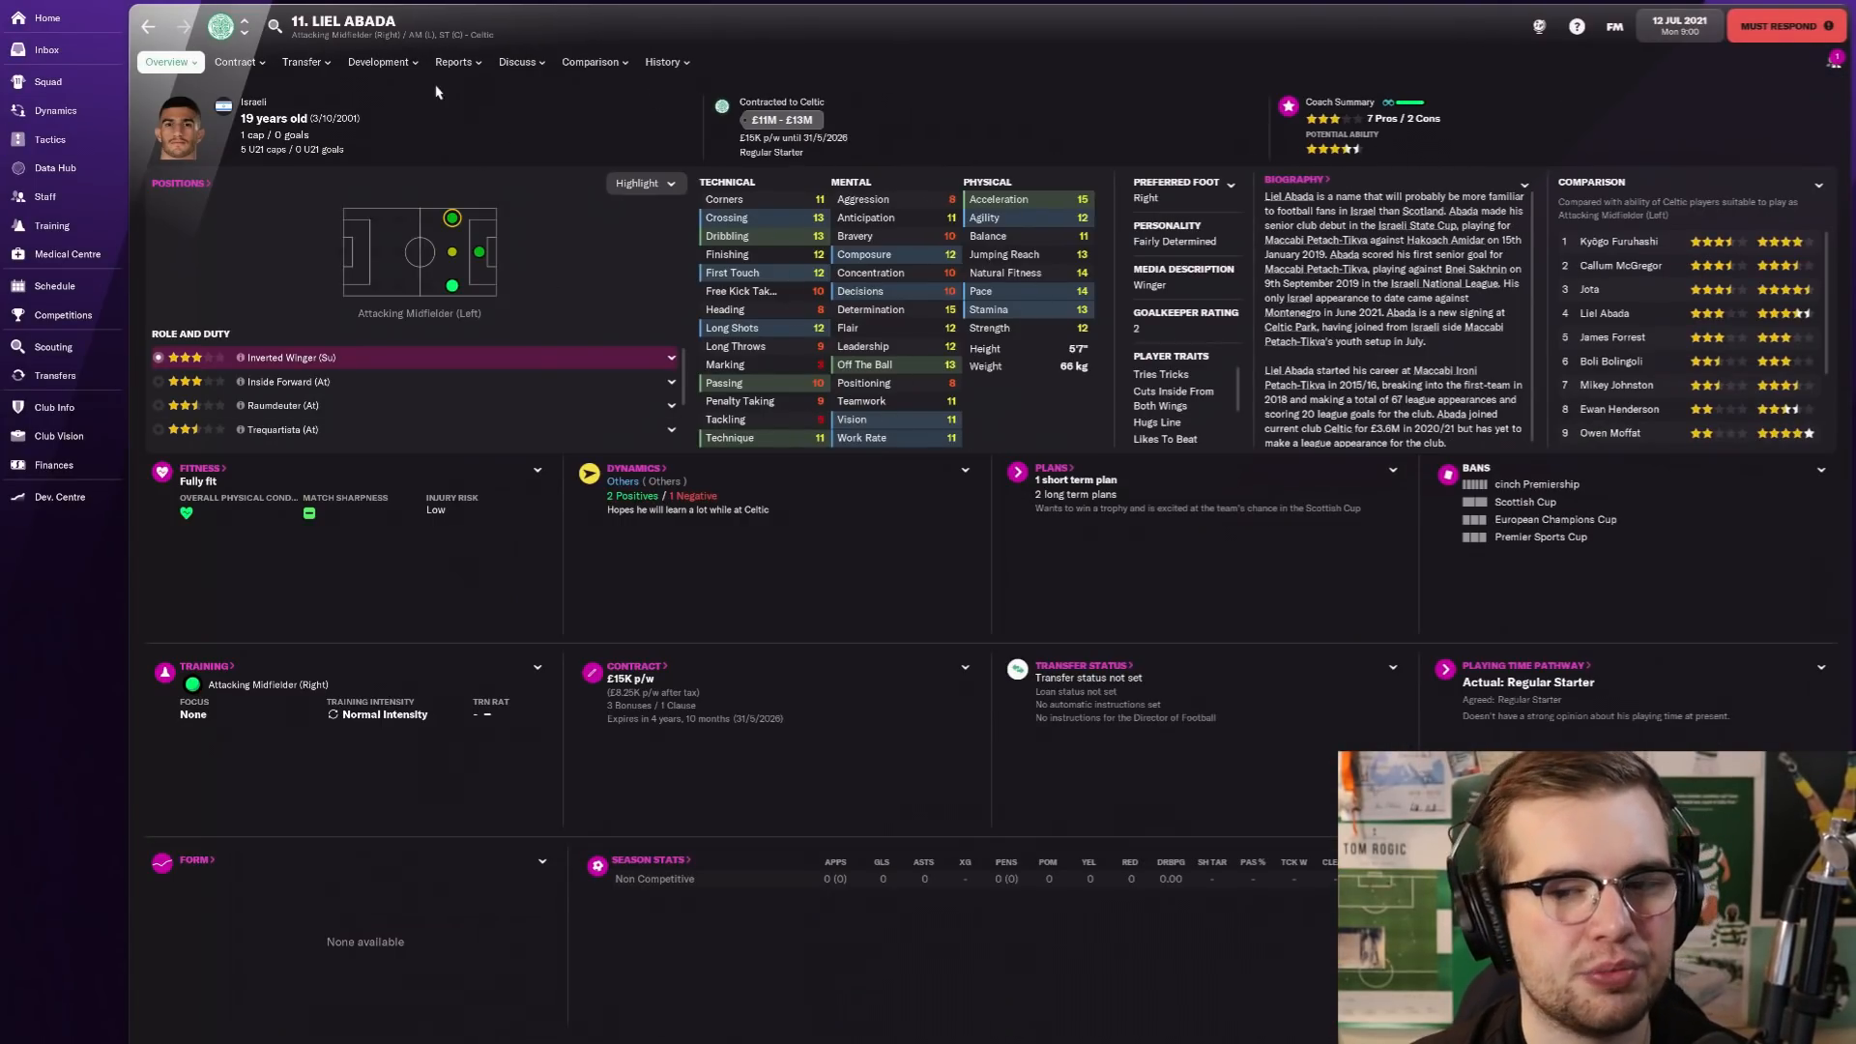
click(51, 140)
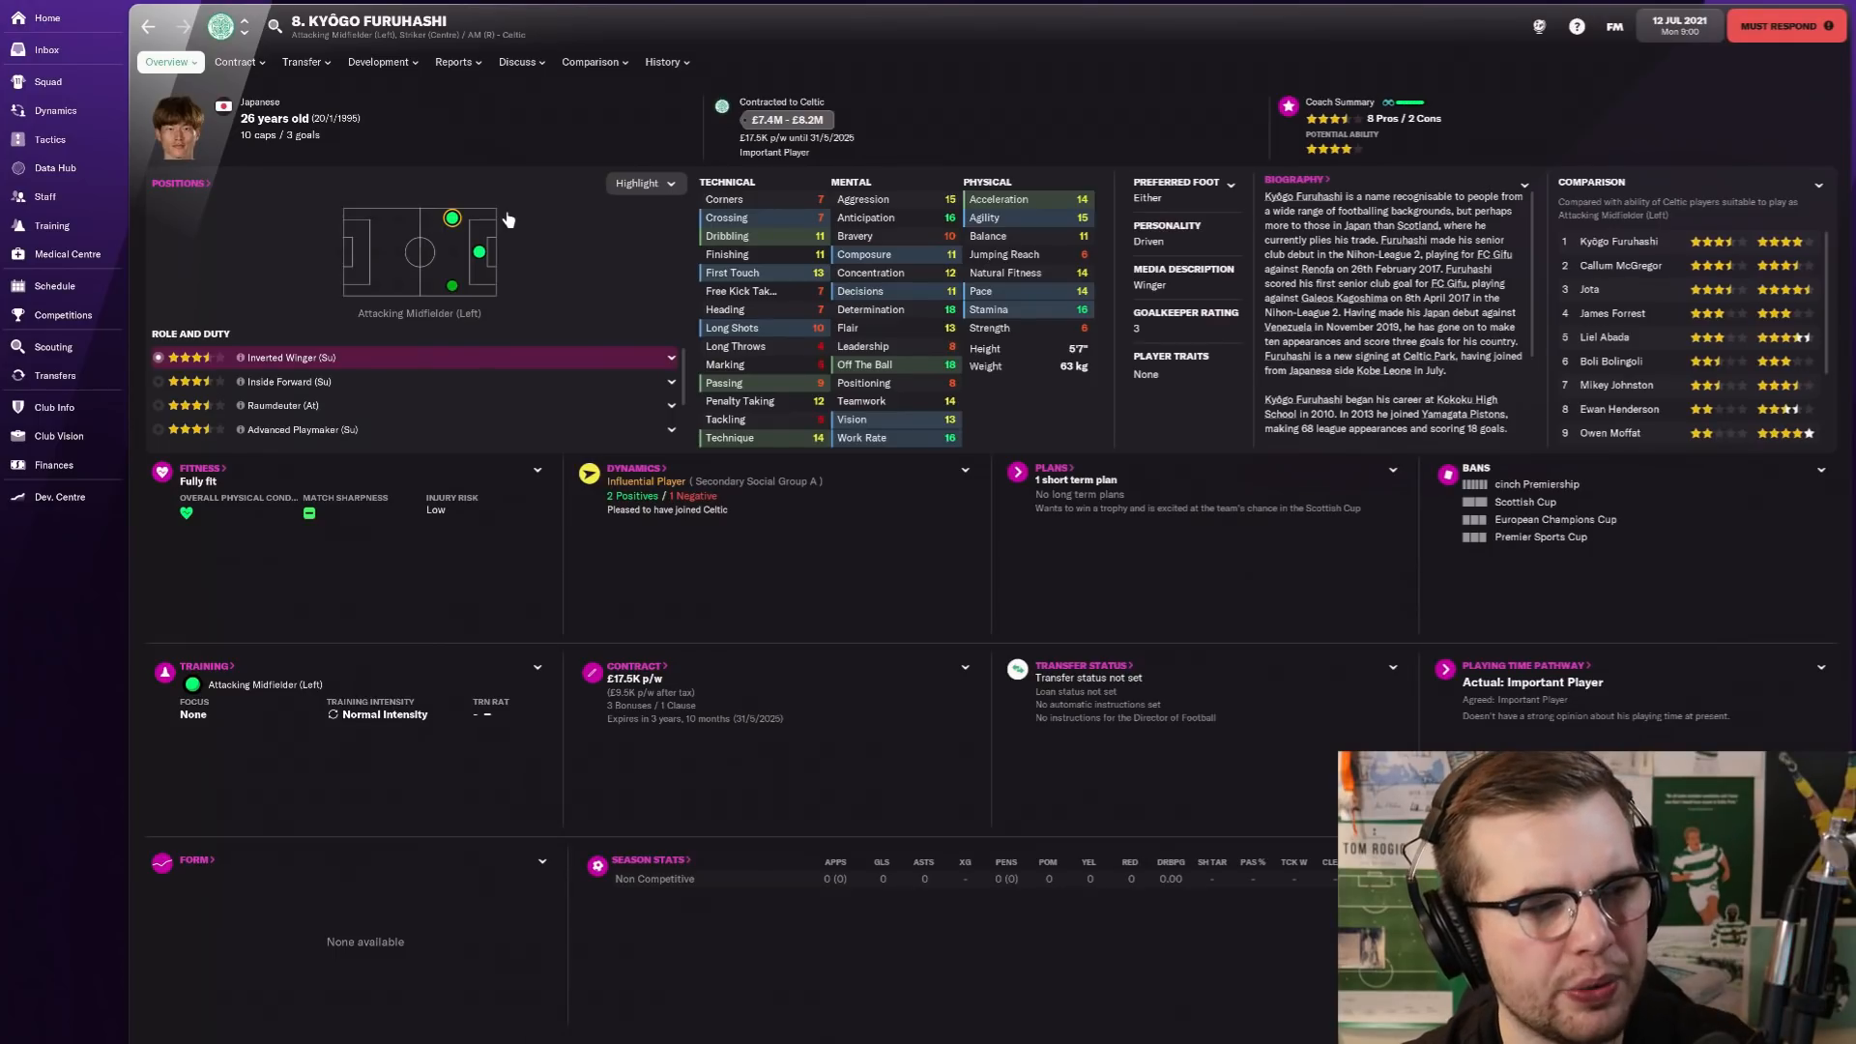
mouse_move(489, 268)
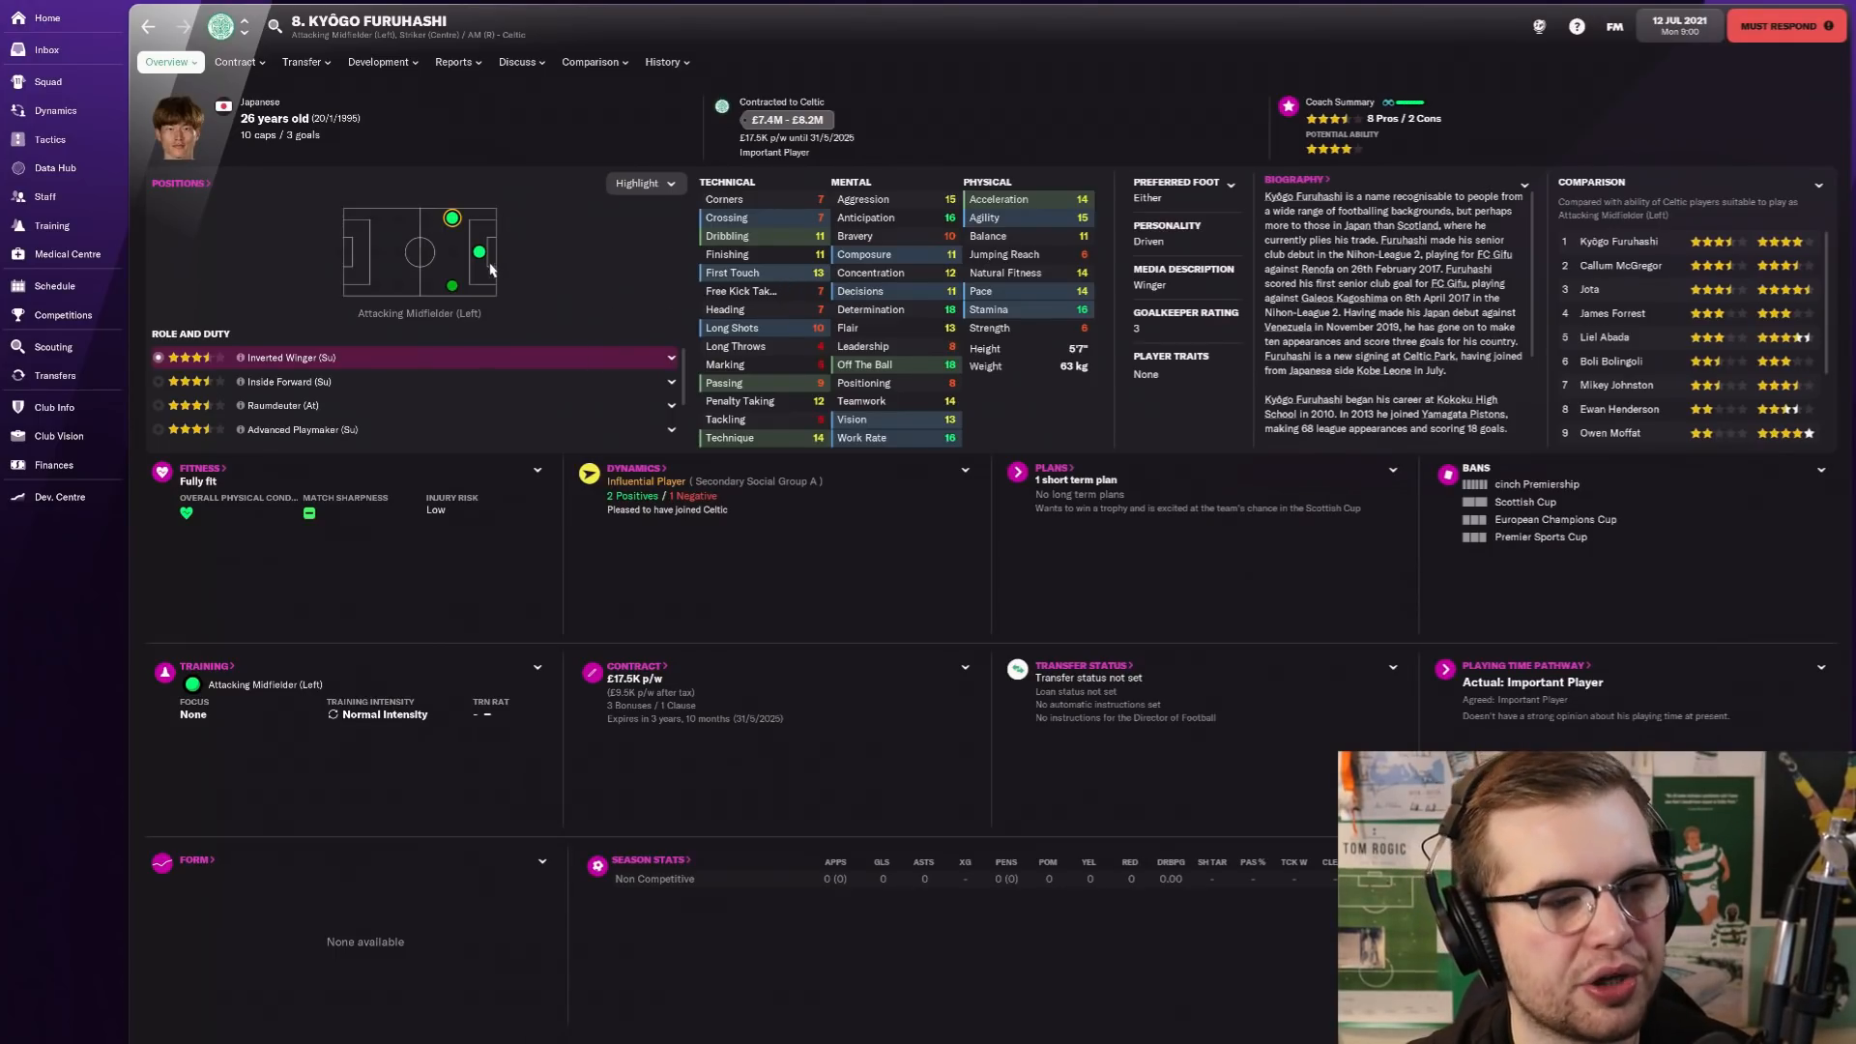
click(478, 251)
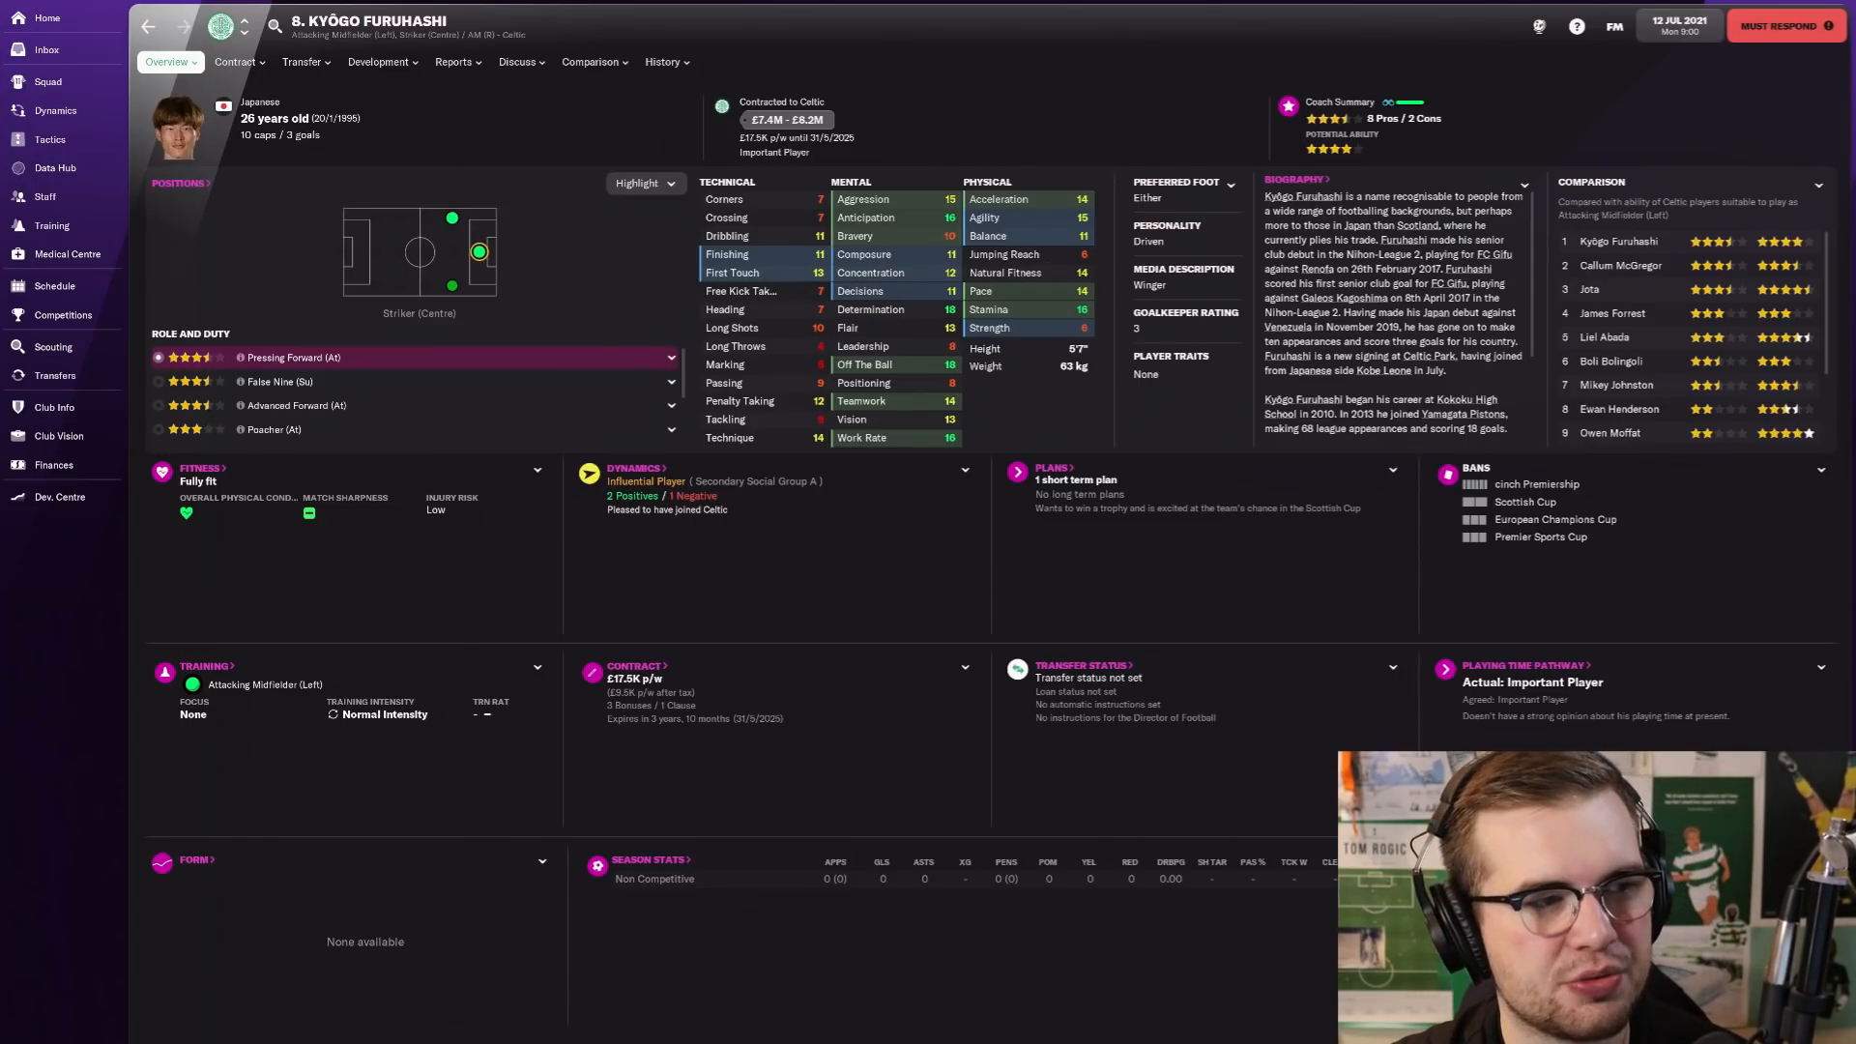
click(50, 139)
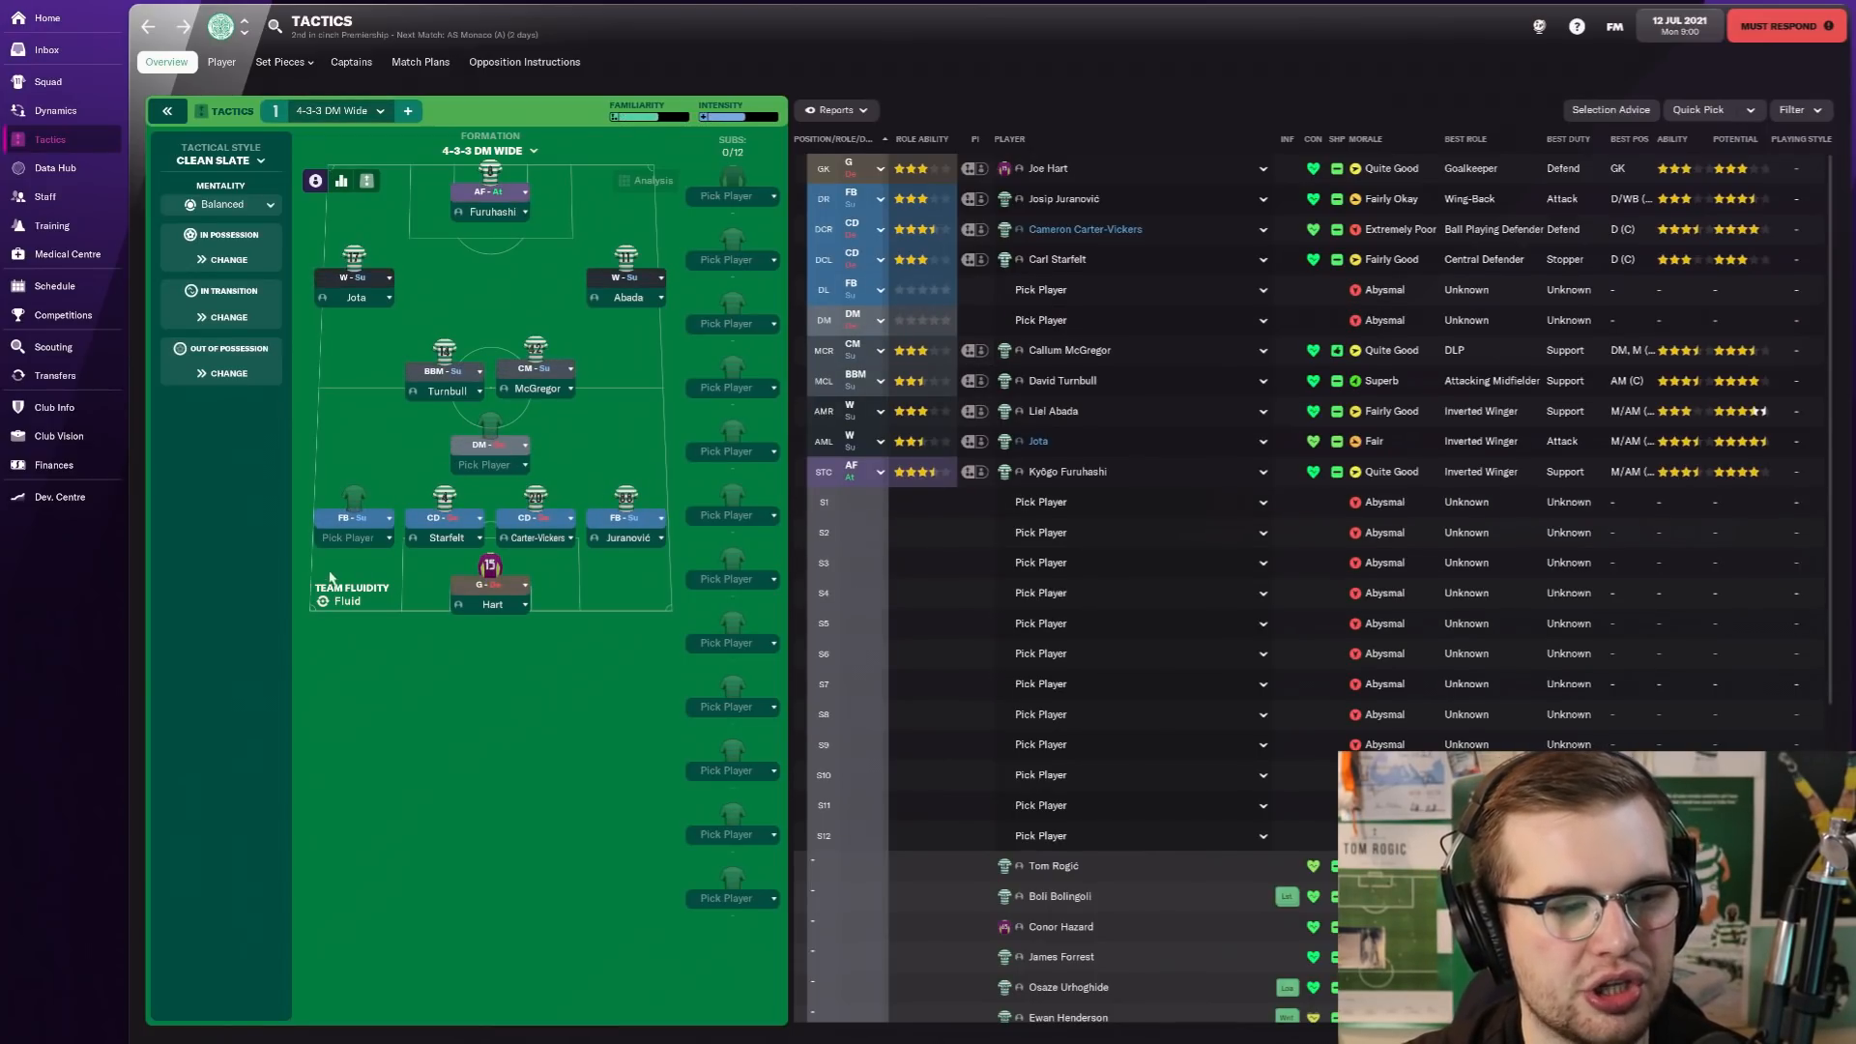
mouse_move(507, 468)
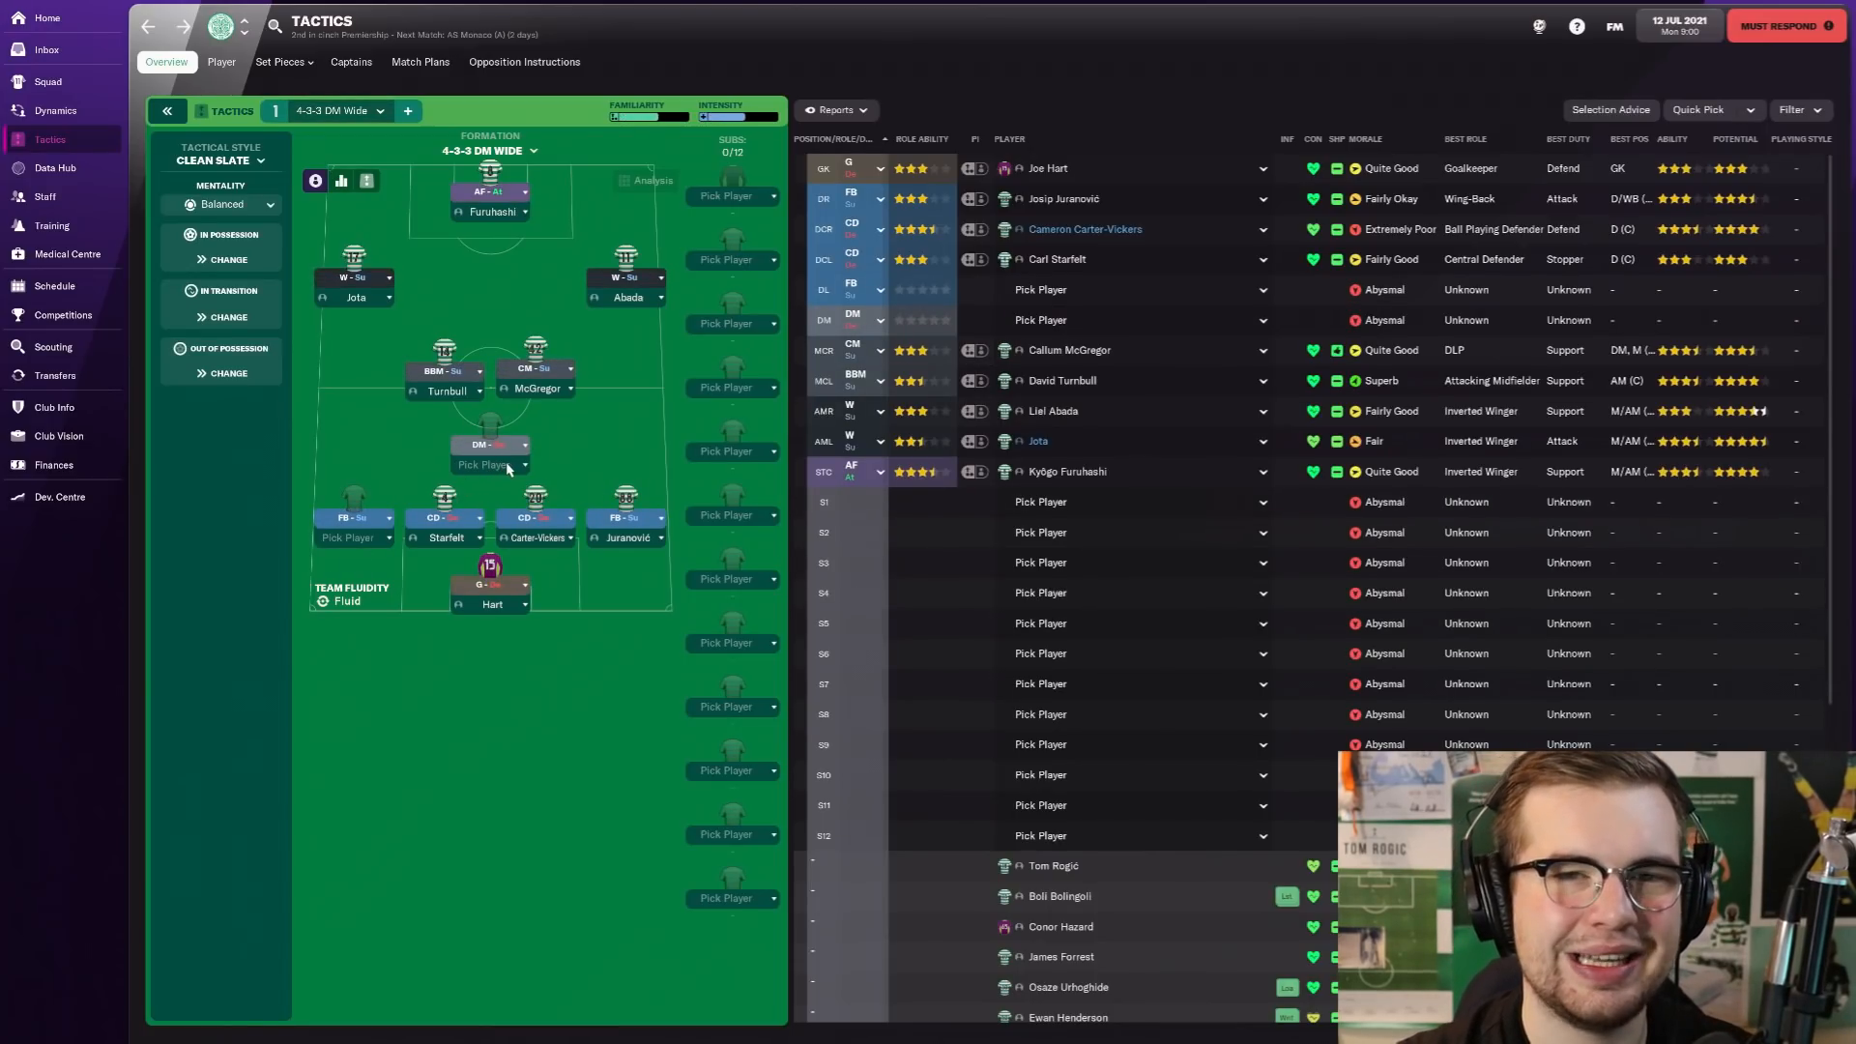
mouse_move(541, 390)
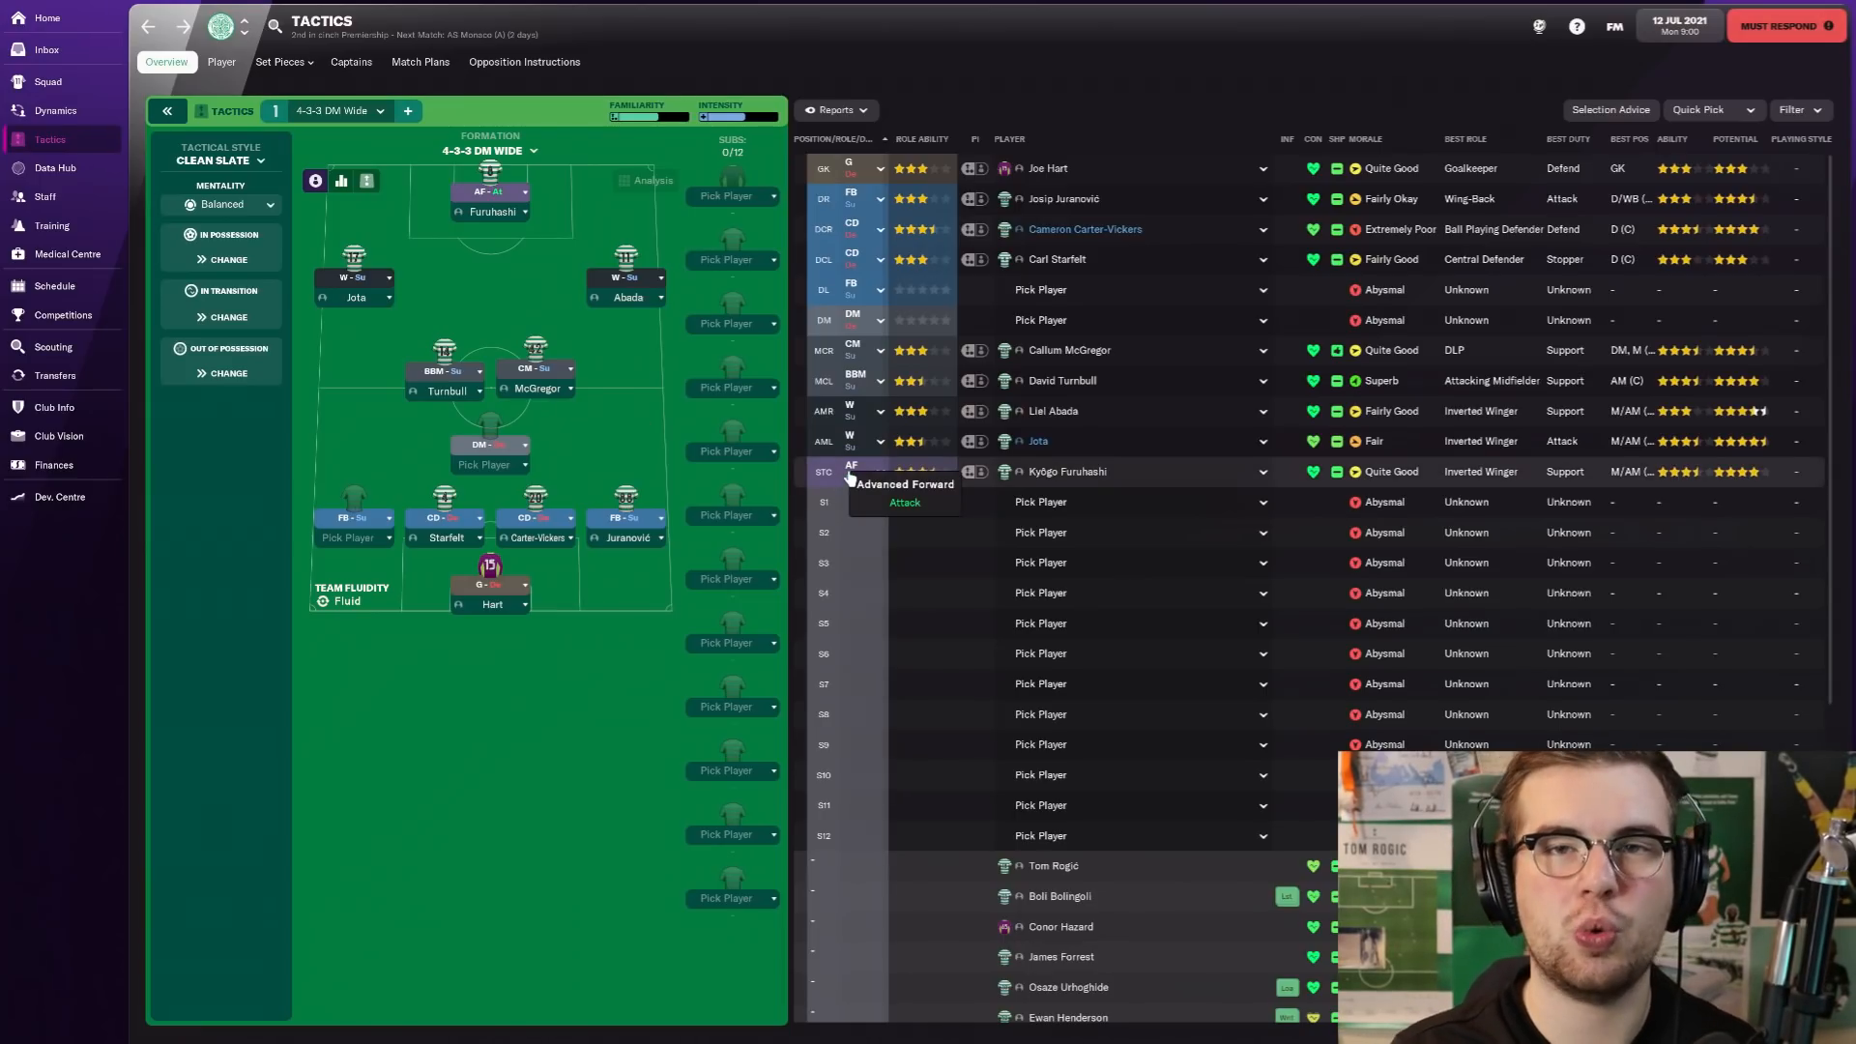
Step: Switch the active tactic slot to First Tactic
click(344, 110)
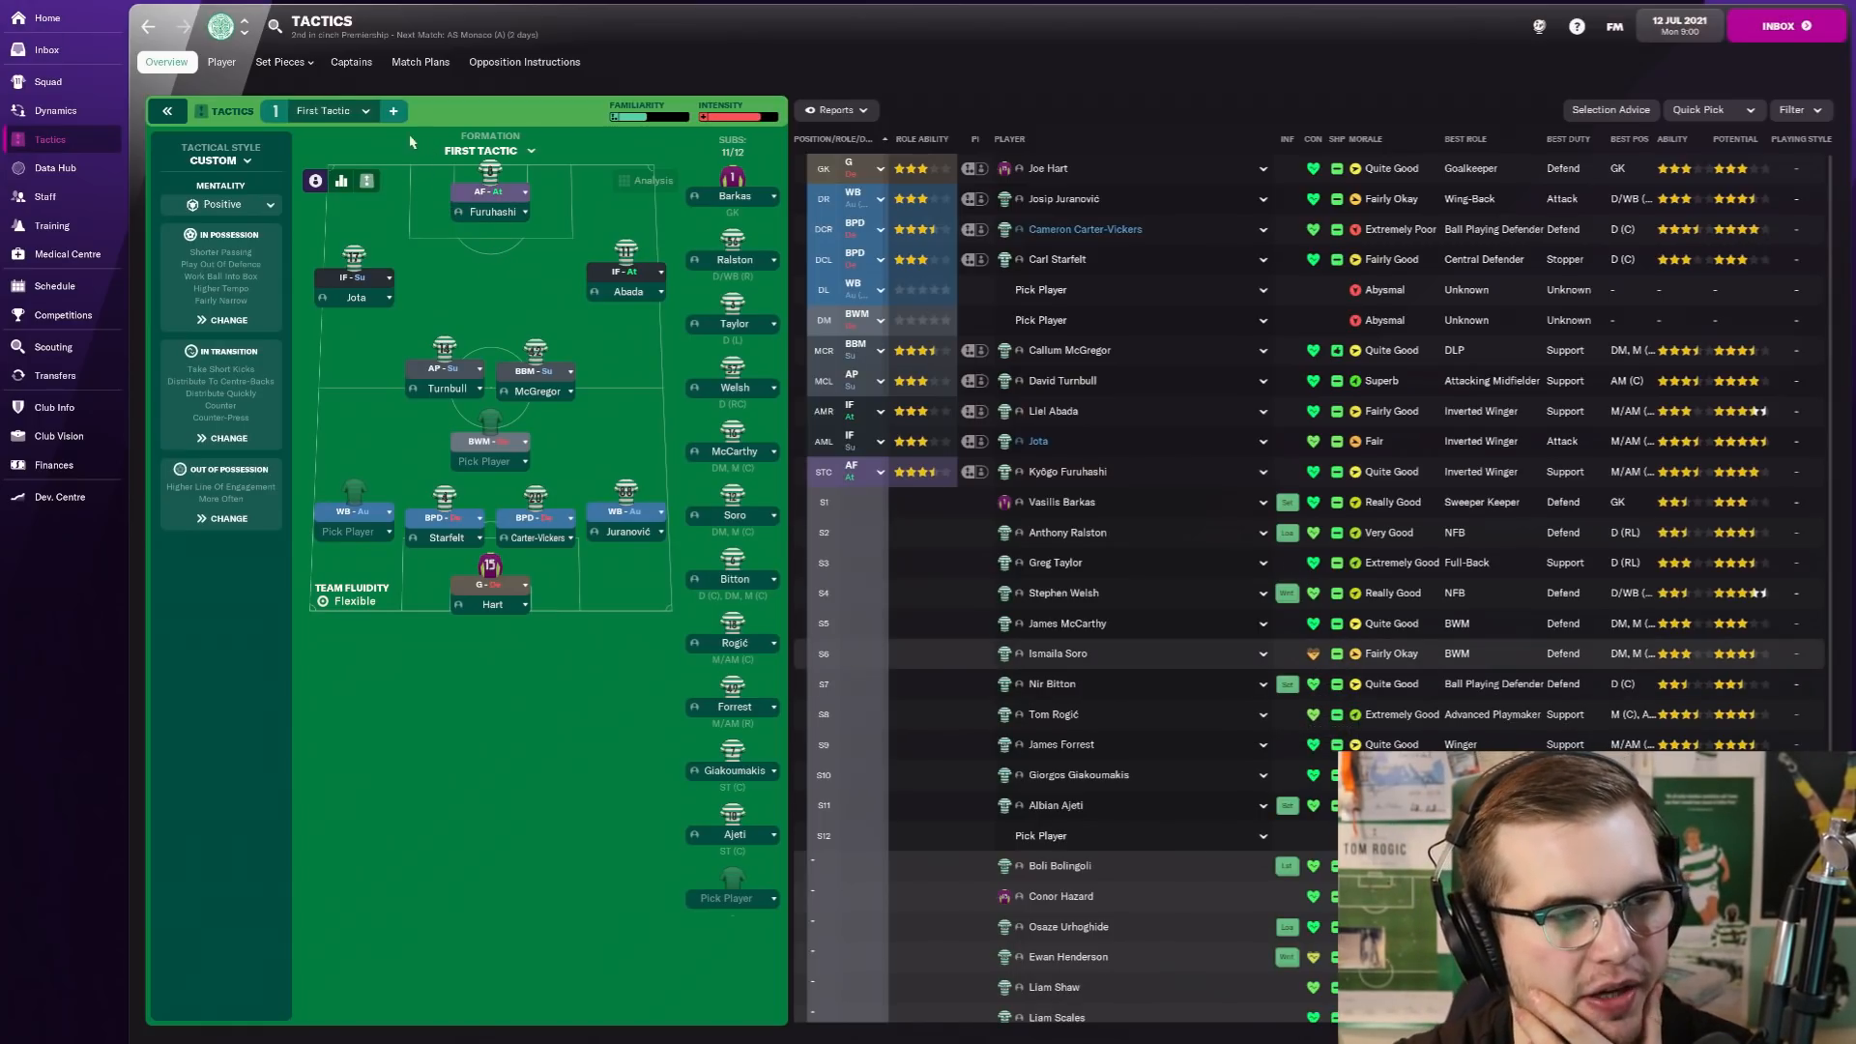
Step: Browse the saved tactics to load, select First Tactic and cancel without loading
click(365, 110)
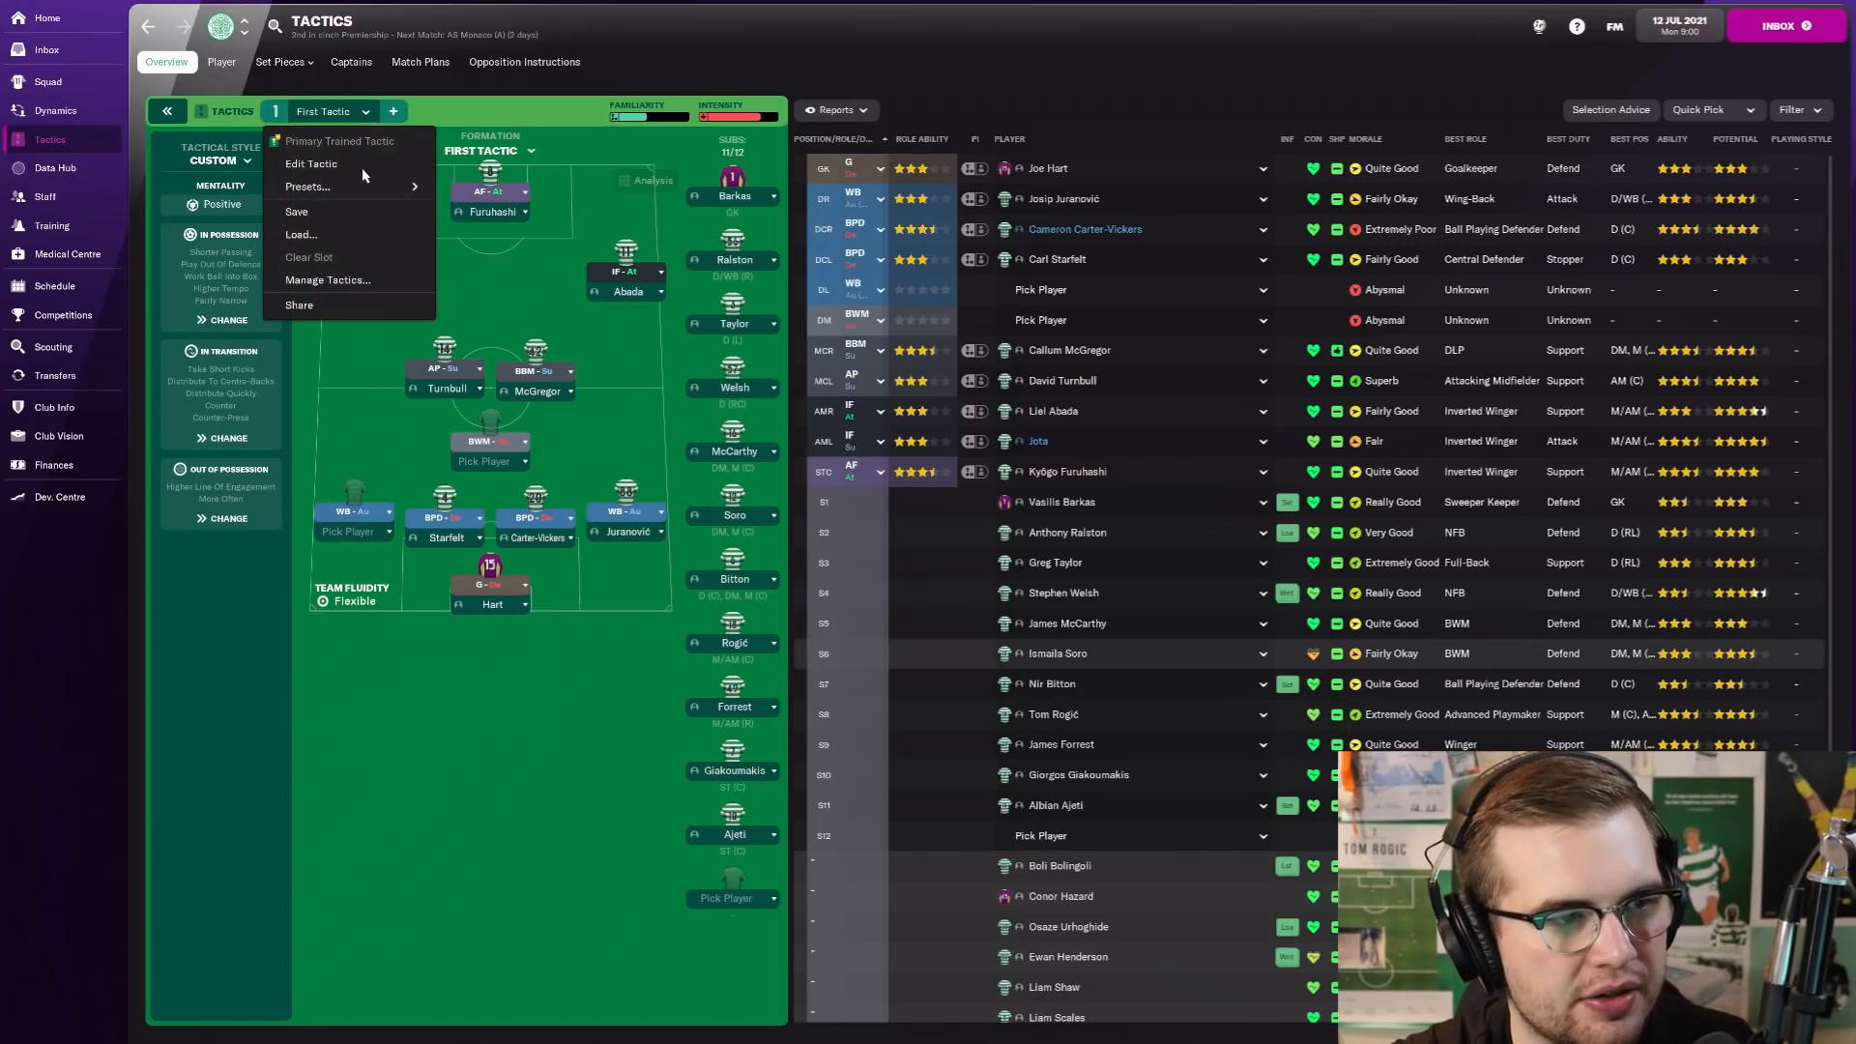
click(301, 234)
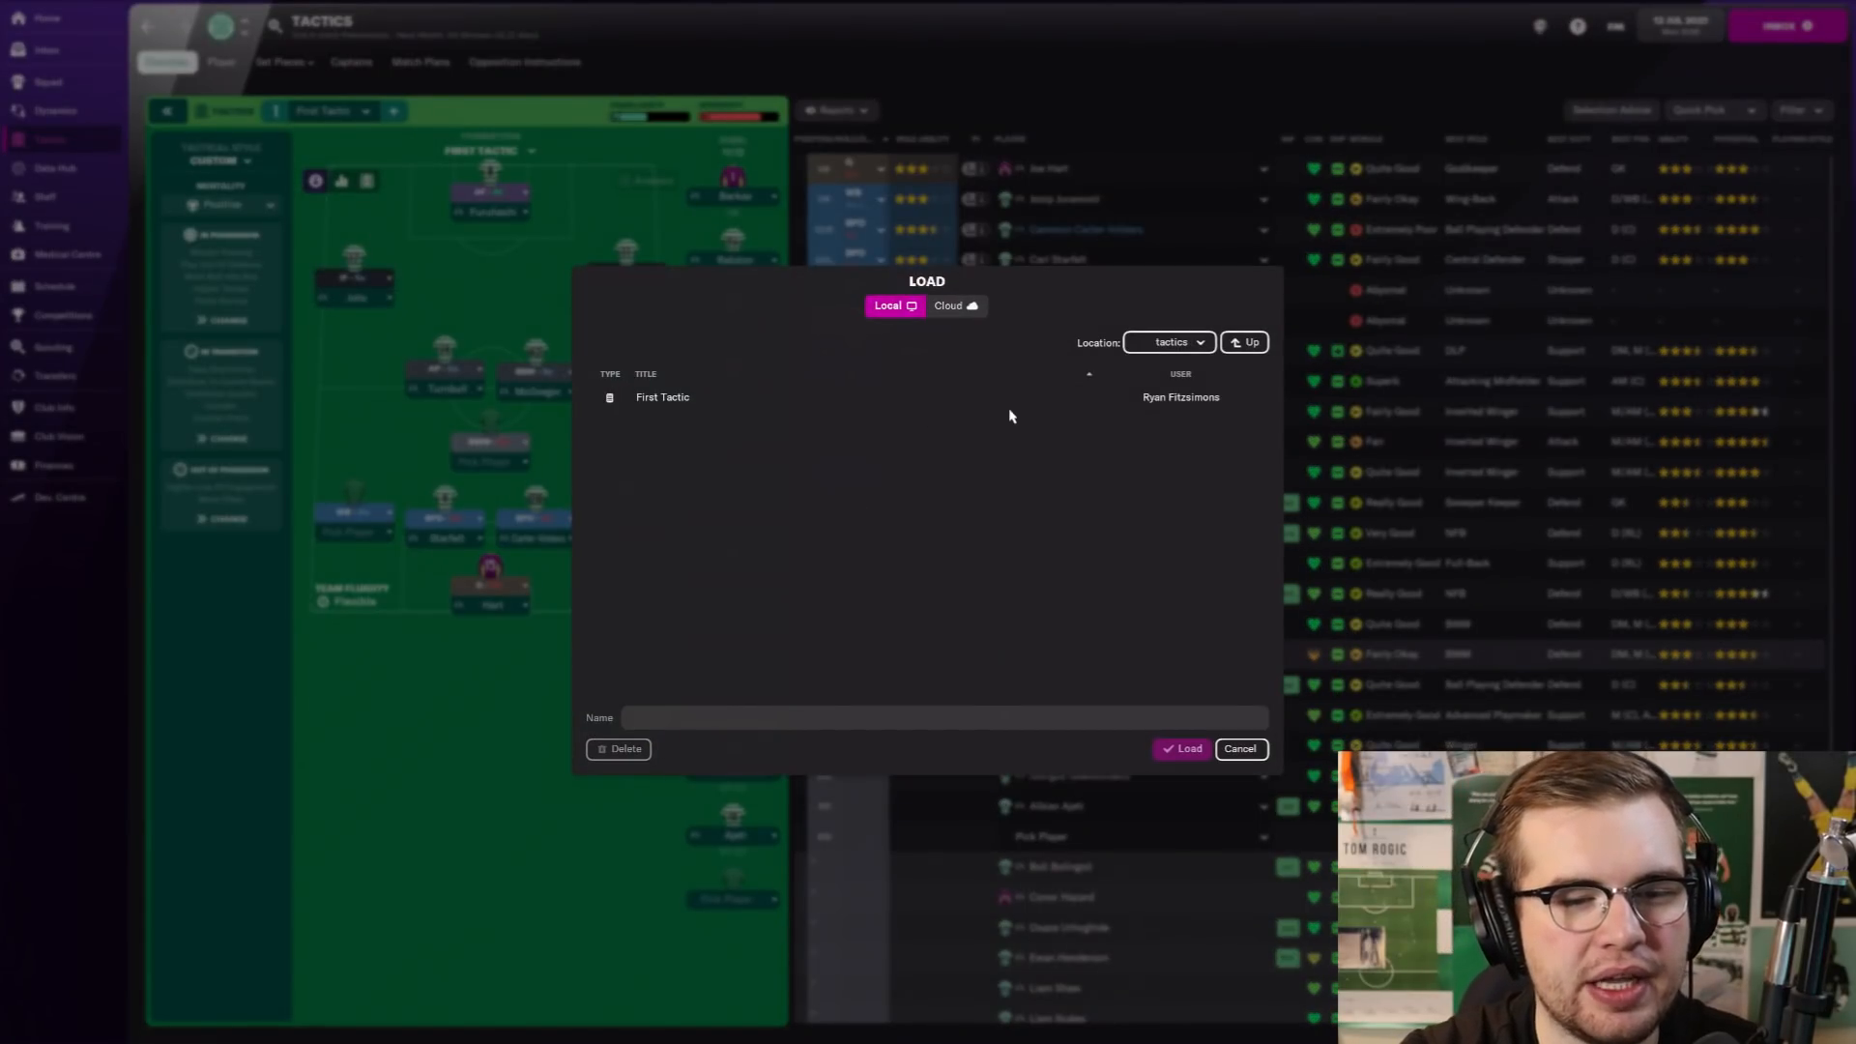
click(663, 397)
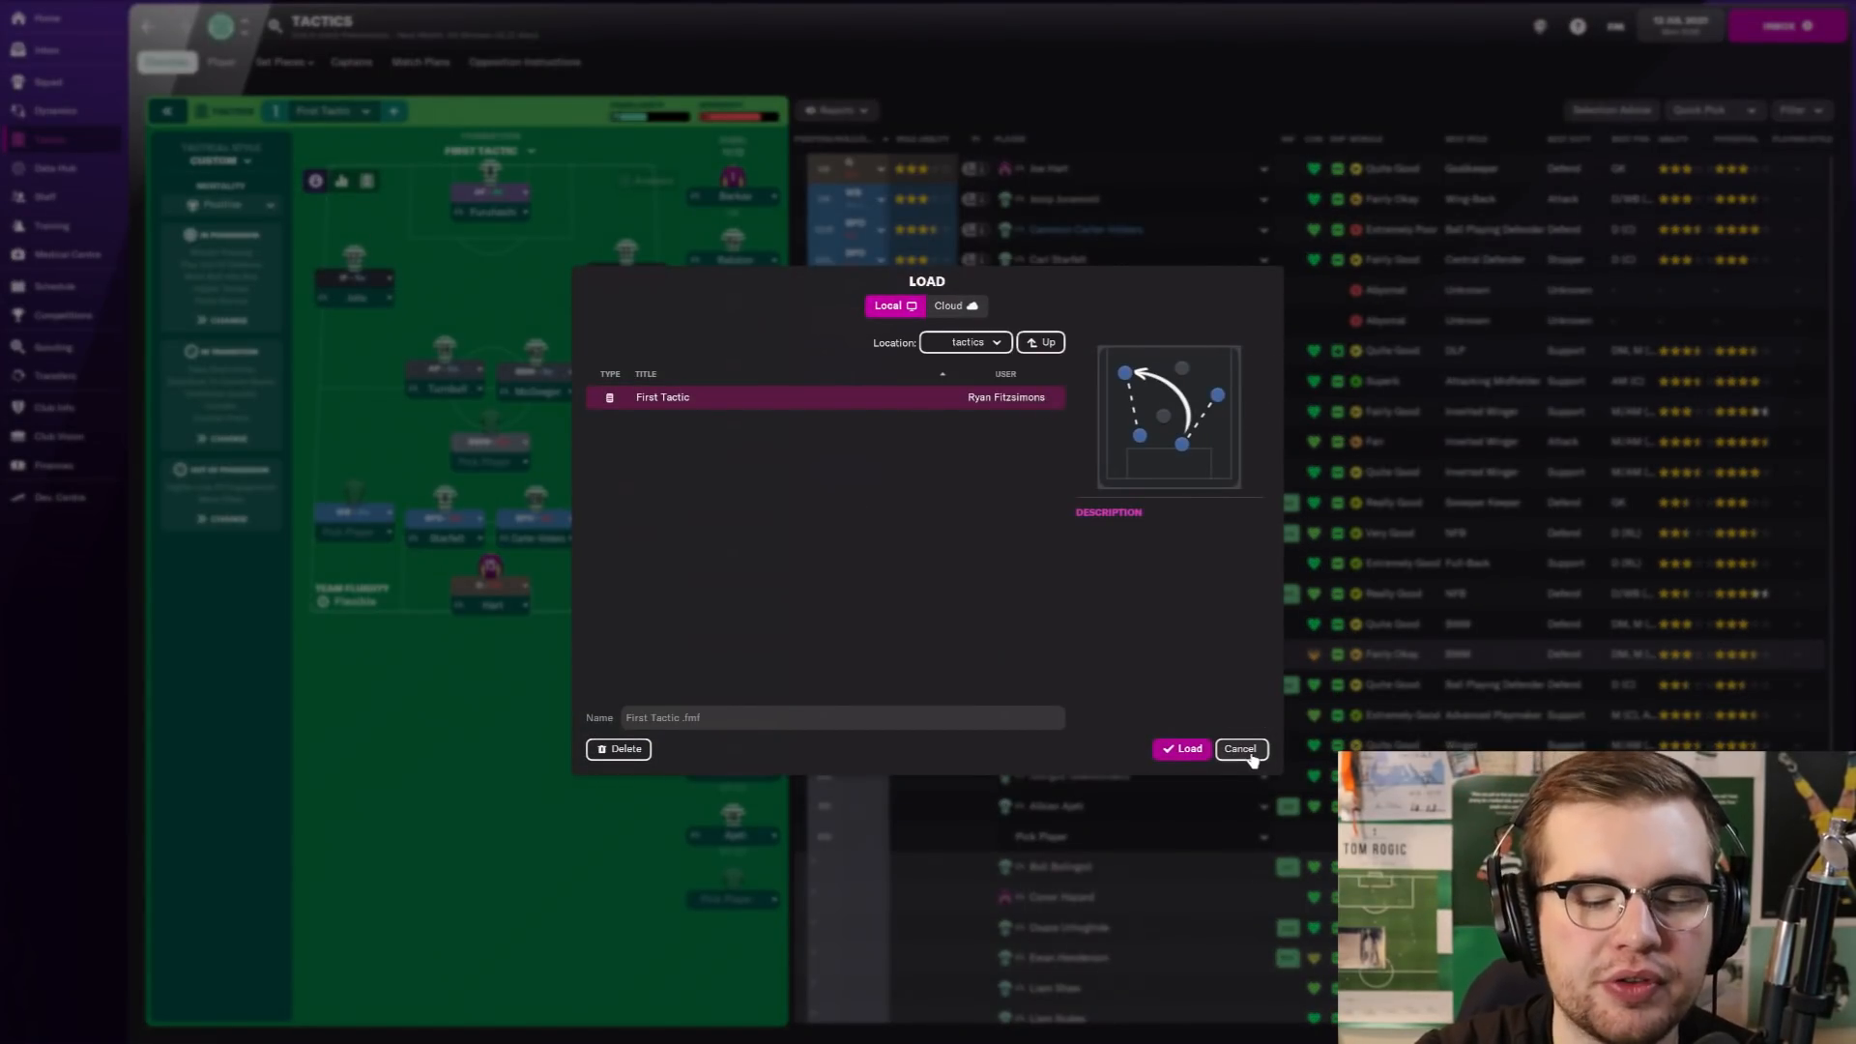
click(1179, 748)
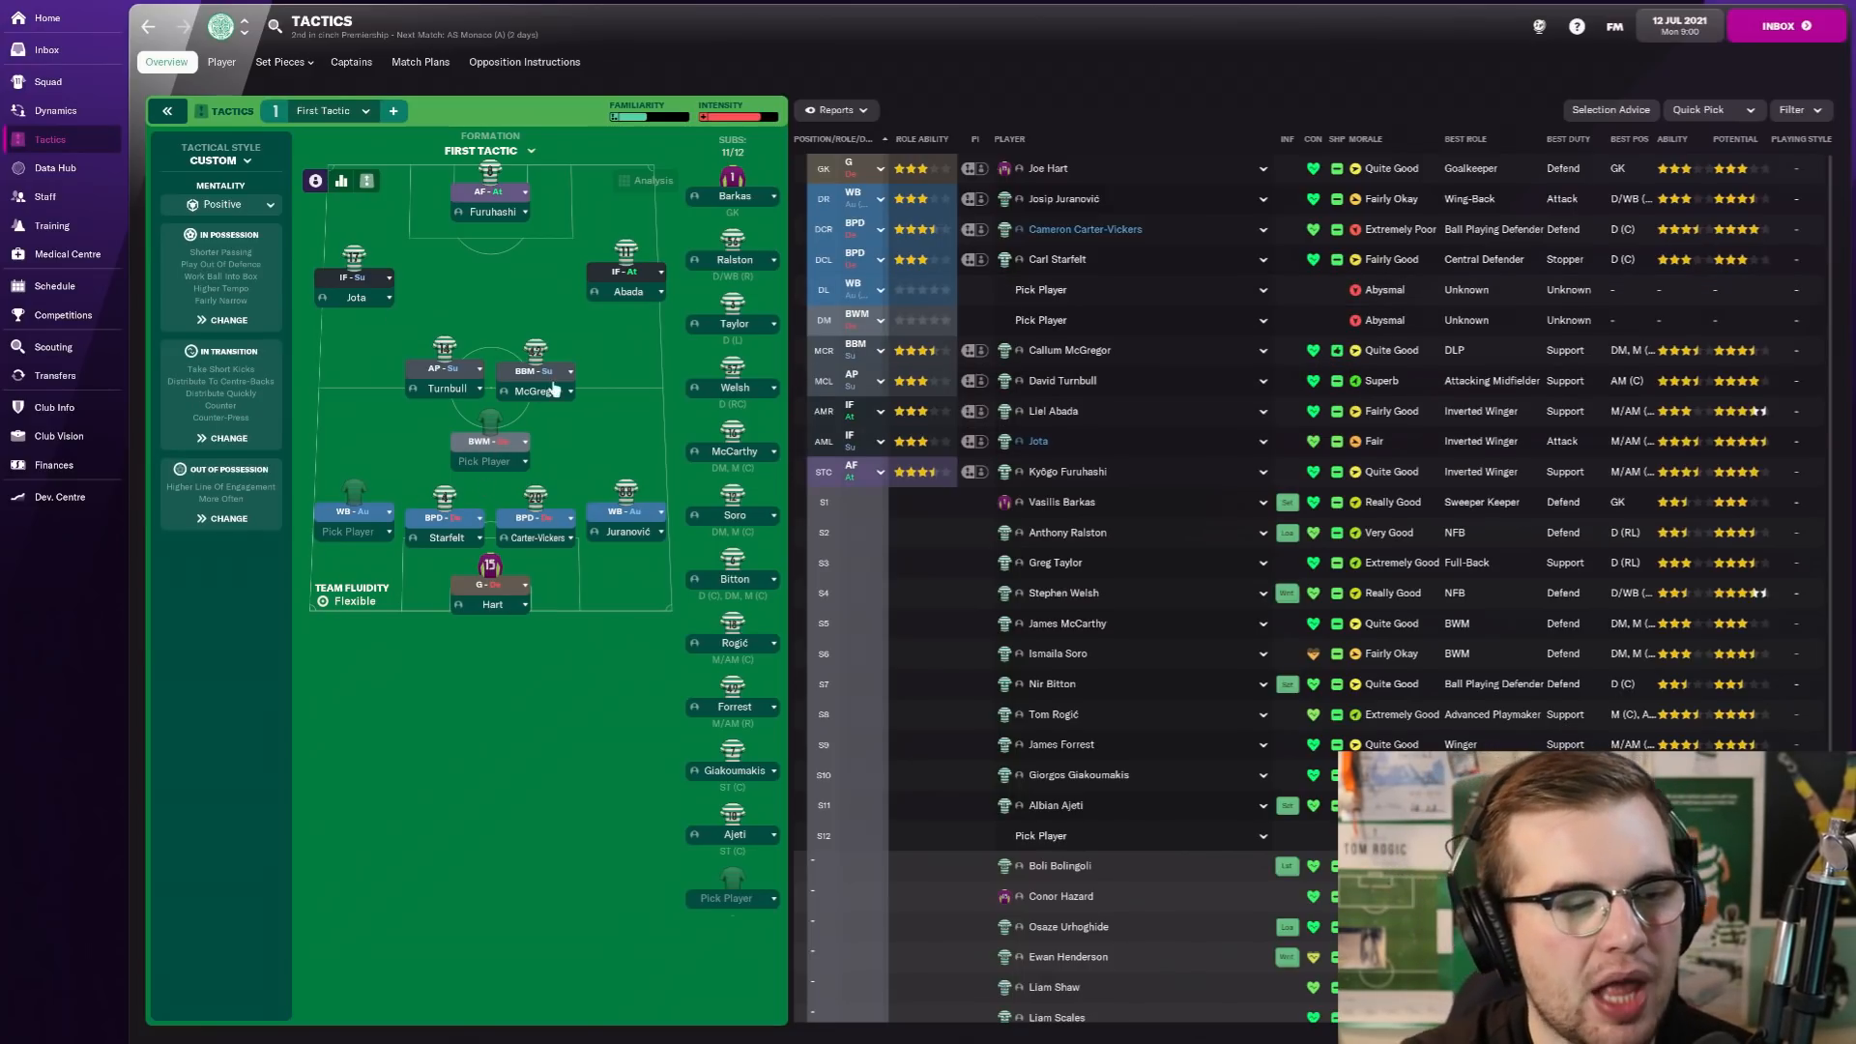
mouse_move(462, 453)
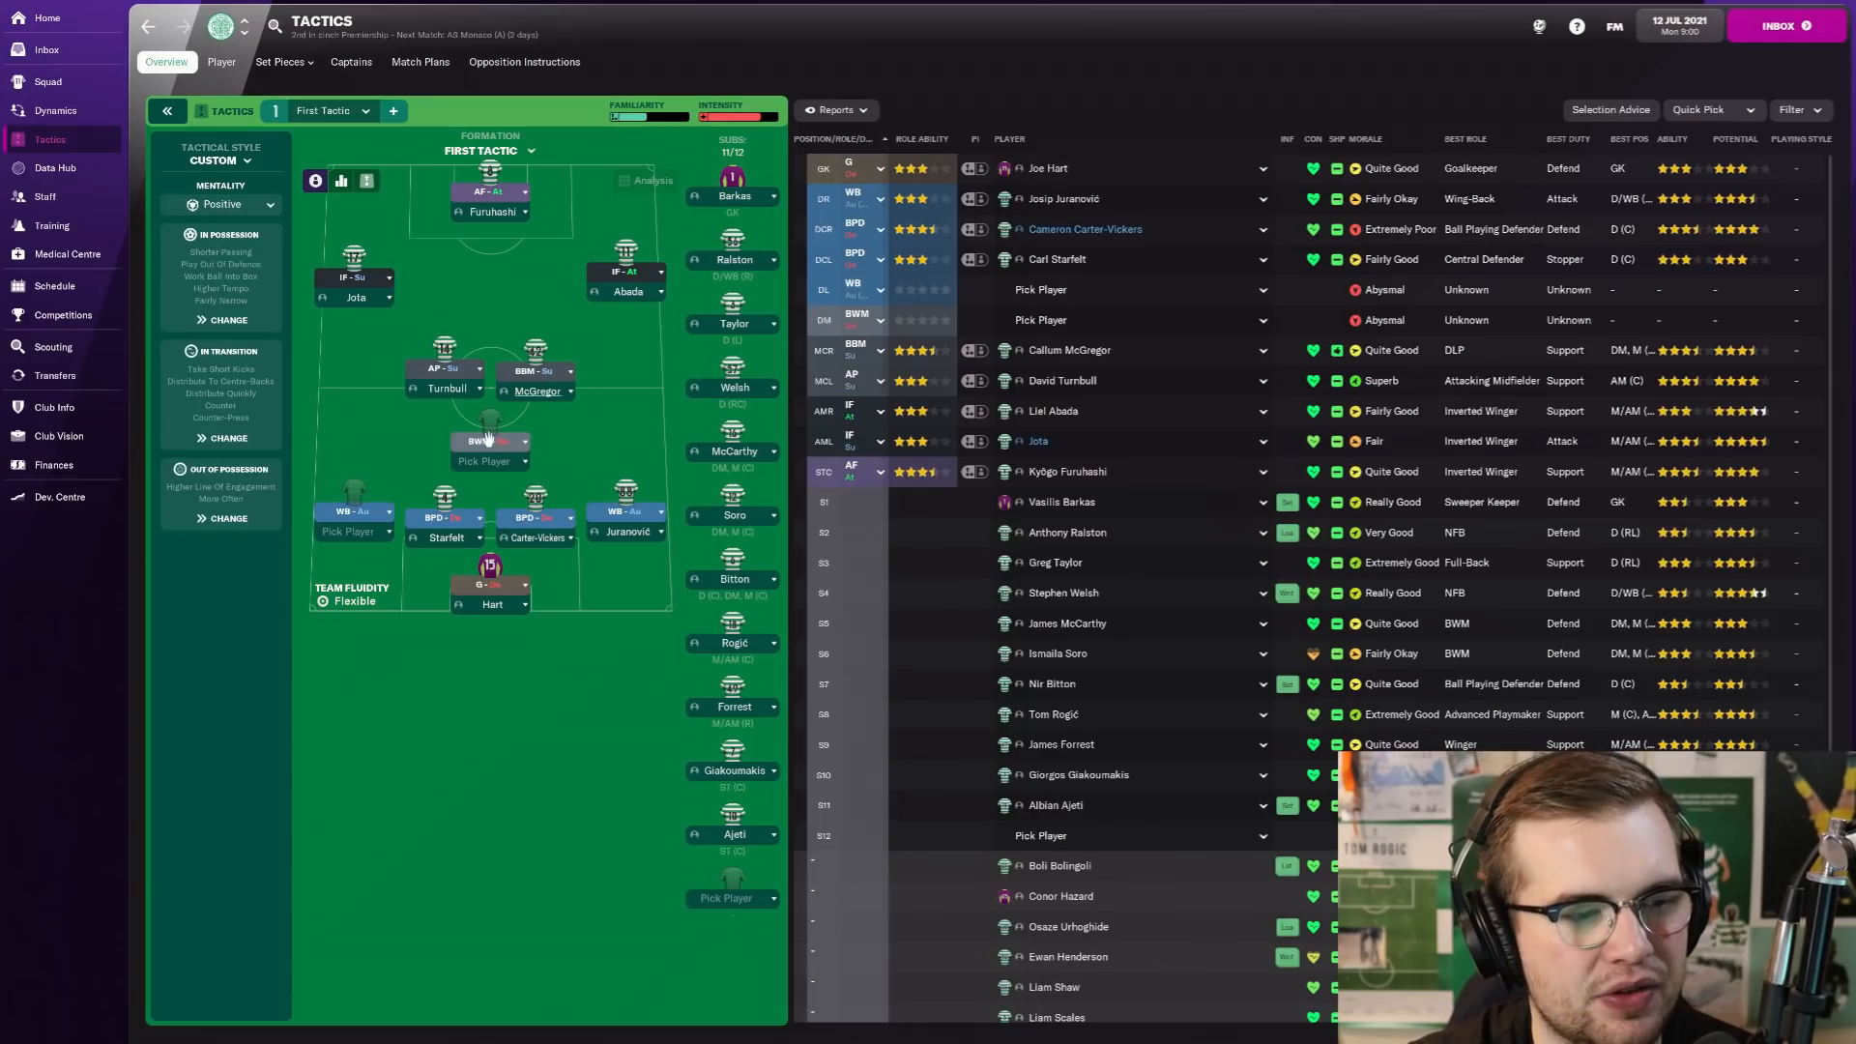
mouse_move(485, 201)
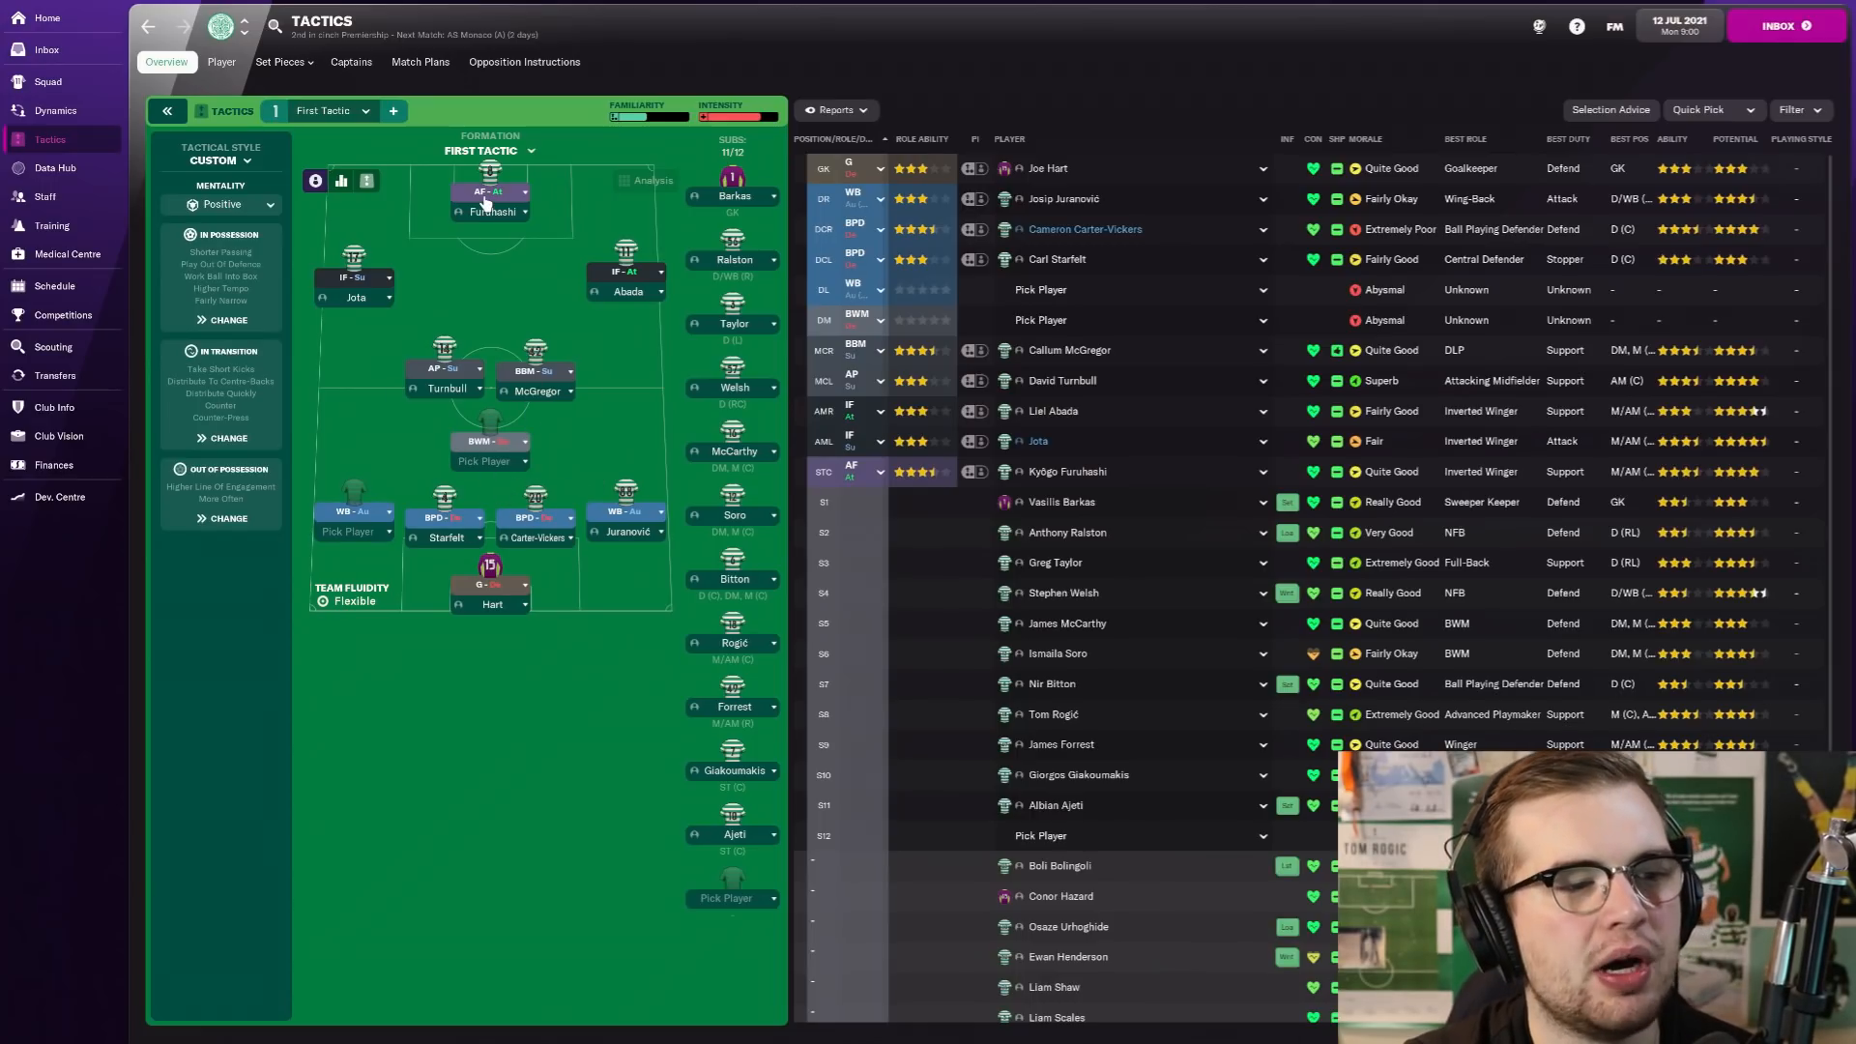
Step: Keep Advanced Forward as the striker role and go to the scouting centre
click(489, 211)
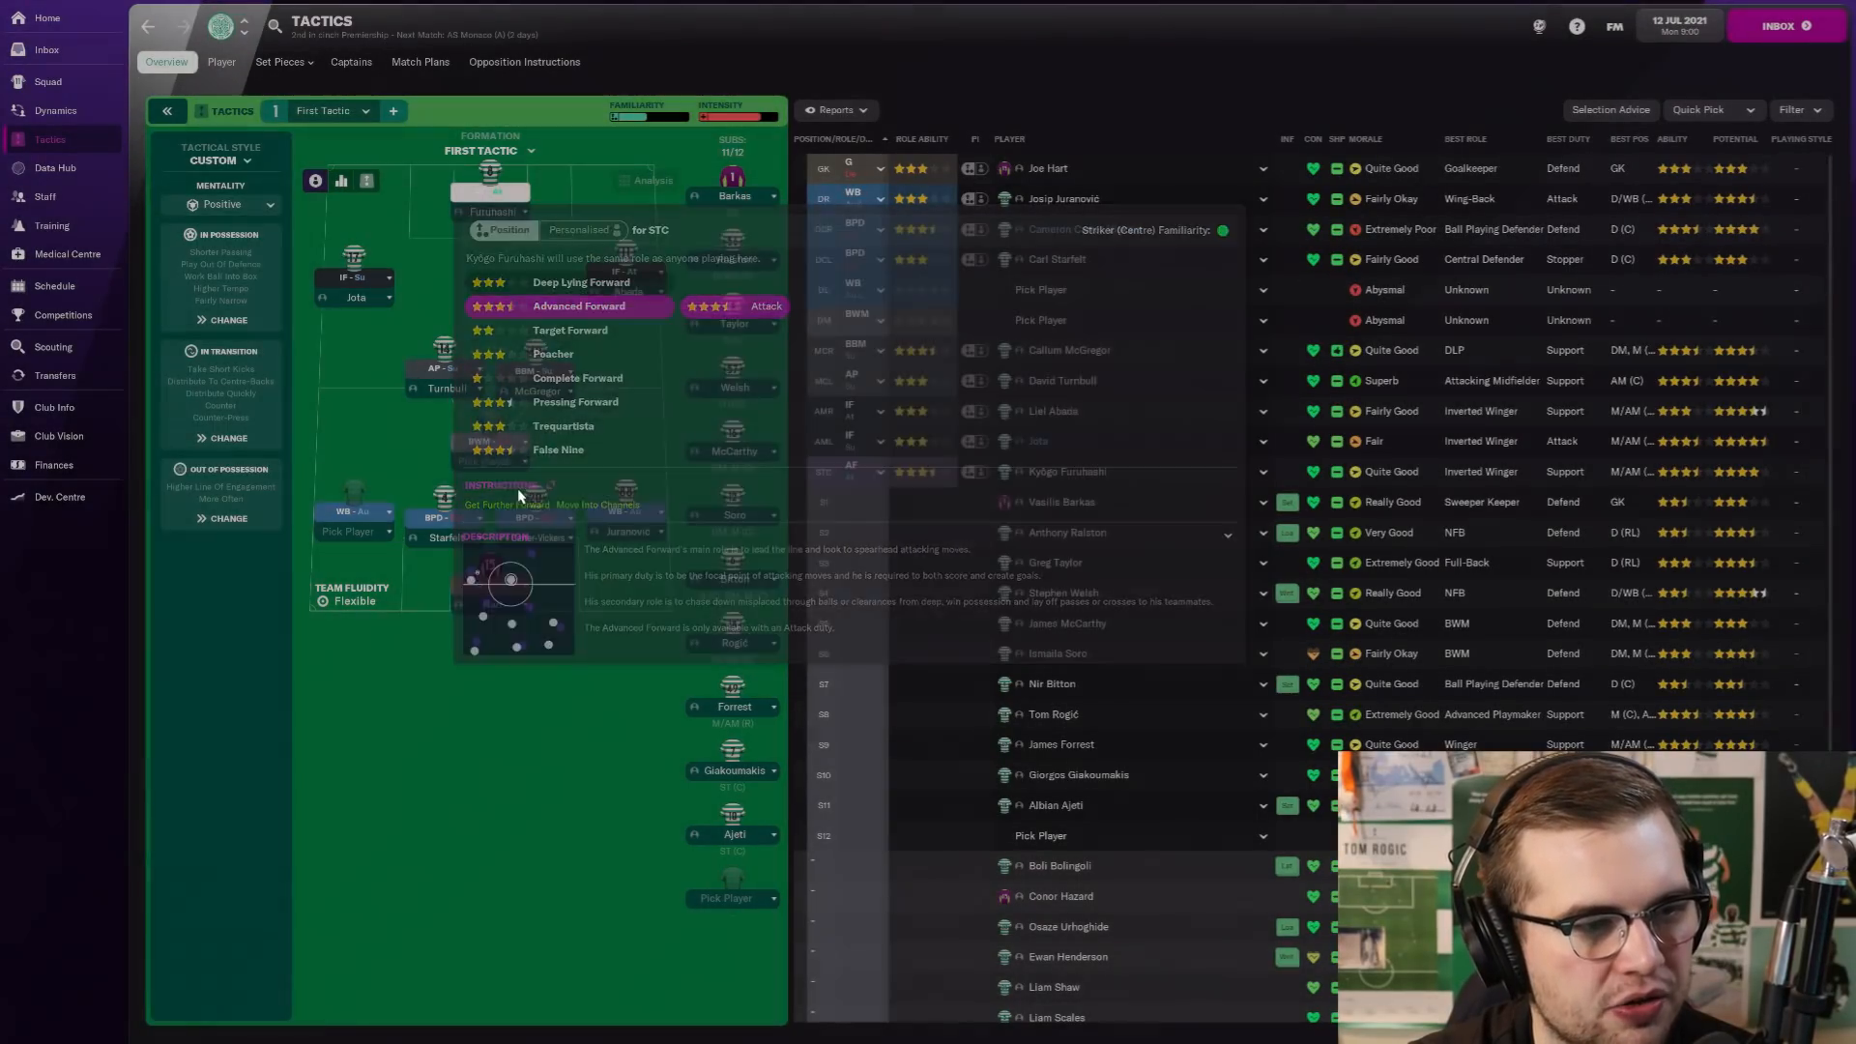
click(578, 305)
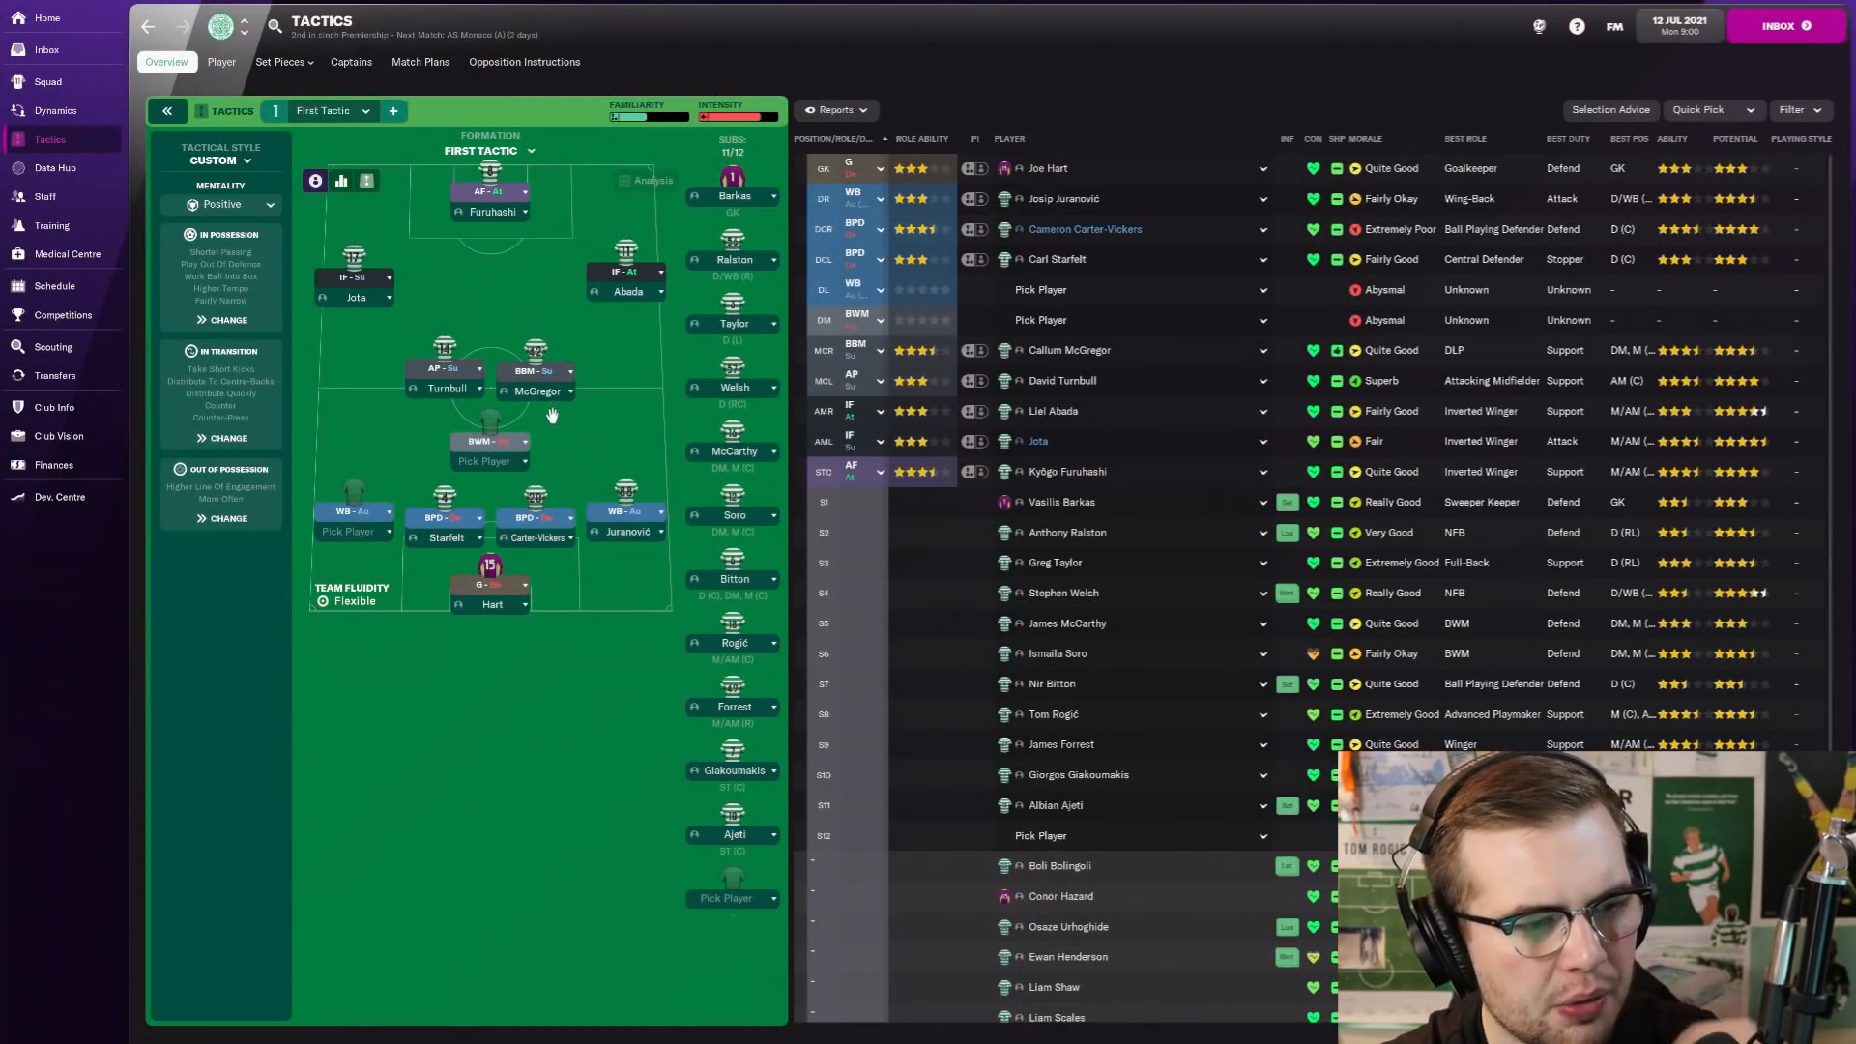
click(52, 346)
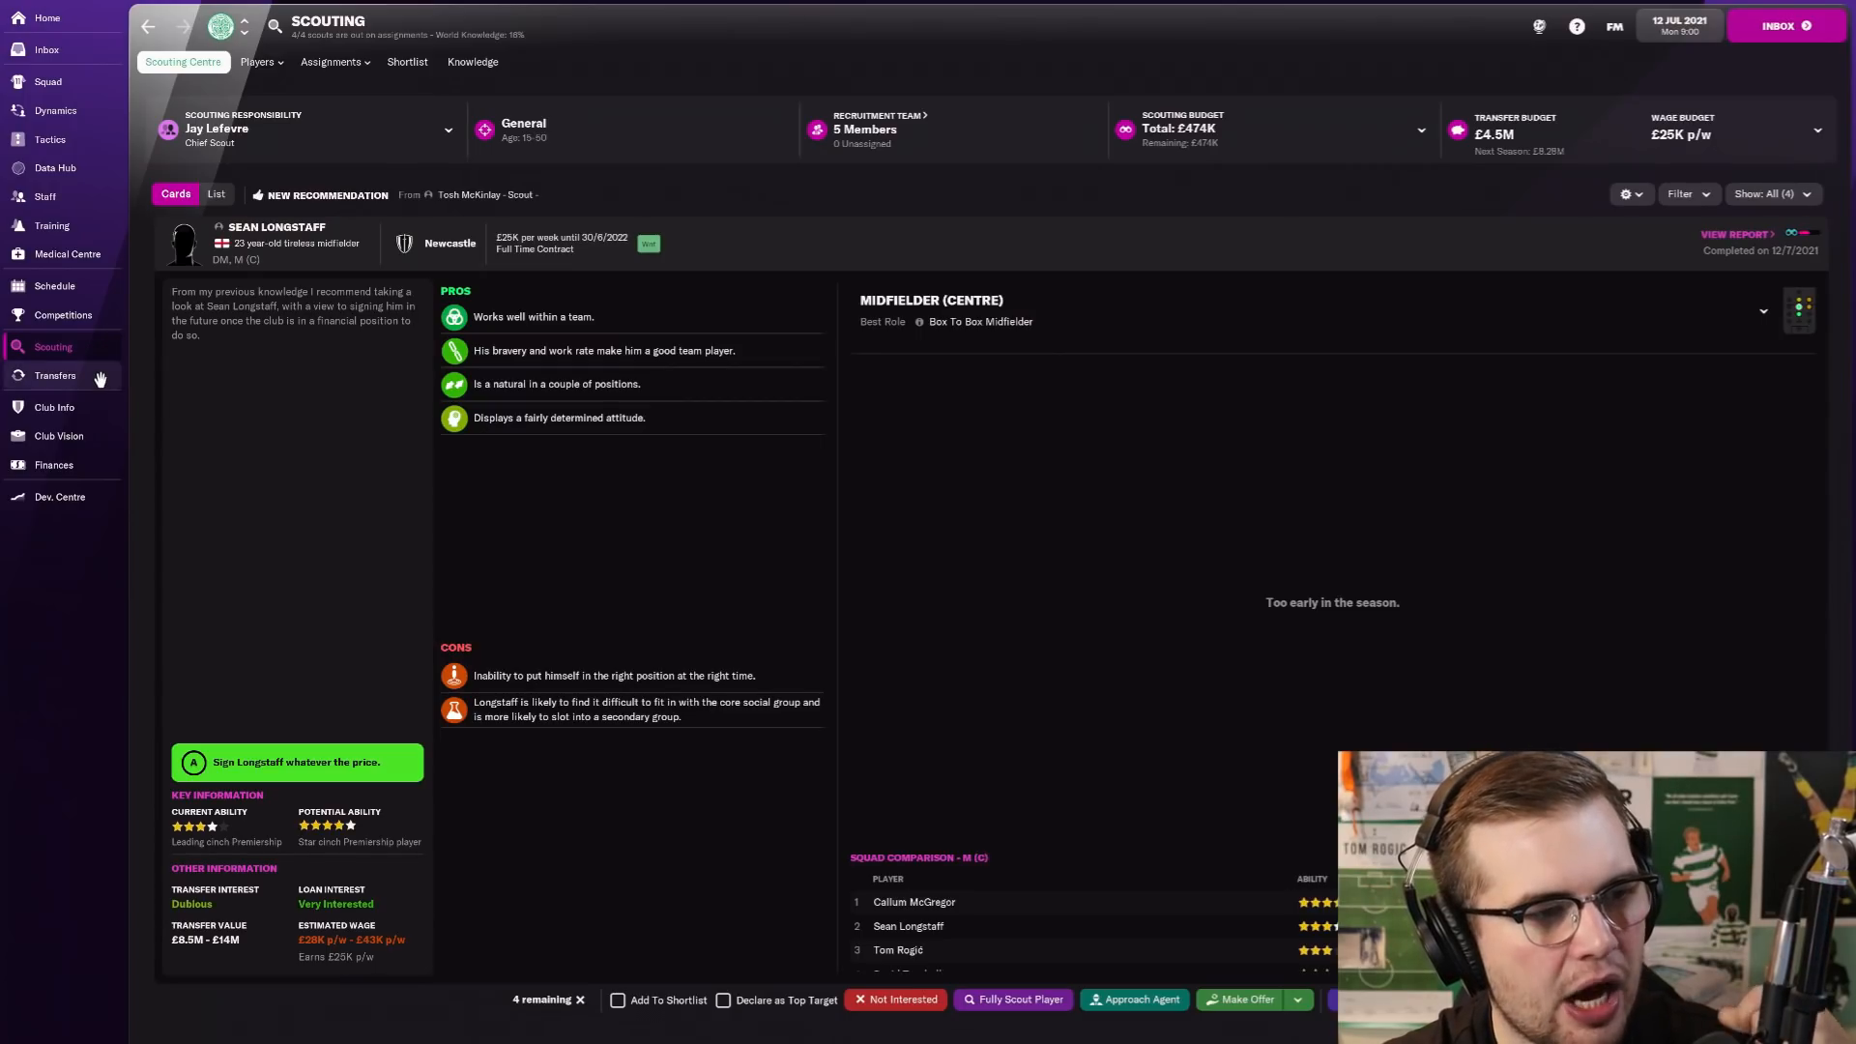
Step: Check the staff and transfers overviews, then return to Sean Longstaff's scouting recommendation
click(45, 196)
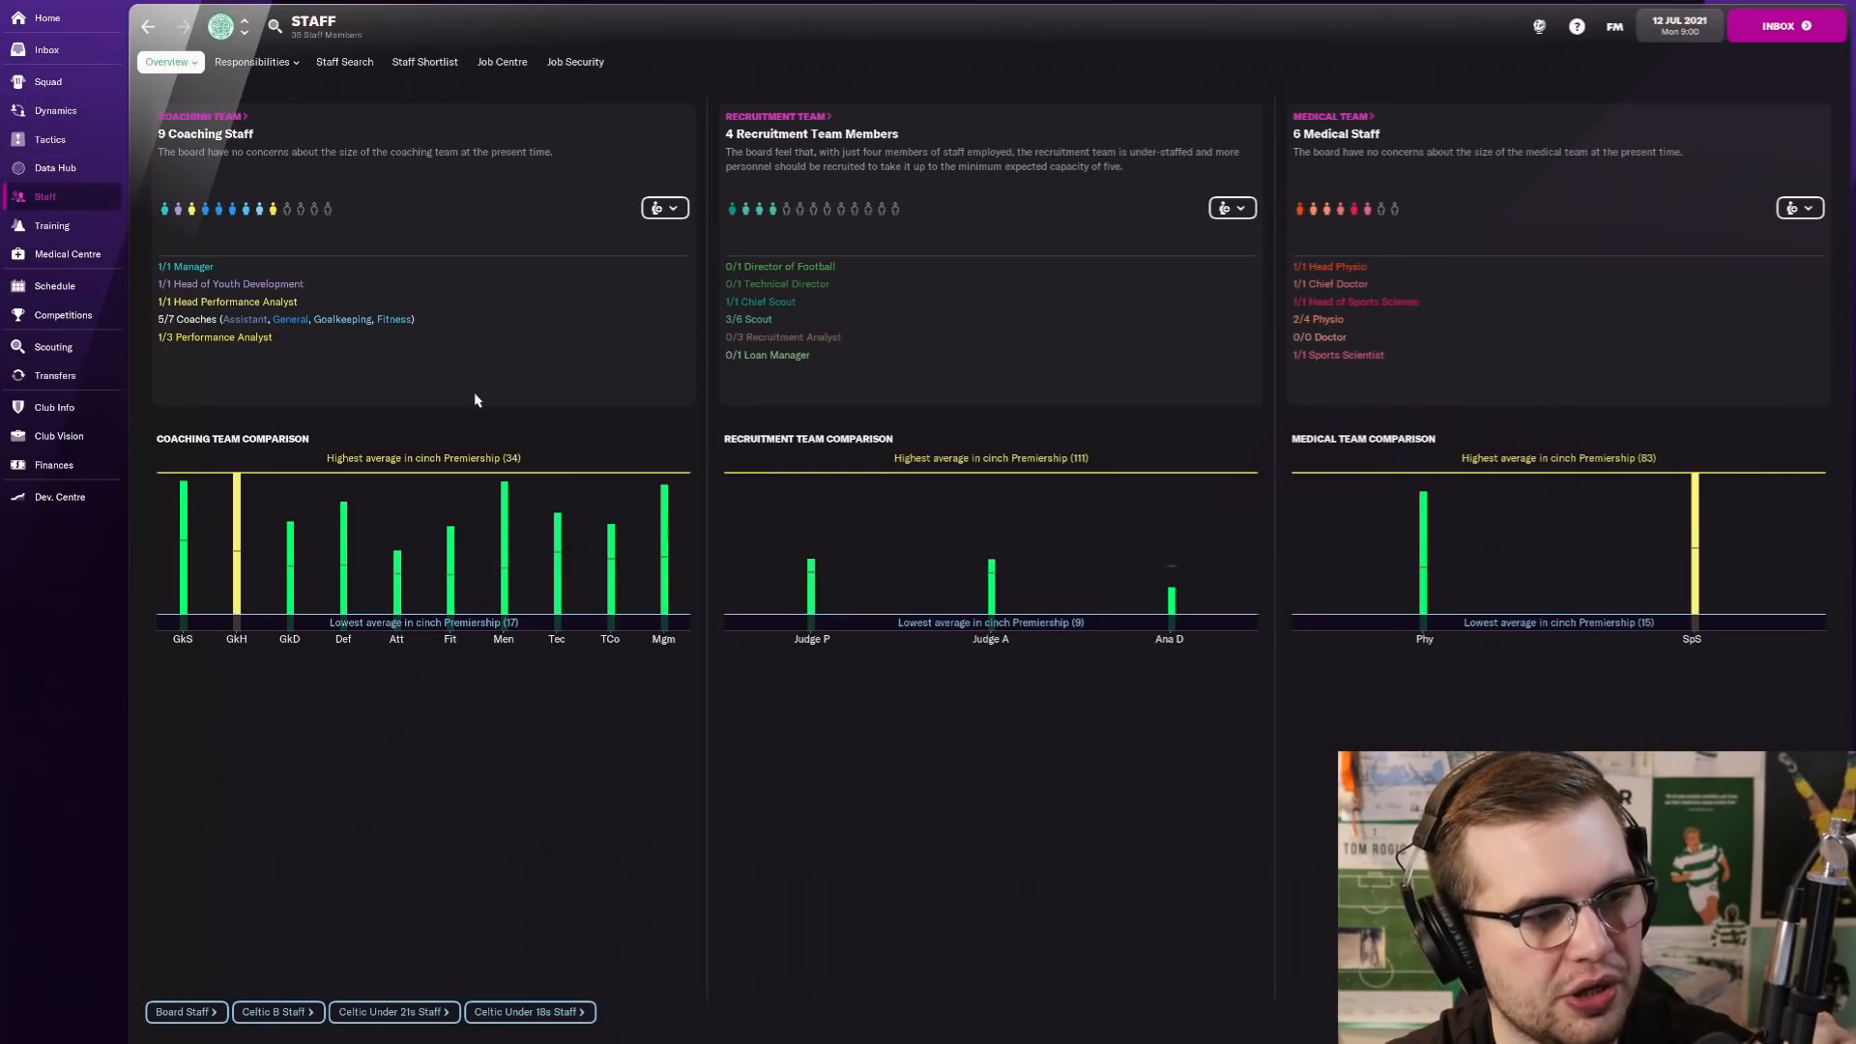
mouse_move(234, 208)
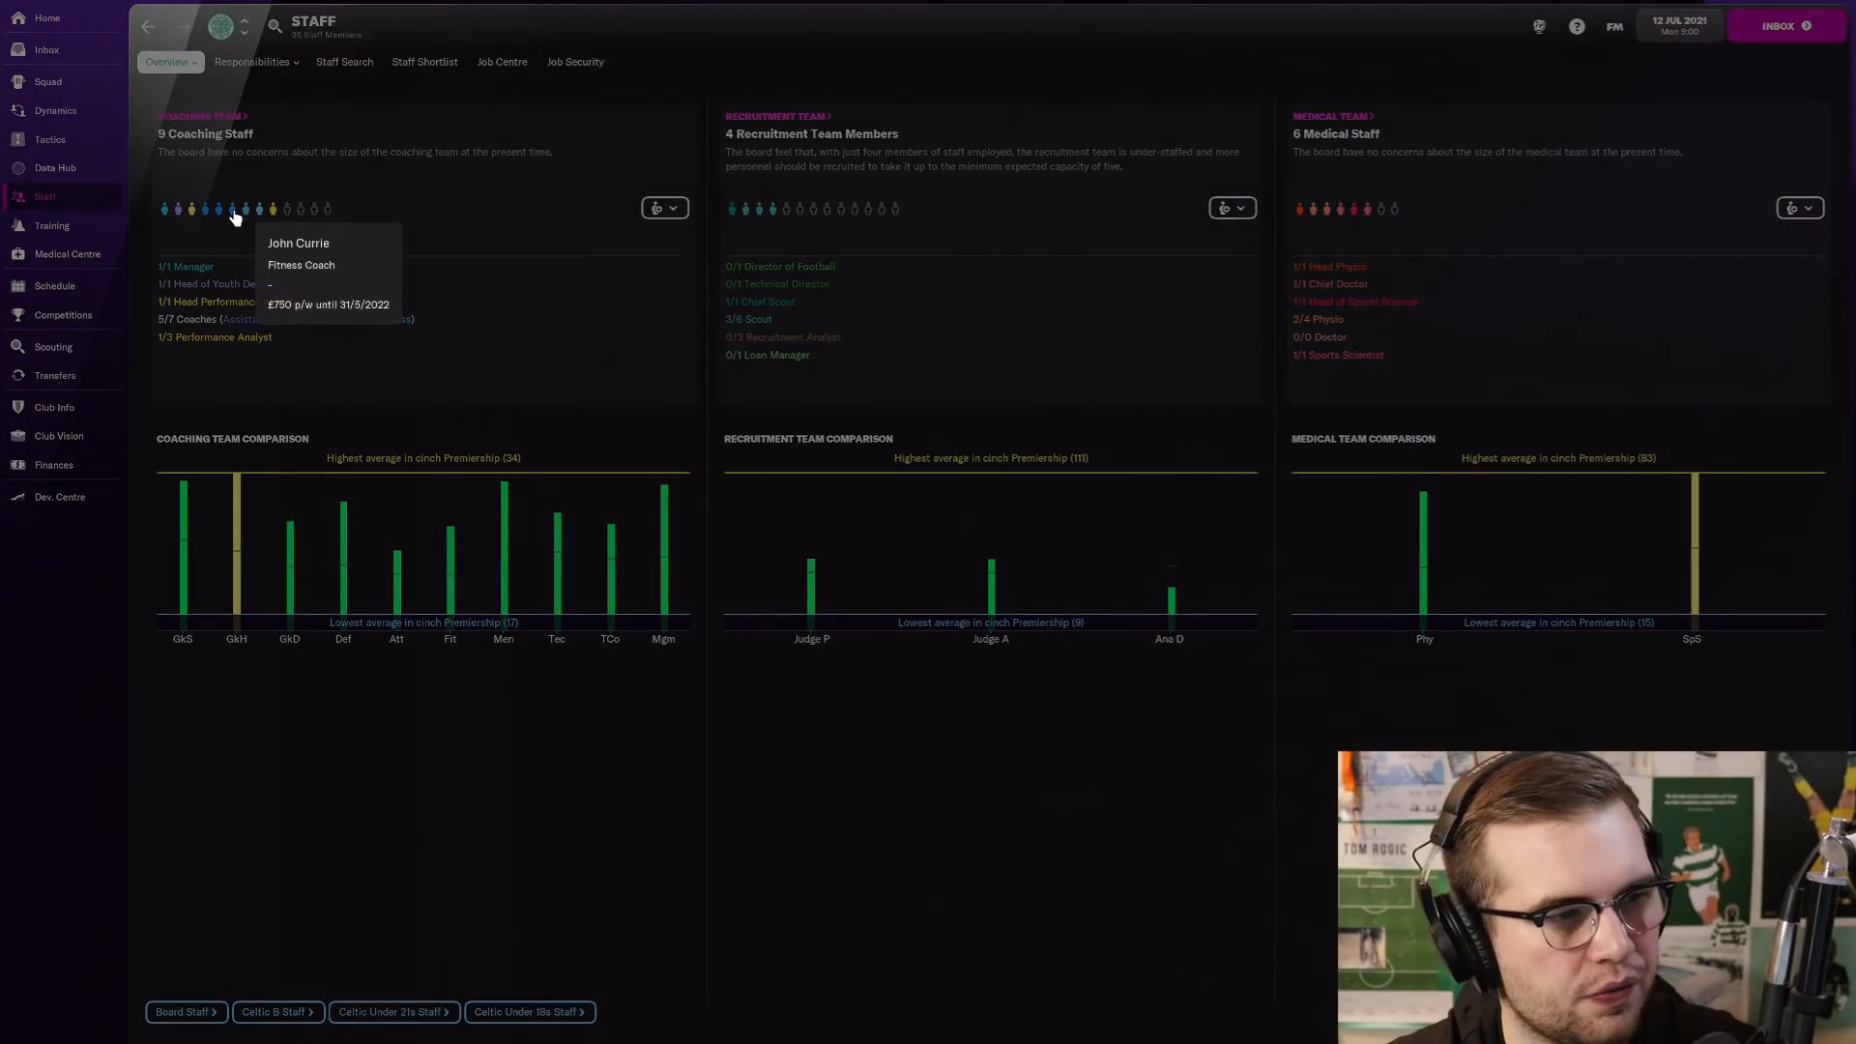
mouse_move(213, 208)
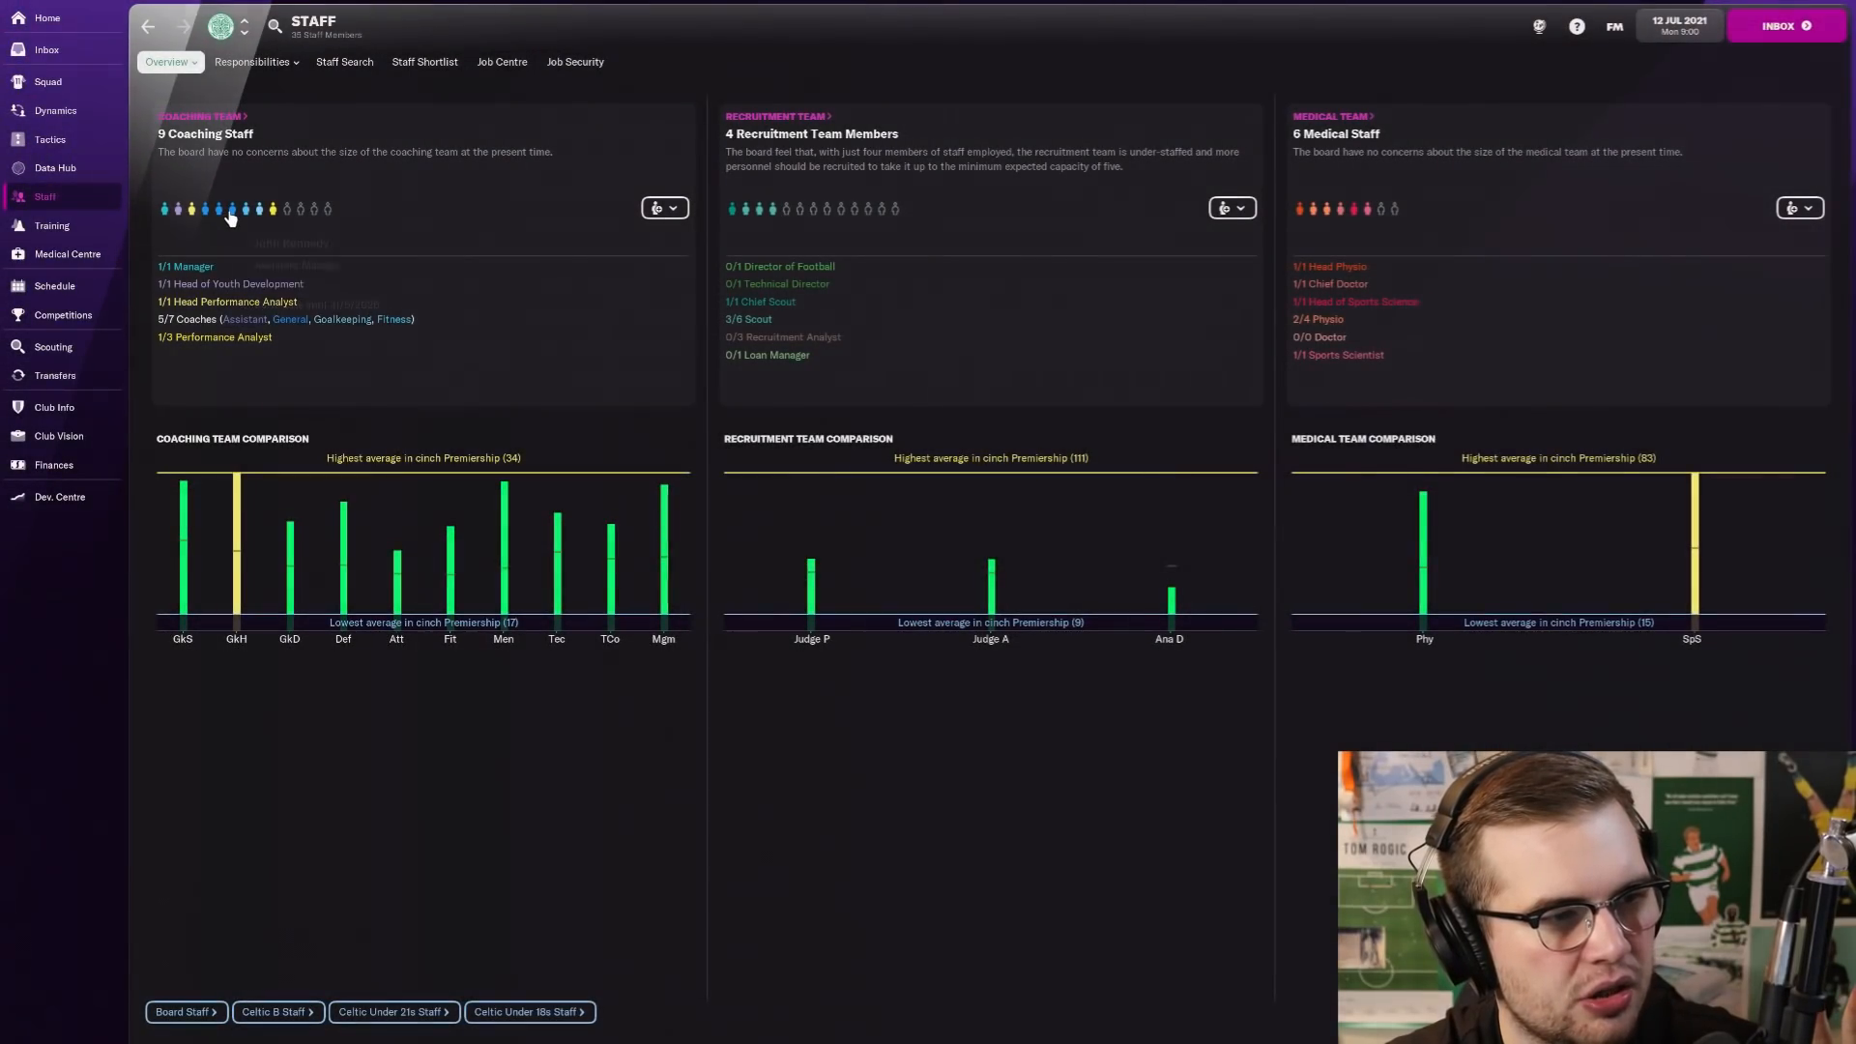
mouse_move(271, 209)
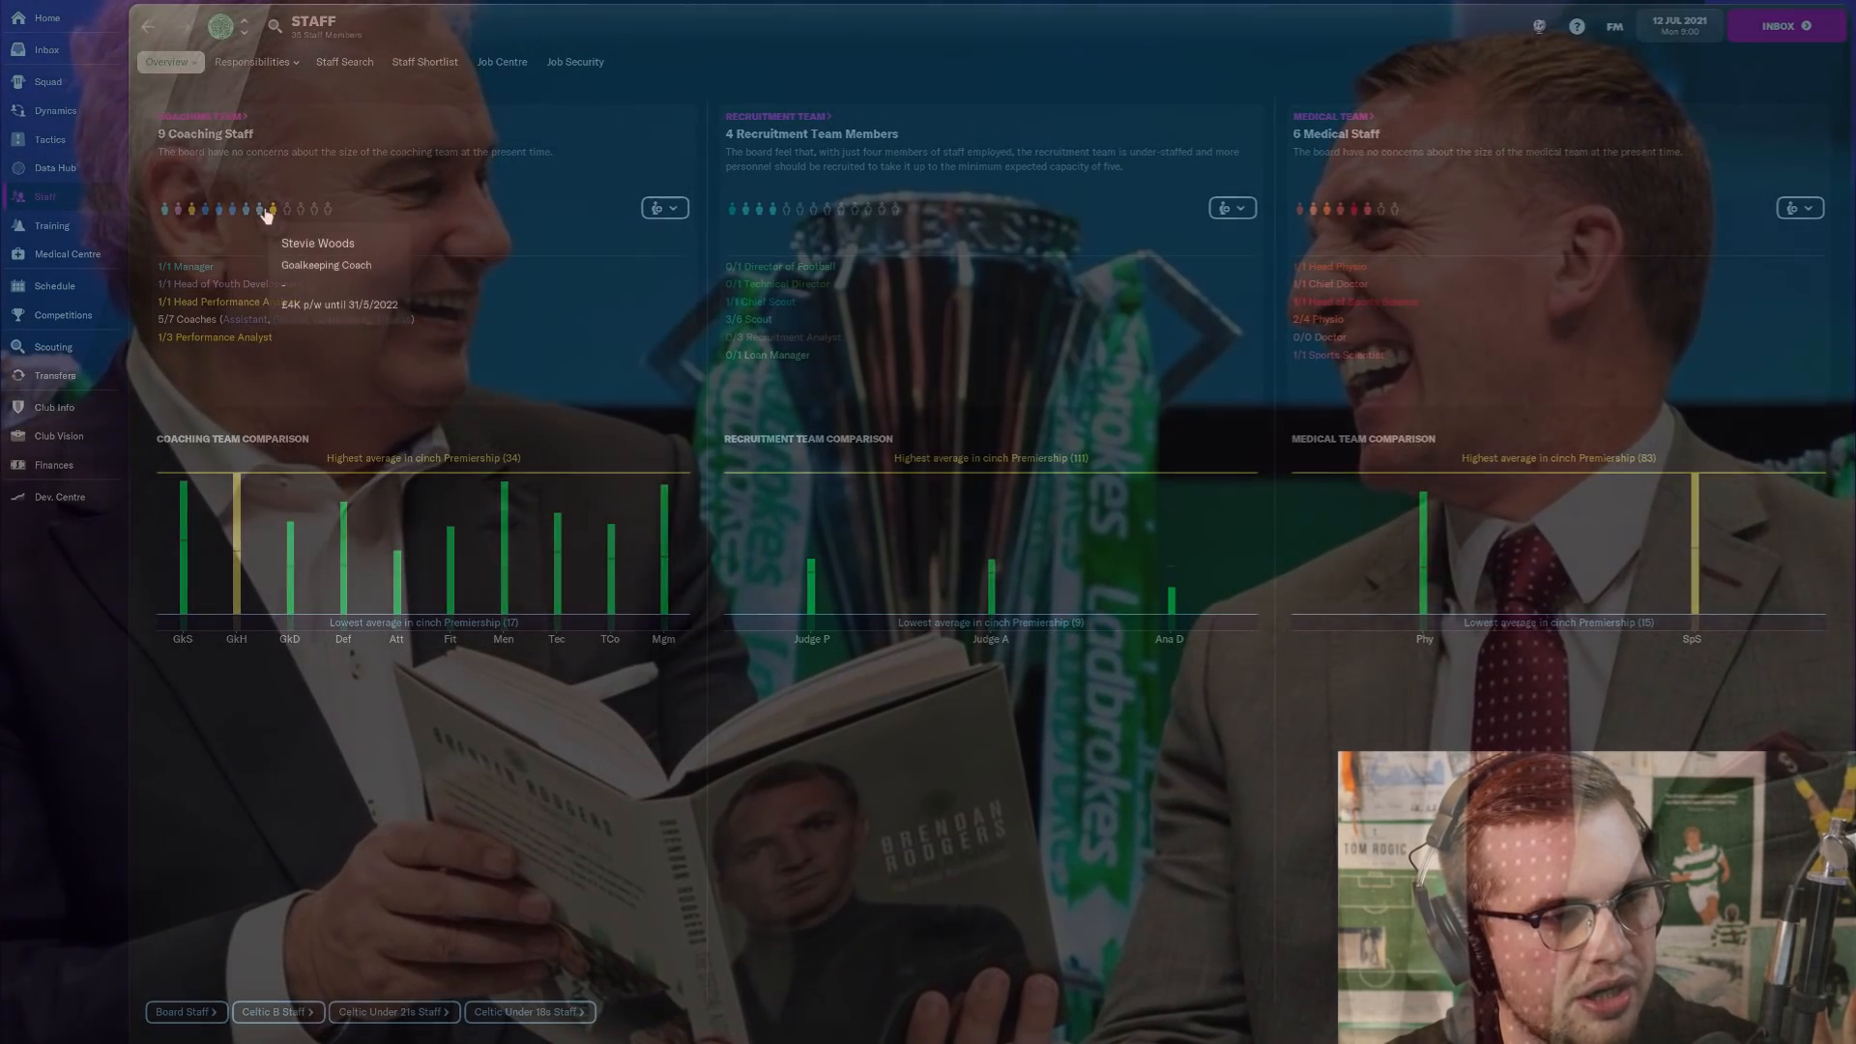
mouse_move(234, 211)
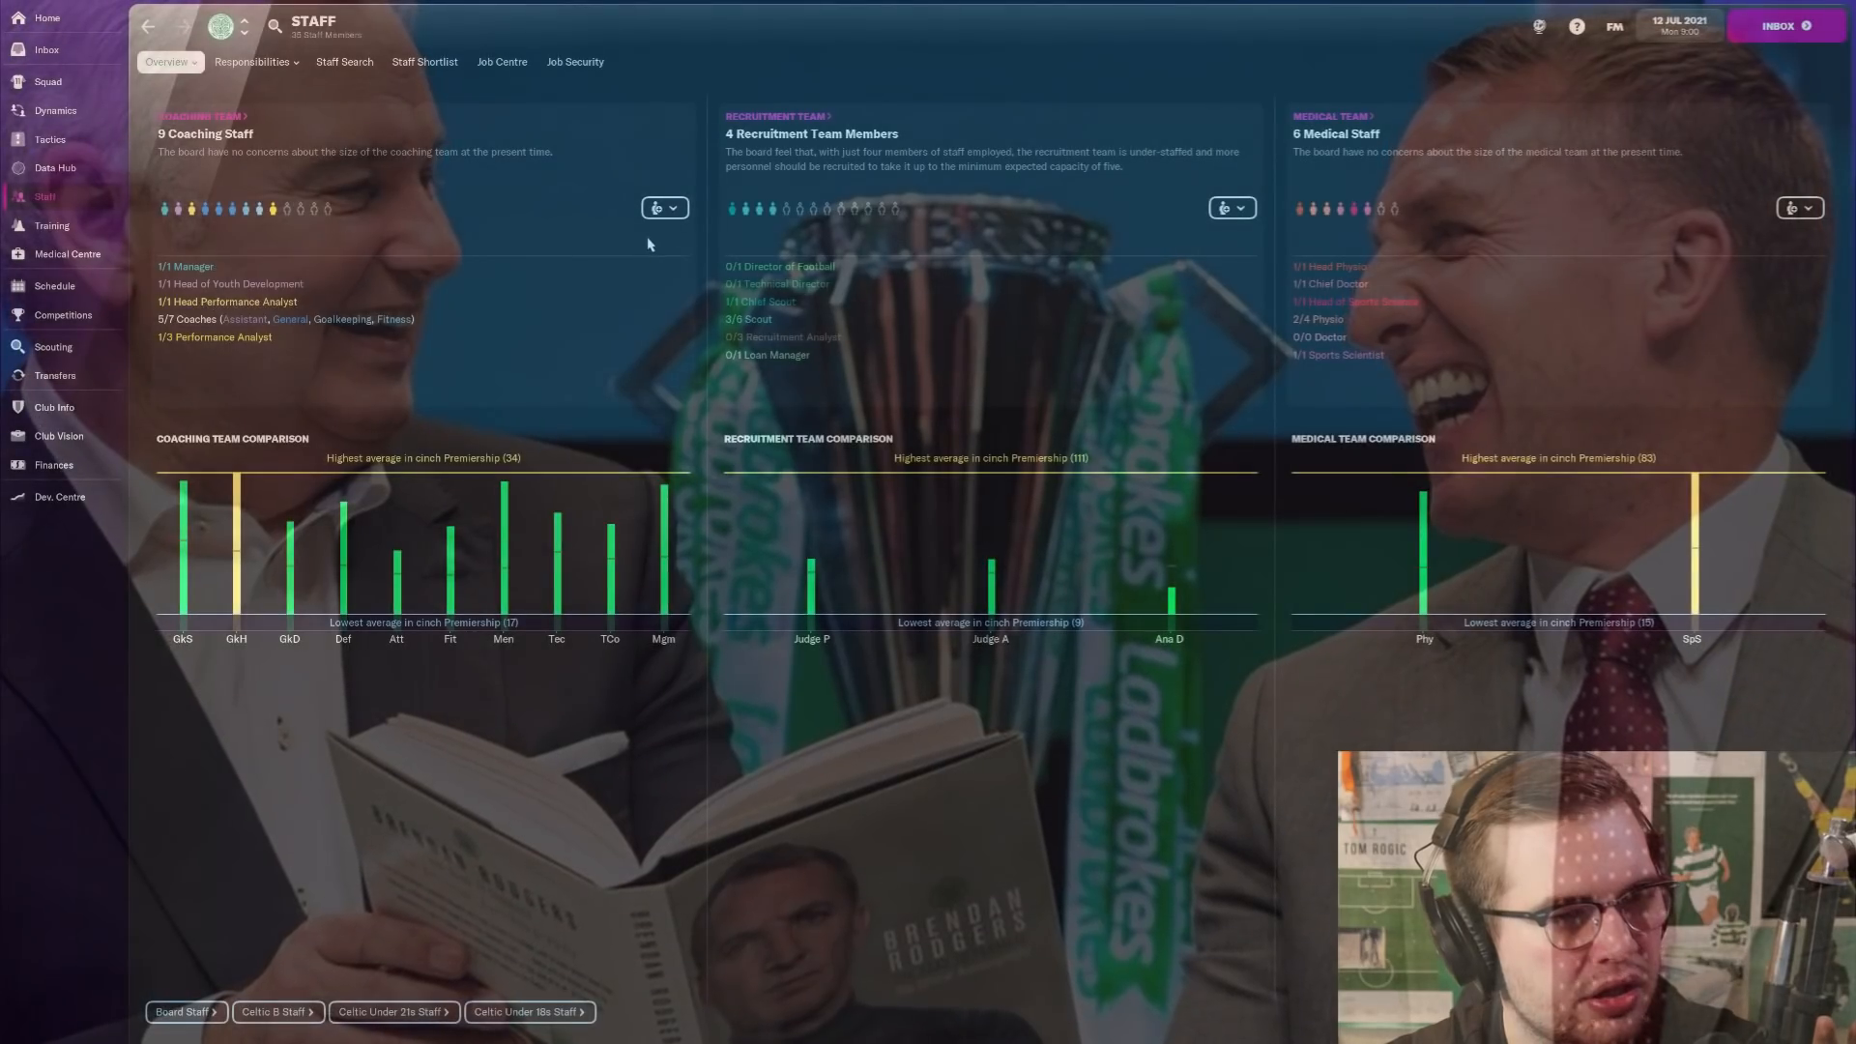
mouse_move(1326, 199)
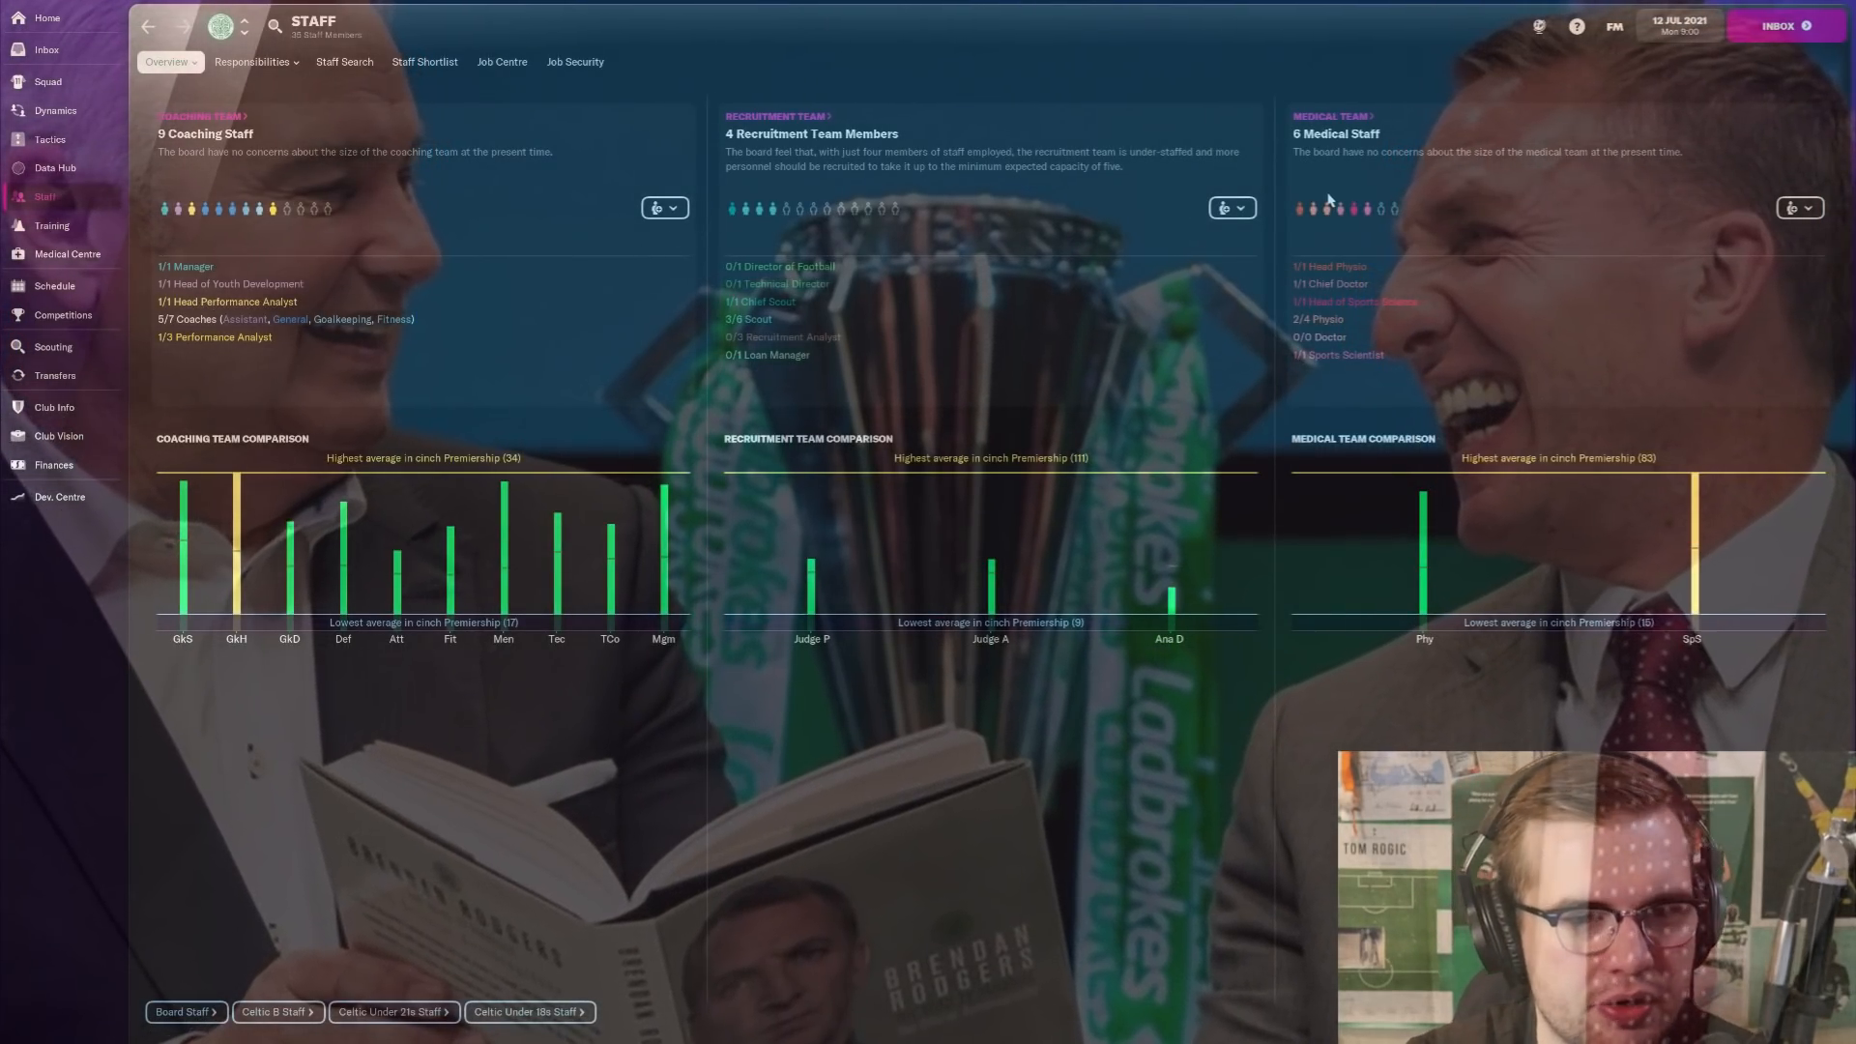
click(55, 375)
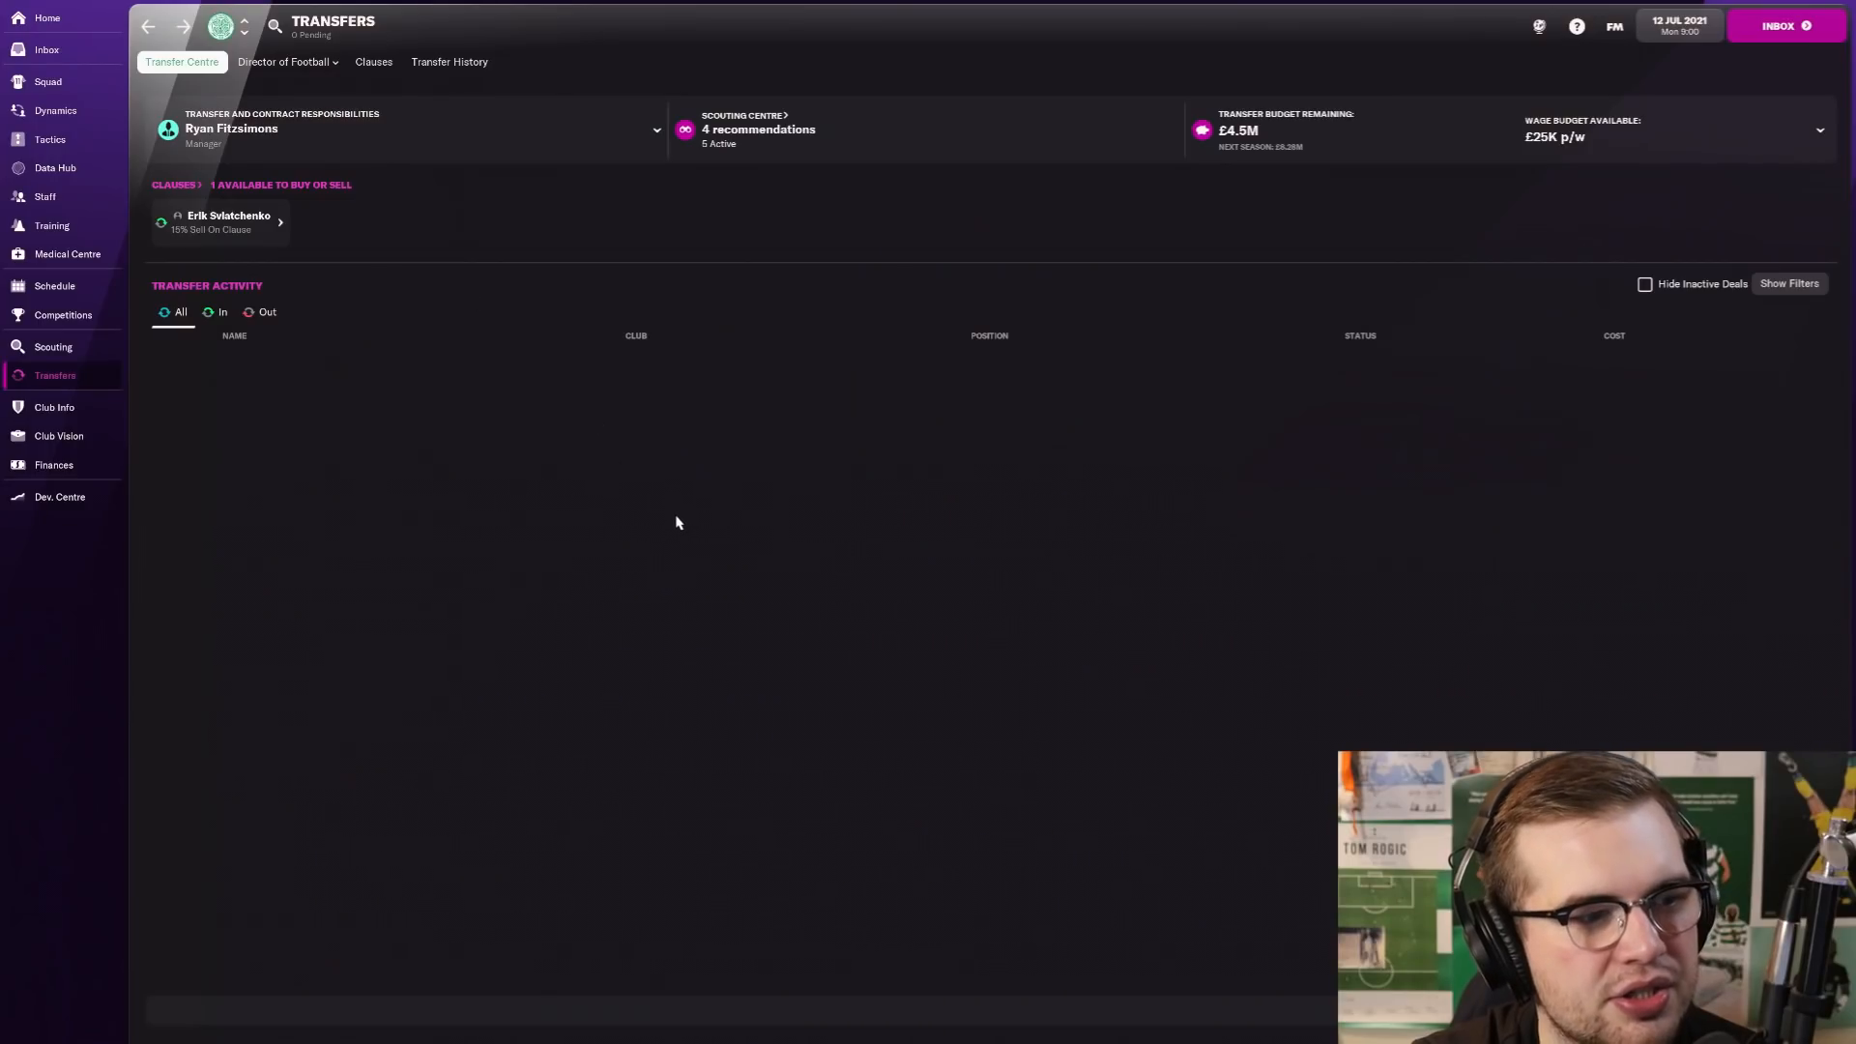
mouse_move(472, 224)
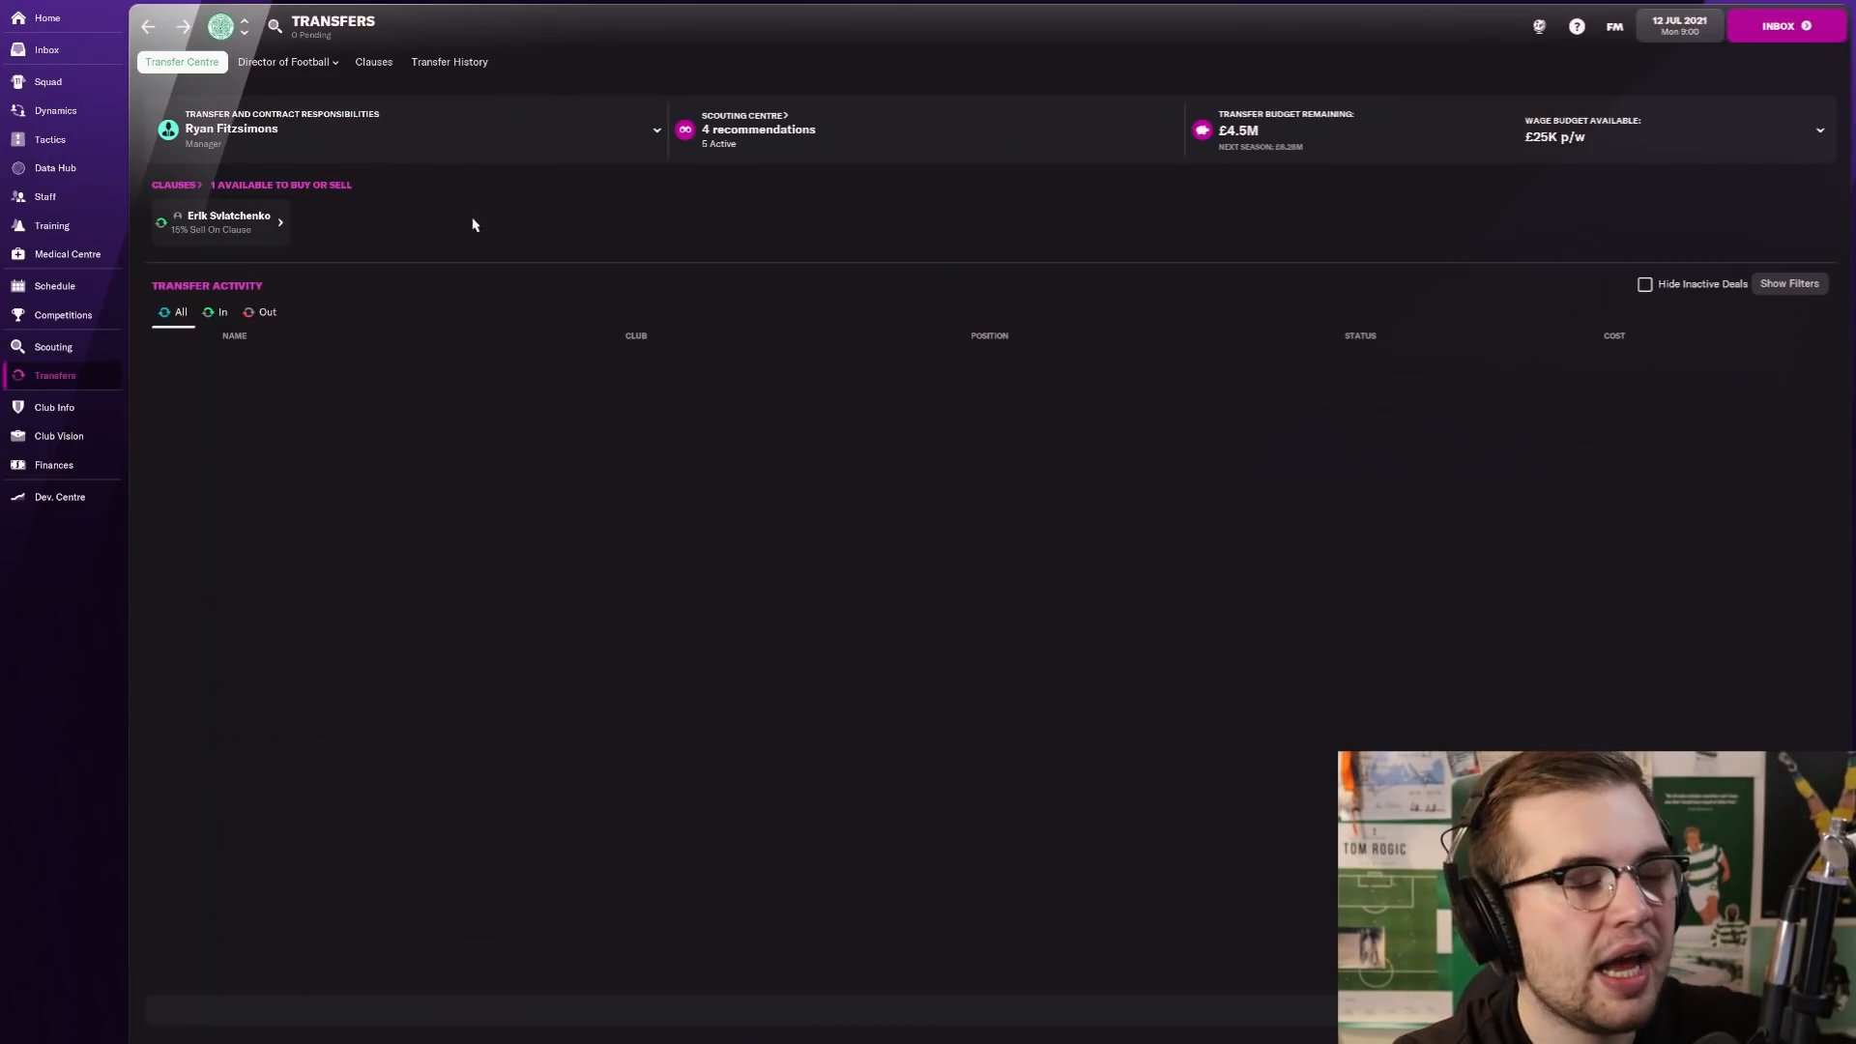
click(52, 346)
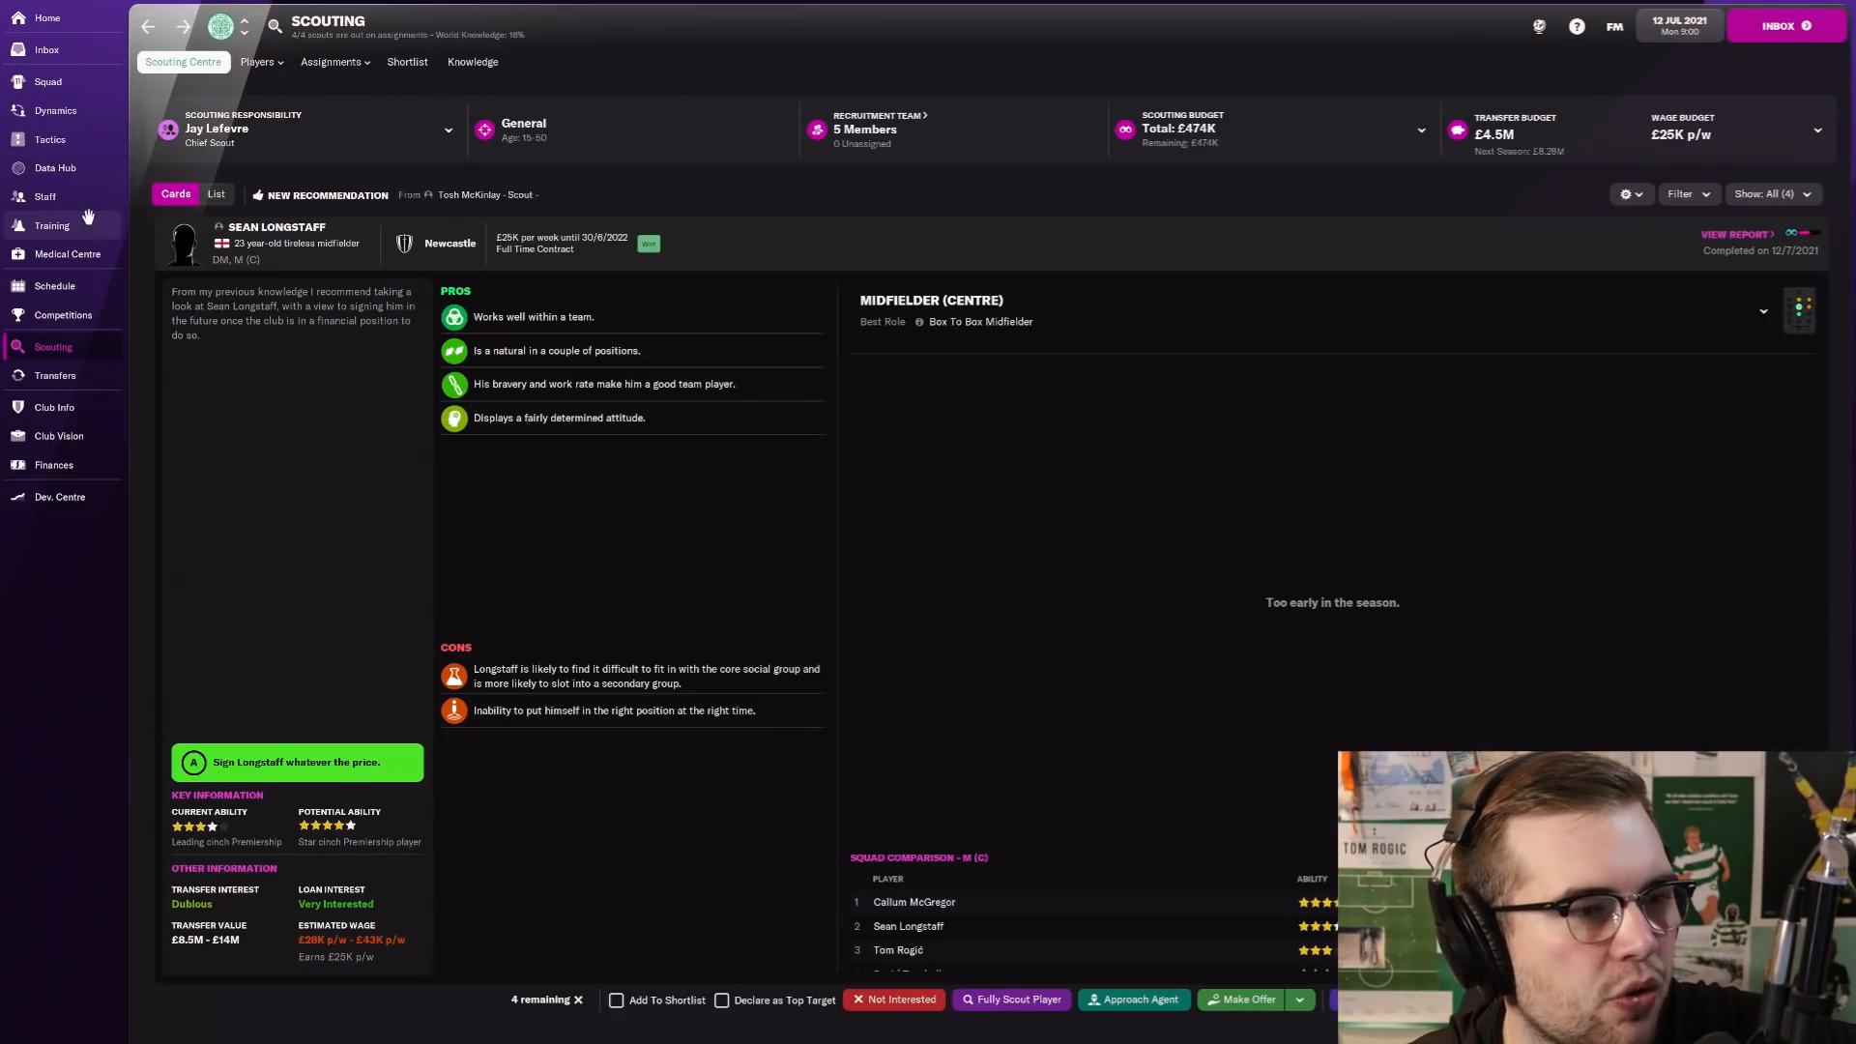
click(45, 198)
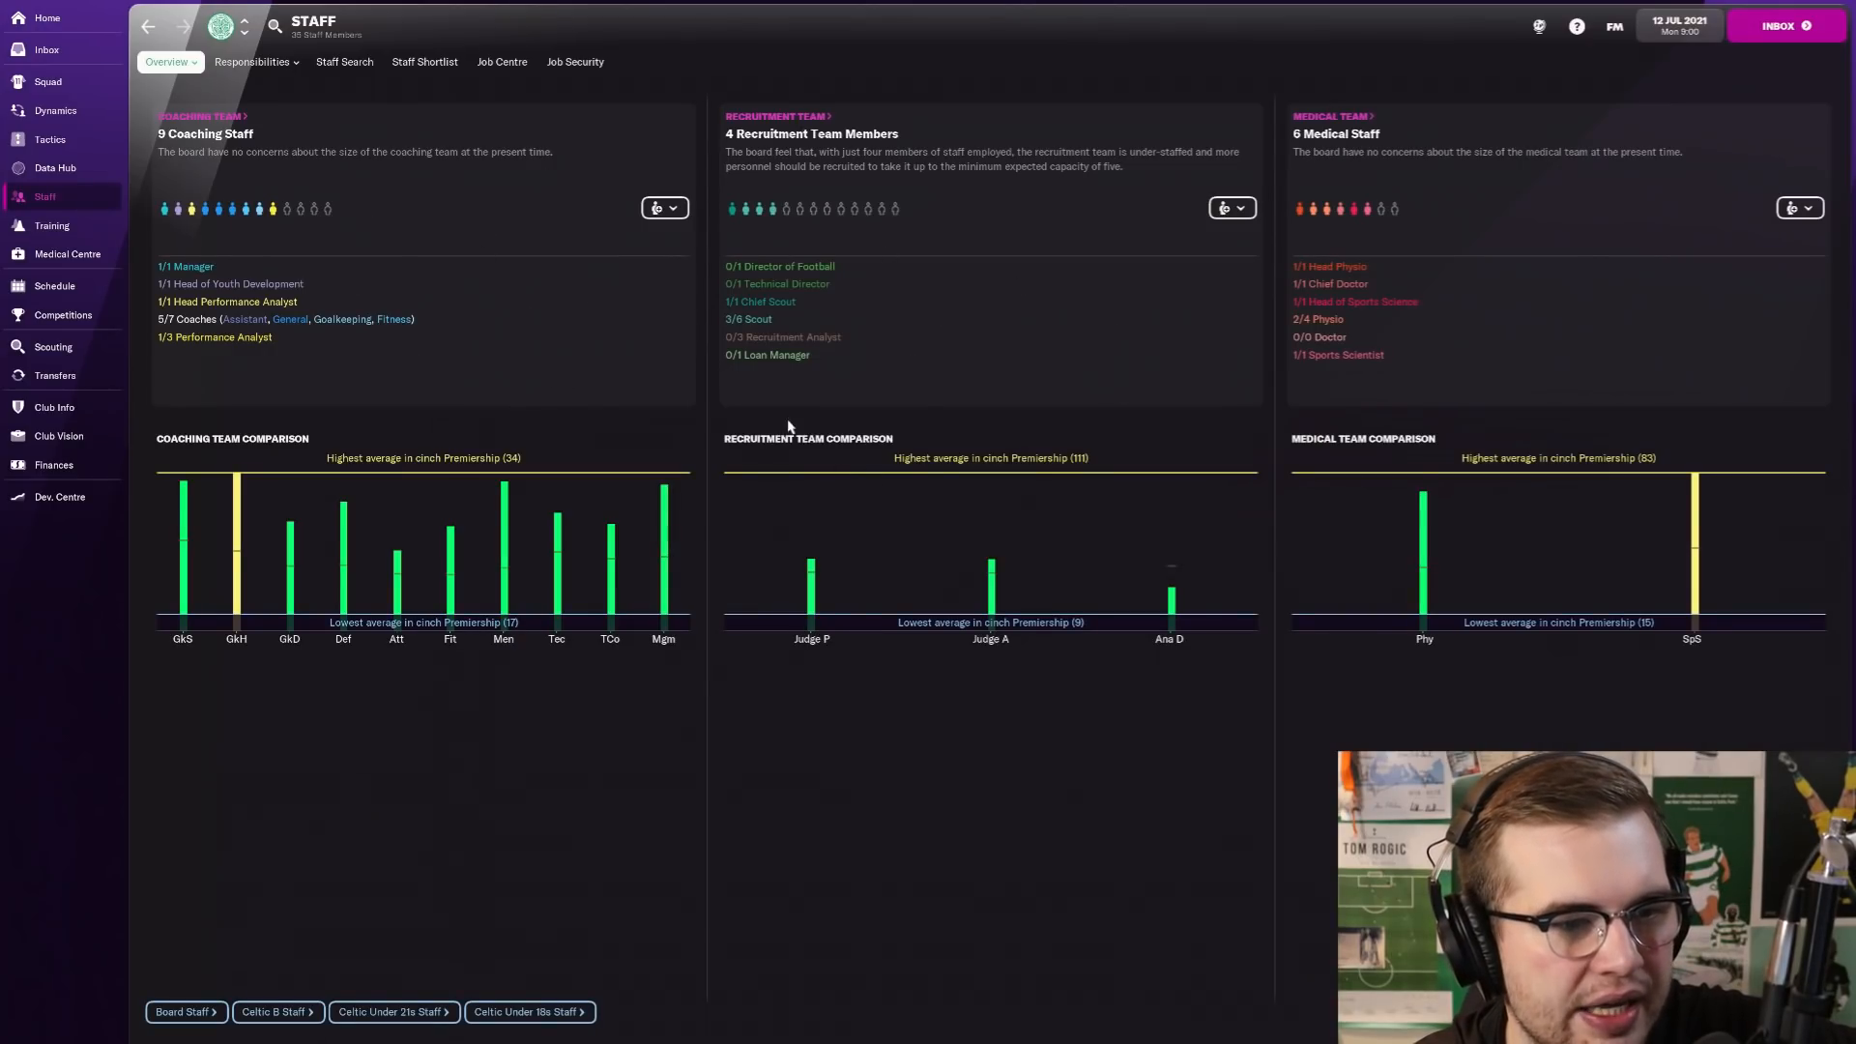
mouse_move(800, 252)
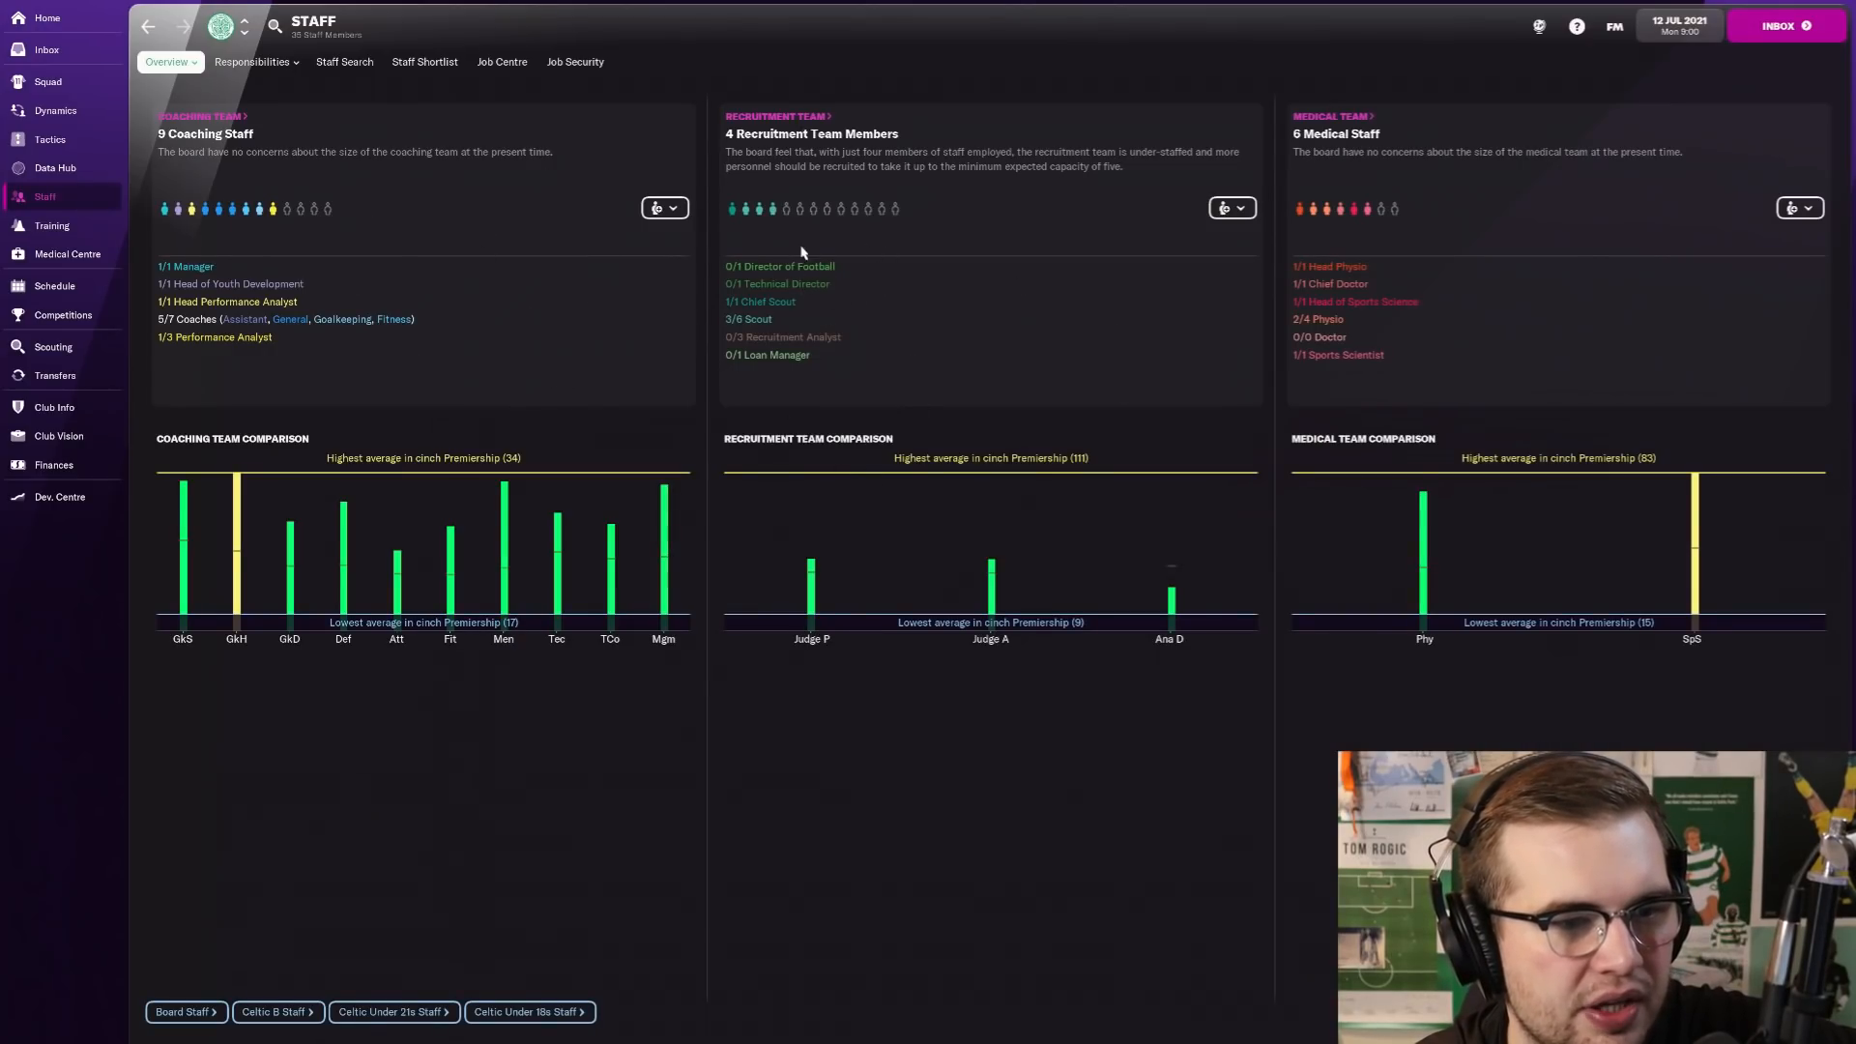
mouse_move(1662, 362)
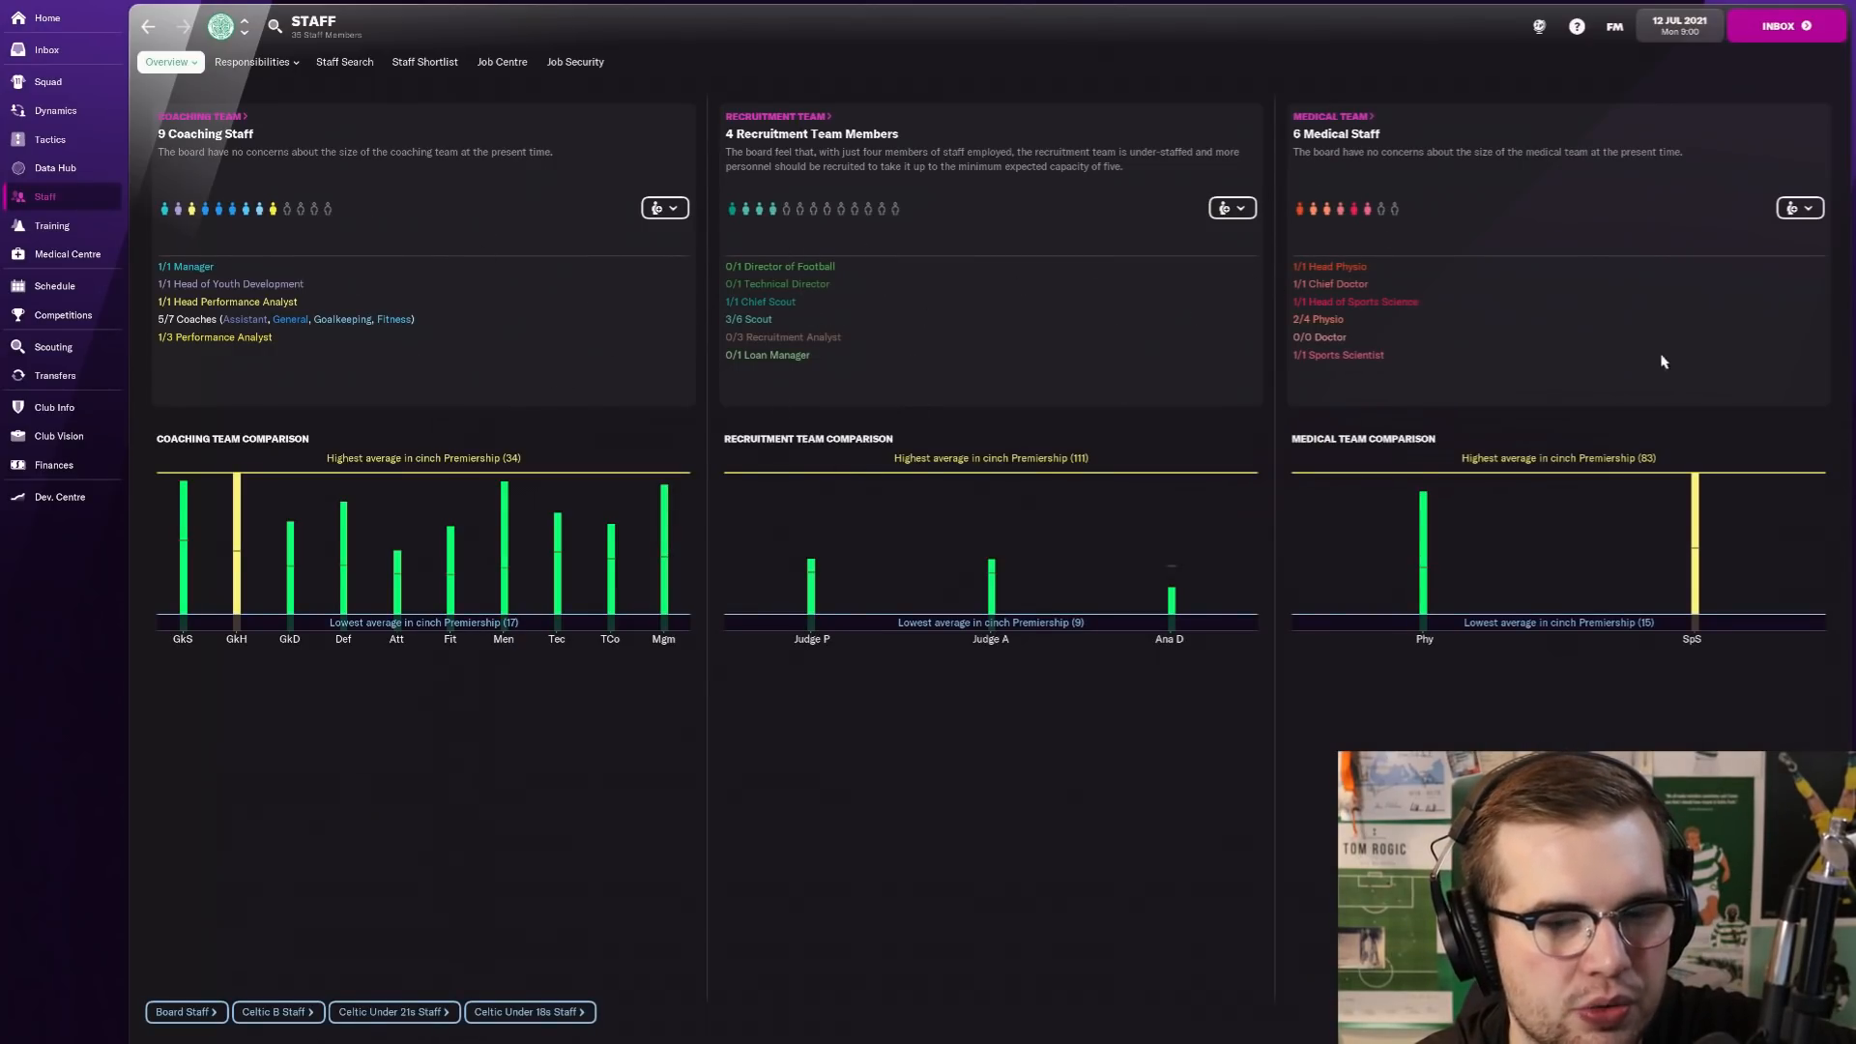
mouse_move(346, 278)
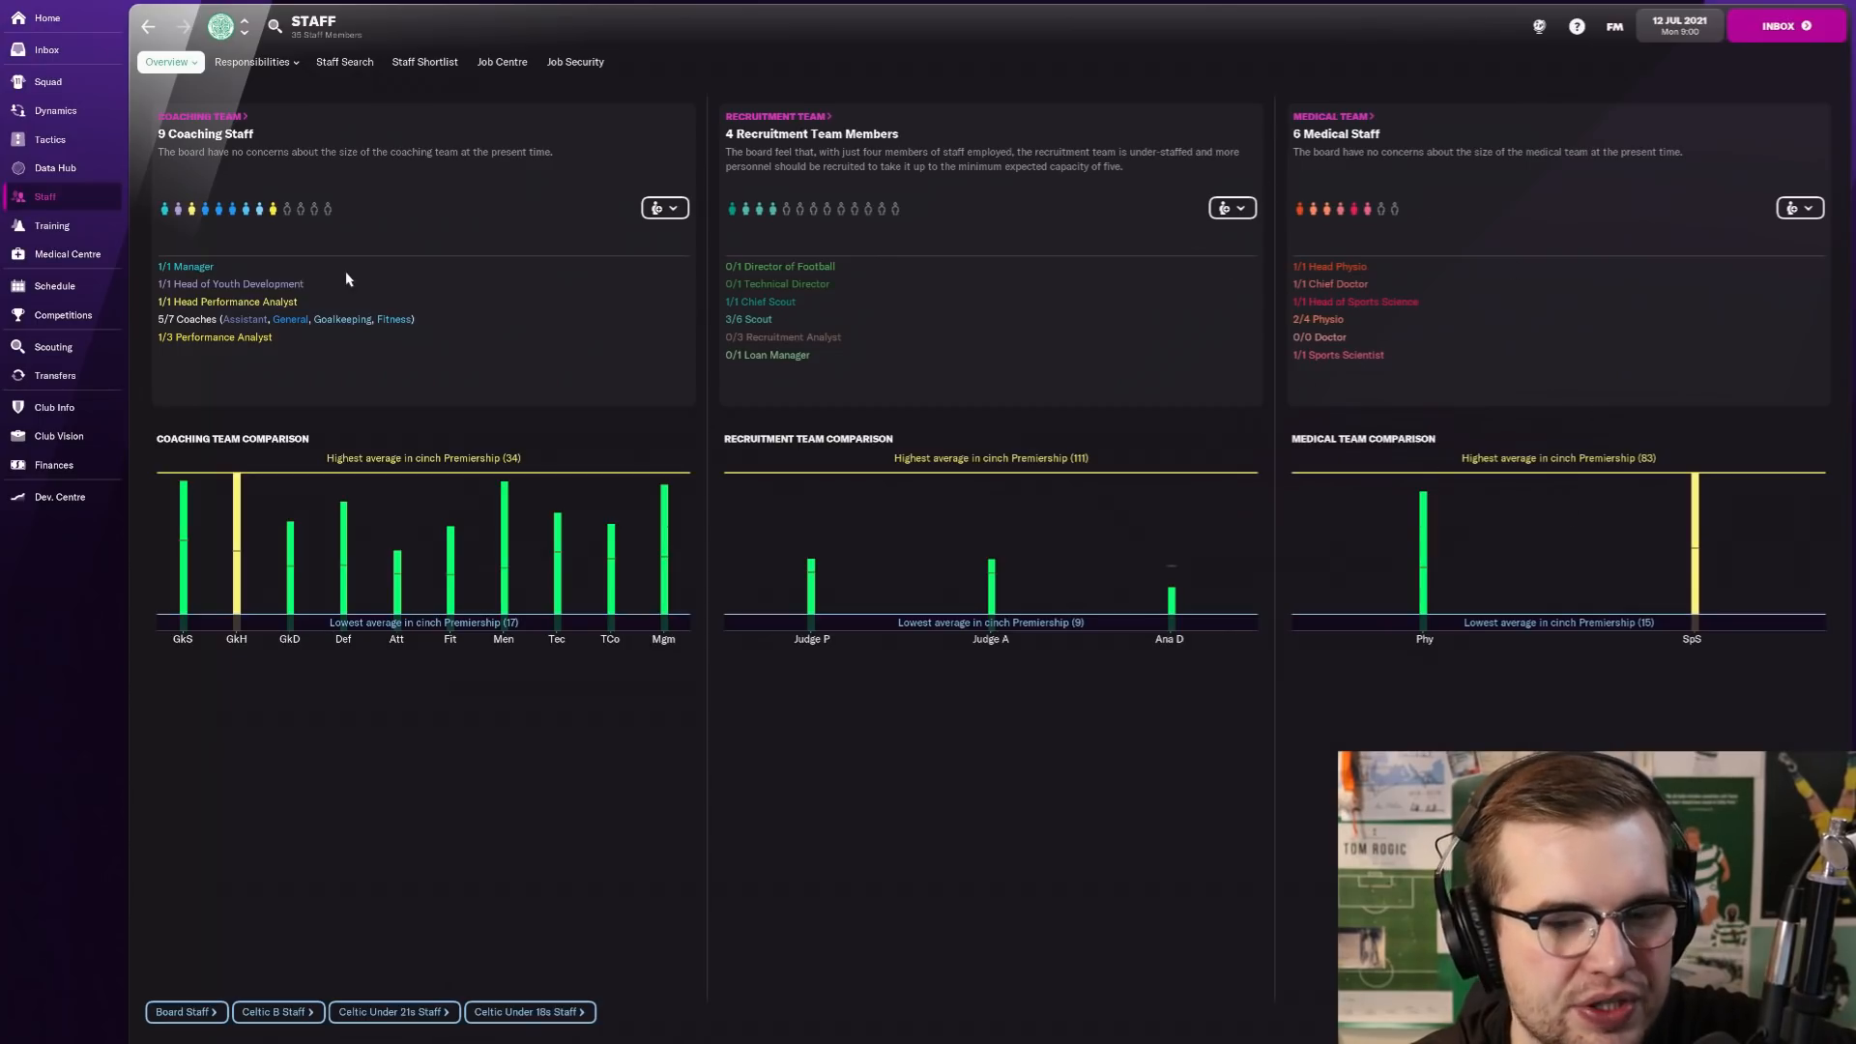
click(52, 346)
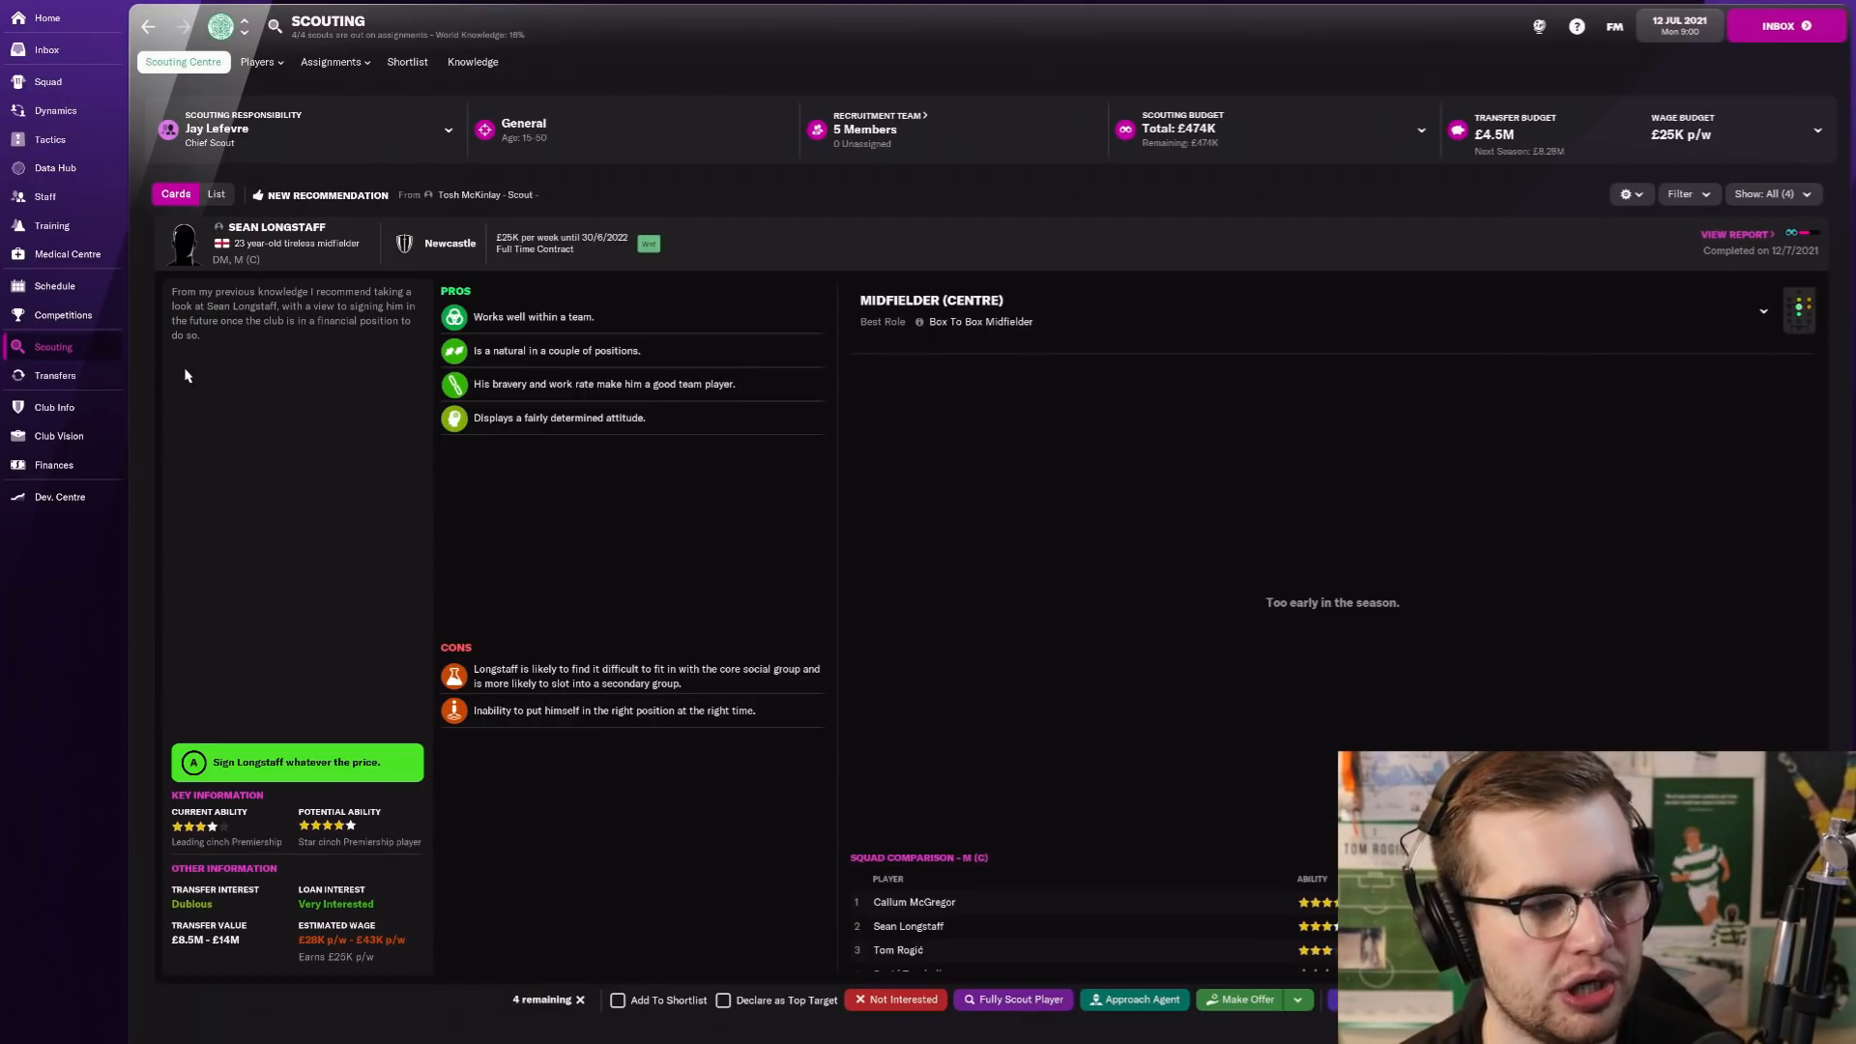
Step: Switch the scouted list to show all 60 scouted players
click(258, 61)
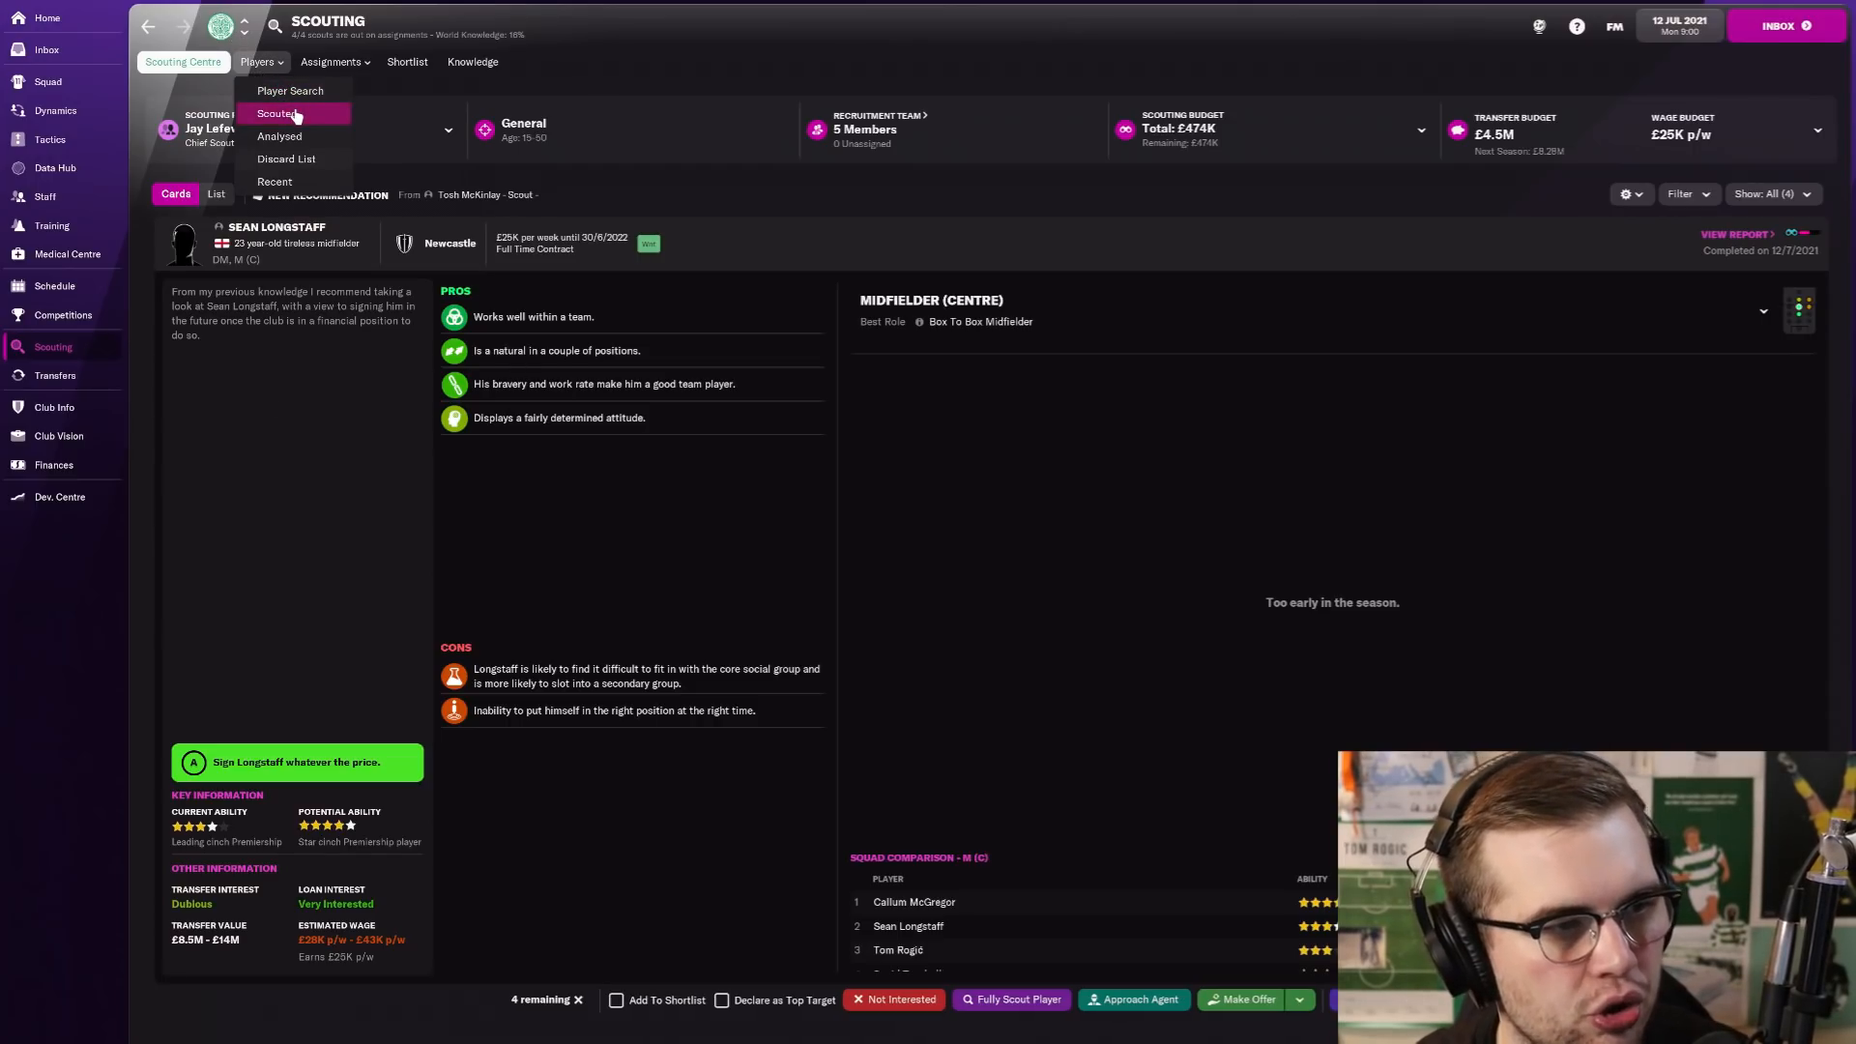
click(276, 112)
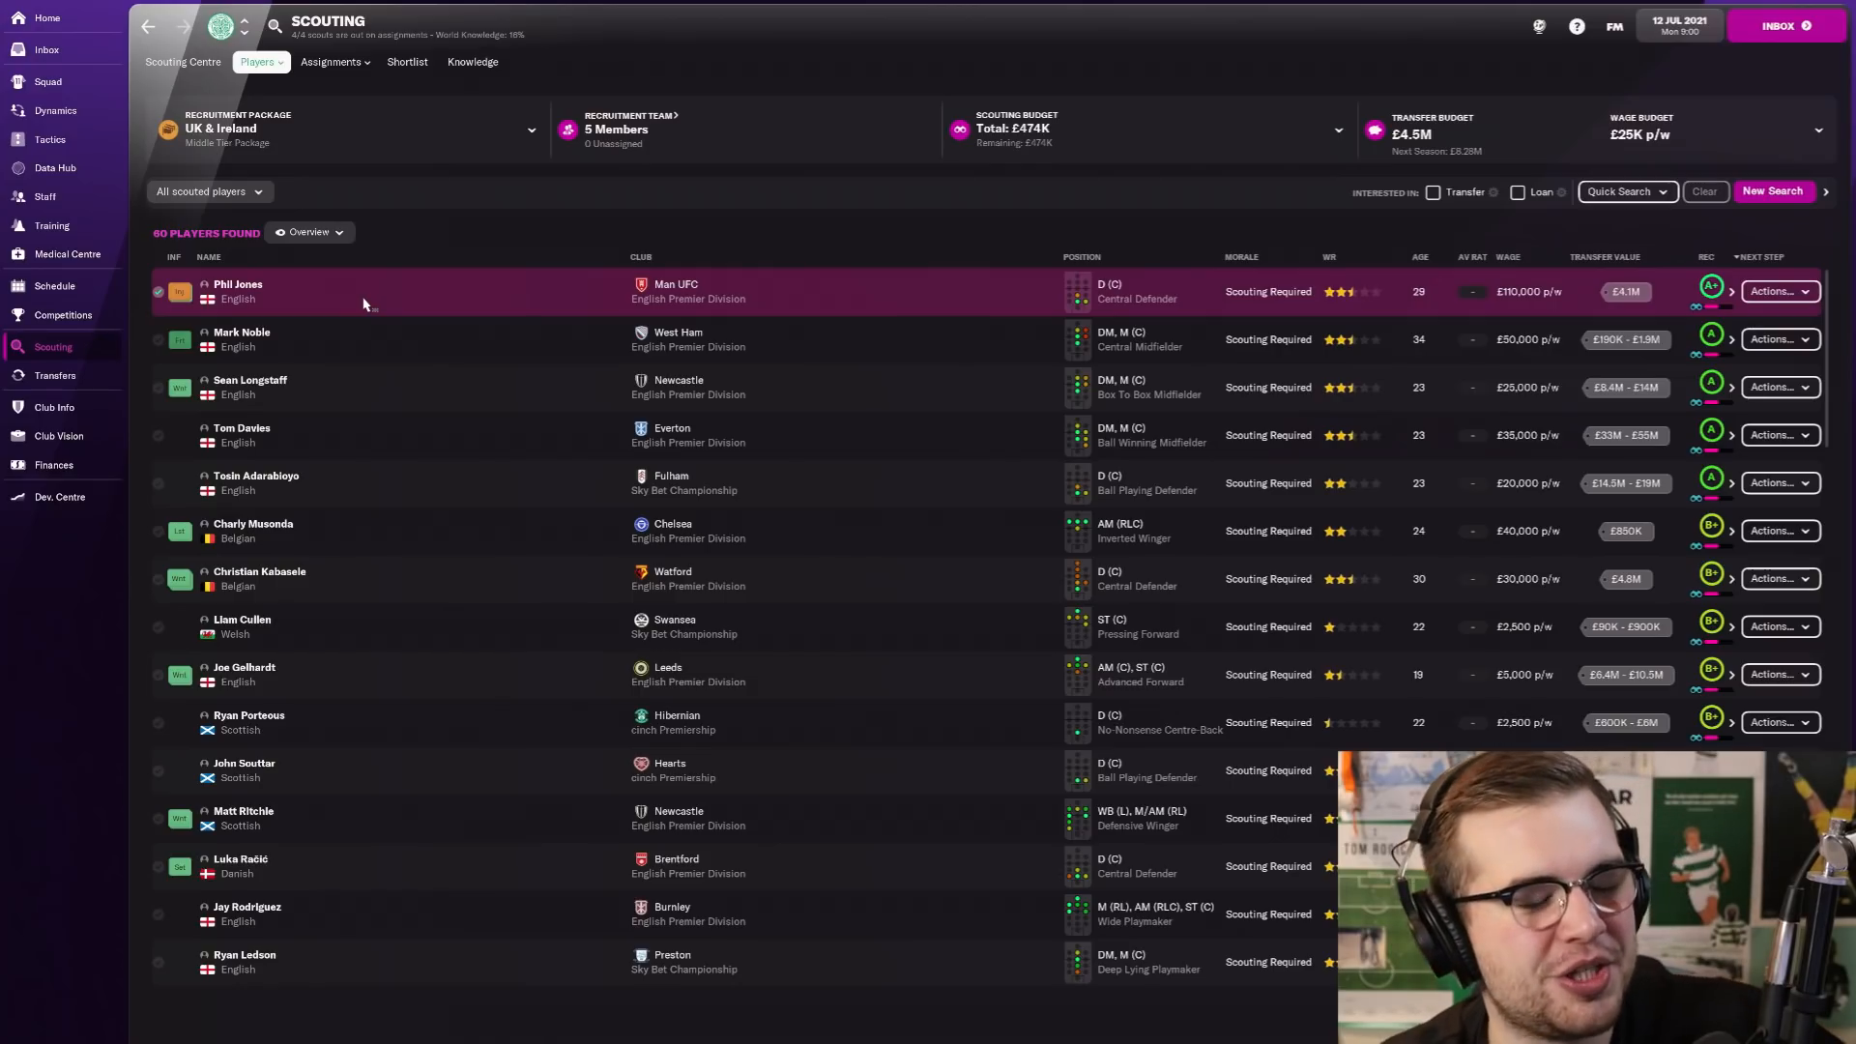
mouse_move(360, 342)
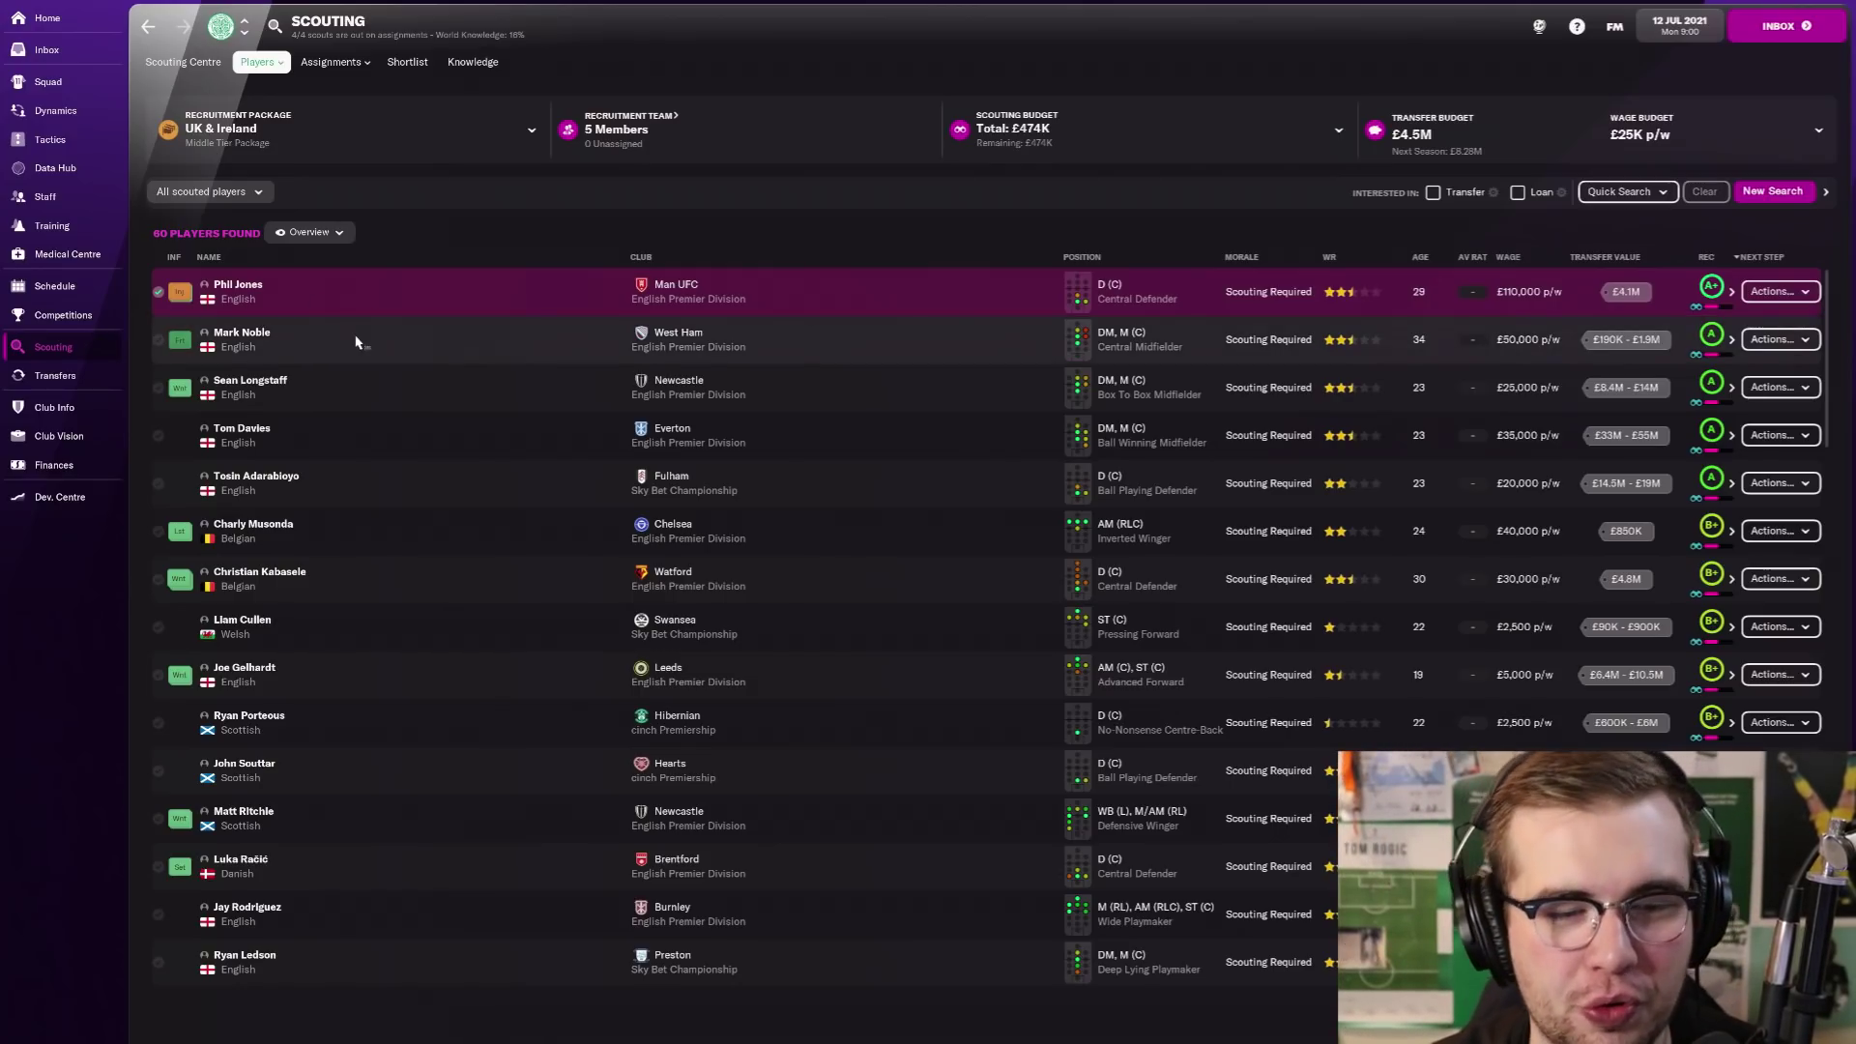
mouse_move(349, 344)
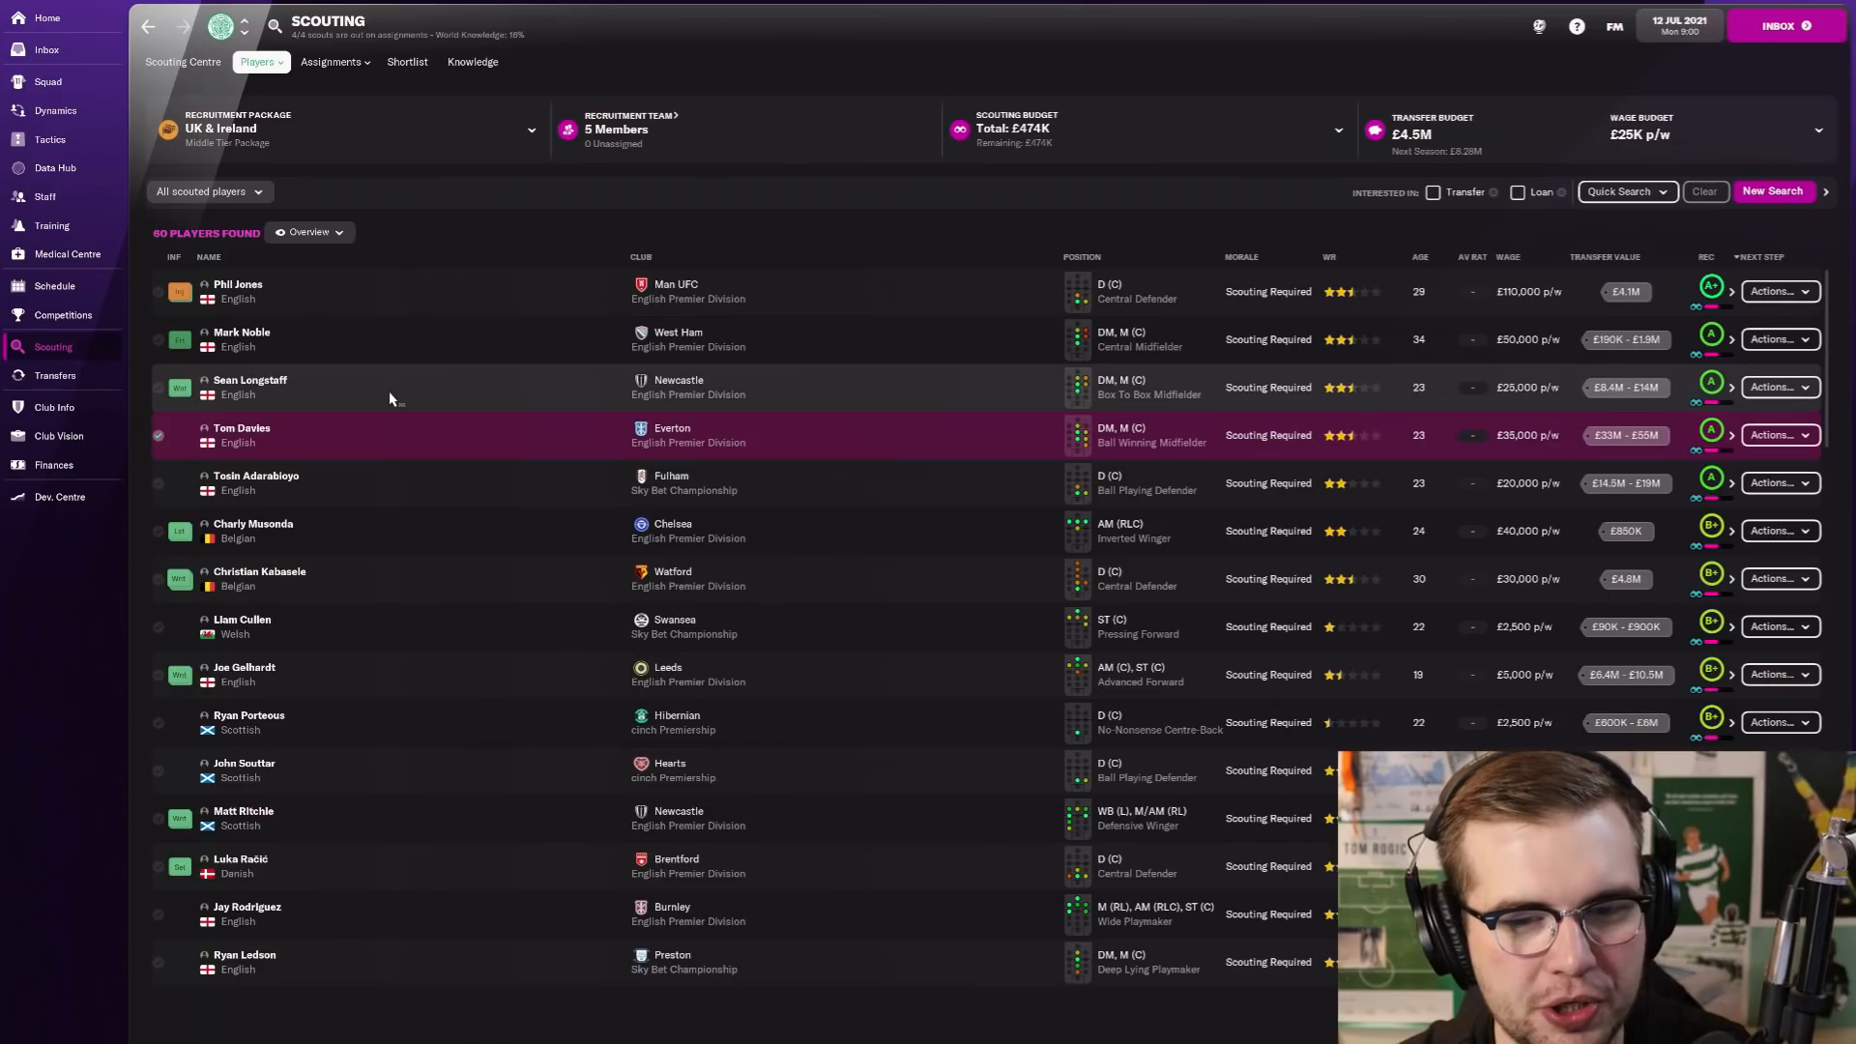
mouse_move(382, 477)
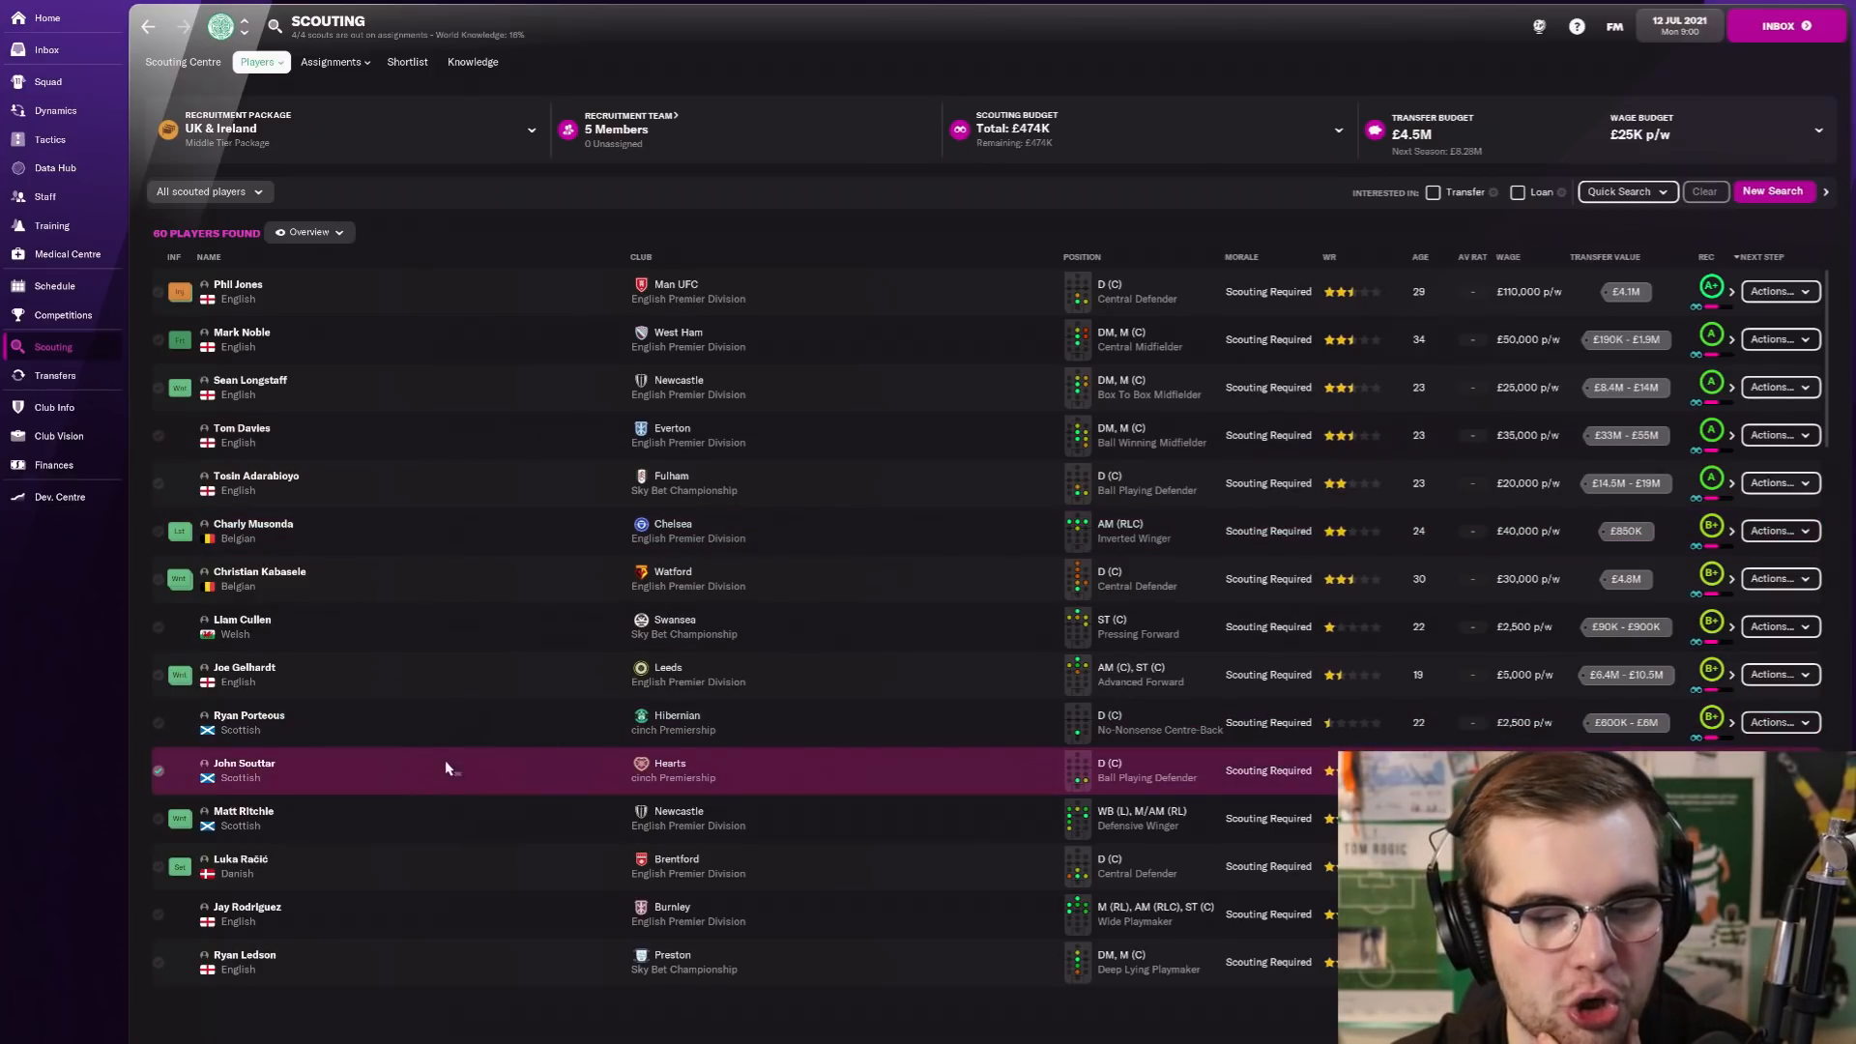
mouse_move(462, 578)
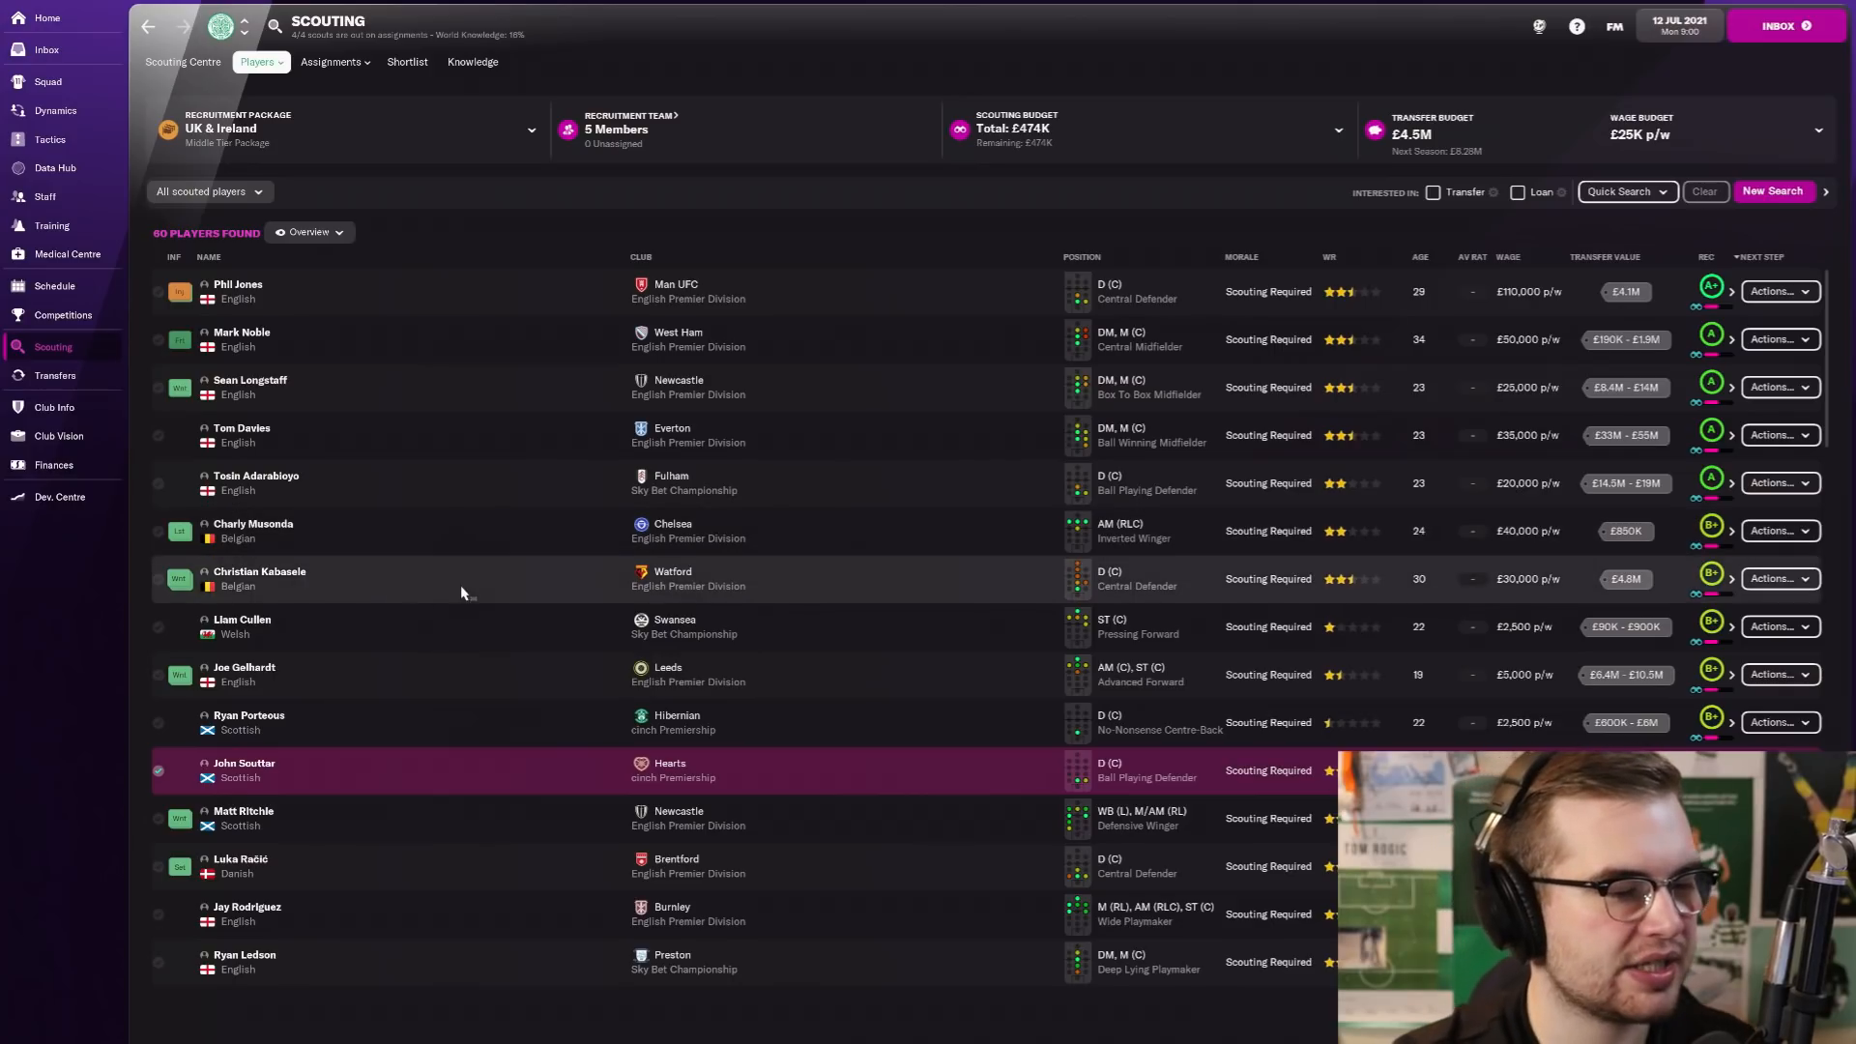
mouse_move(468, 669)
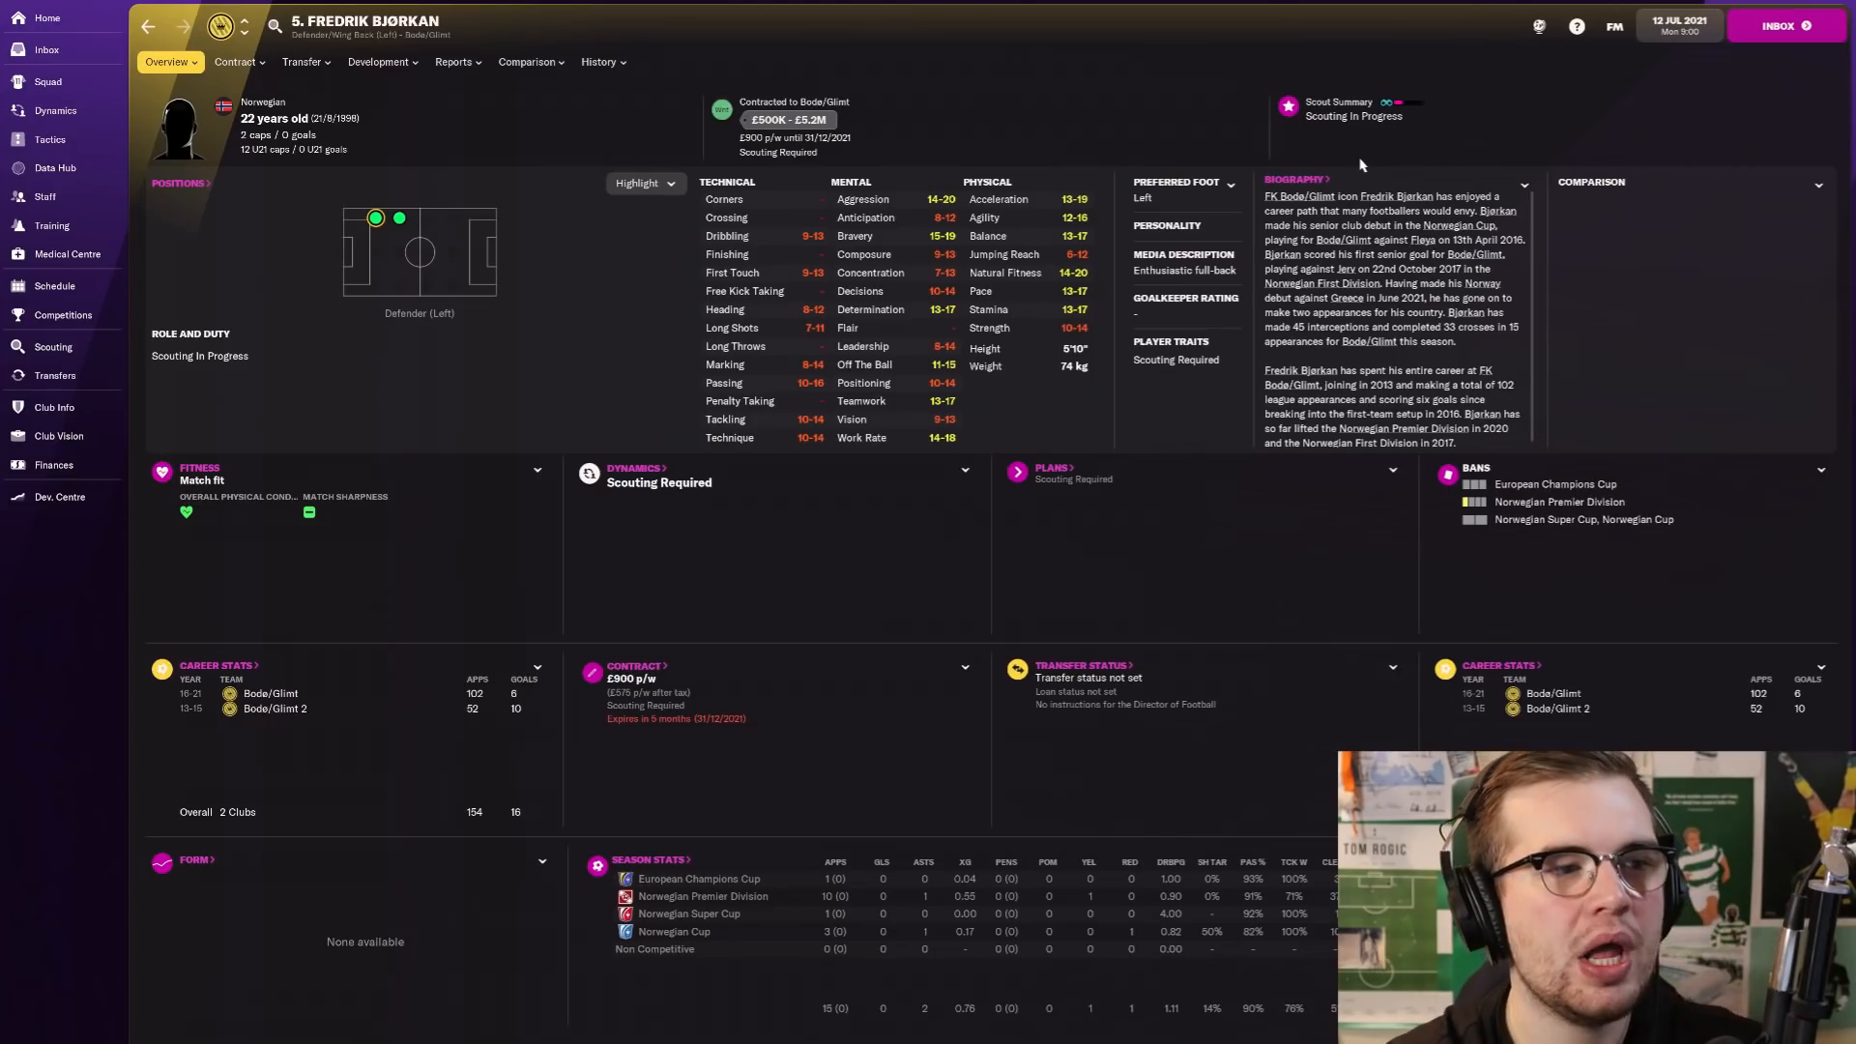
Step: View Bjørkan's transfer information listing Brentford, Chelsea and Man City among interested clubs
click(236, 62)
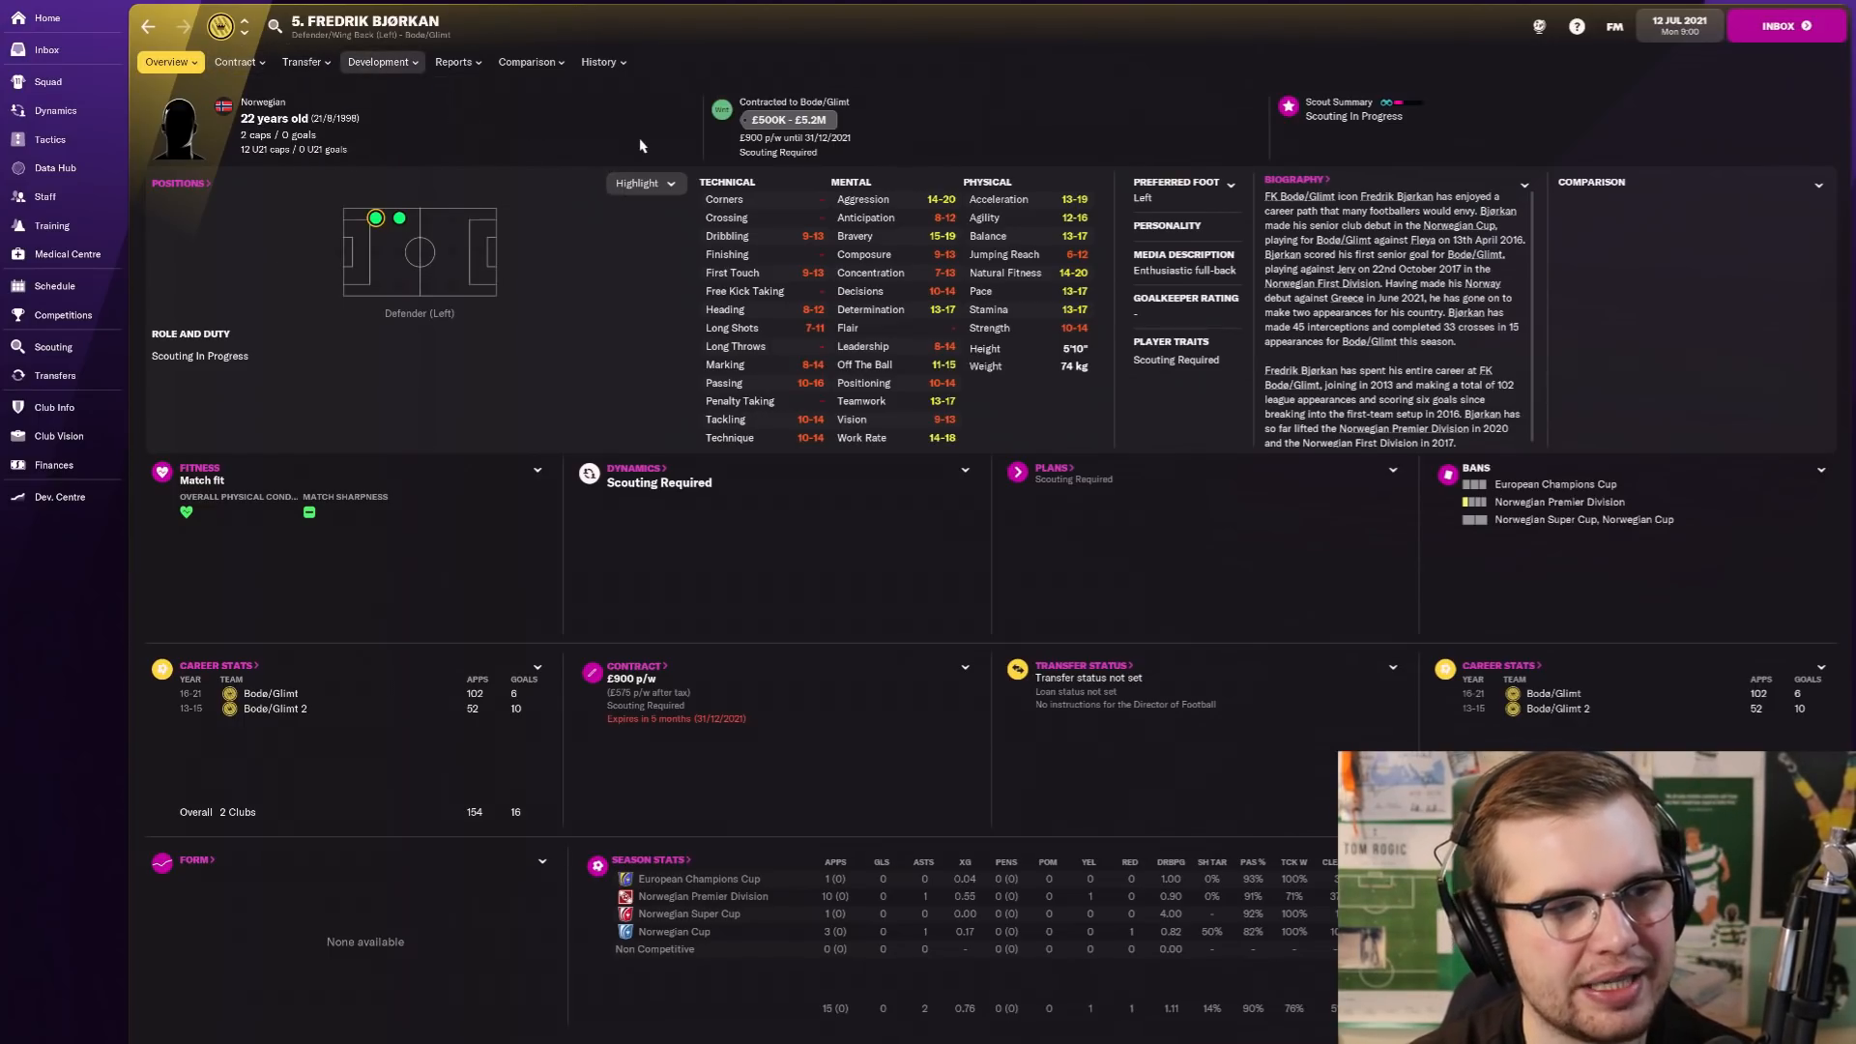
click(302, 62)
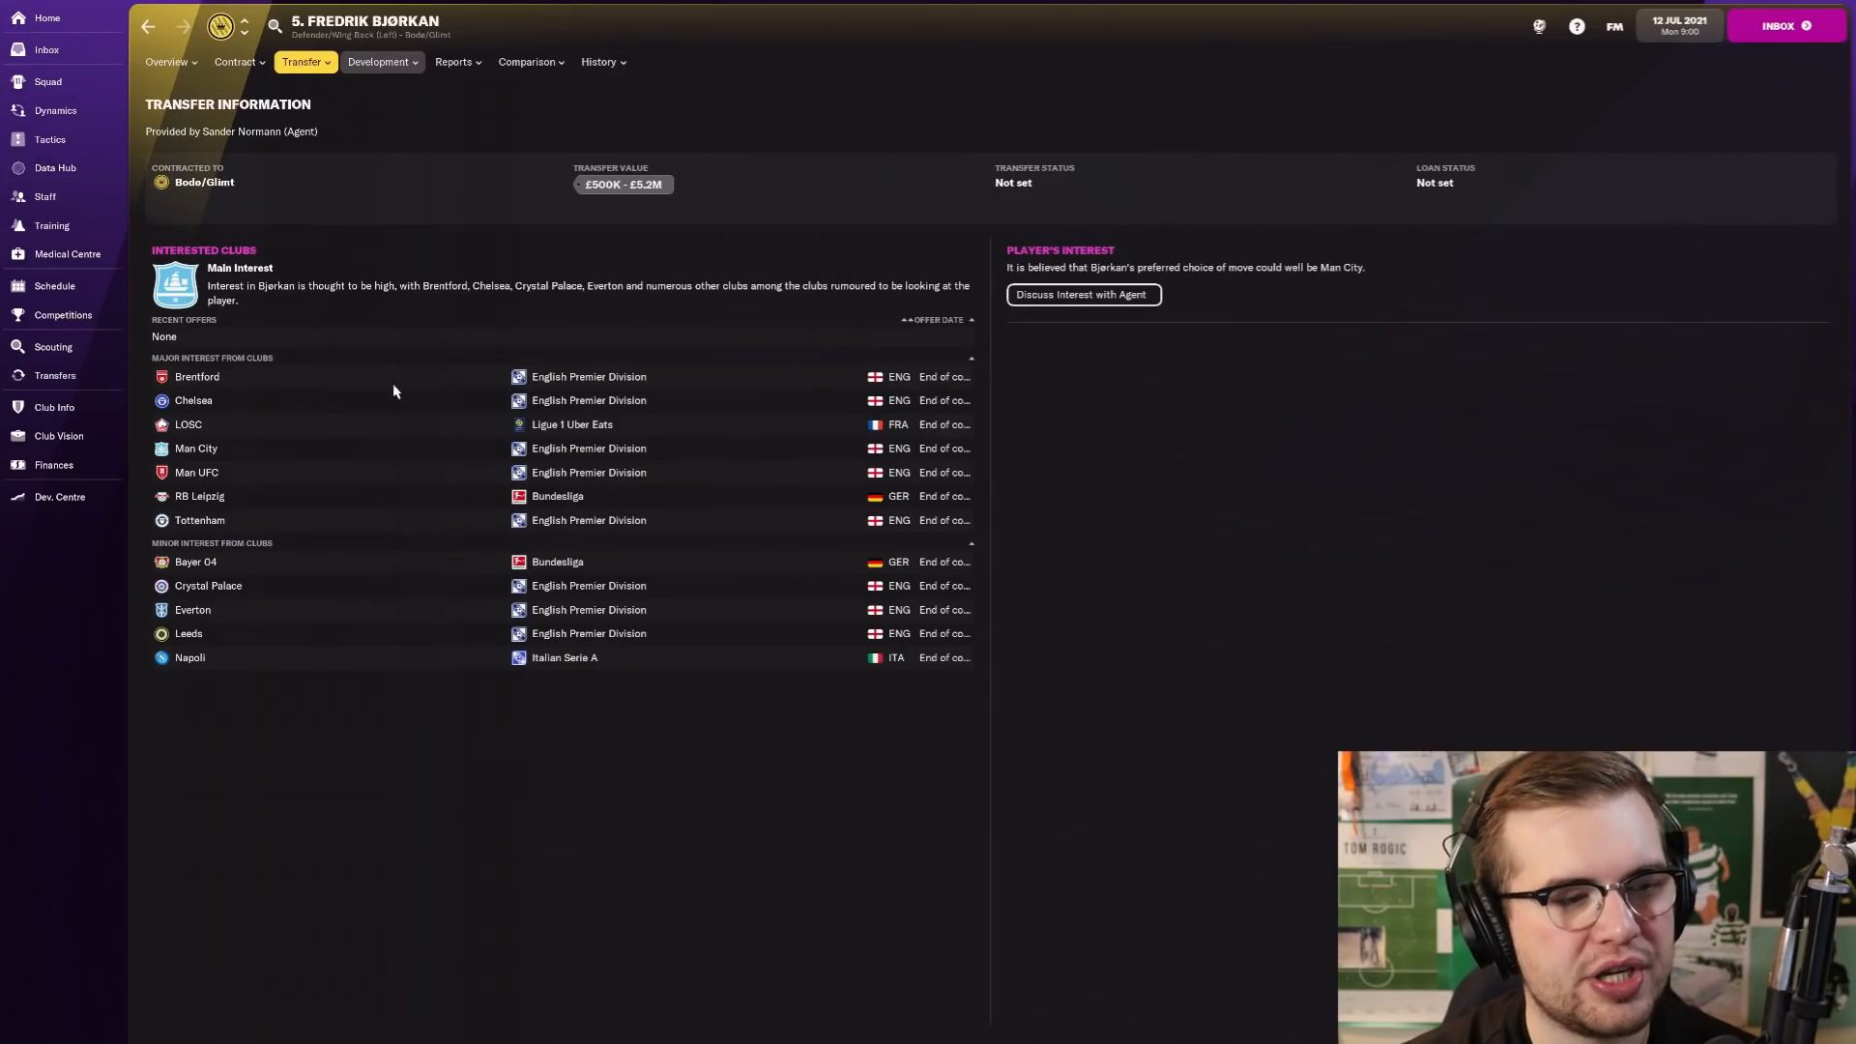
mouse_move(315, 469)
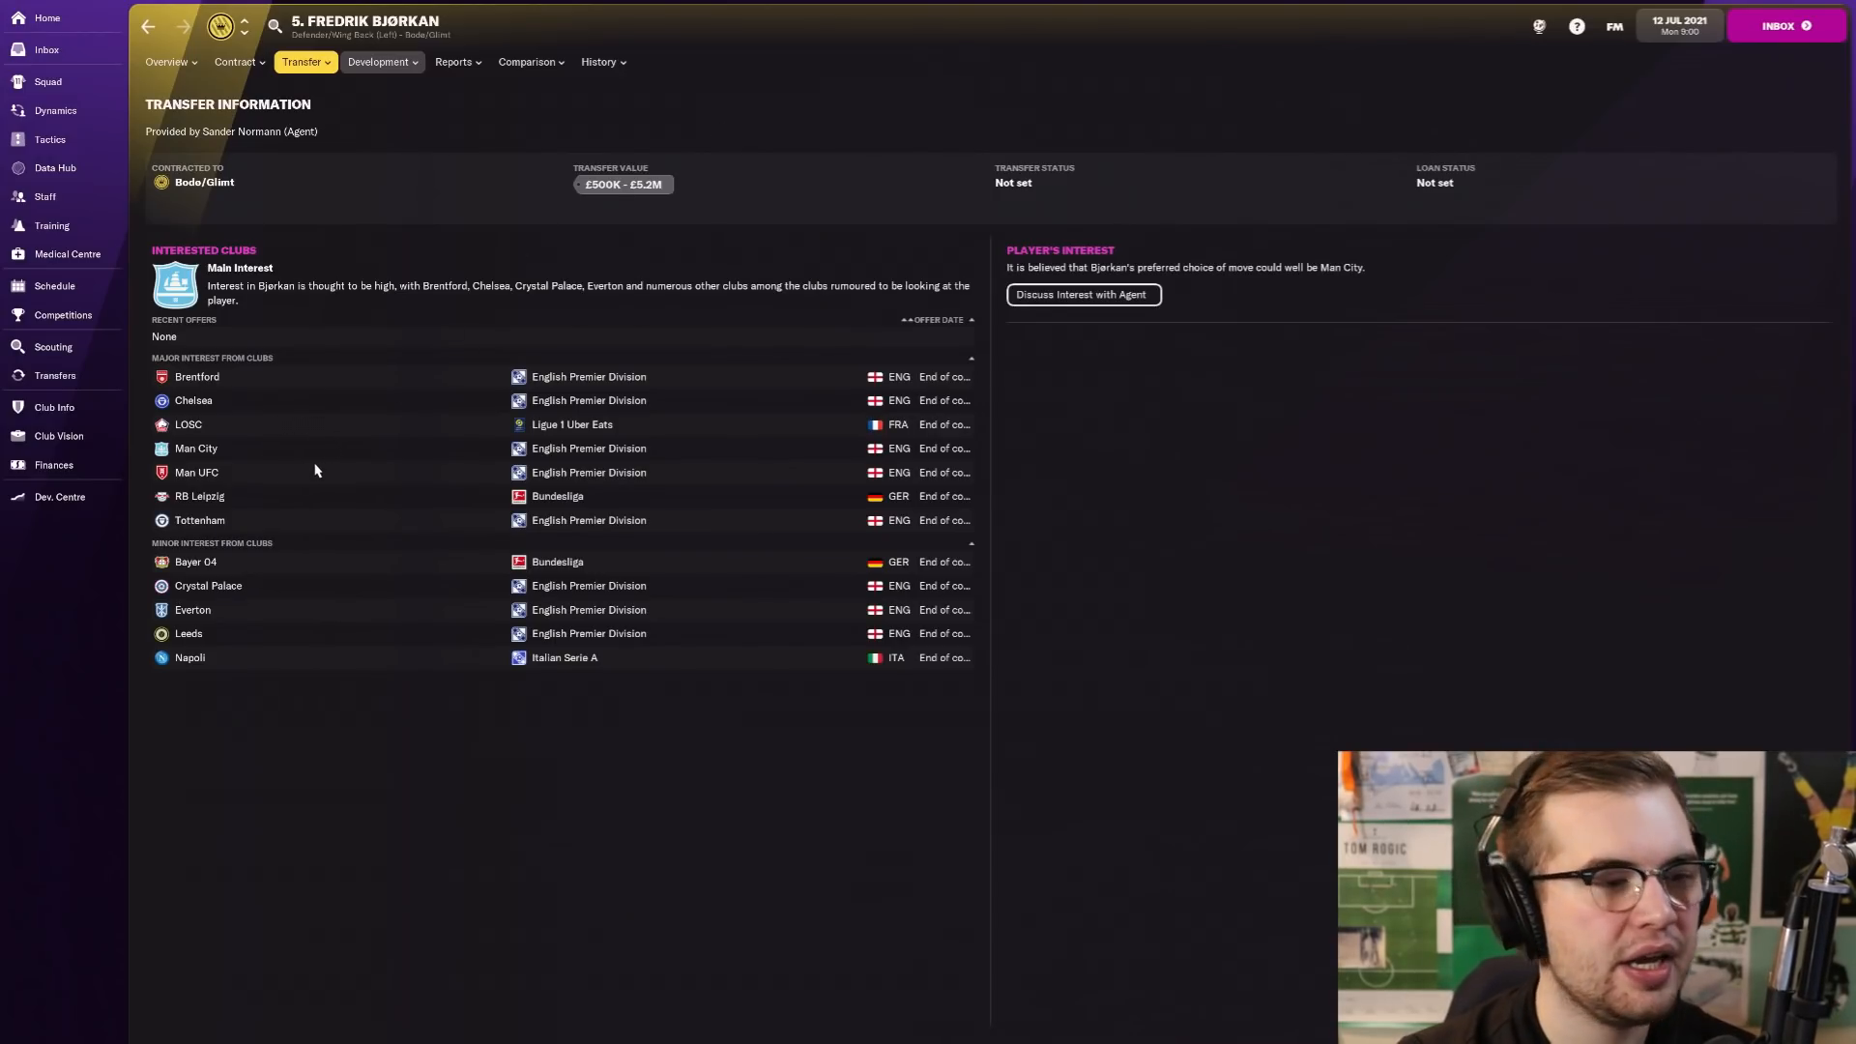
mouse_move(221, 427)
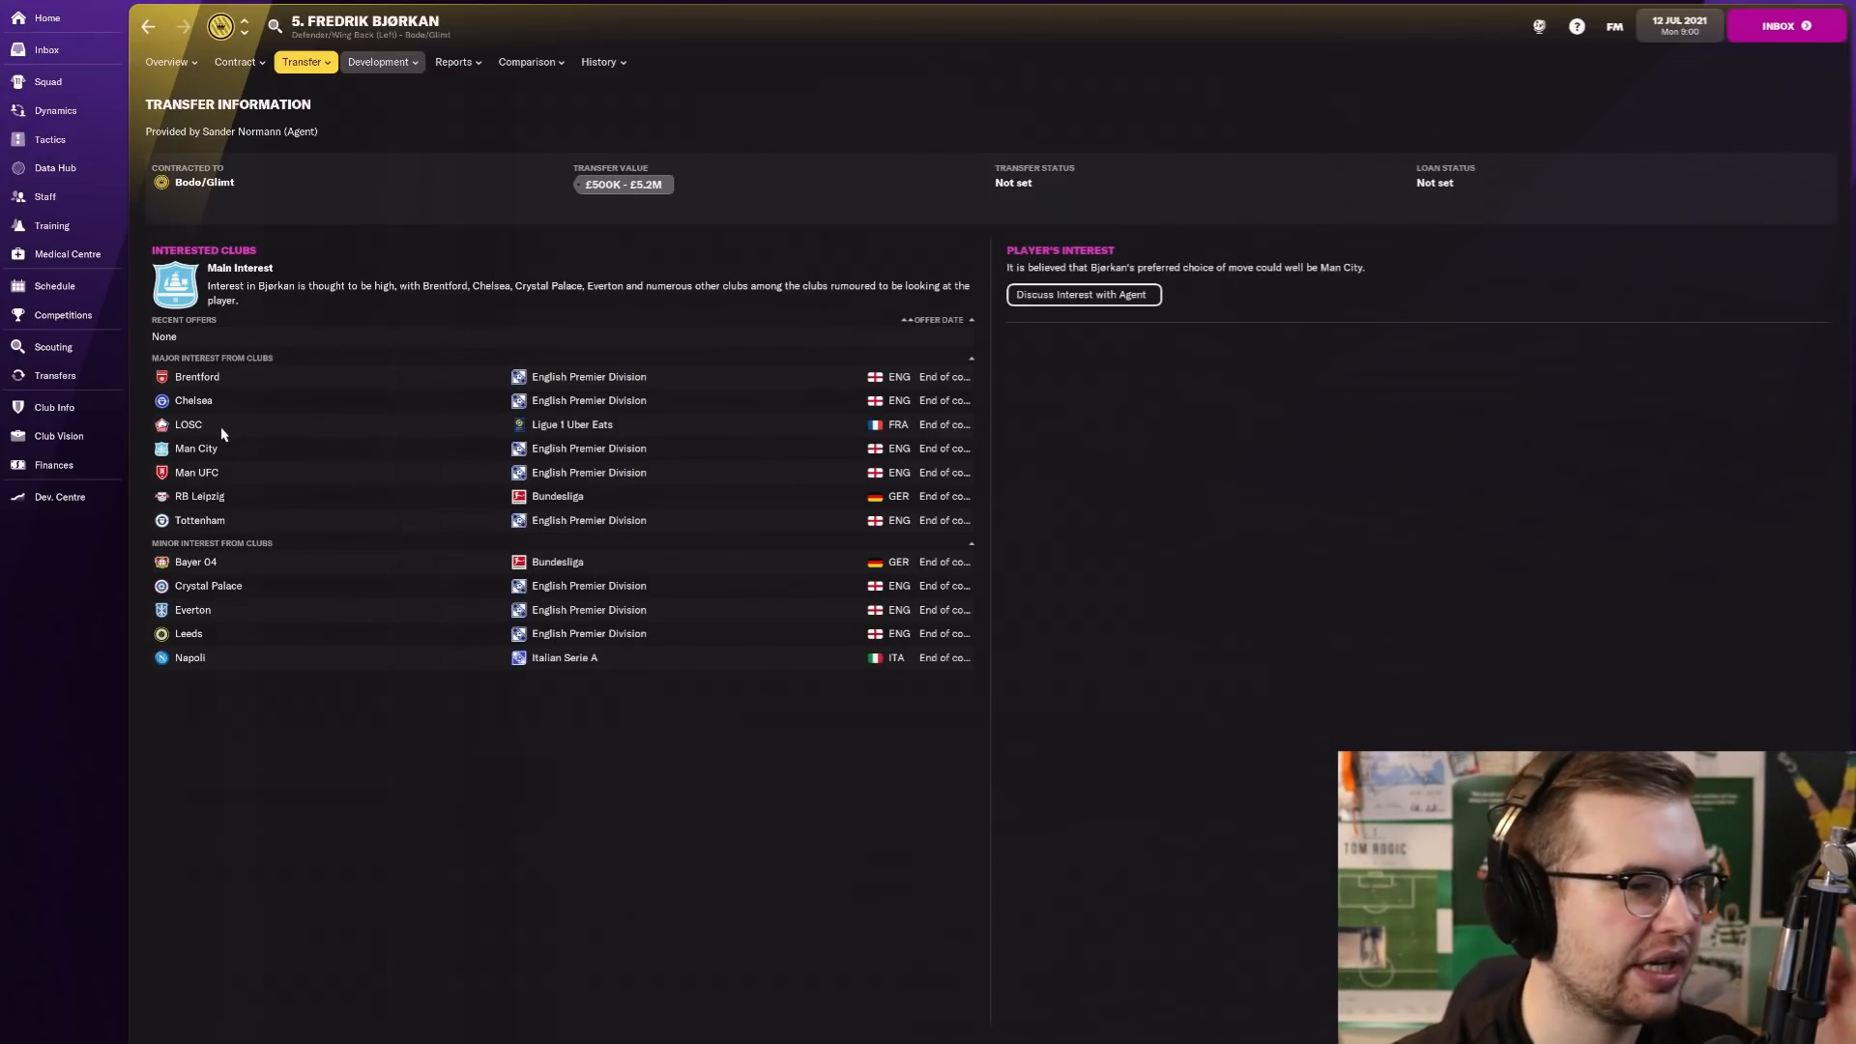
mouse_move(207, 584)
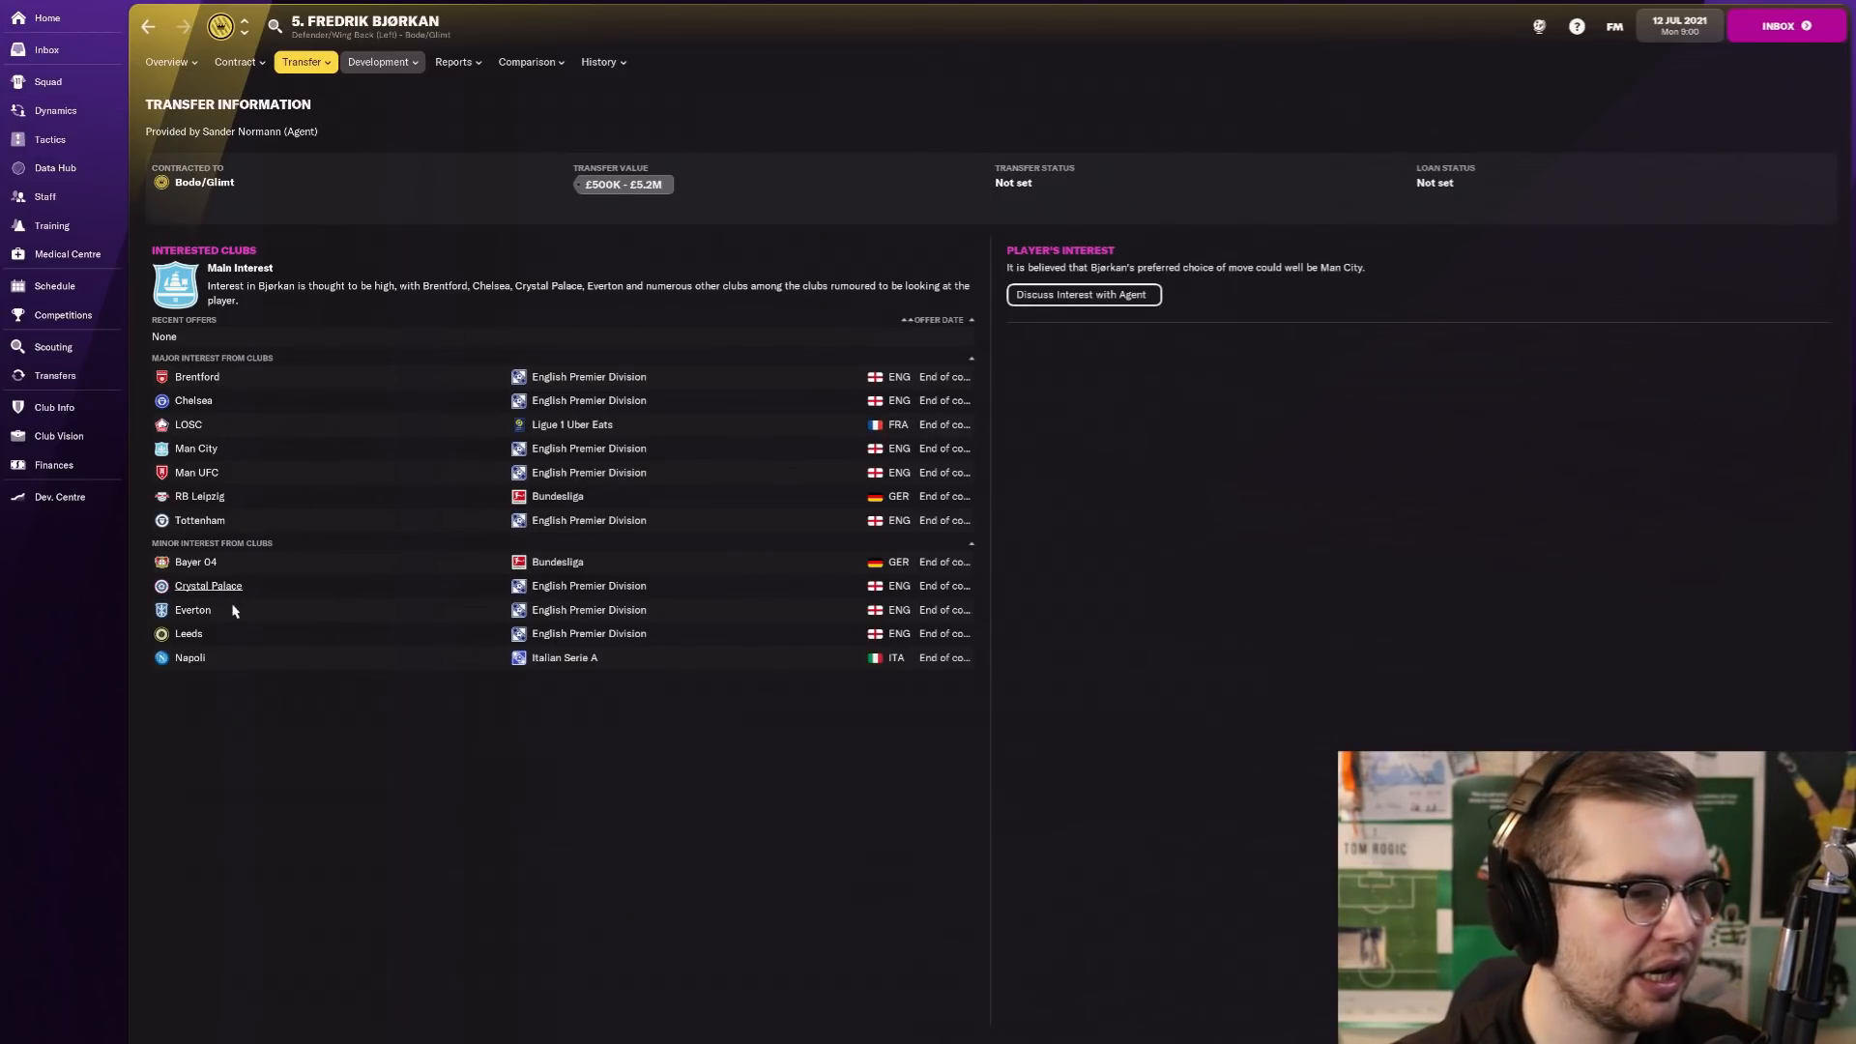
mouse_move(531, 362)
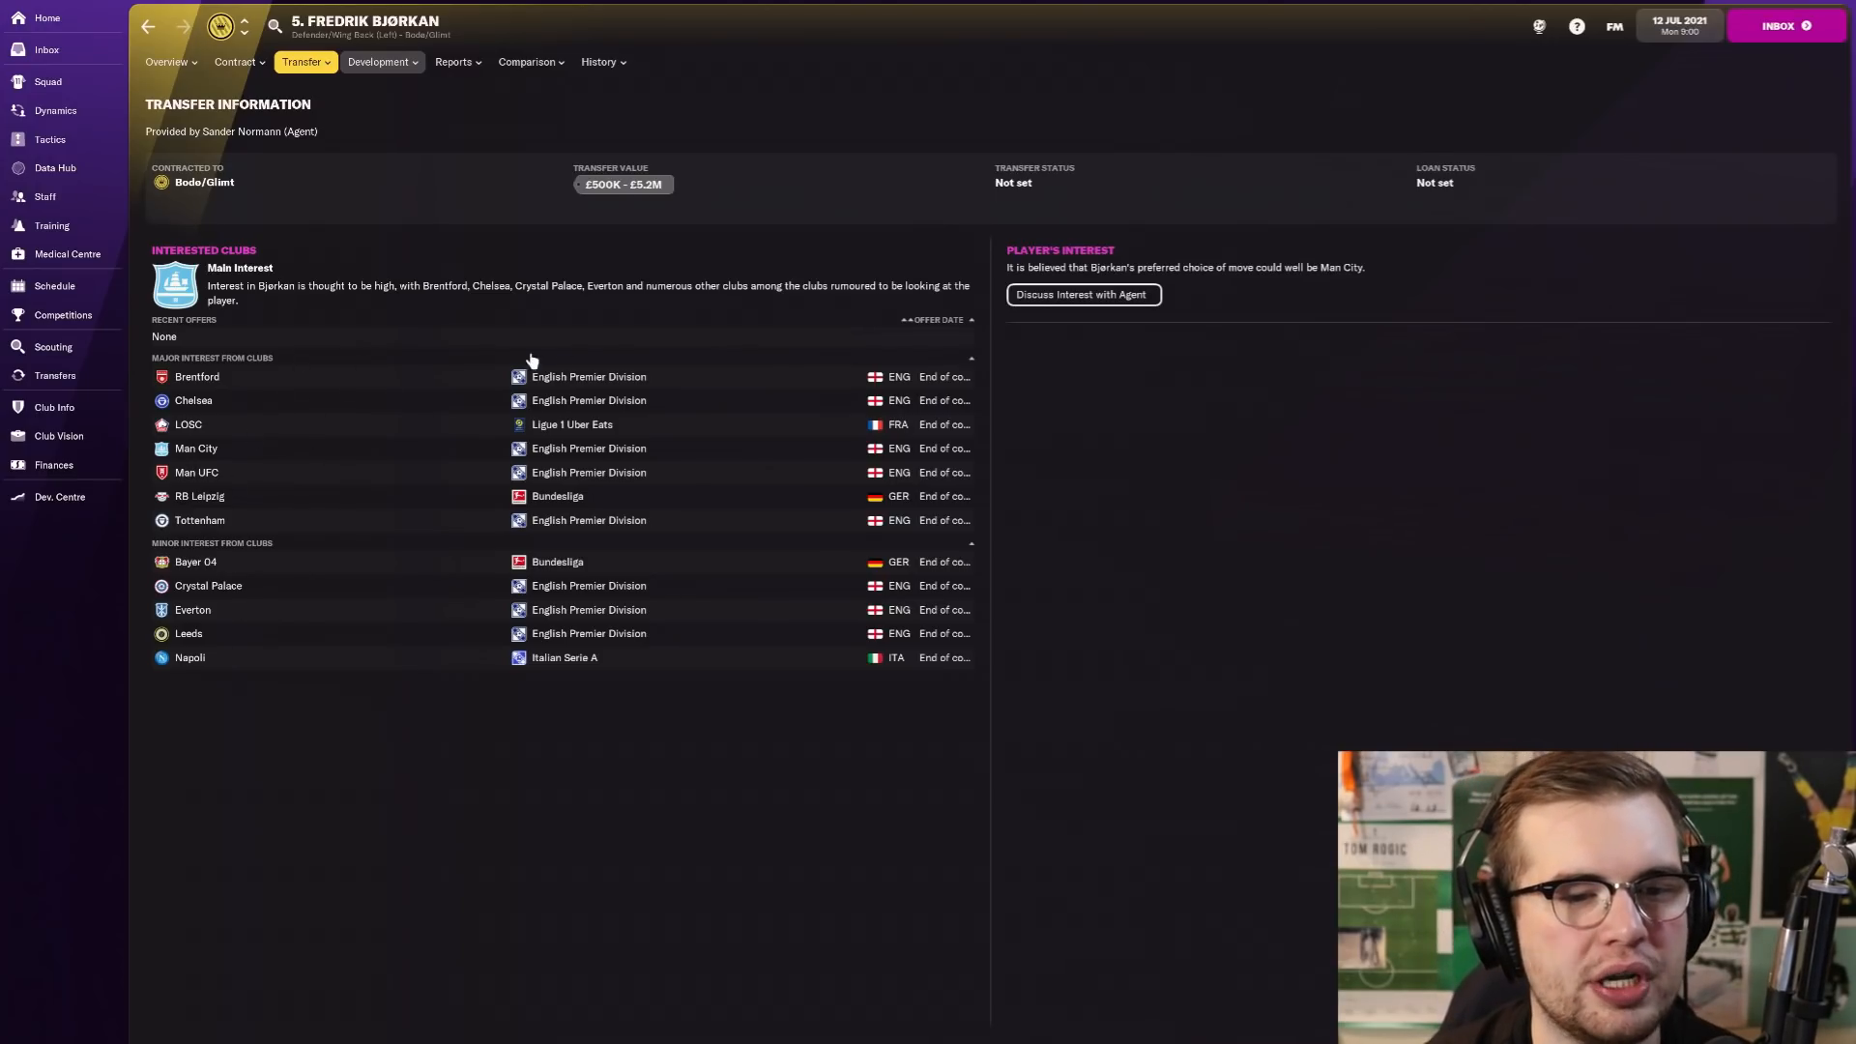
mouse_move(1081, 293)
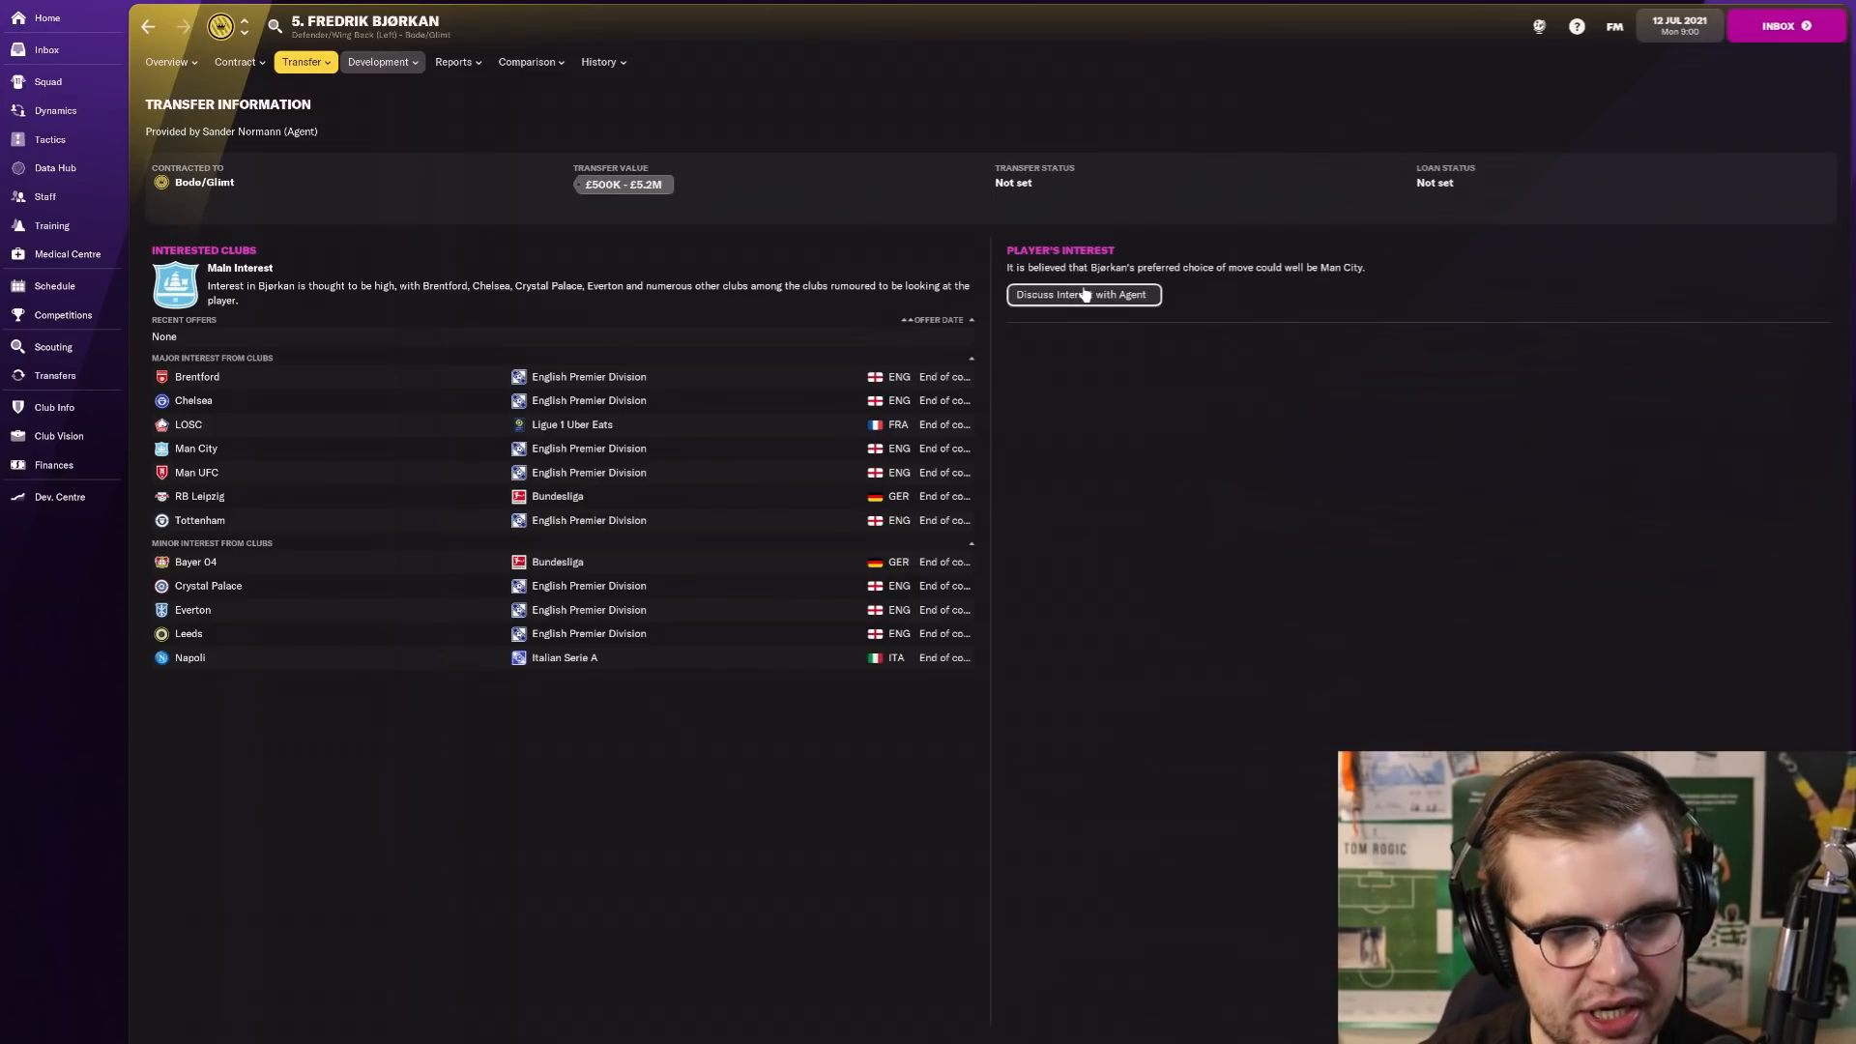
Step: Tell Bjørkan's agent Celtic are very interested and agree to begin contract negotiation
click(1079, 294)
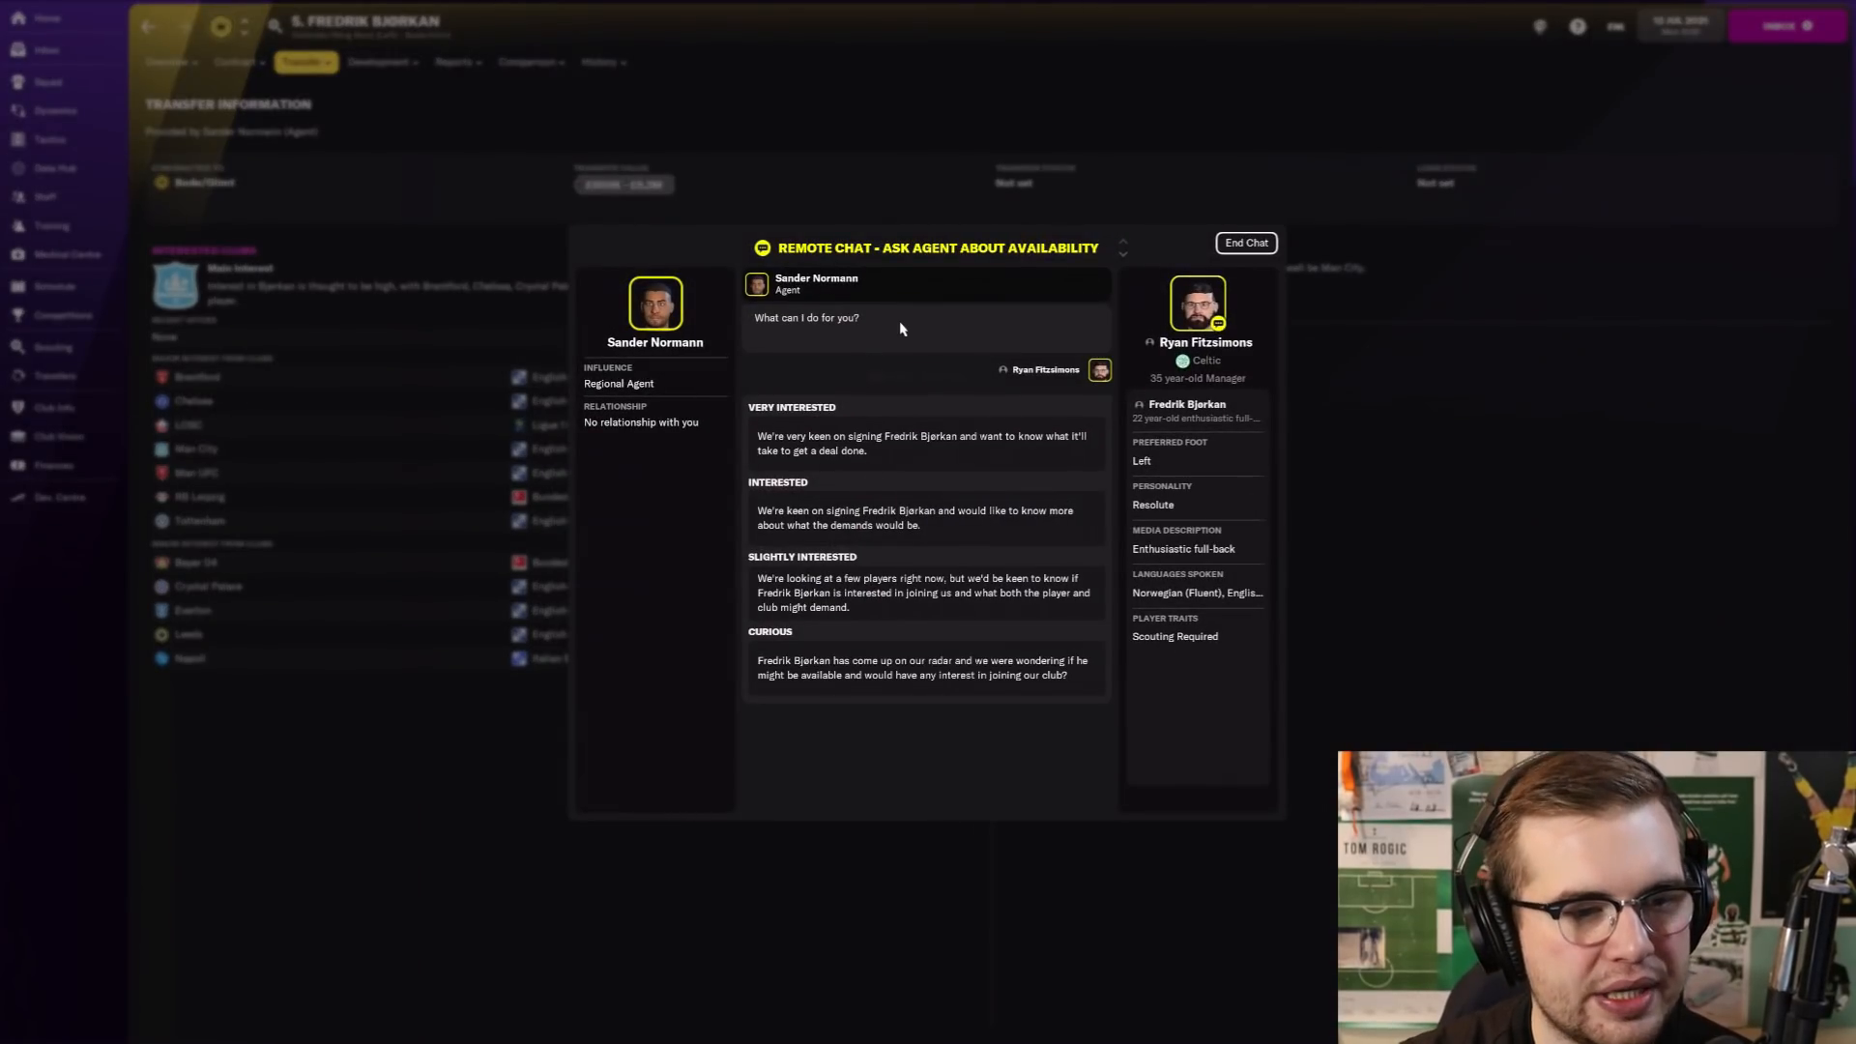
click(924, 443)
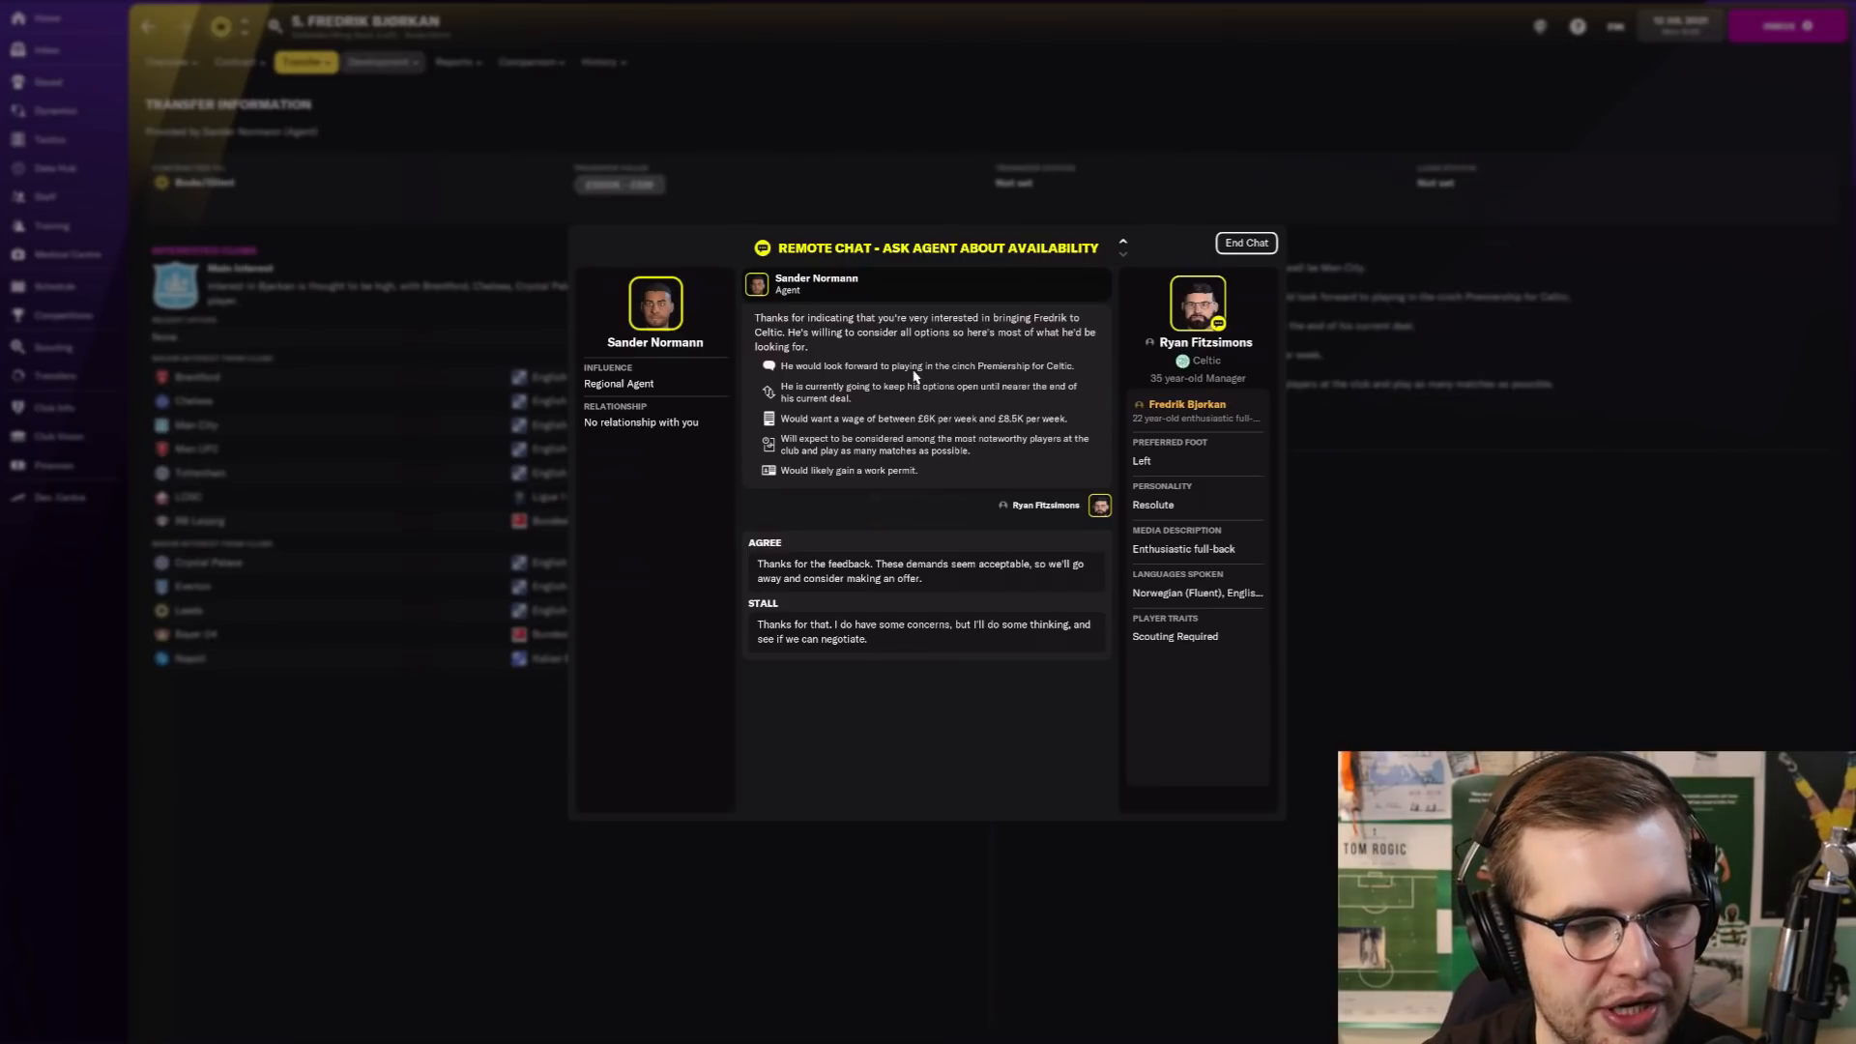
mouse_move(841, 356)
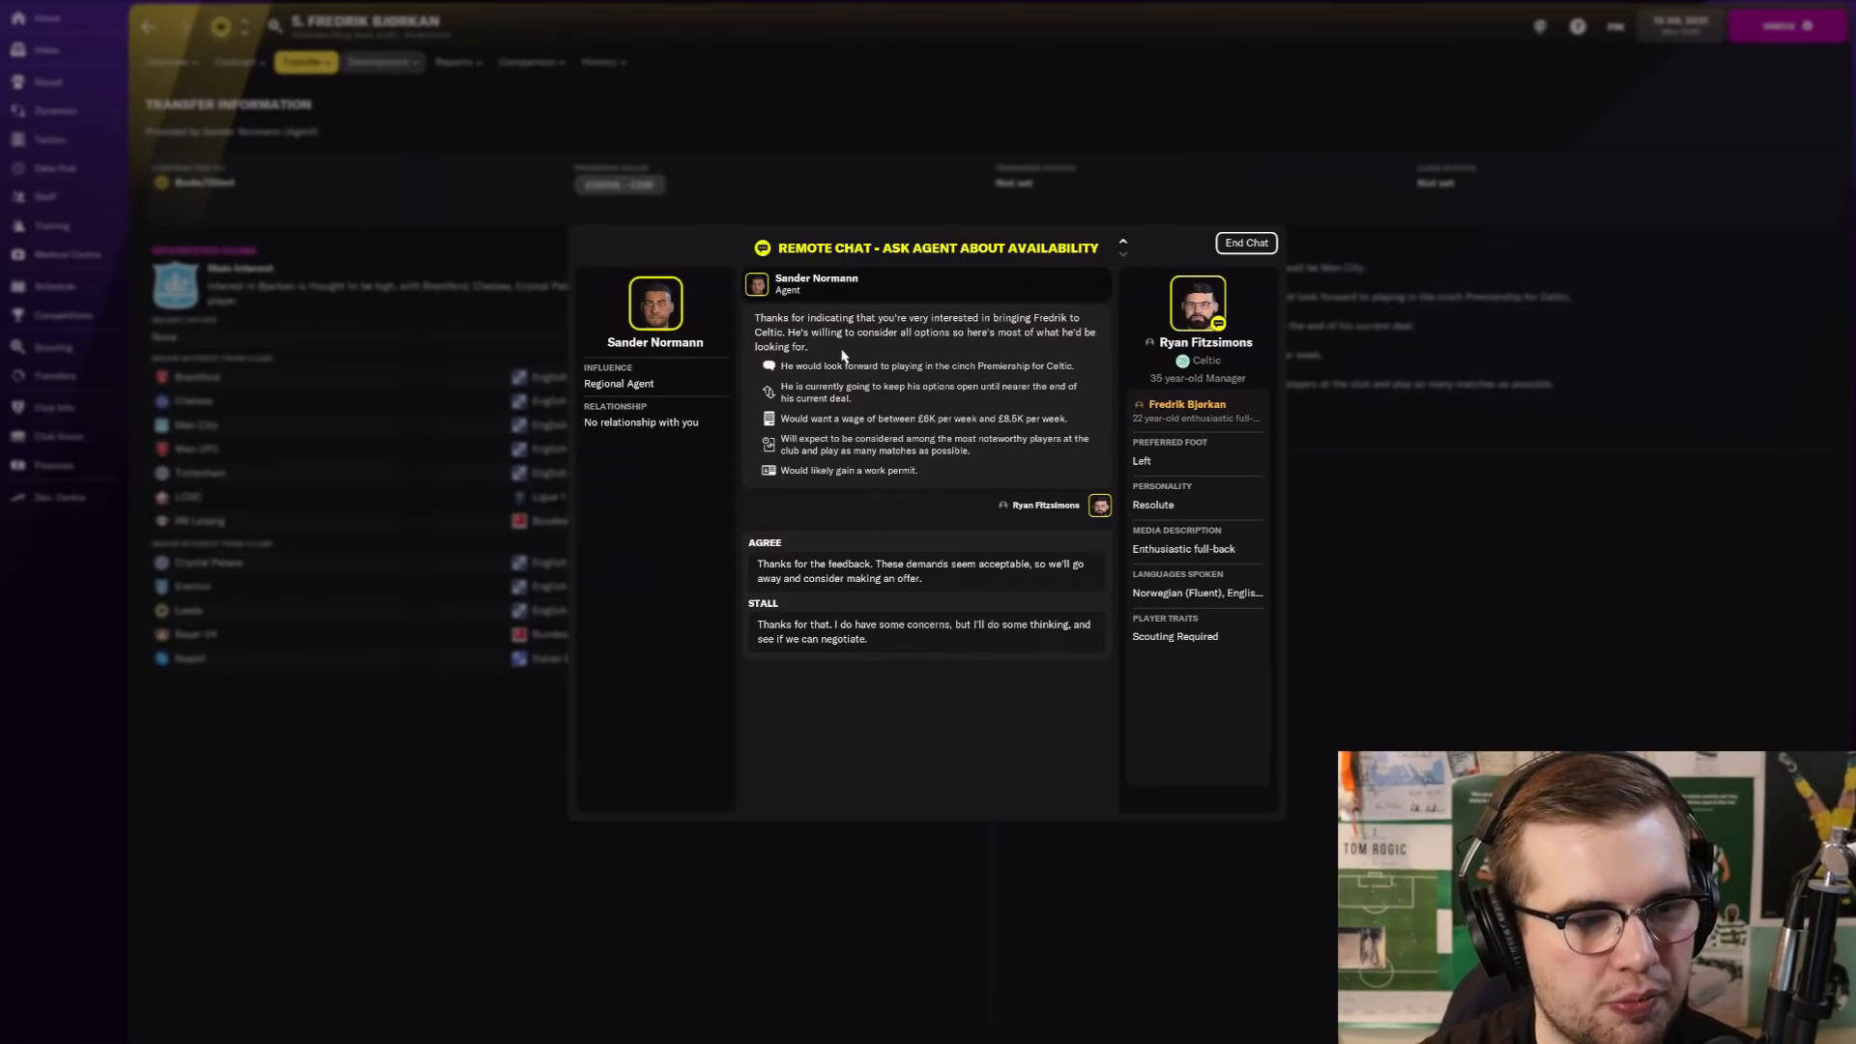
mouse_move(885, 539)
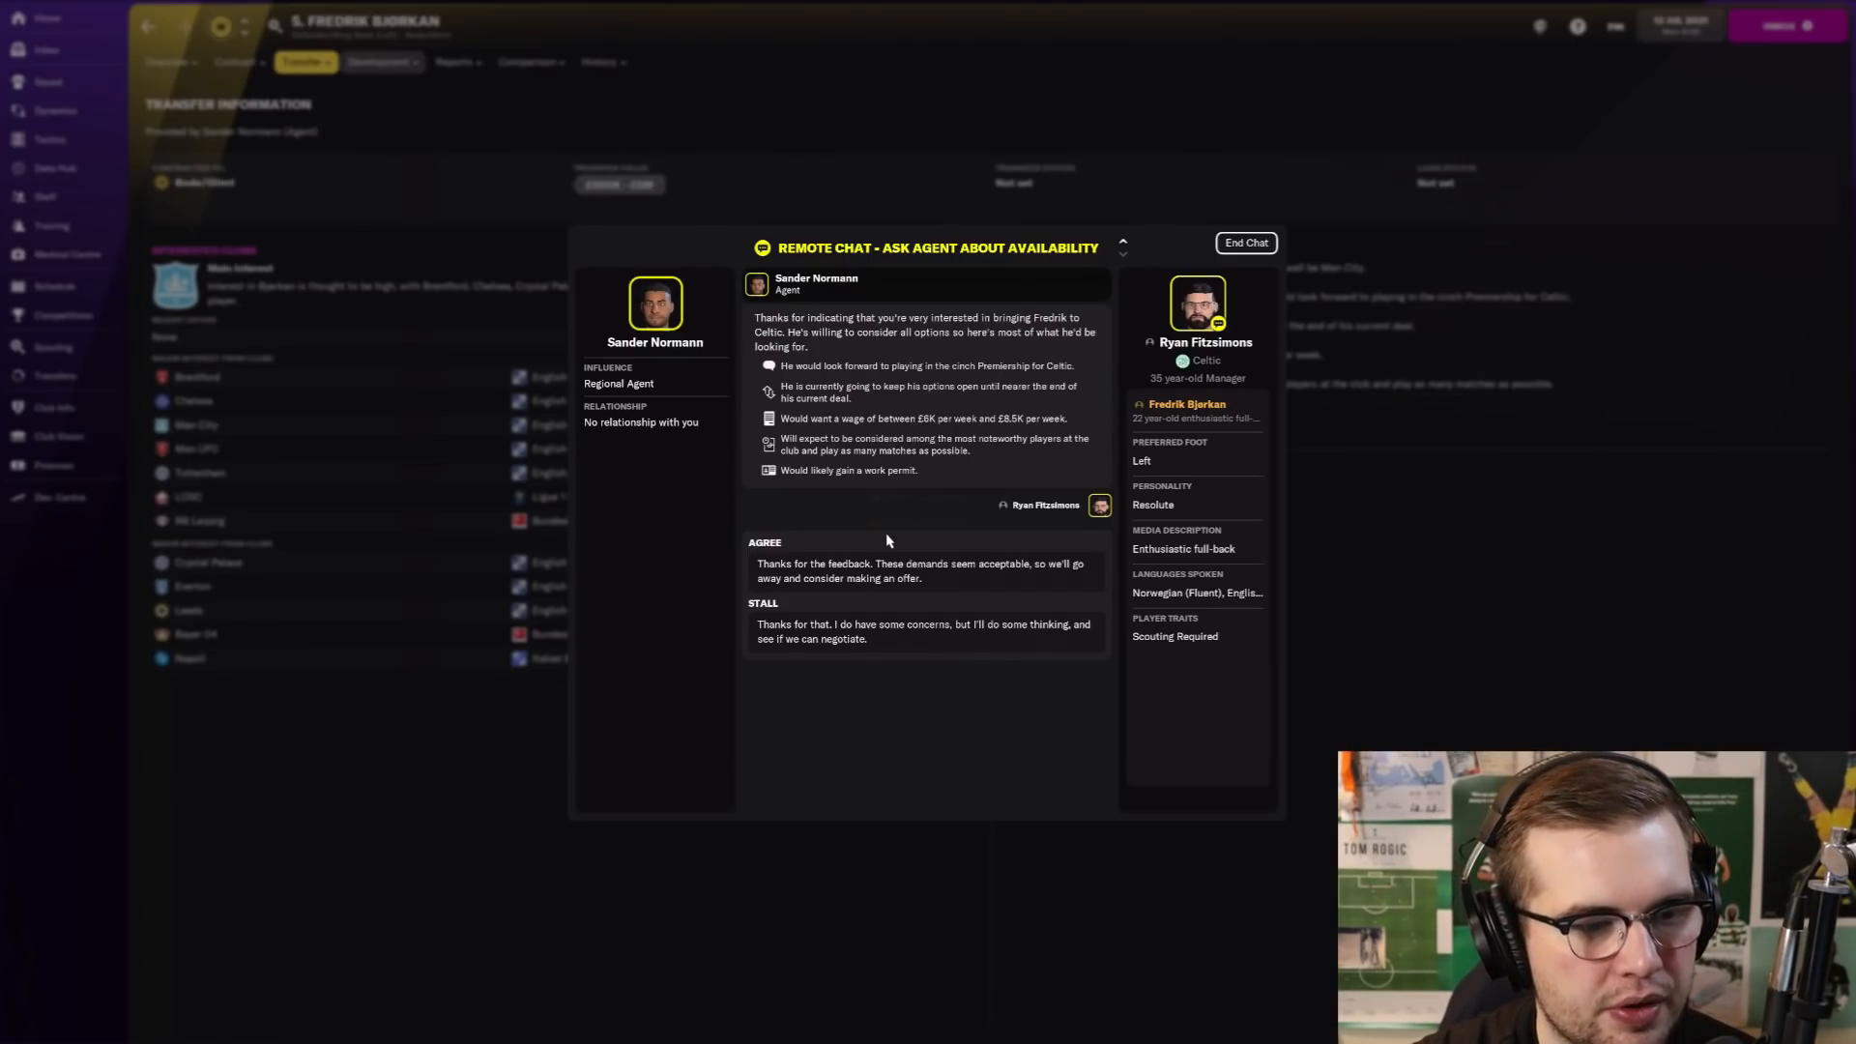
click(1243, 244)
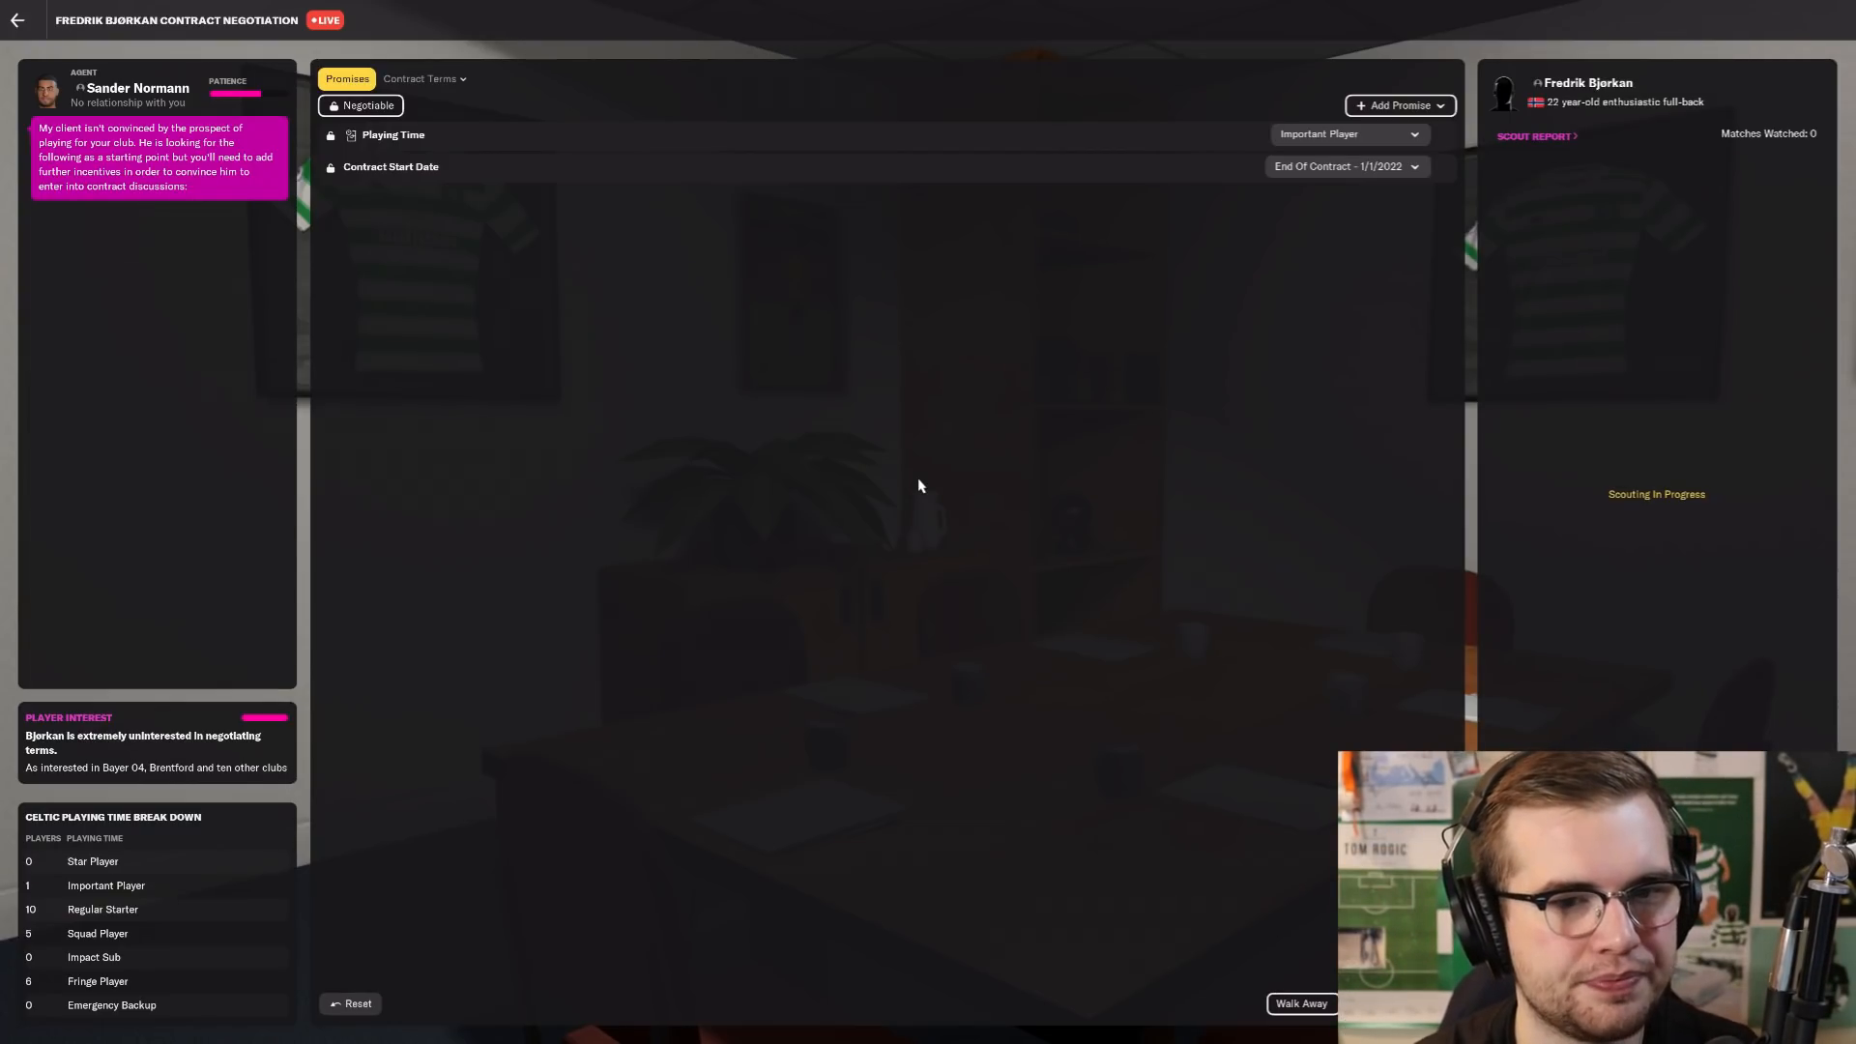
Step: Promise Bjørkan Star Player time, a stepping-stone clause, a big pay rise and improved coaching
click(1347, 134)
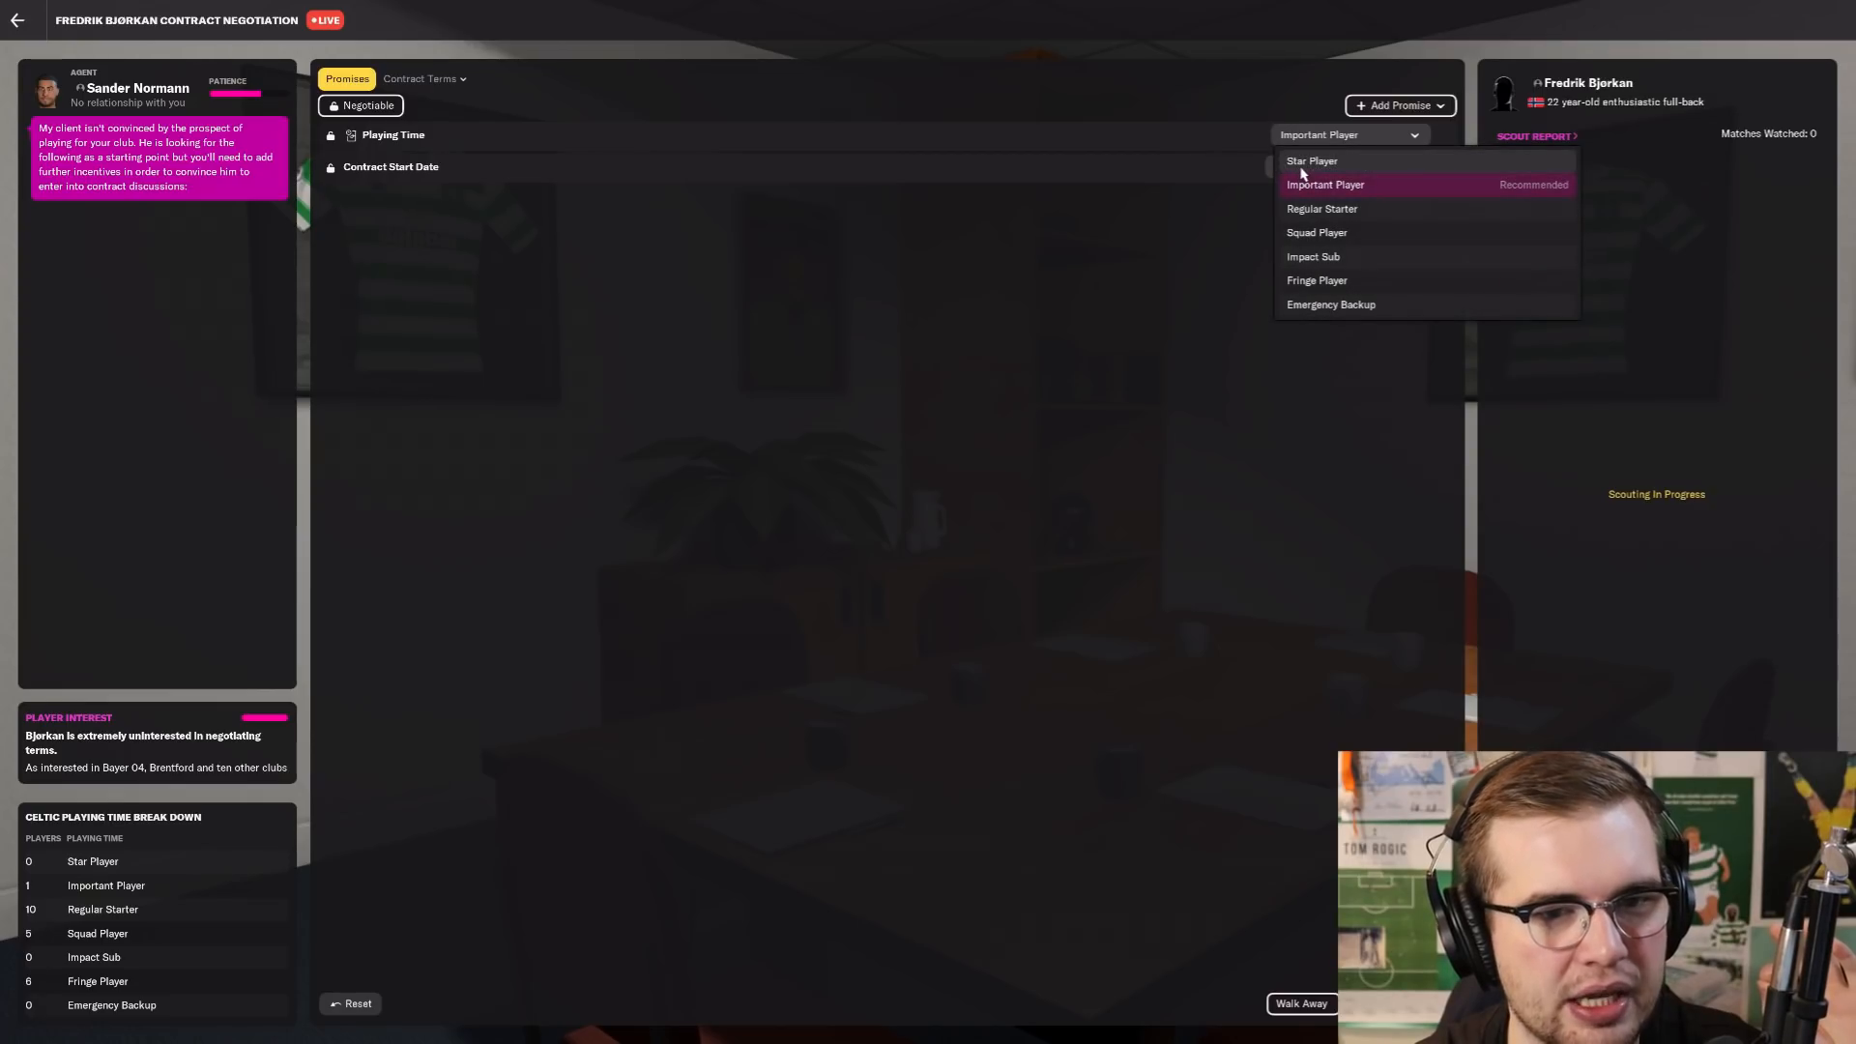
click(1311, 160)
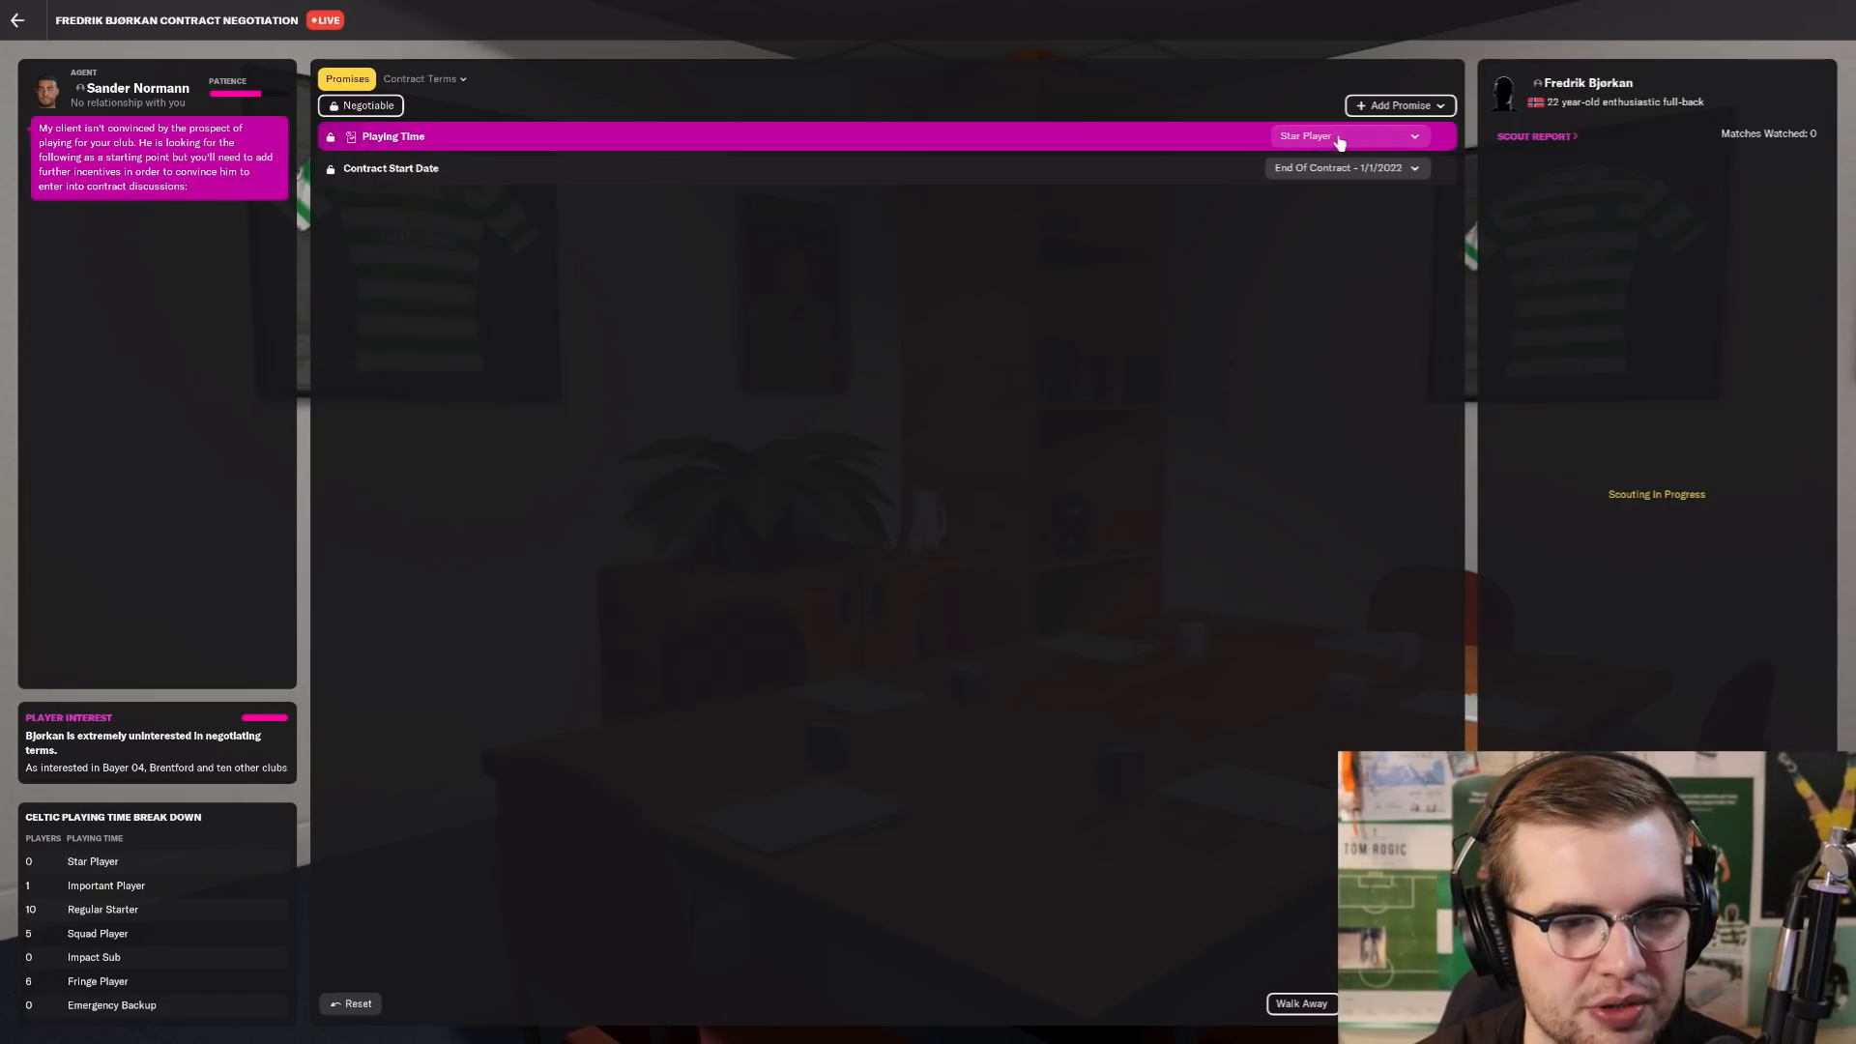
click(1398, 105)
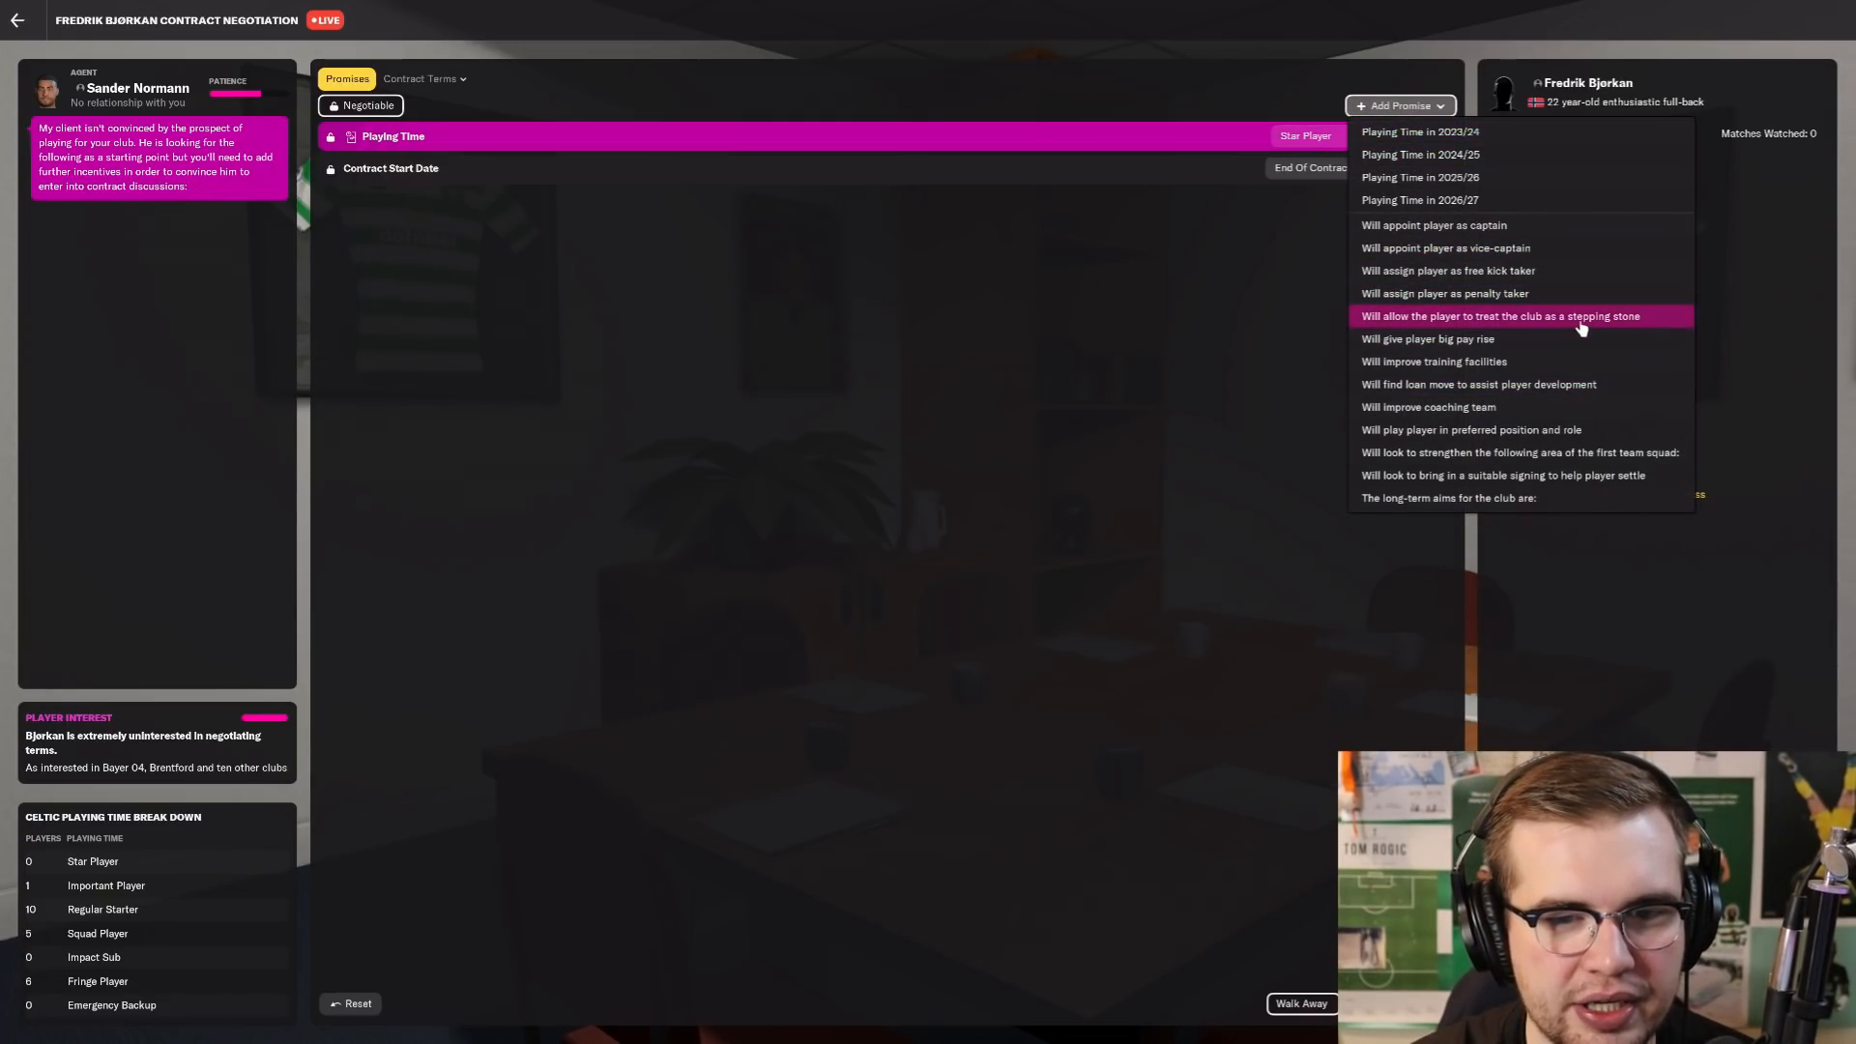
click(1500, 315)
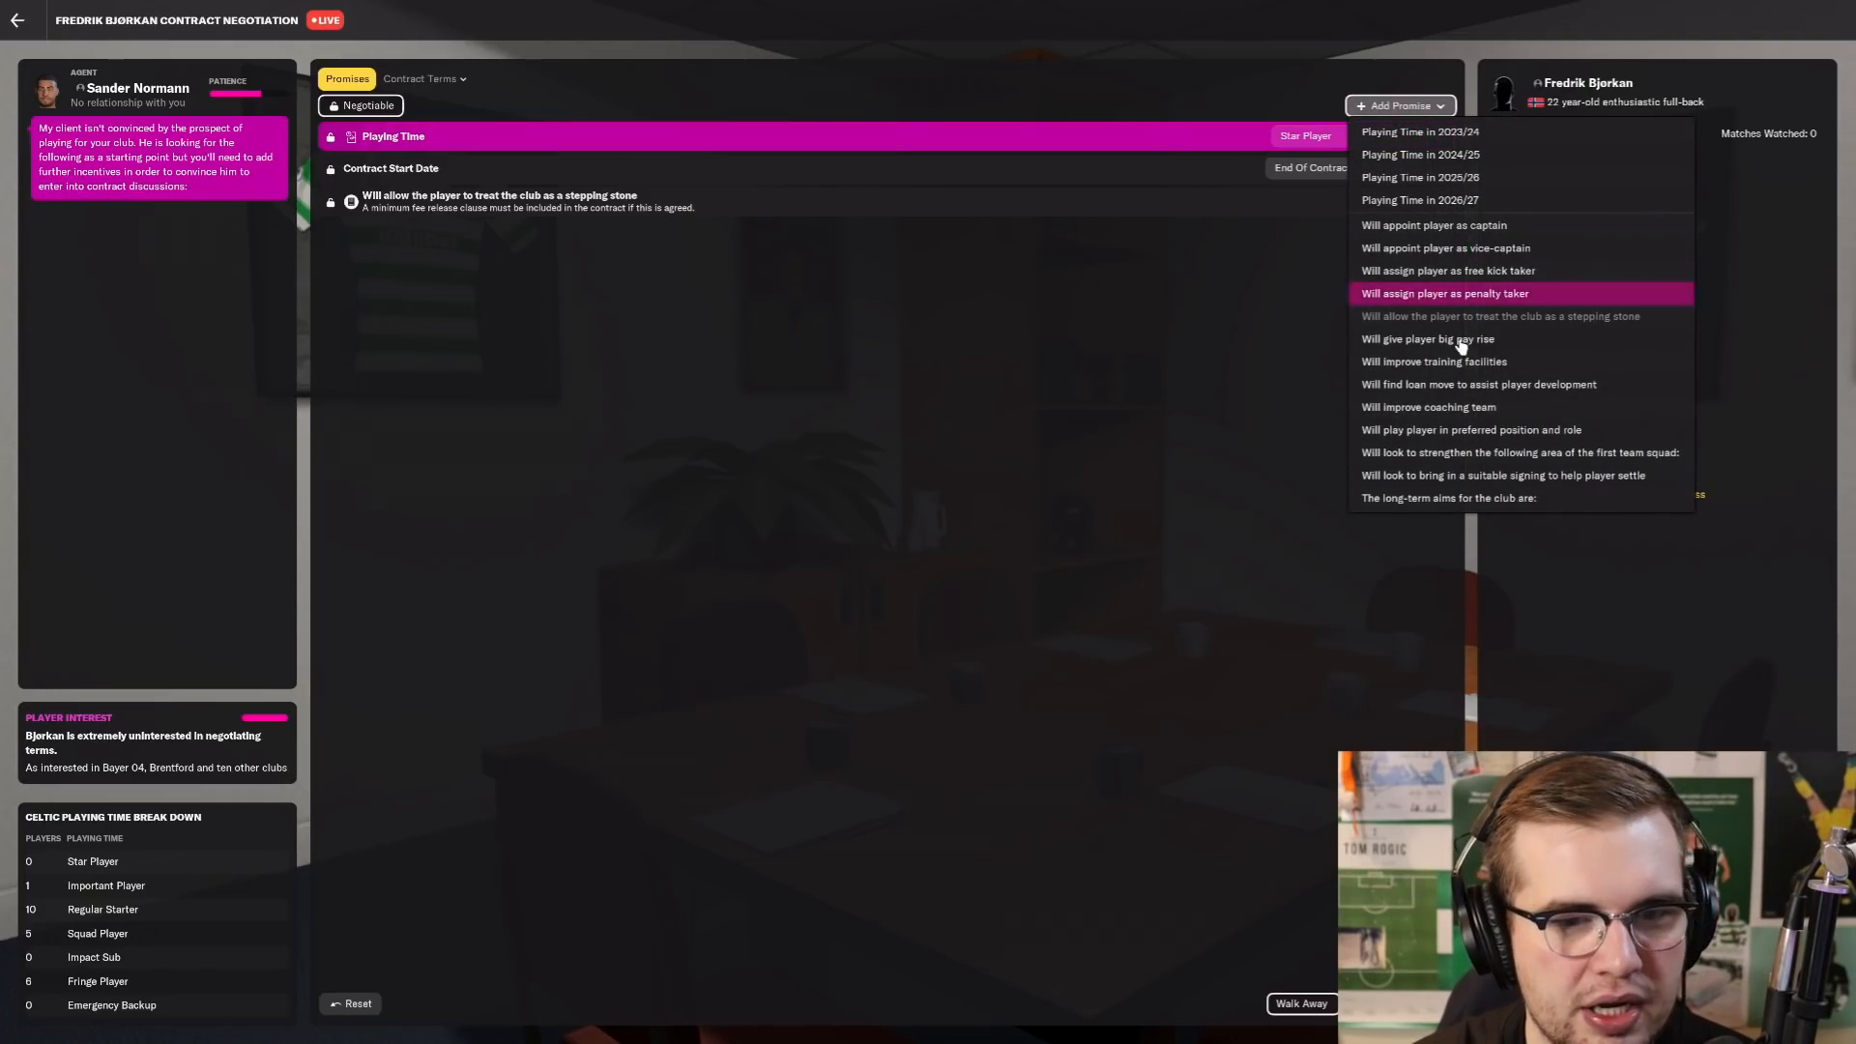
click(1426, 339)
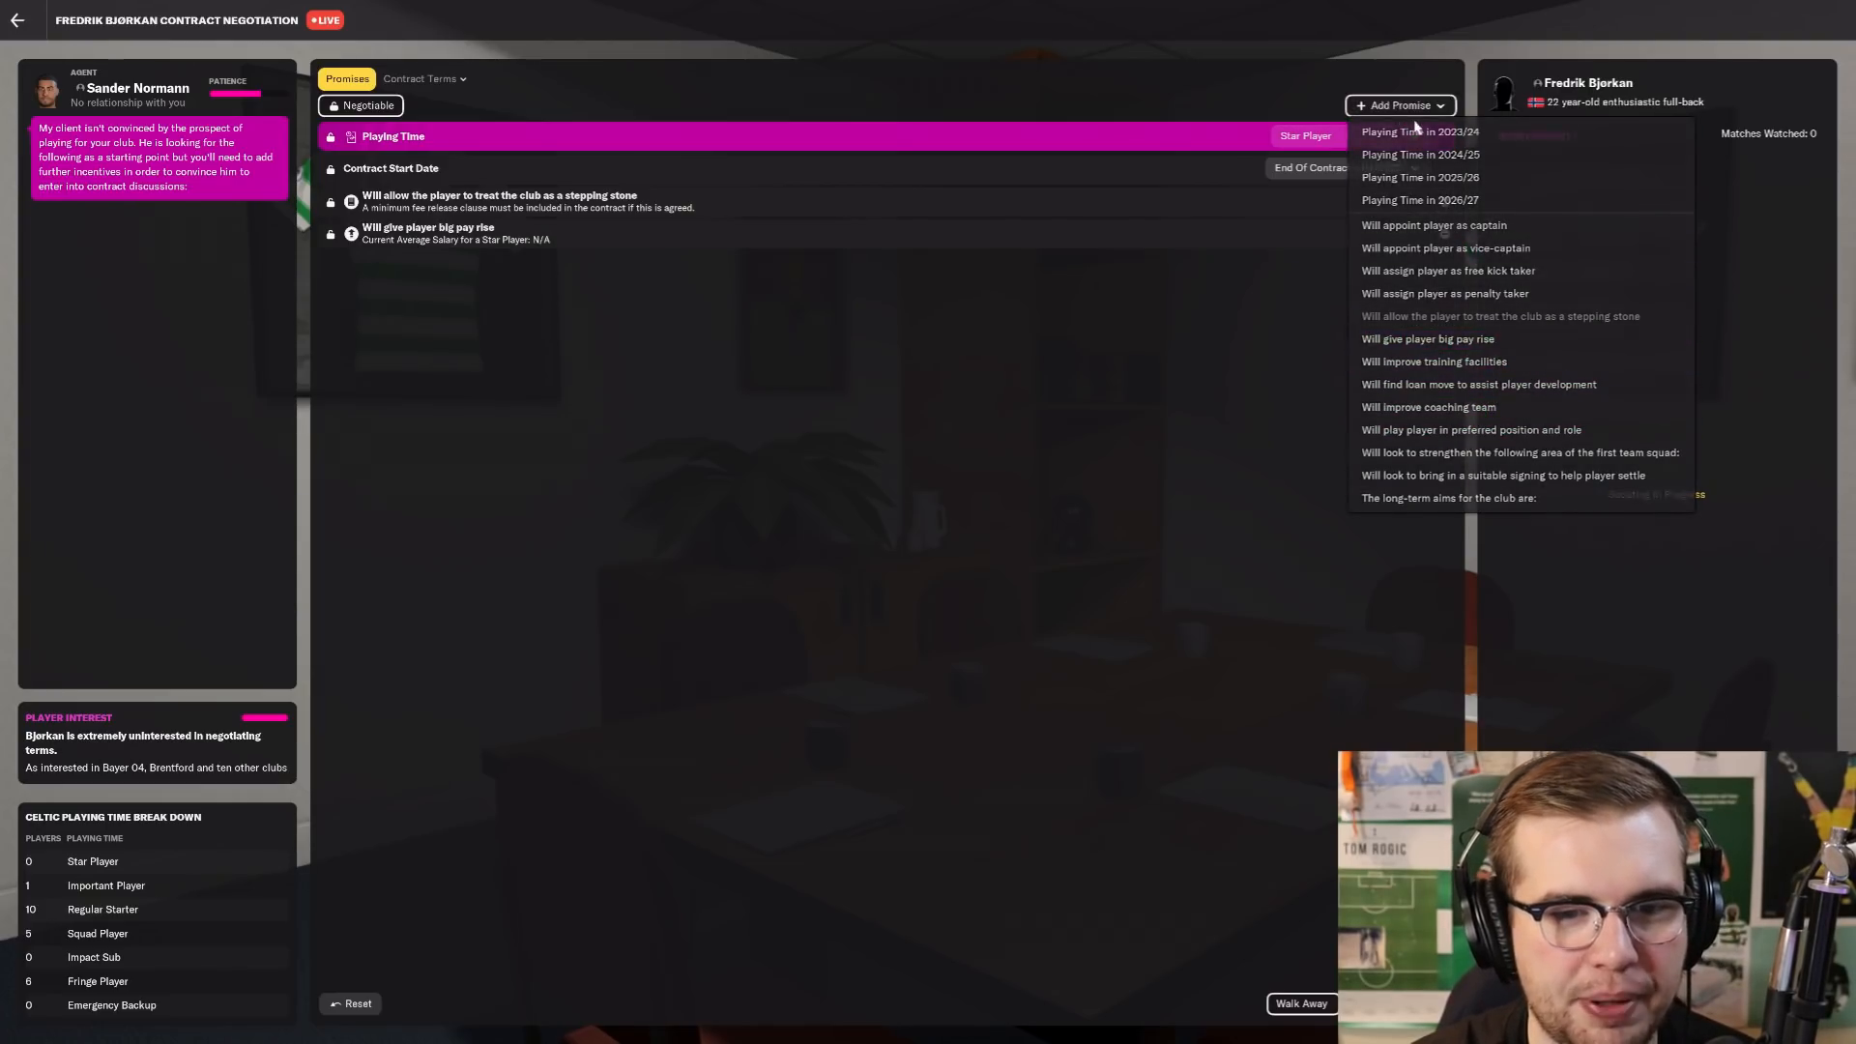
mouse_move(1473, 406)
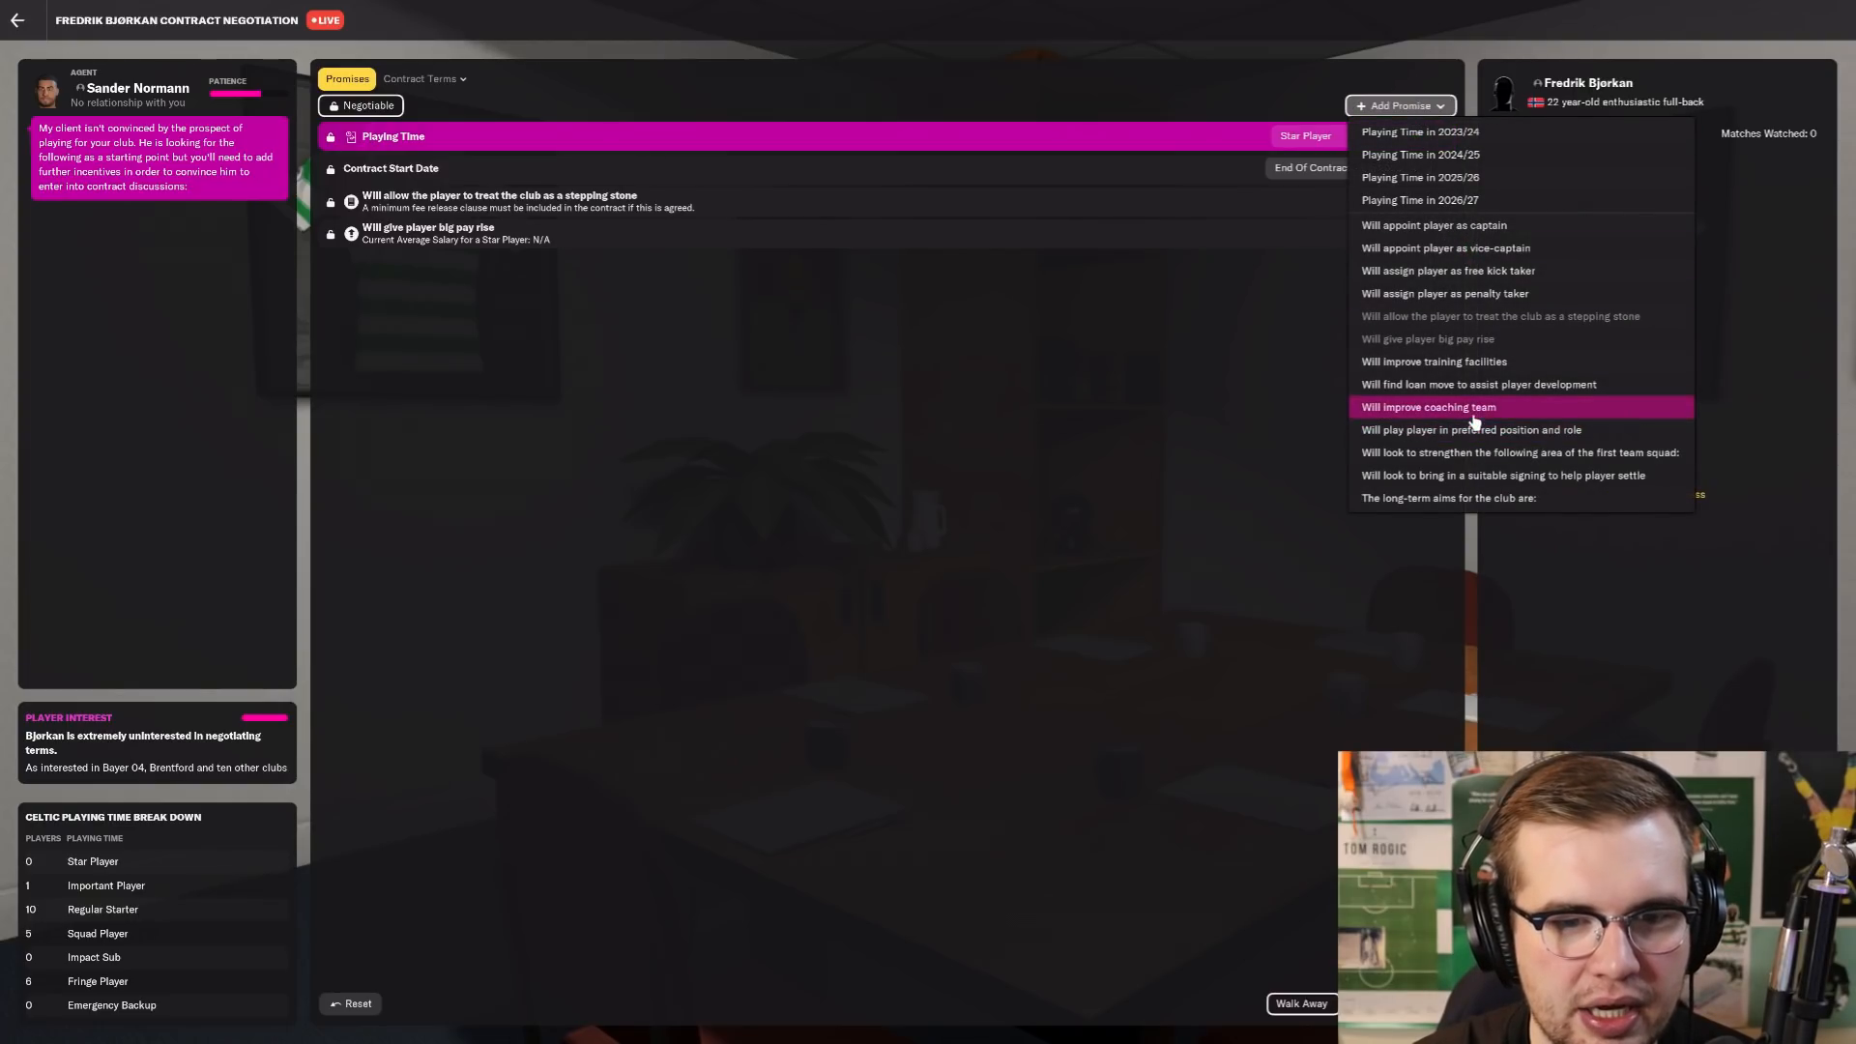
click(1427, 406)
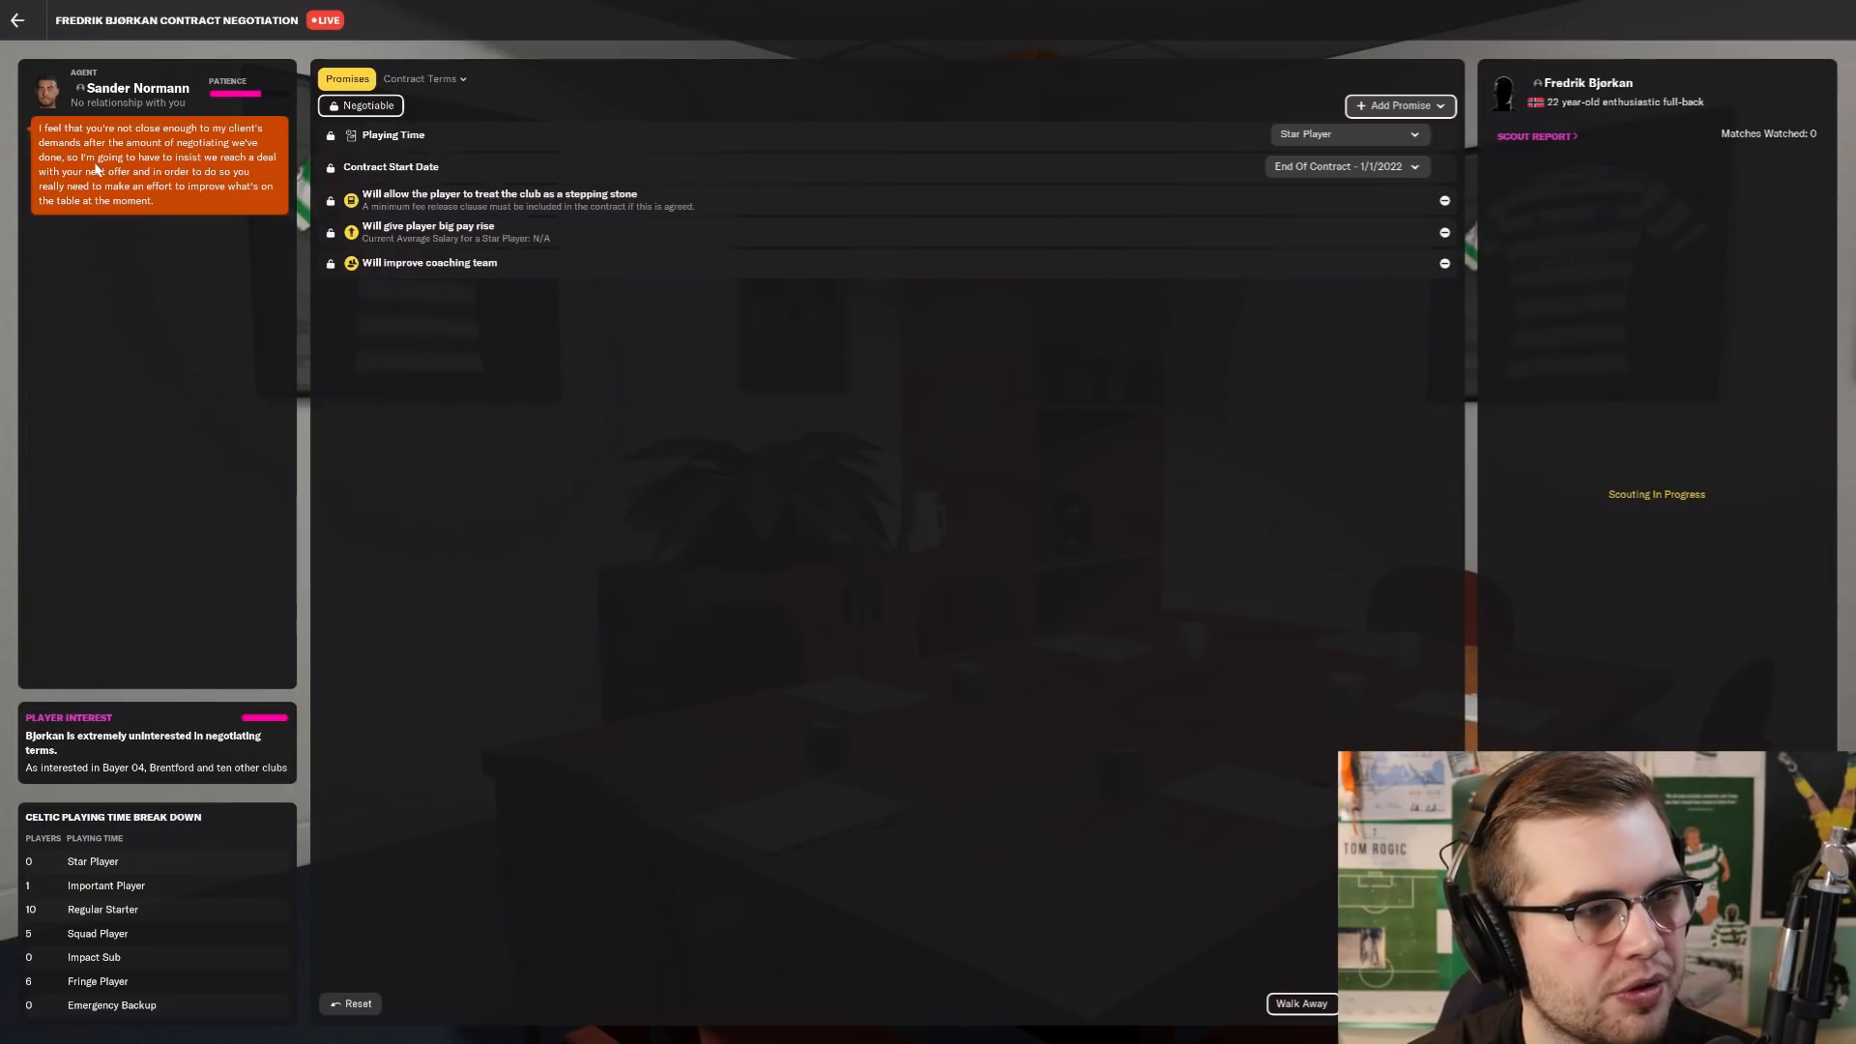
mouse_move(171, 185)
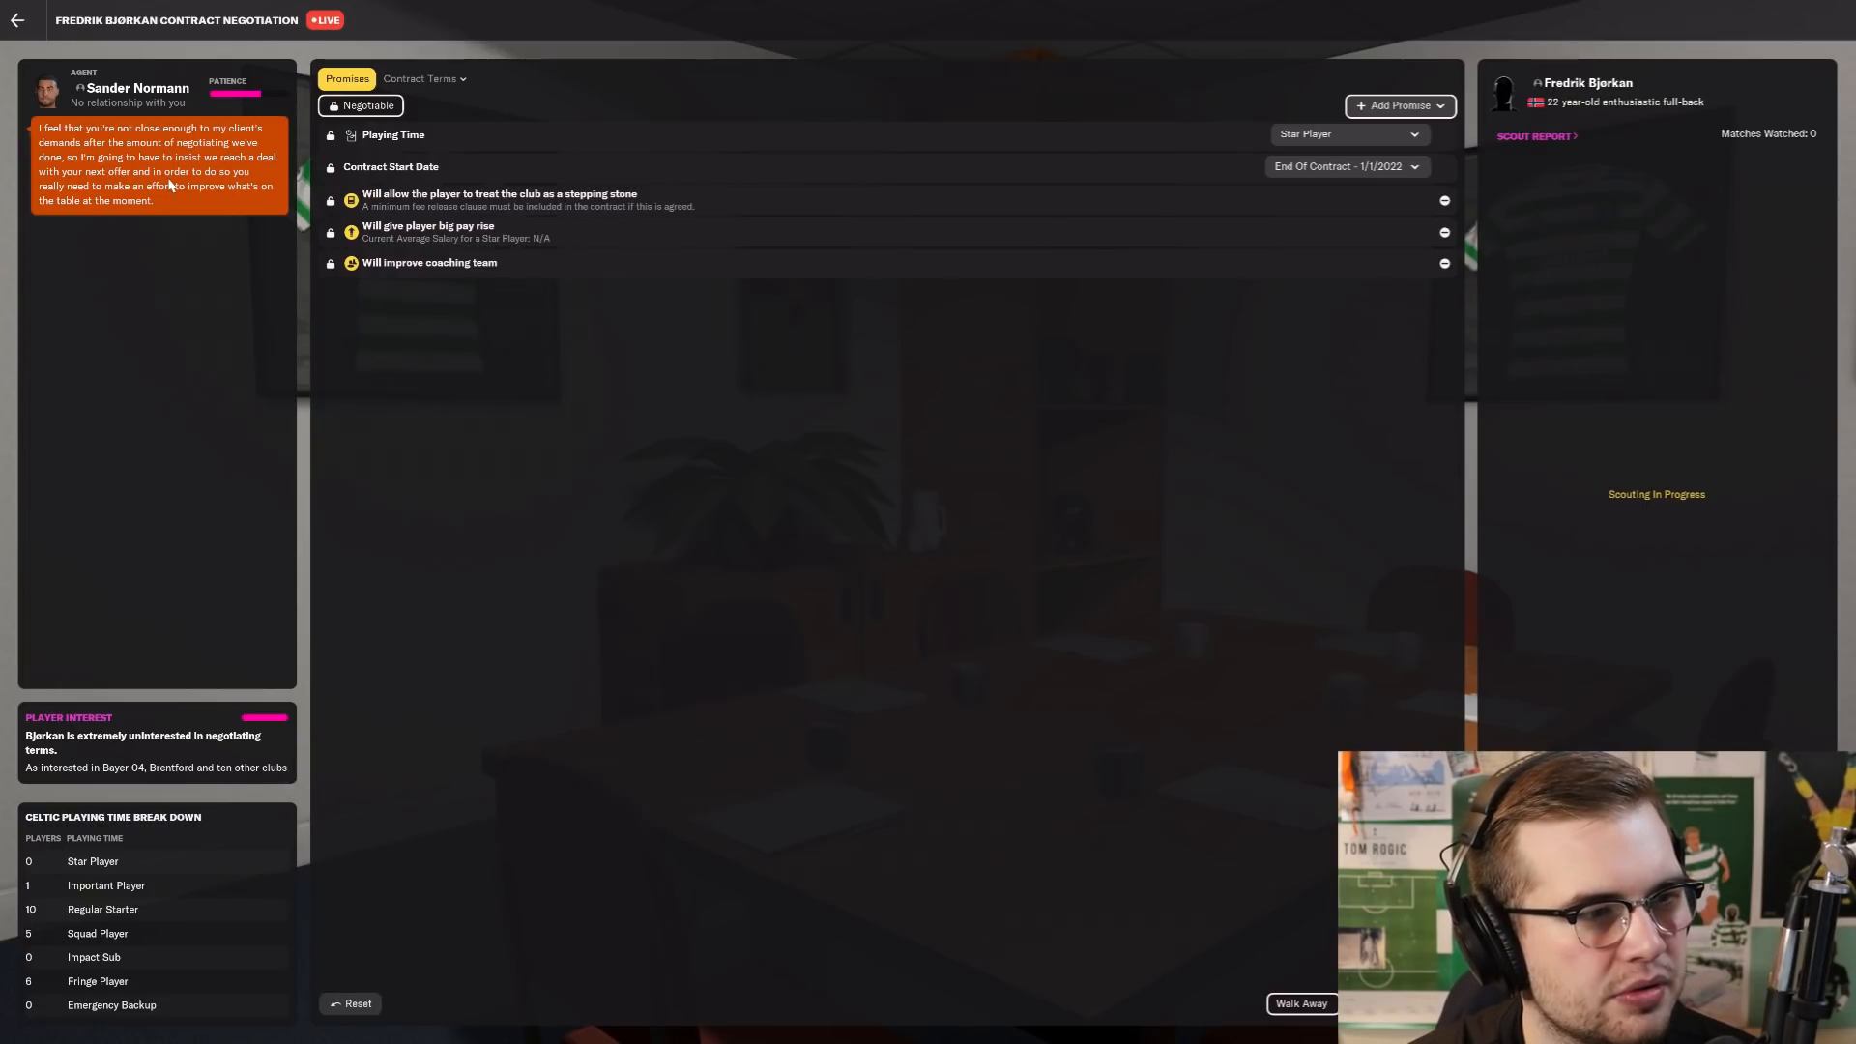
Step: Add a long-term aims promise set to winning the cinch Premiership 2022/23, then remove it
click(1398, 105)
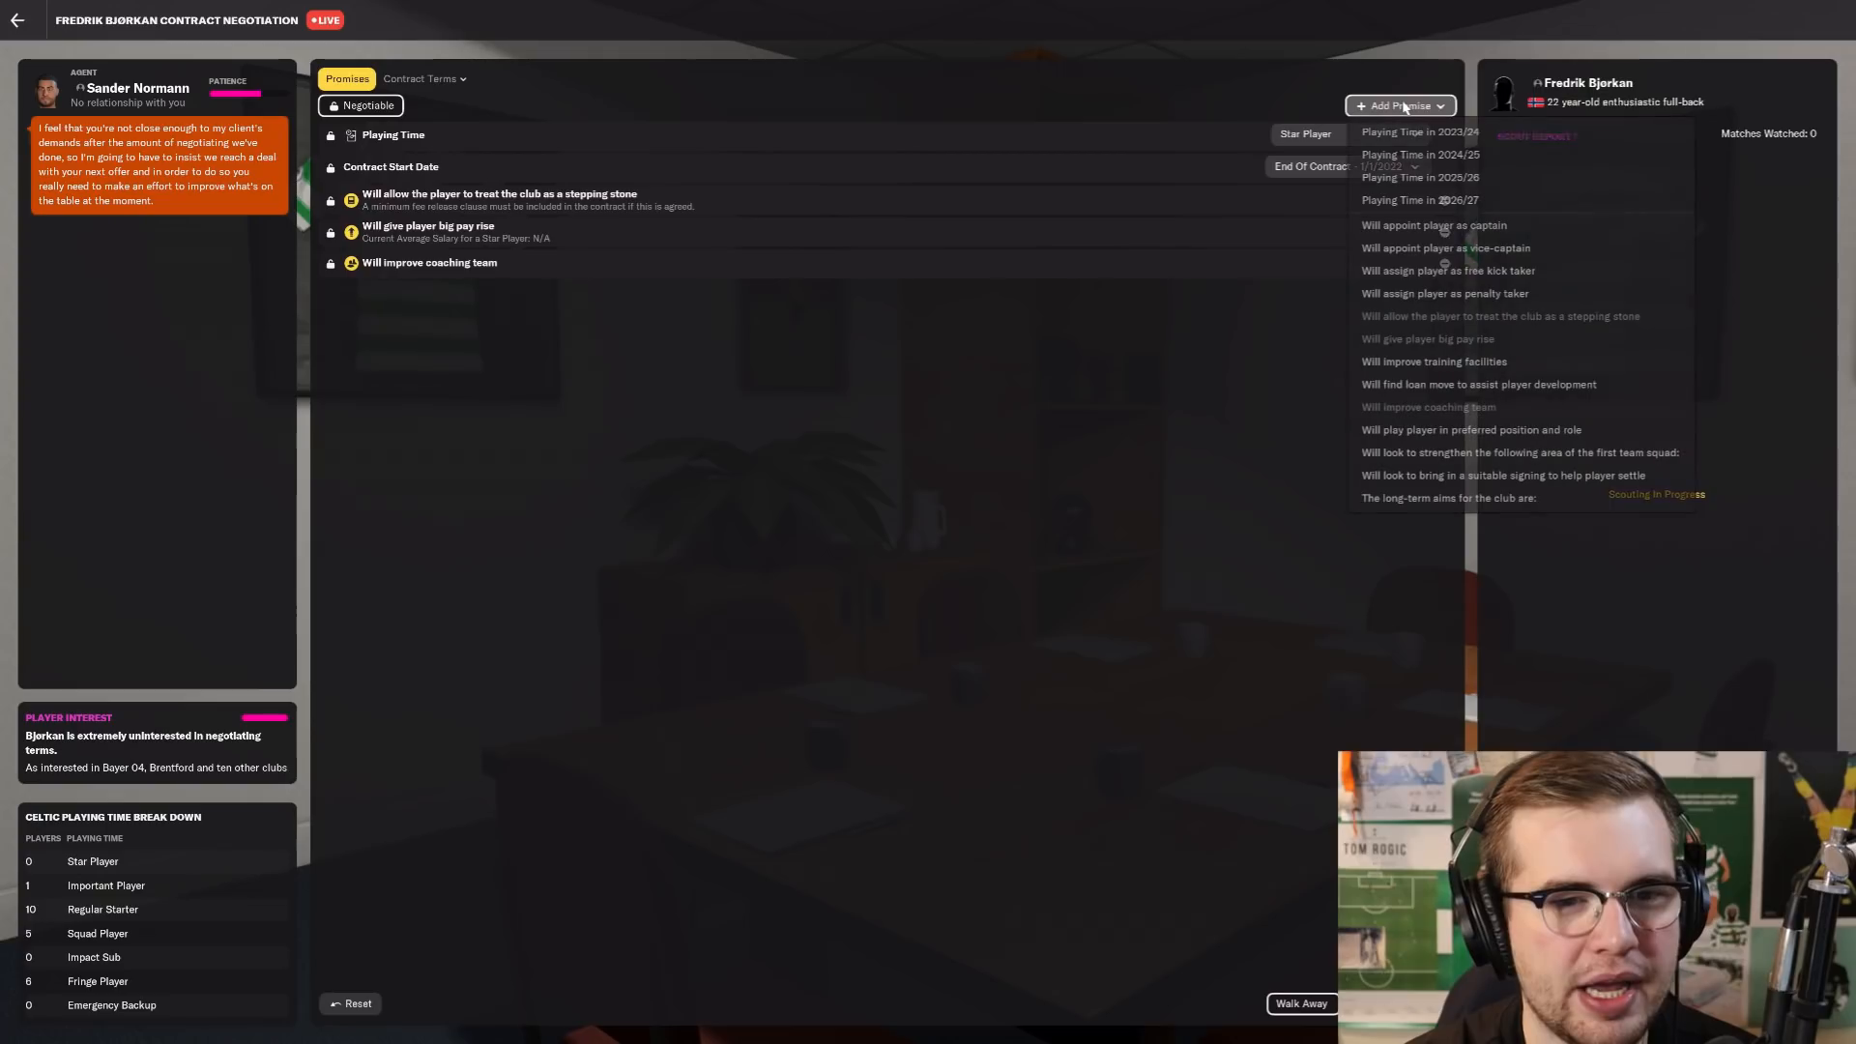
mouse_move(1428, 541)
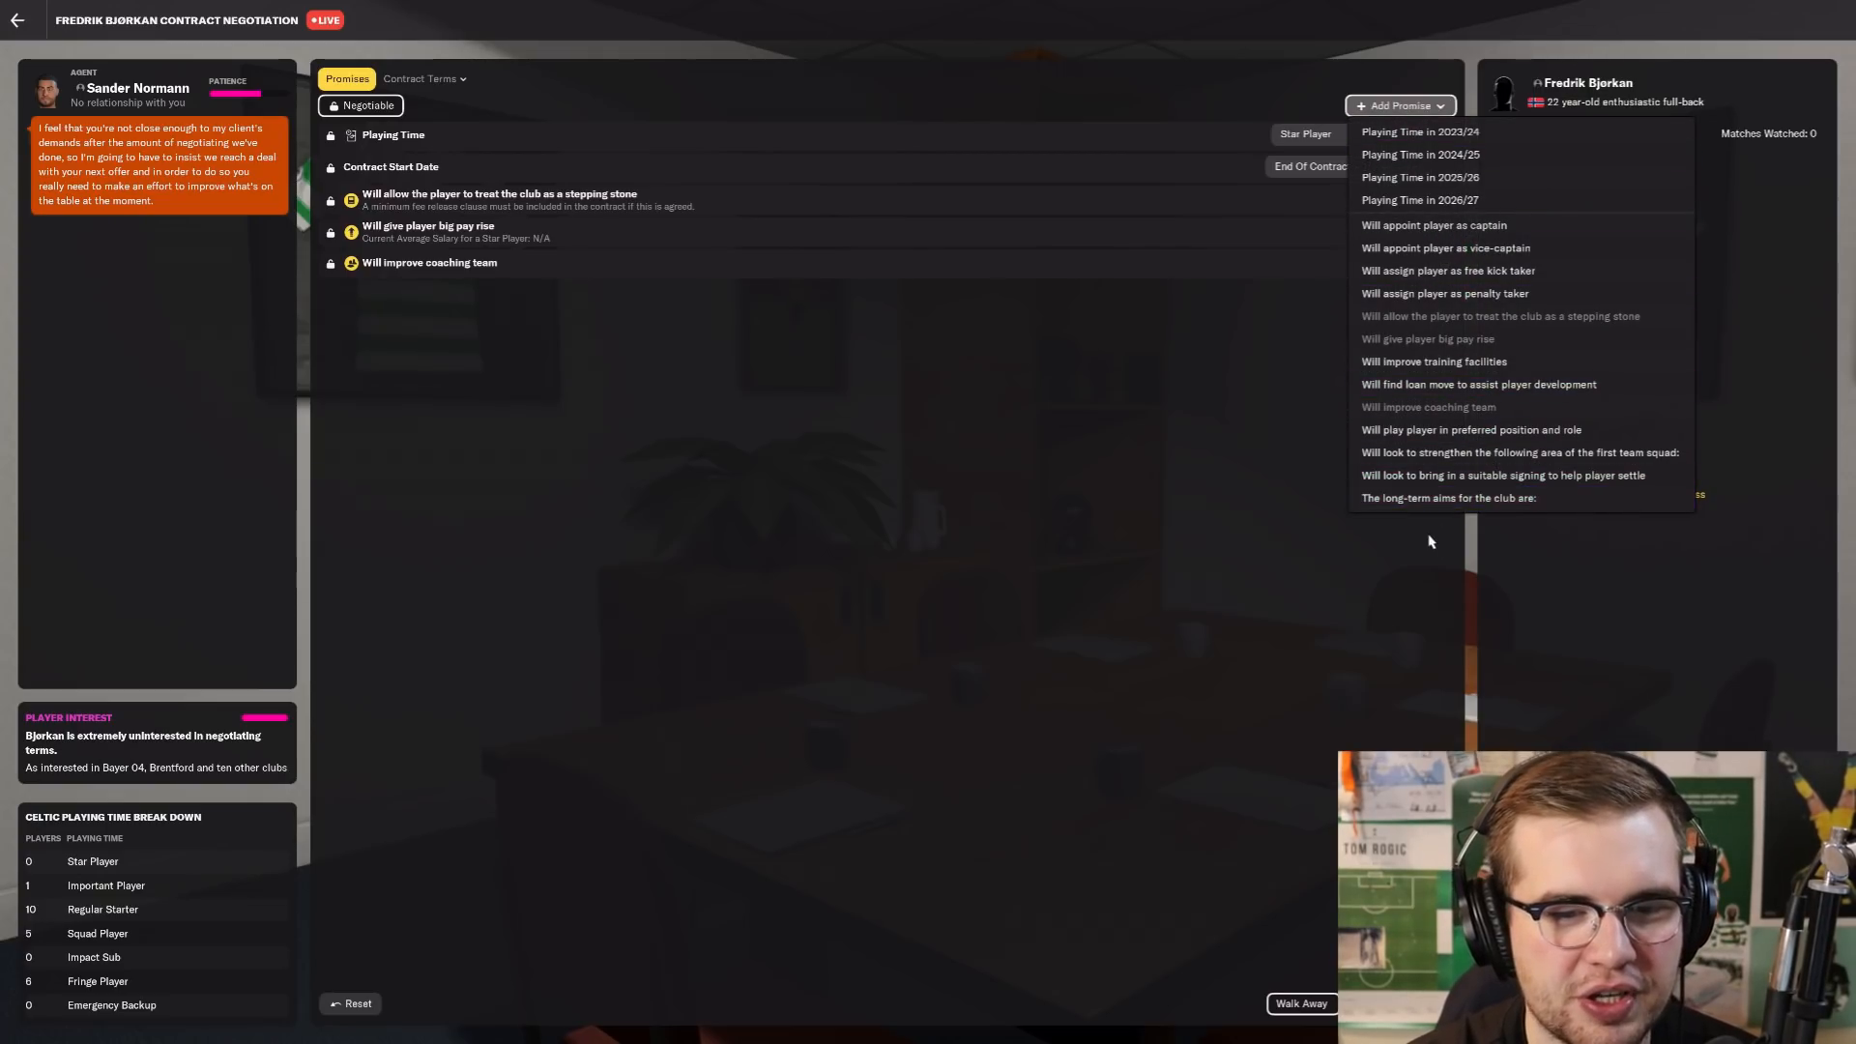
click(1446, 497)
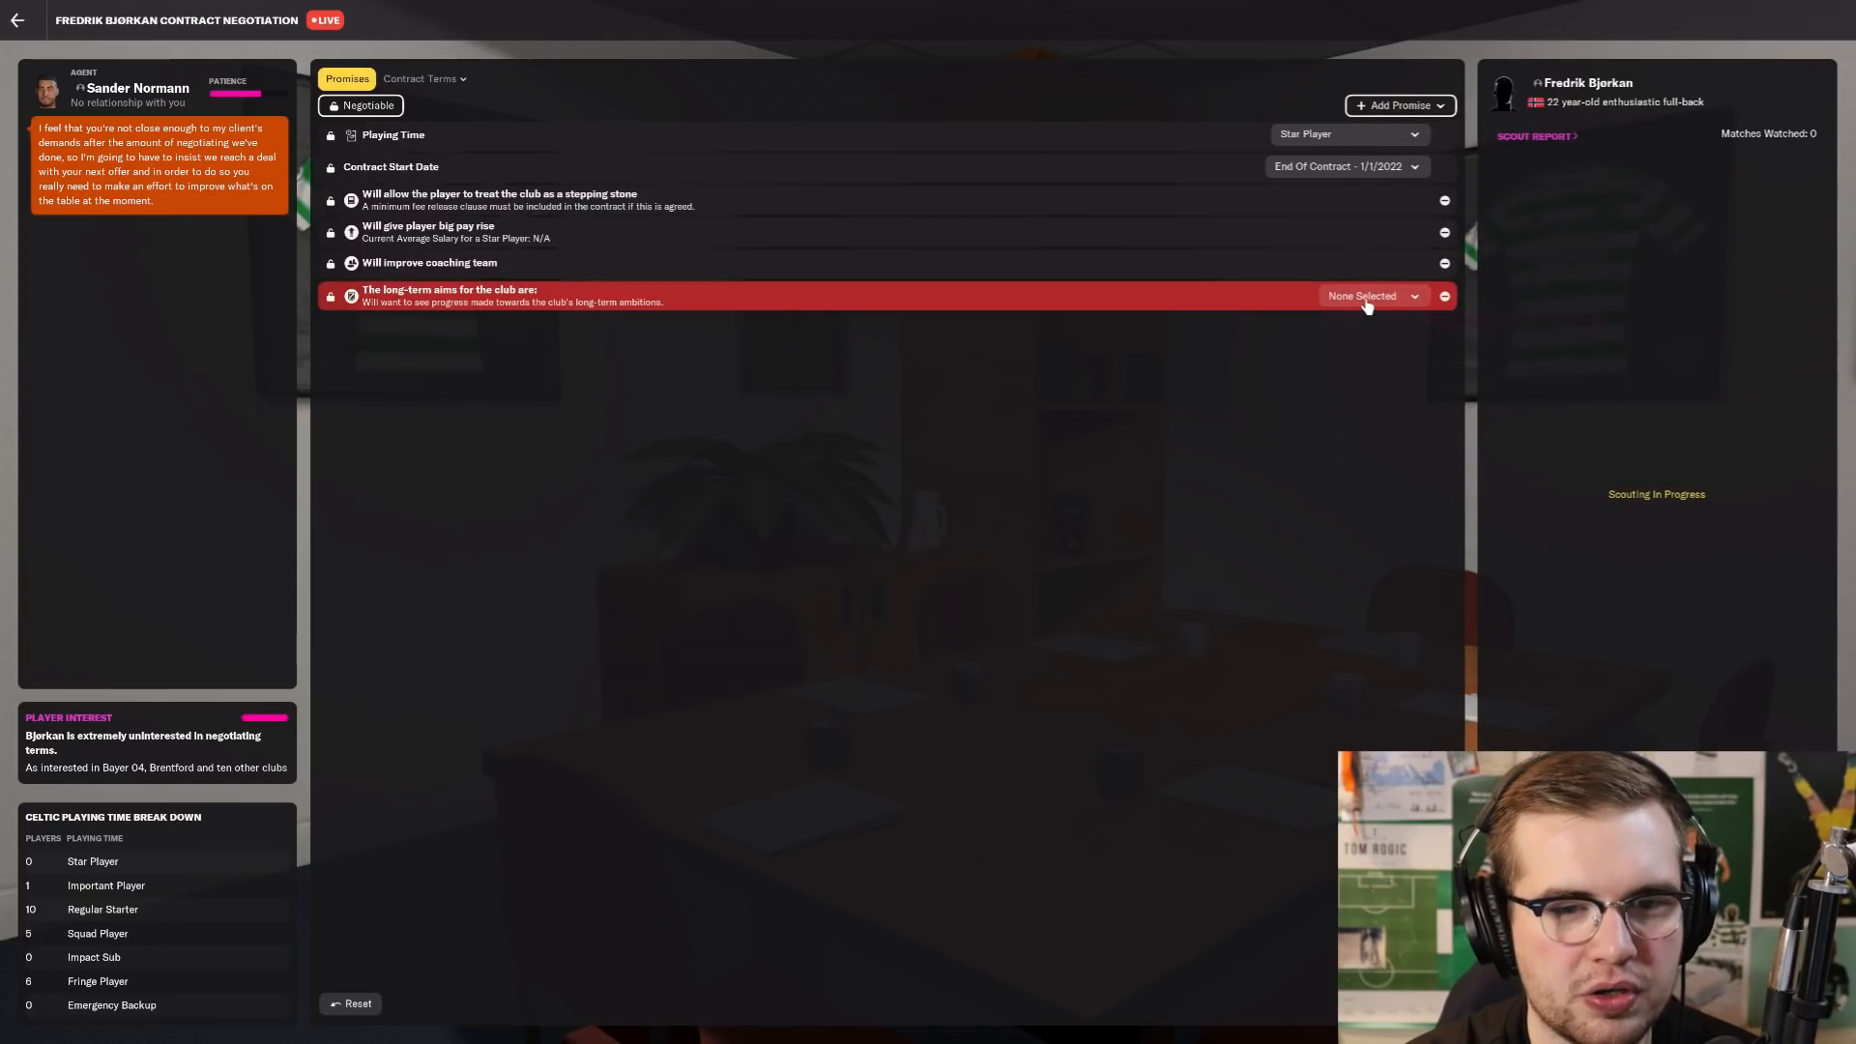
click(1369, 295)
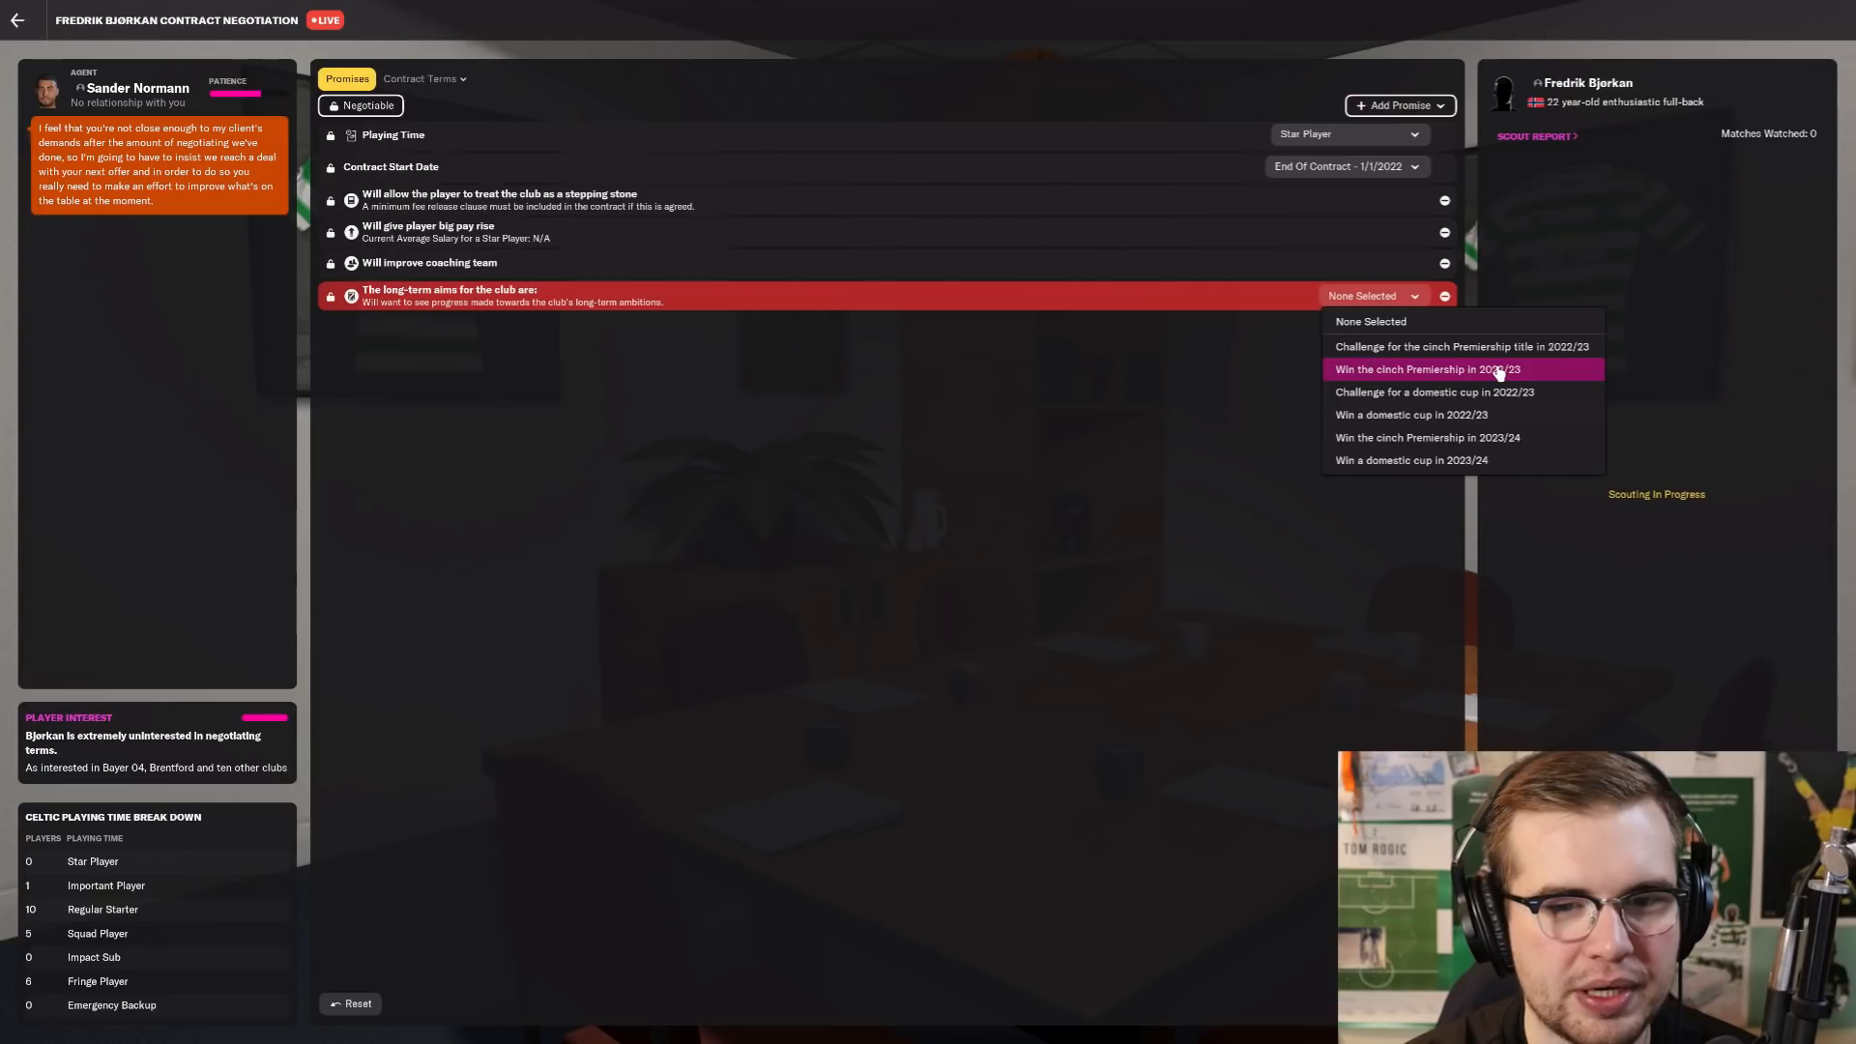
mouse_move(1516, 373)
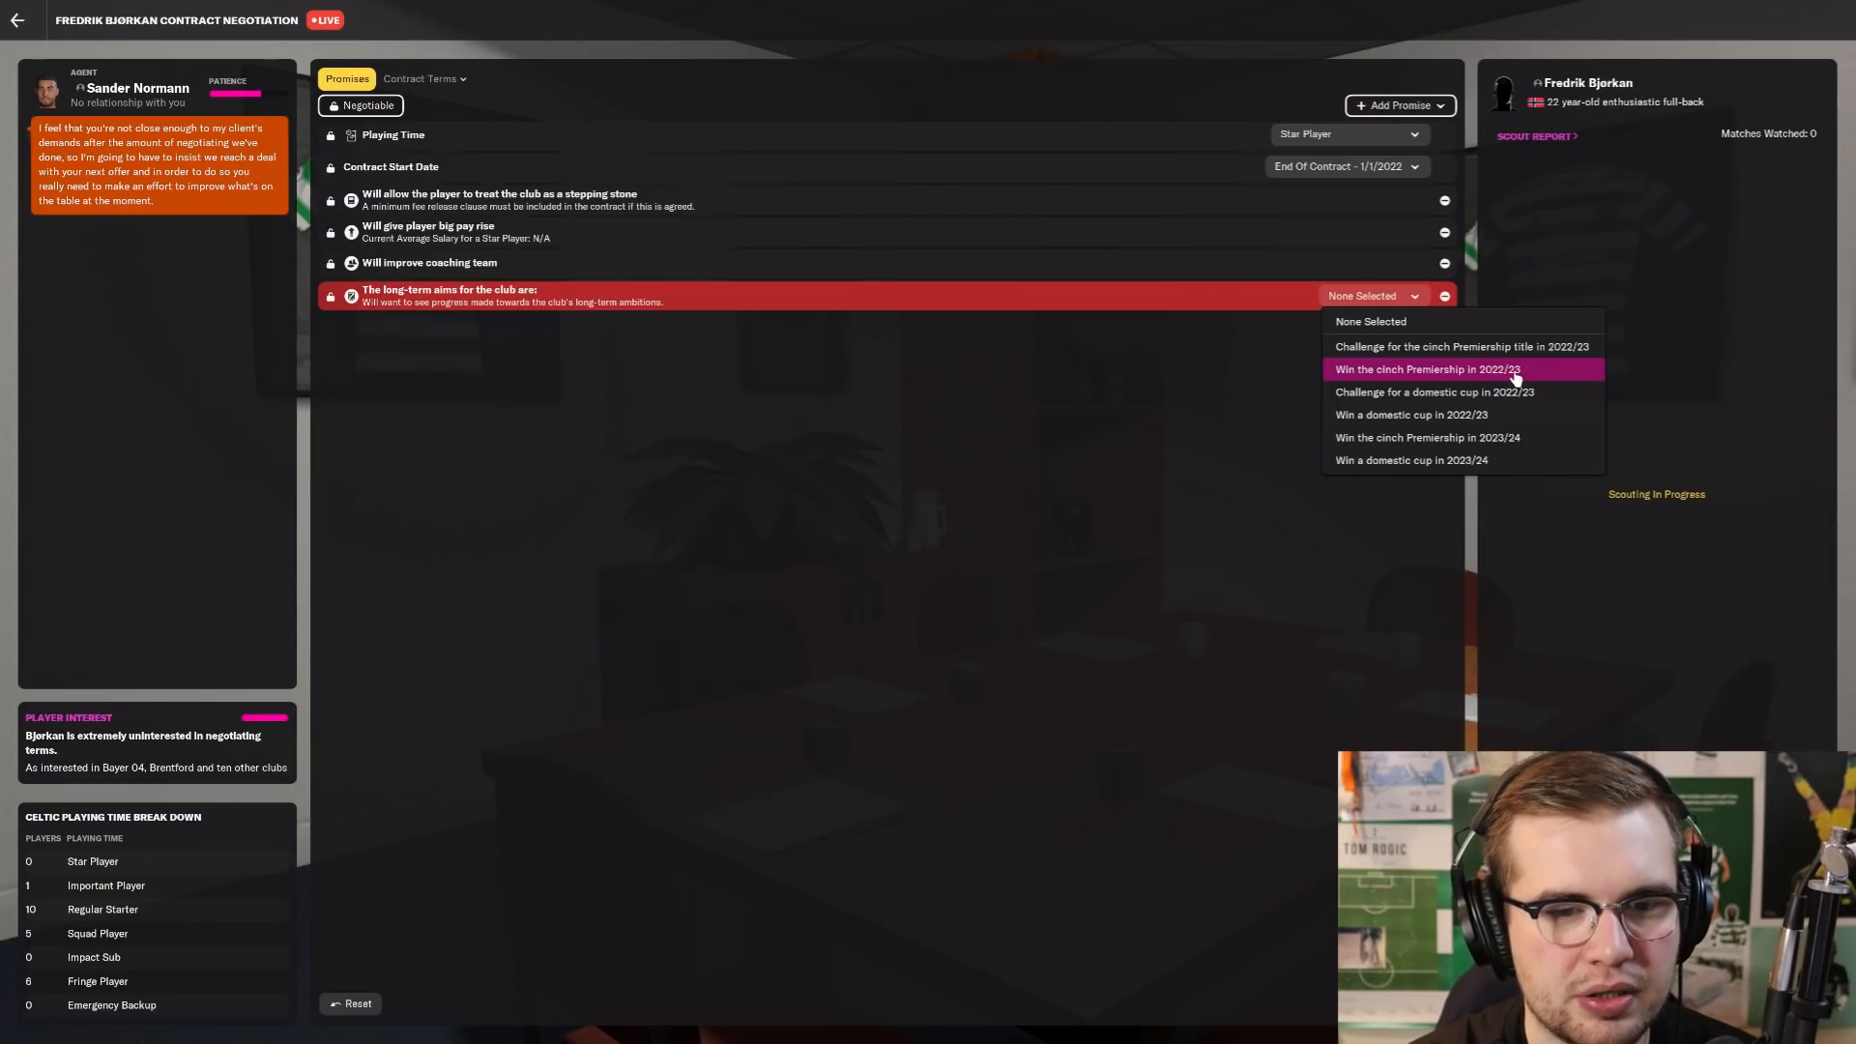
click(1427, 367)
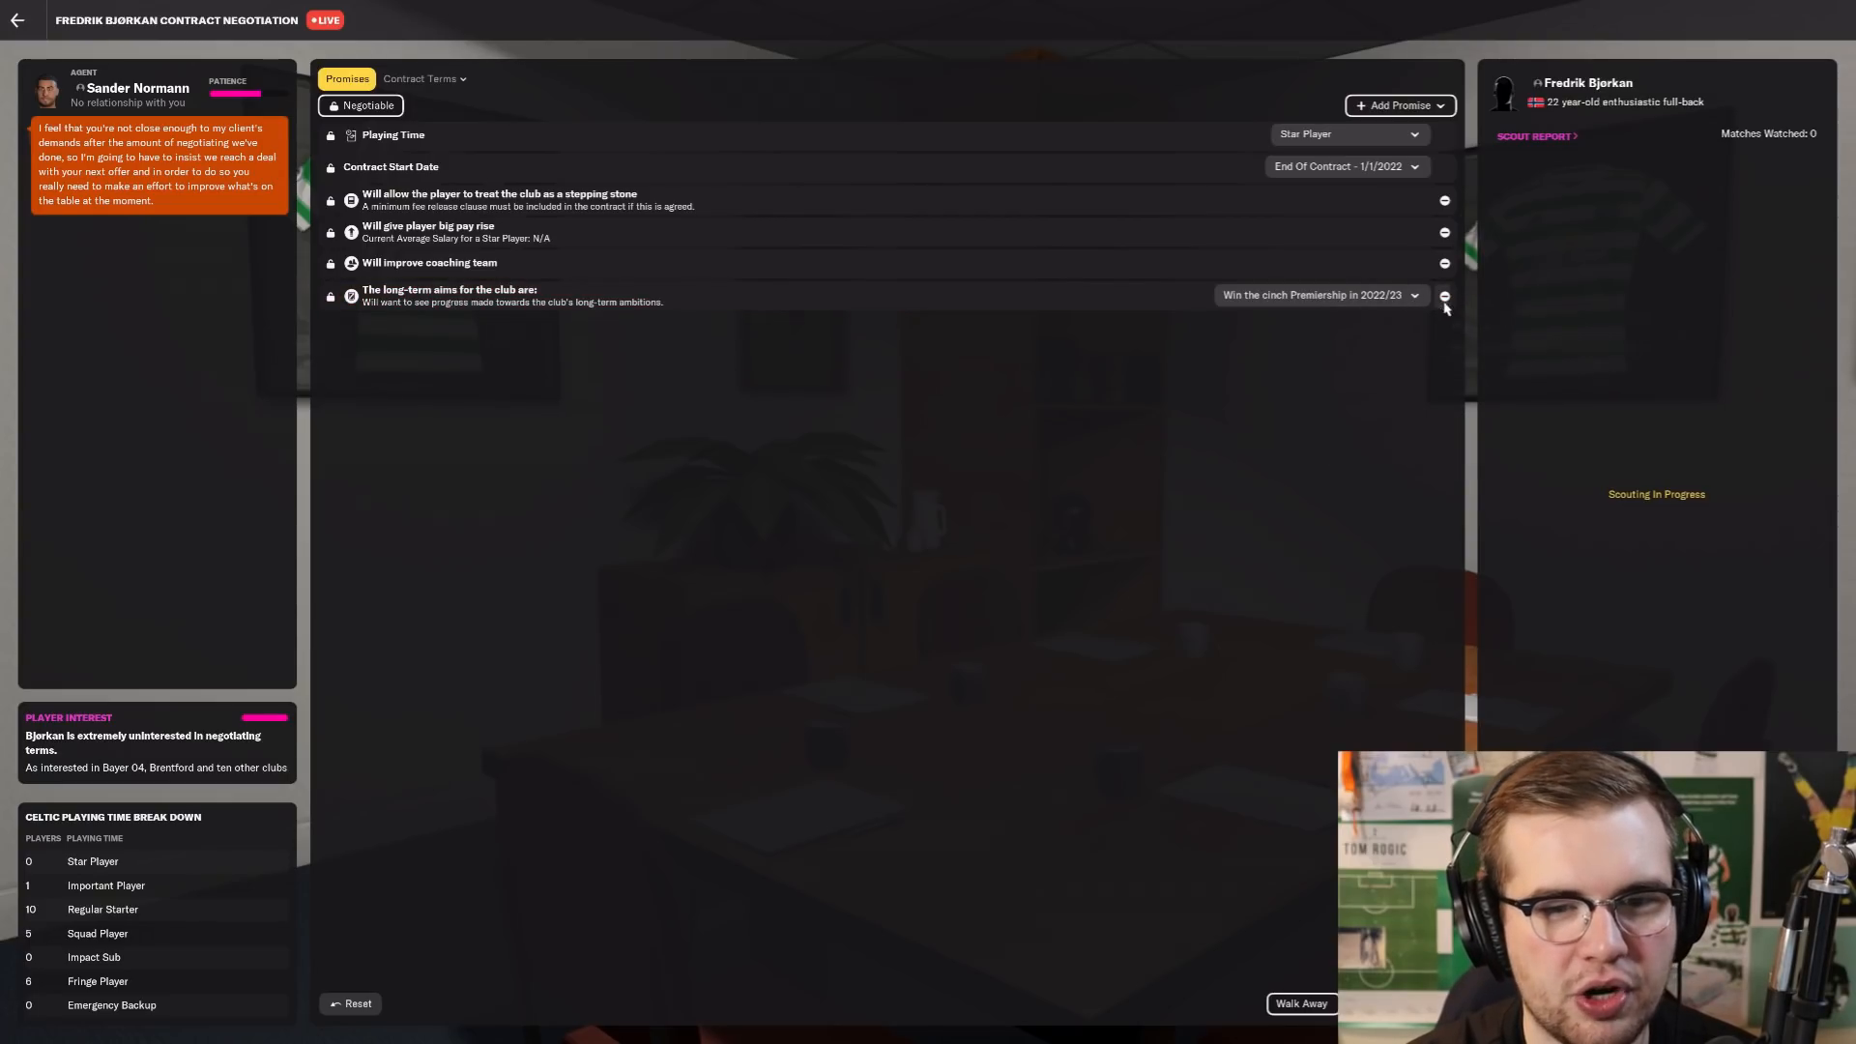
click(1397, 104)
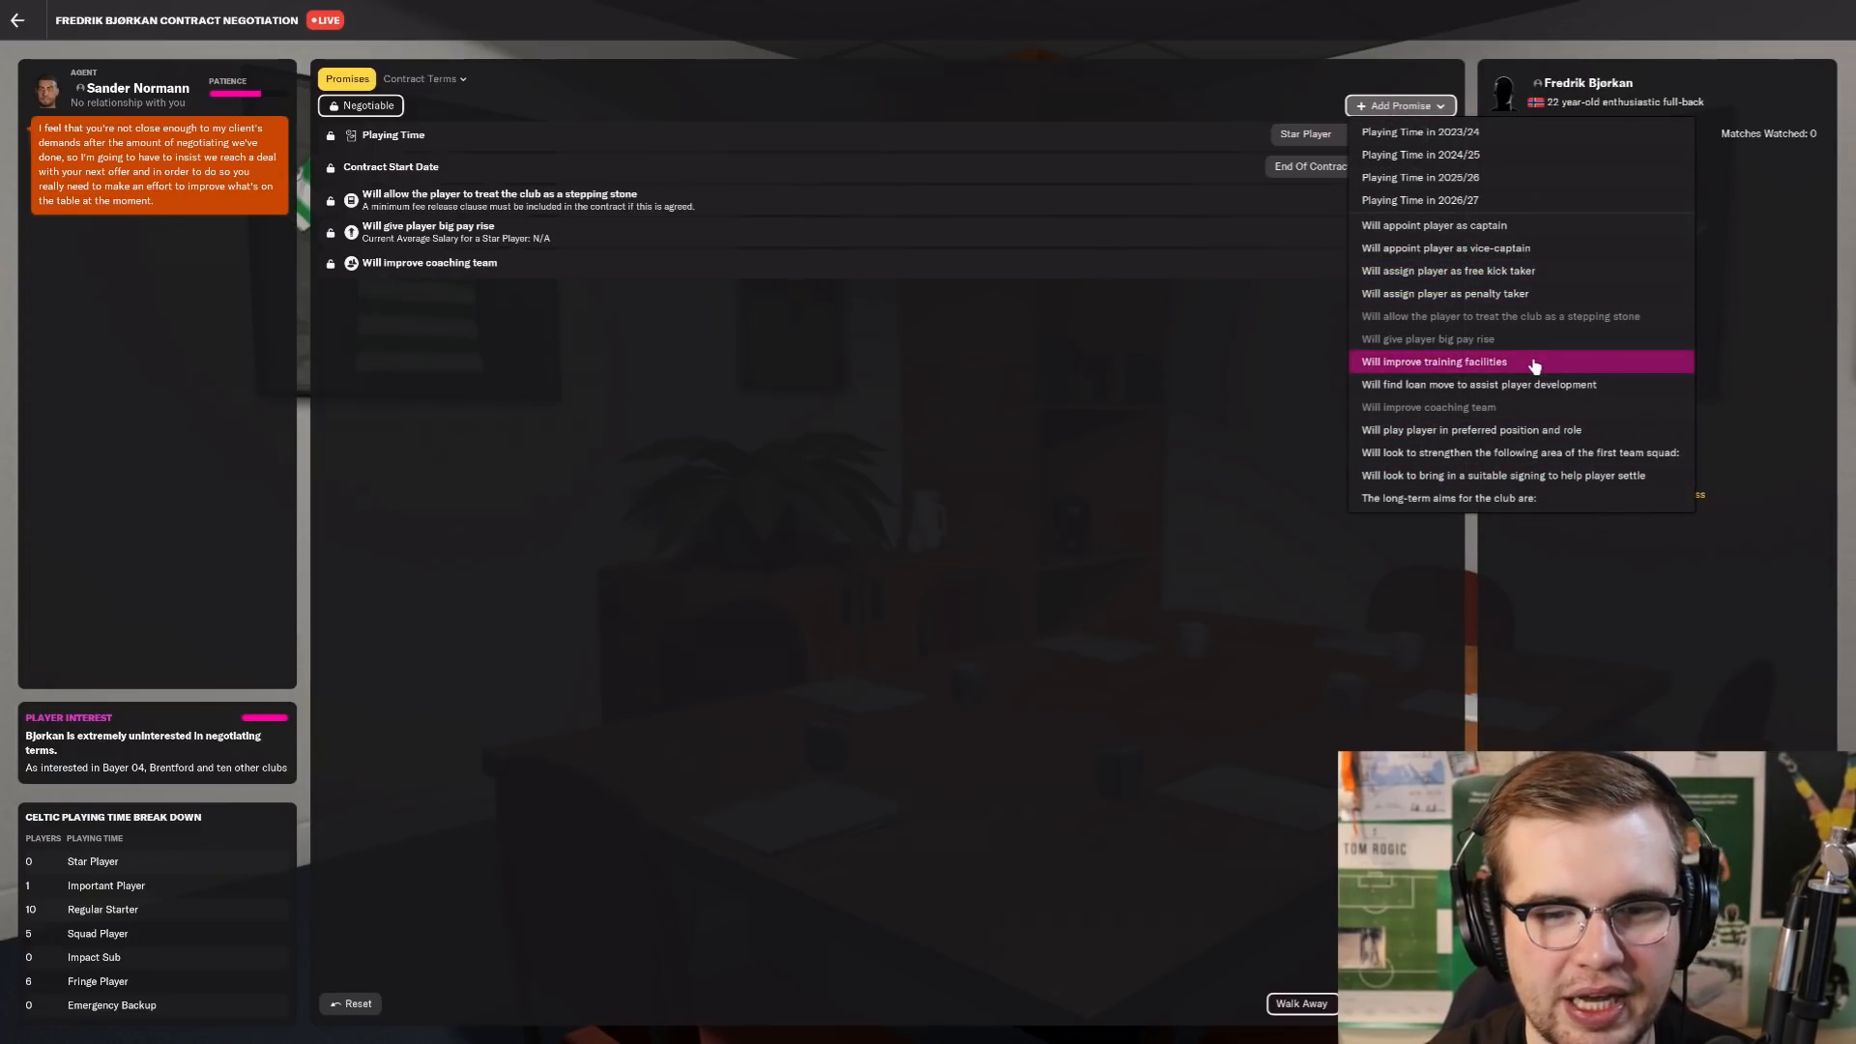
mouse_move(1564, 249)
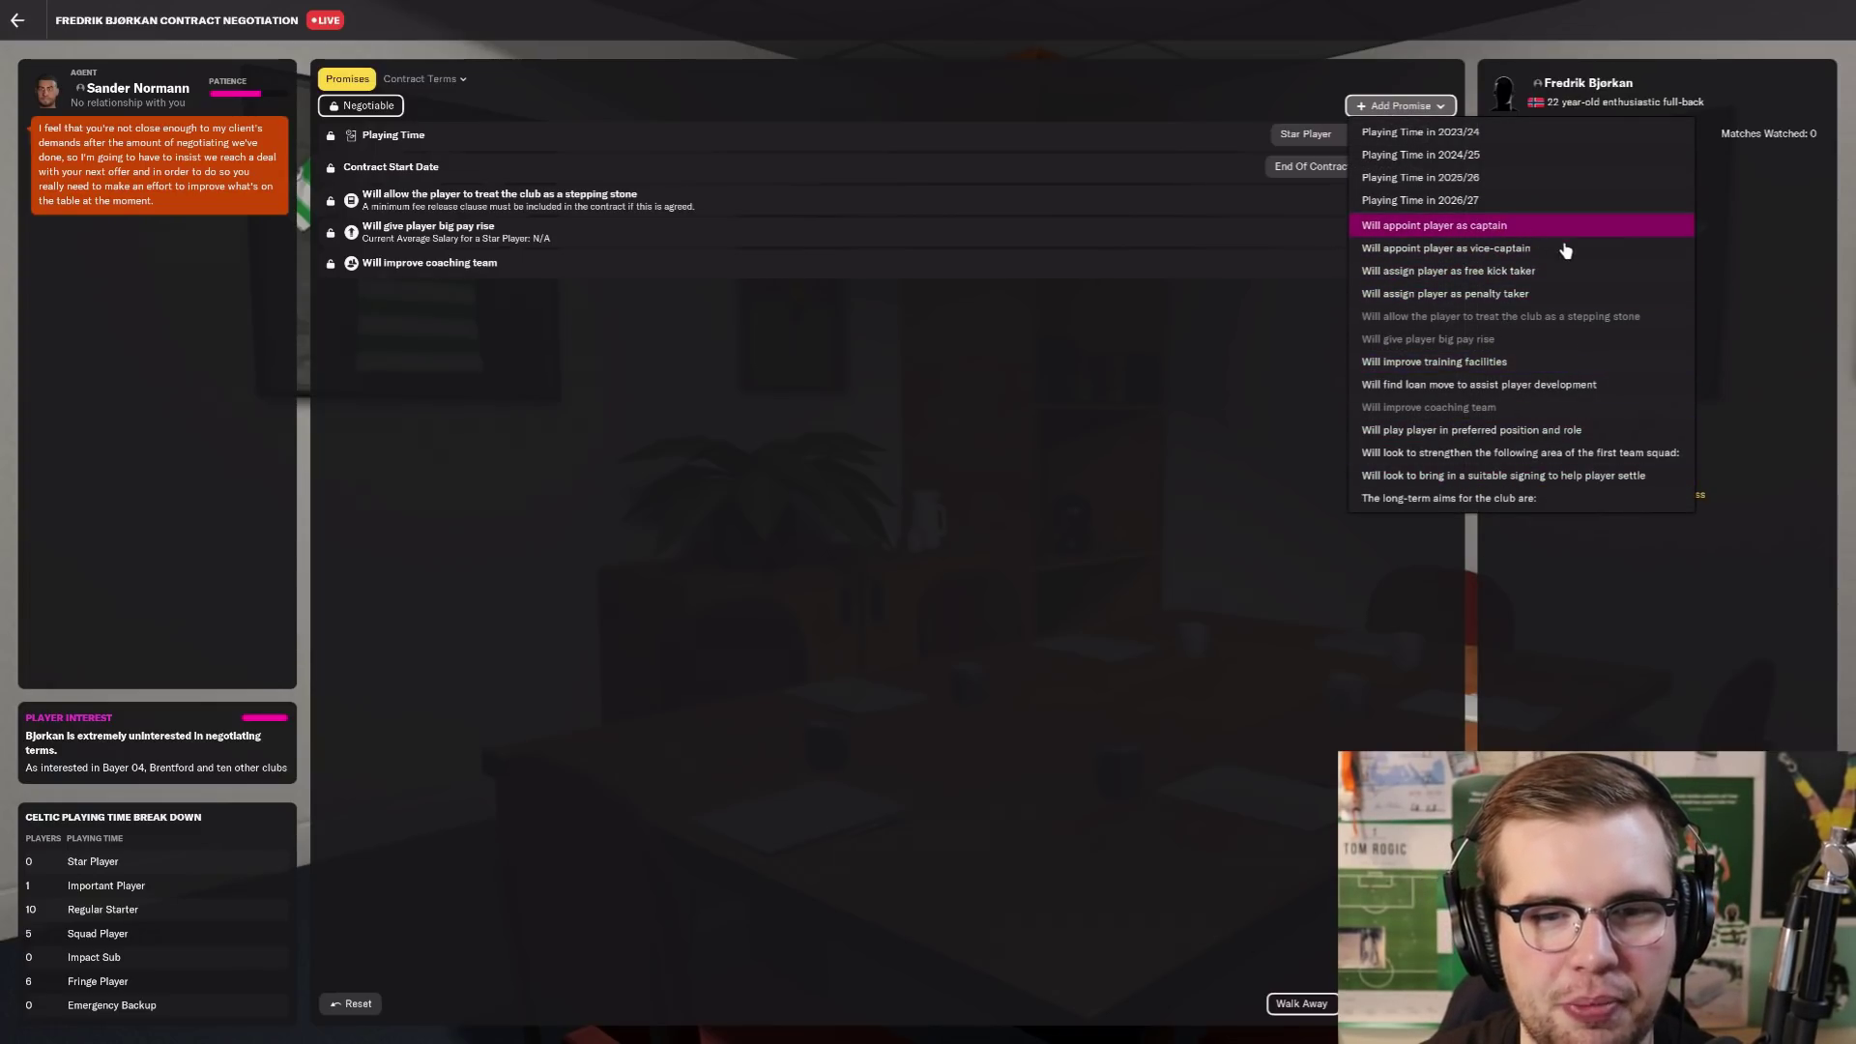
mouse_move(1537, 361)
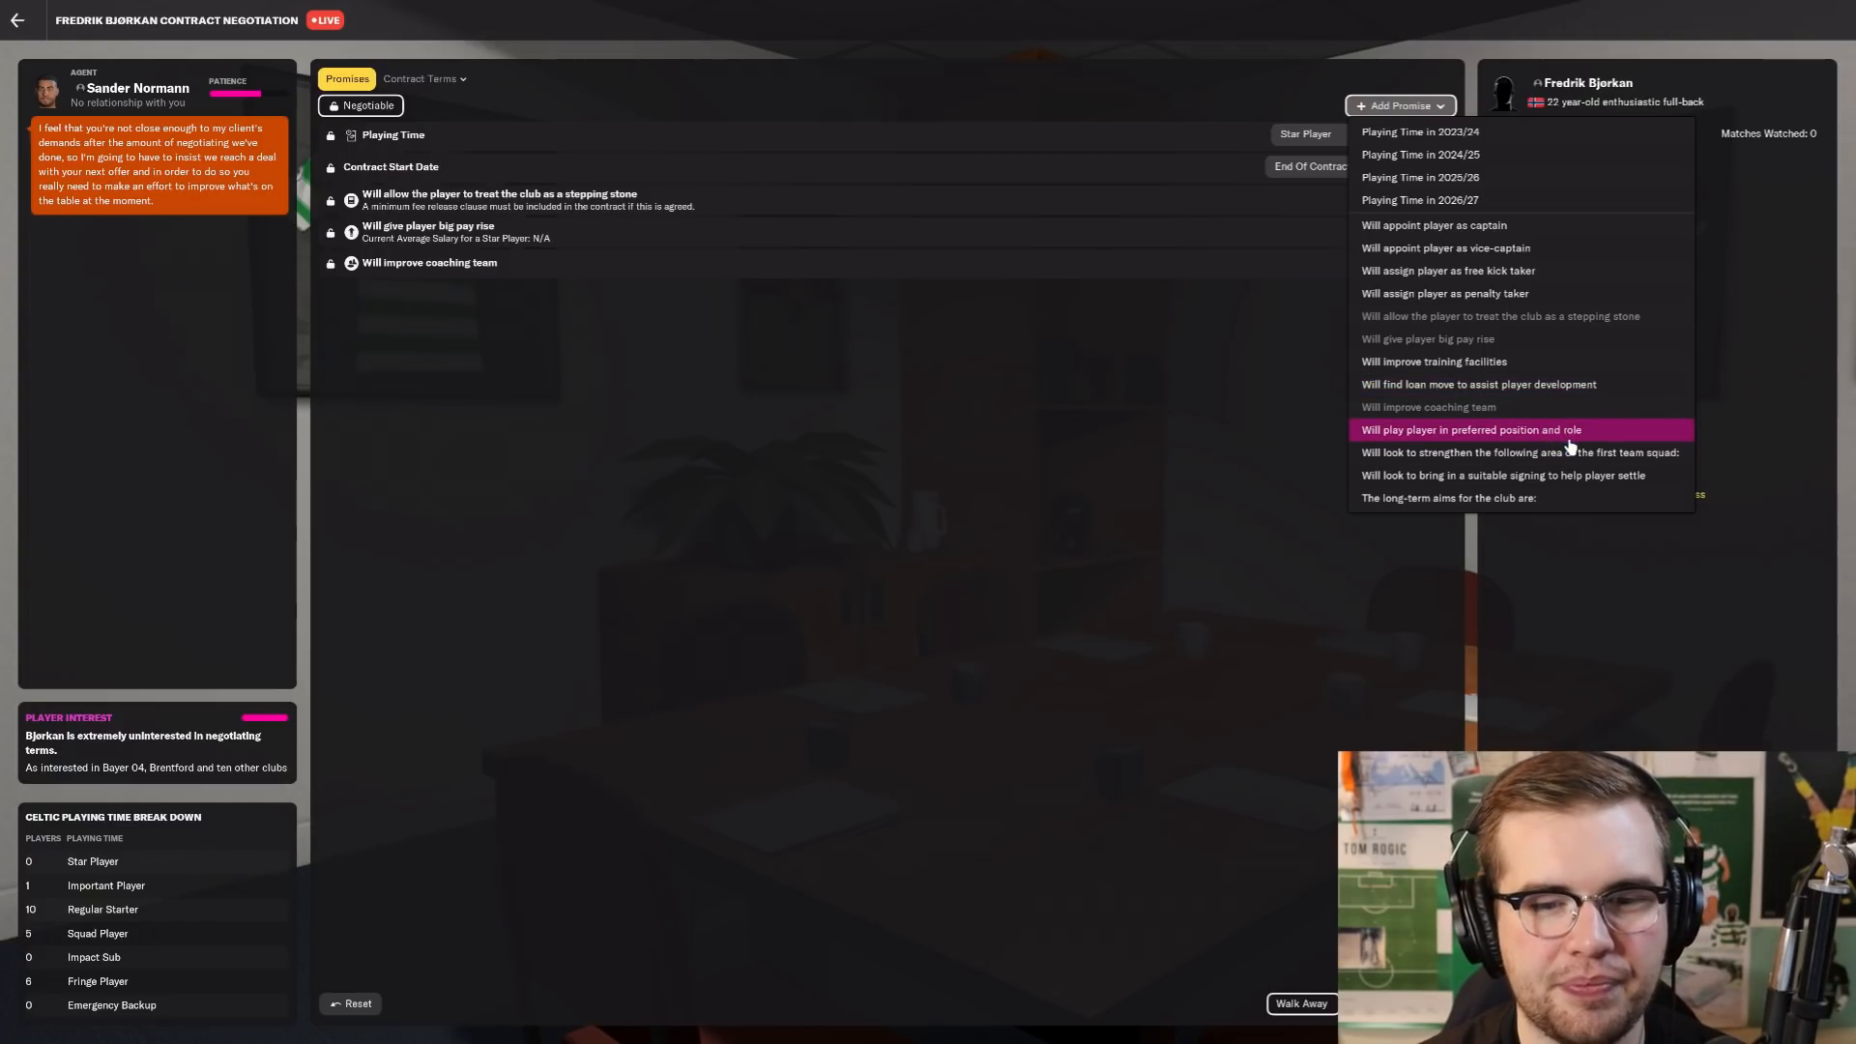
Step: Promise his preferred position and role plus the club aim of winning the cinch Premiership 2022/23
click(1471, 429)
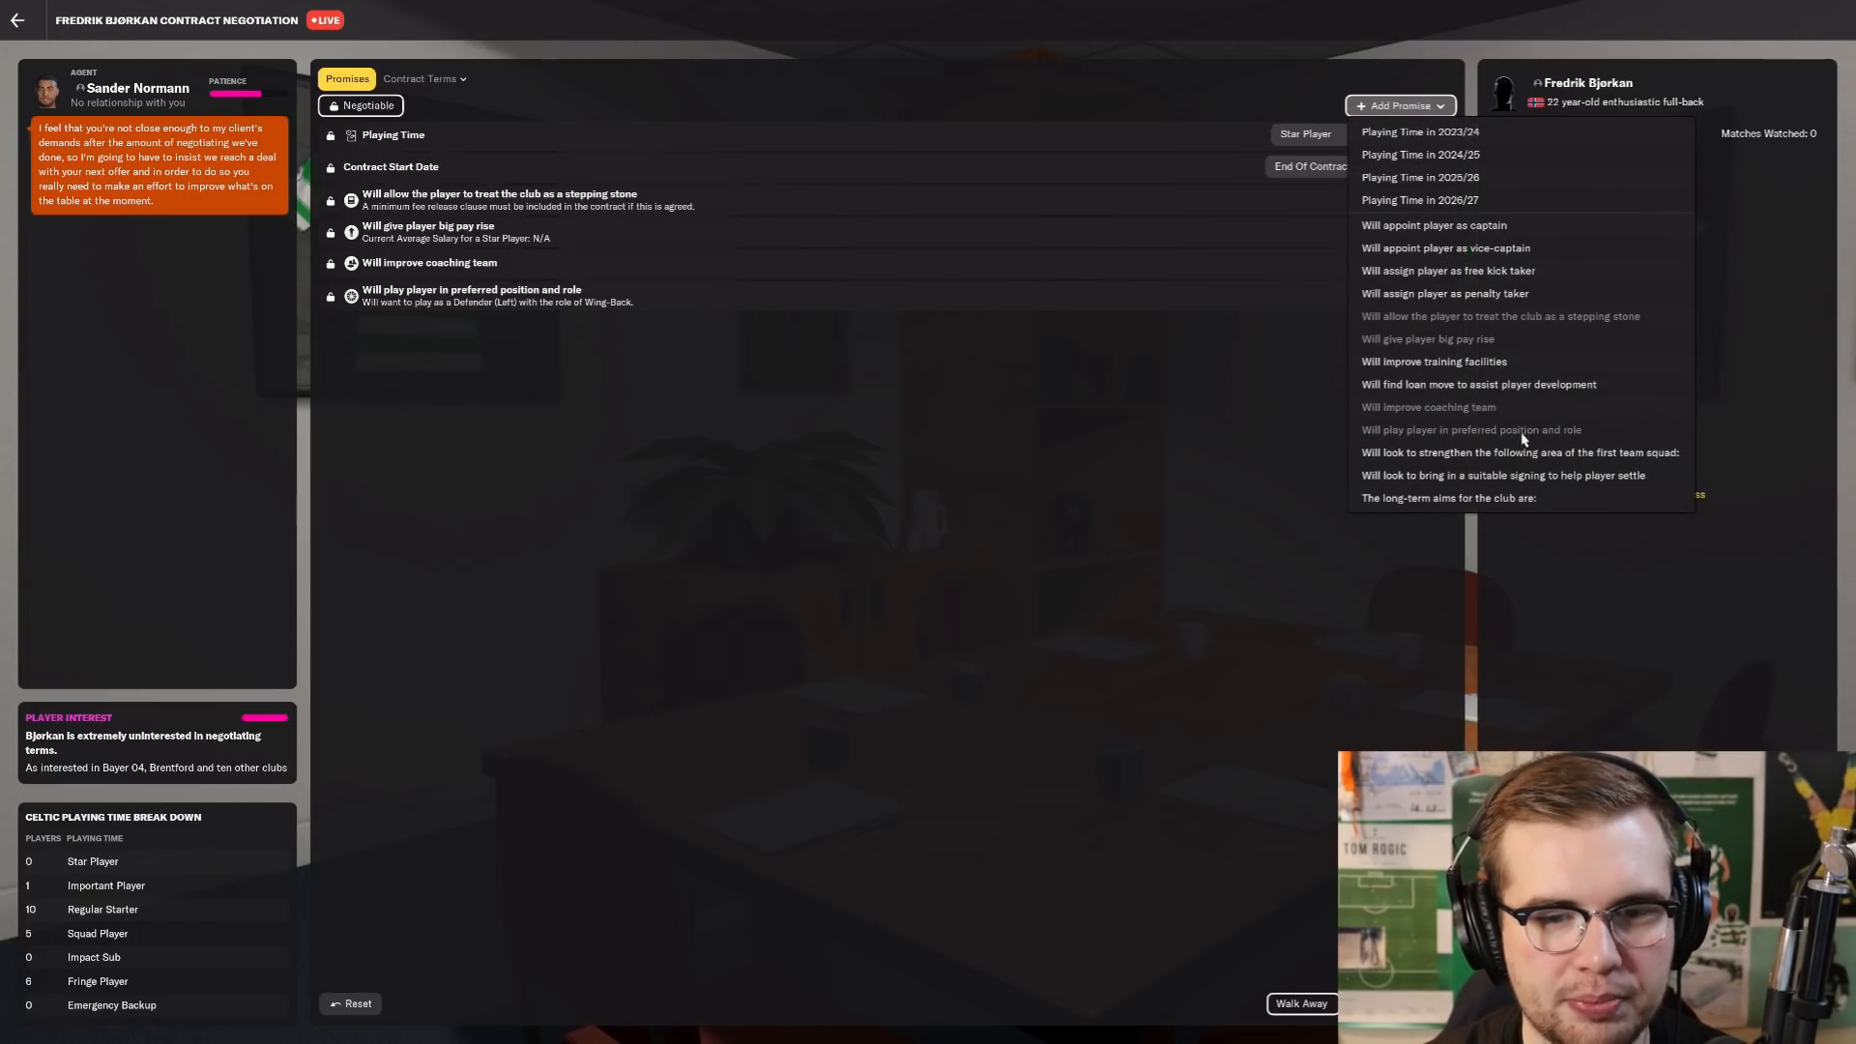
mouse_move(1521, 475)
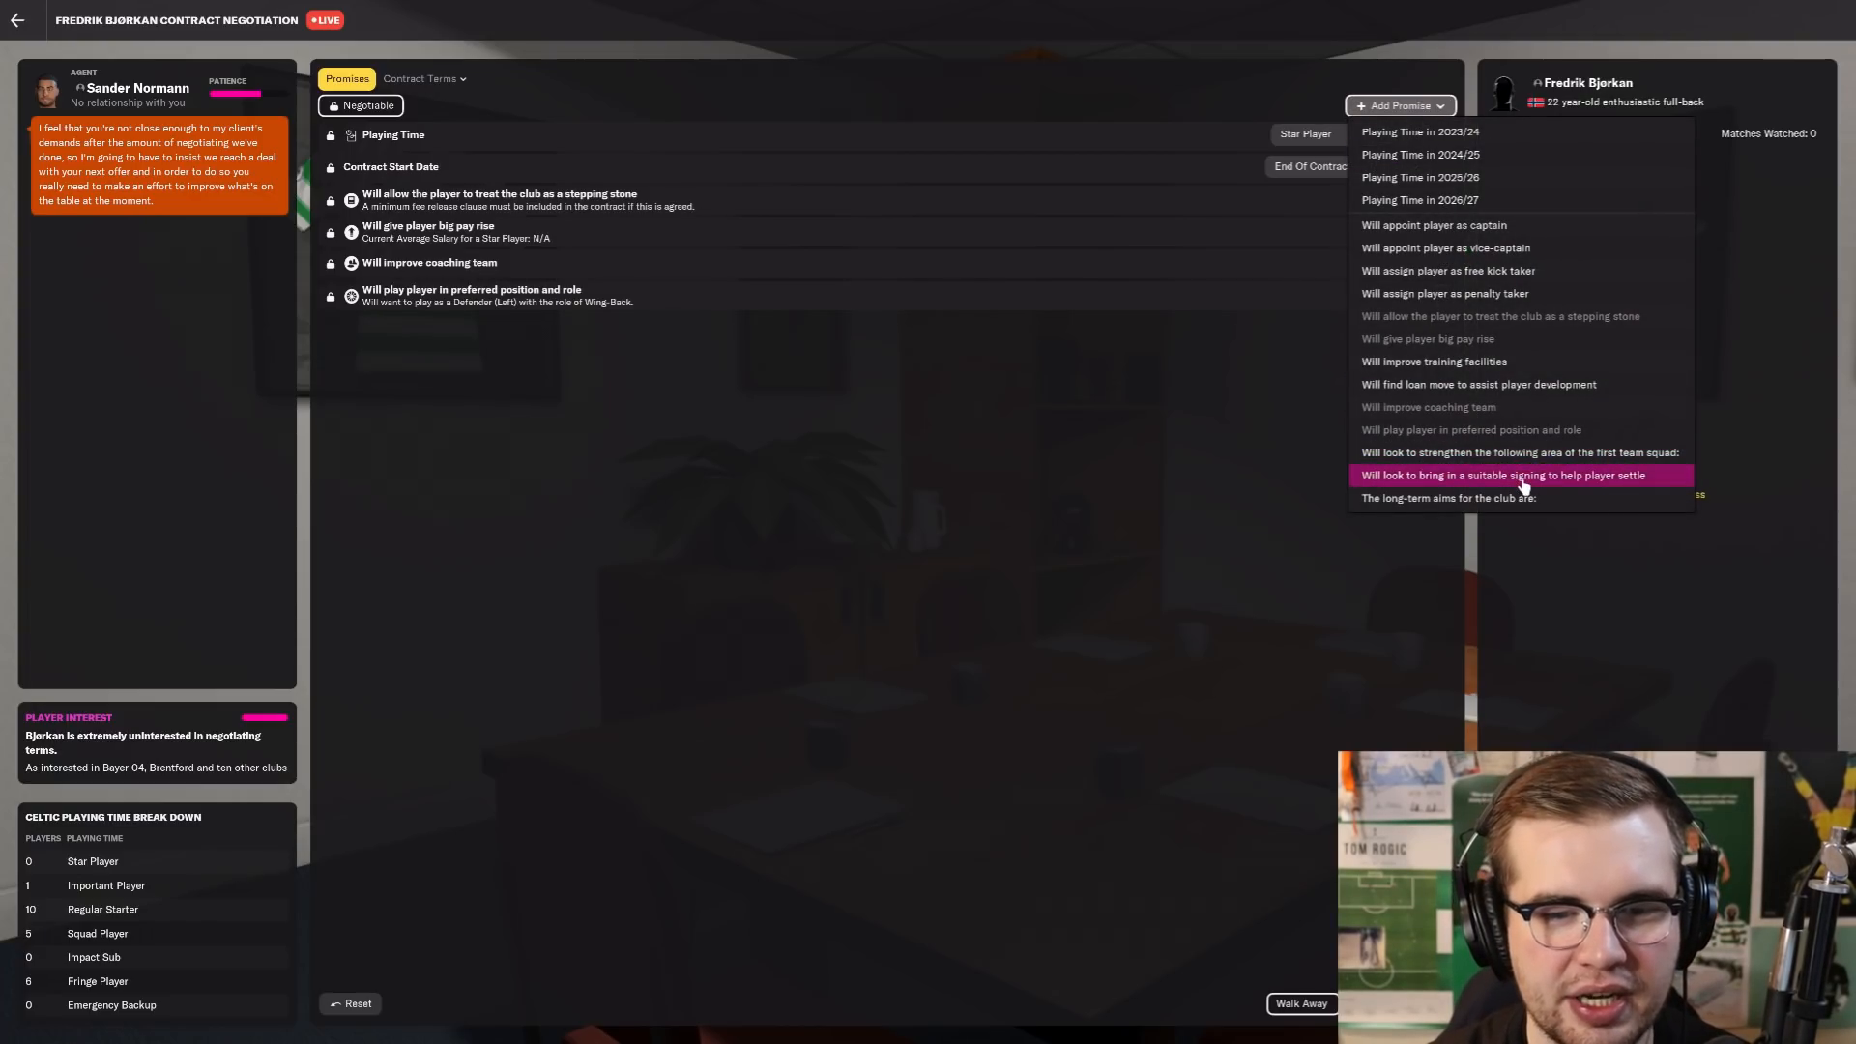
mouse_move(1524, 497)
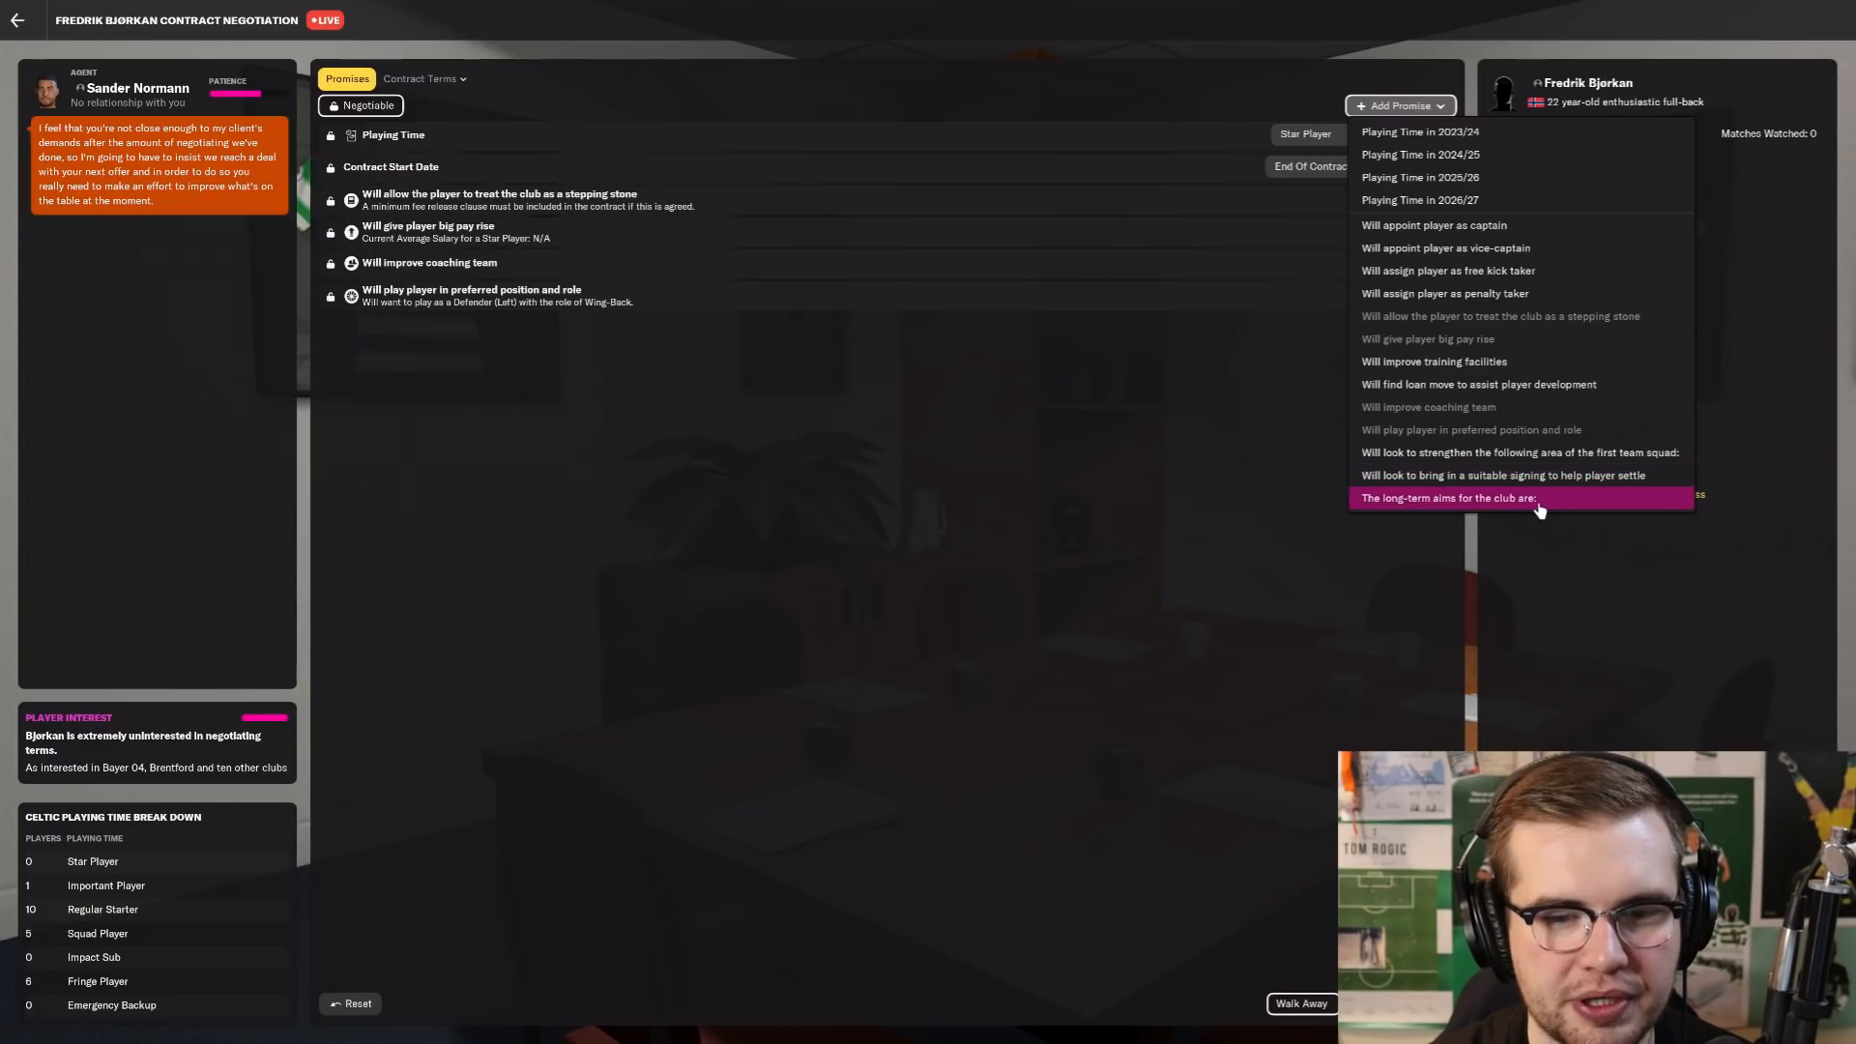
click(1446, 497)
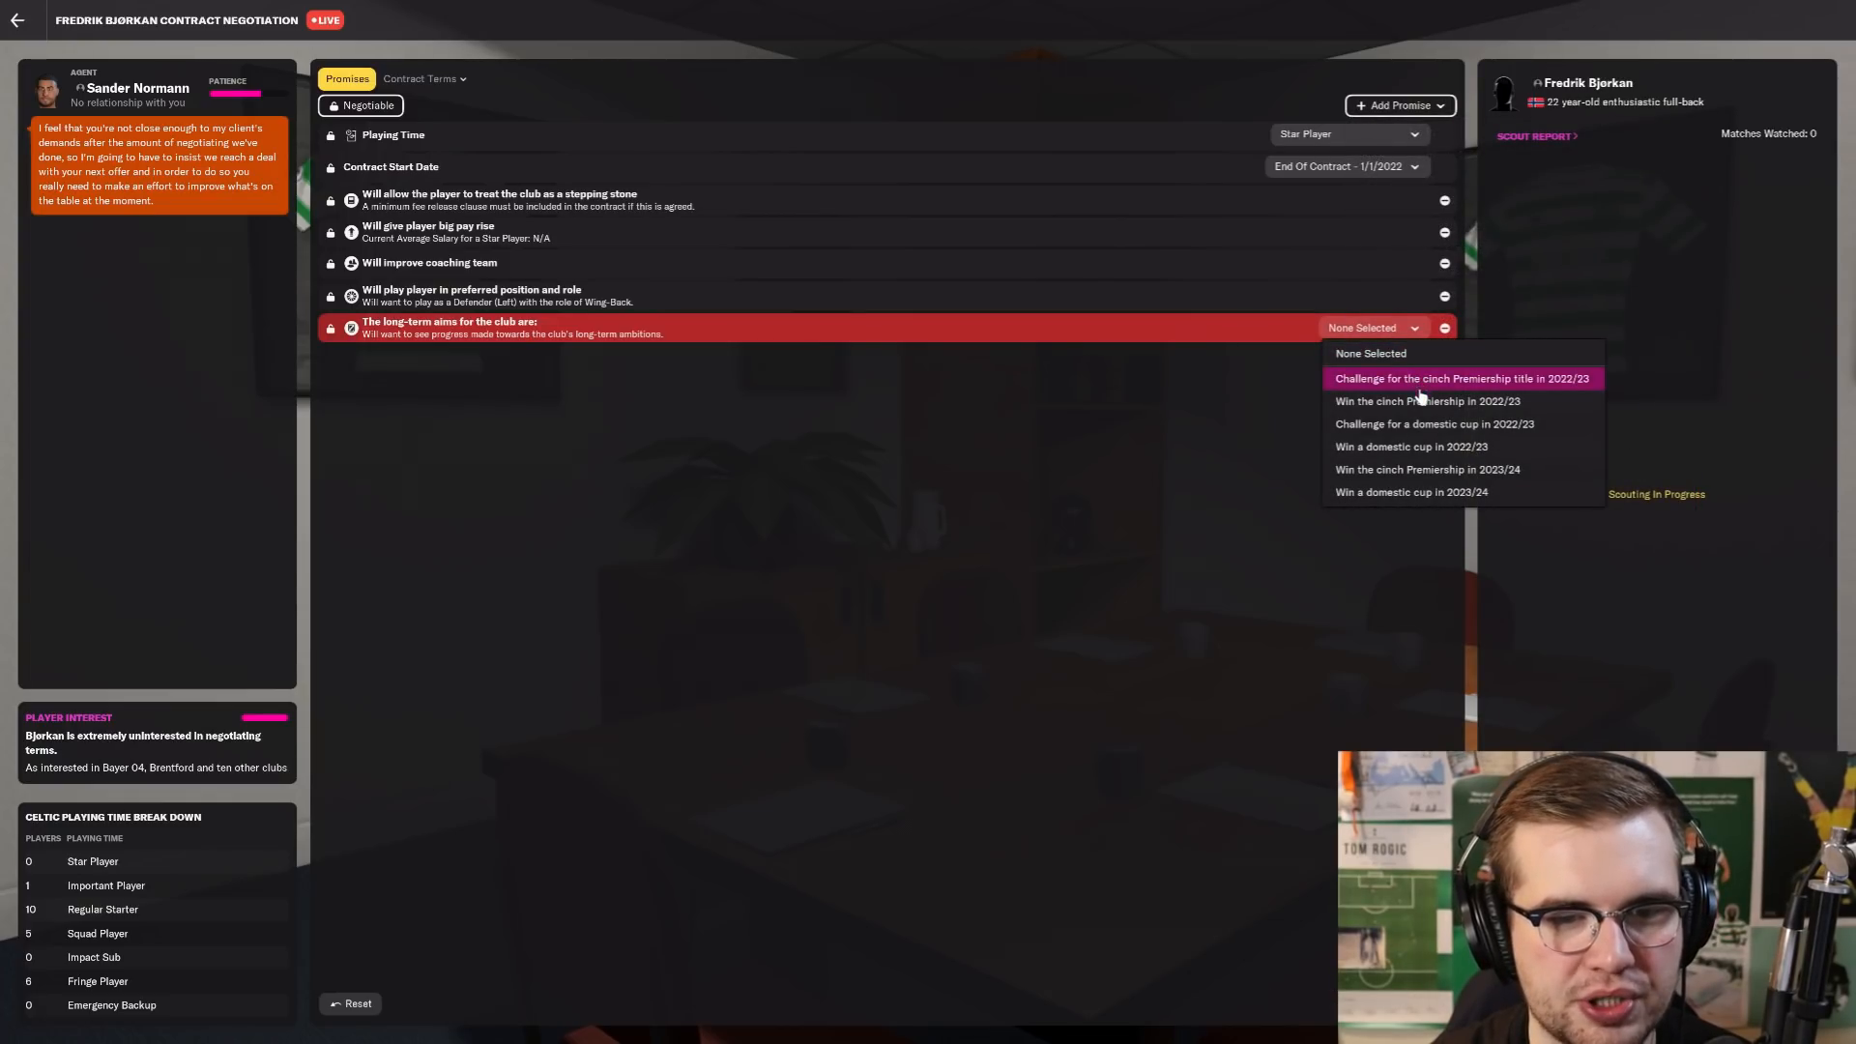
click(1427, 400)
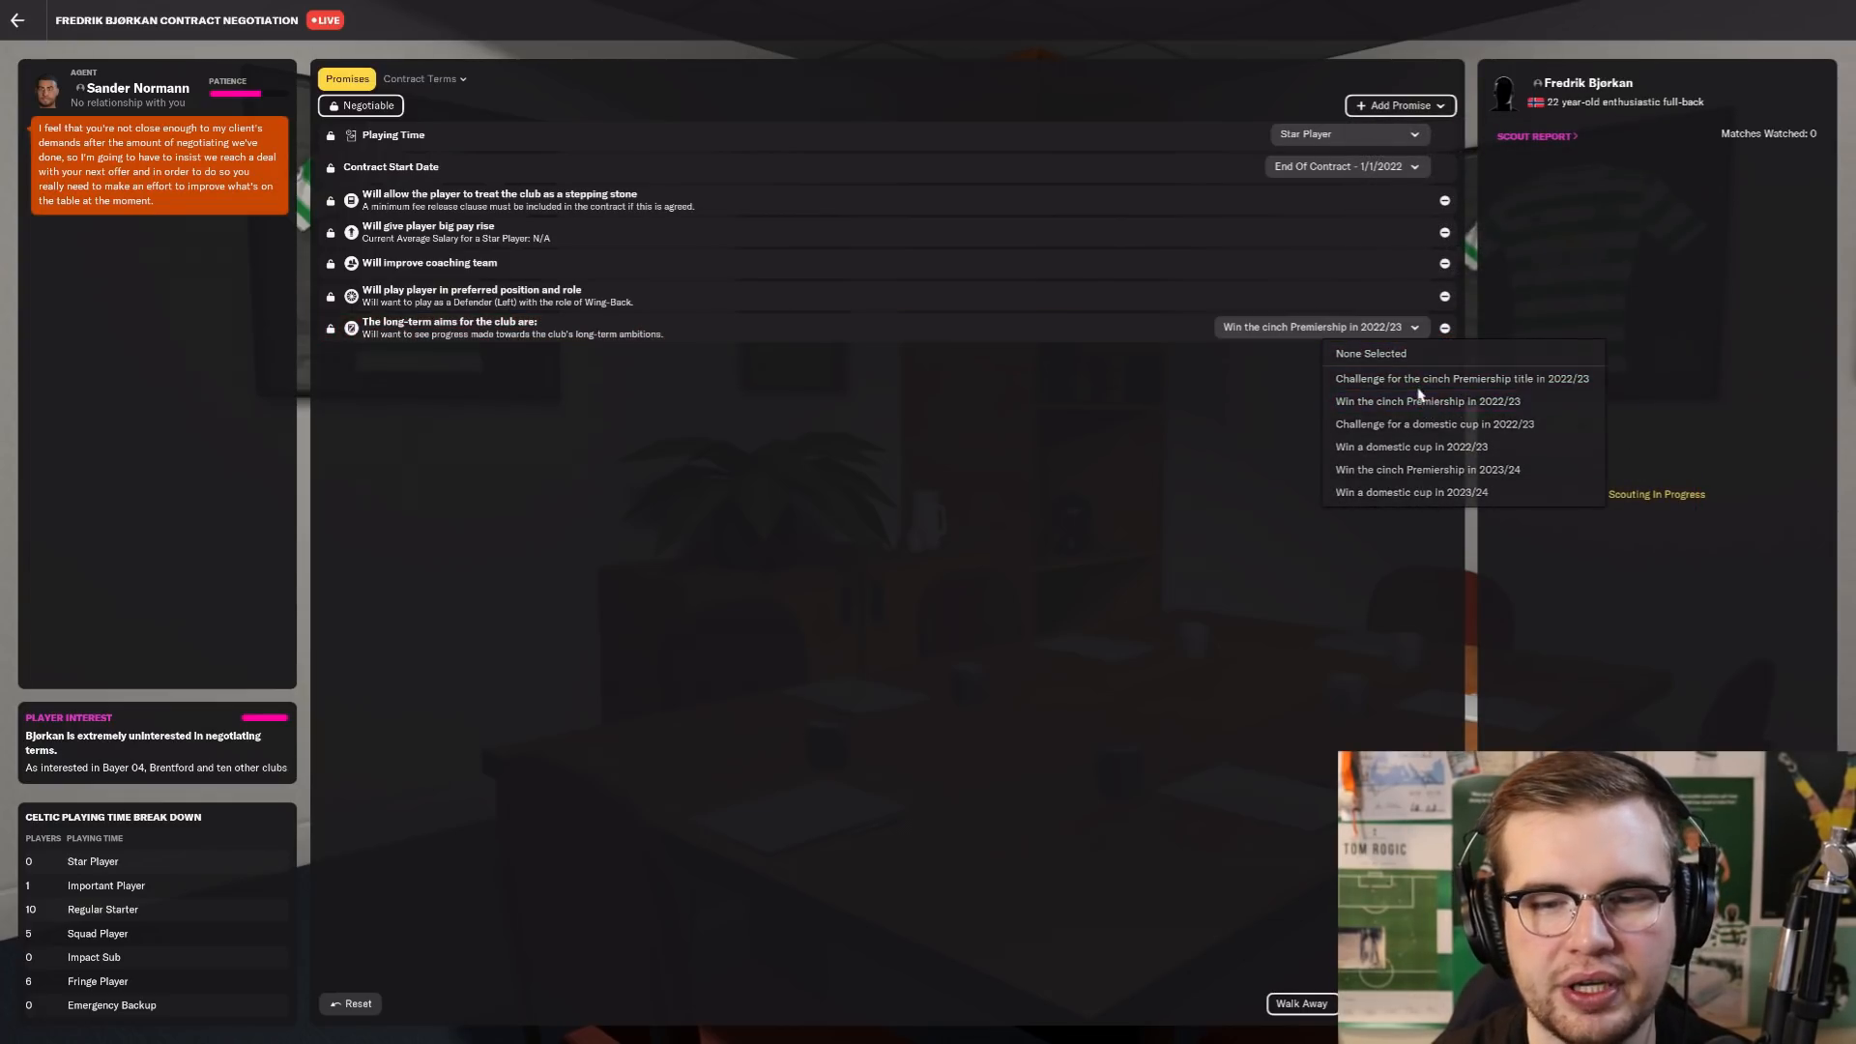
click(1397, 104)
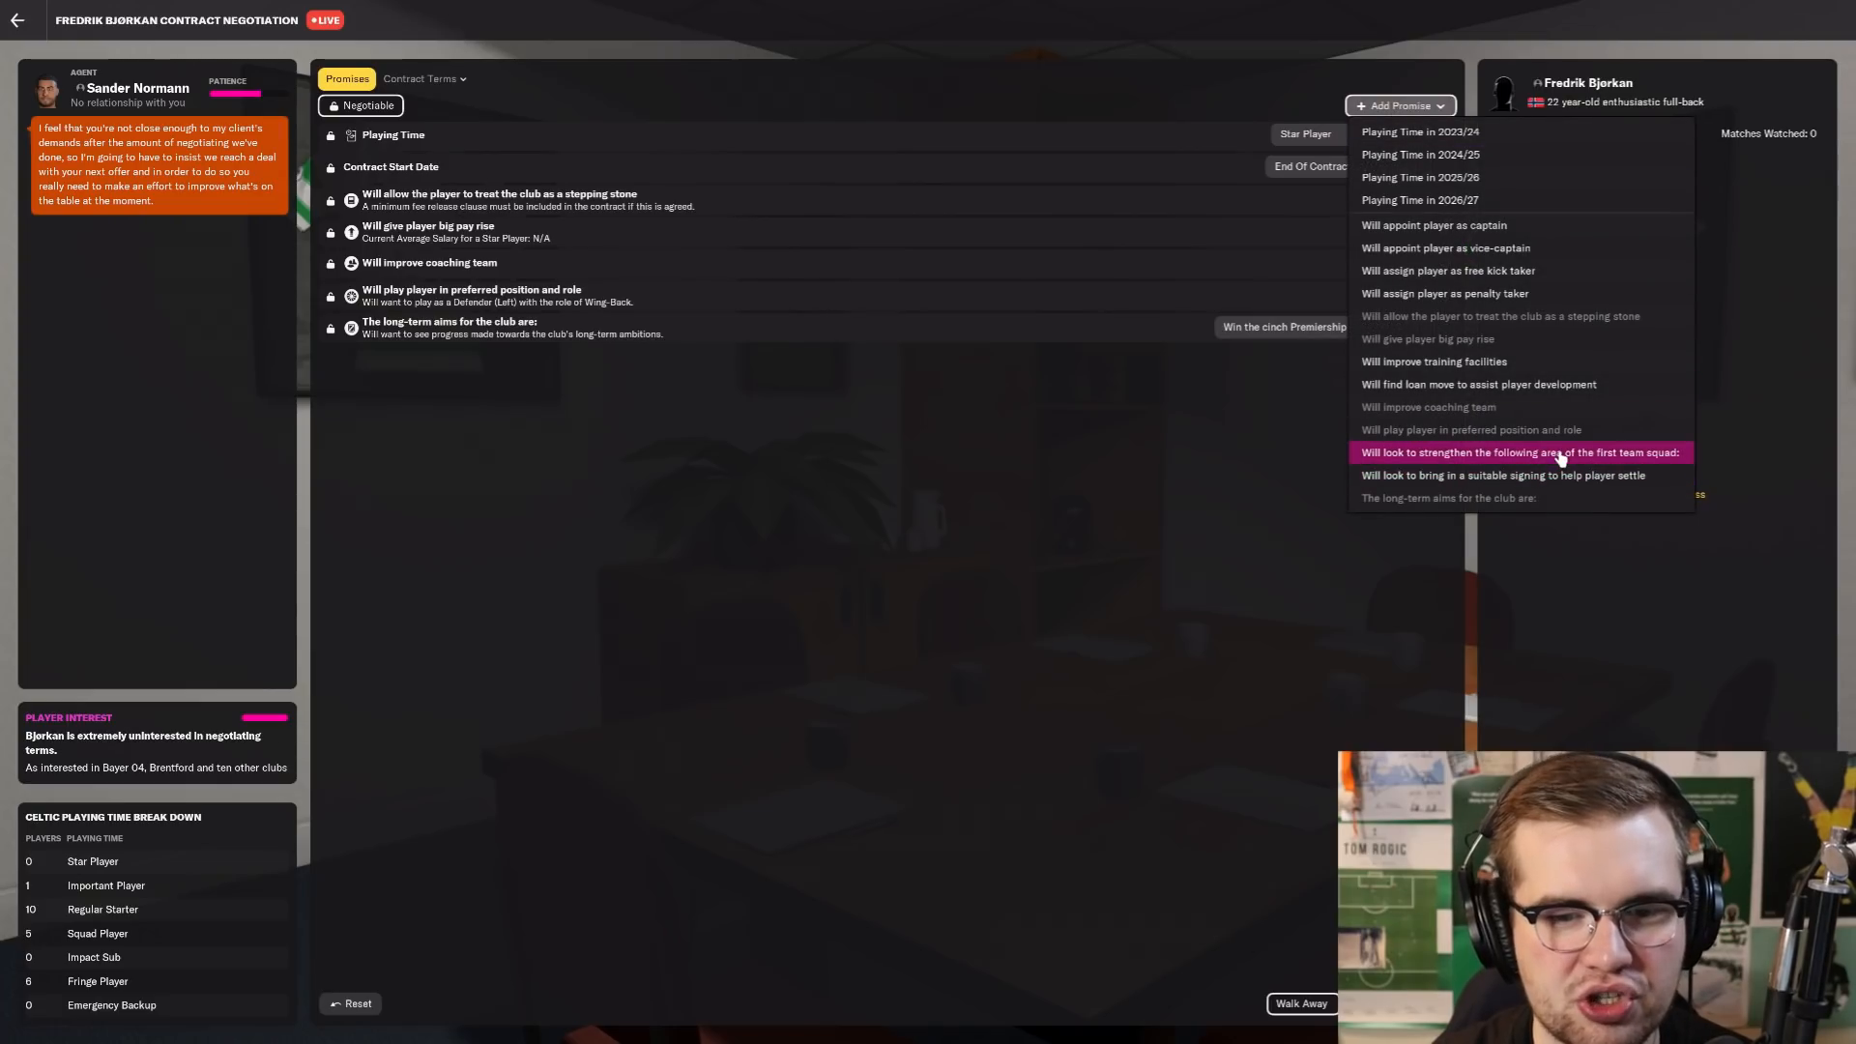
mouse_move(1573, 476)
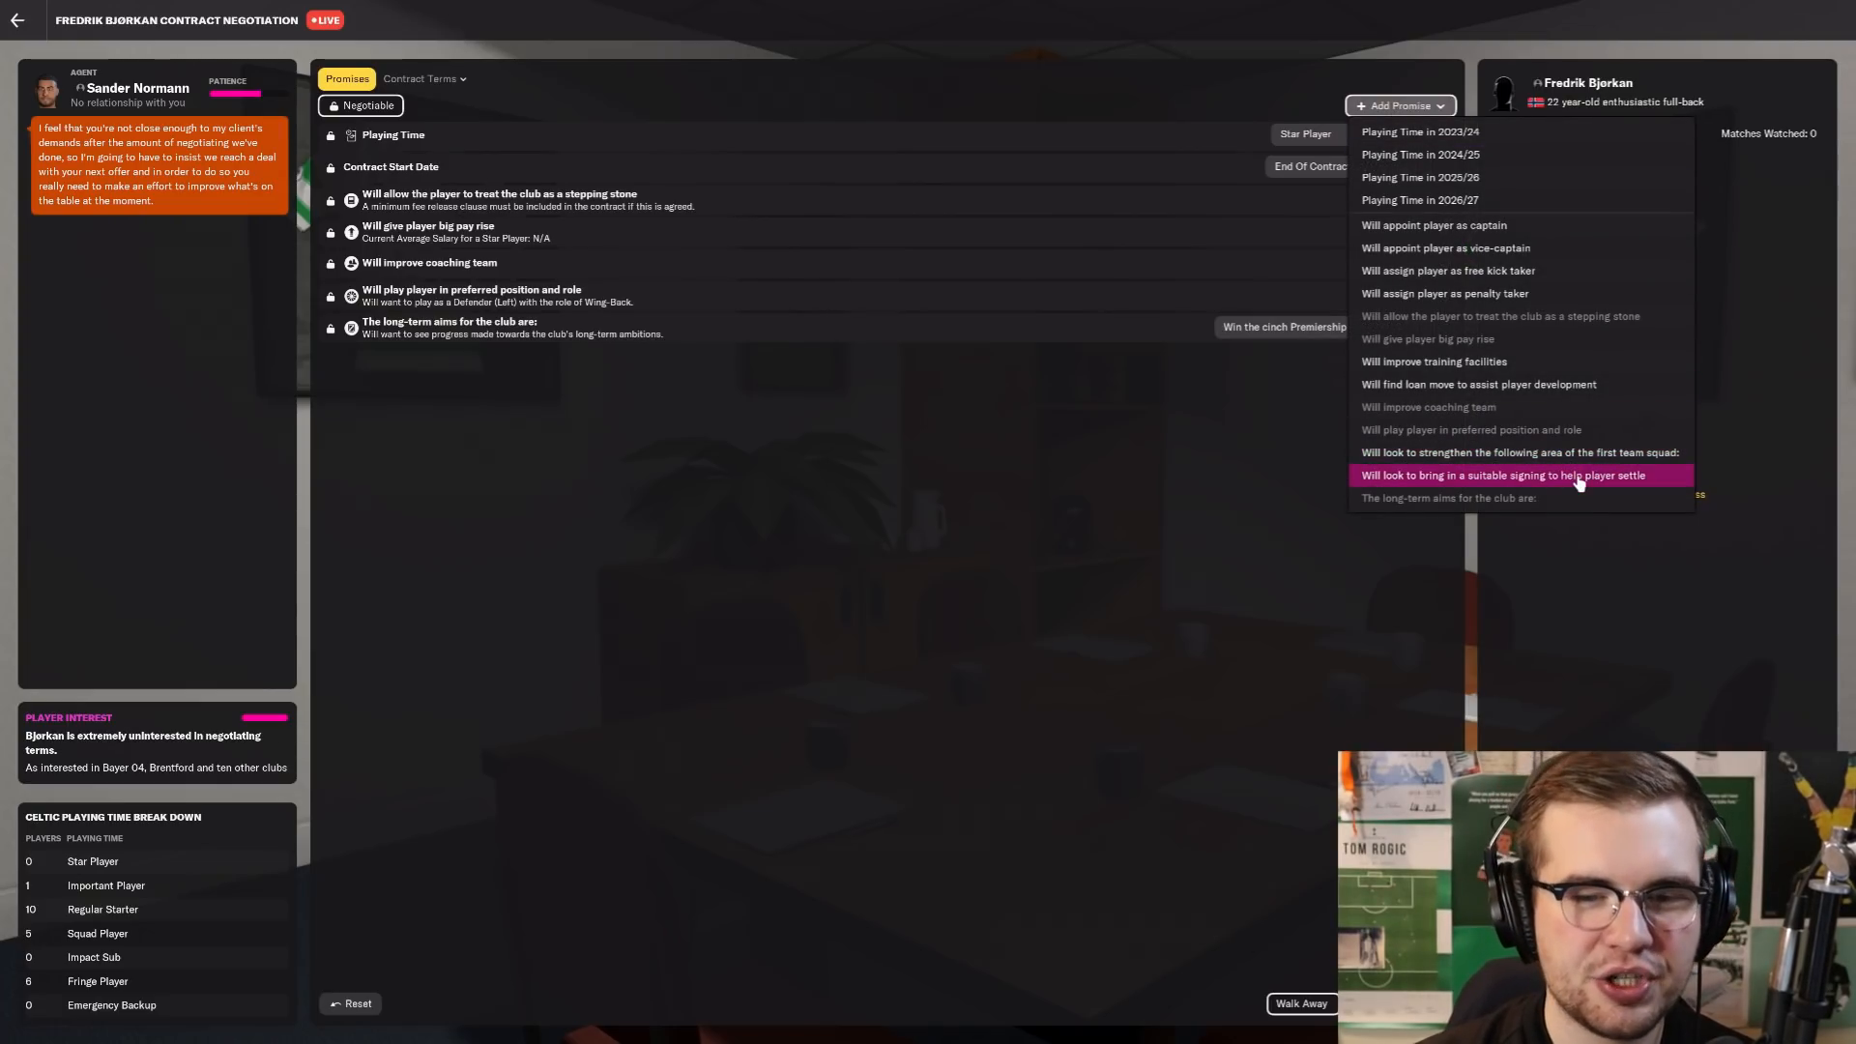
mouse_move(1570, 460)
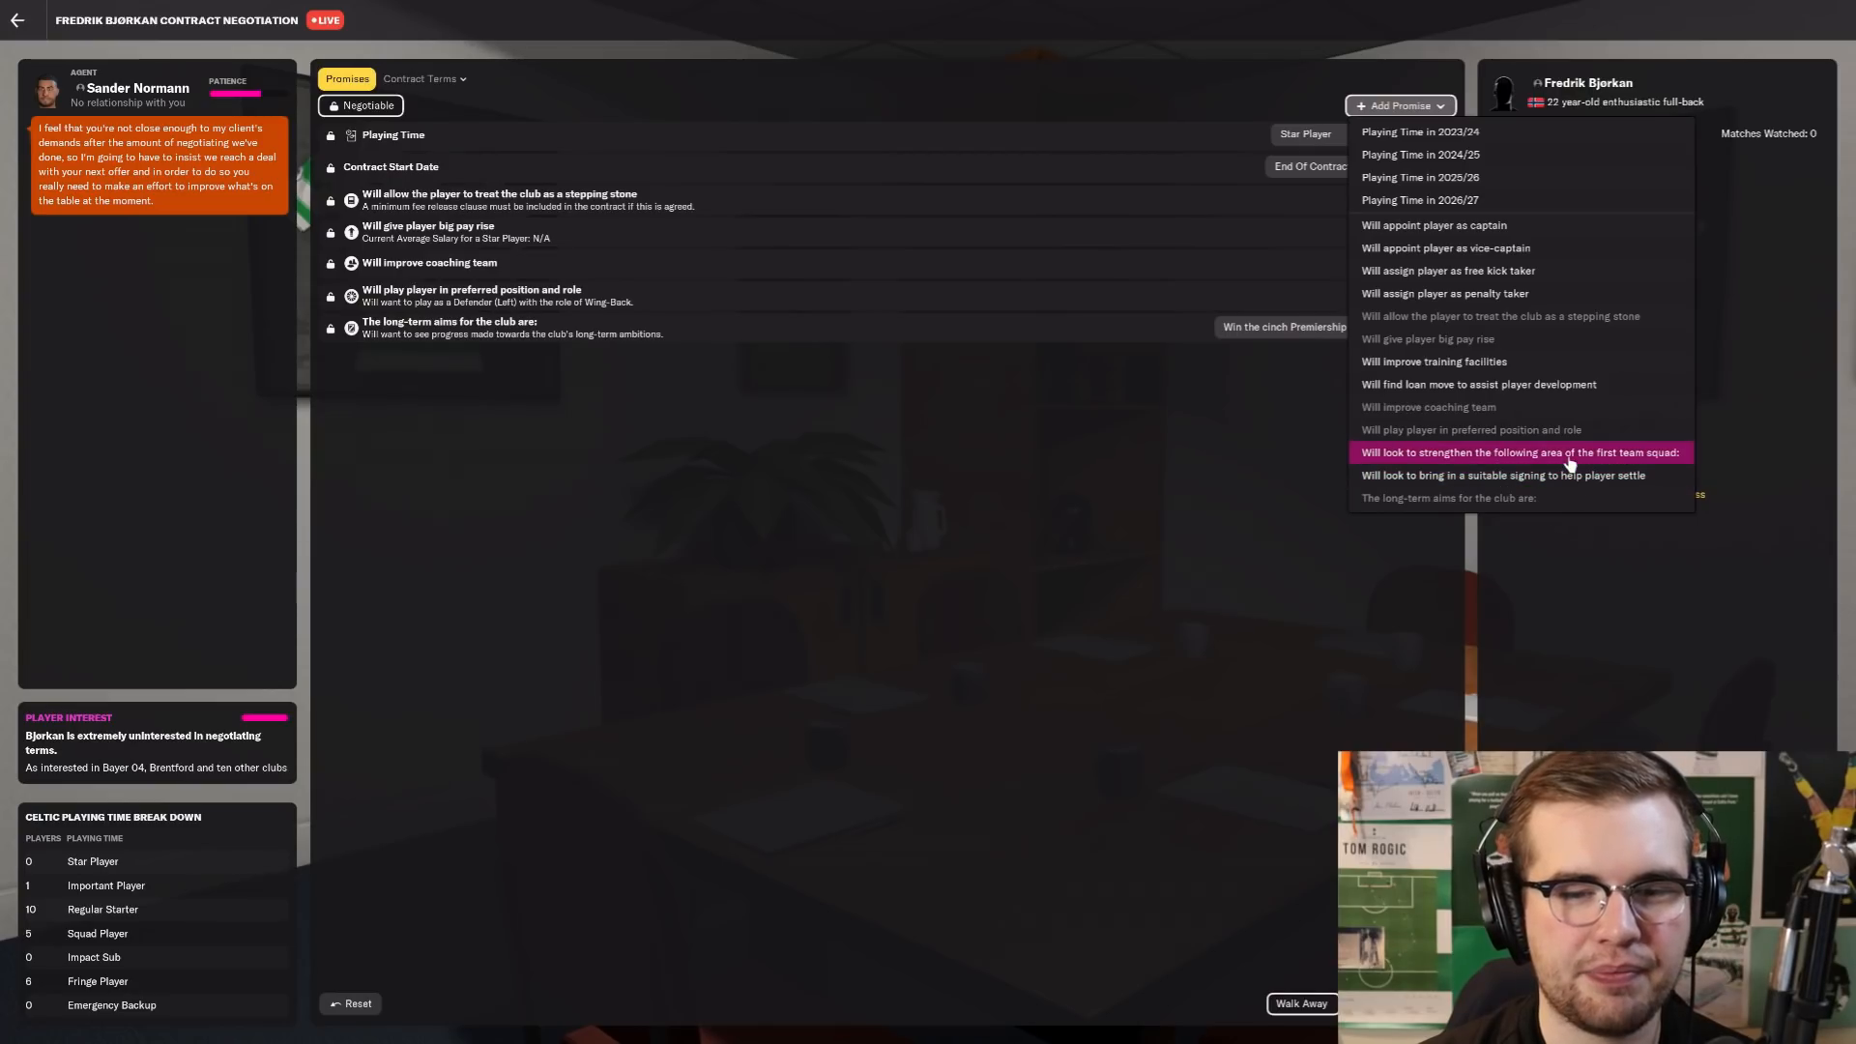
click(1519, 452)
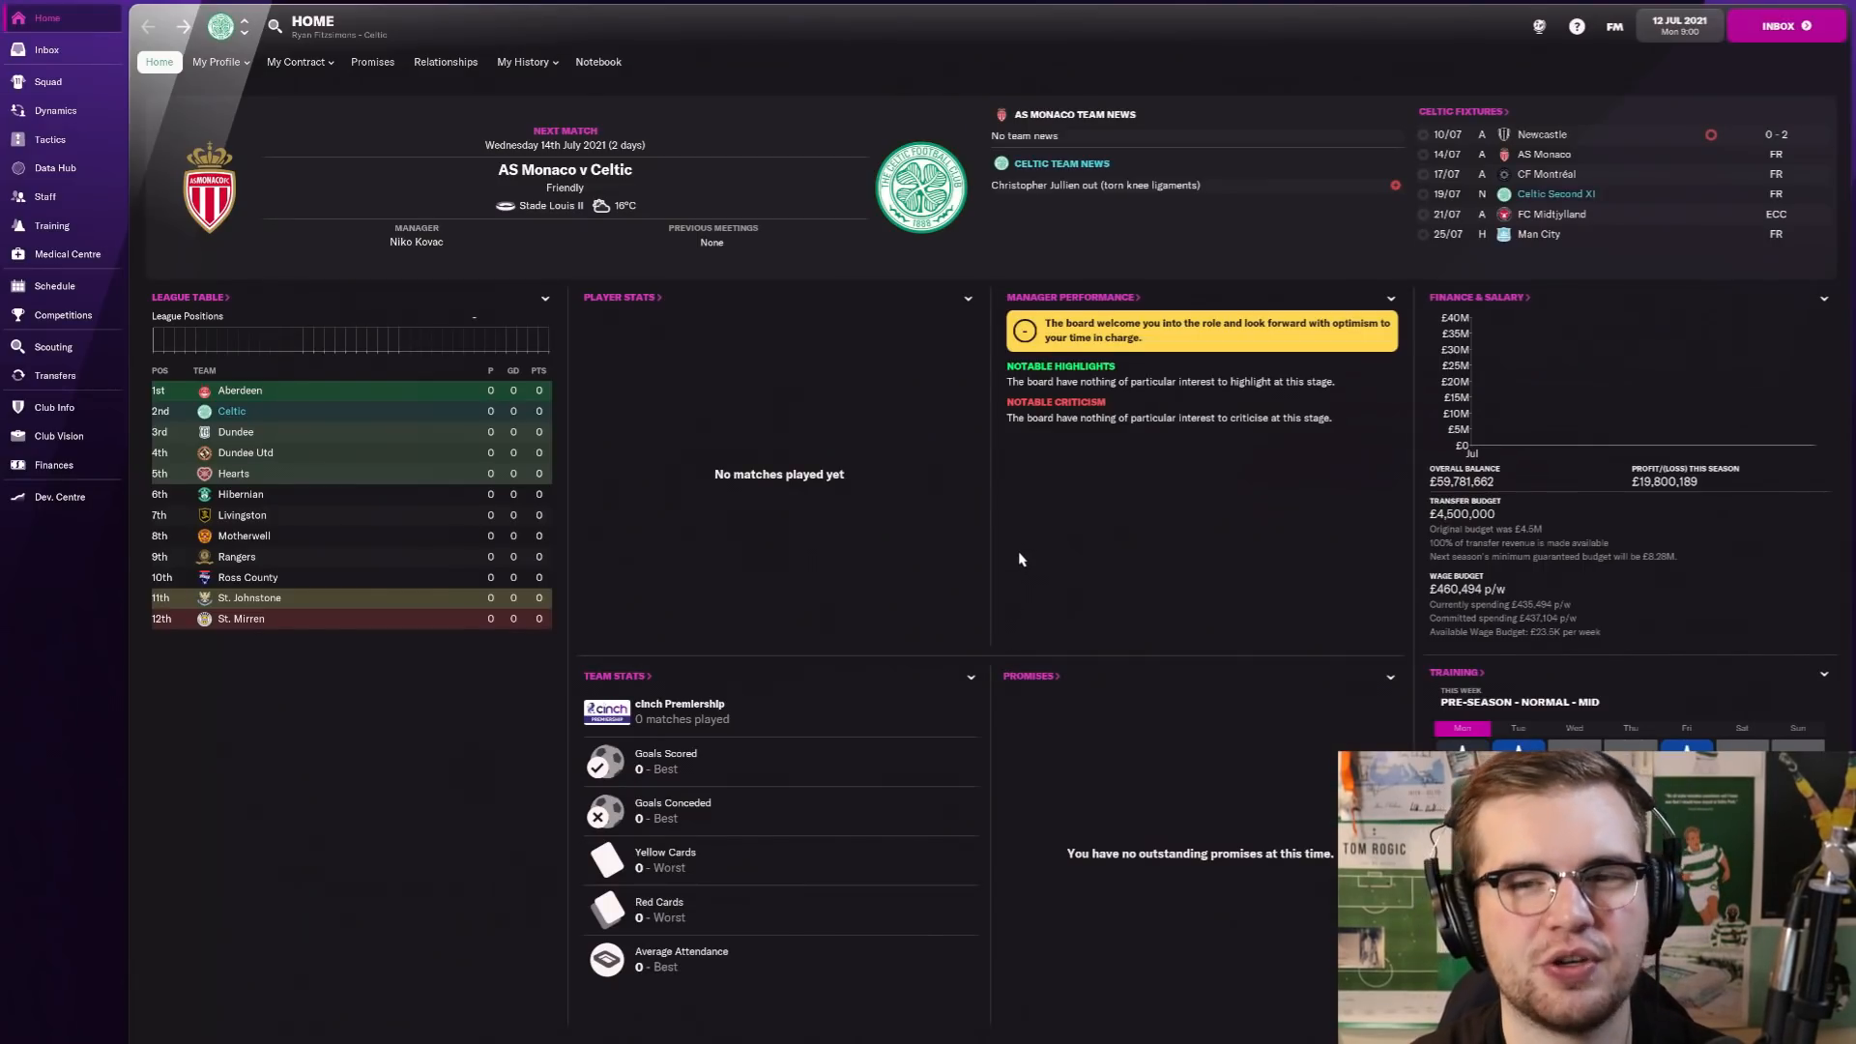
mouse_move(682, 536)
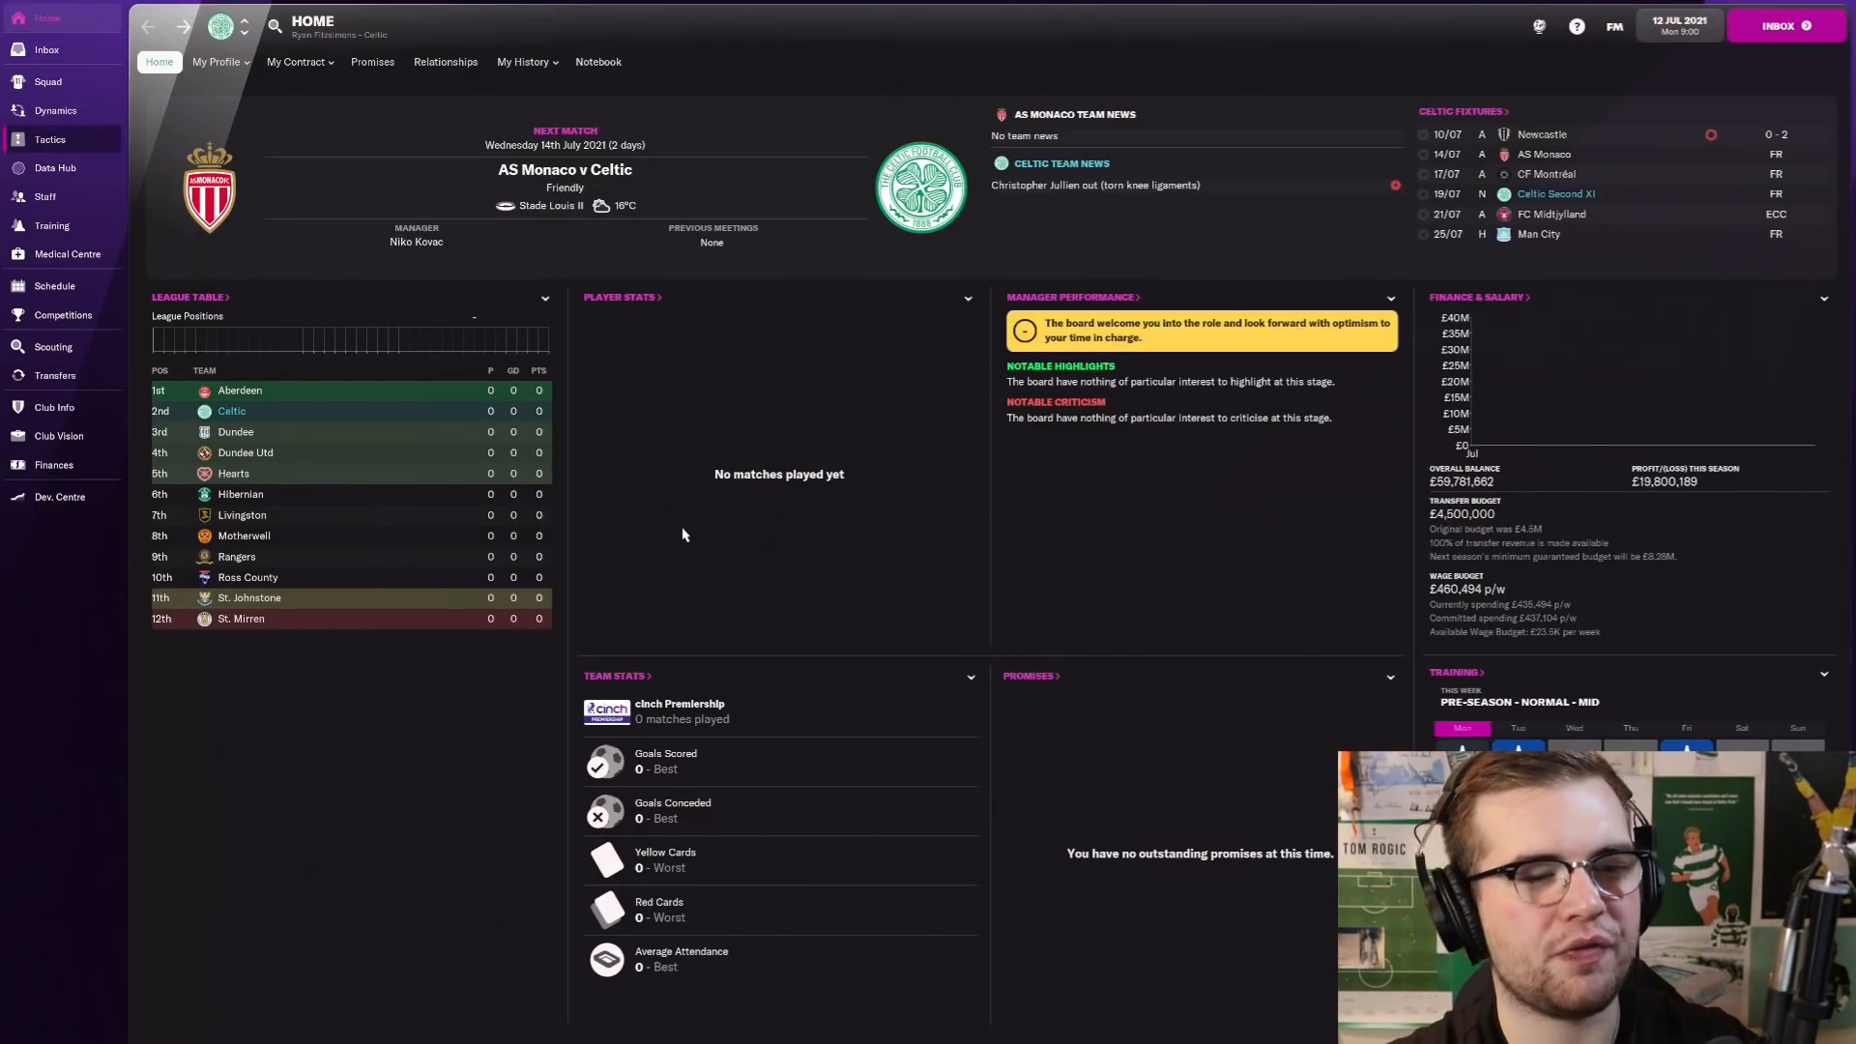
Step: Go to Celtic's tactics screen showing the Positive 4-3-3 DM Wide formation
click(50, 139)
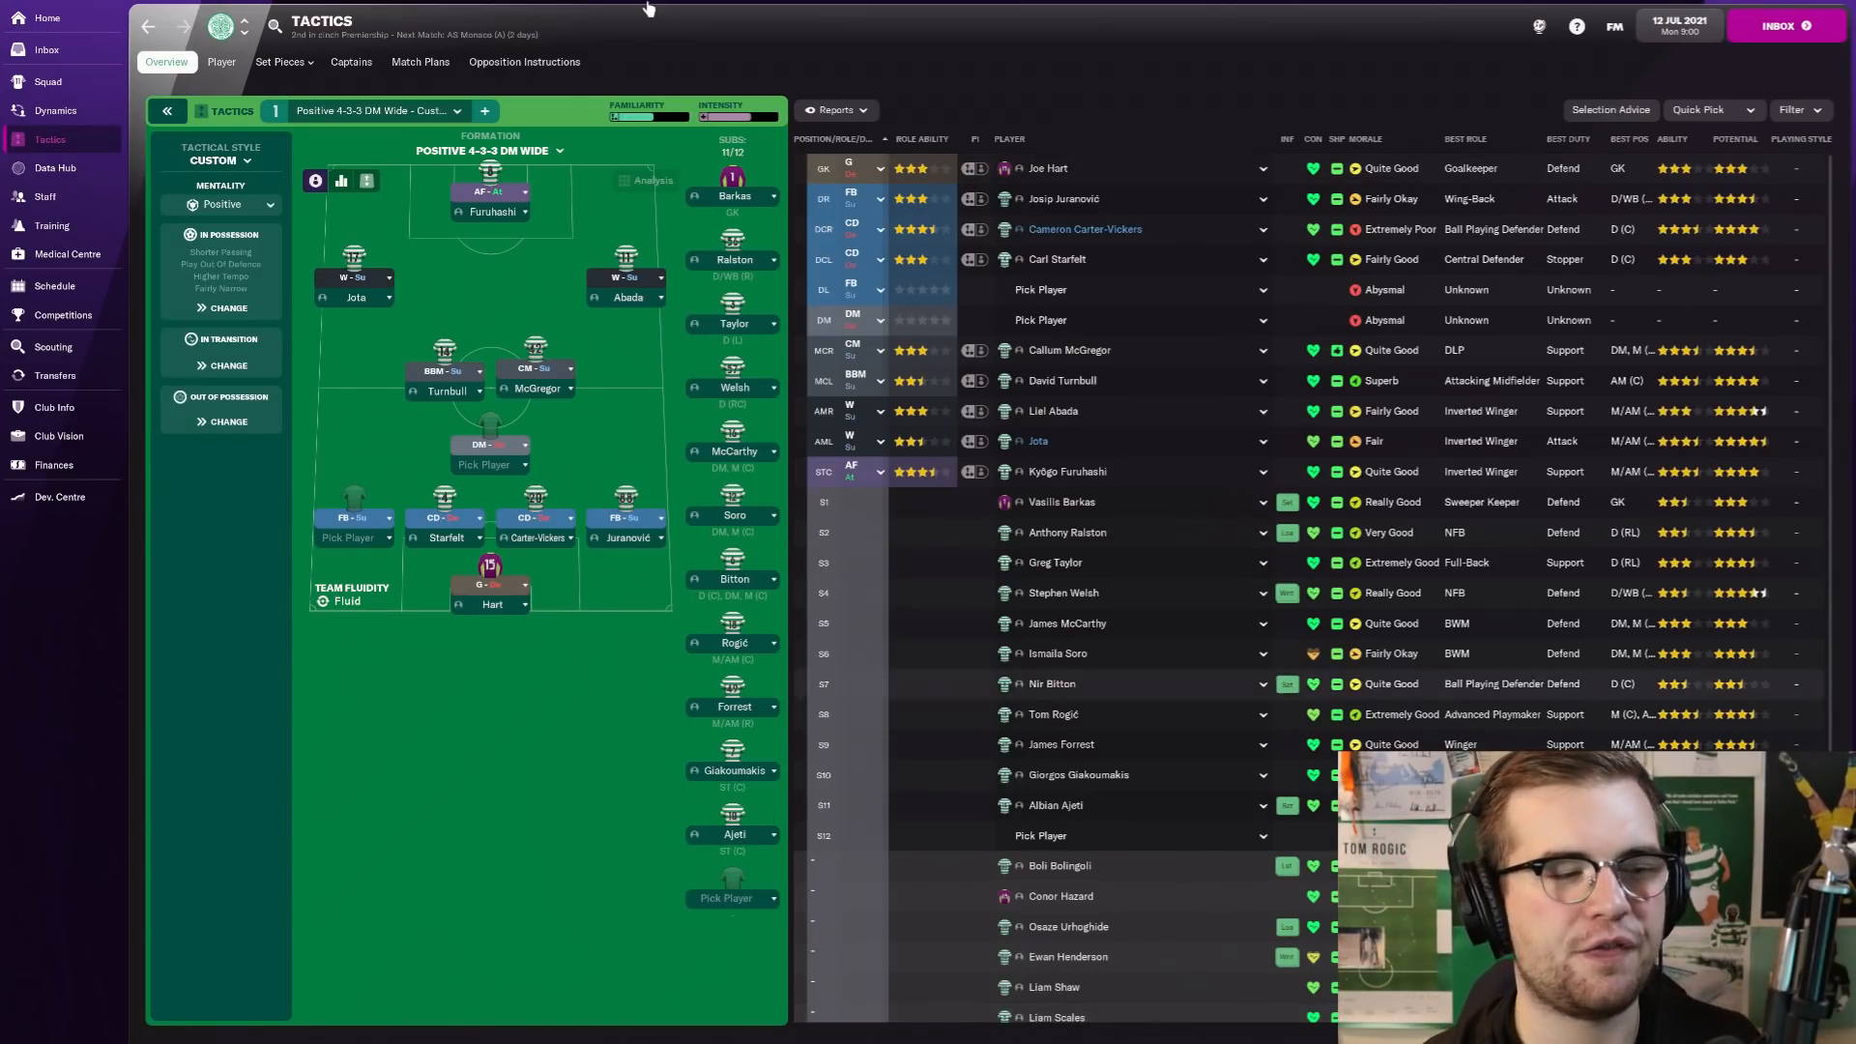
click(54, 286)
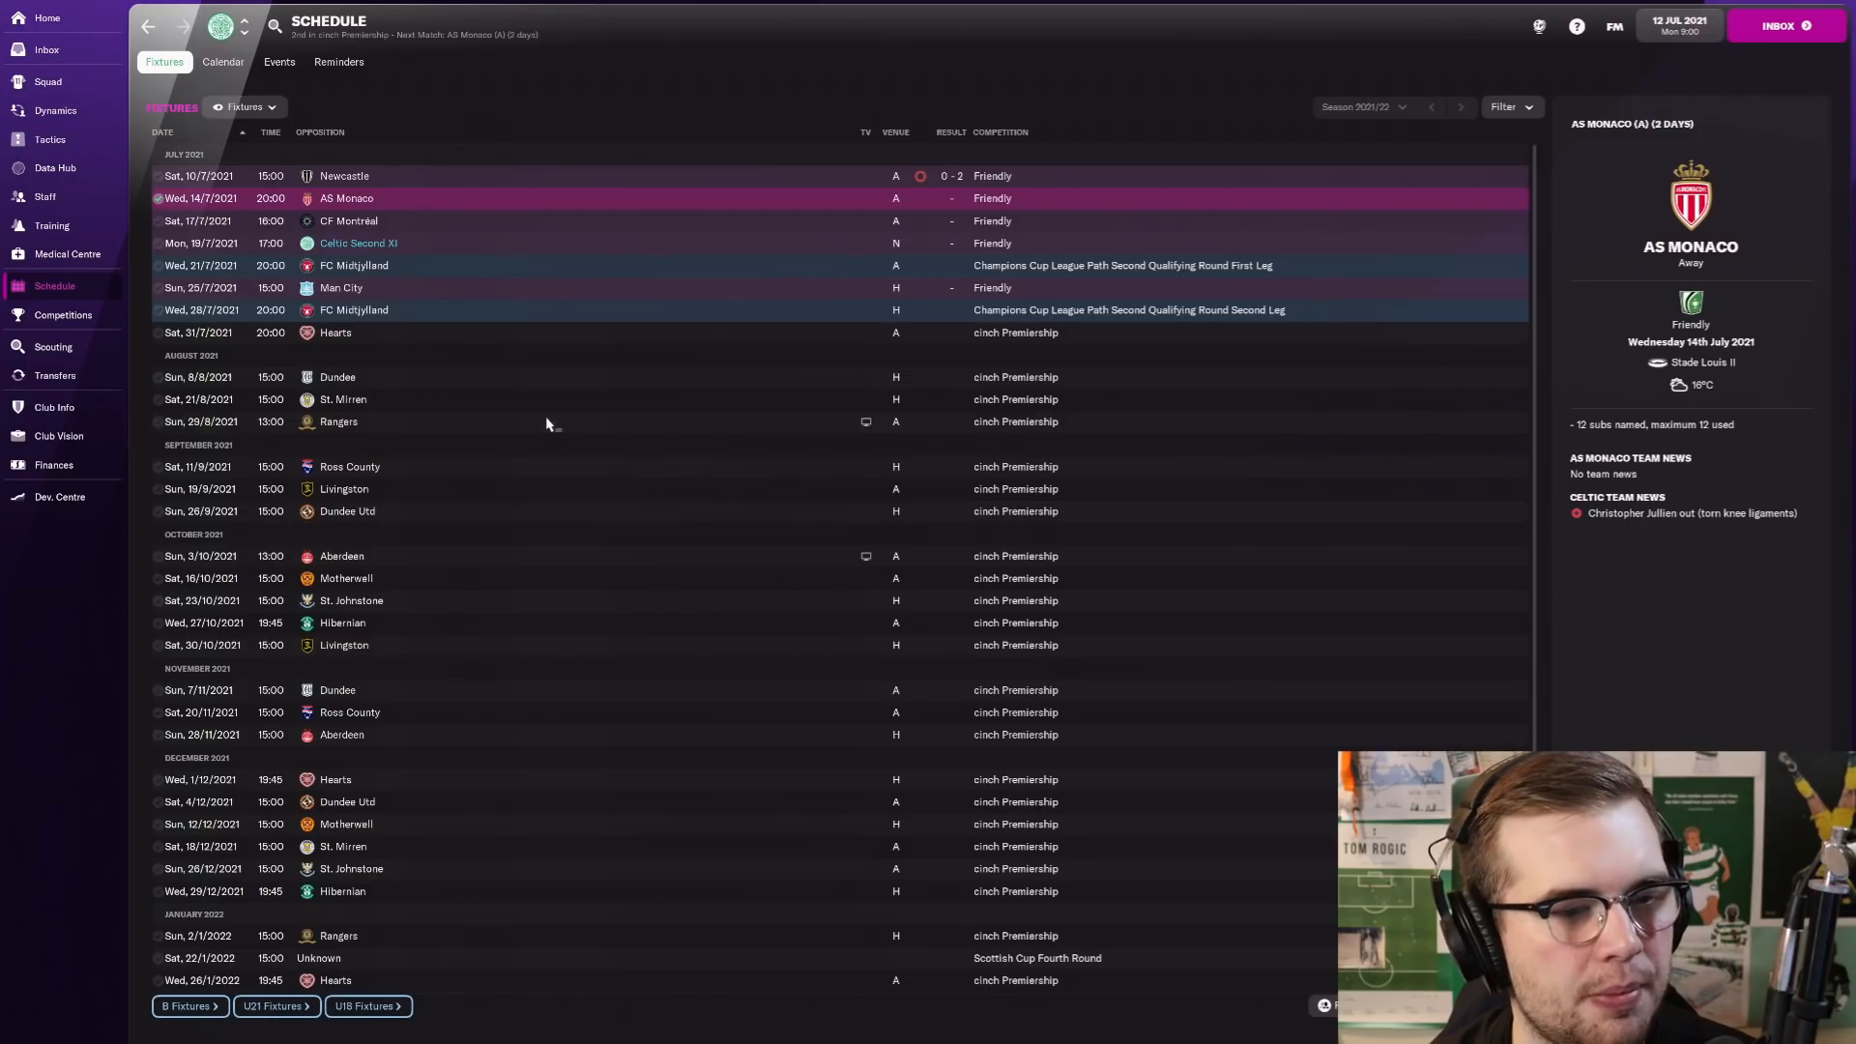
mouse_move(591, 391)
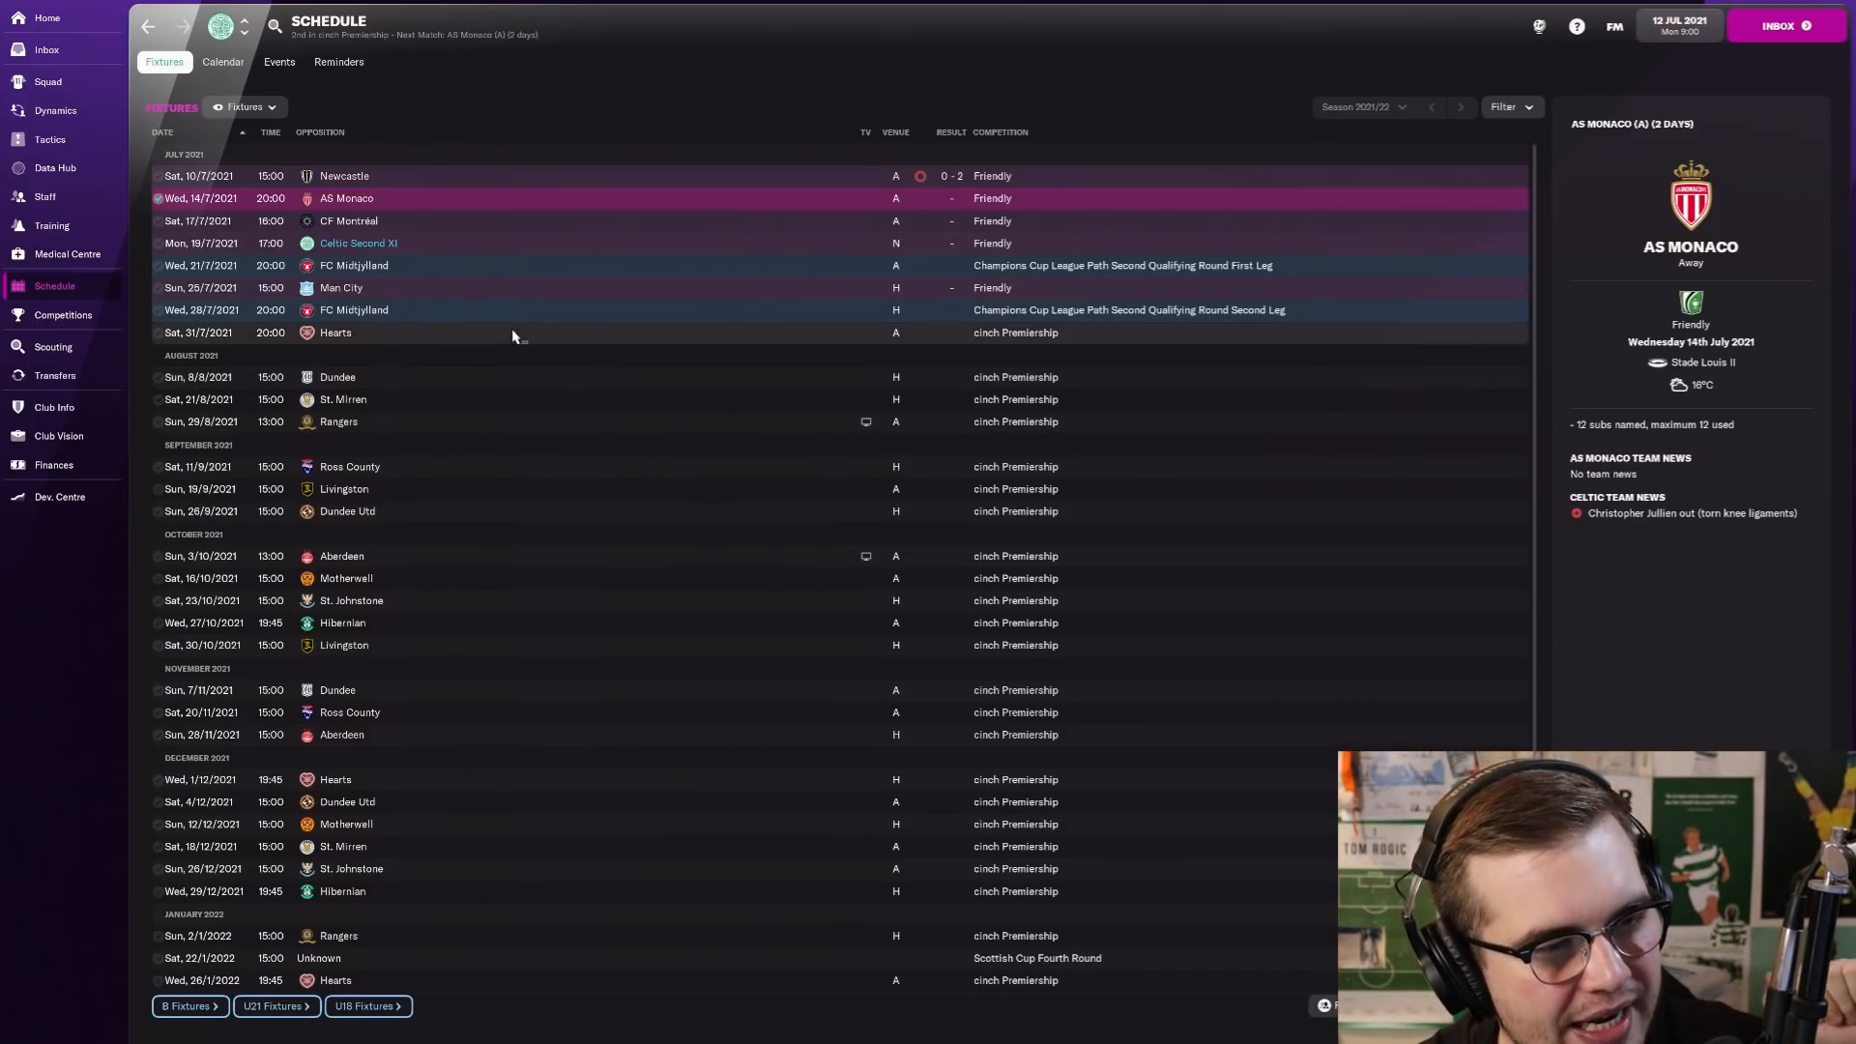
mouse_move(534, 482)
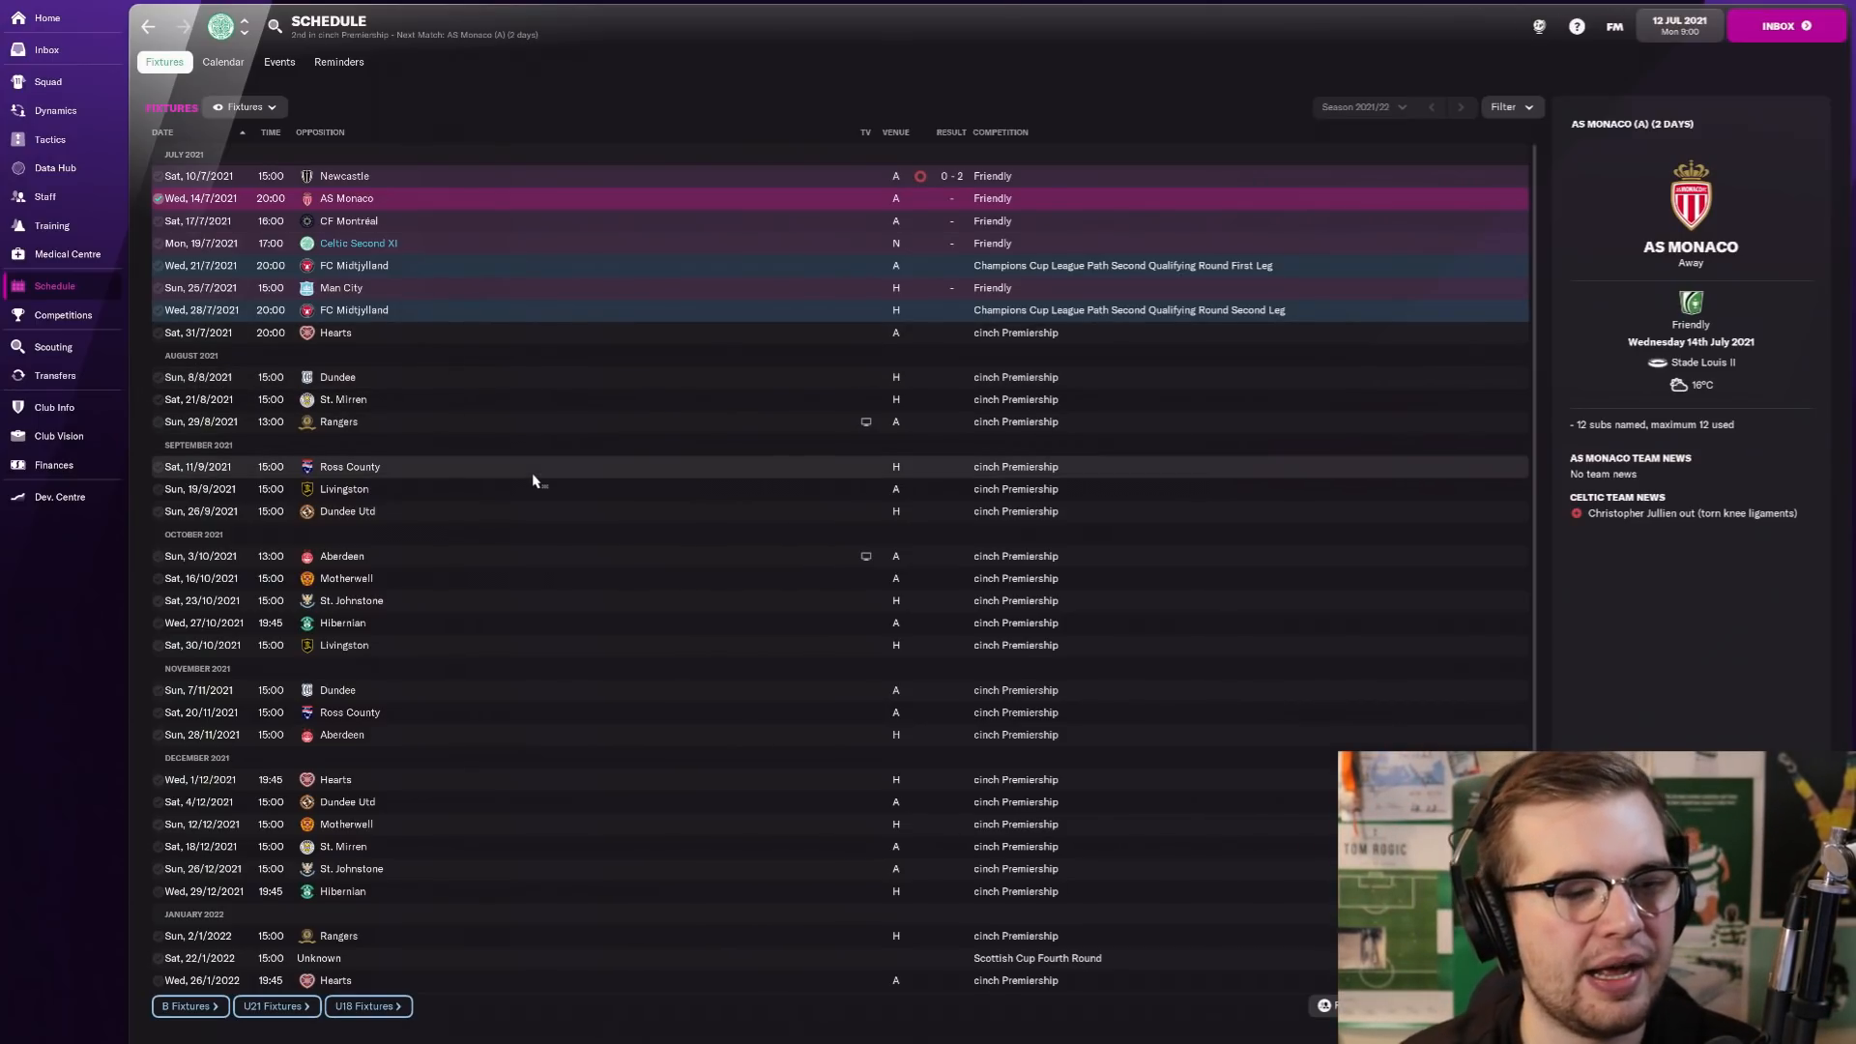
mouse_move(798, 427)
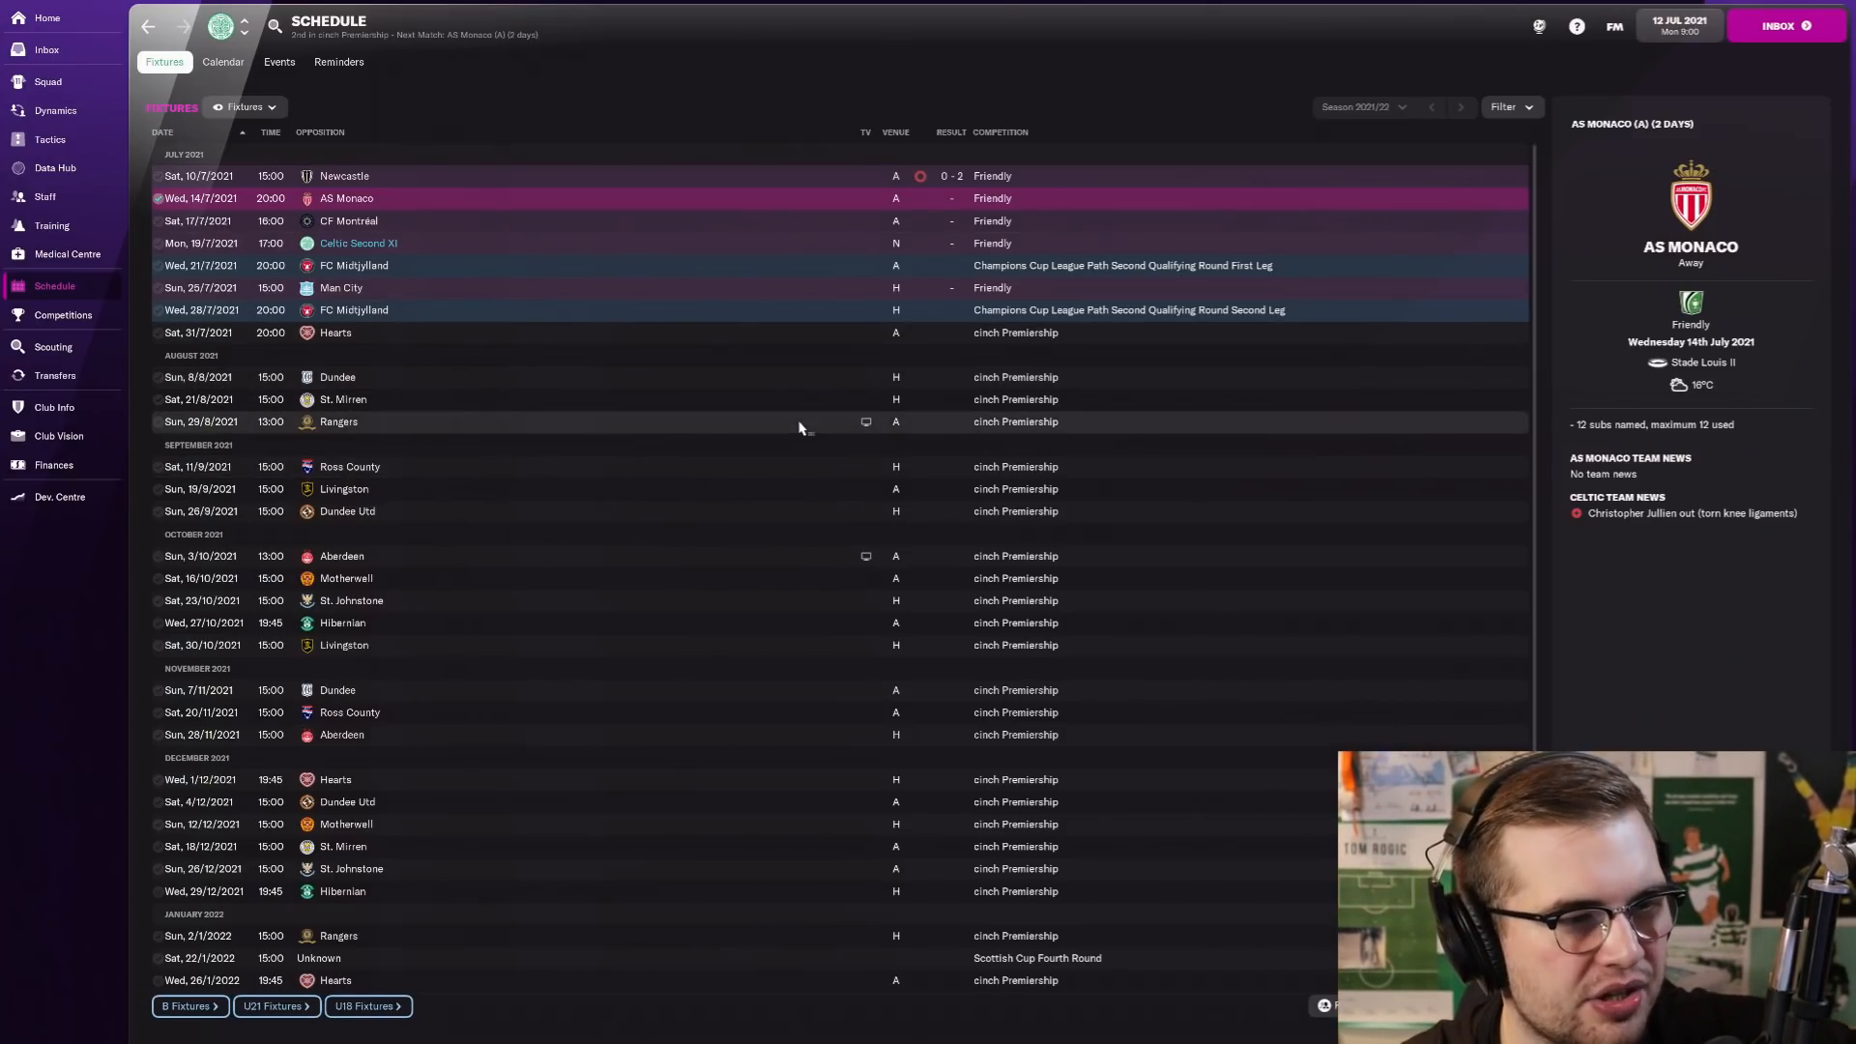
mouse_move(748, 218)
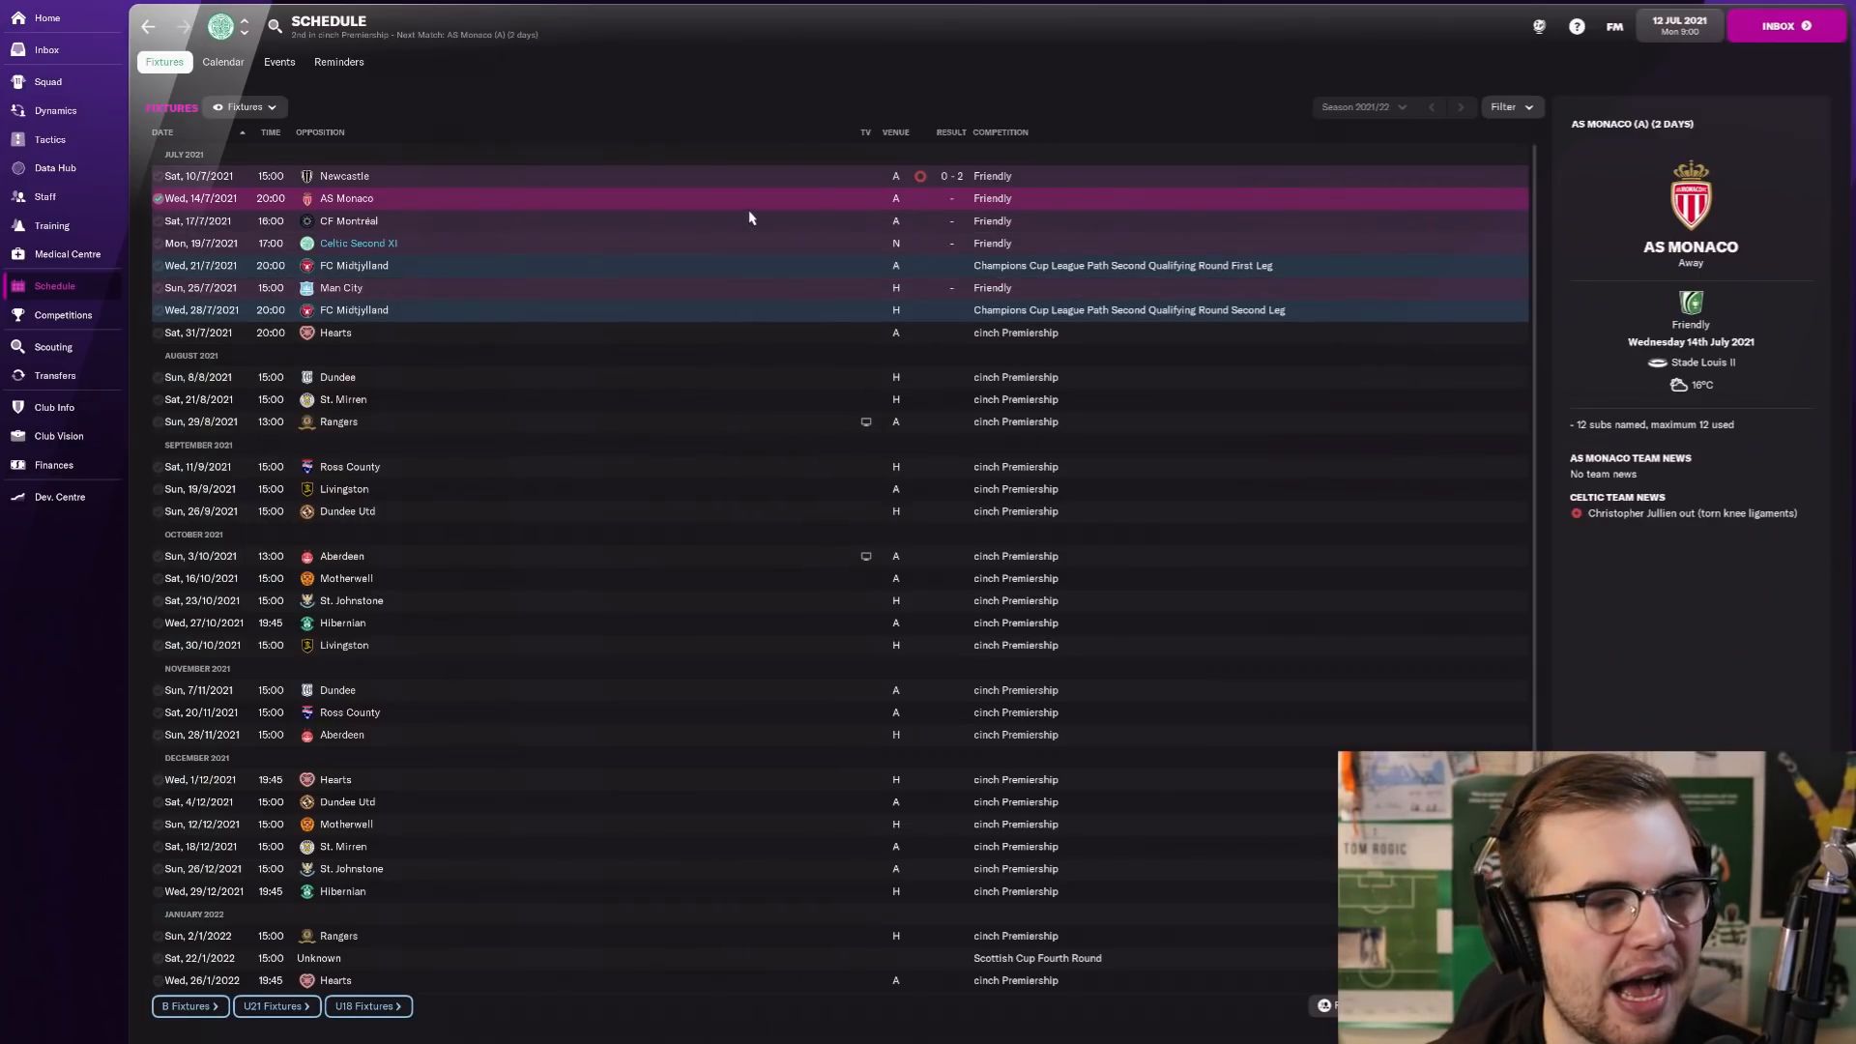
mouse_move(50, 139)
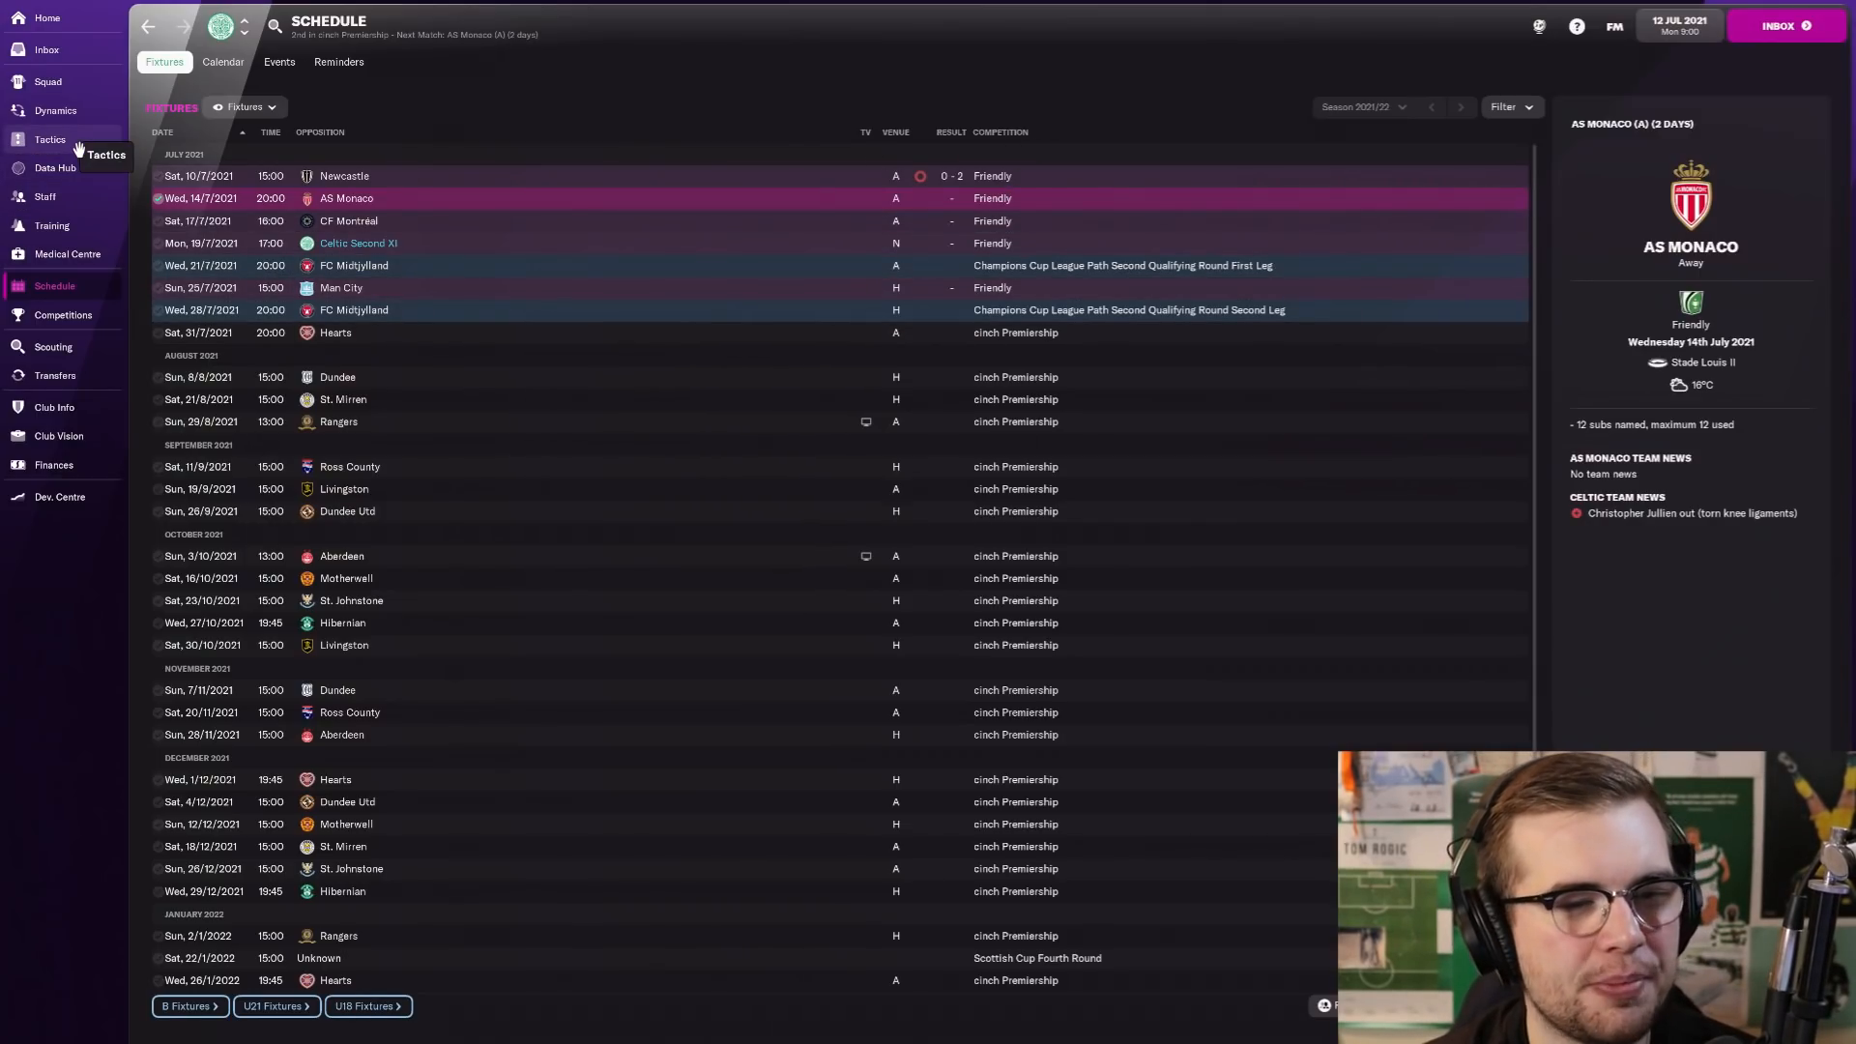
click(50, 139)
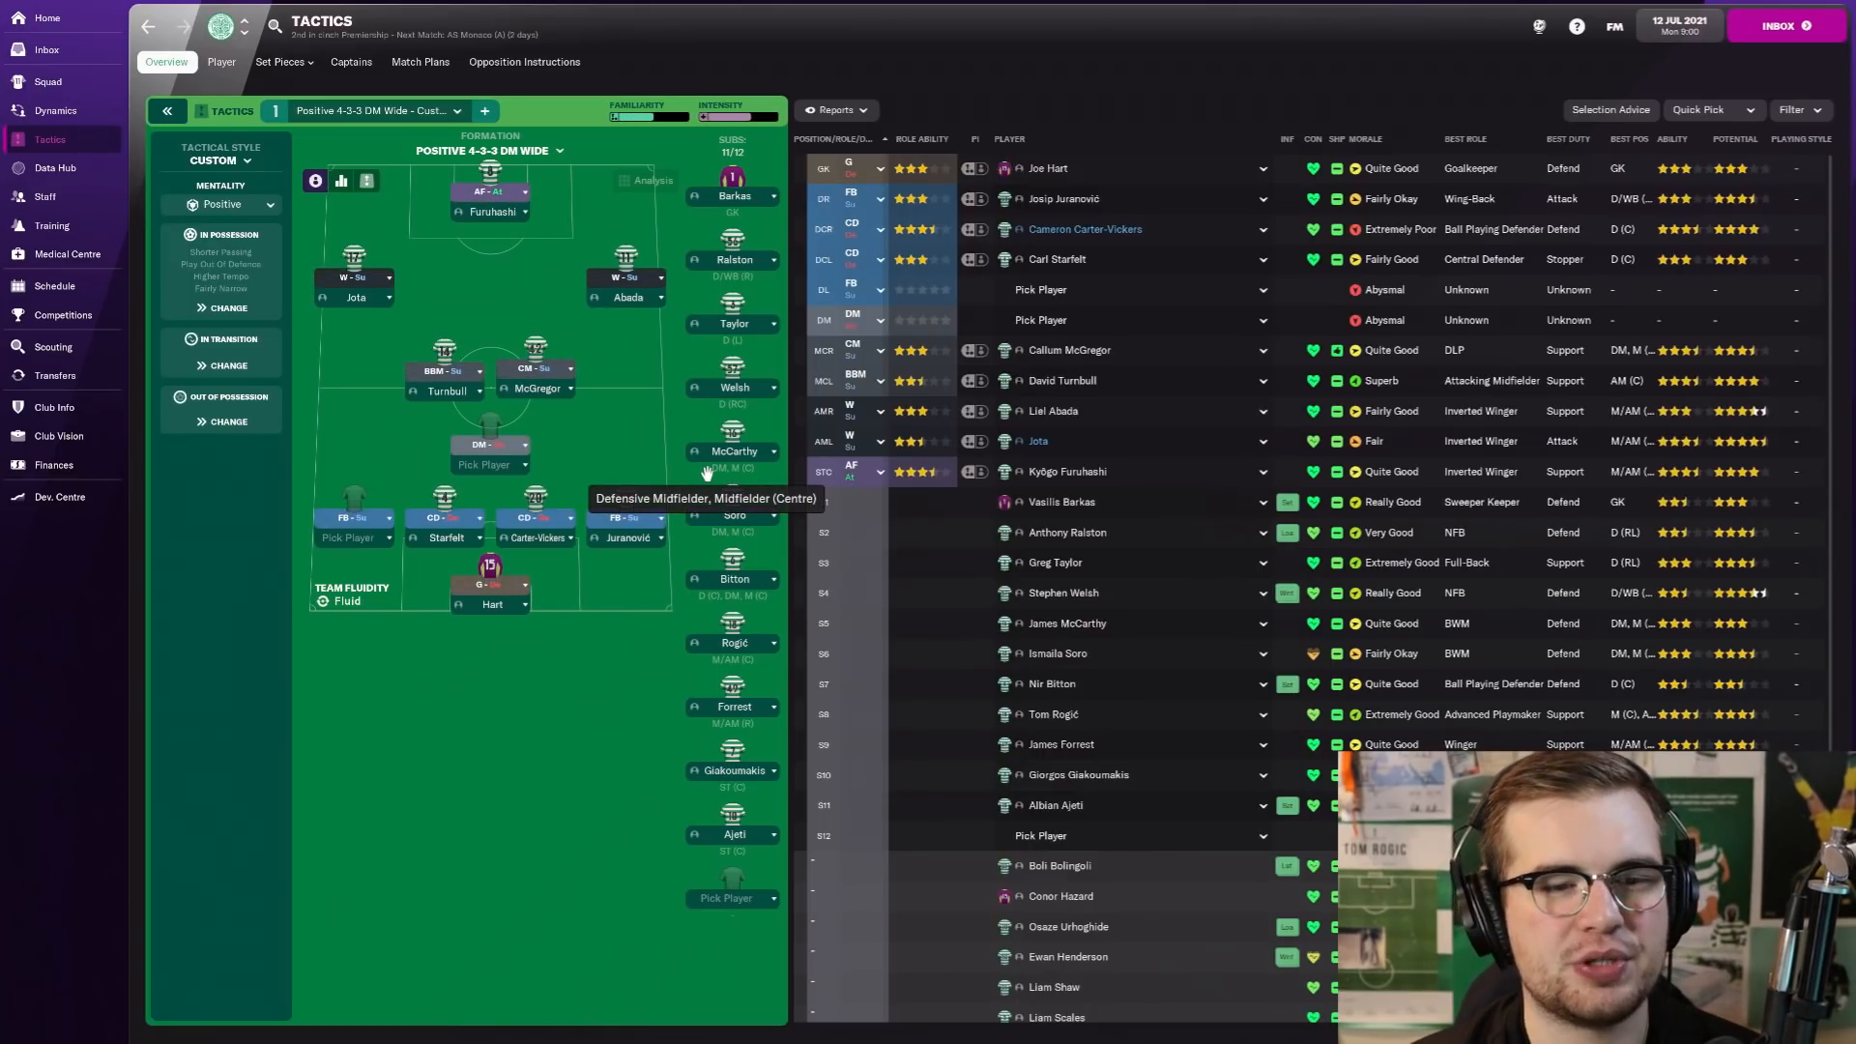